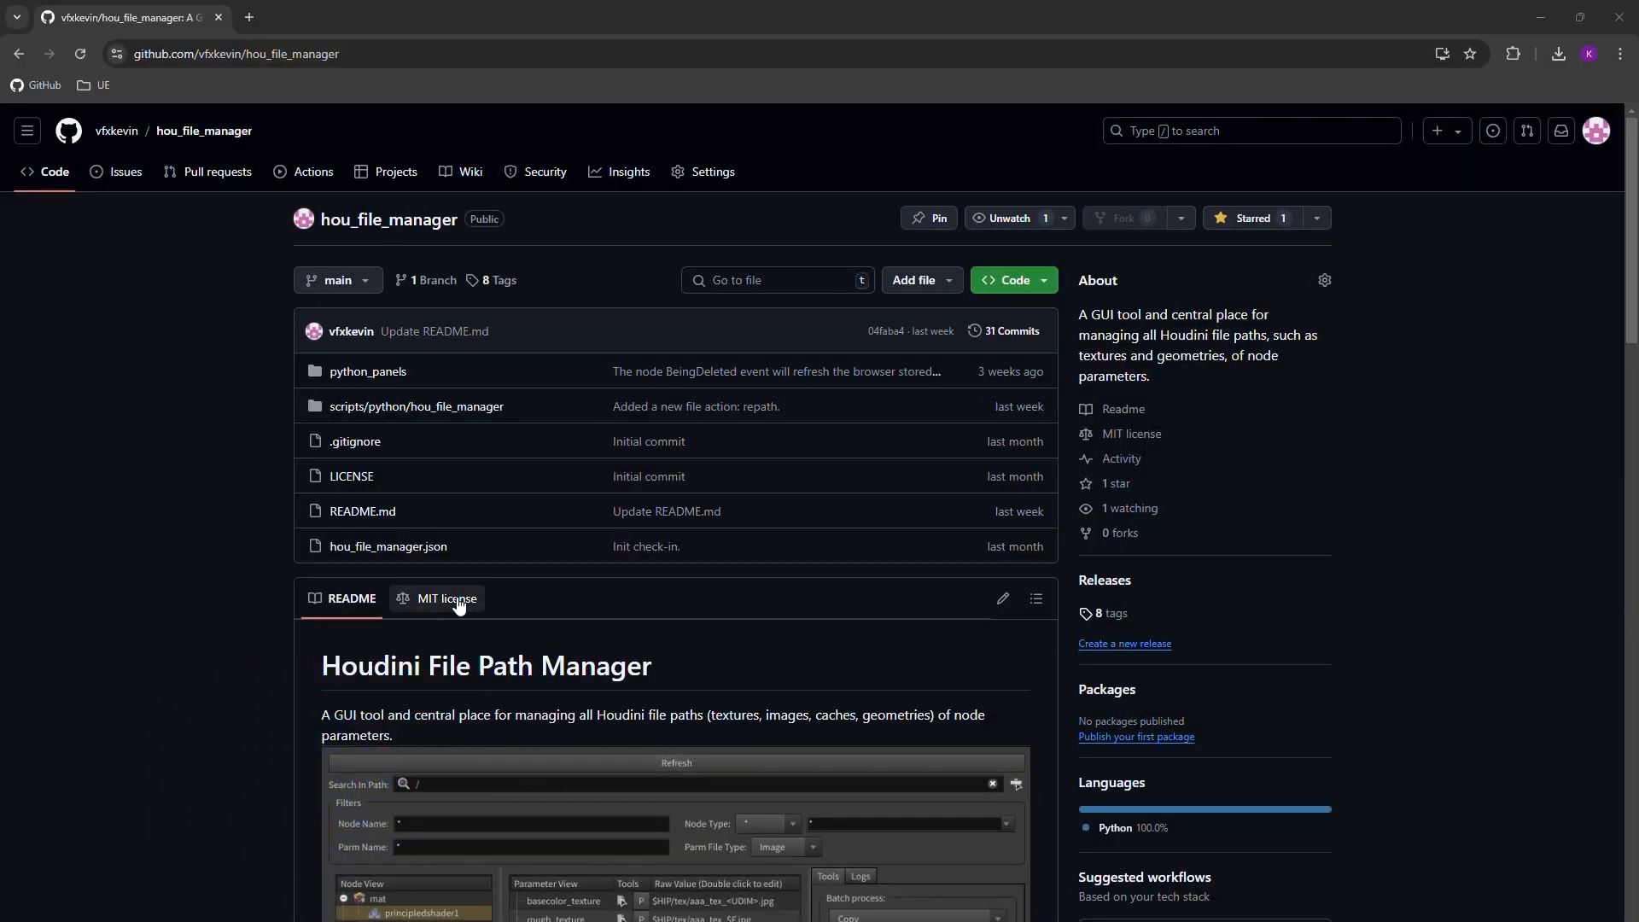
mouse_move(683, 689)
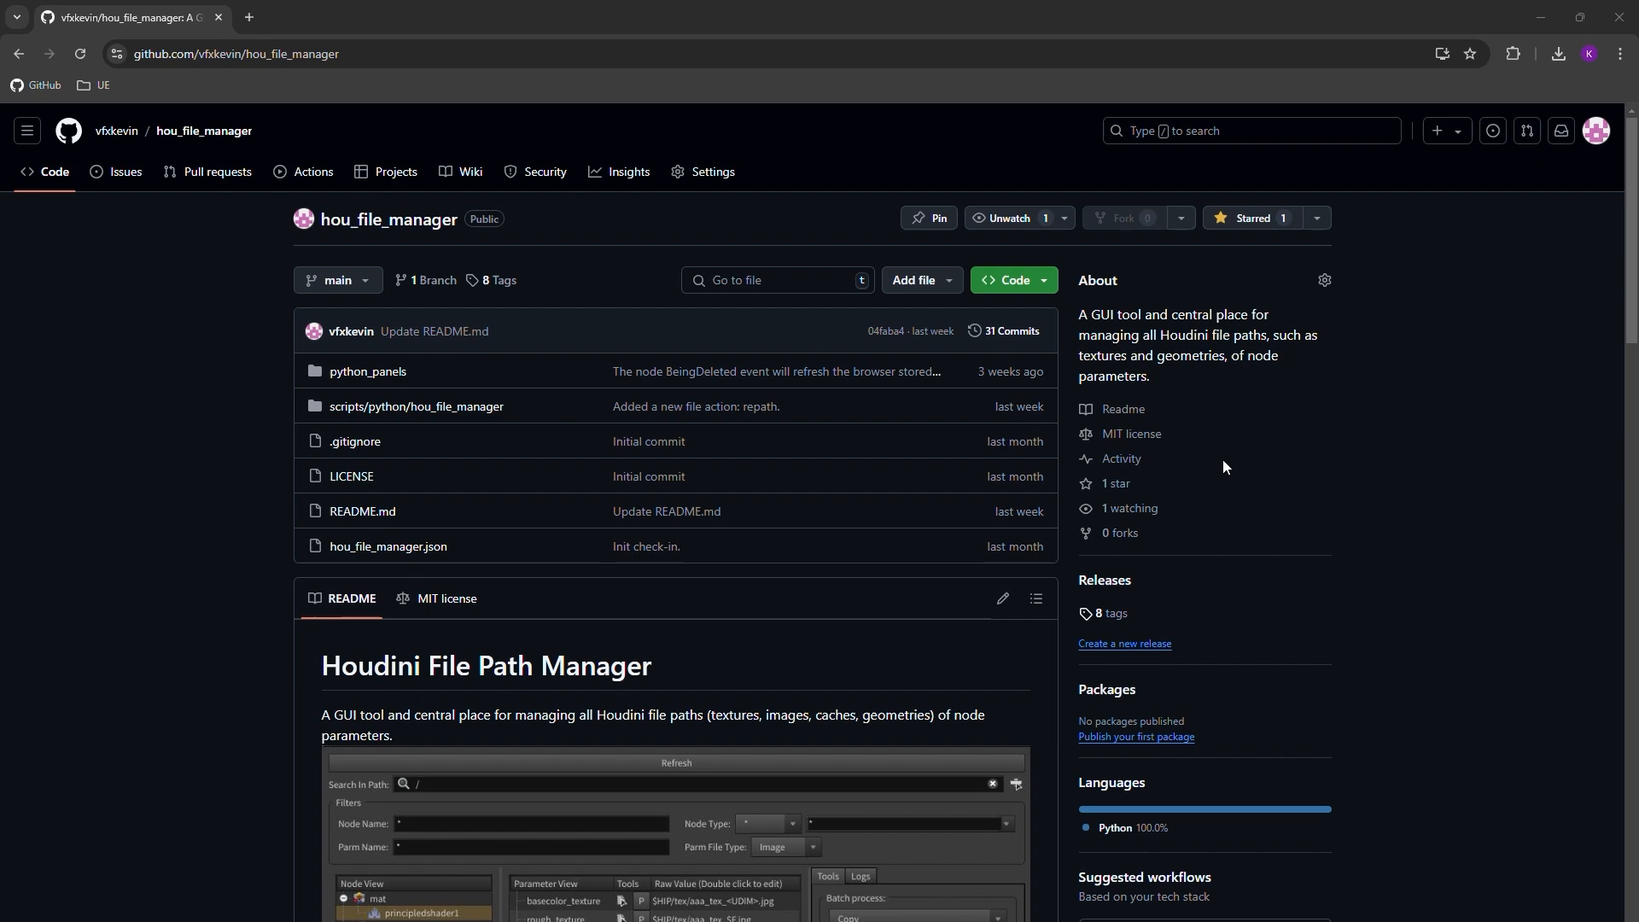
Scroll the README to the Installation section and go to the repository's Releases page
scroll(down, 3)
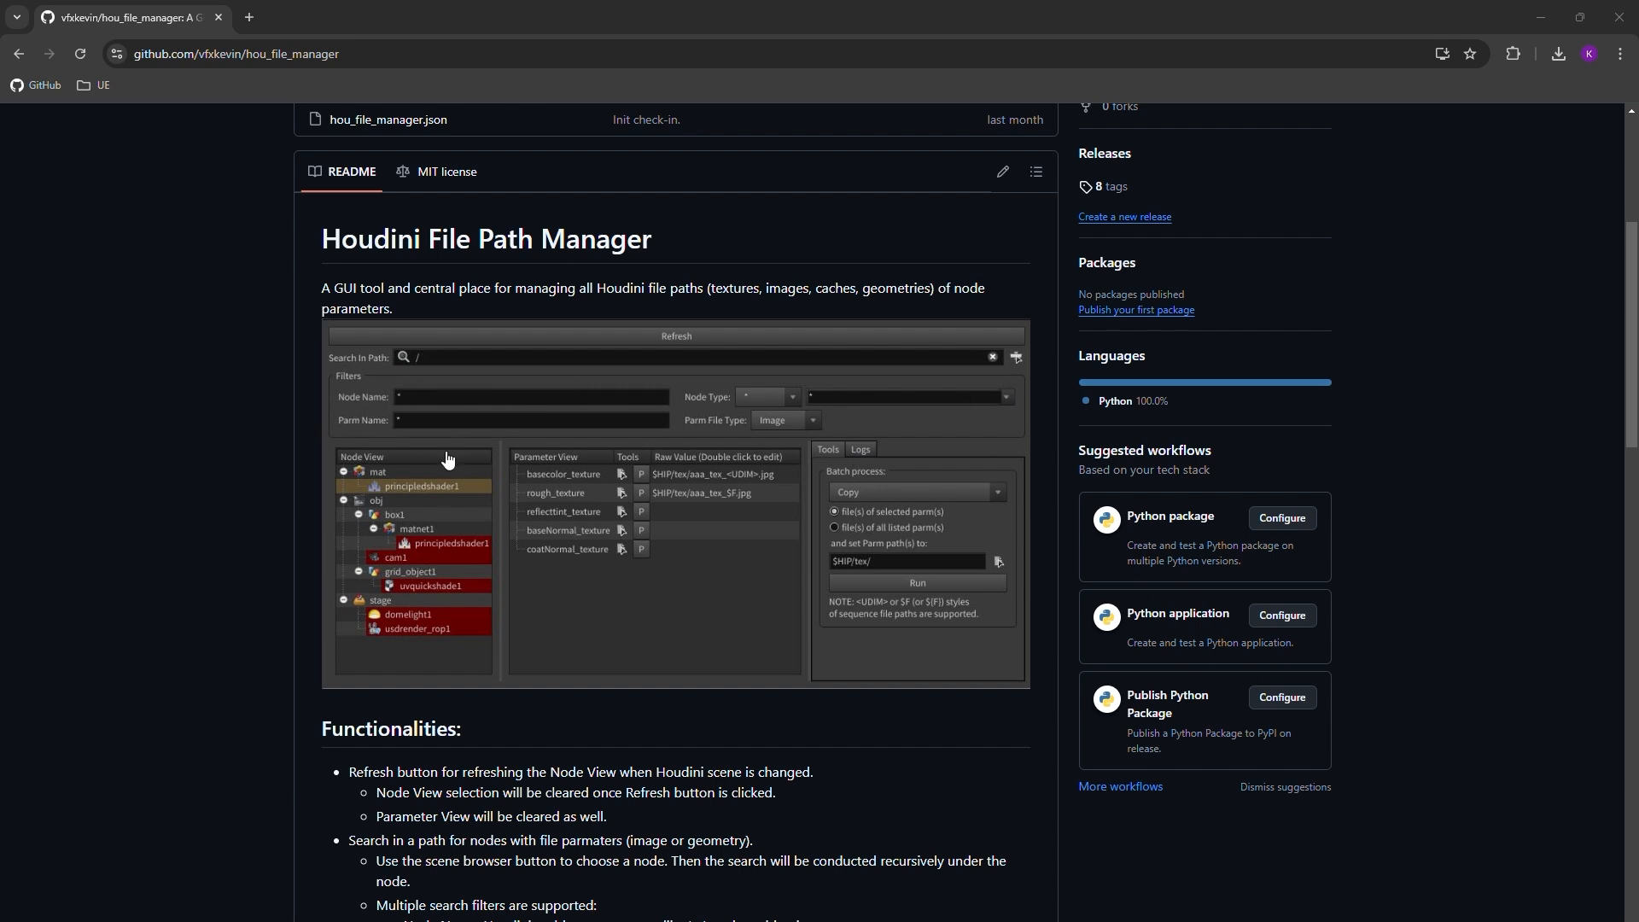
mouse_move(419, 432)
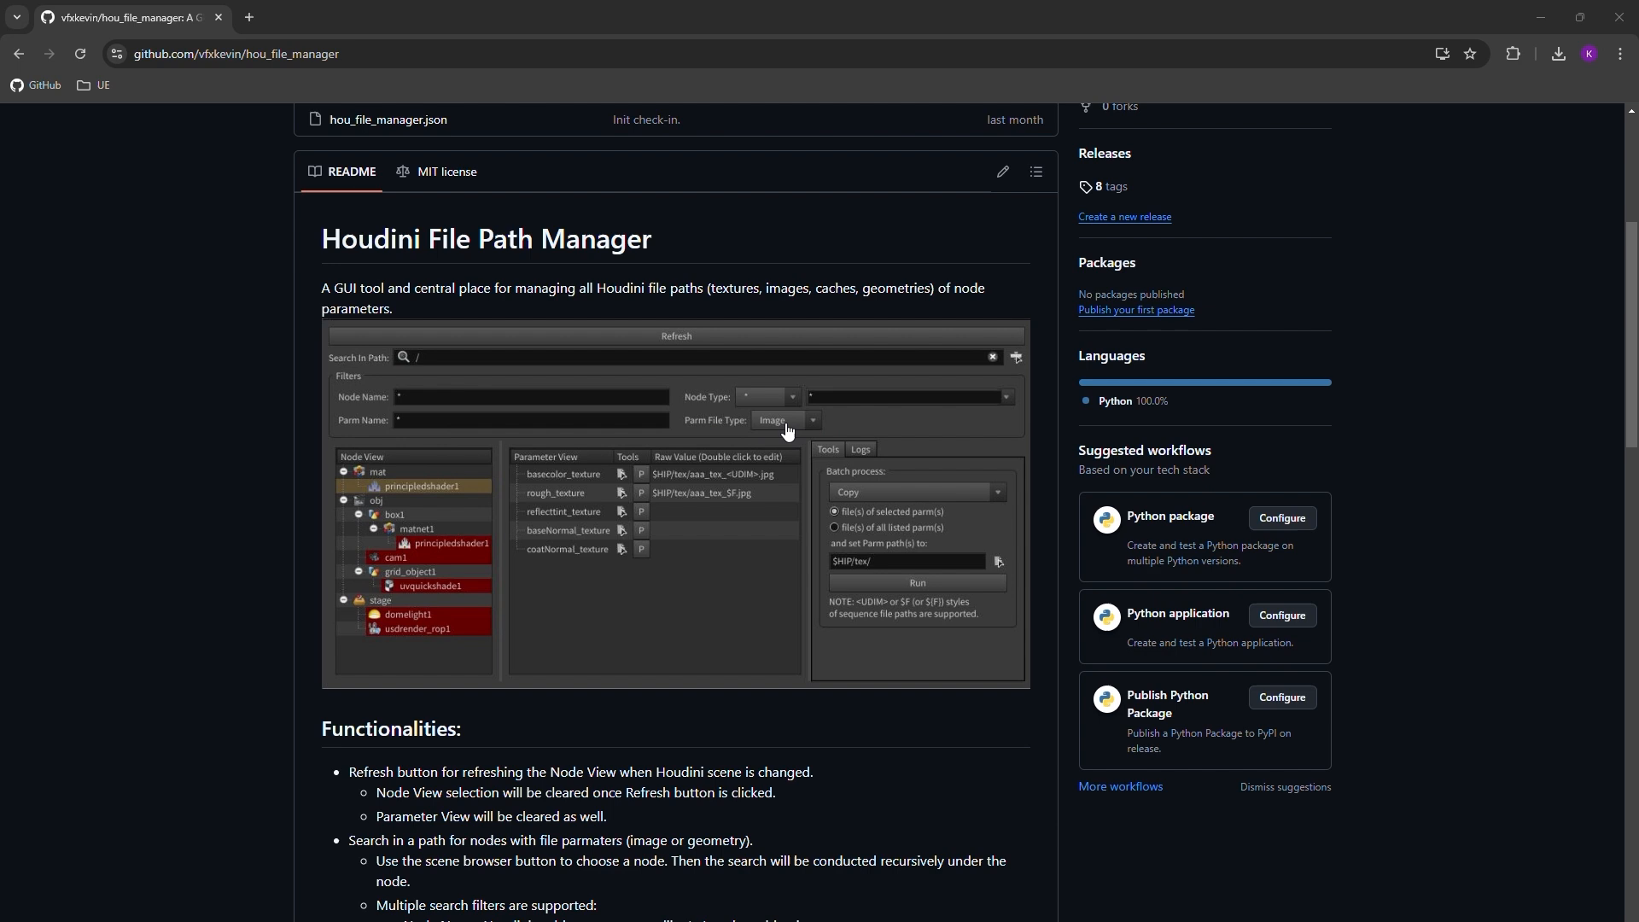
mouse_move(567, 458)
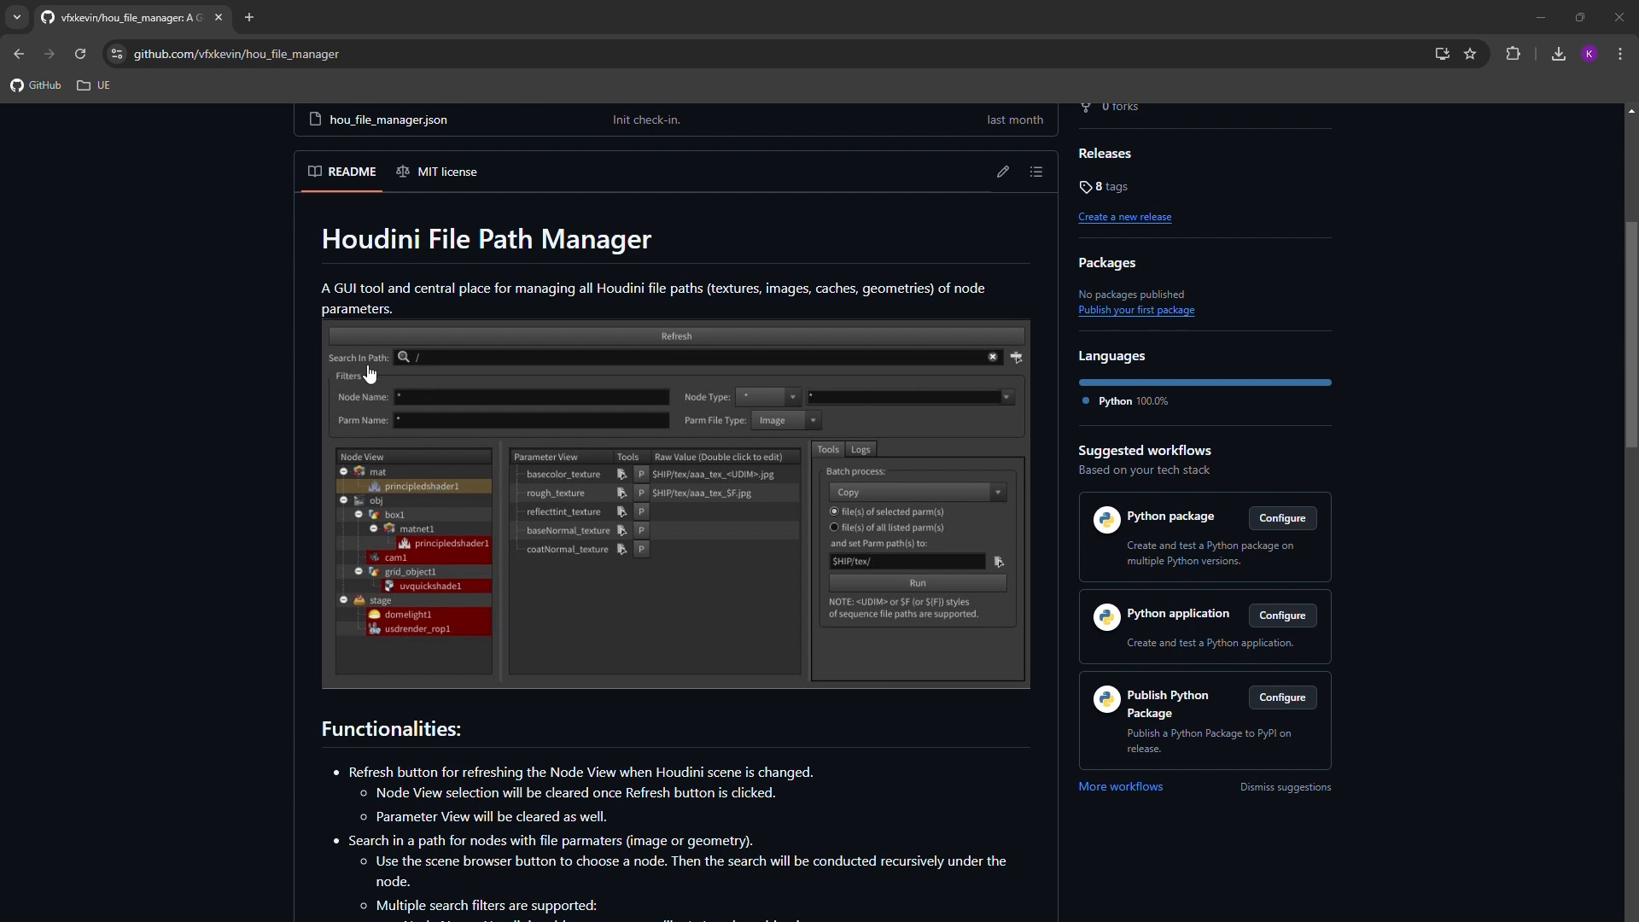
mouse_move(416, 360)
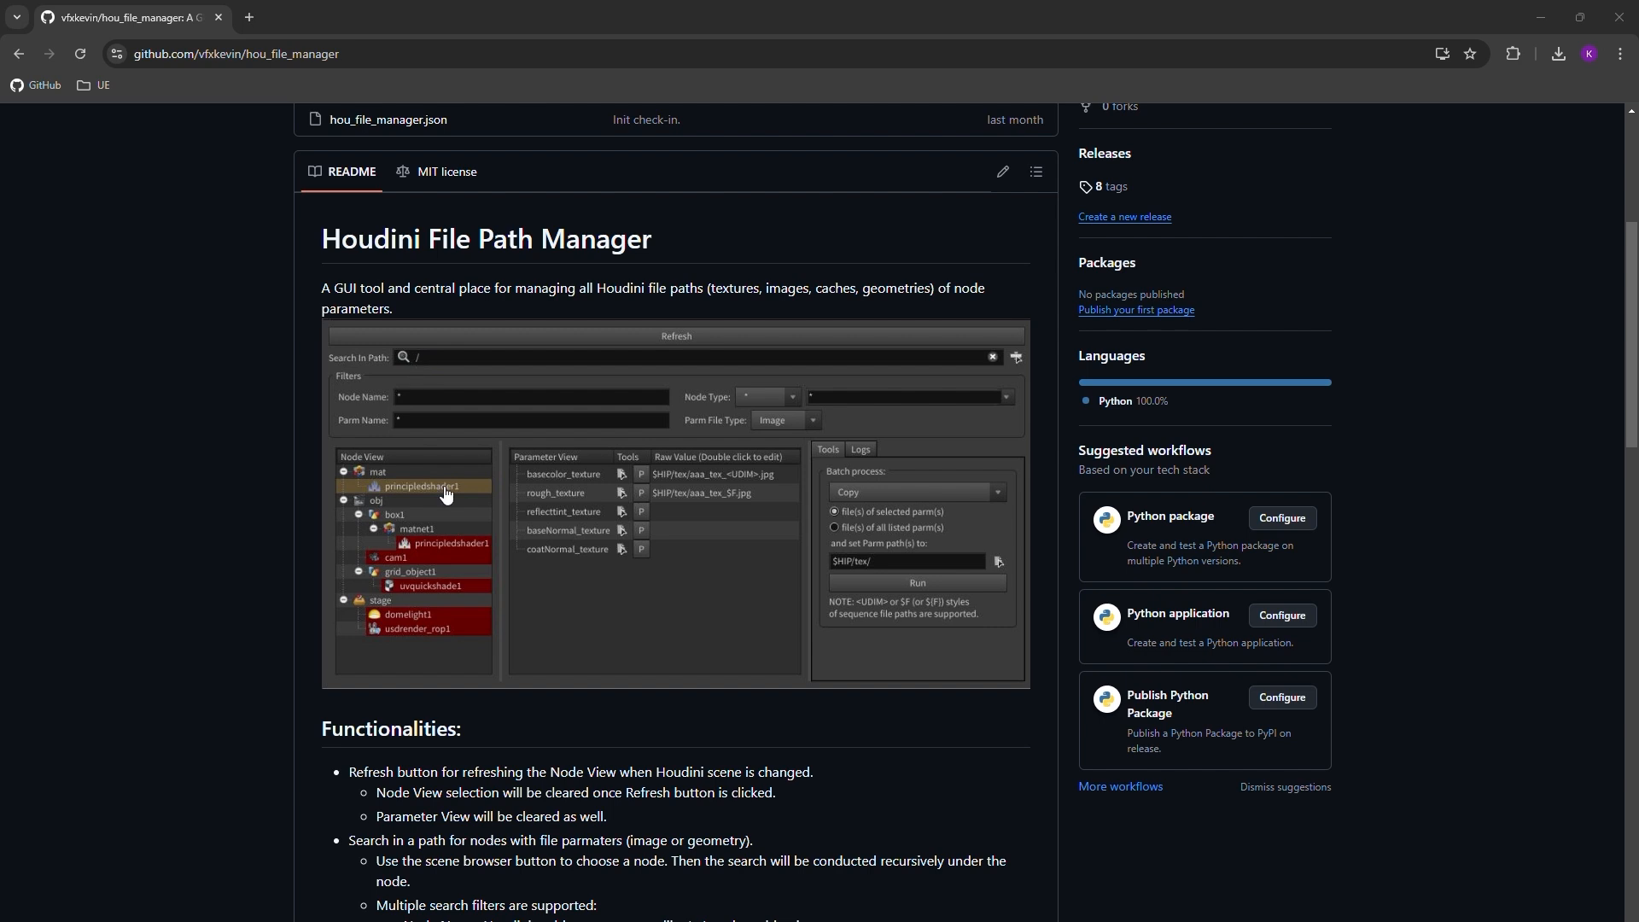
mouse_move(431, 614)
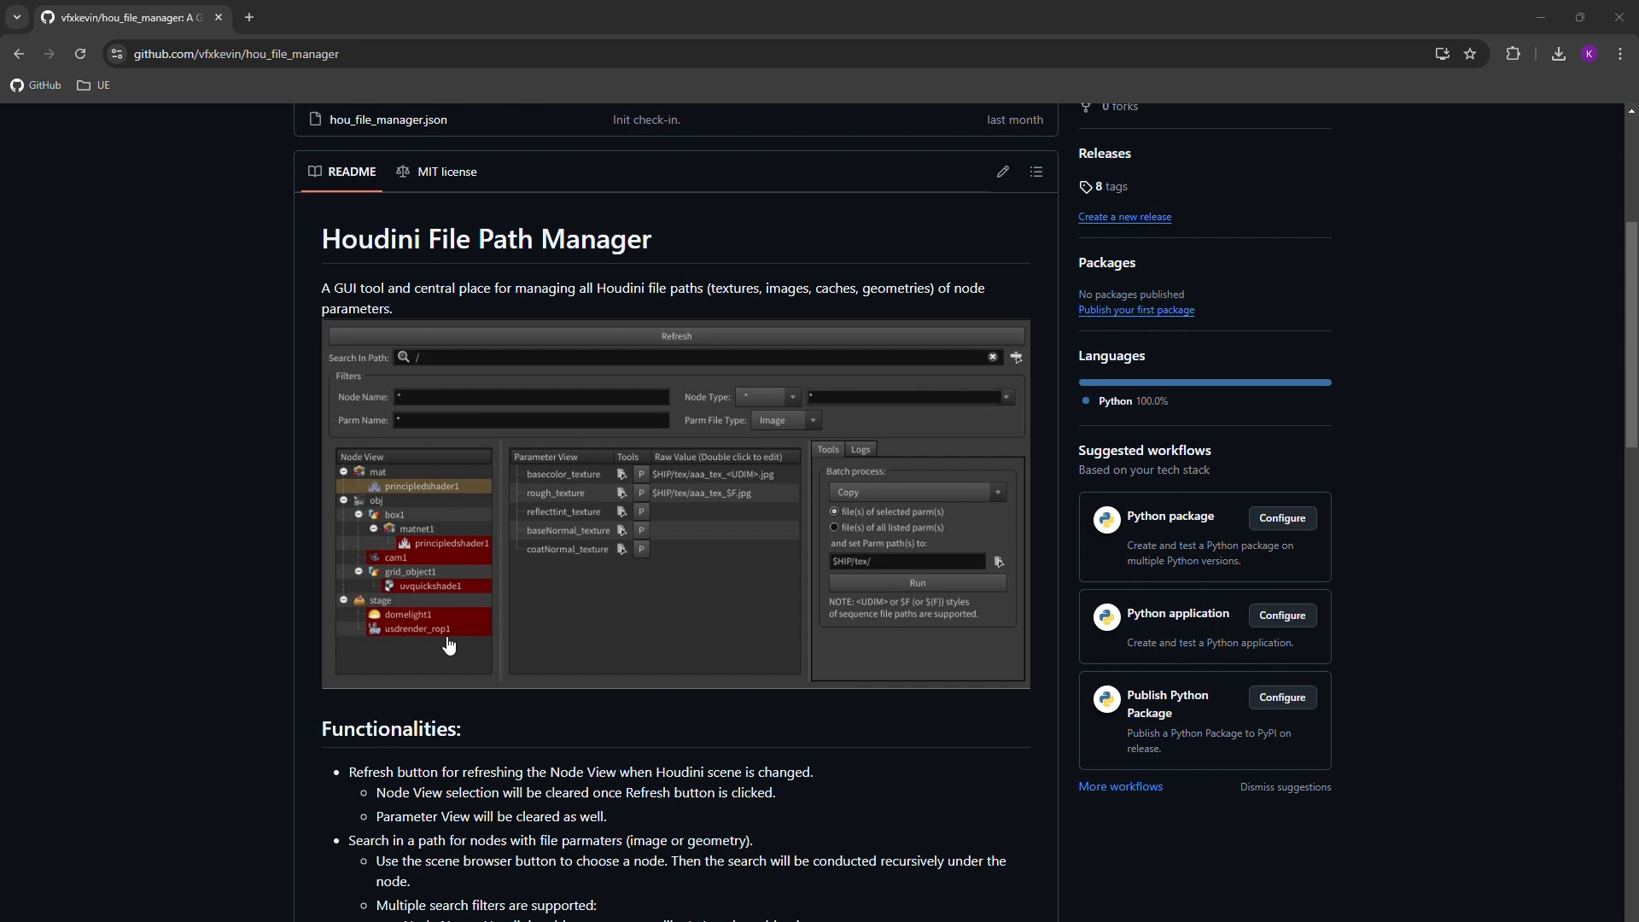
mouse_move(450, 516)
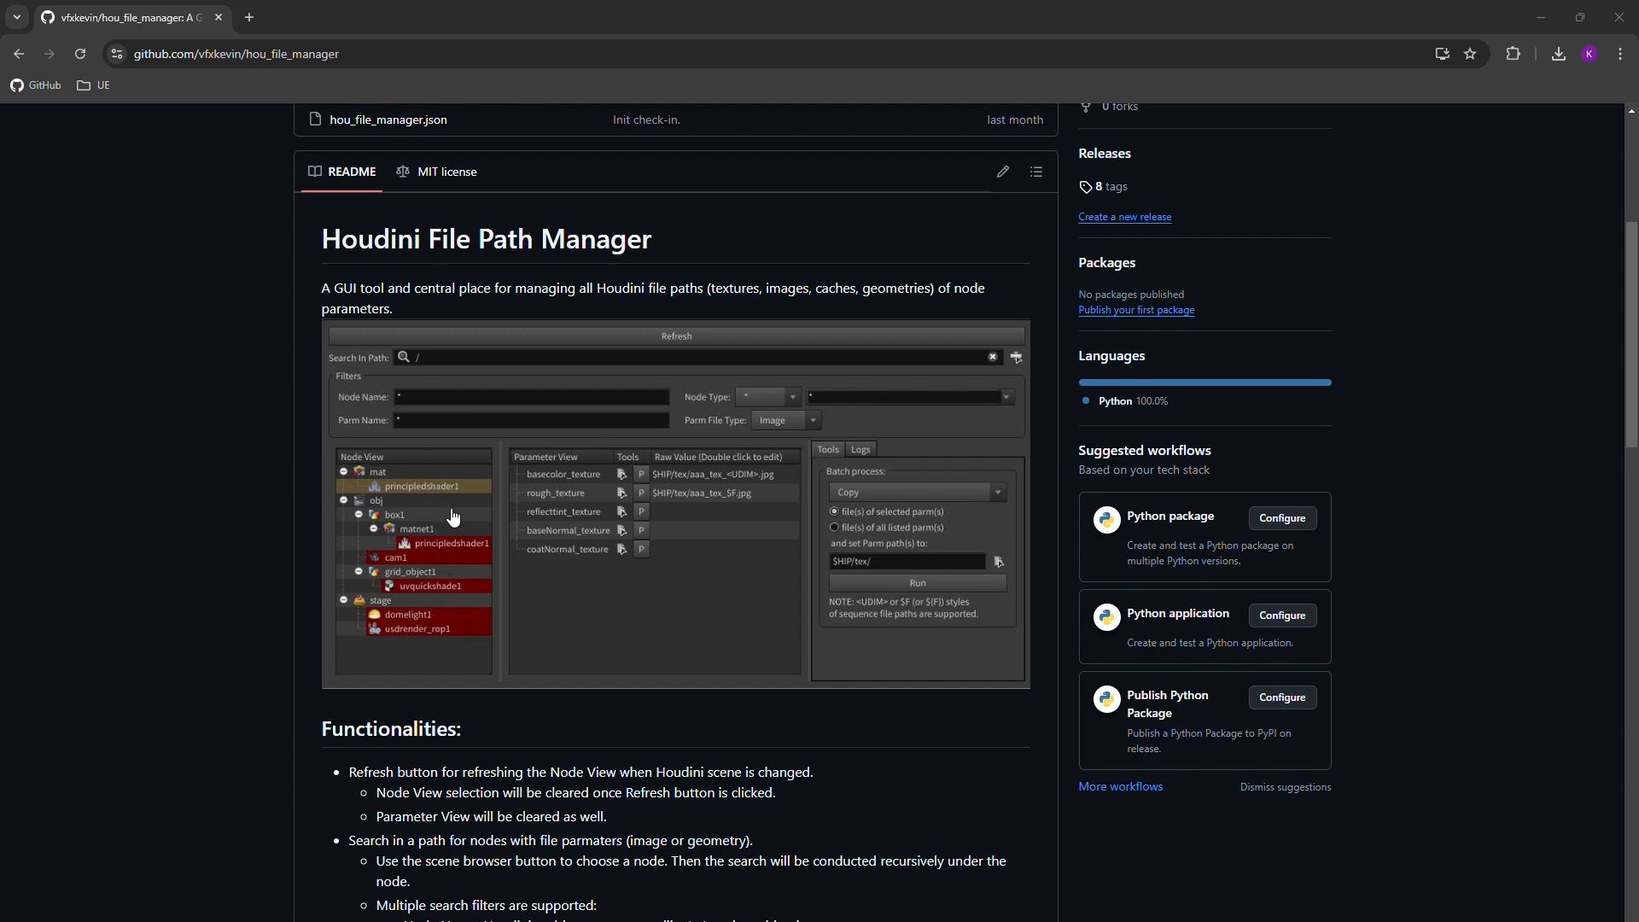
mouse_move(472, 473)
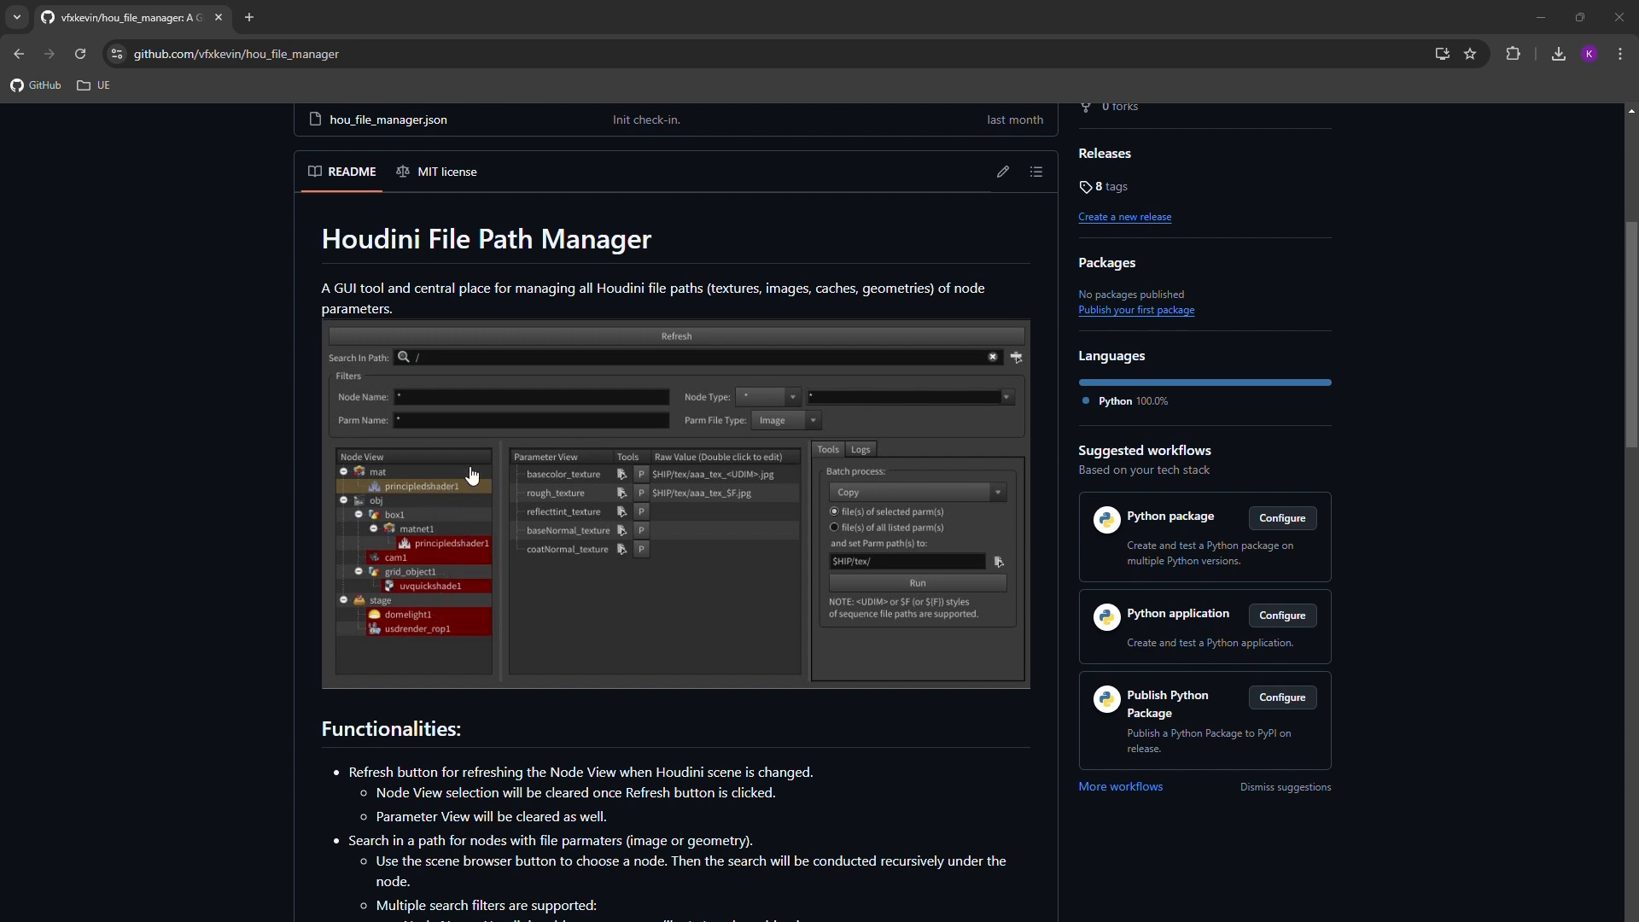
mouse_move(608, 452)
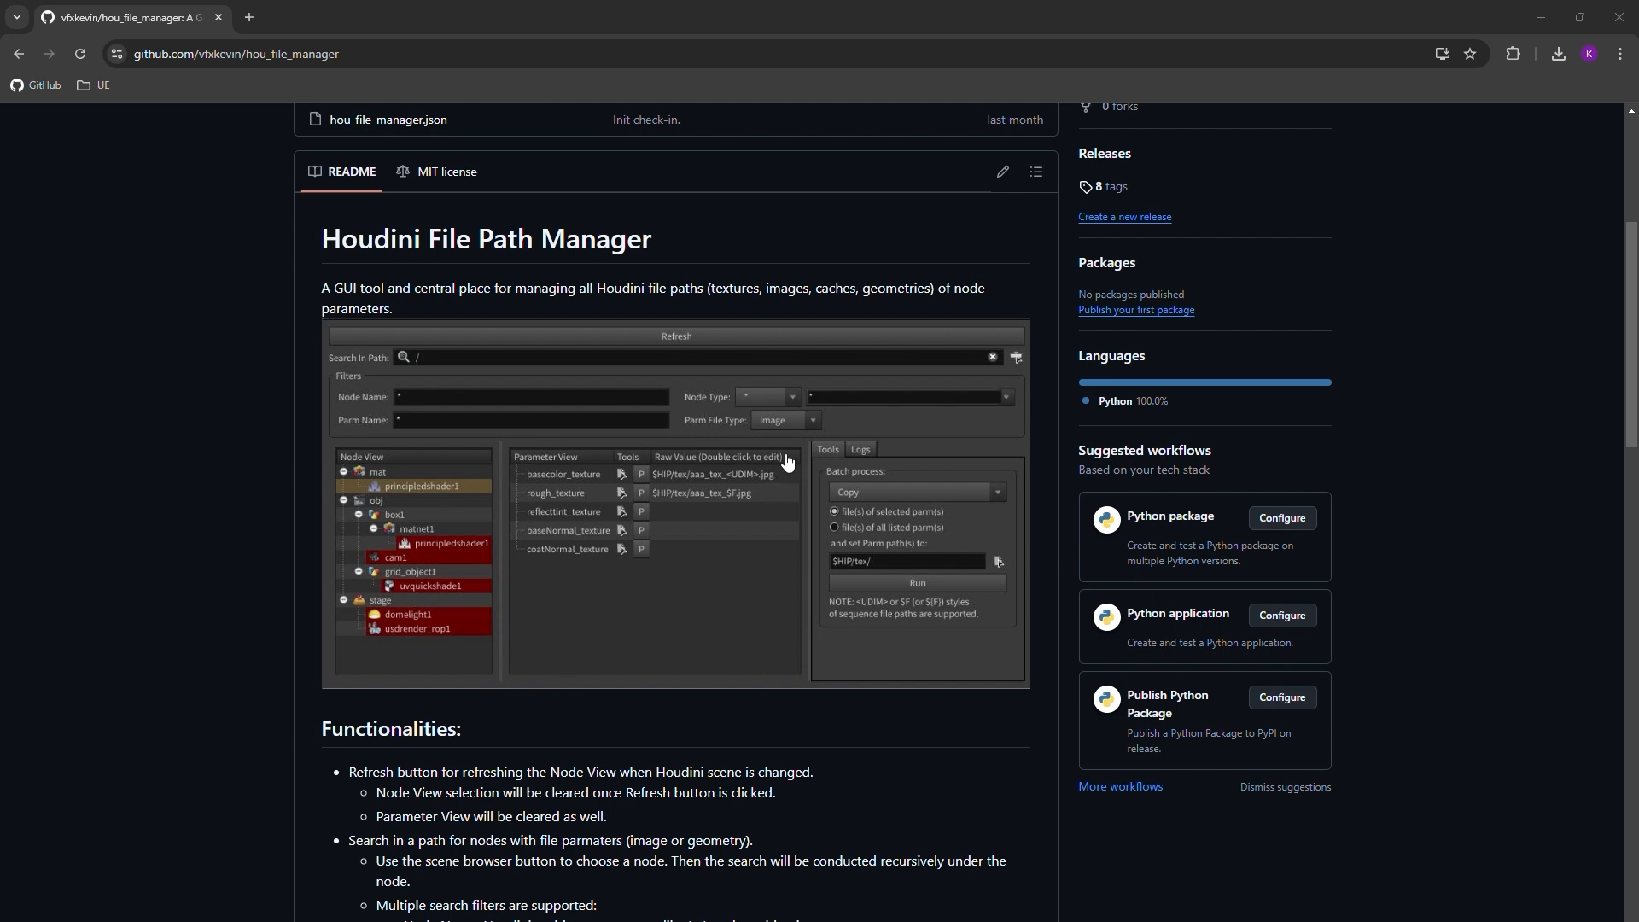
mouse_move(654, 487)
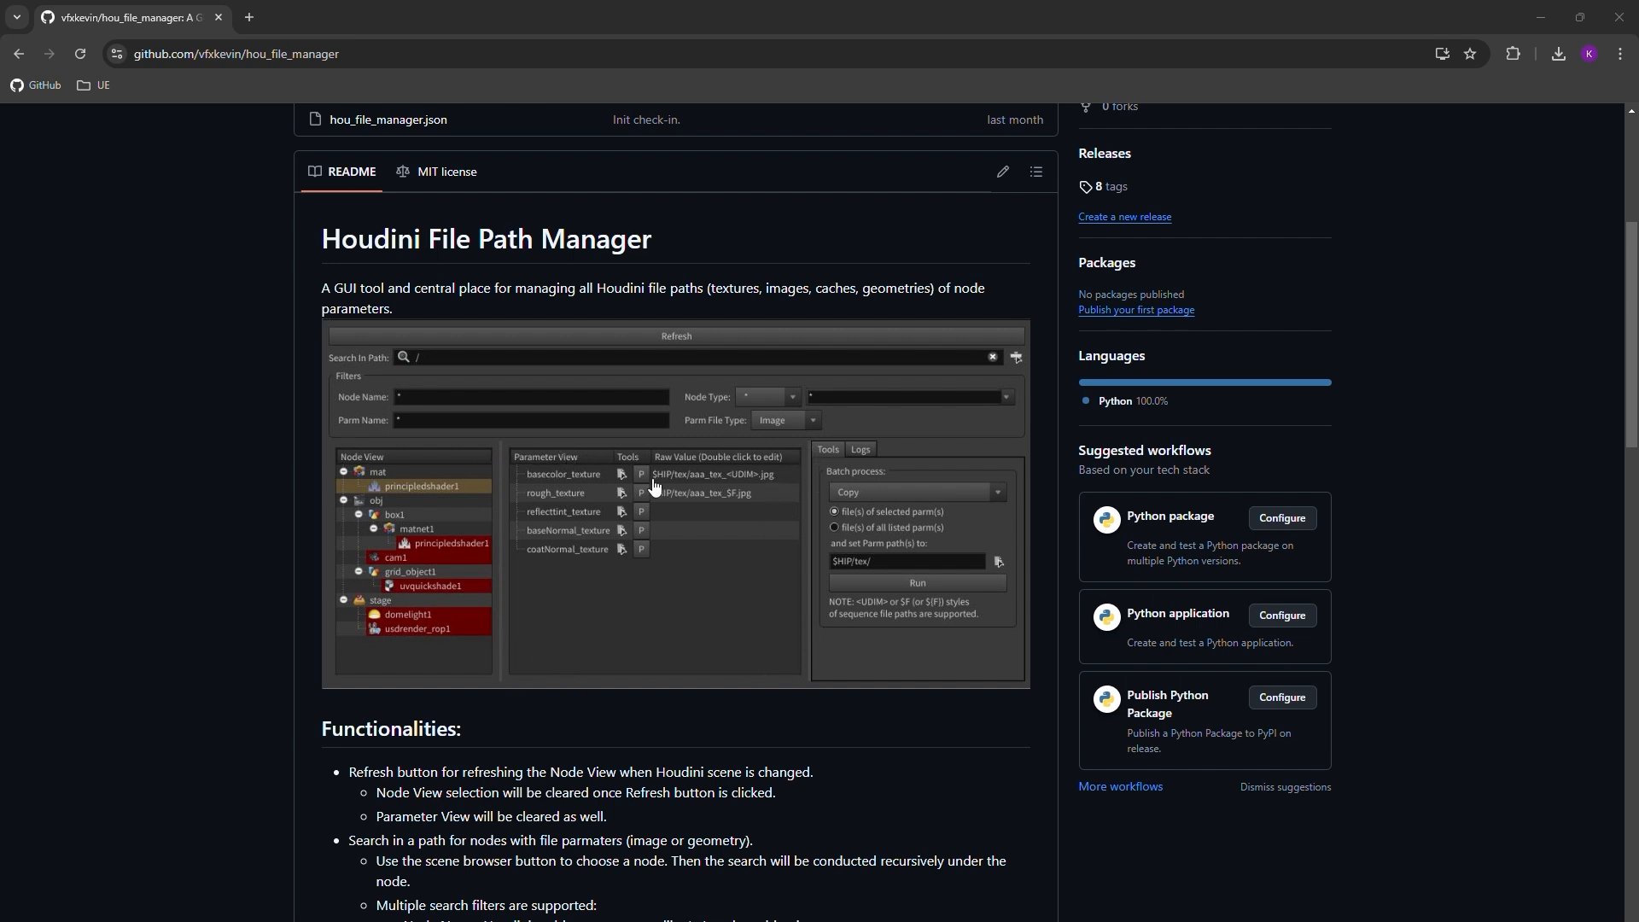
mouse_move(746, 478)
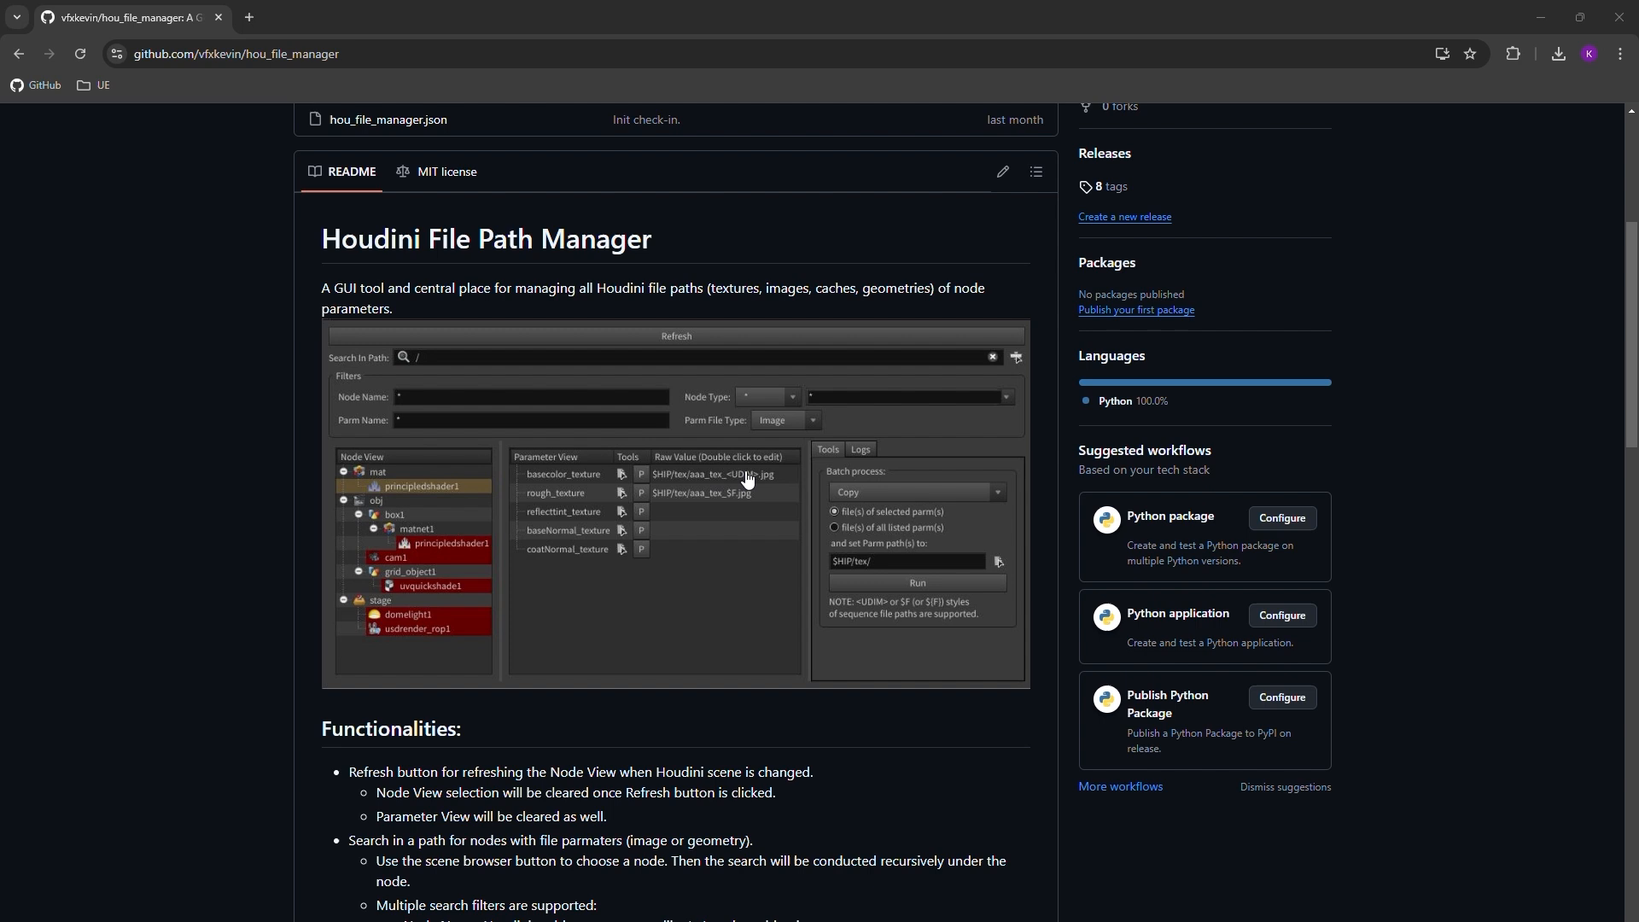
mouse_move(764, 481)
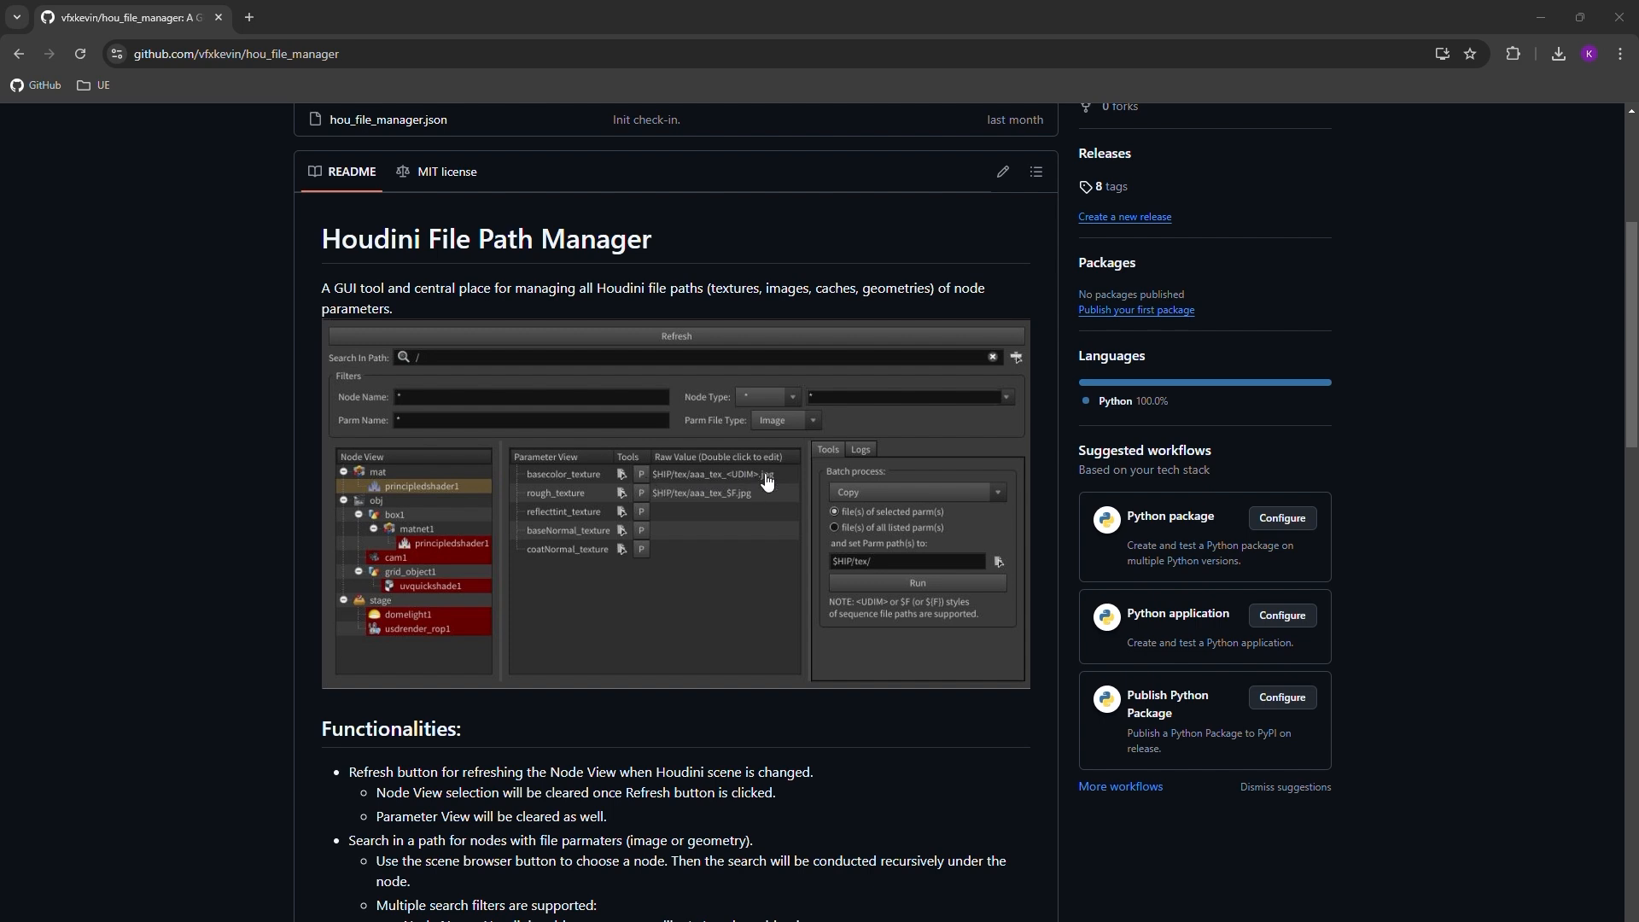
mouse_move(632, 490)
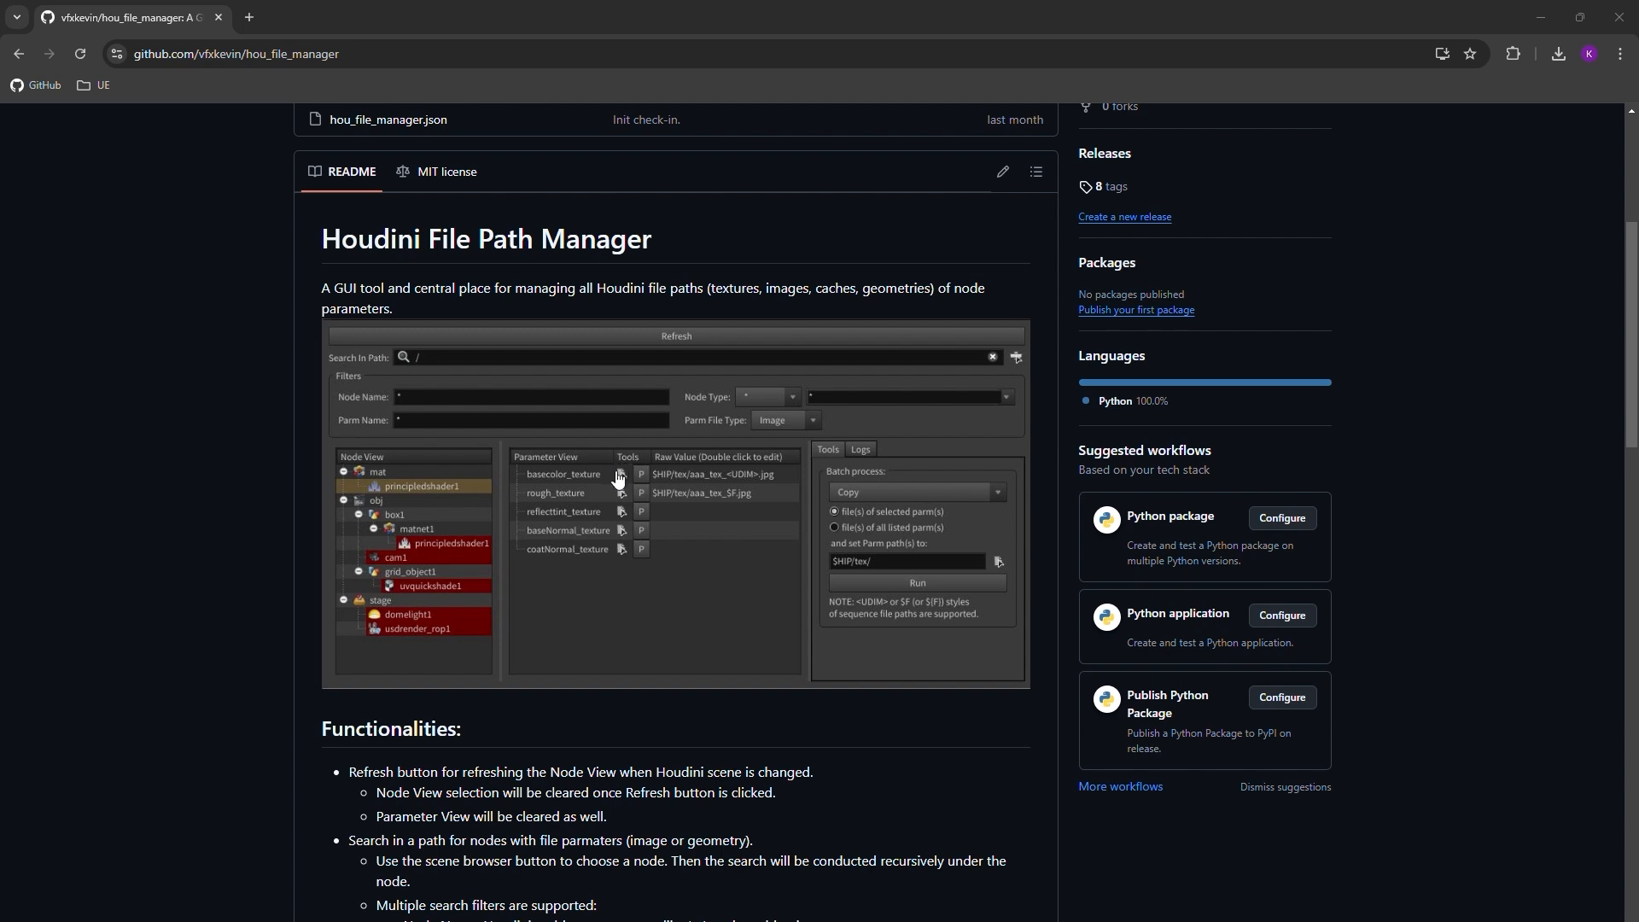
mouse_move(639, 471)
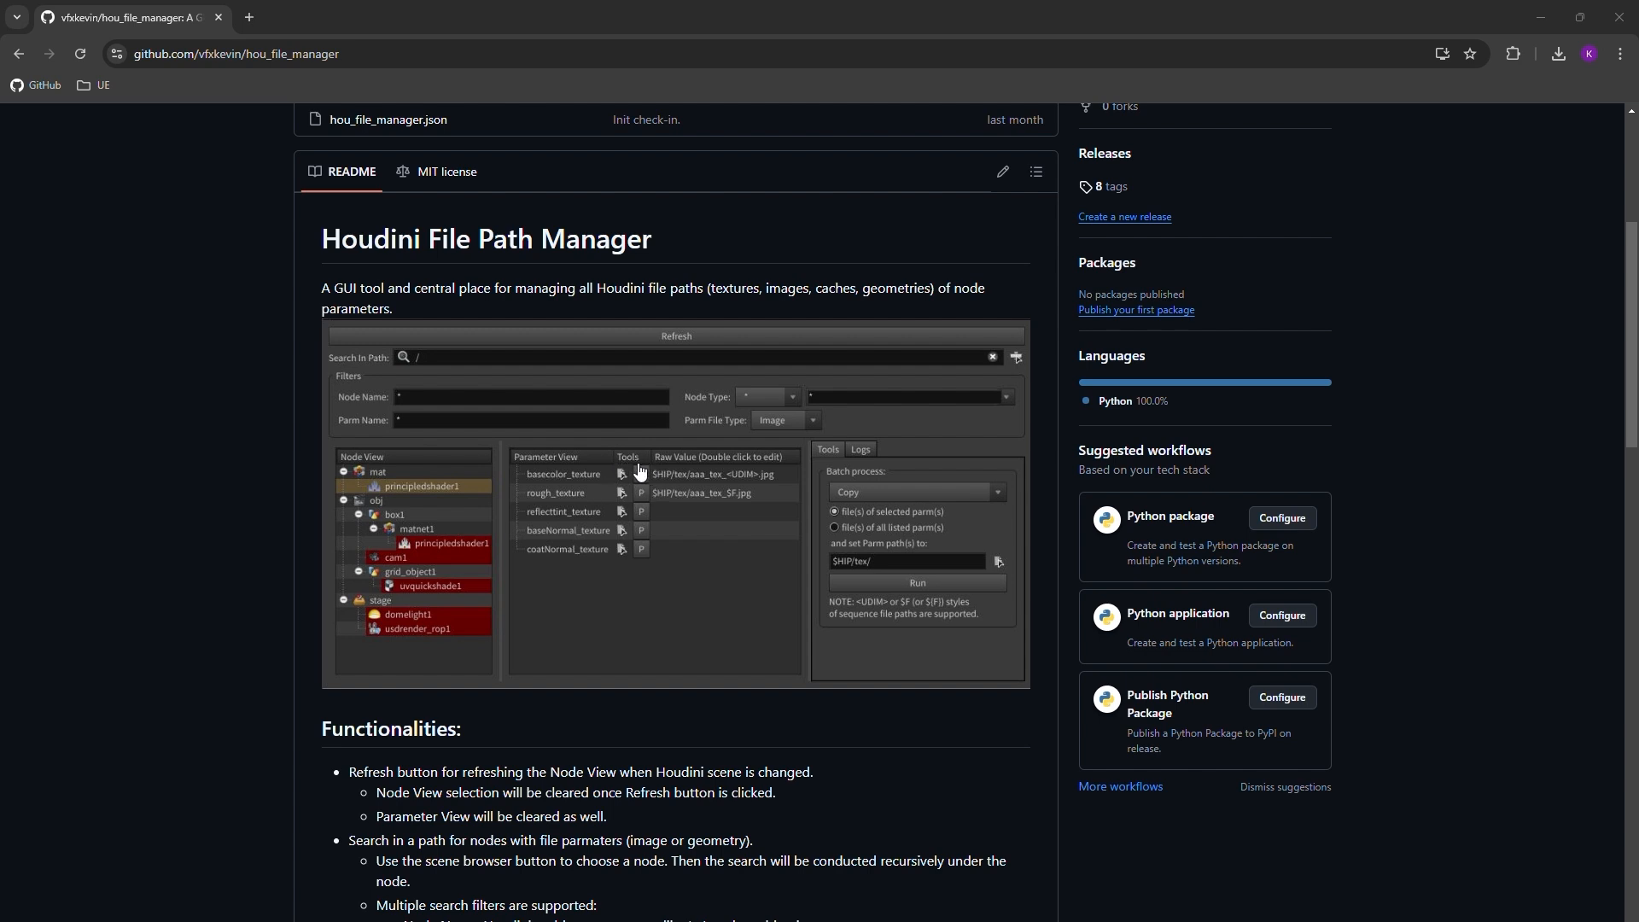
mouse_move(640, 477)
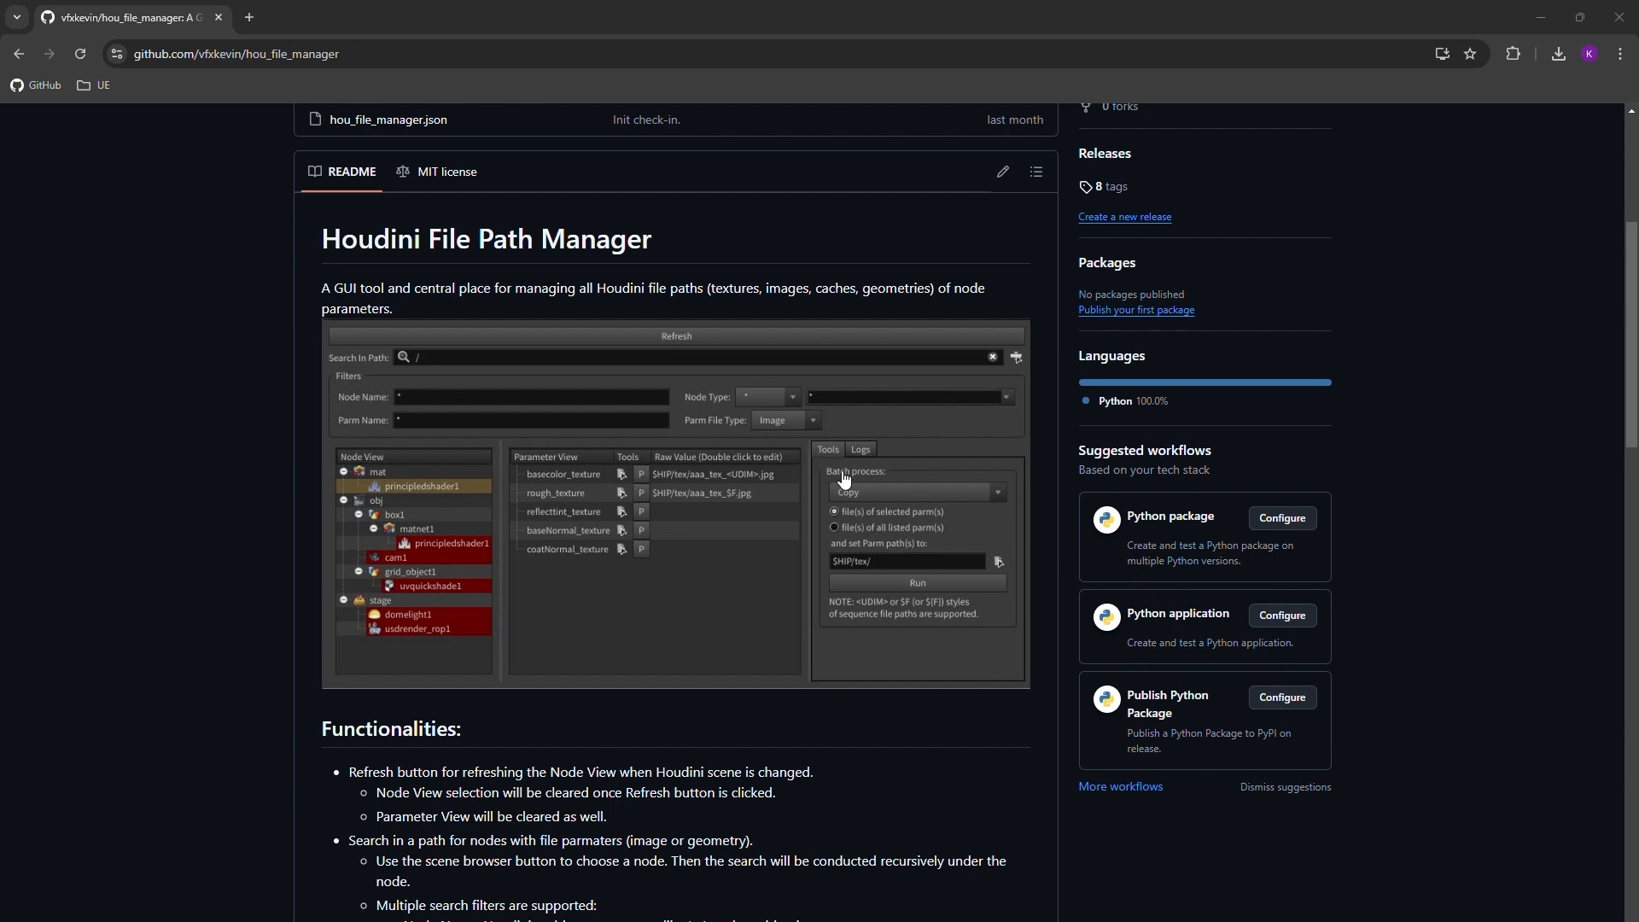
mouse_move(843, 505)
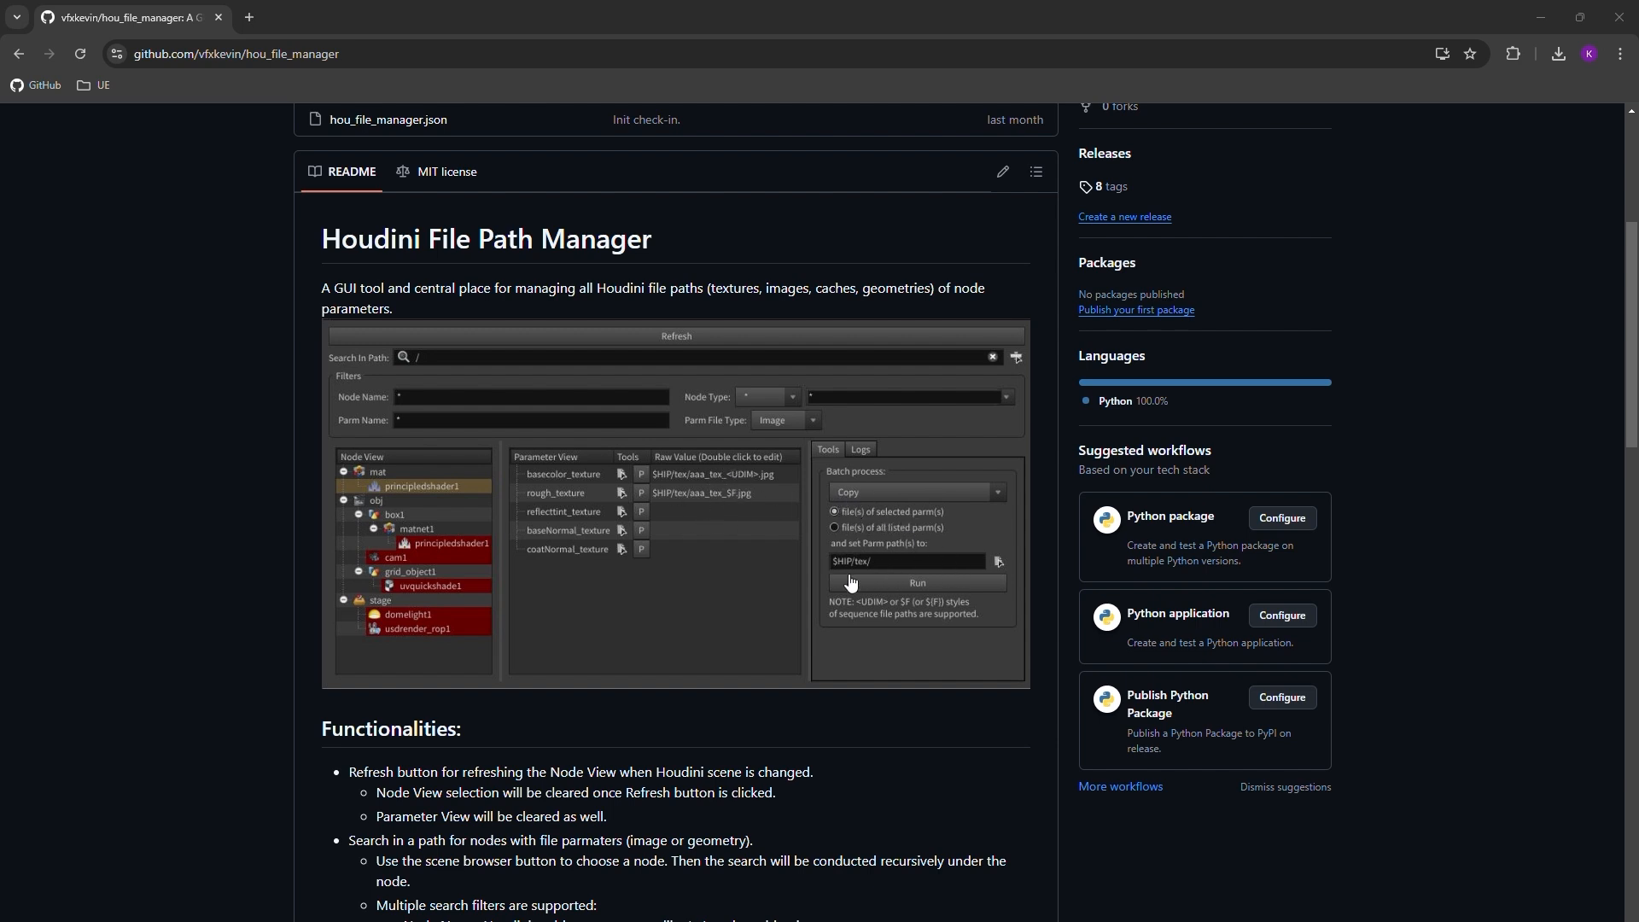
mouse_move(891, 555)
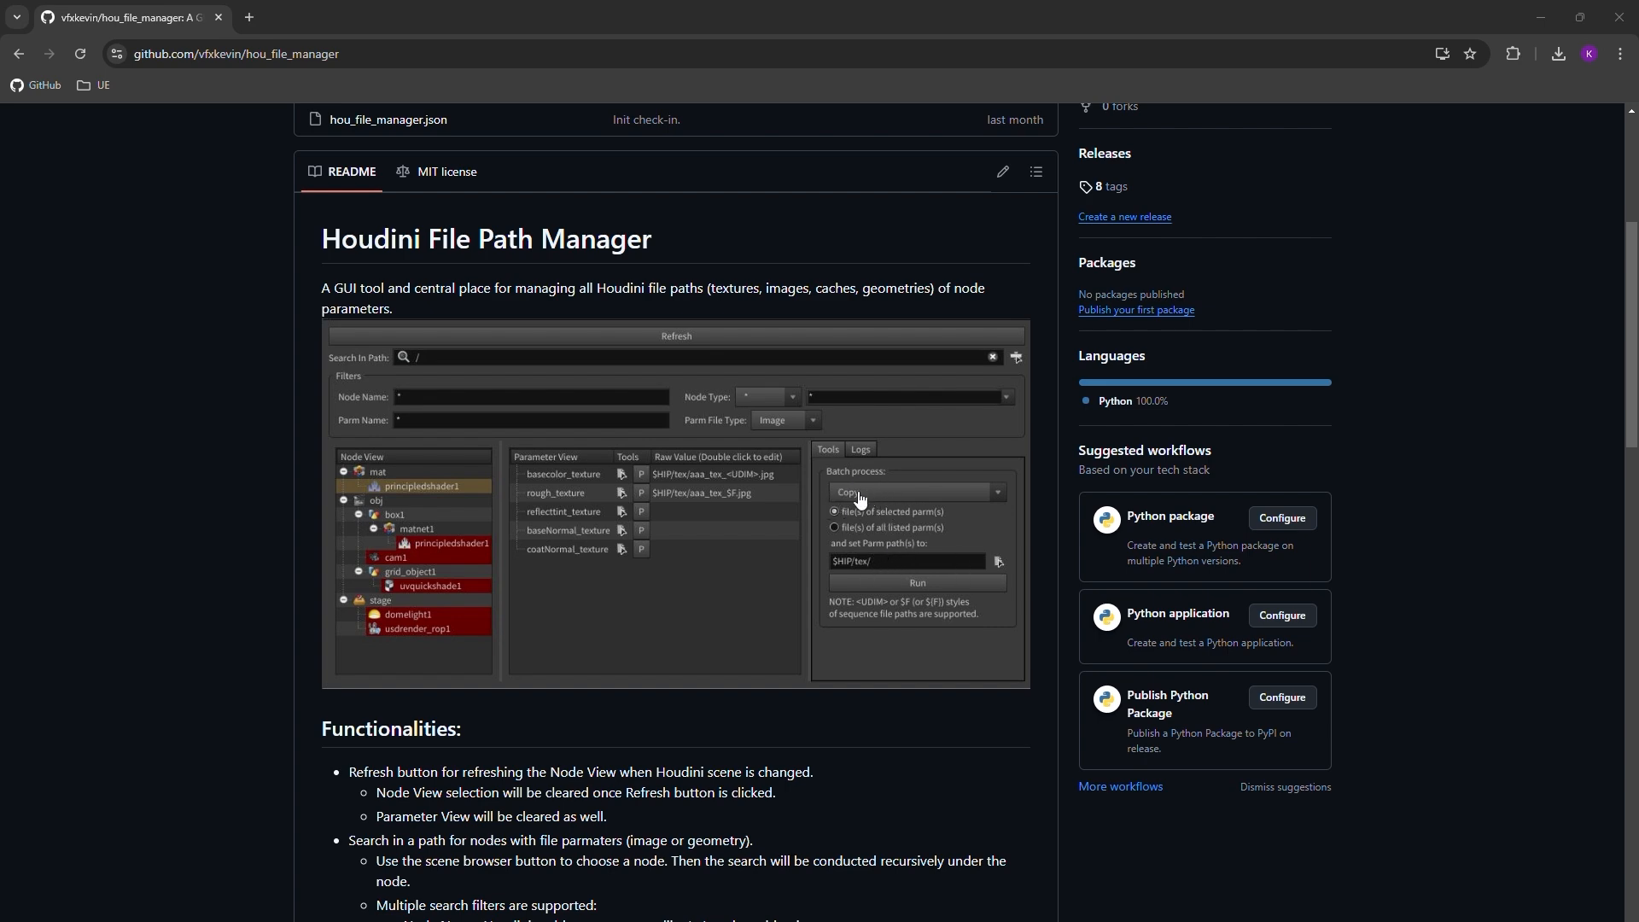
scroll(down, 3)
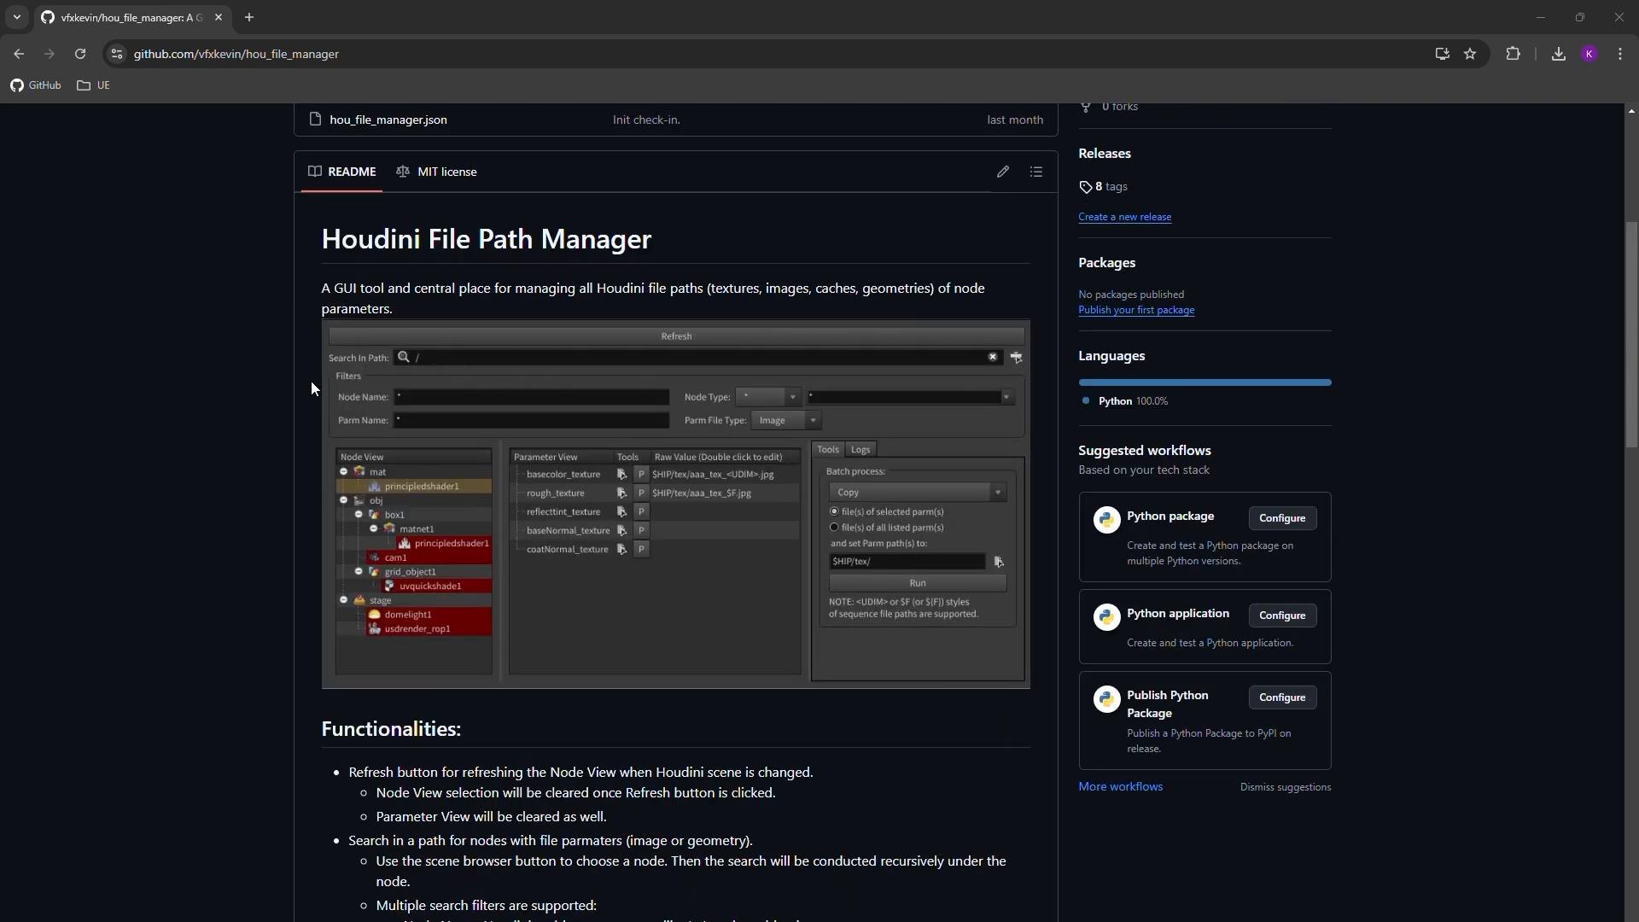
mouse_move(329, 402)
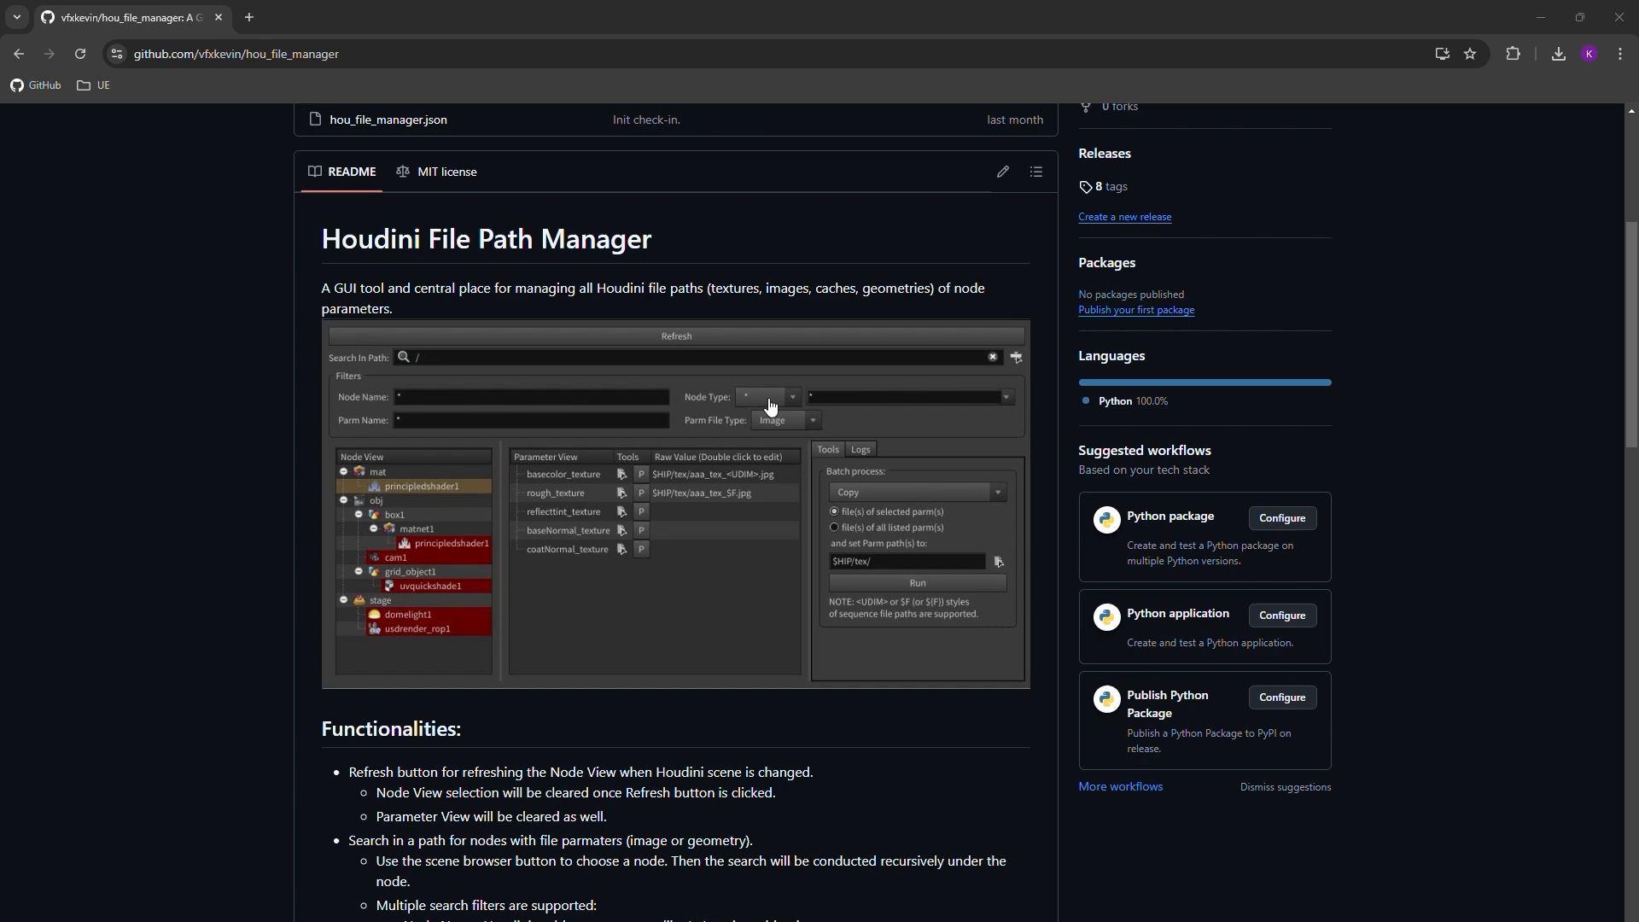
mouse_move(775, 435)
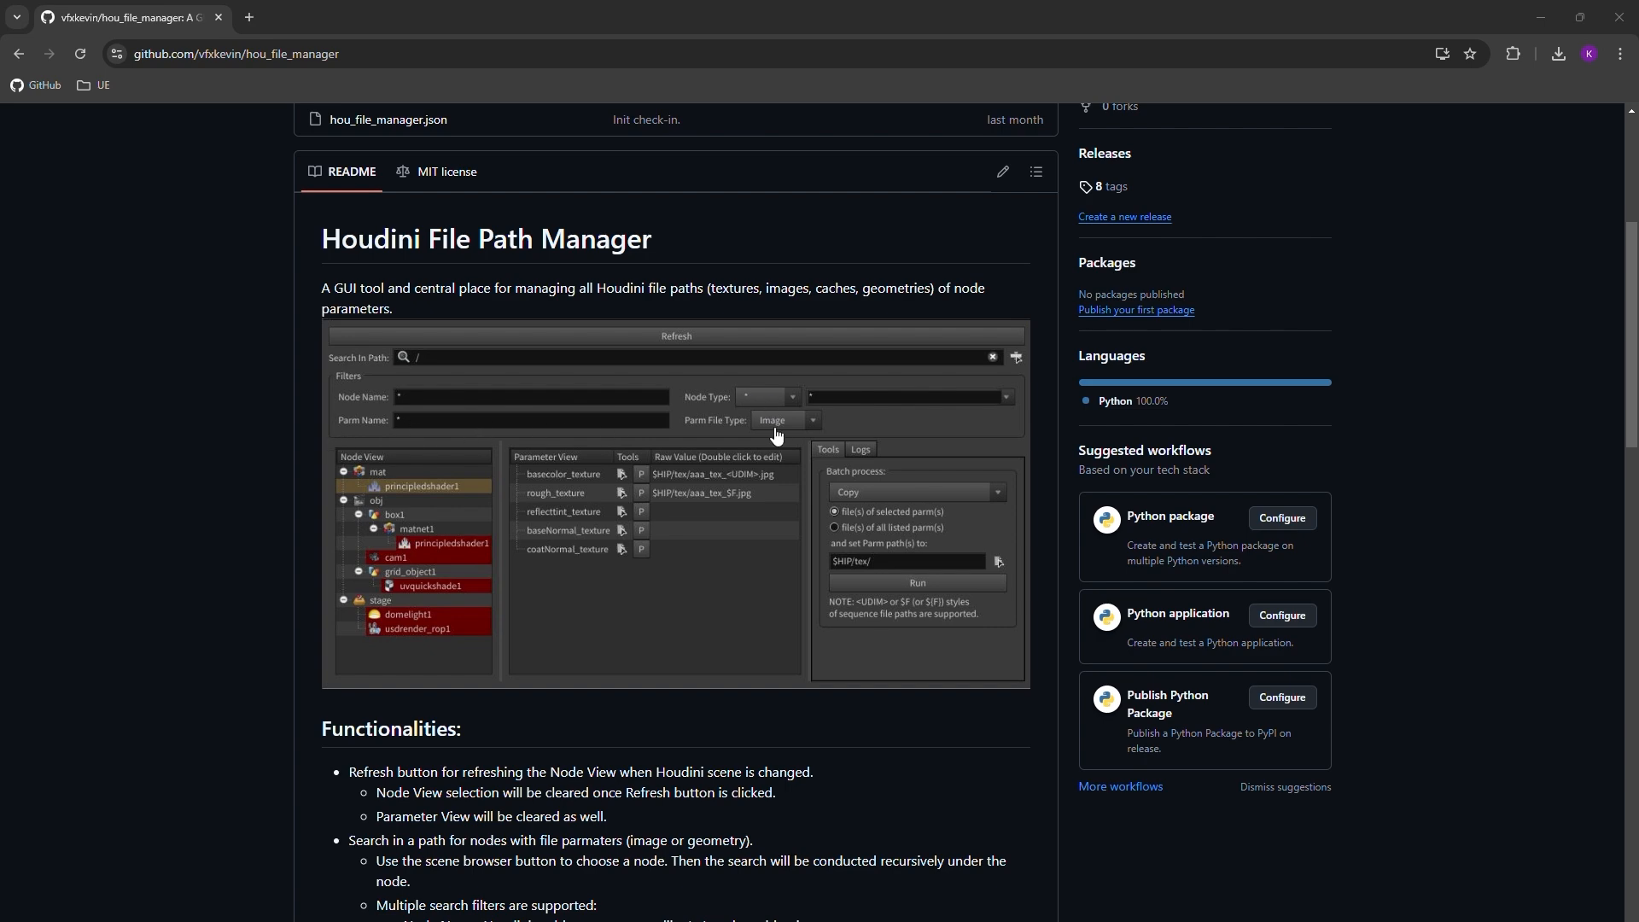
scroll(down, 3)
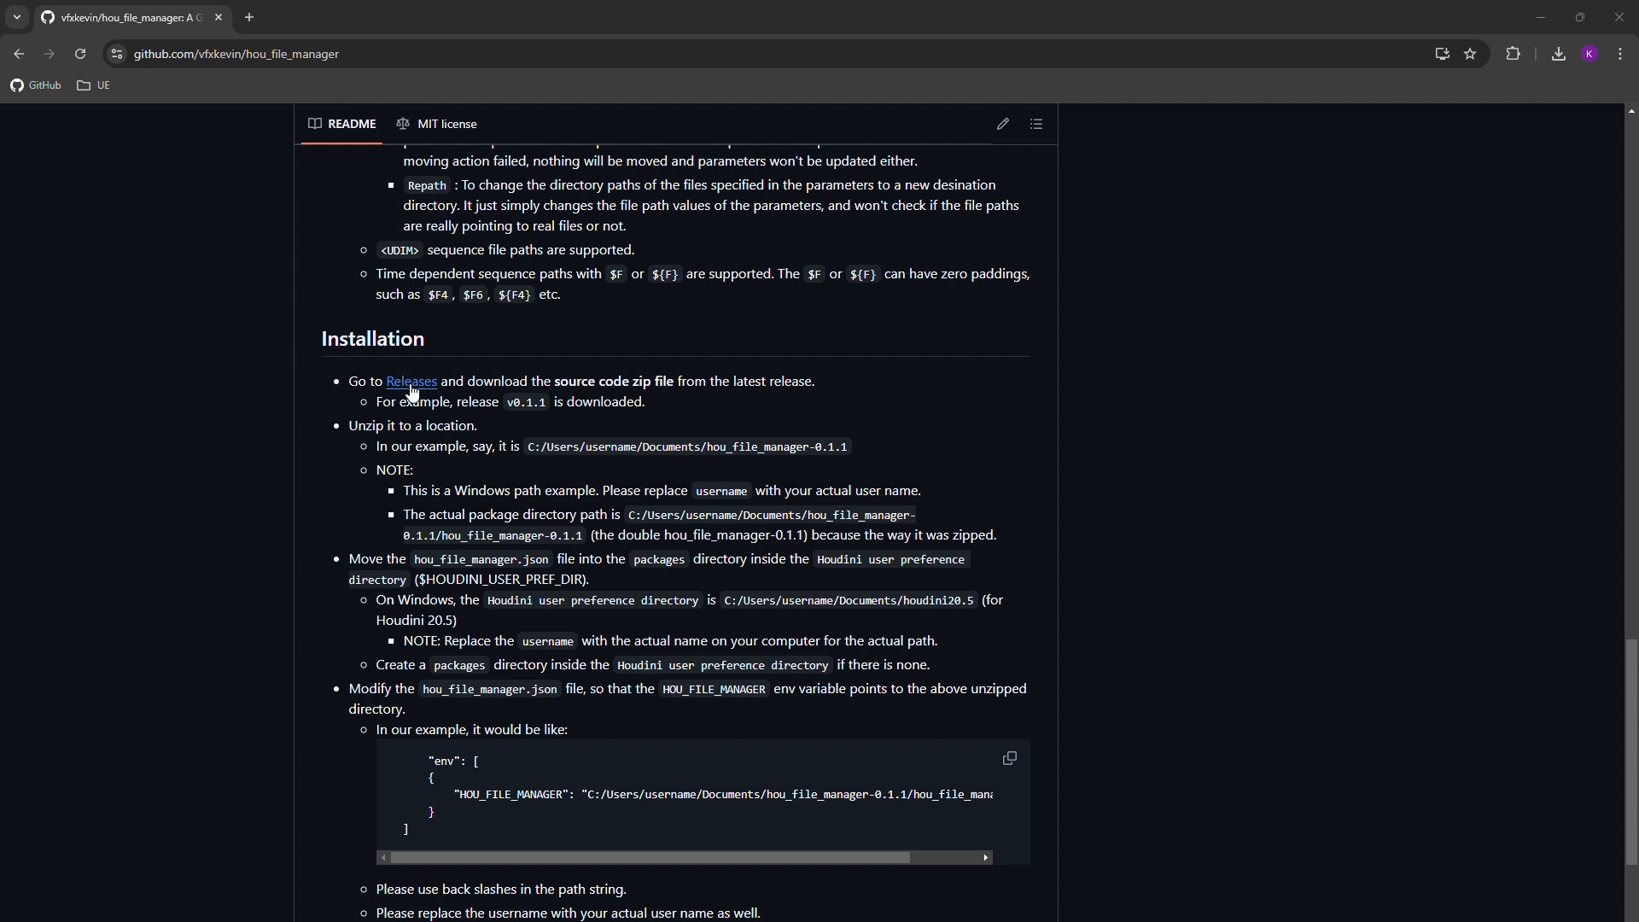
click(411, 381)
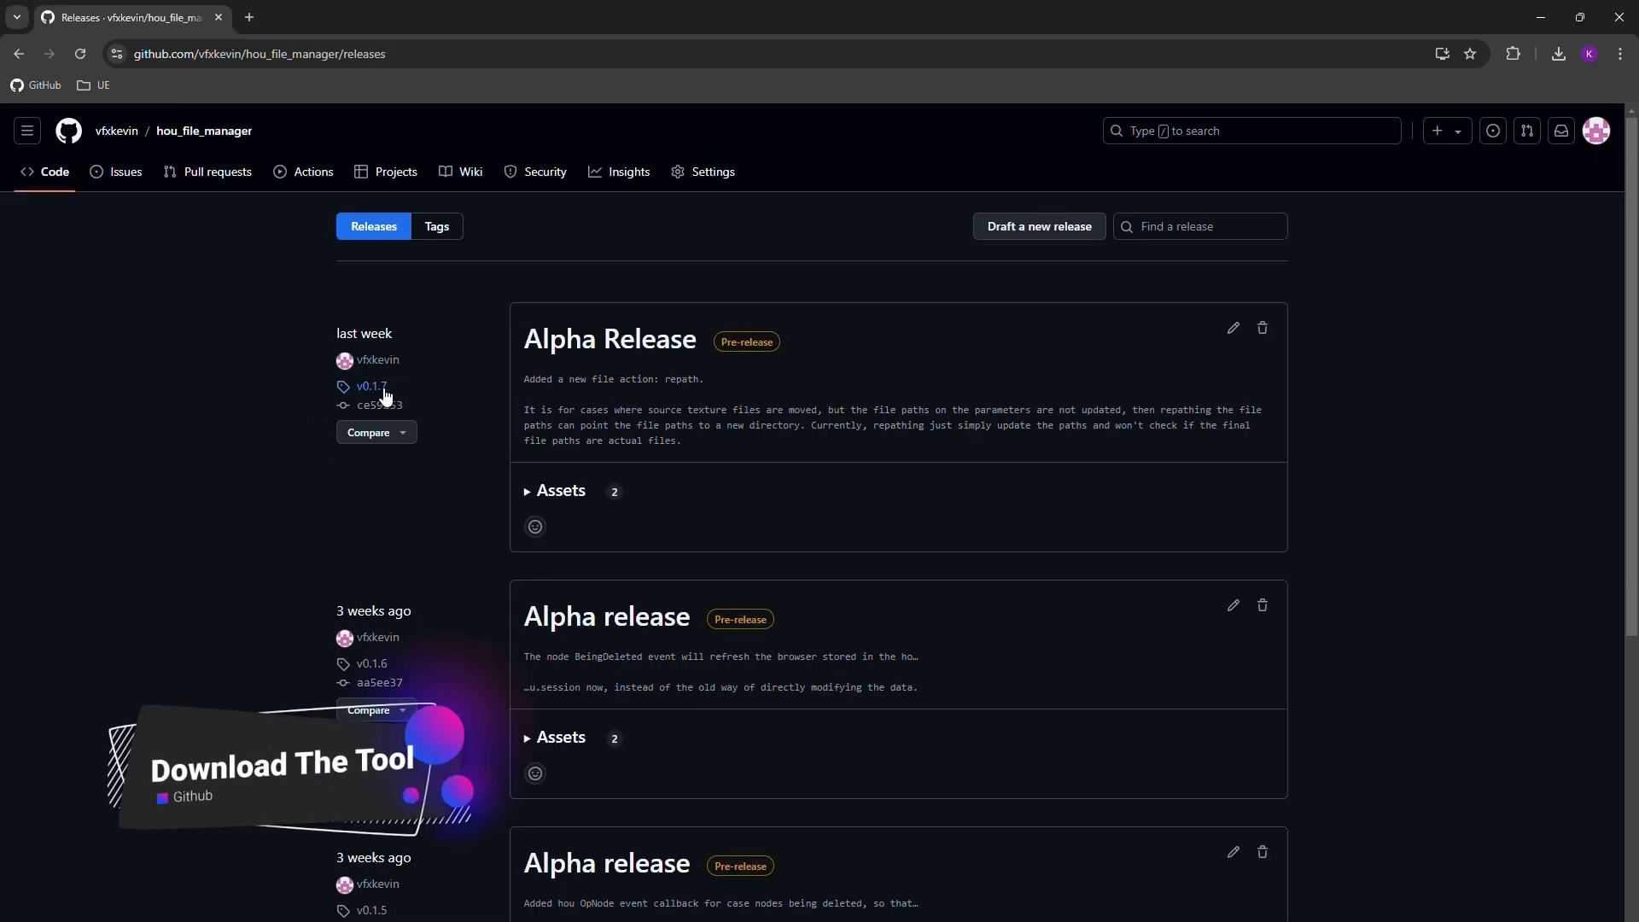
Expand the v0.1.7 release's Assets and download its Source code (zip)
click(560, 492)
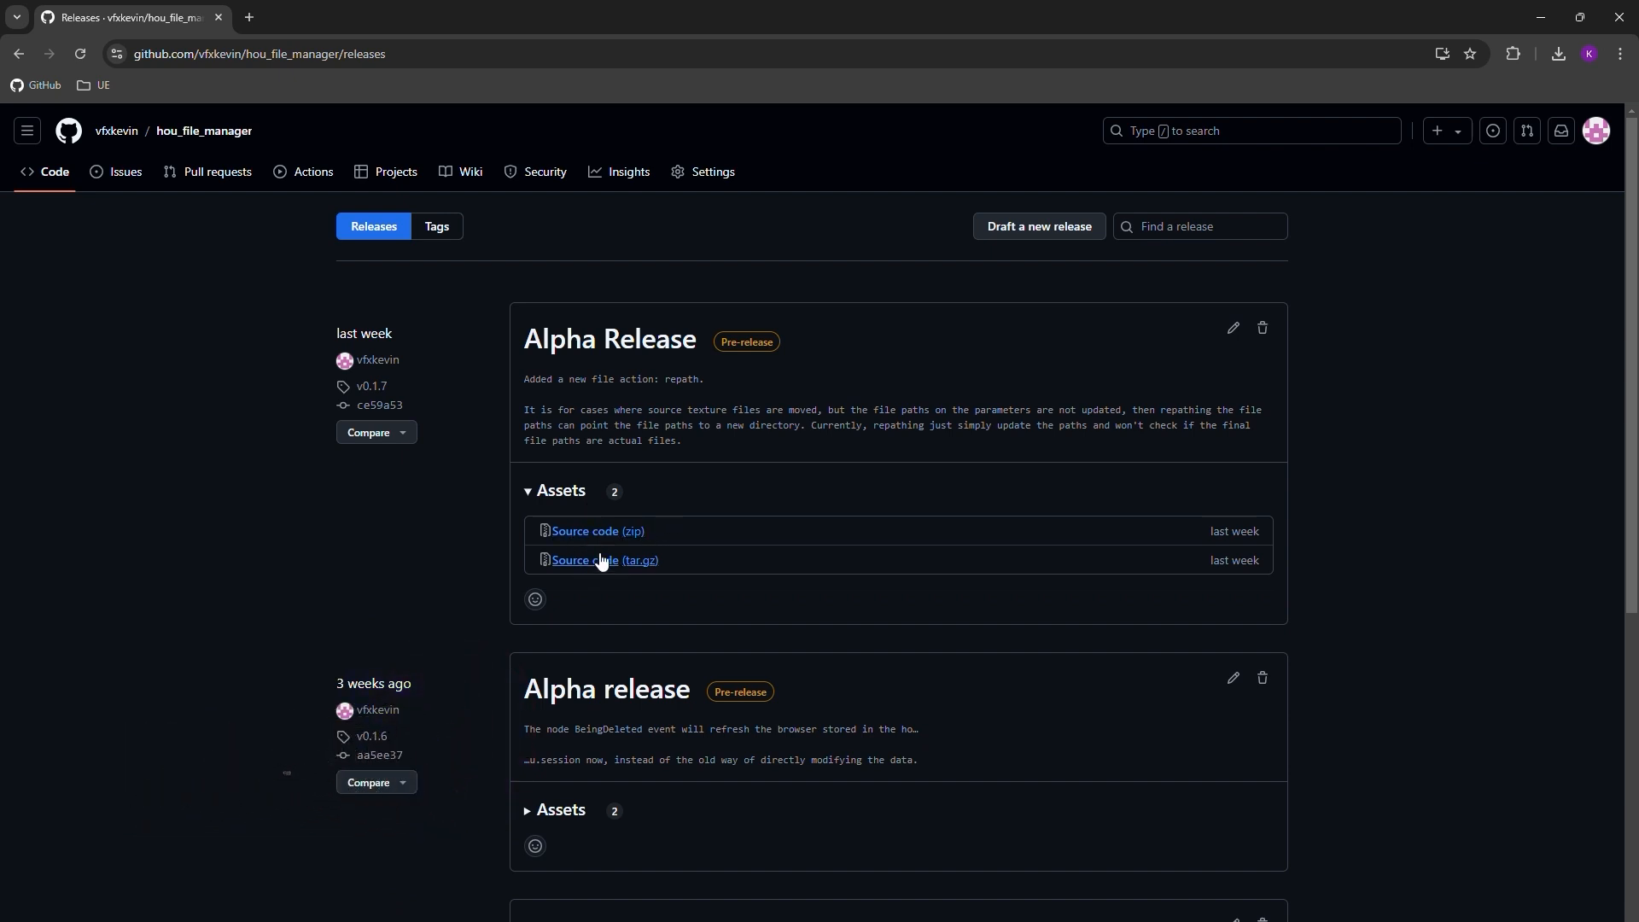
mouse_move(599, 531)
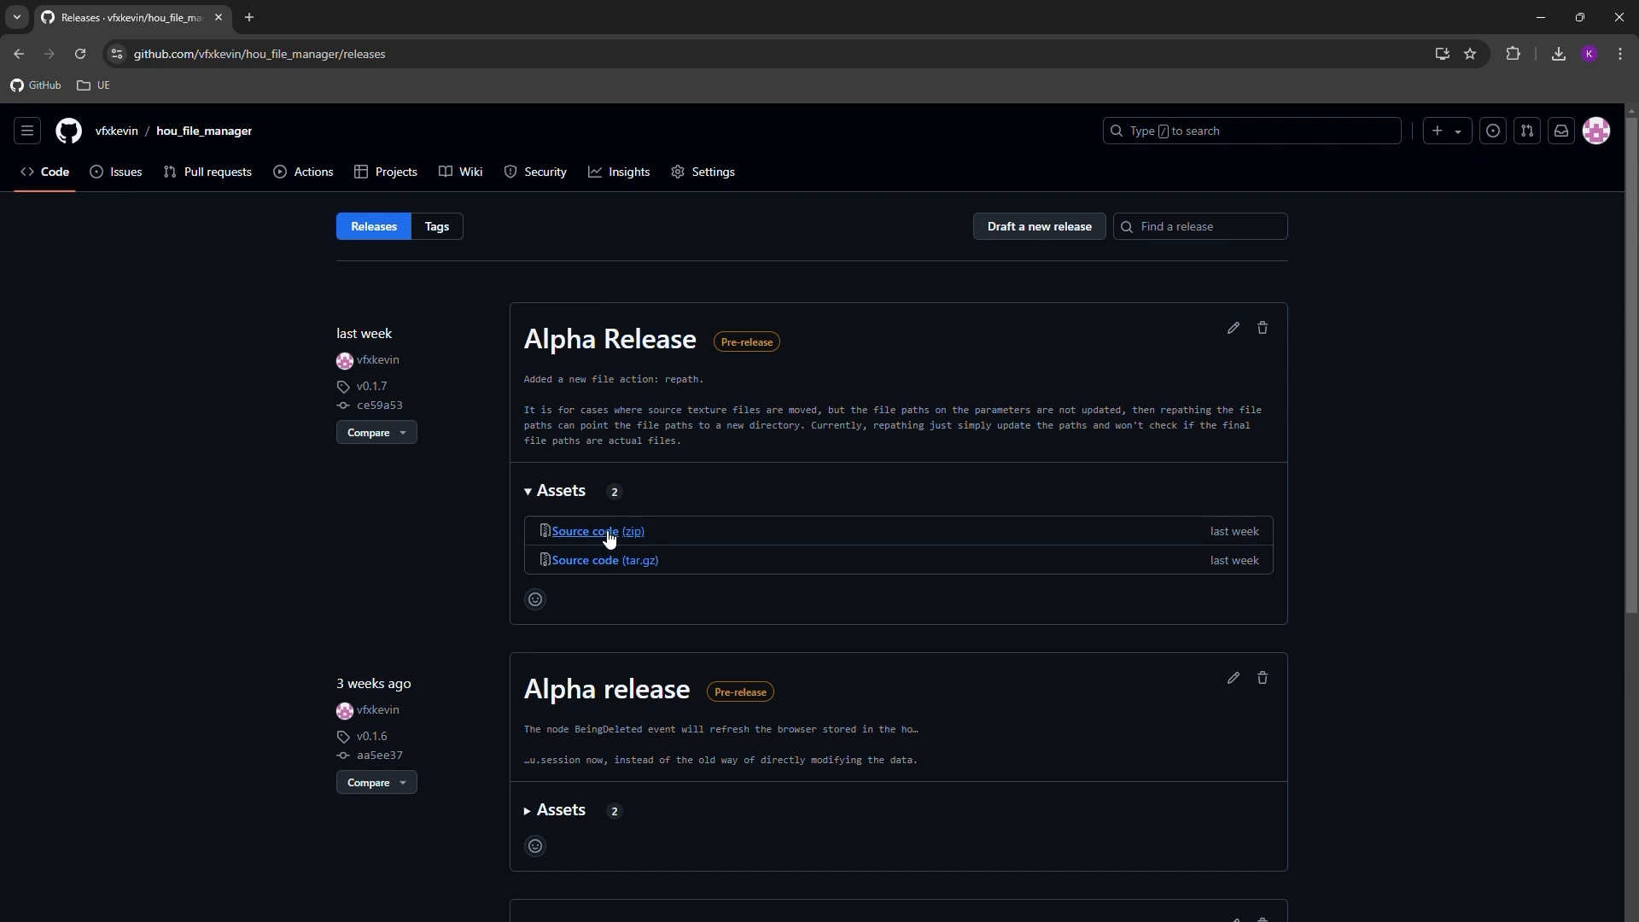
click(600, 533)
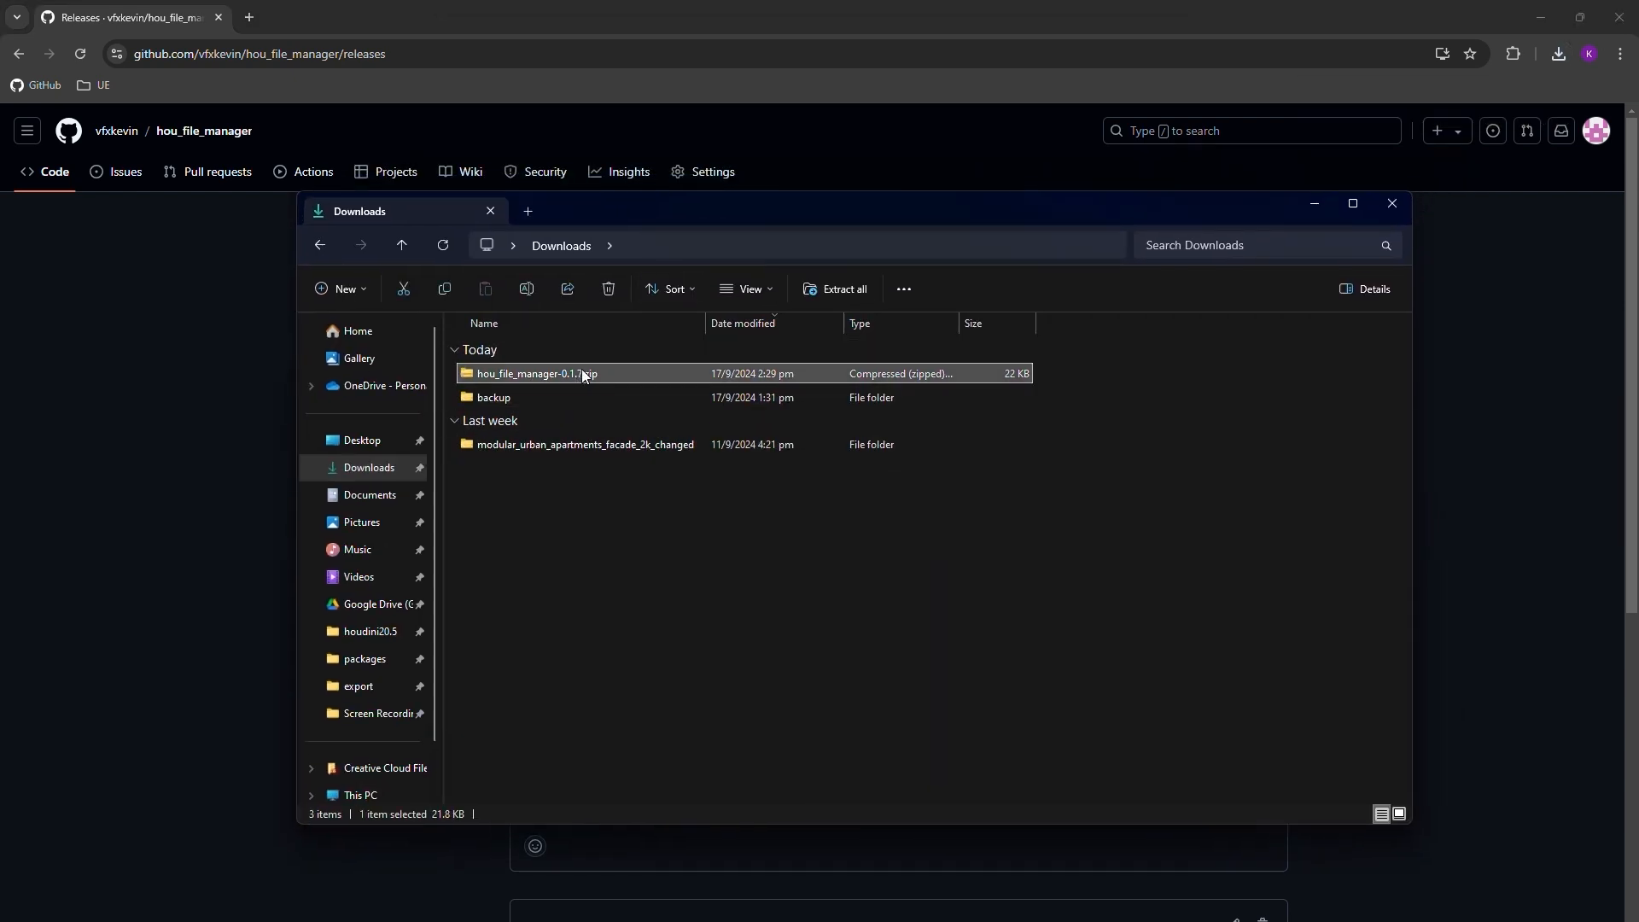
Extract the downloaded zip into Downloads and open the hou_file_manager-0.1.7 folder
right_click(554, 374)
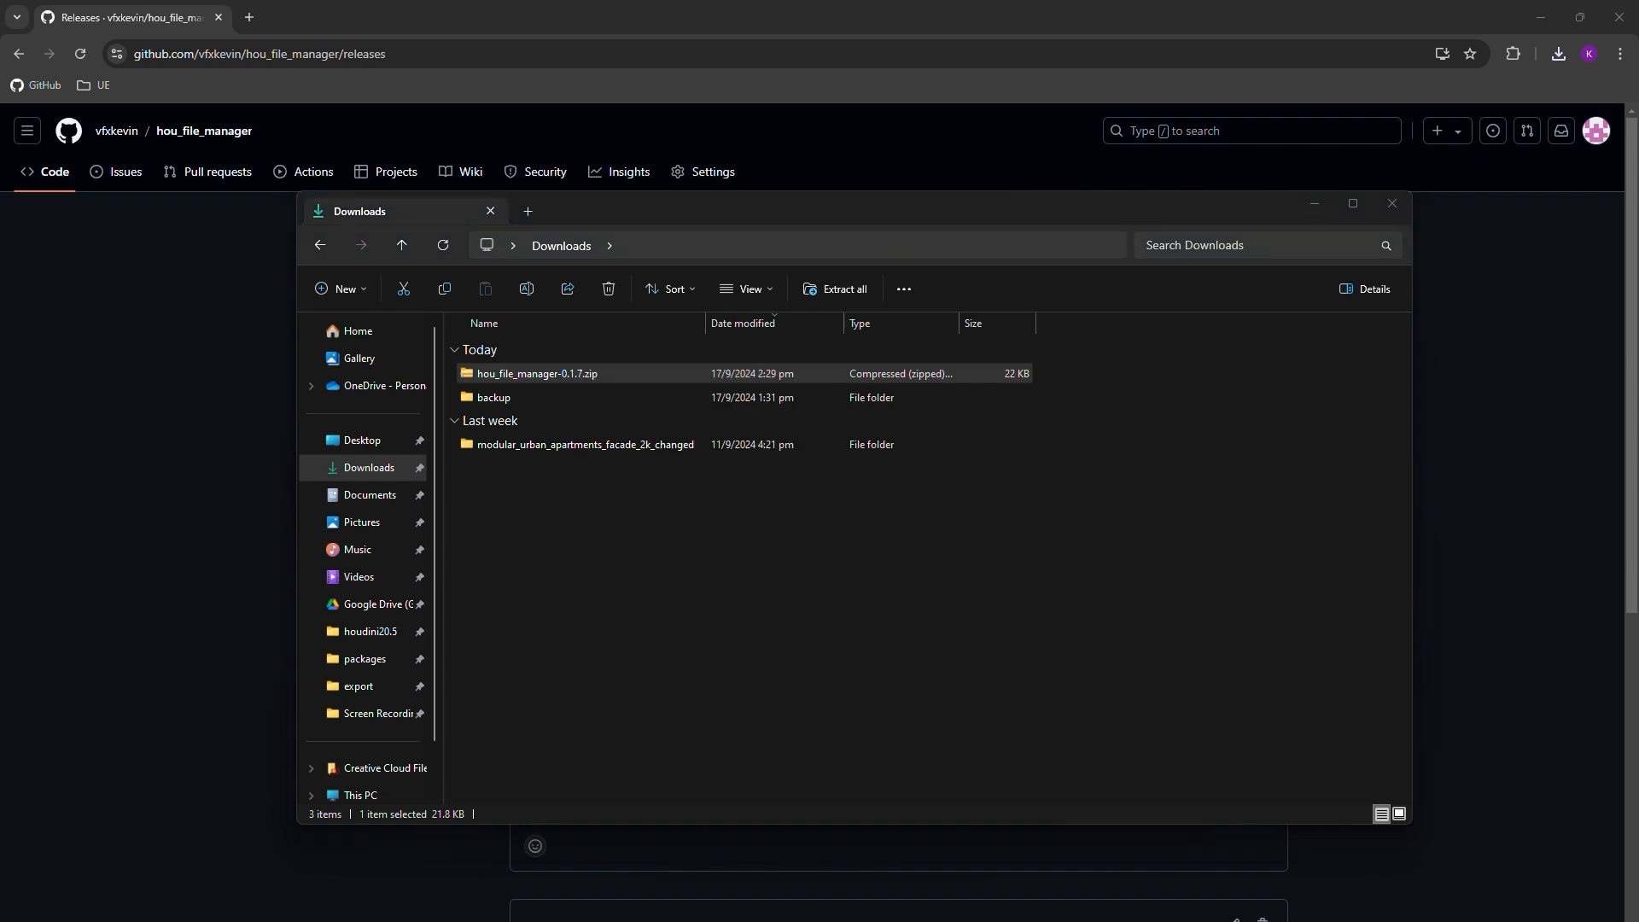
click(537, 374)
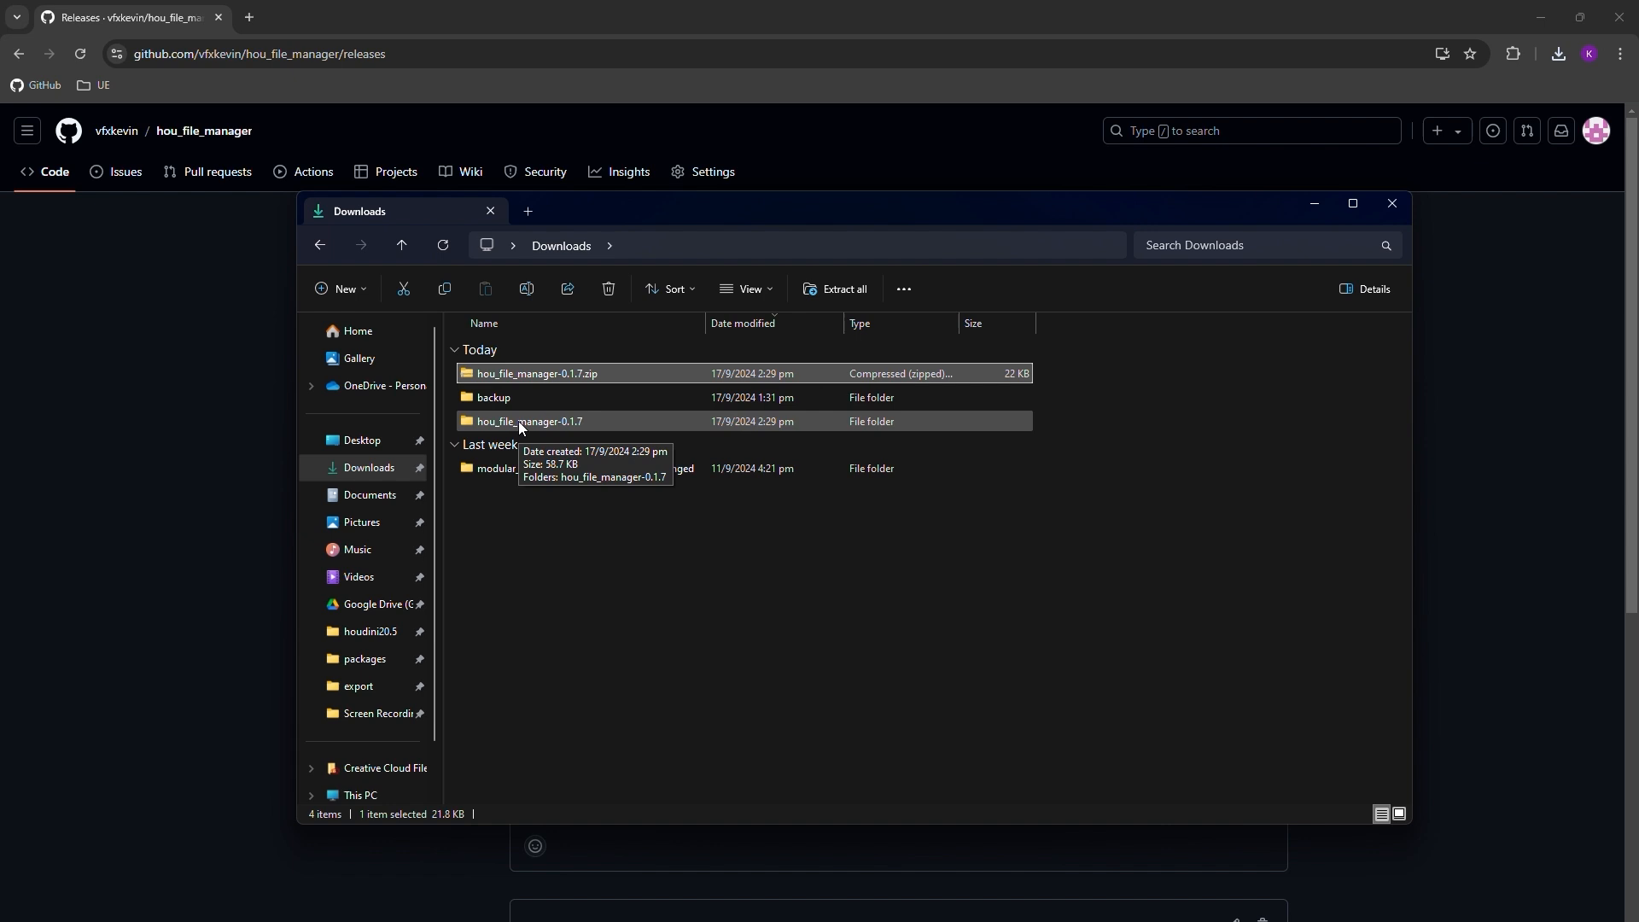
double_click(529, 422)
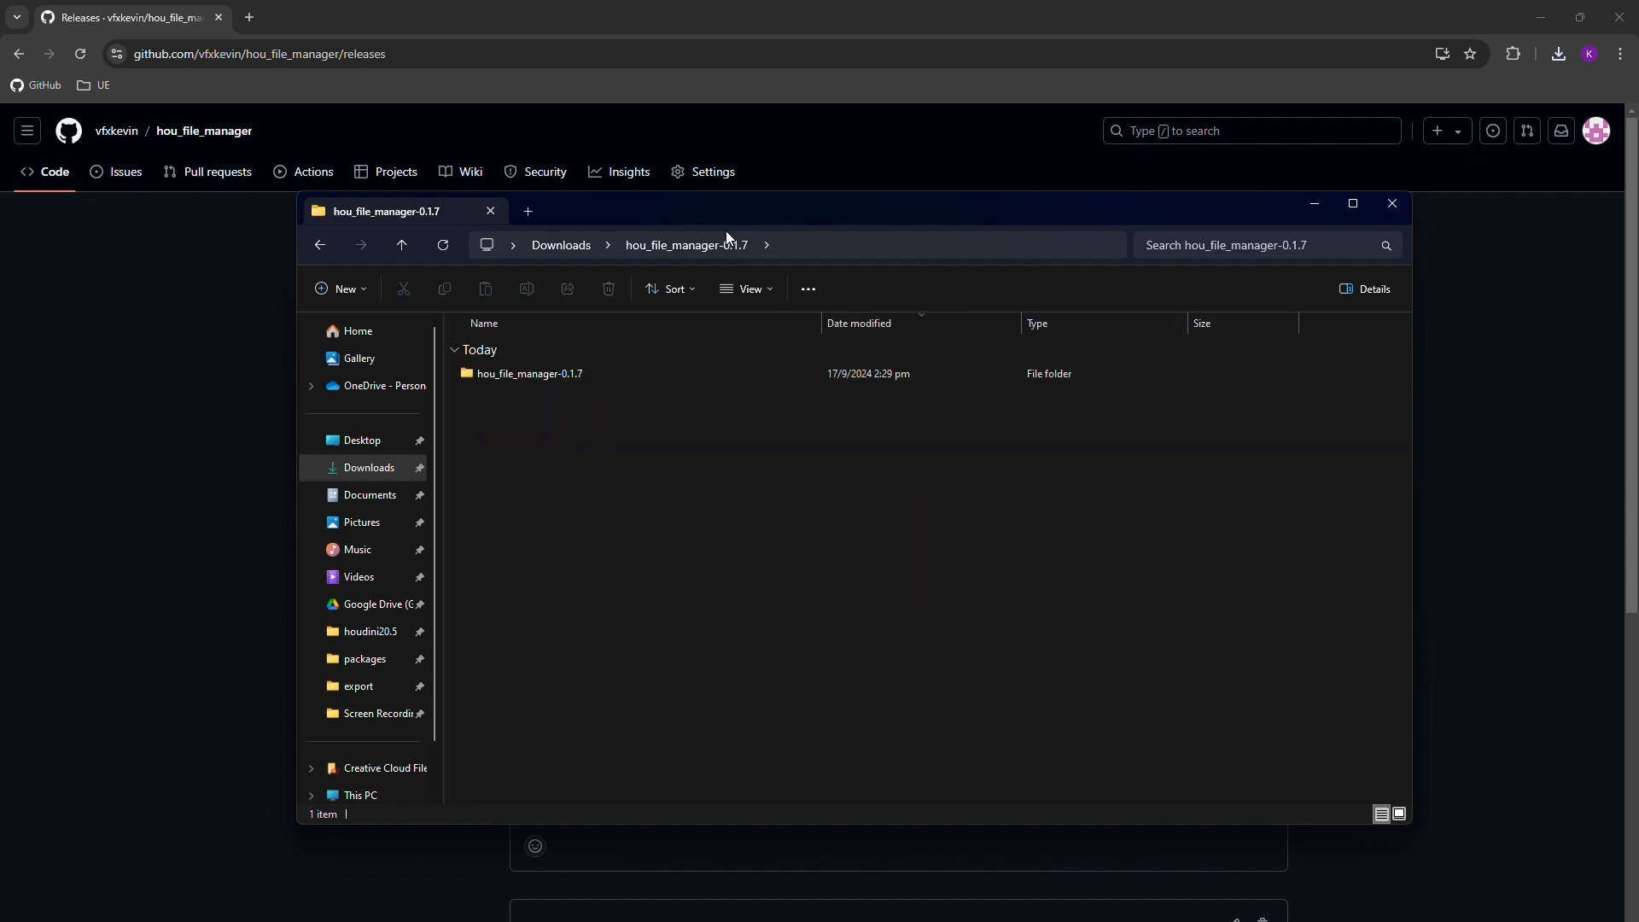
Open the inner hou_file_manager-0.1.7 folder, noting its hou_file_manager.json package file
double_click(530, 374)
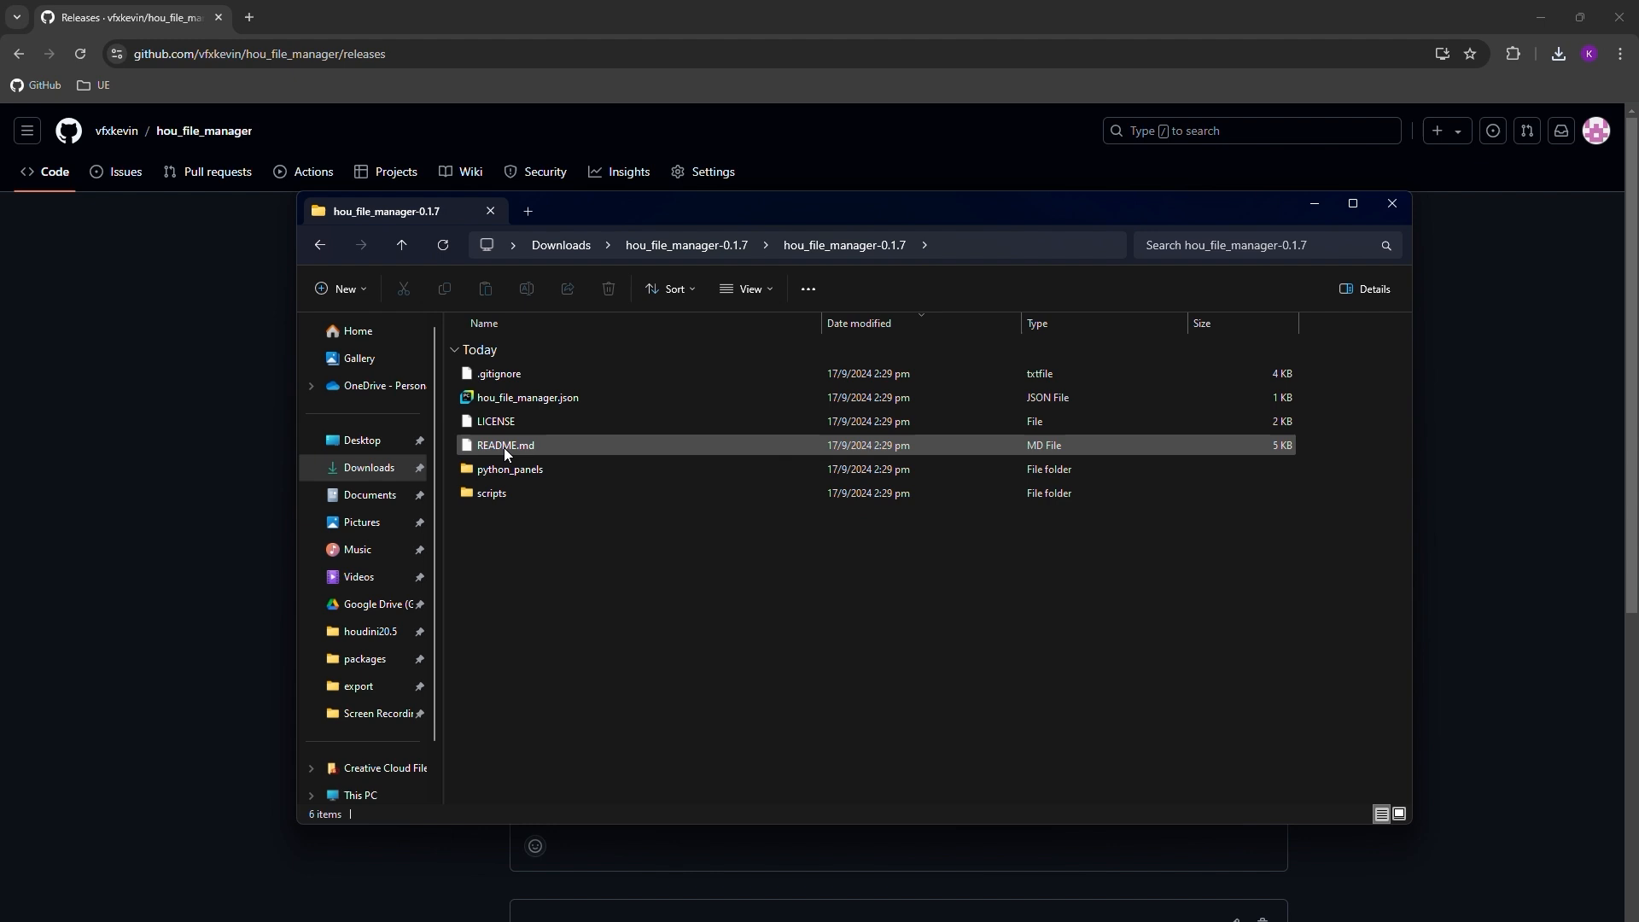
click(527, 397)
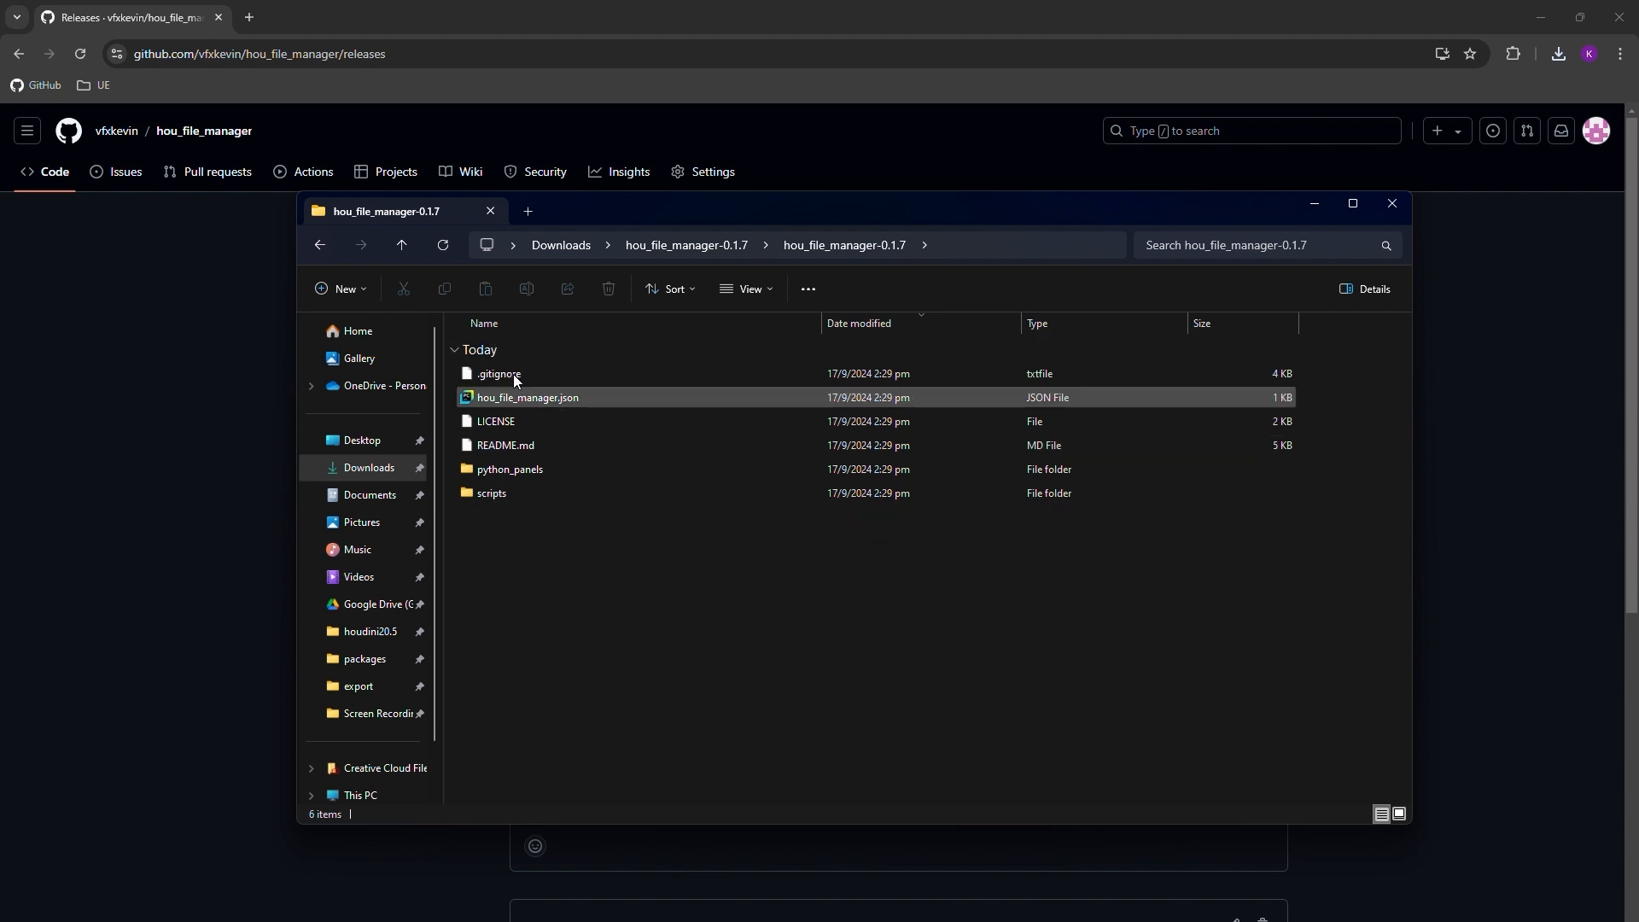
click(399, 244)
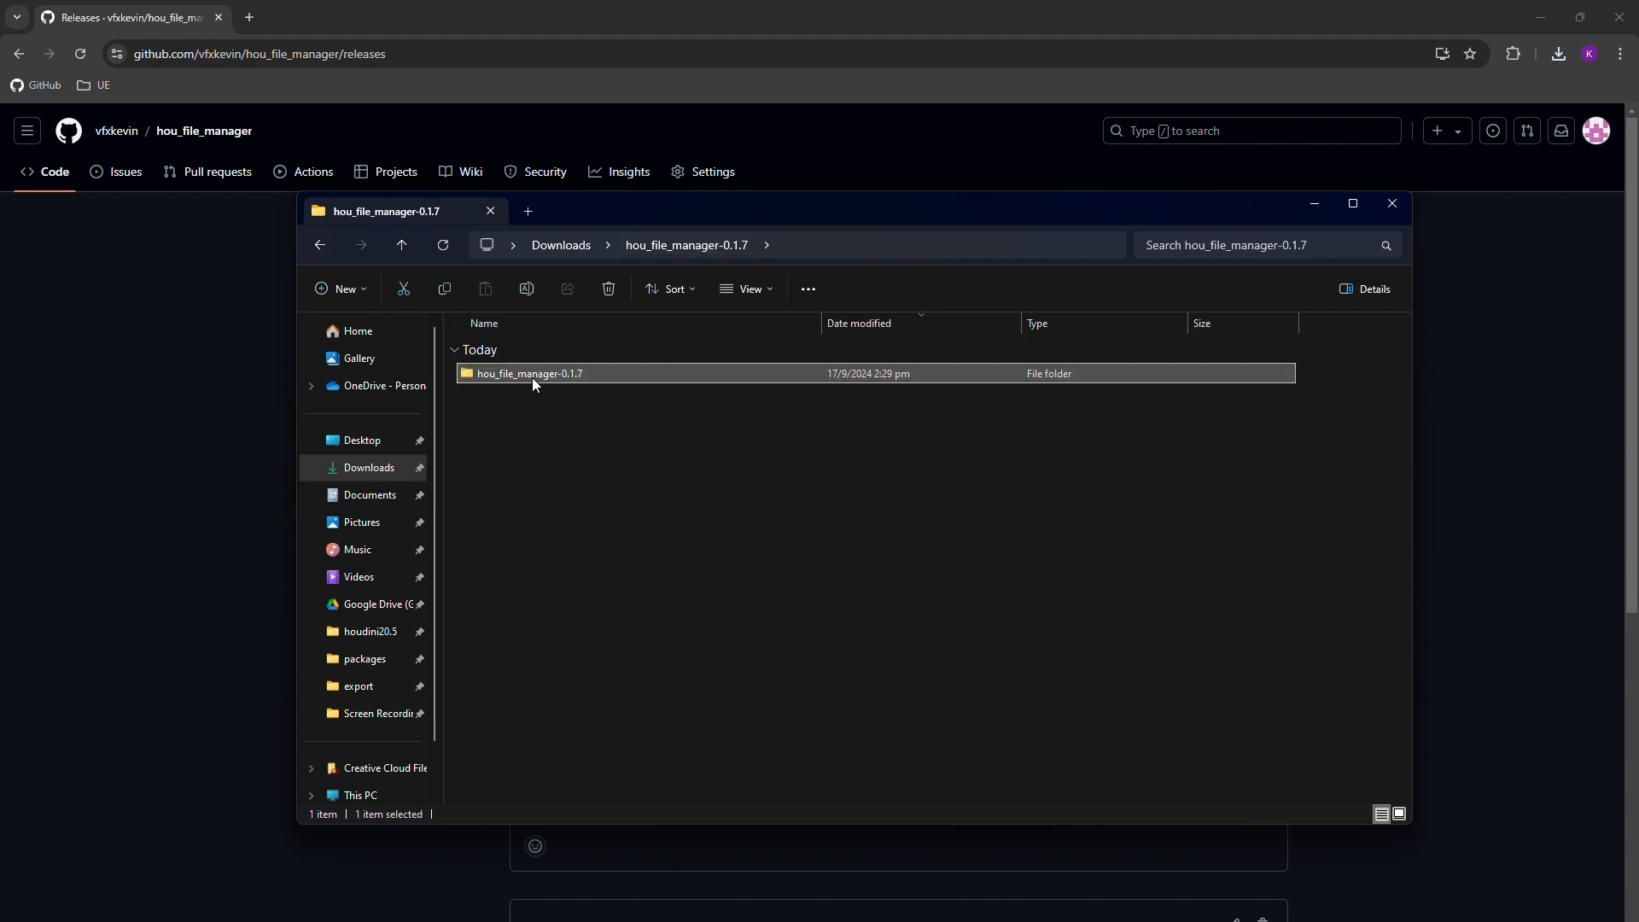
mouse_move(529, 374)
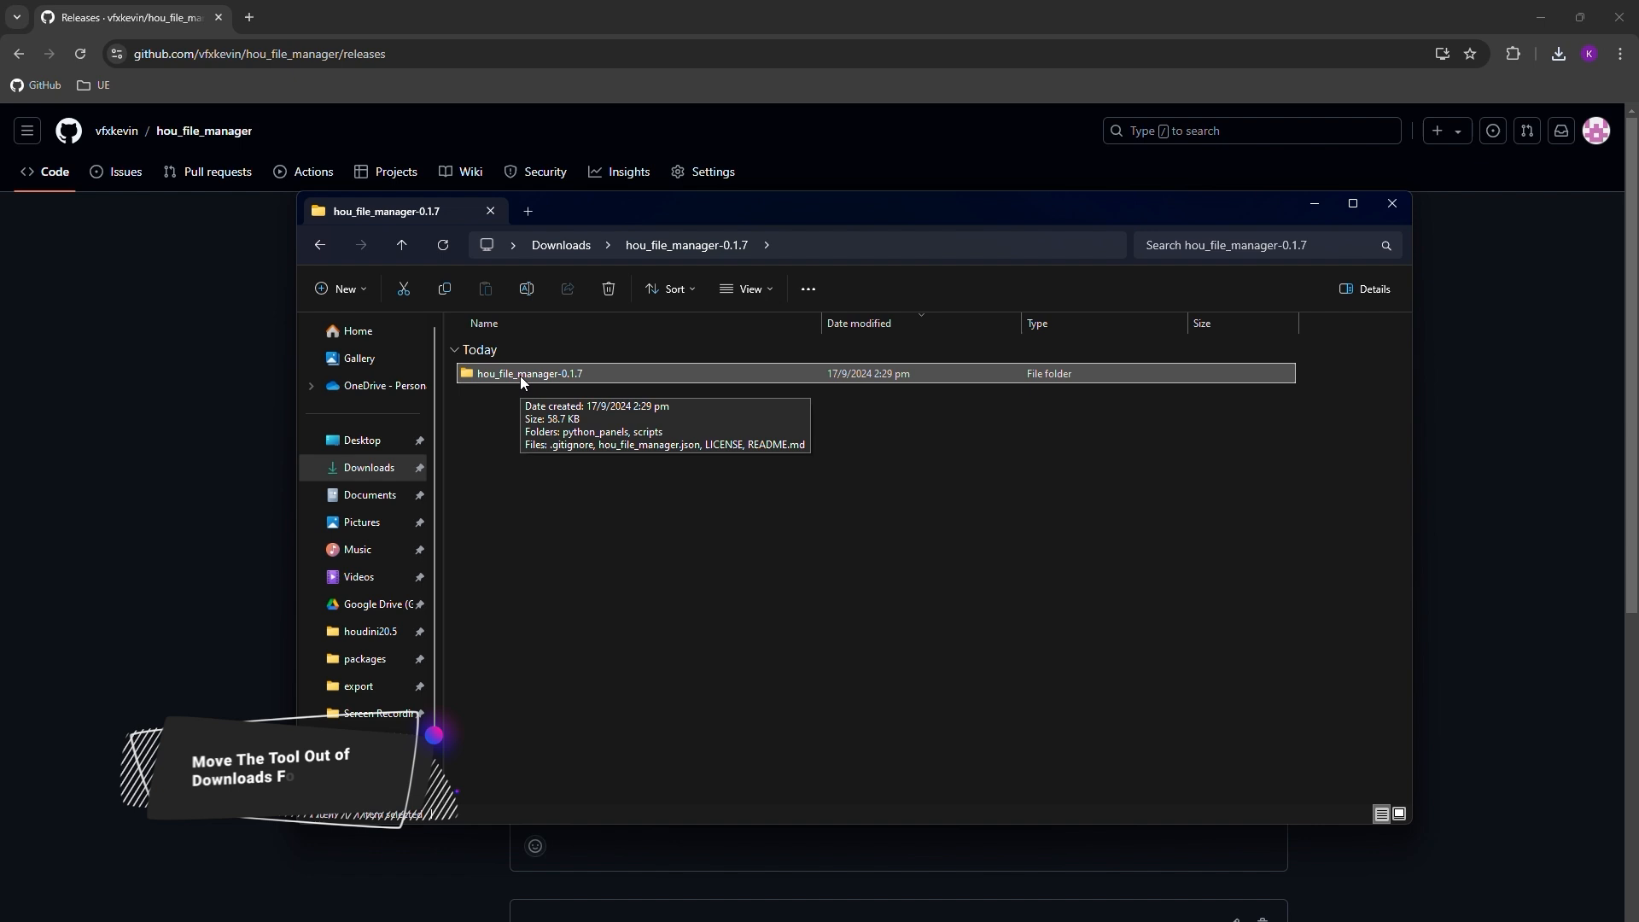
Cut the tool folder and navigate to Documents\apps\houdini_packages
right_click(529, 374)
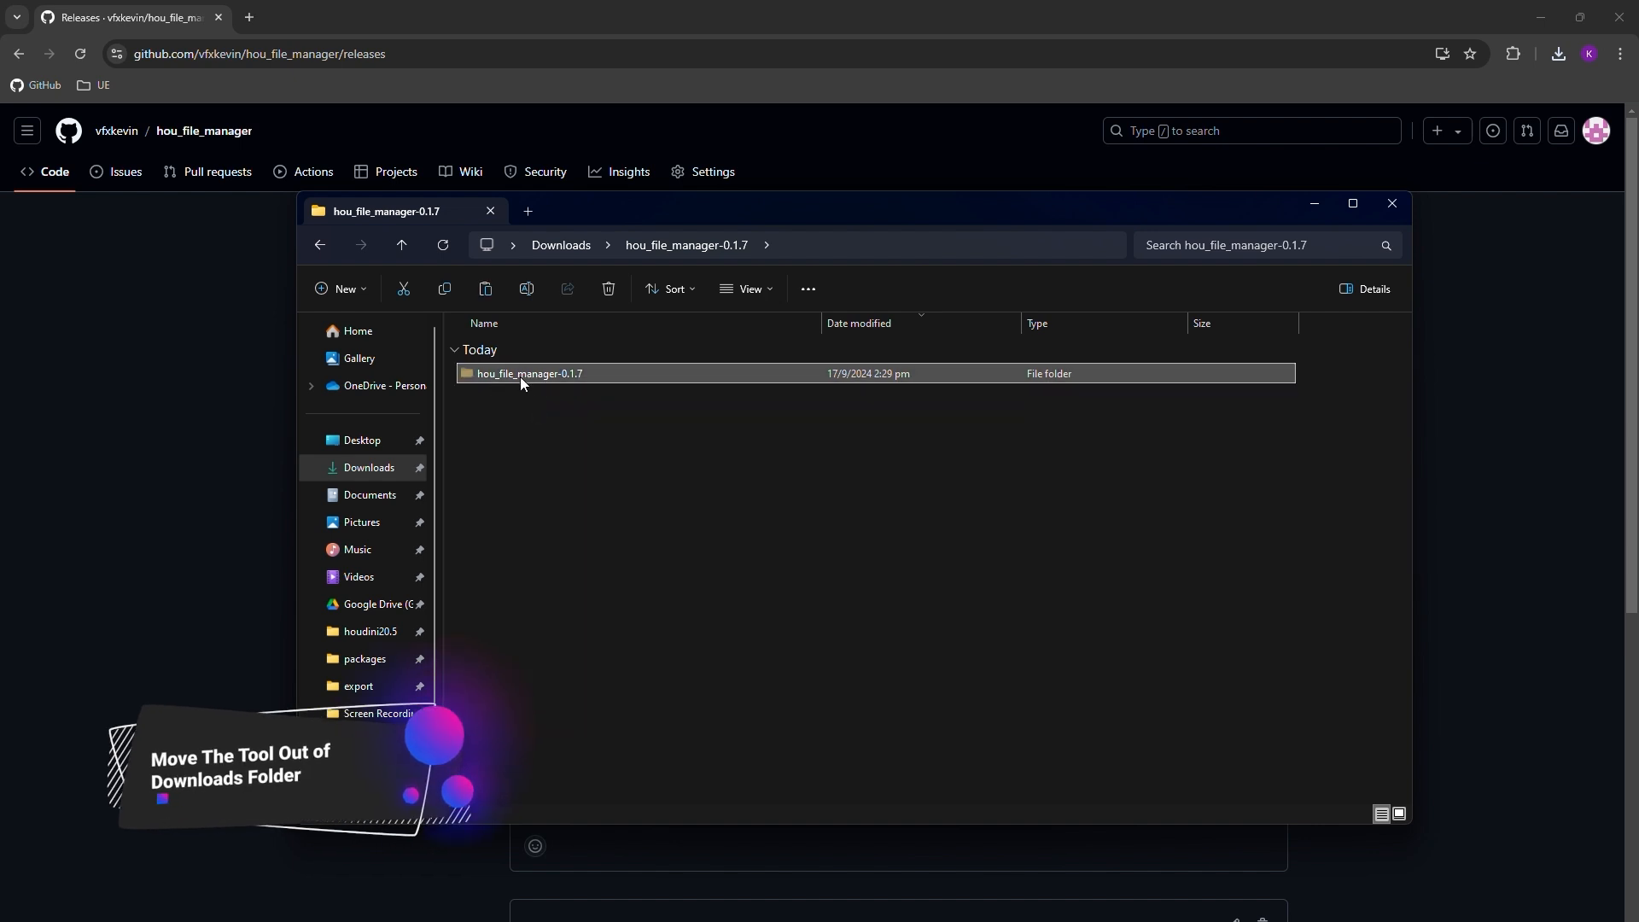
click(371, 495)
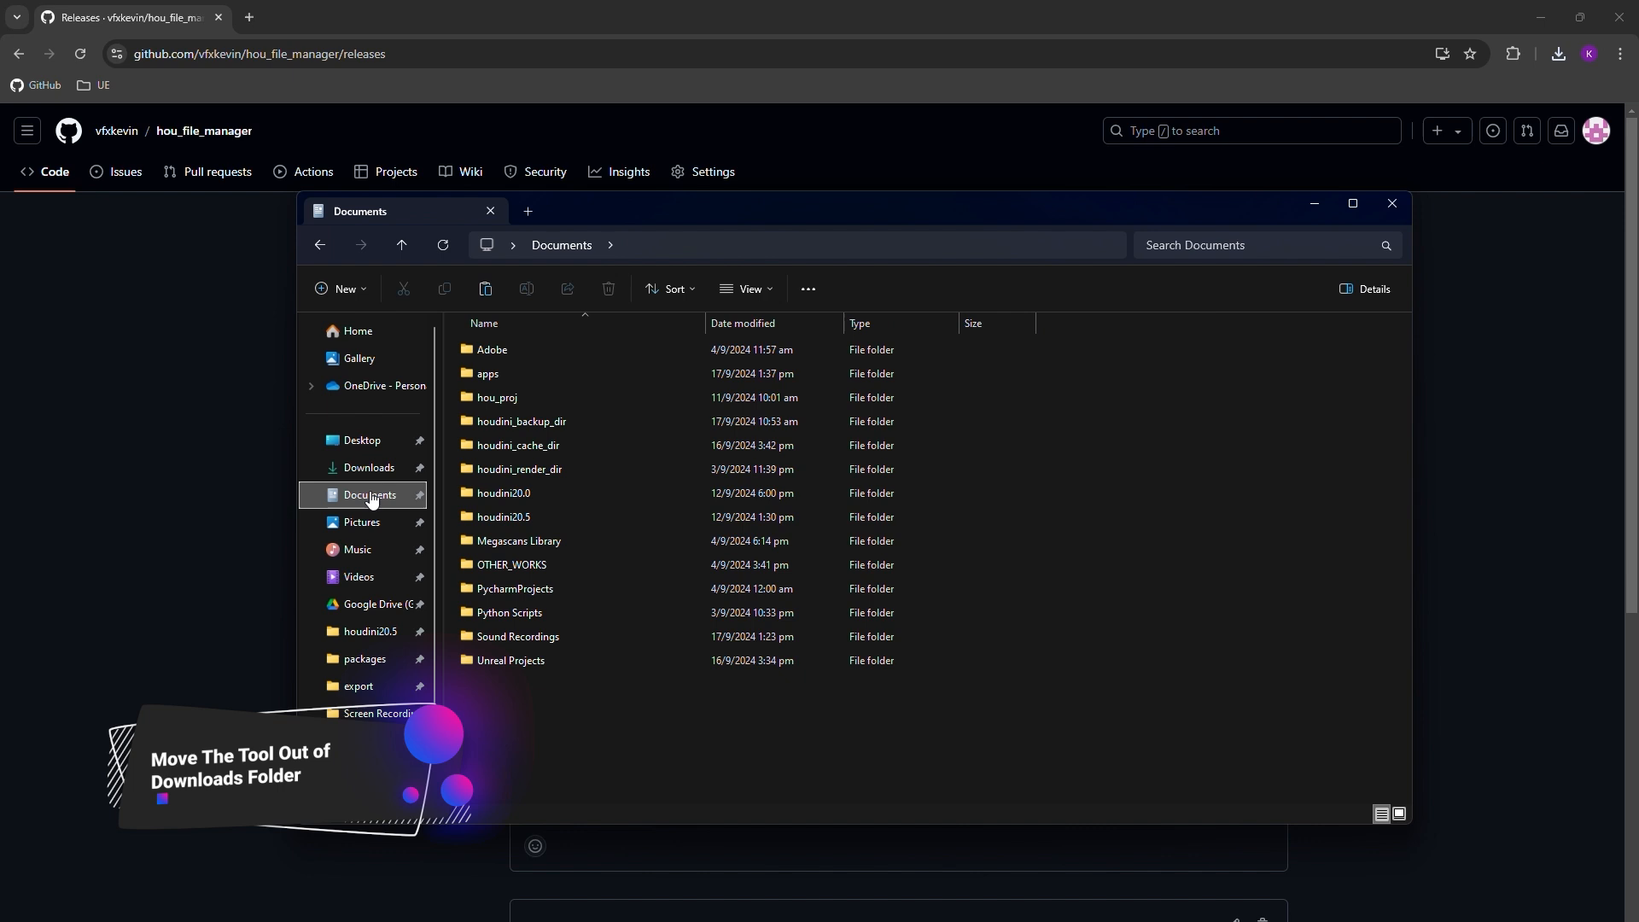
double_click(487, 374)
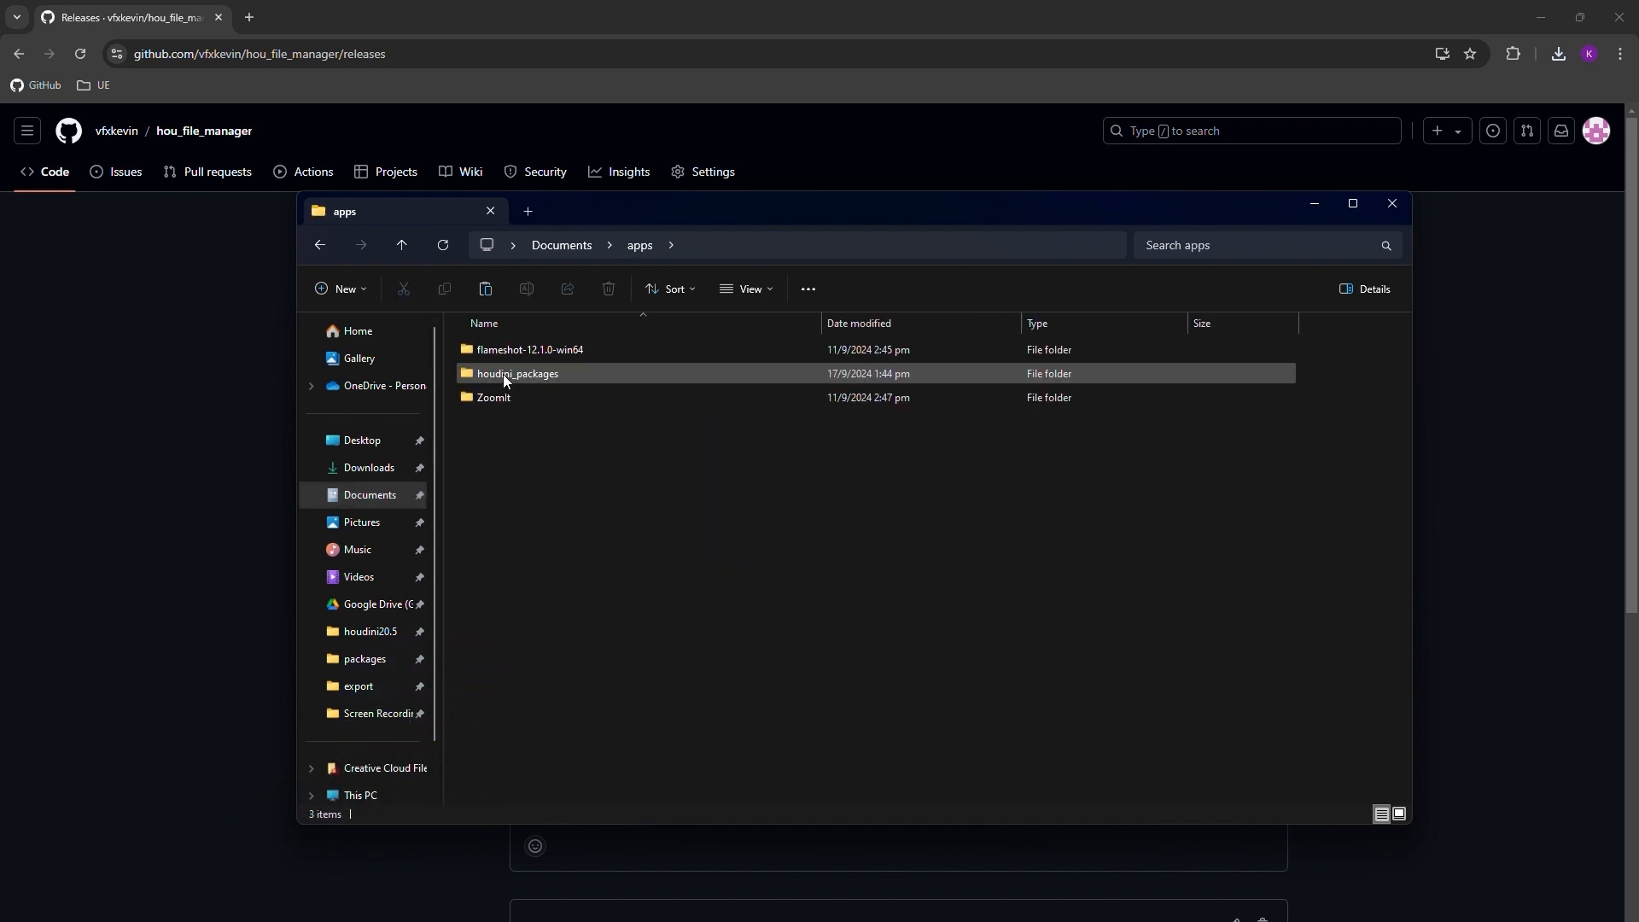
double_click(518, 374)
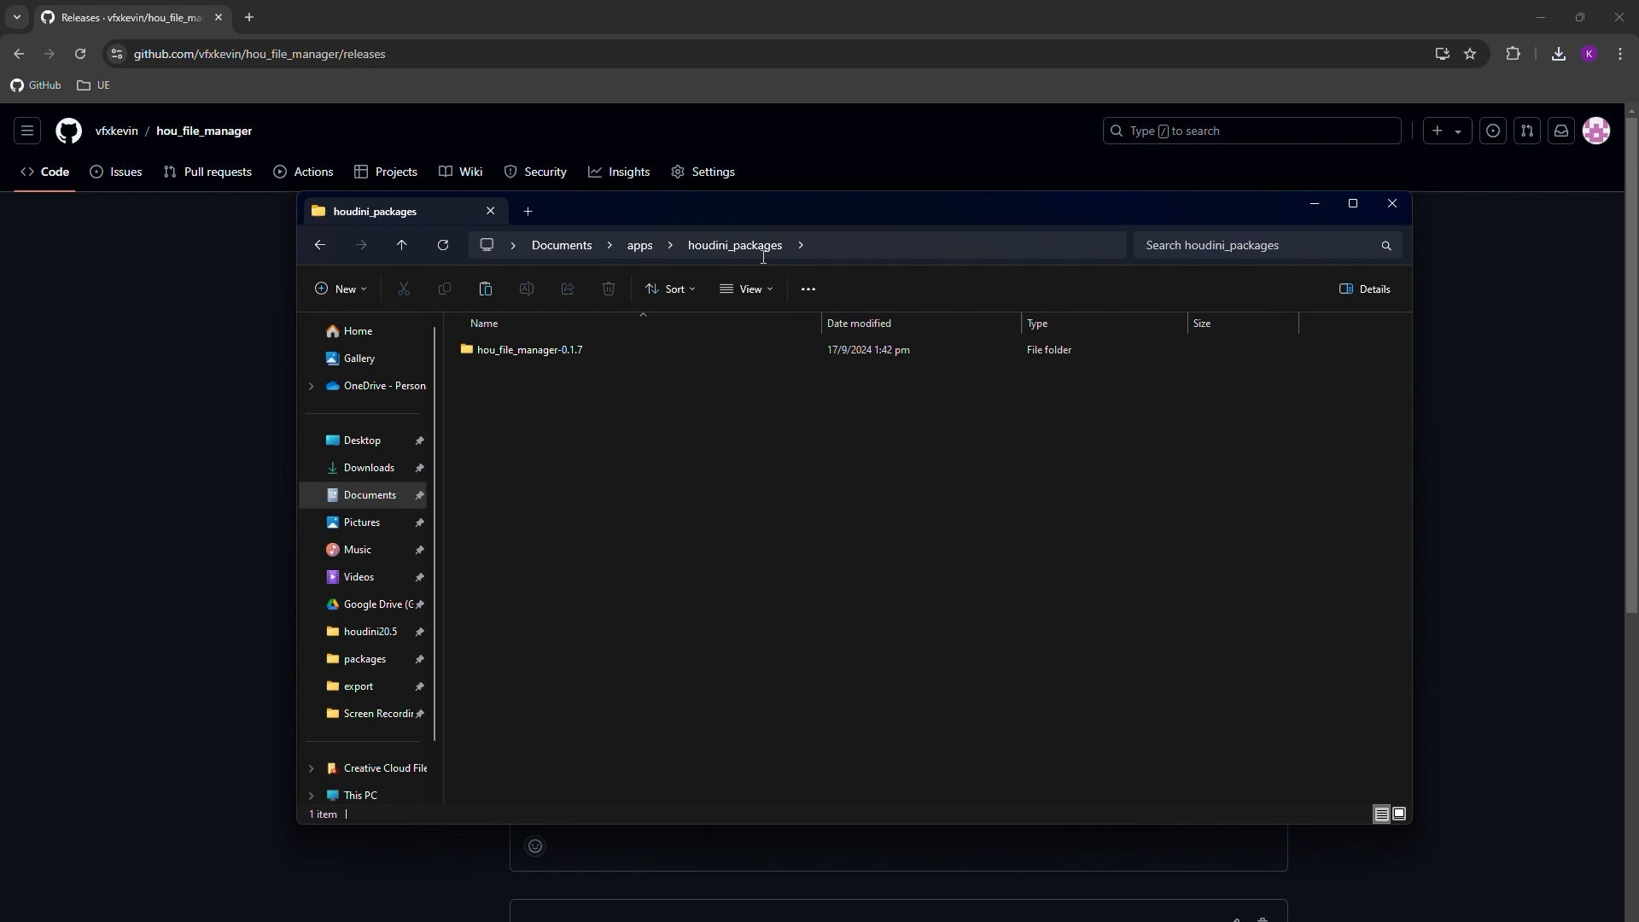
mouse_move(562, 435)
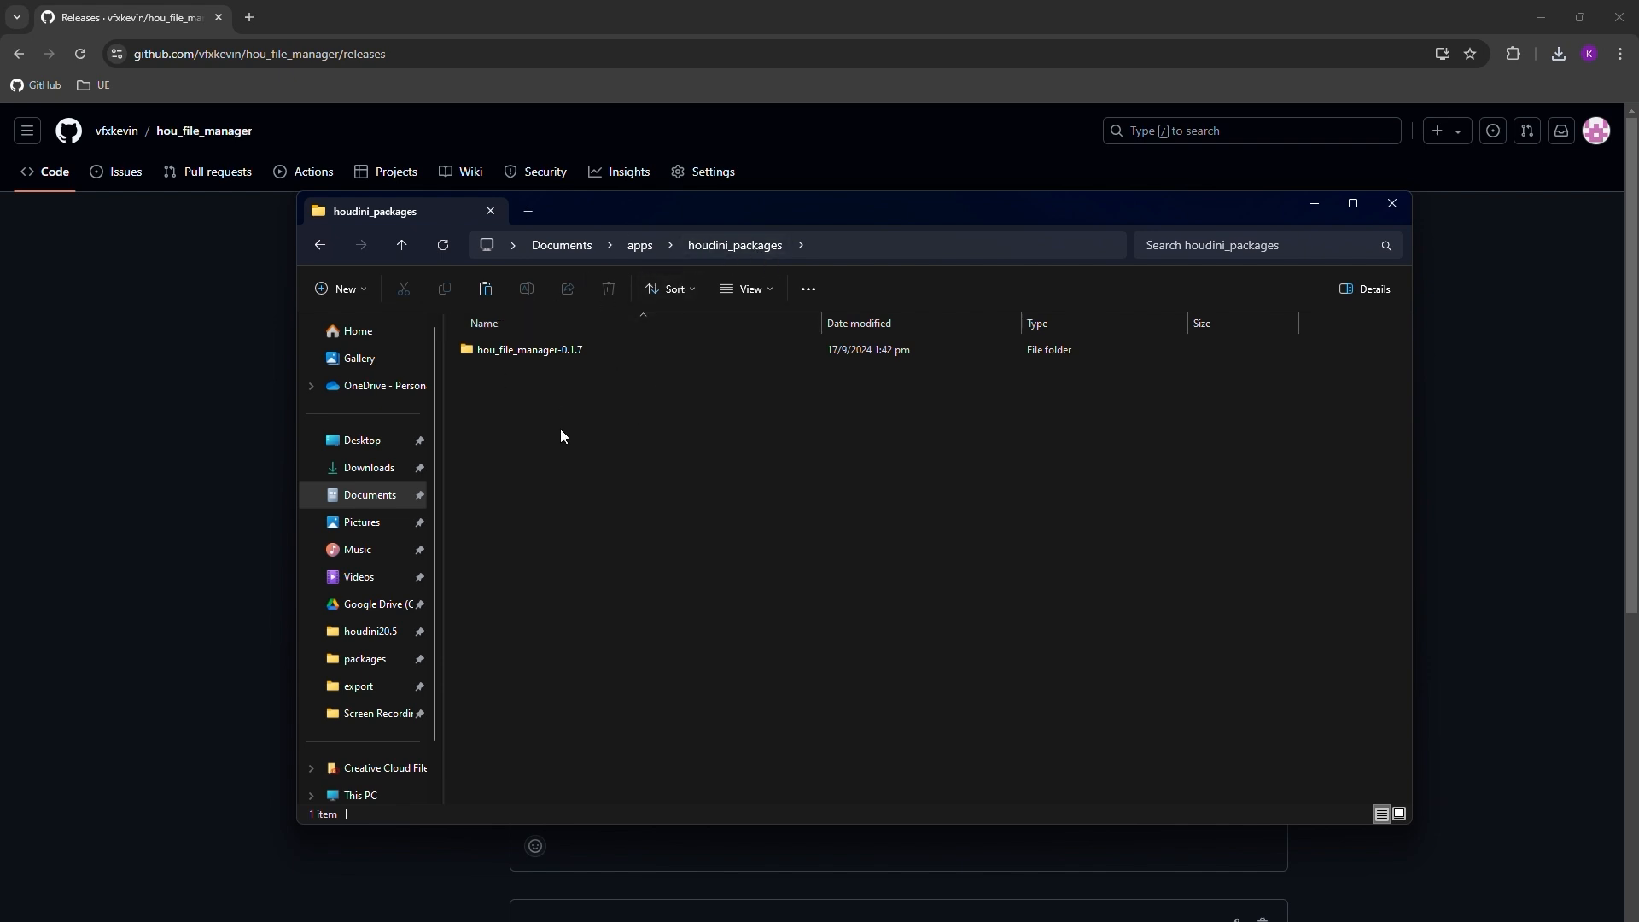
mouse_move(529, 348)
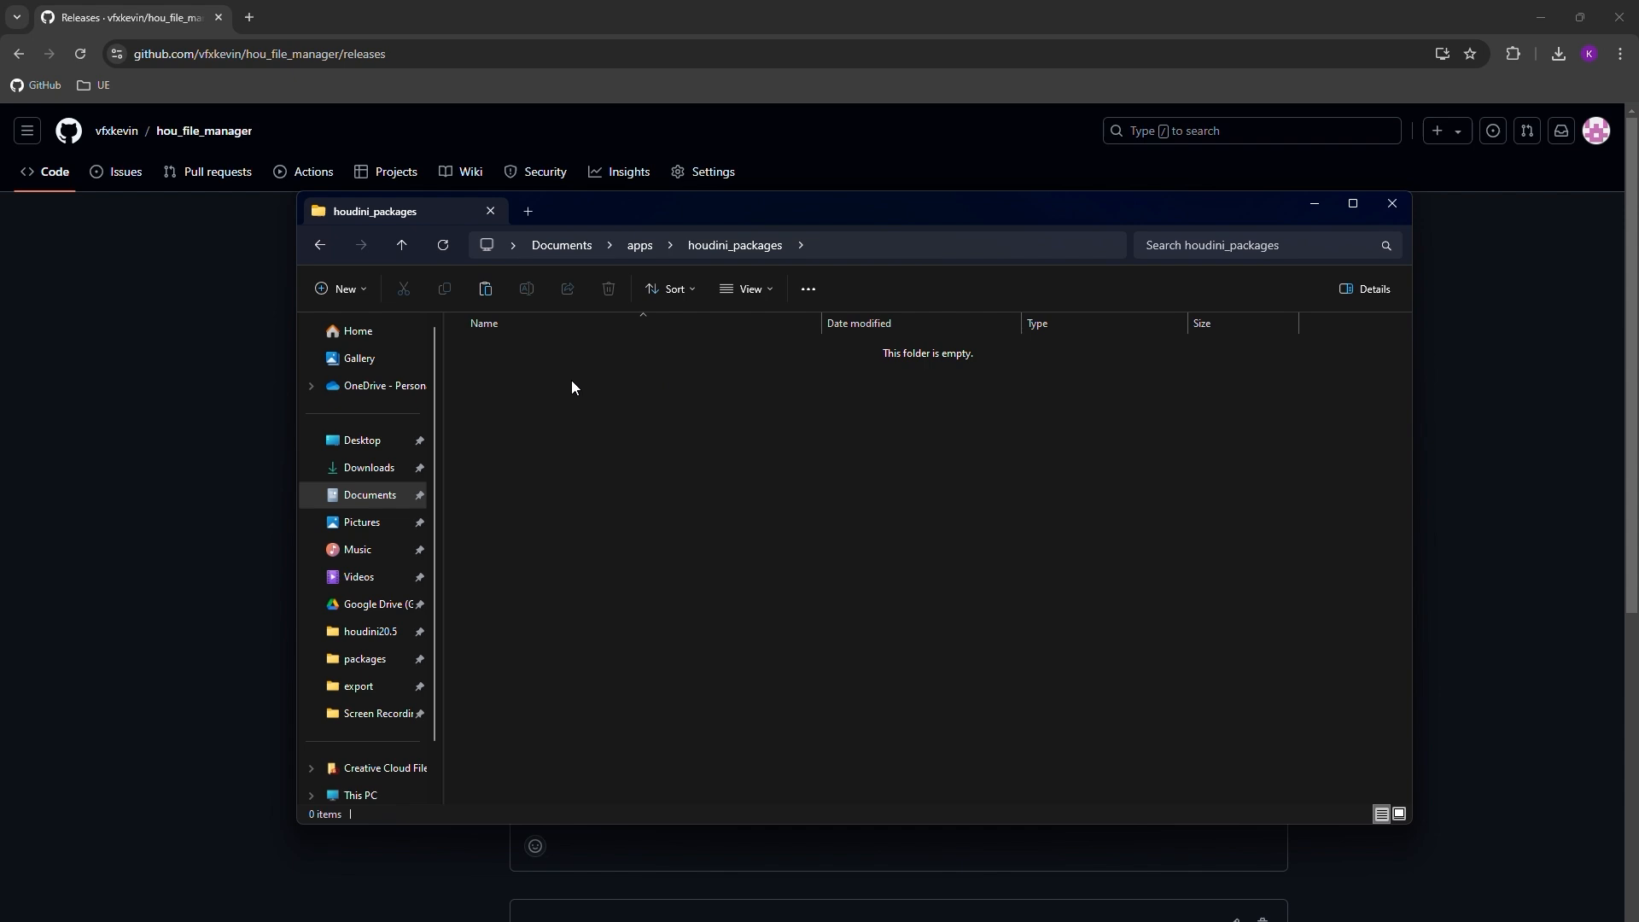
Paste hou_file_manager-0.1.7 into houdini_packages, replacing the old copy
right_click(572, 387)
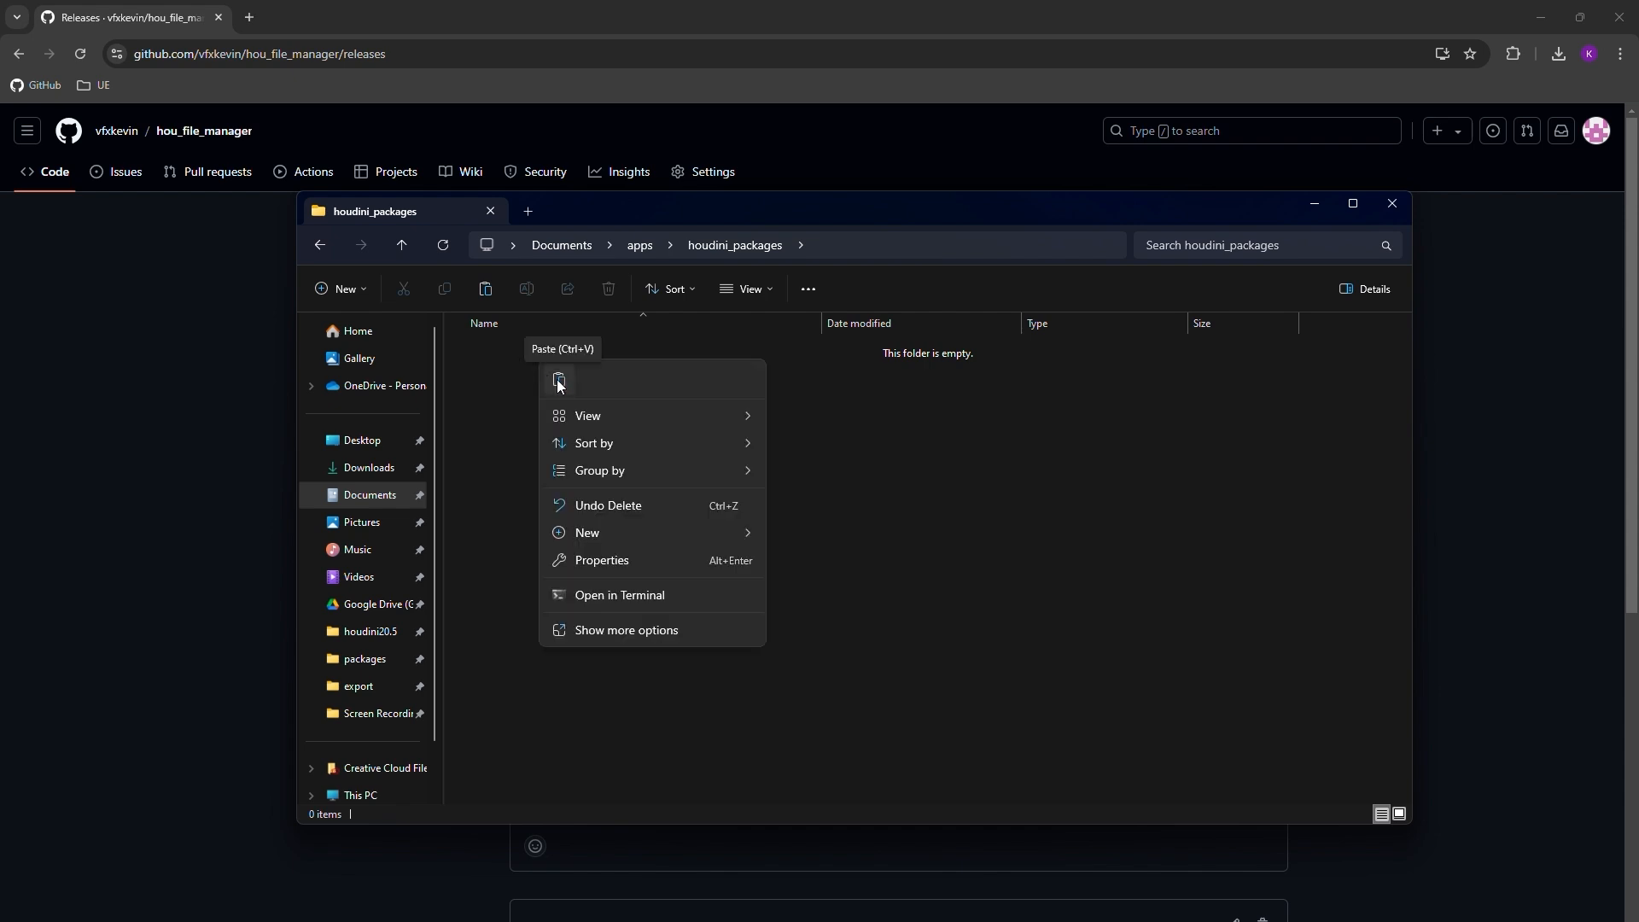
click(560, 379)
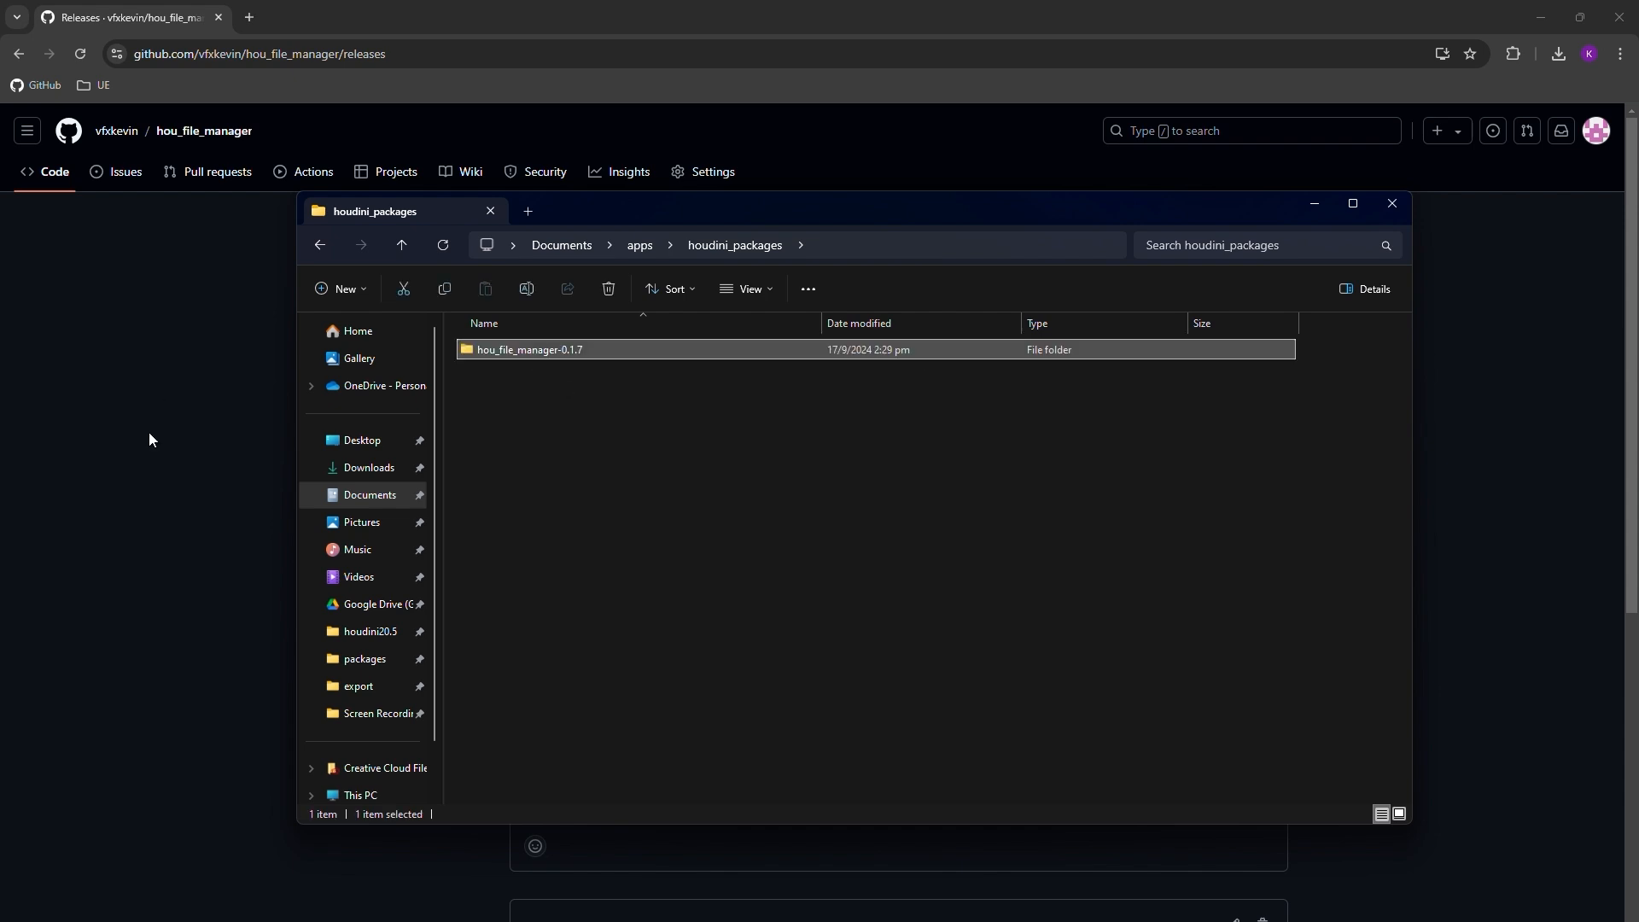
Copy hou_file_manager.json from the moved hou_file_manager-0.1.7 folder
double_click(529, 349)
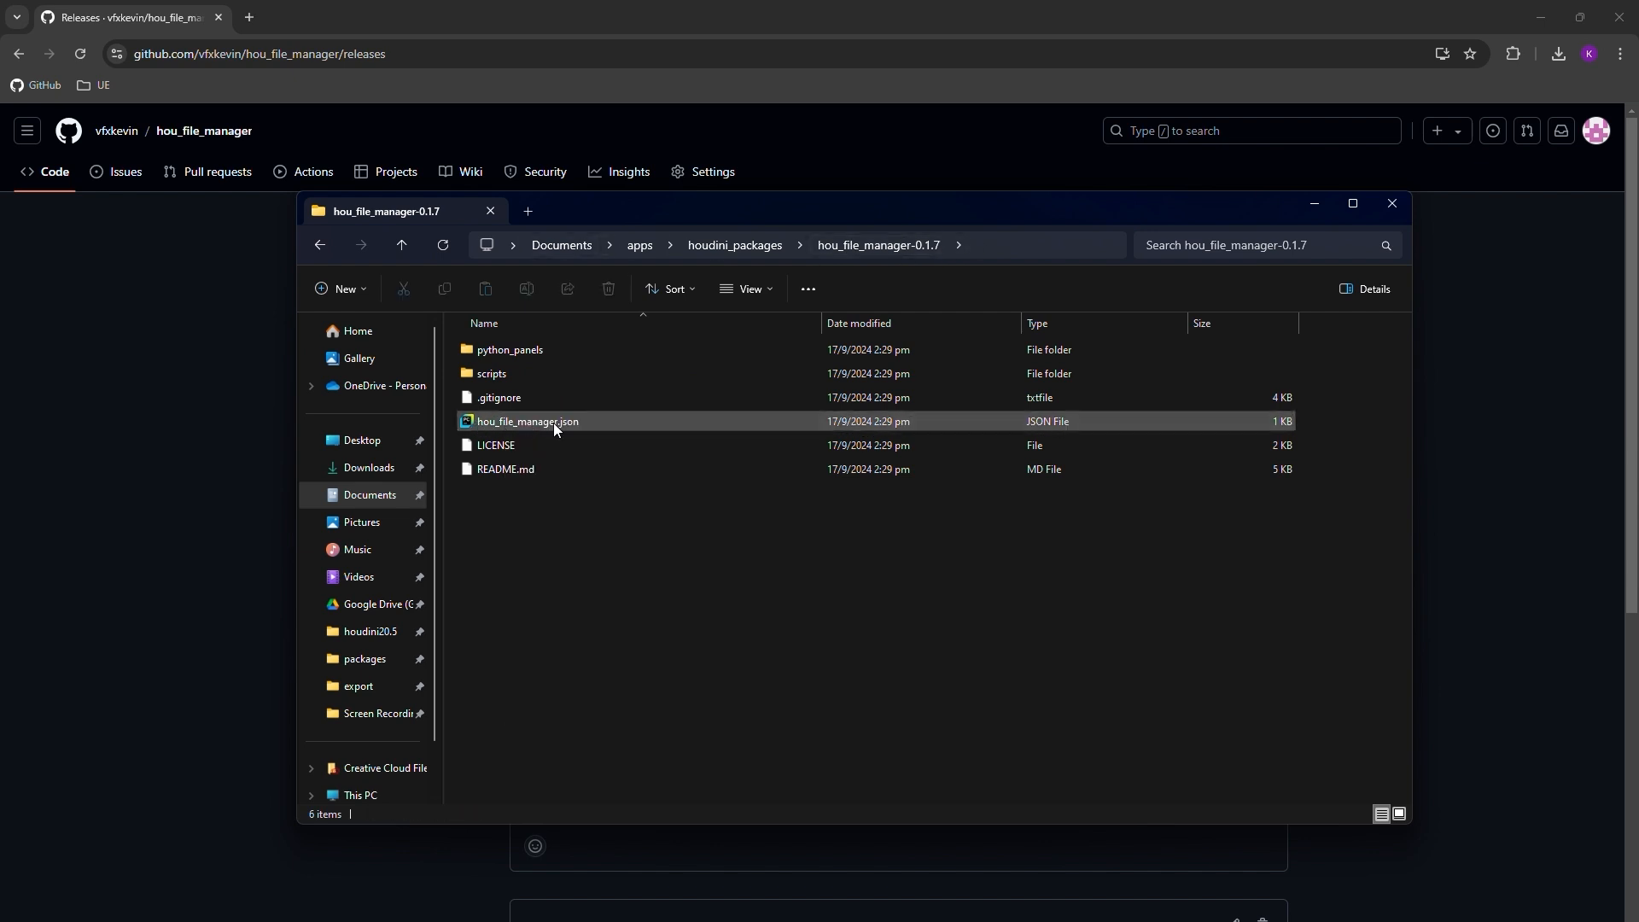
right_click(529, 422)
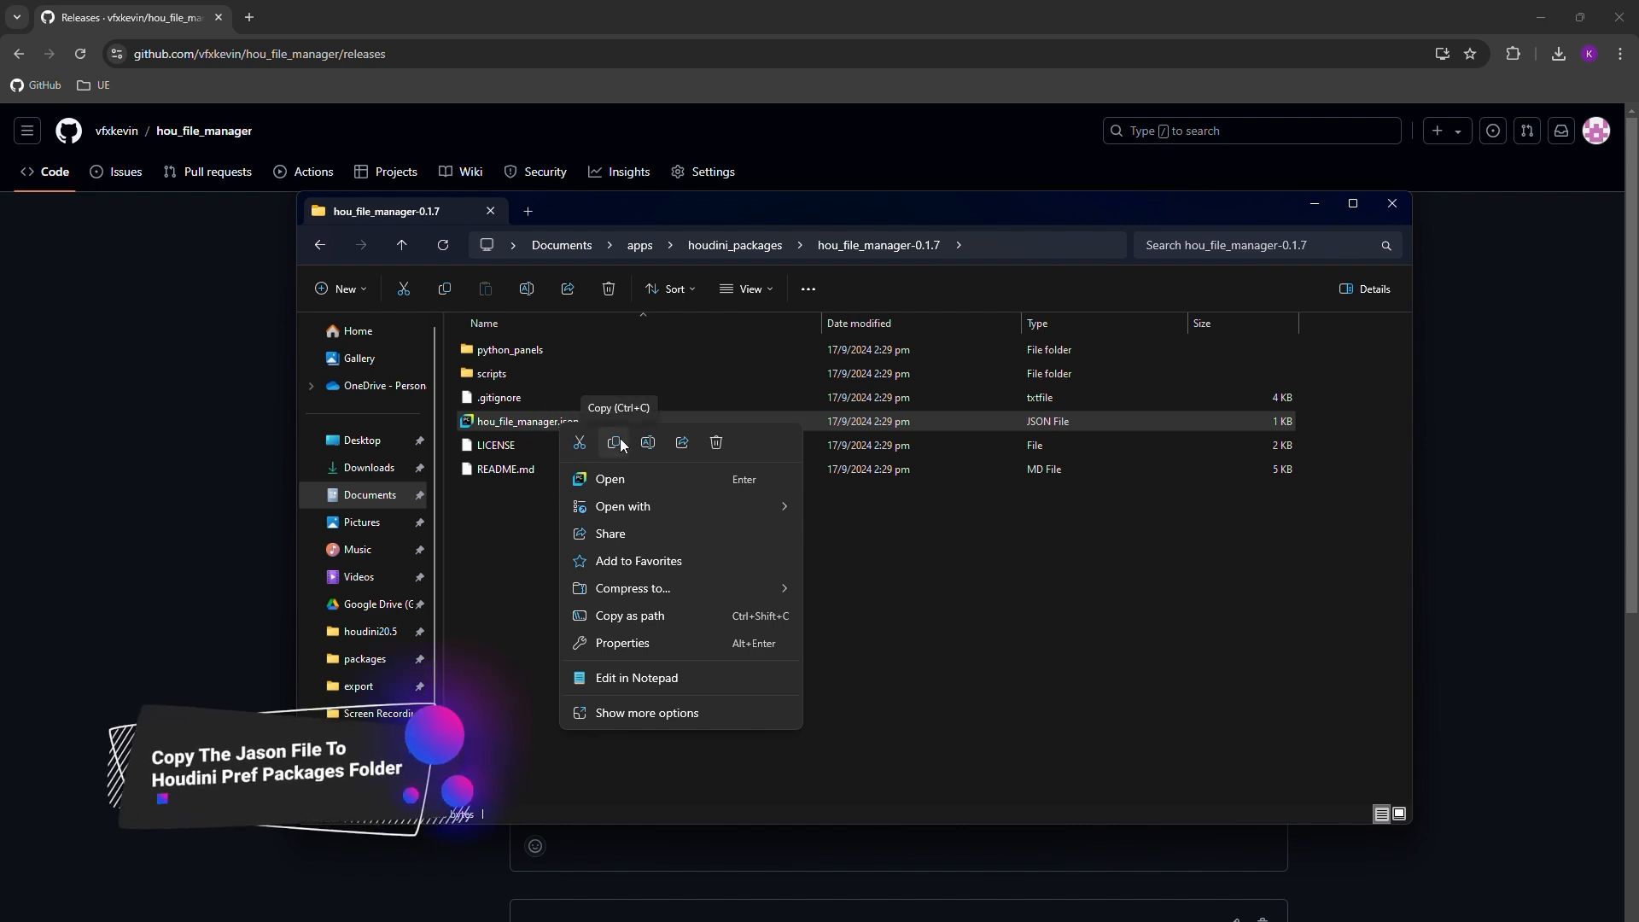
click(617, 444)
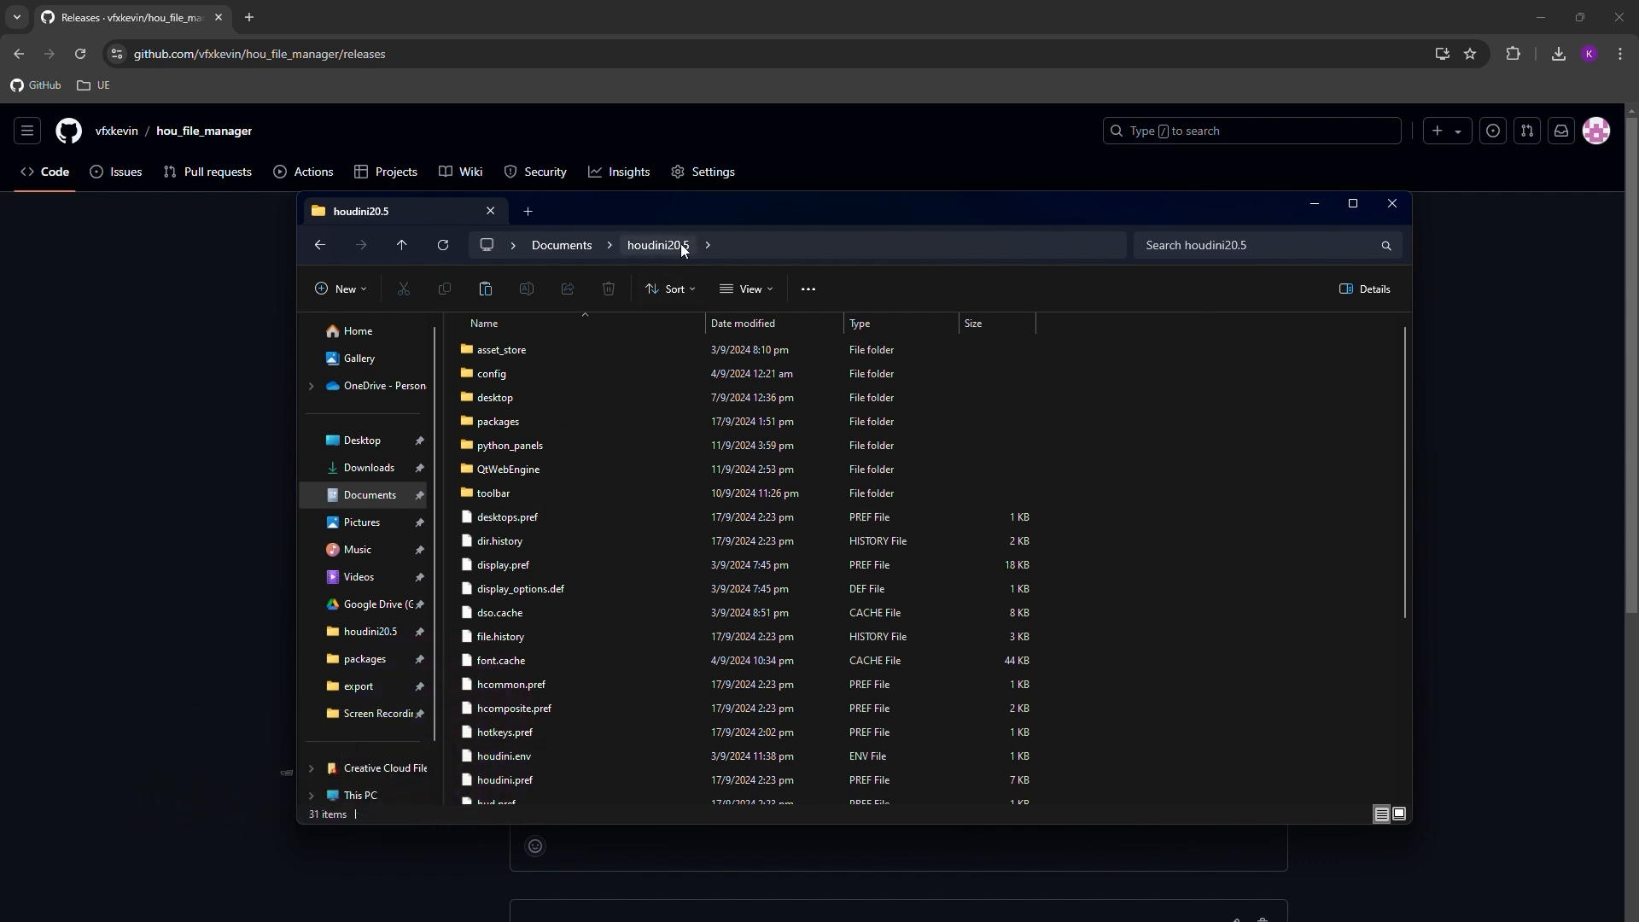
mouse_move(673, 251)
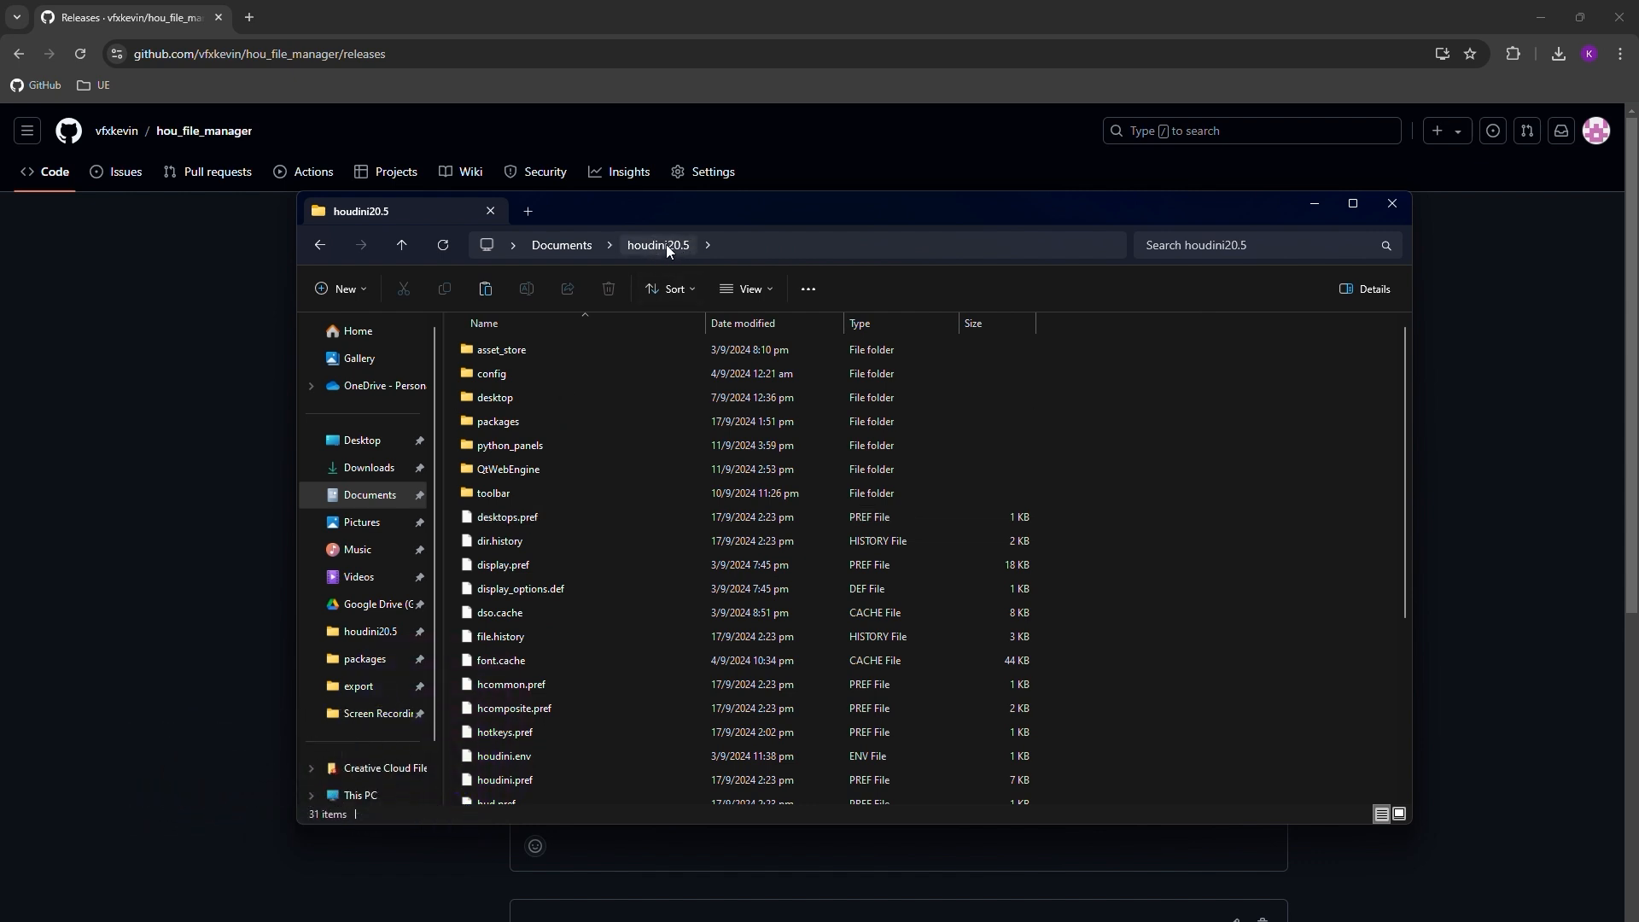
mouse_move(498, 422)
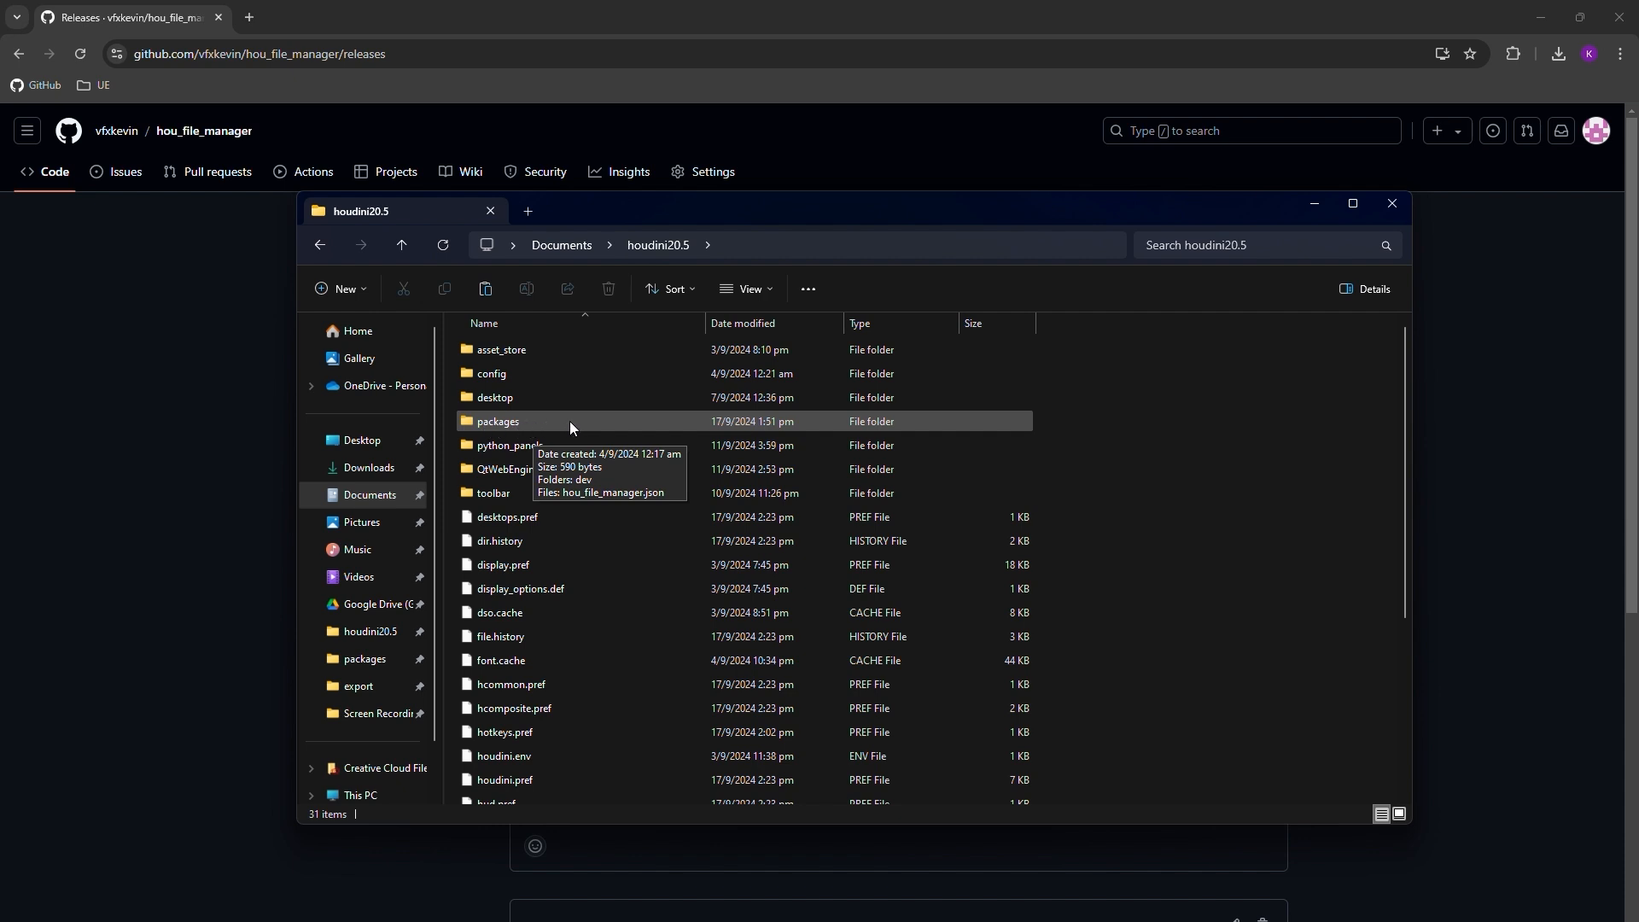
mouse_move(535, 430)
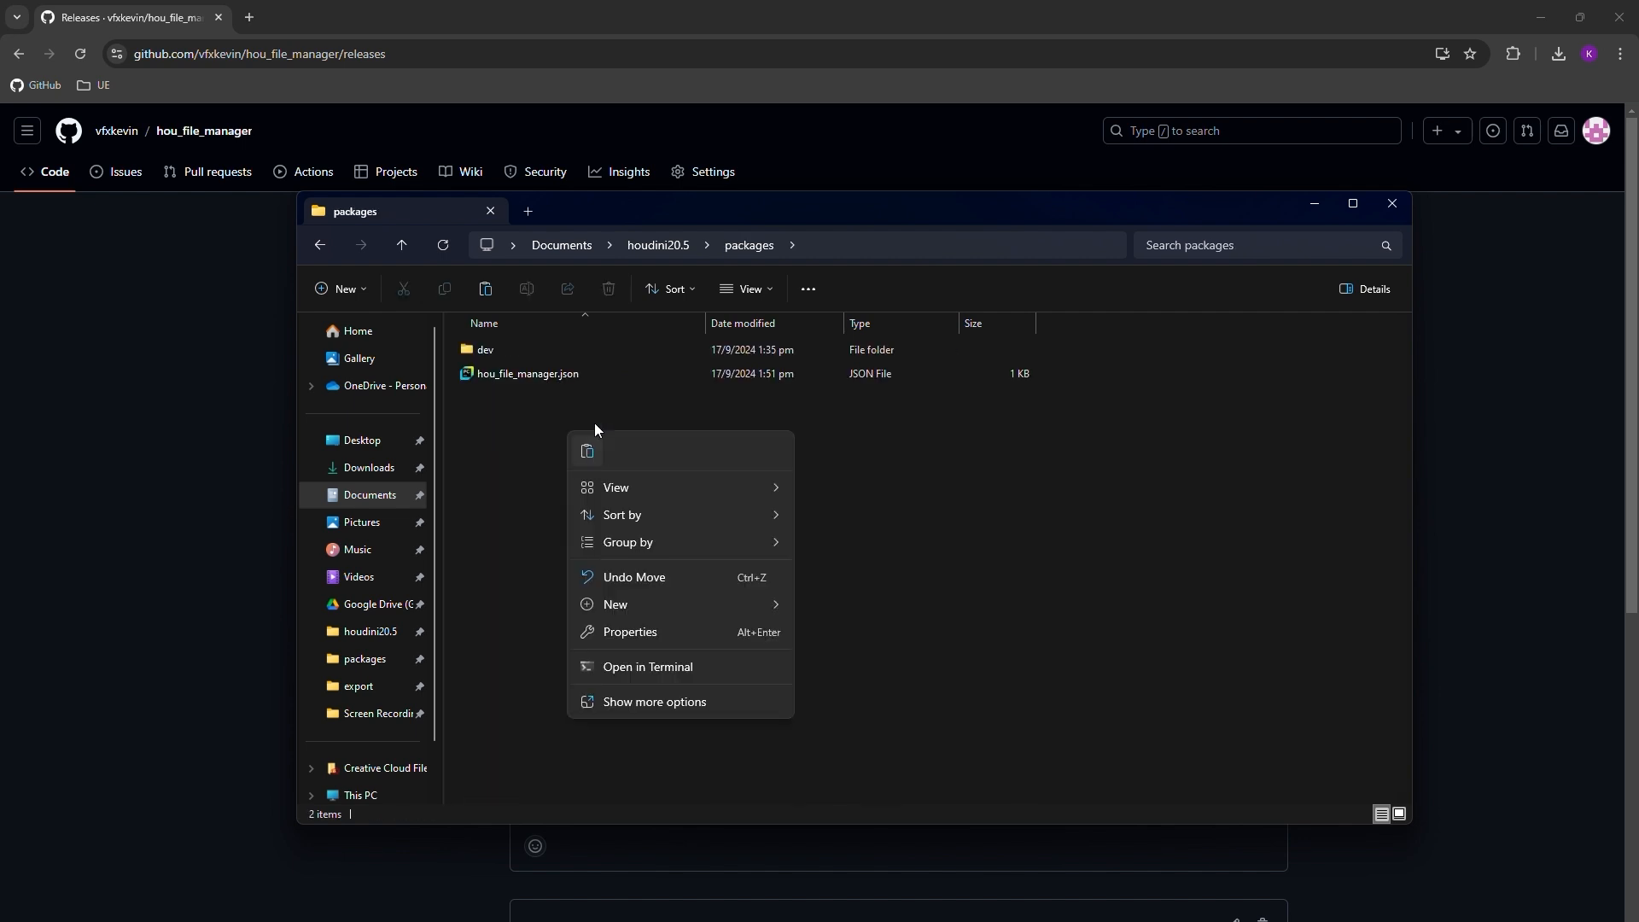
Paste the JSON into Documents\houdini20.5\packages, replacing the older one
click(528, 374)
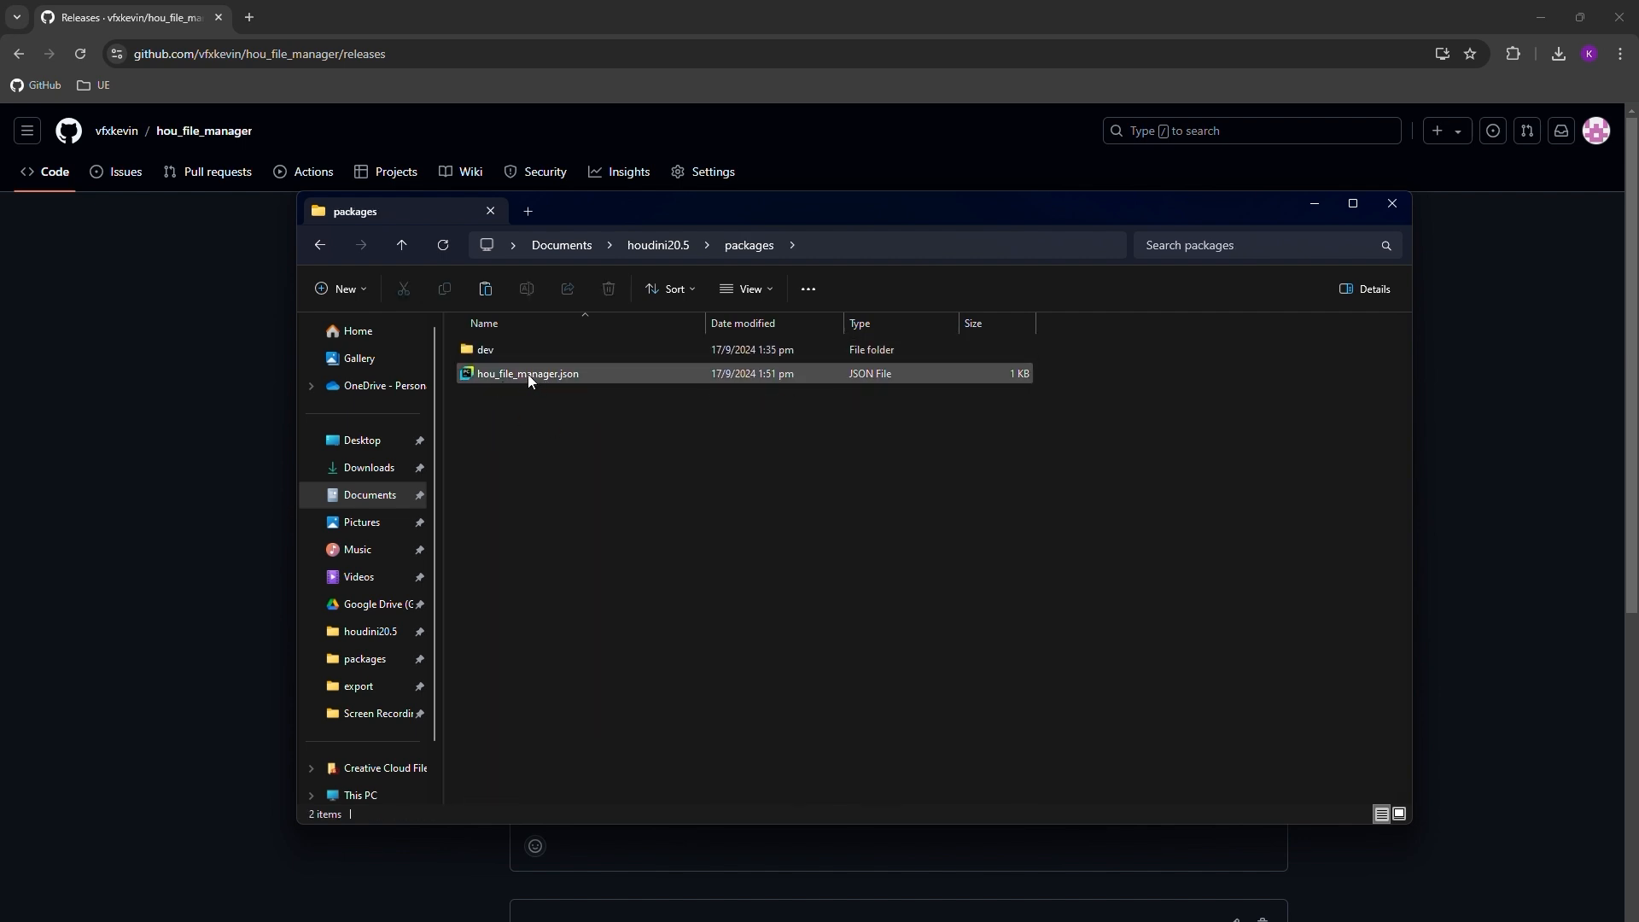
right_click(528, 374)
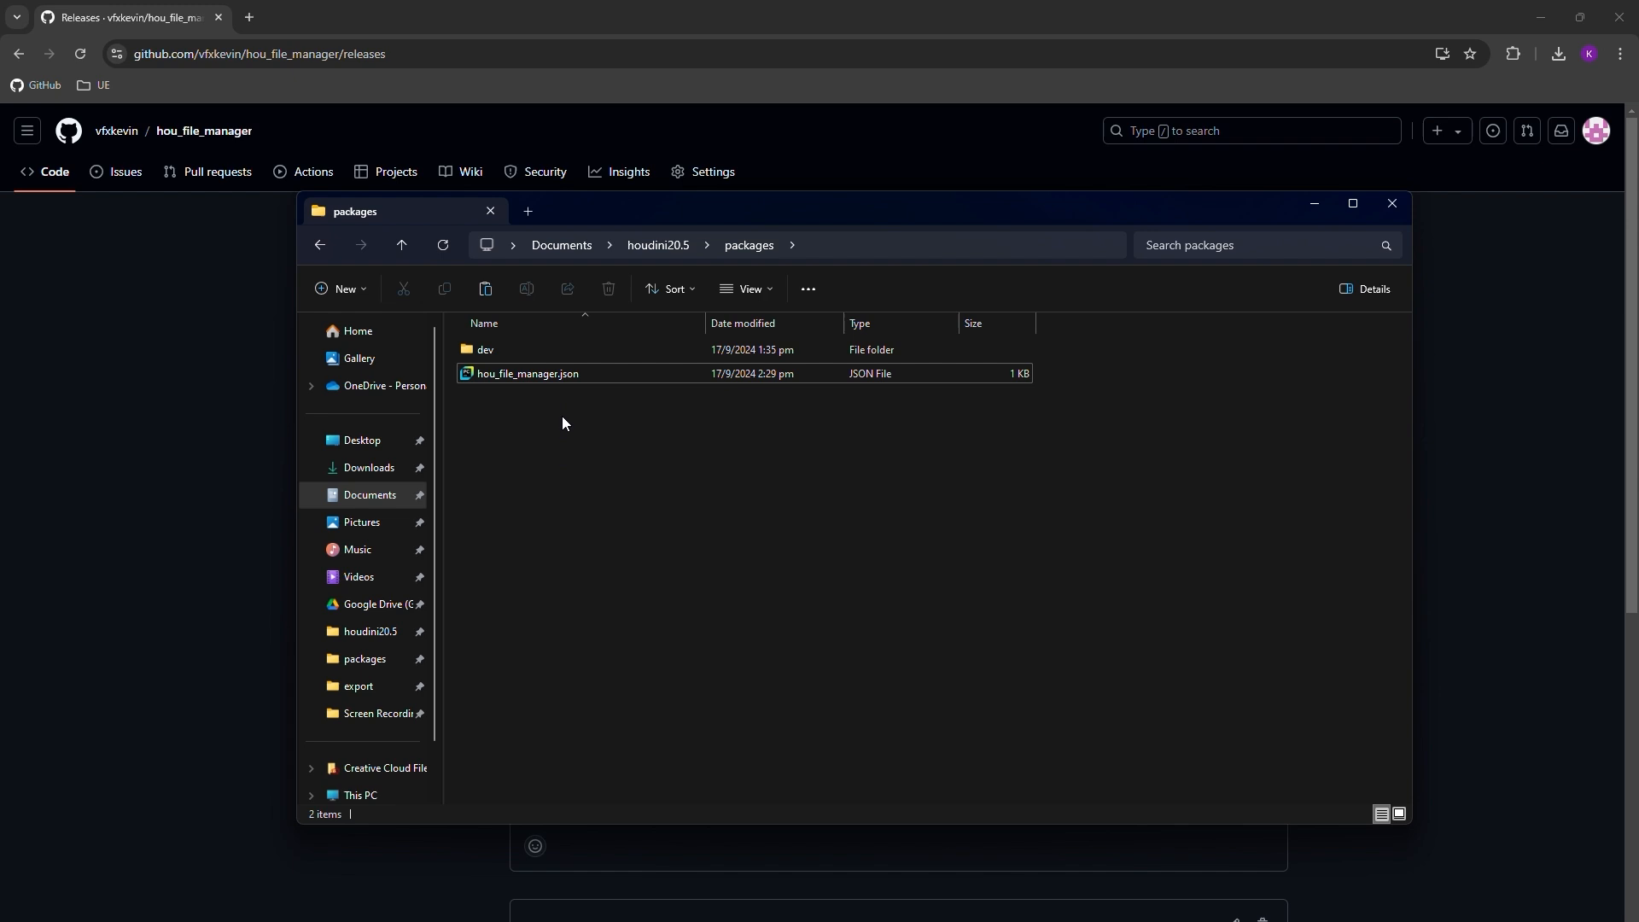
Open the packages hou_file_manager.json in PyCharm and select the HOU_FILE_MANAGER path value
click(528, 373)
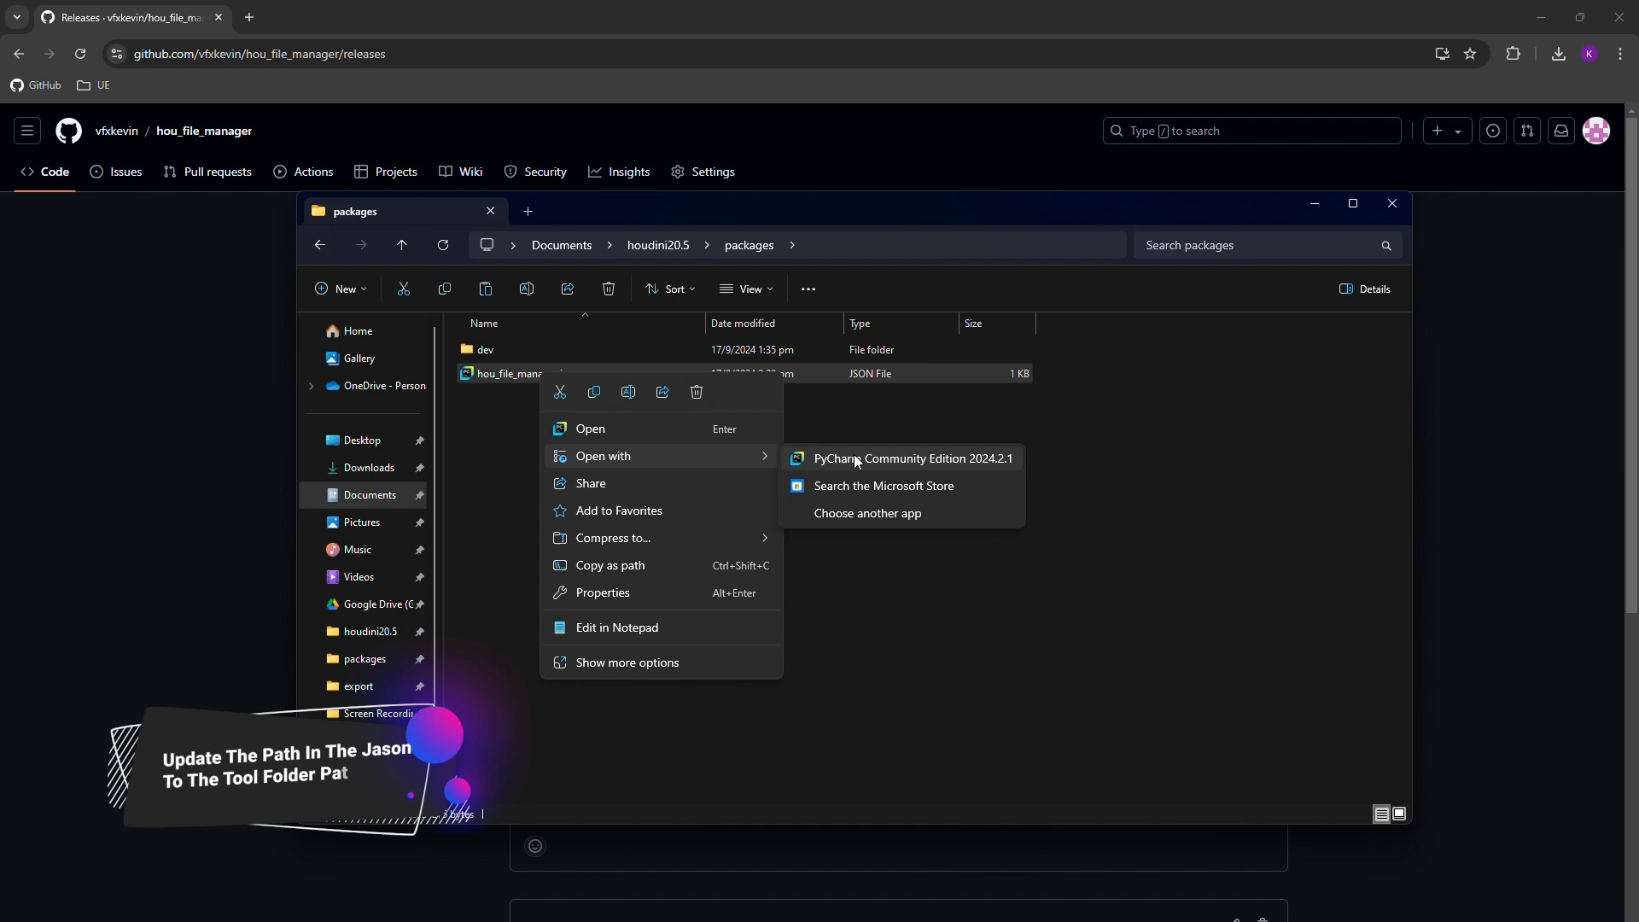
click(910, 460)
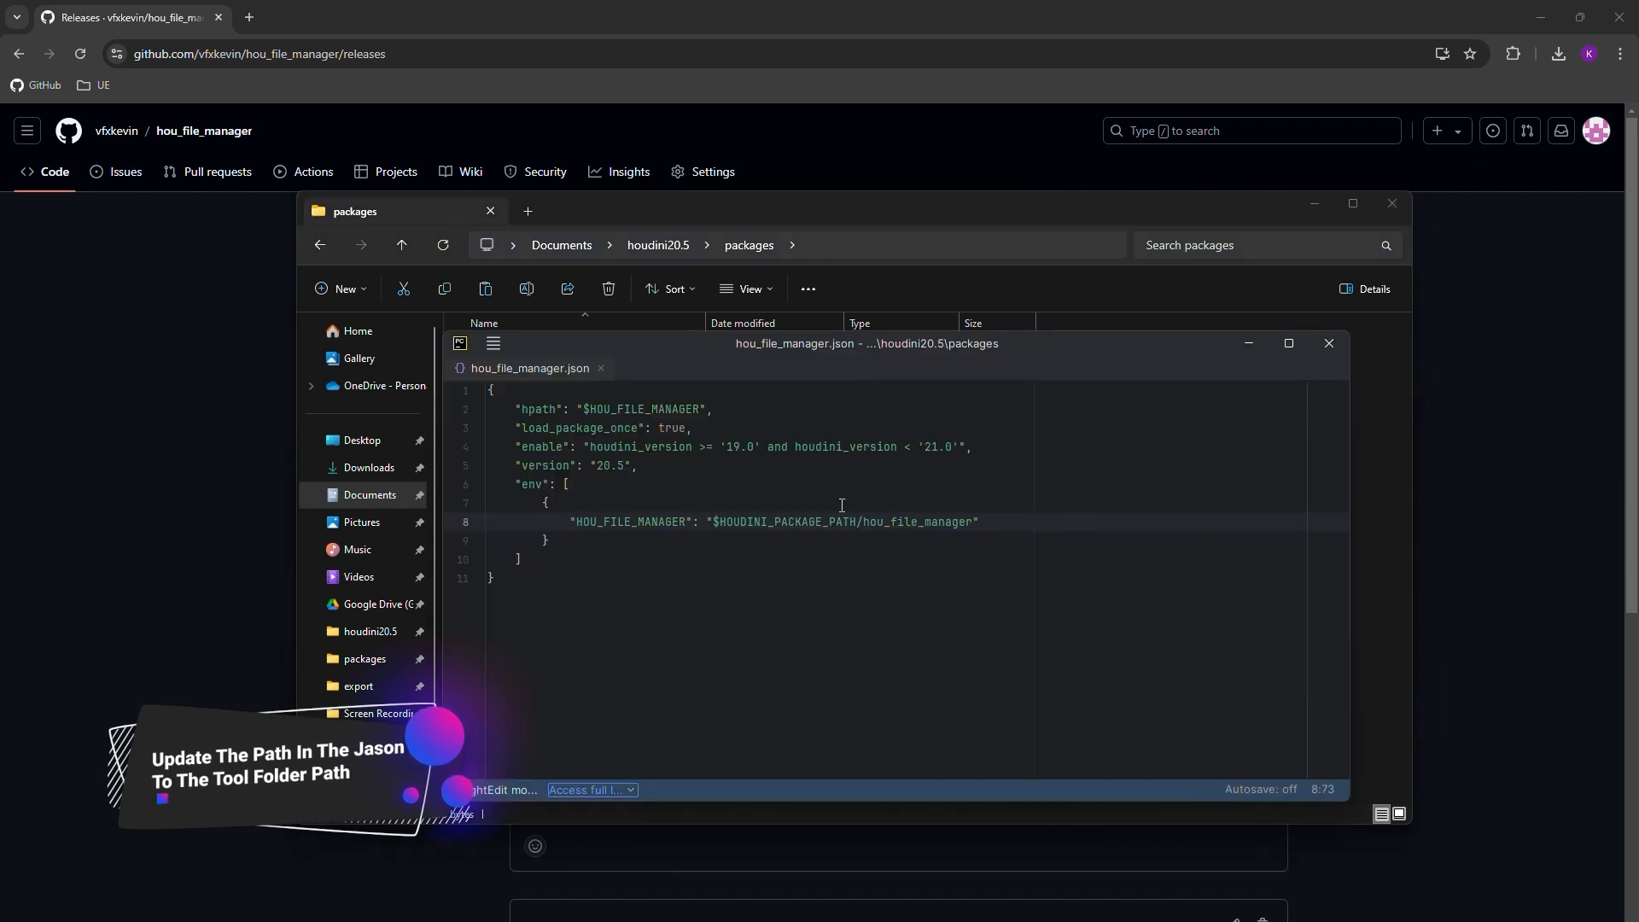
mouse_move(750, 542)
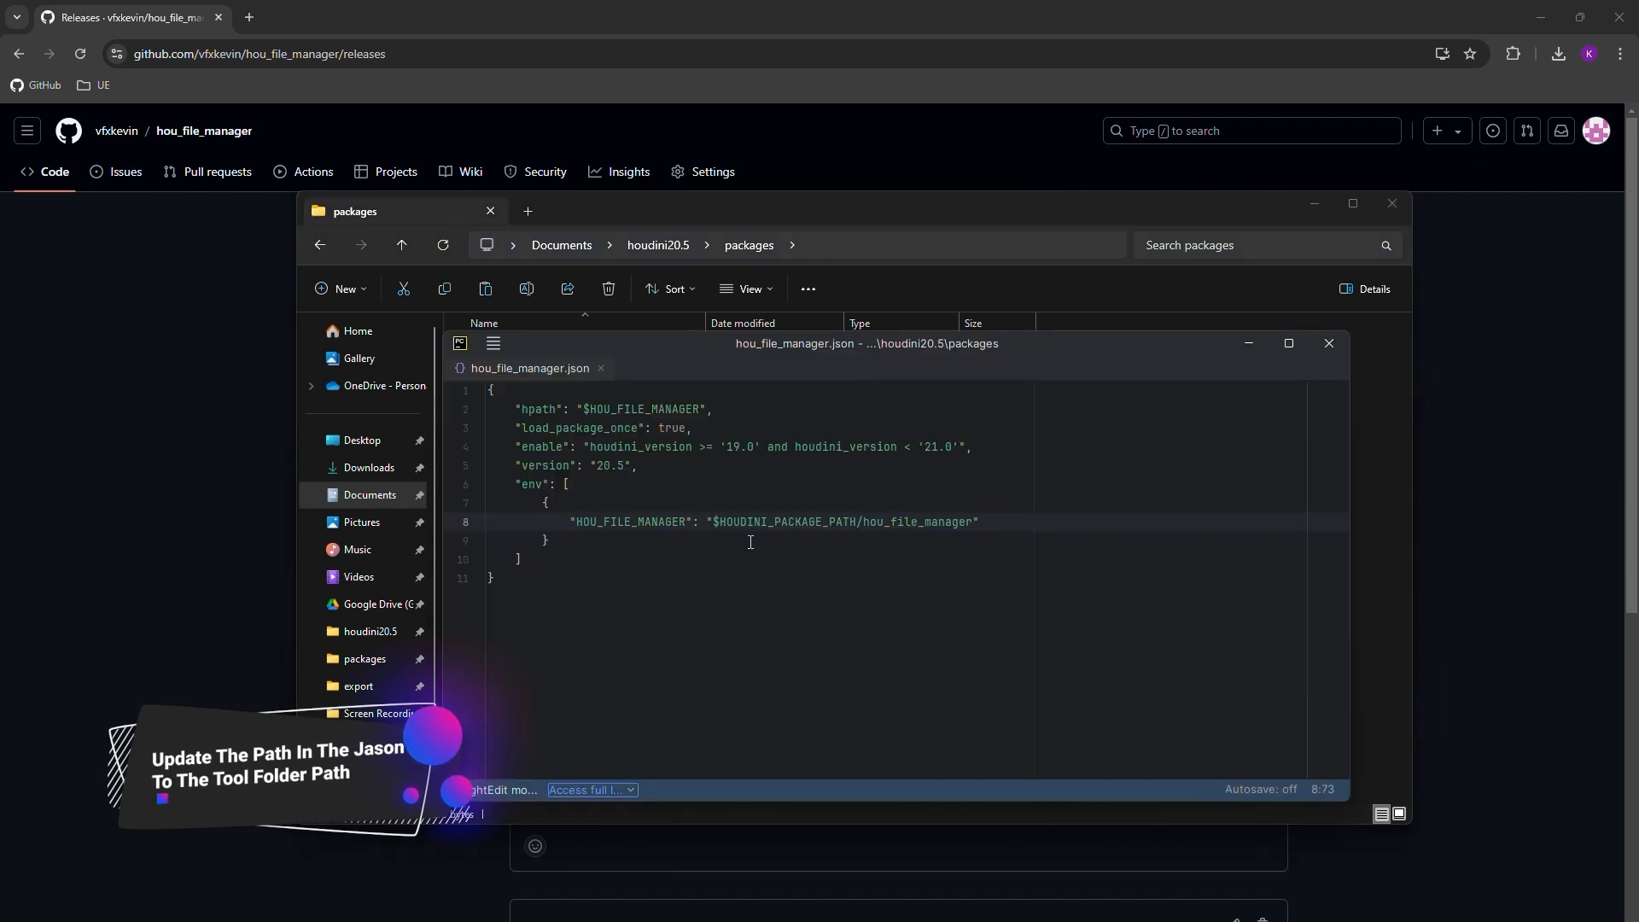
double_click(630, 522)
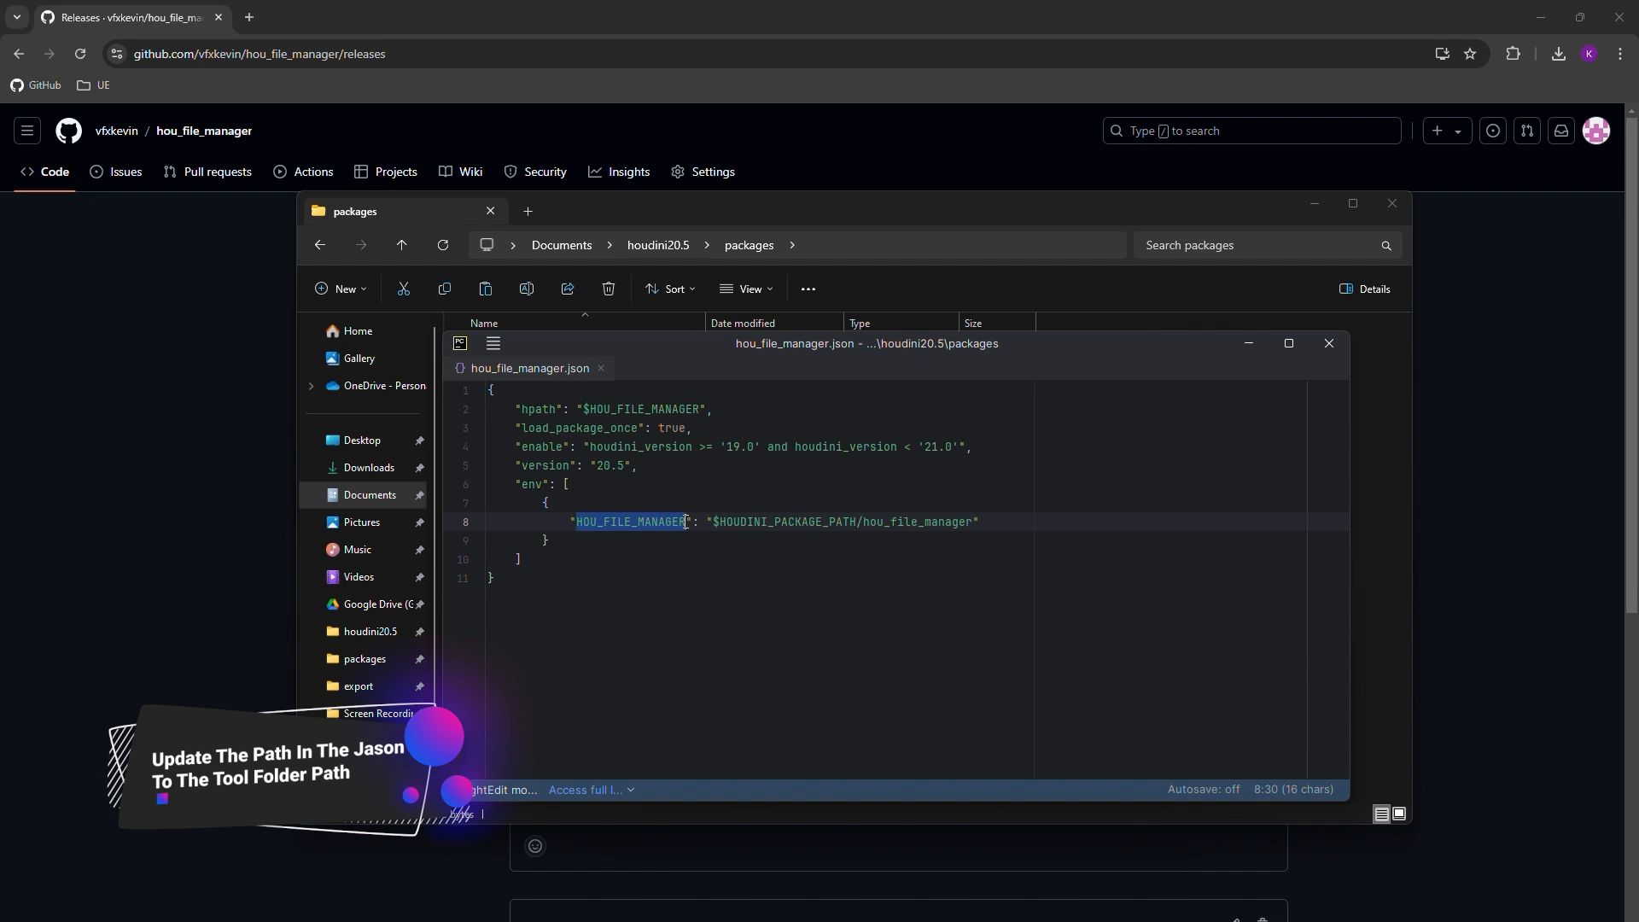
double_click(779, 523)
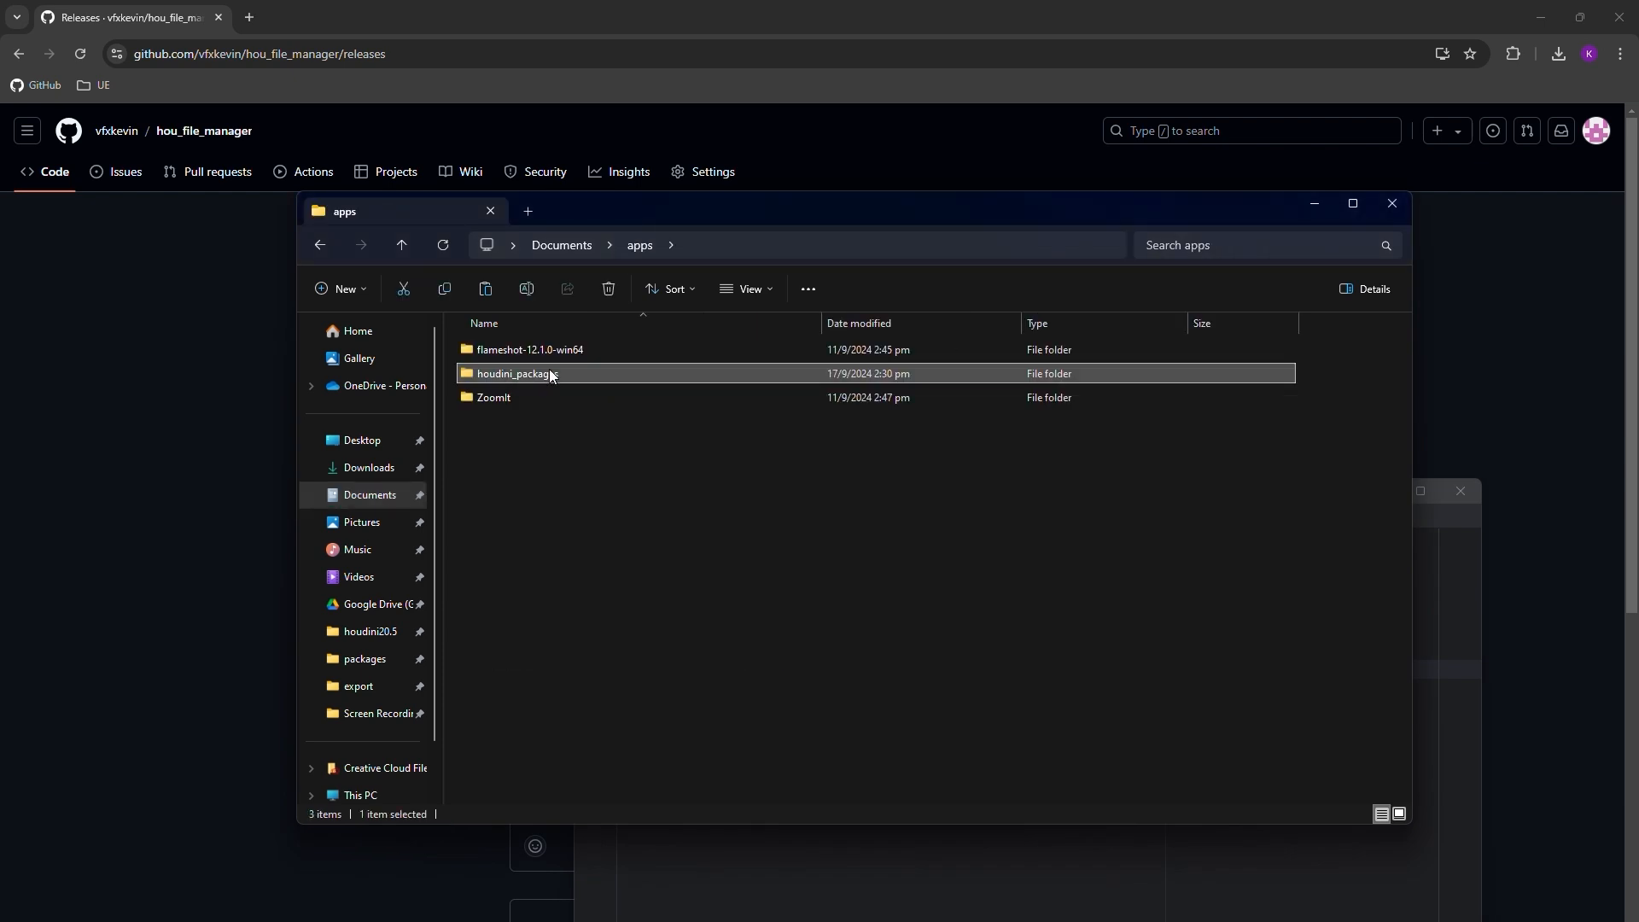
Open apps\houdini_packages\hou_file_manager-0.1.7 and grab its full path from the address bar
double_click(514, 374)
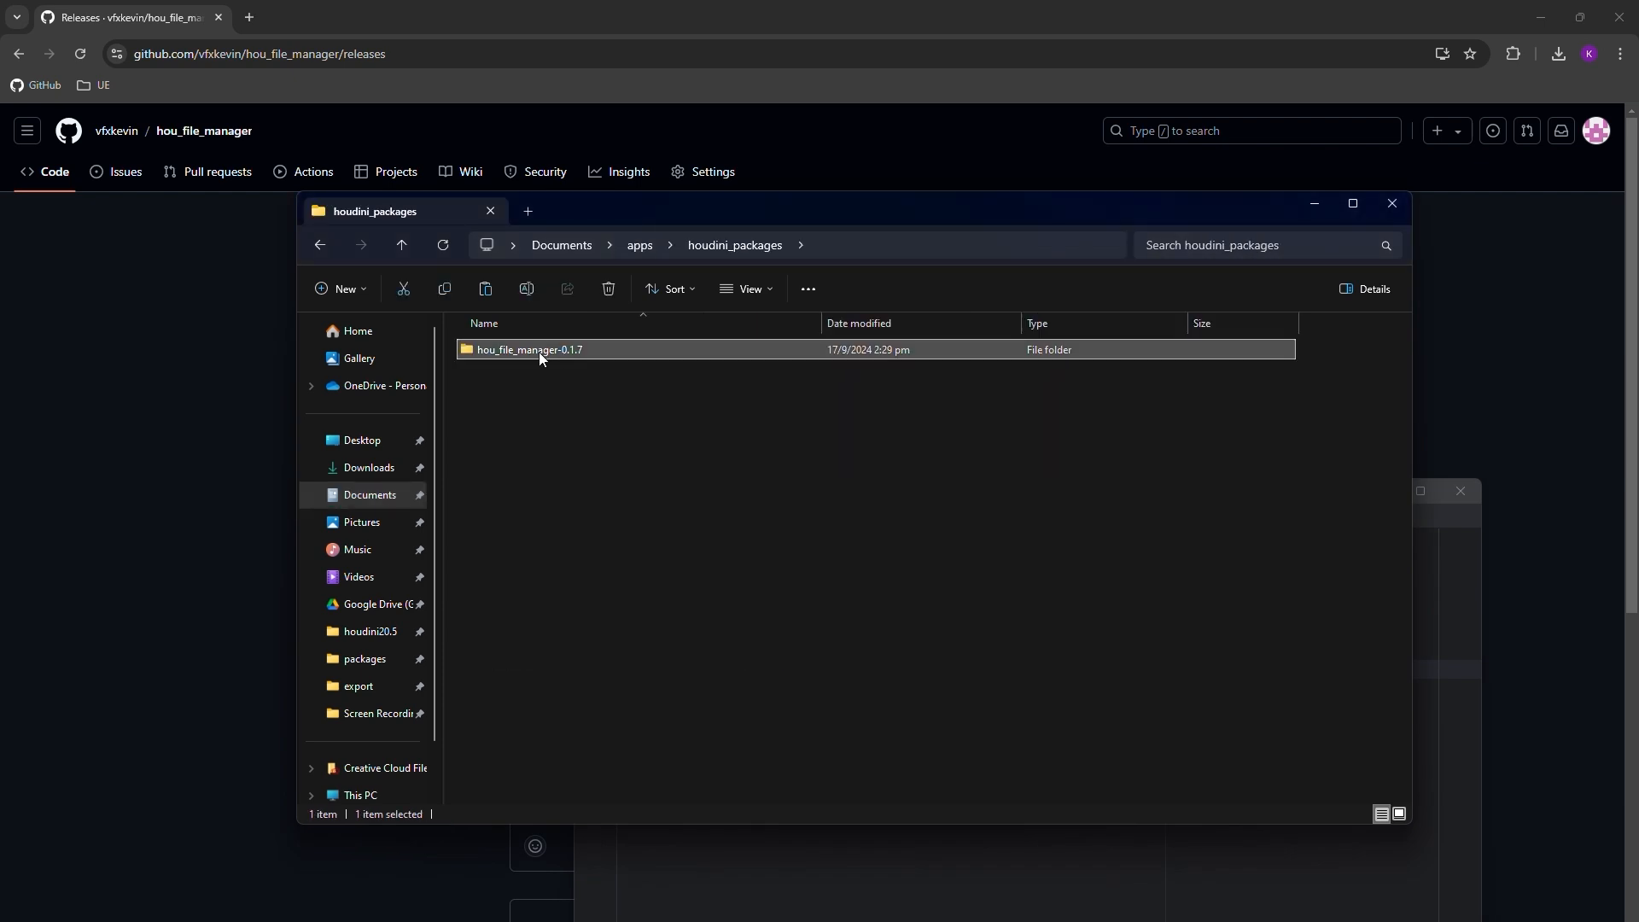
double_click(529, 348)
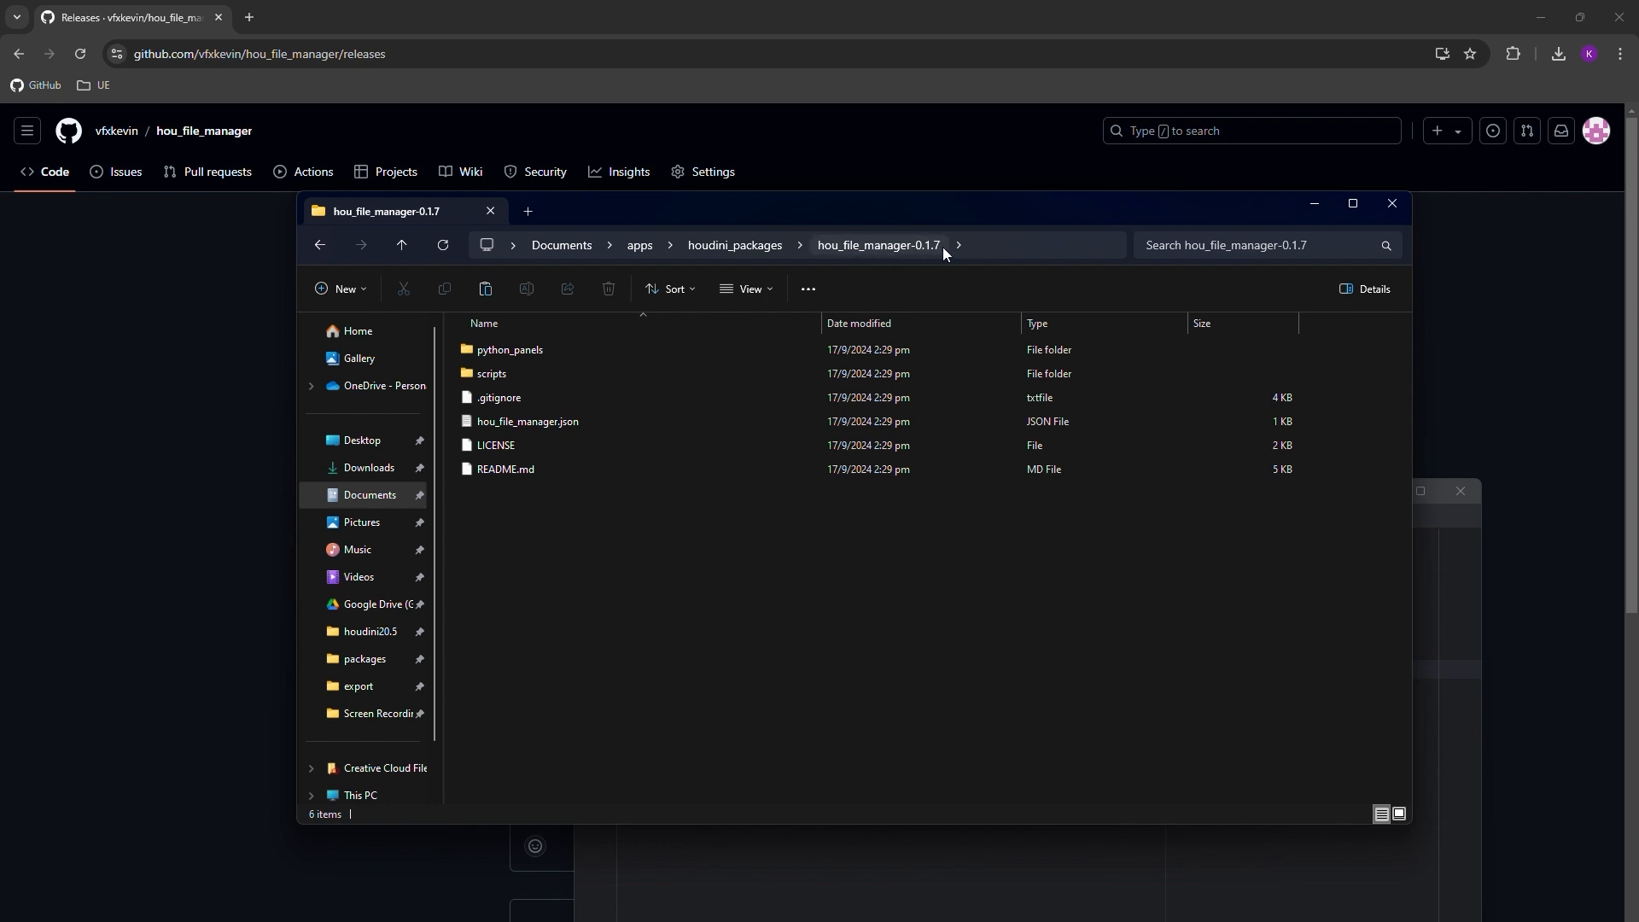
click(941, 245)
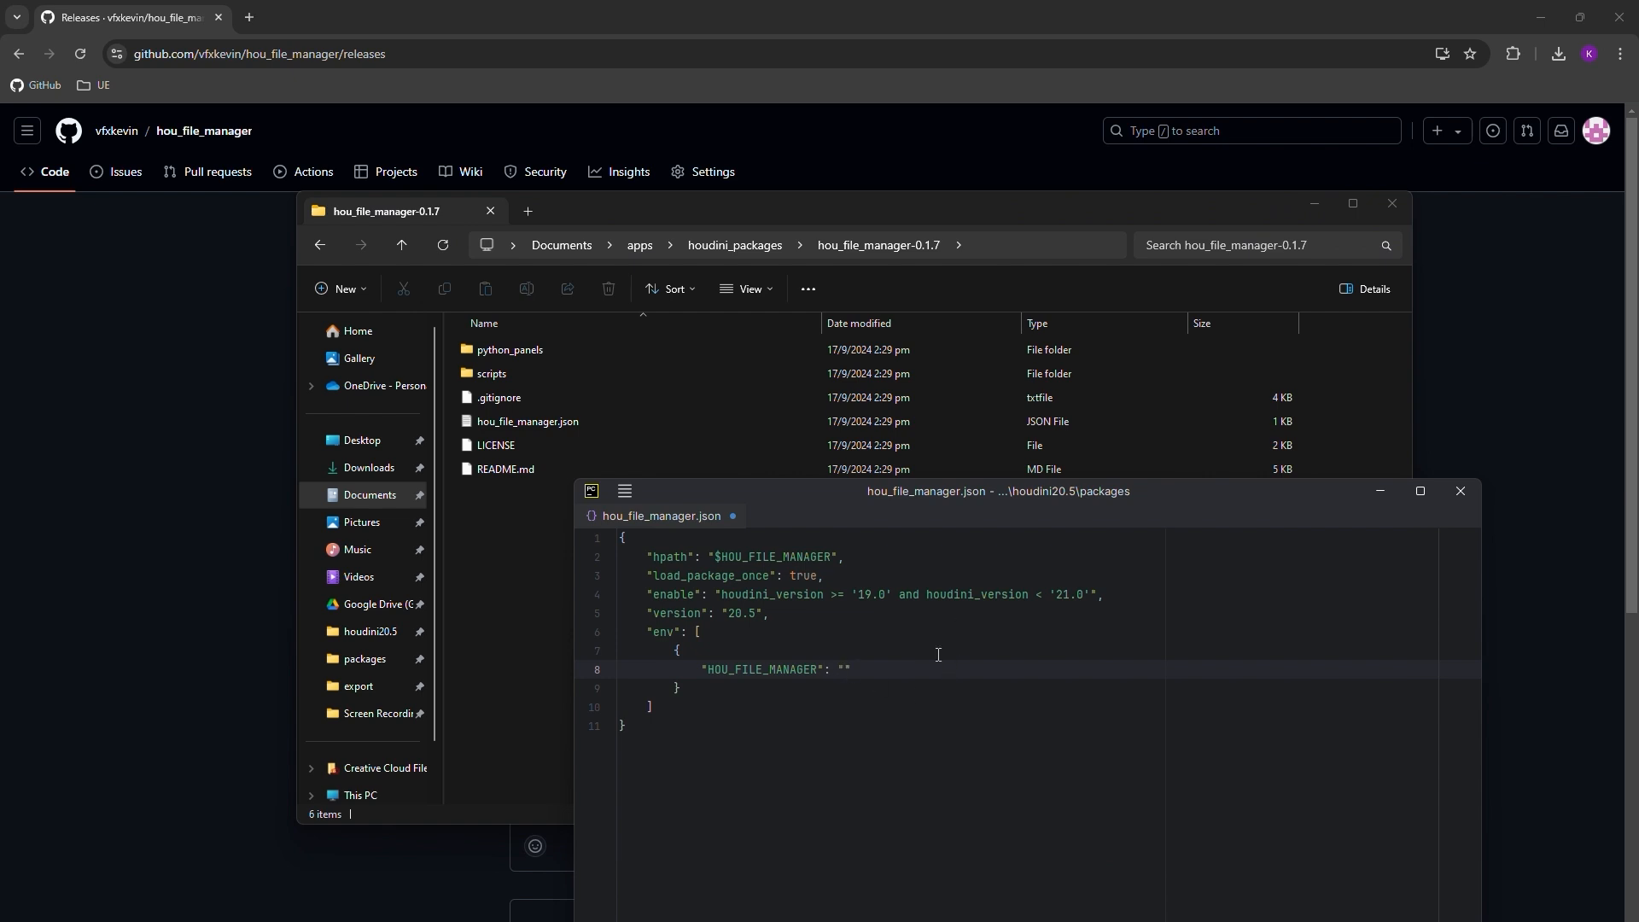
Set HOU_FILE_MANAGER to the hou_file_manager-0.1.7 path with forward slashes and close PyCharm
text(C:\\Users\\darwinm\\Documents\\apps\\houdini_packages\\hou_file_manager-0.1.7)
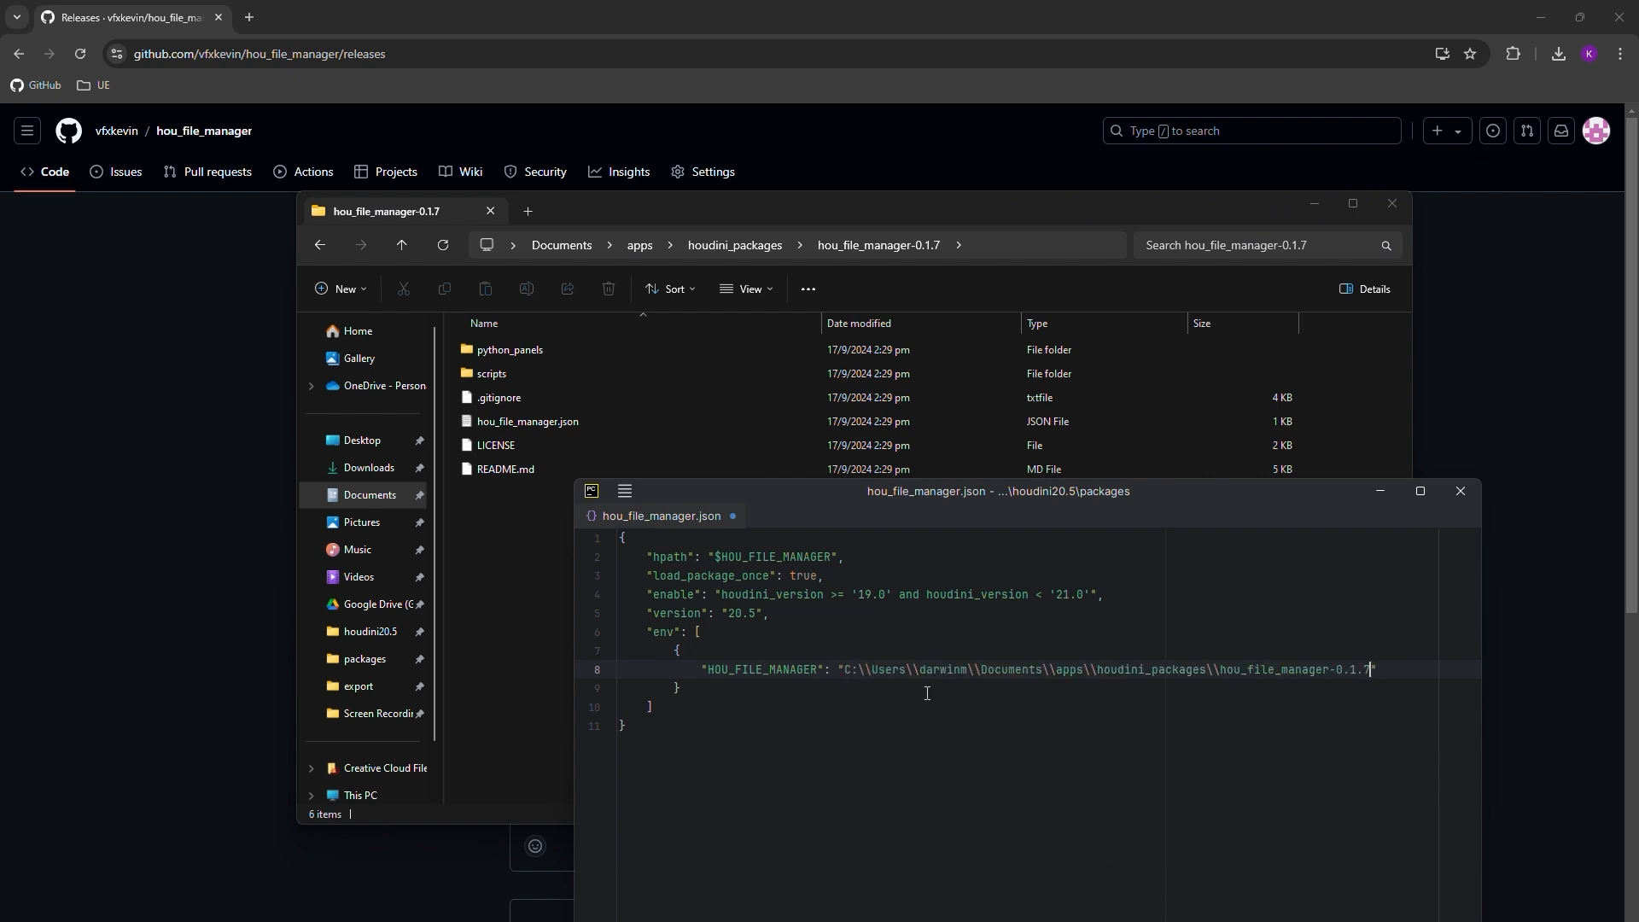
drag(994, 492, 999, 437)
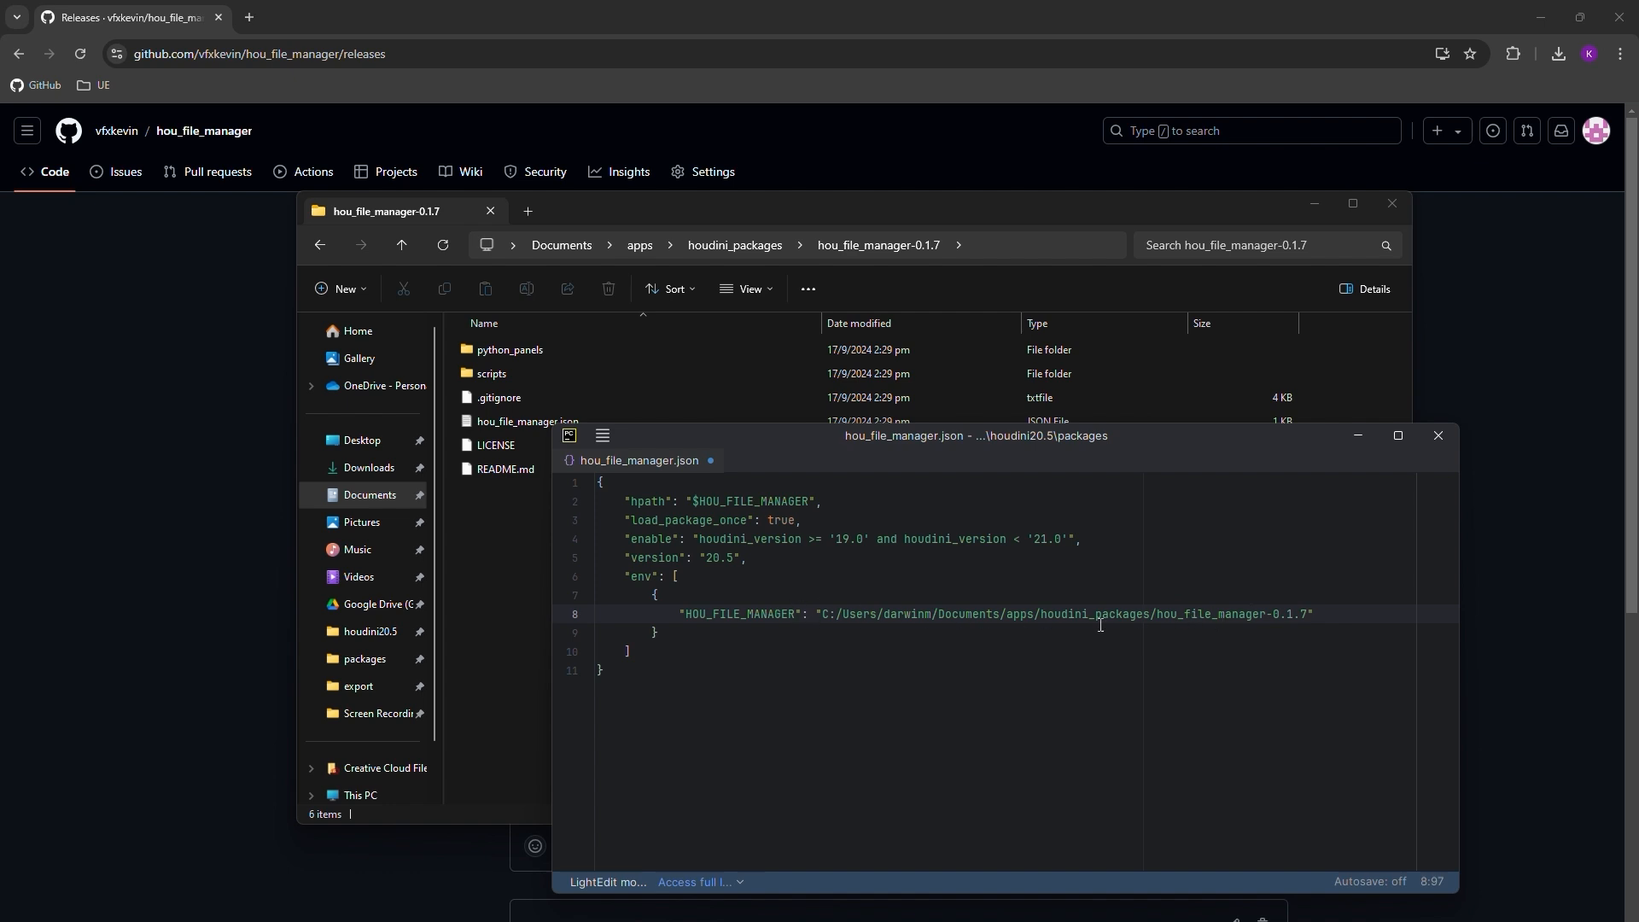
click(1314, 613)
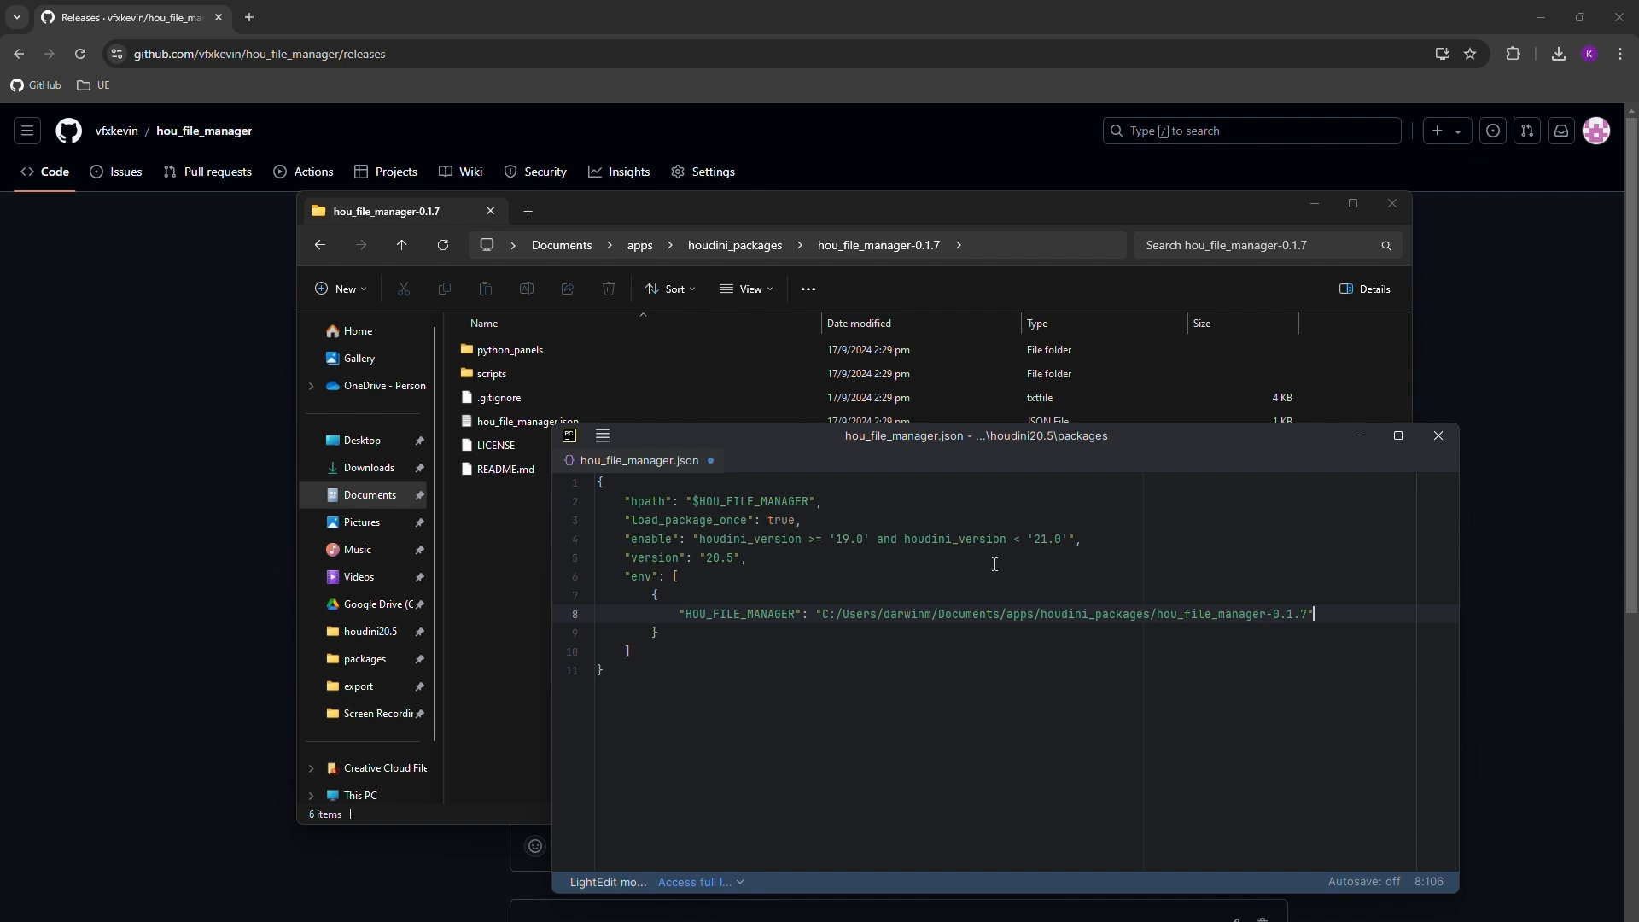
mouse_move(1439, 435)
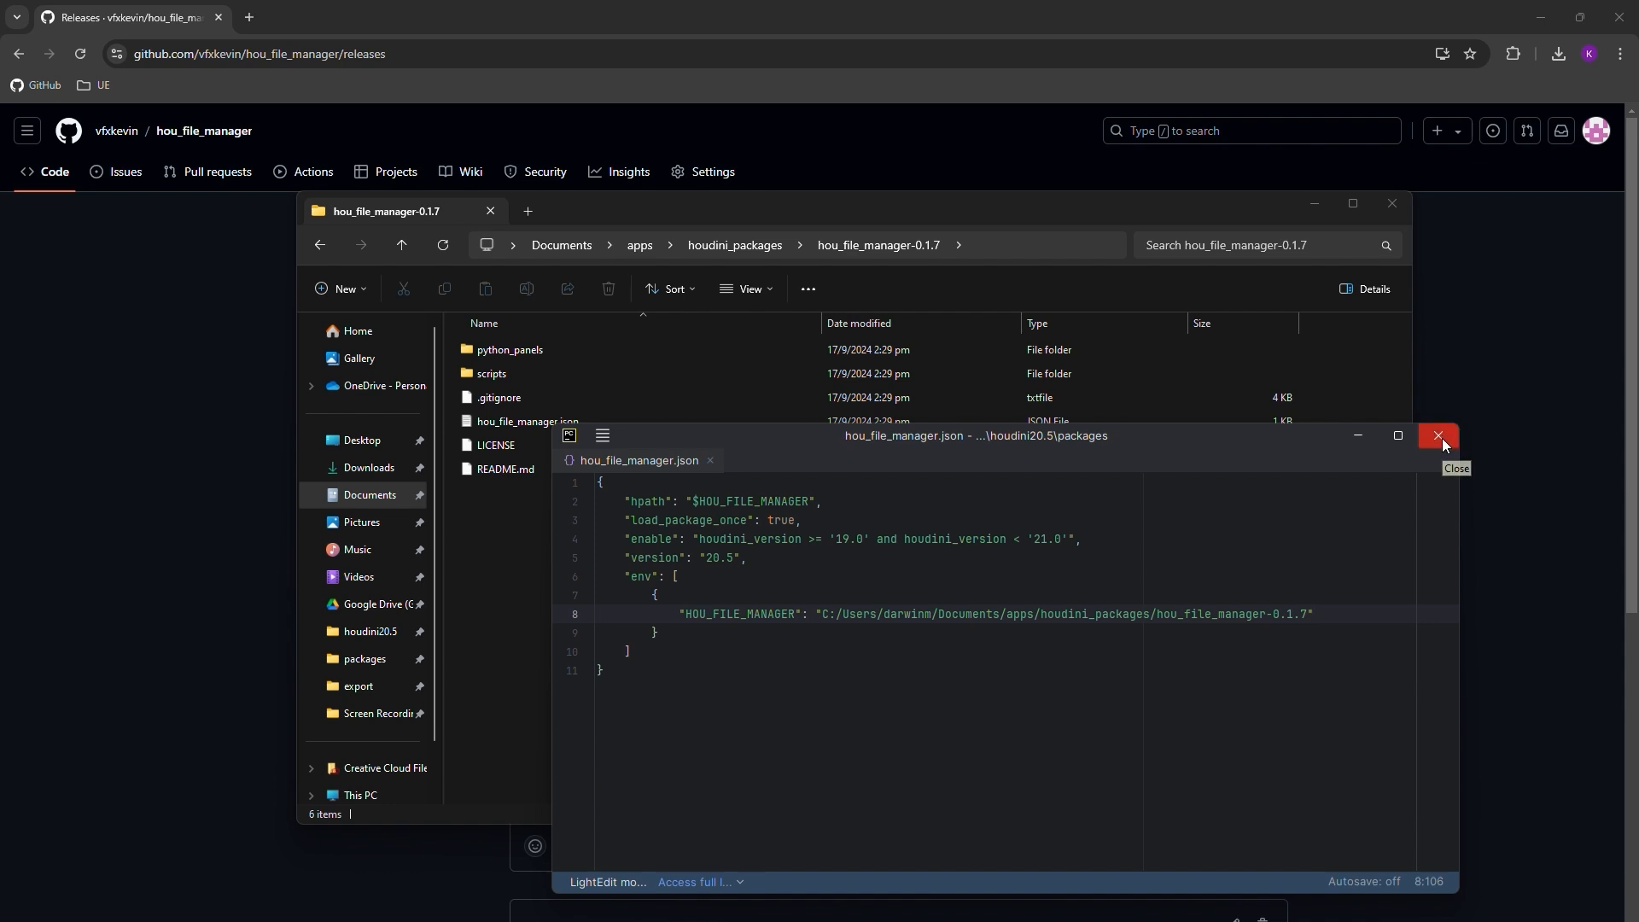
click(1437, 435)
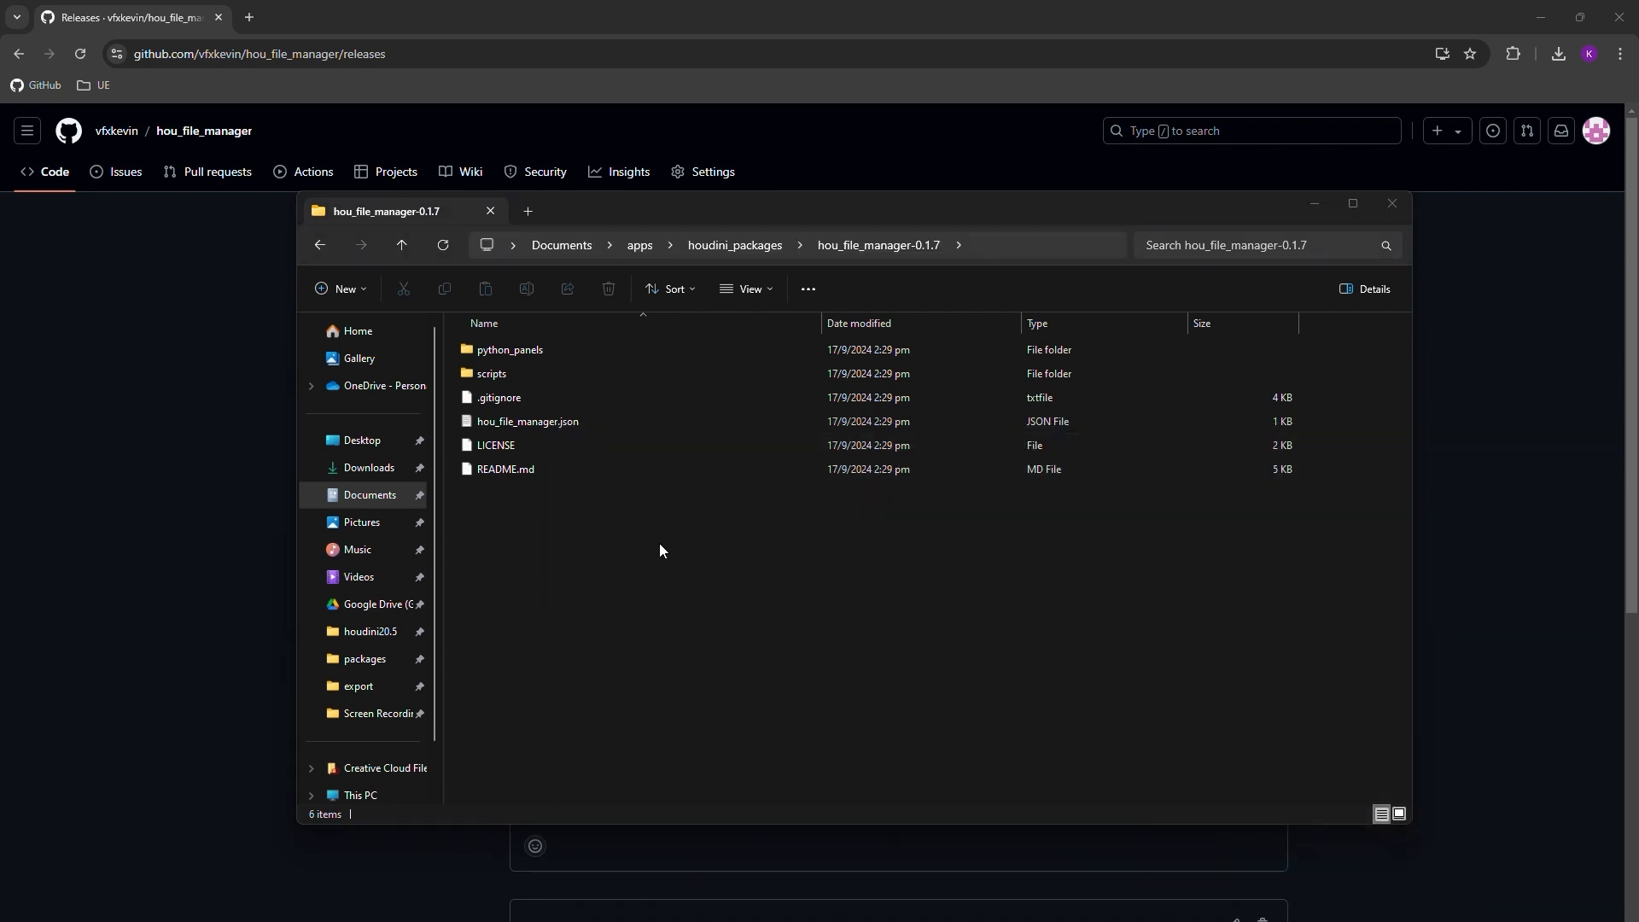
Add a new Hou File Manager pane tab from the pane tab type list
click(1391, 203)
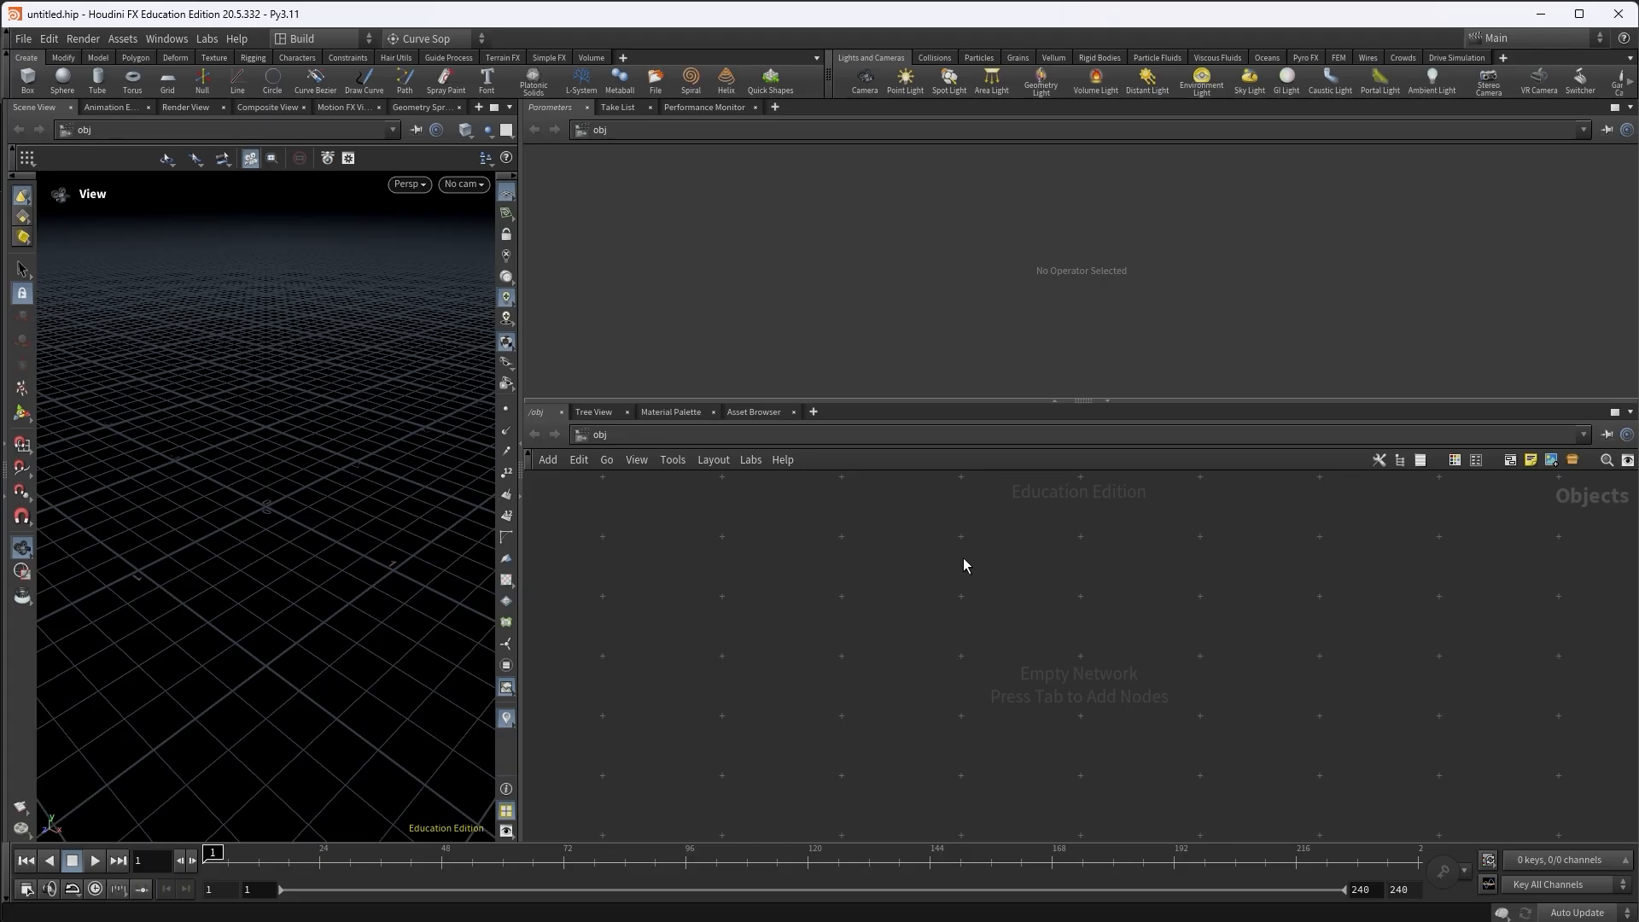
mouse_move(786, 169)
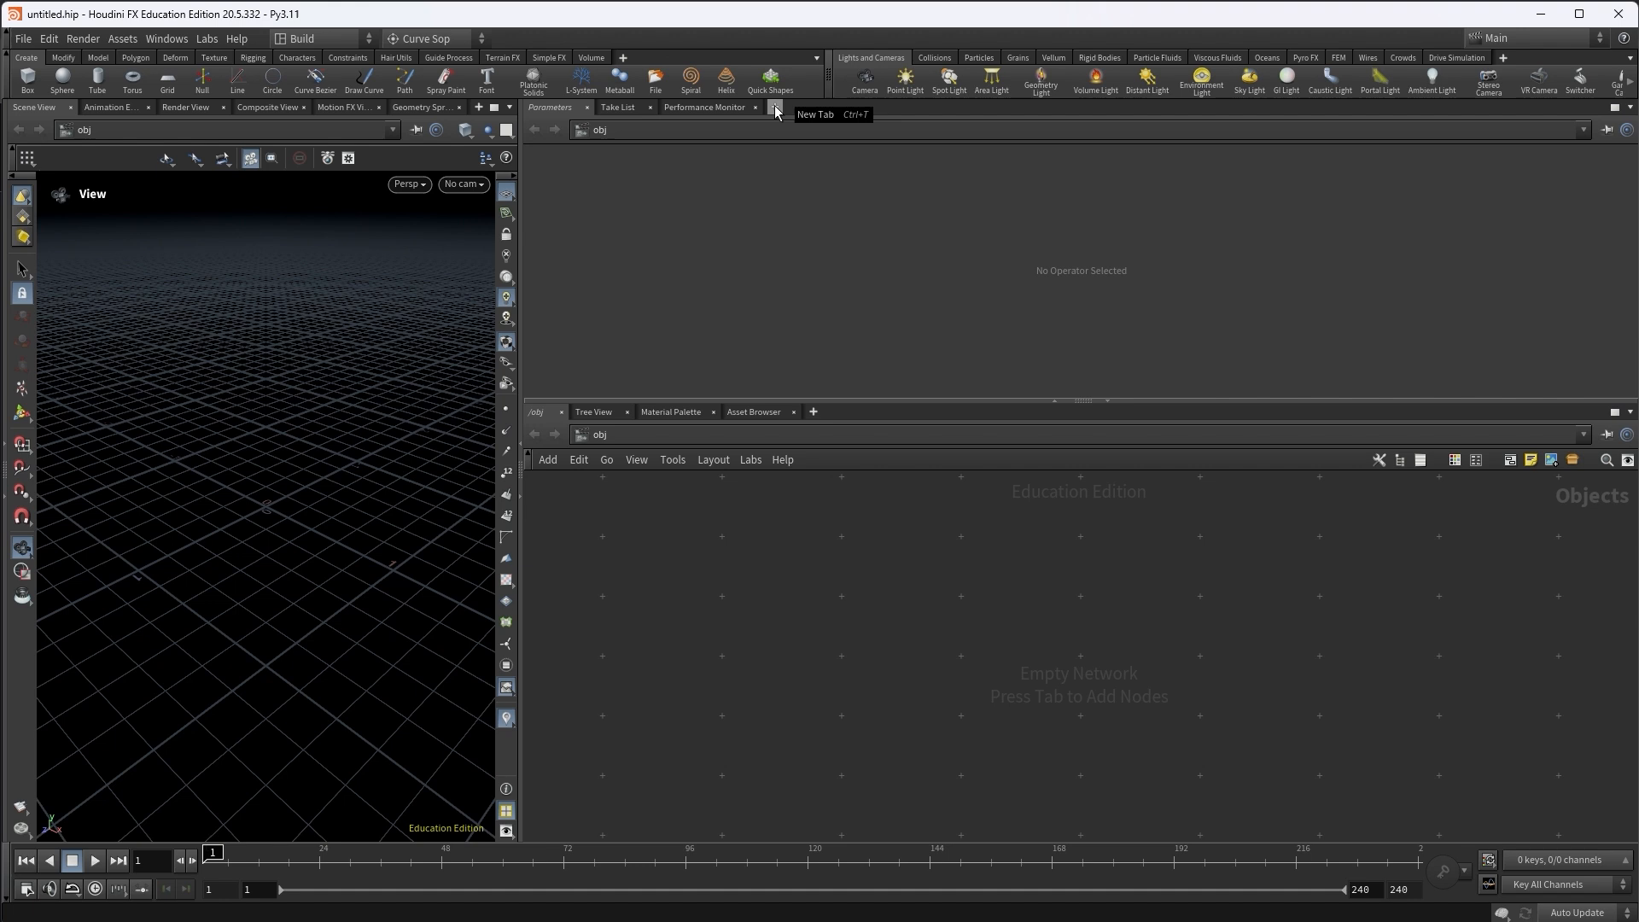
click(775, 109)
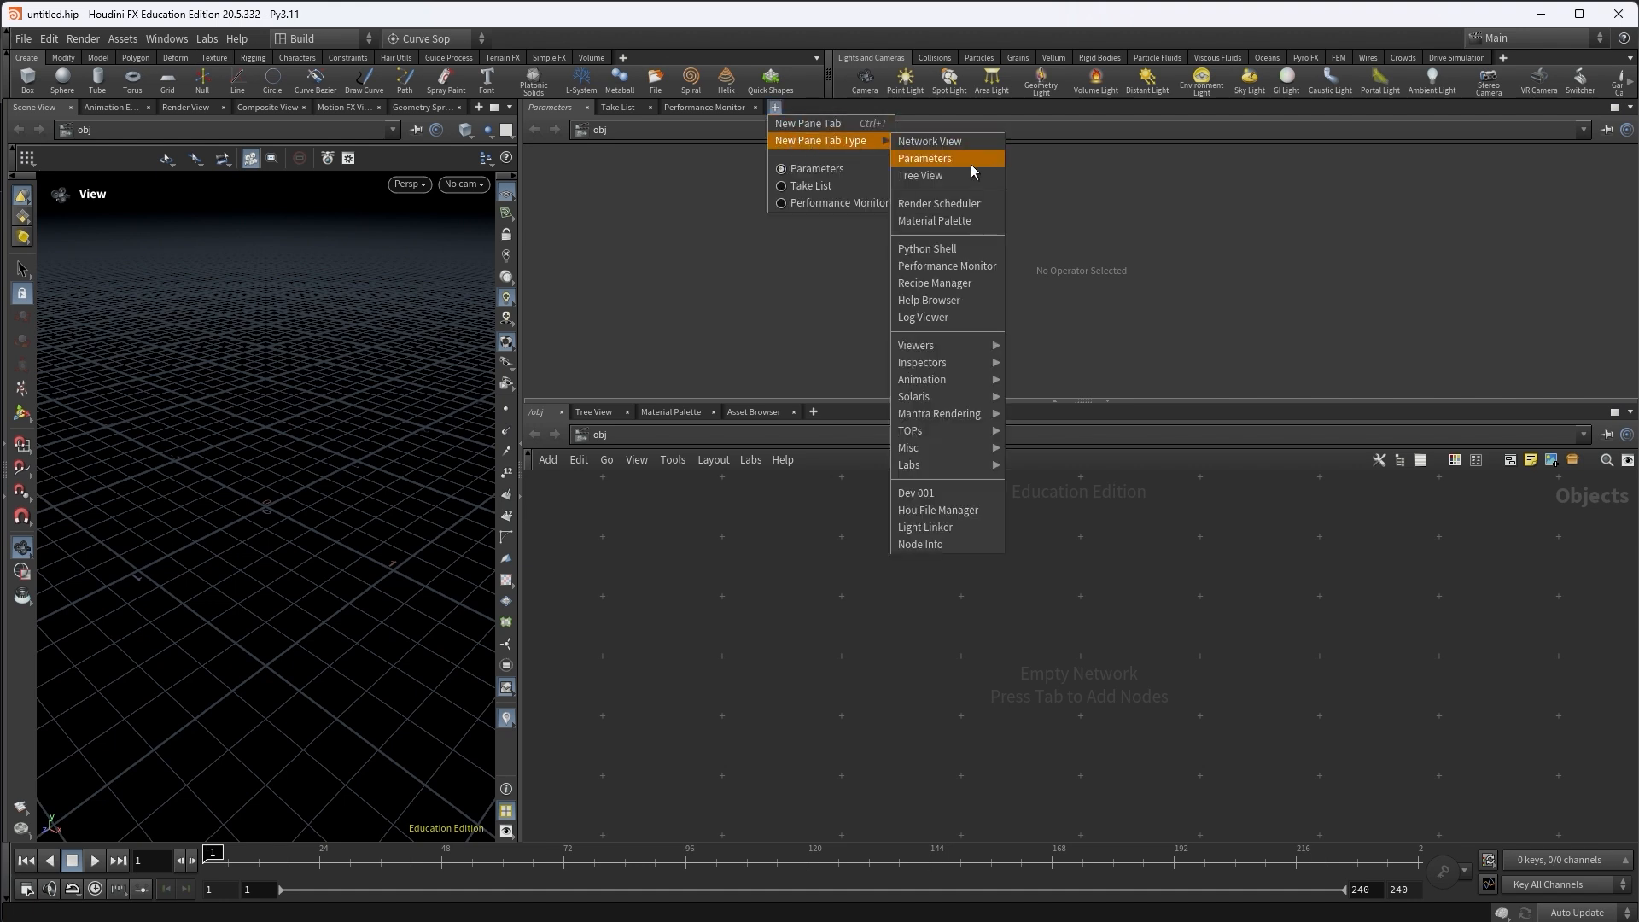
mouse_move(938, 511)
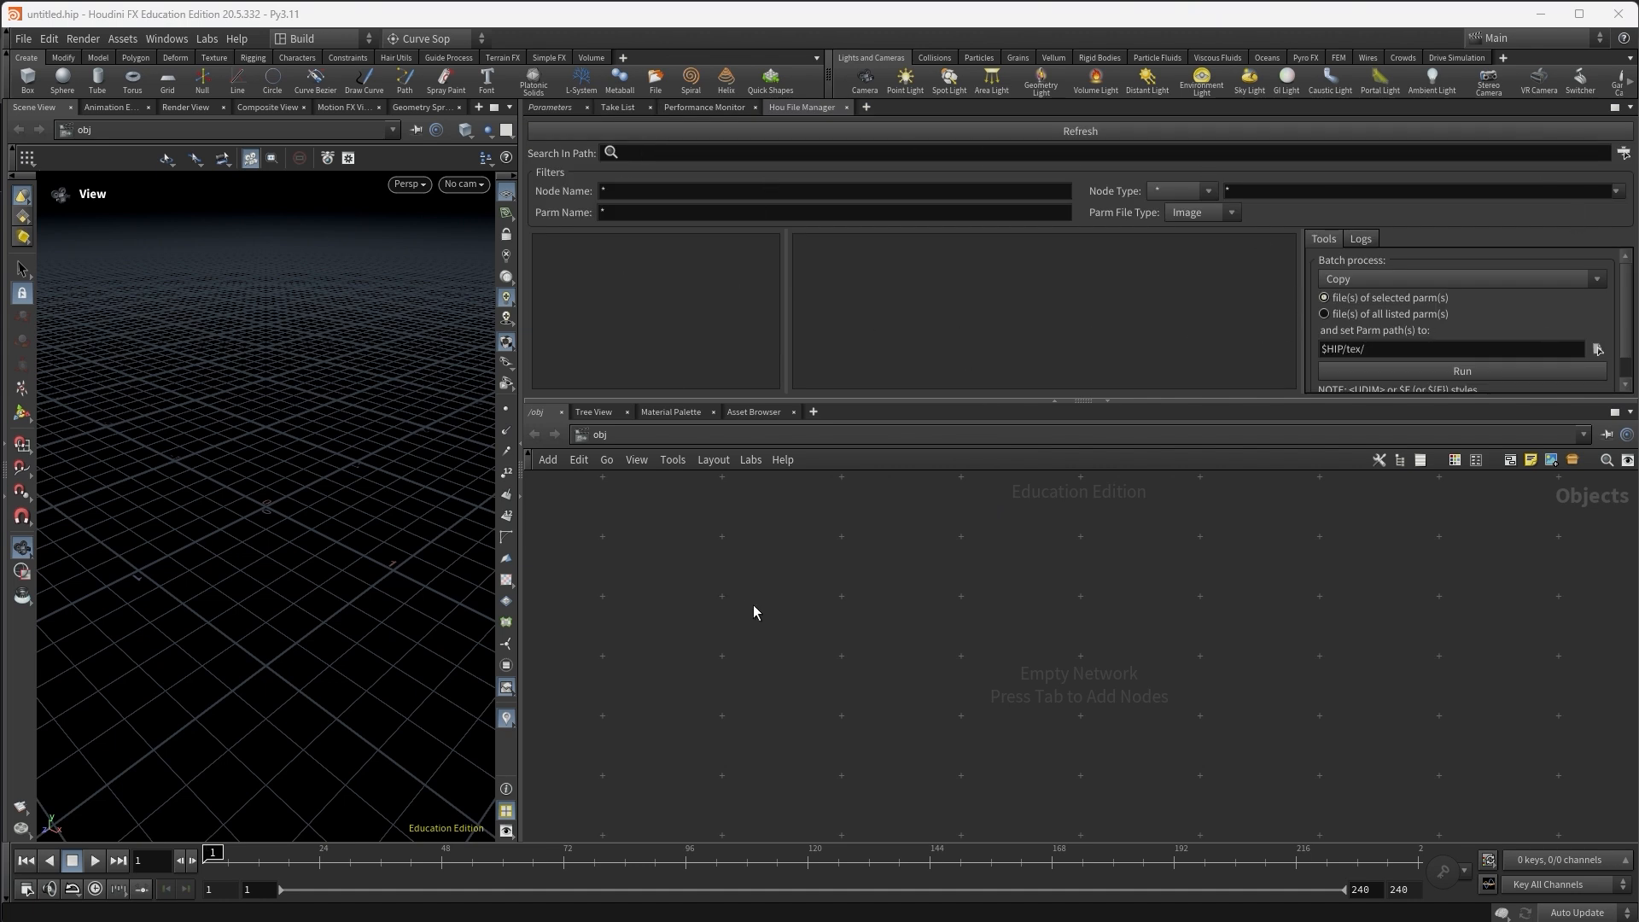
mouse_move(752, 586)
text(gri)
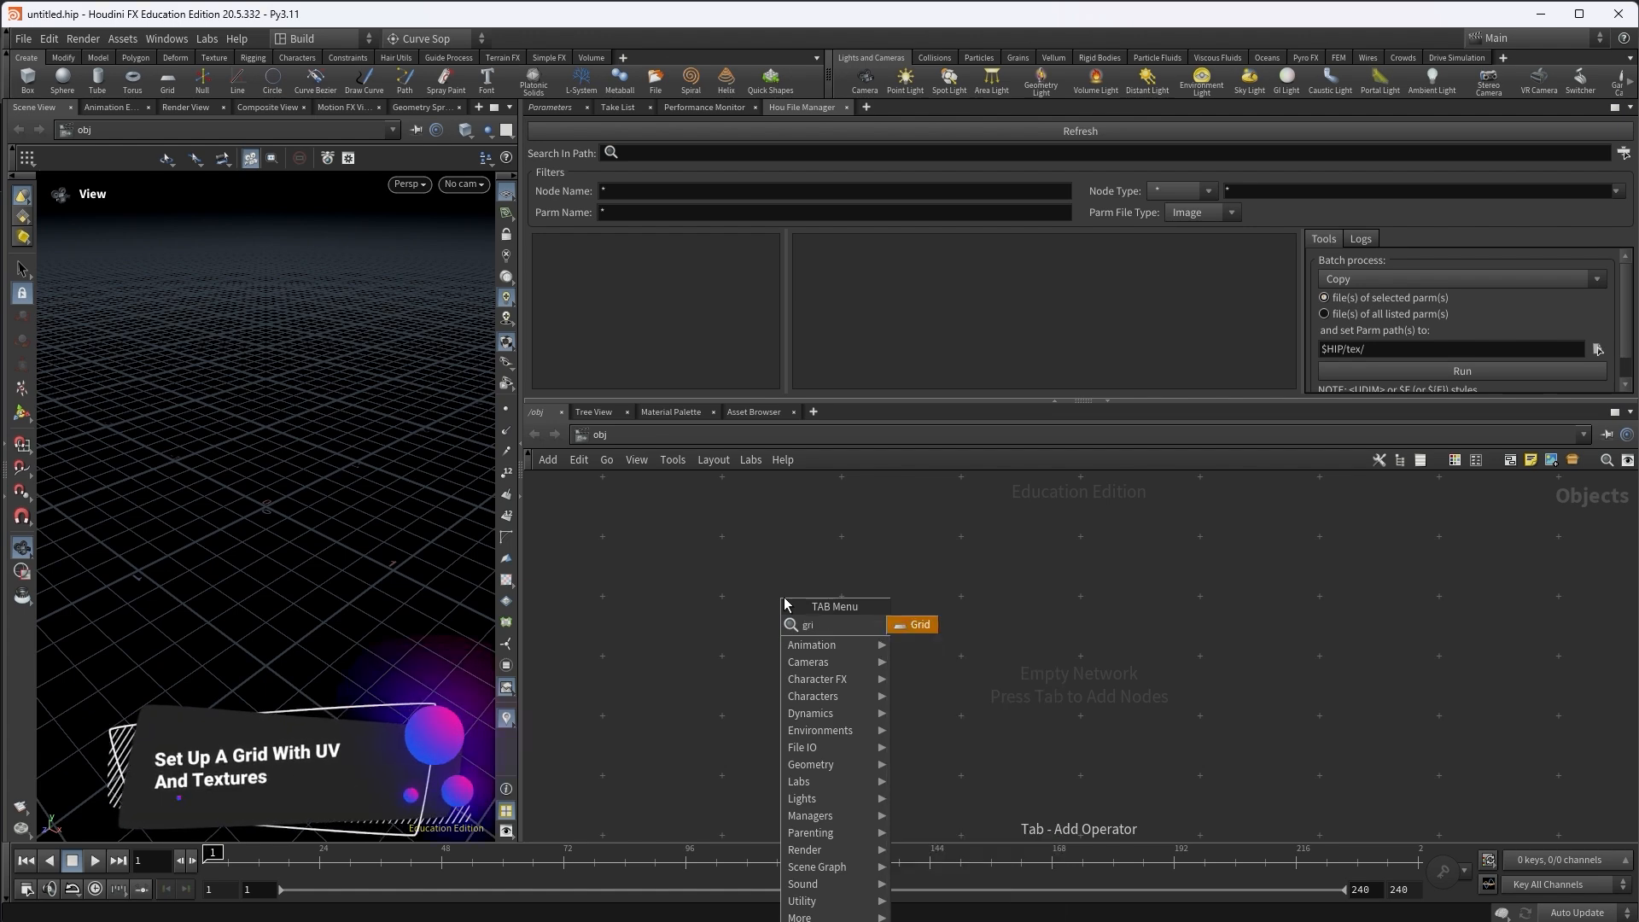
Add a Grid node with a UV Texture node wired below it
click(917, 625)
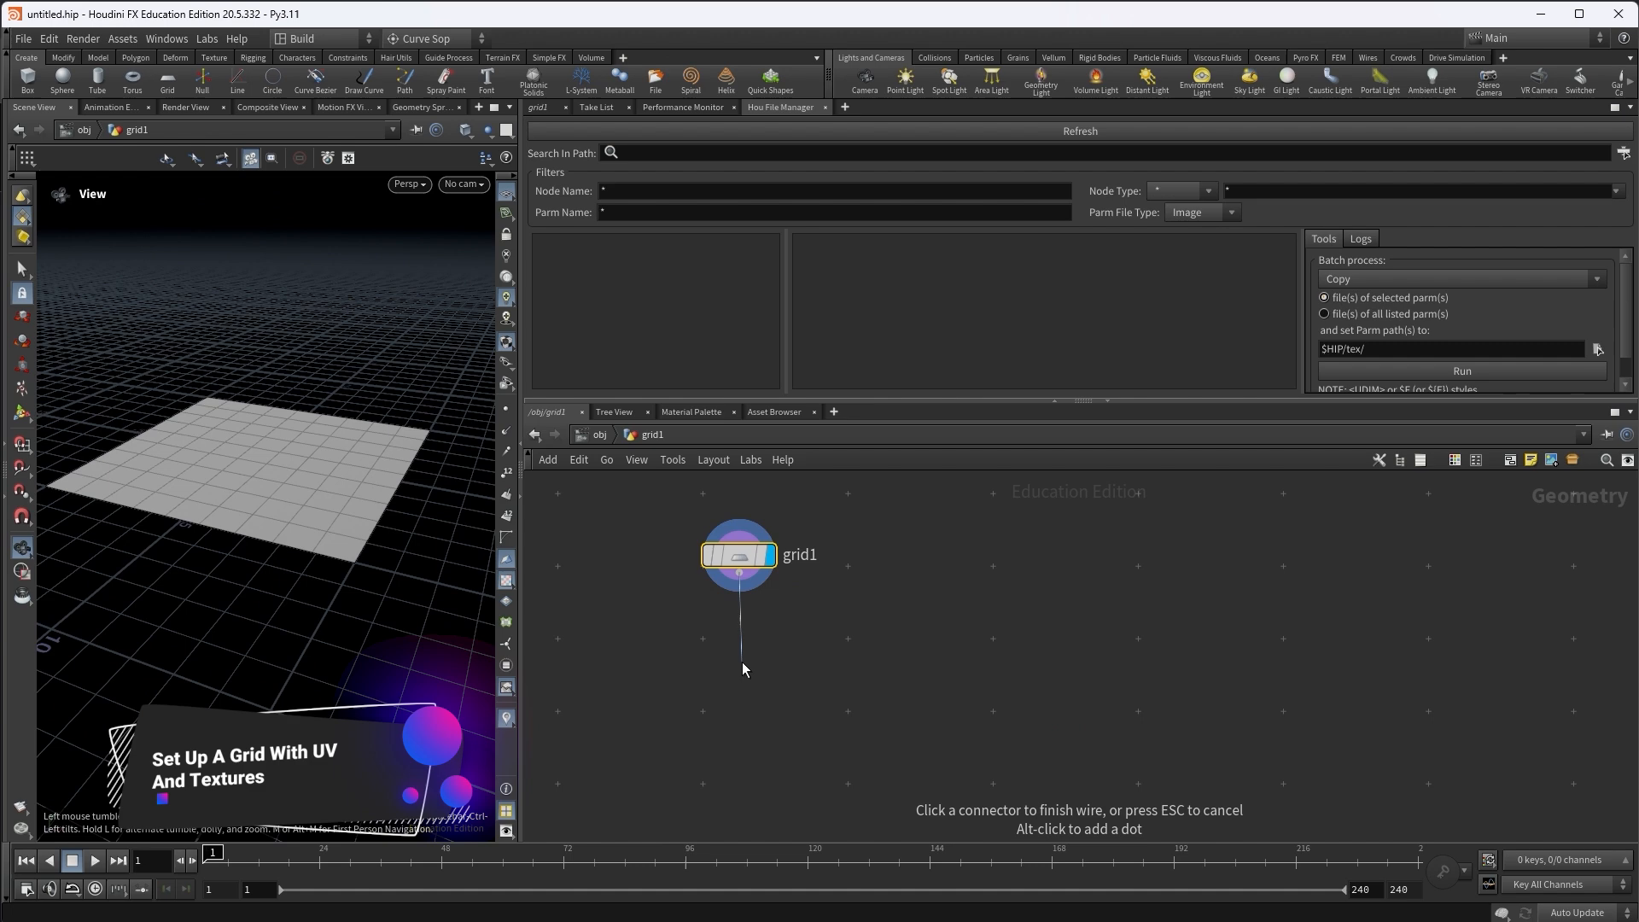
key(tab)
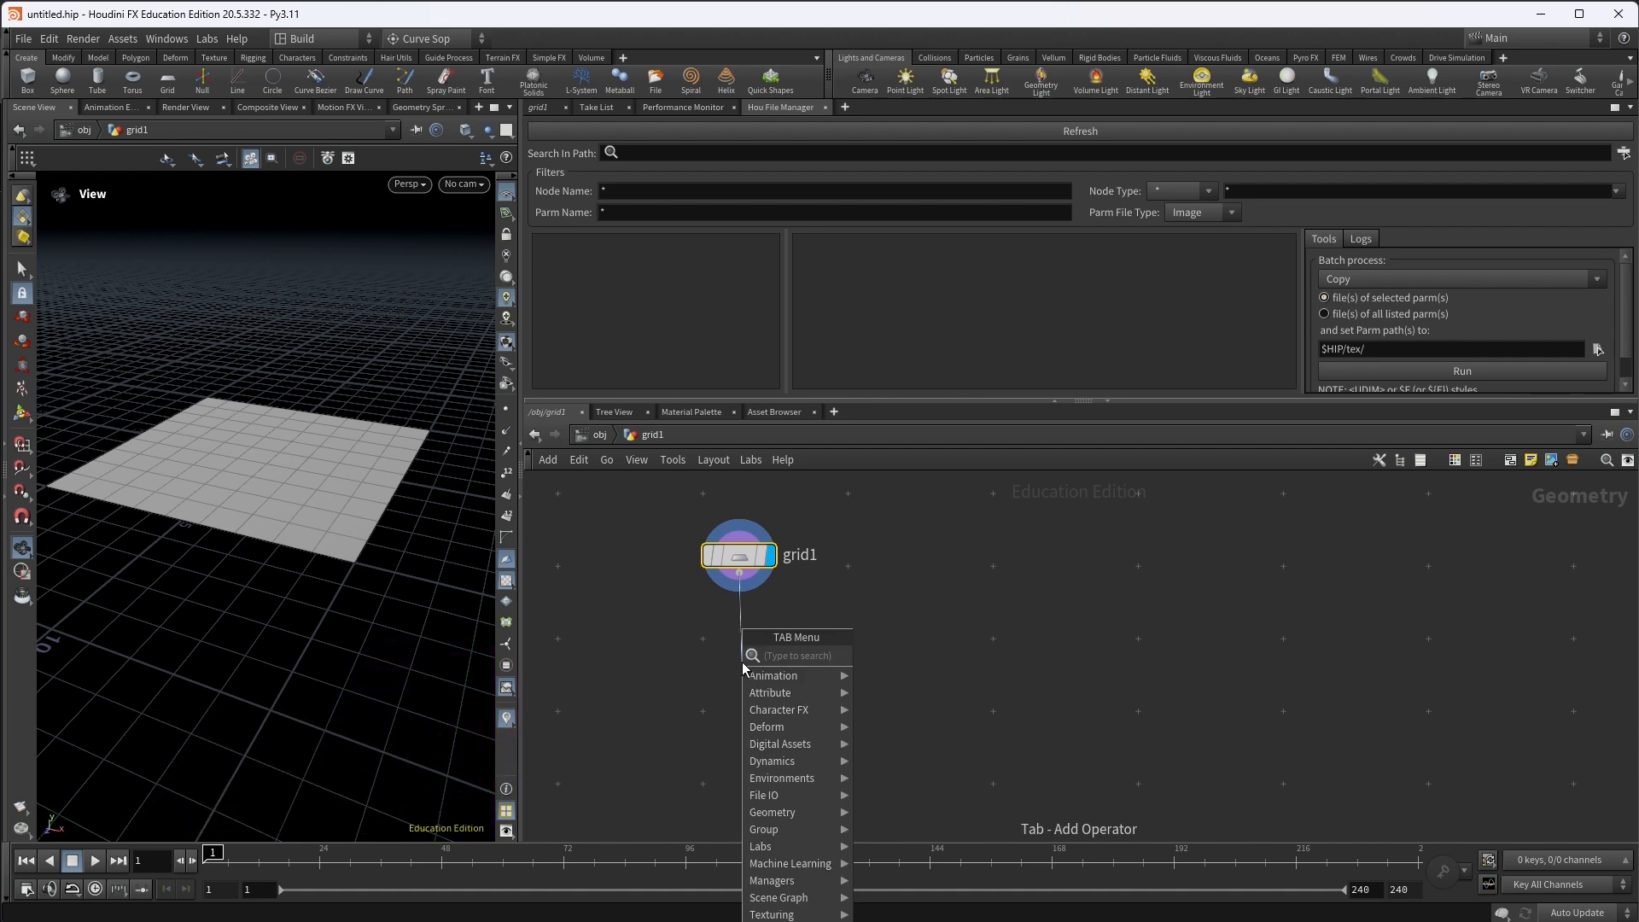
text(uv)
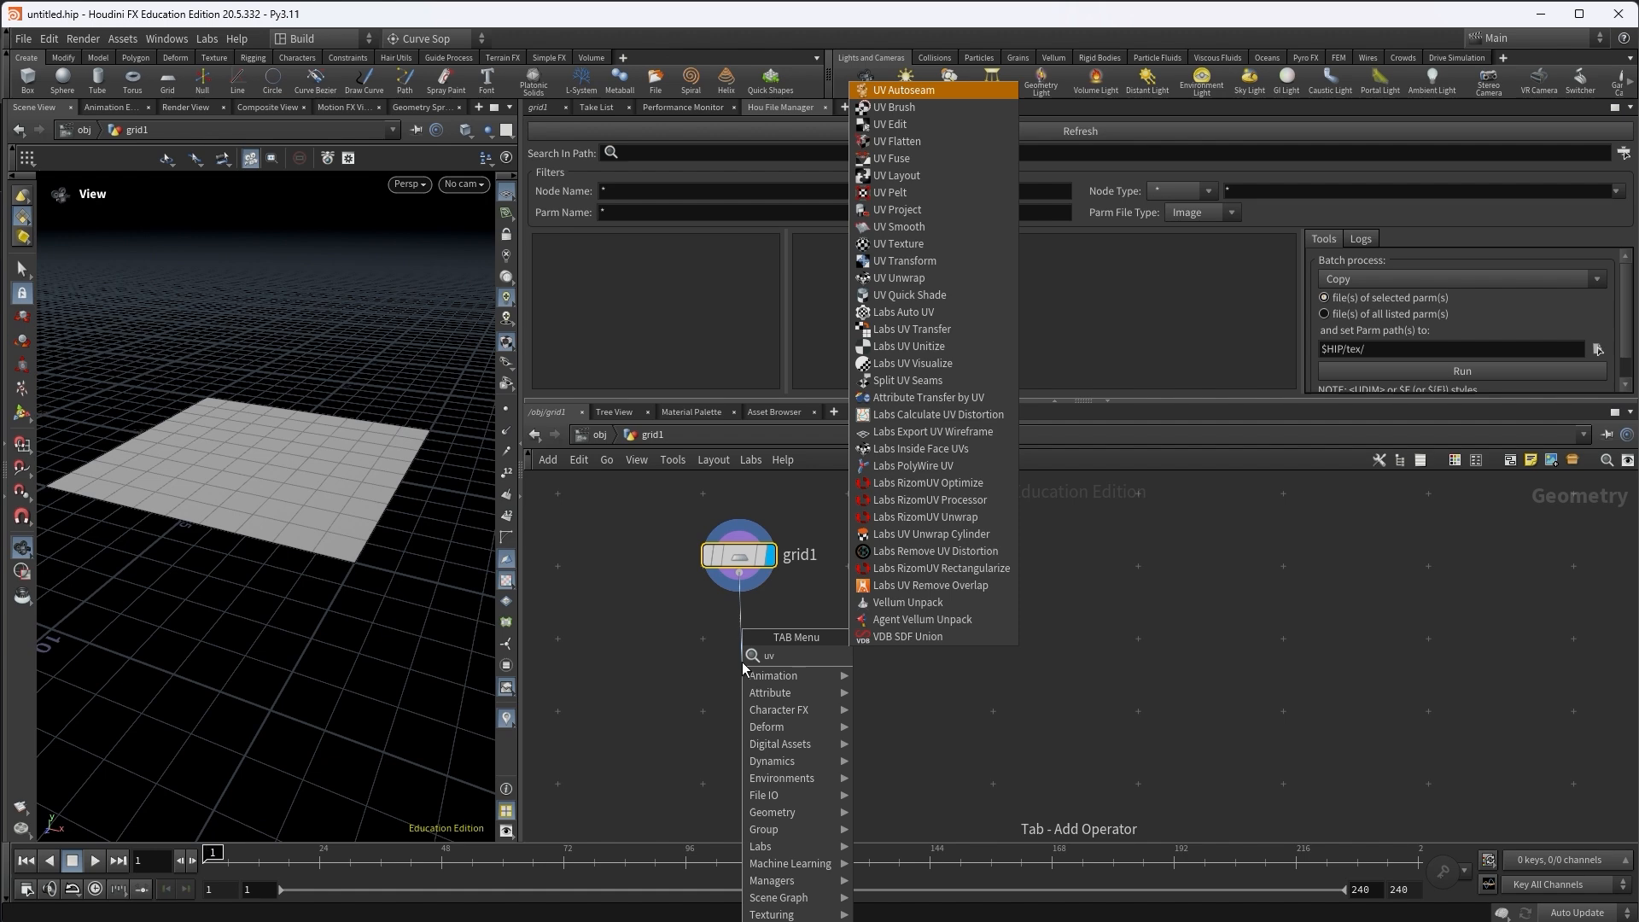
click(900, 244)
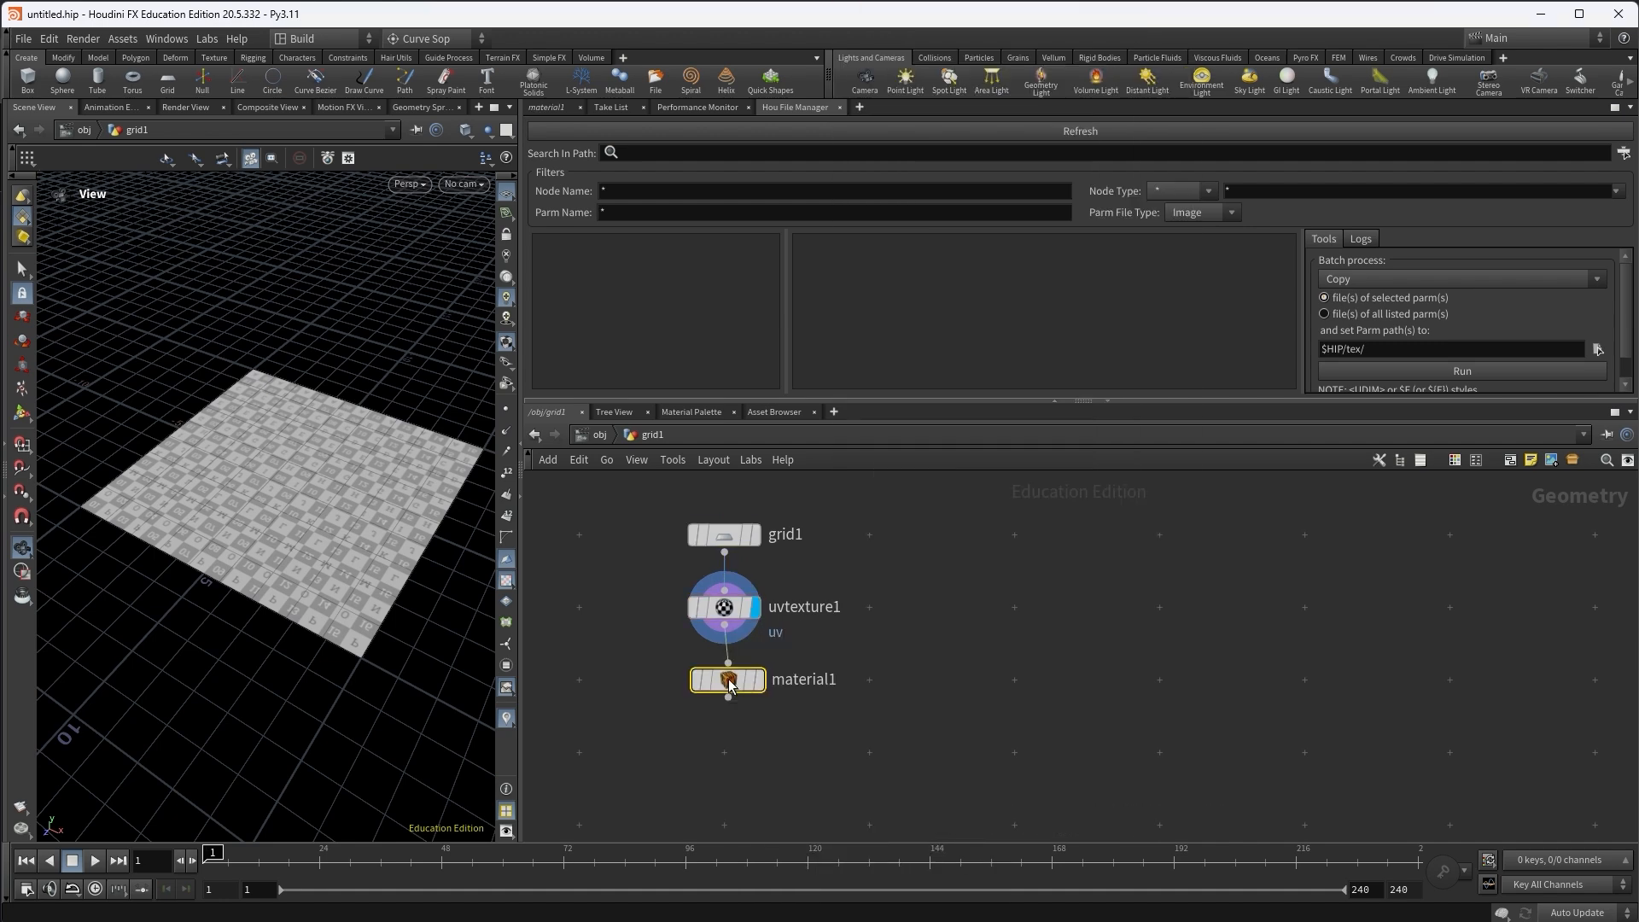
Add Material and Material Network nodes, then dive inside matnet1
key(tab)
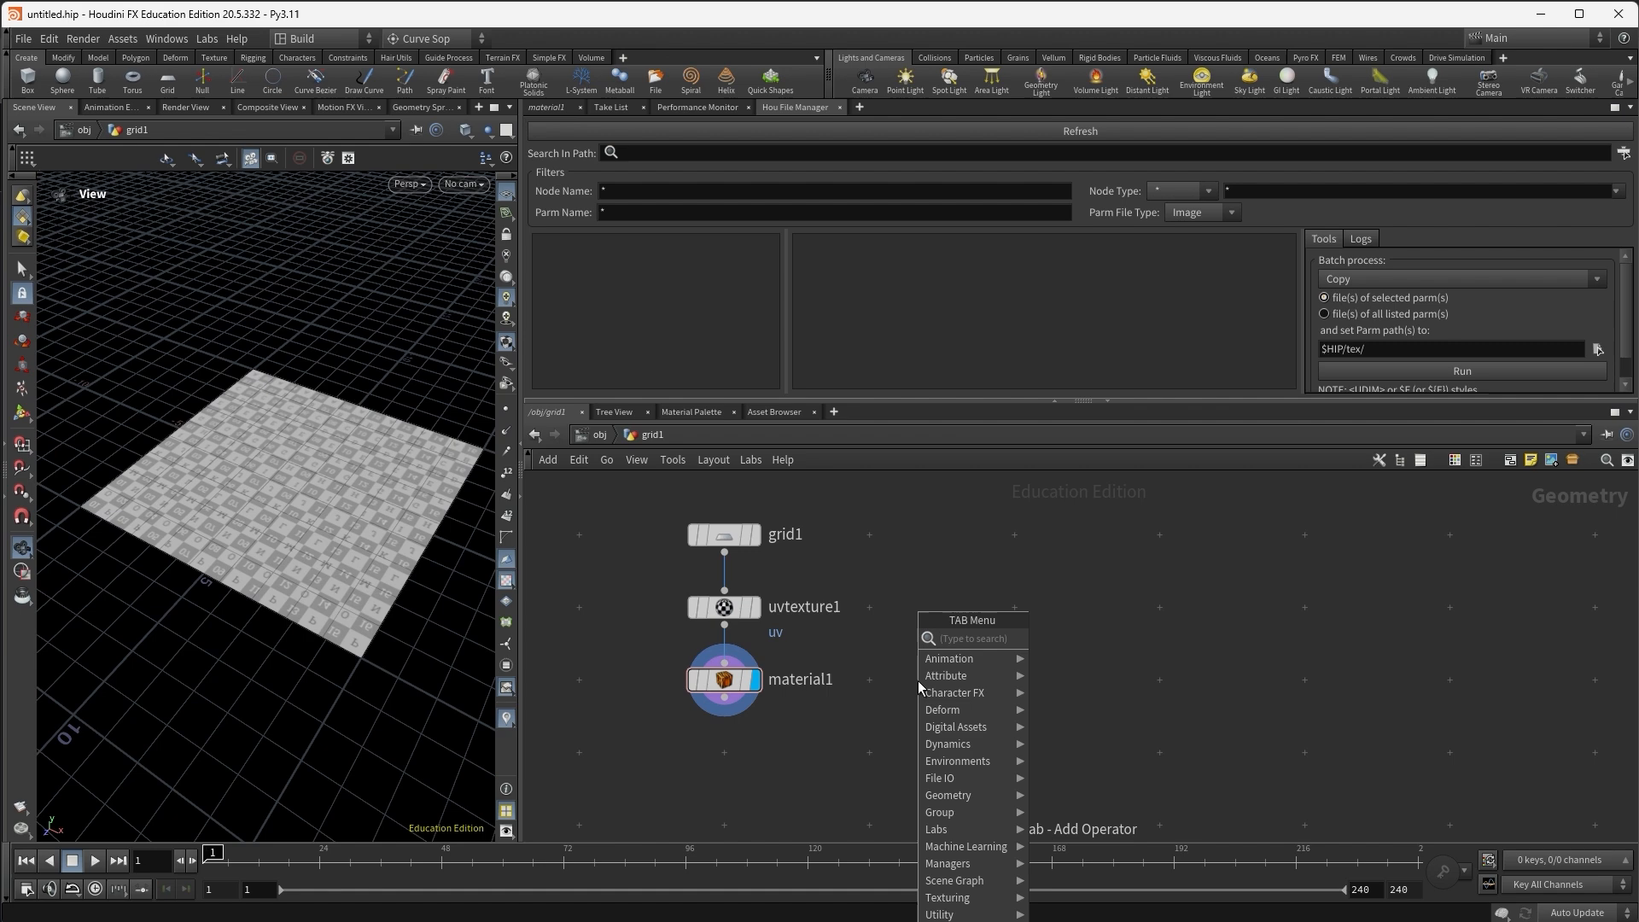
text(ma)
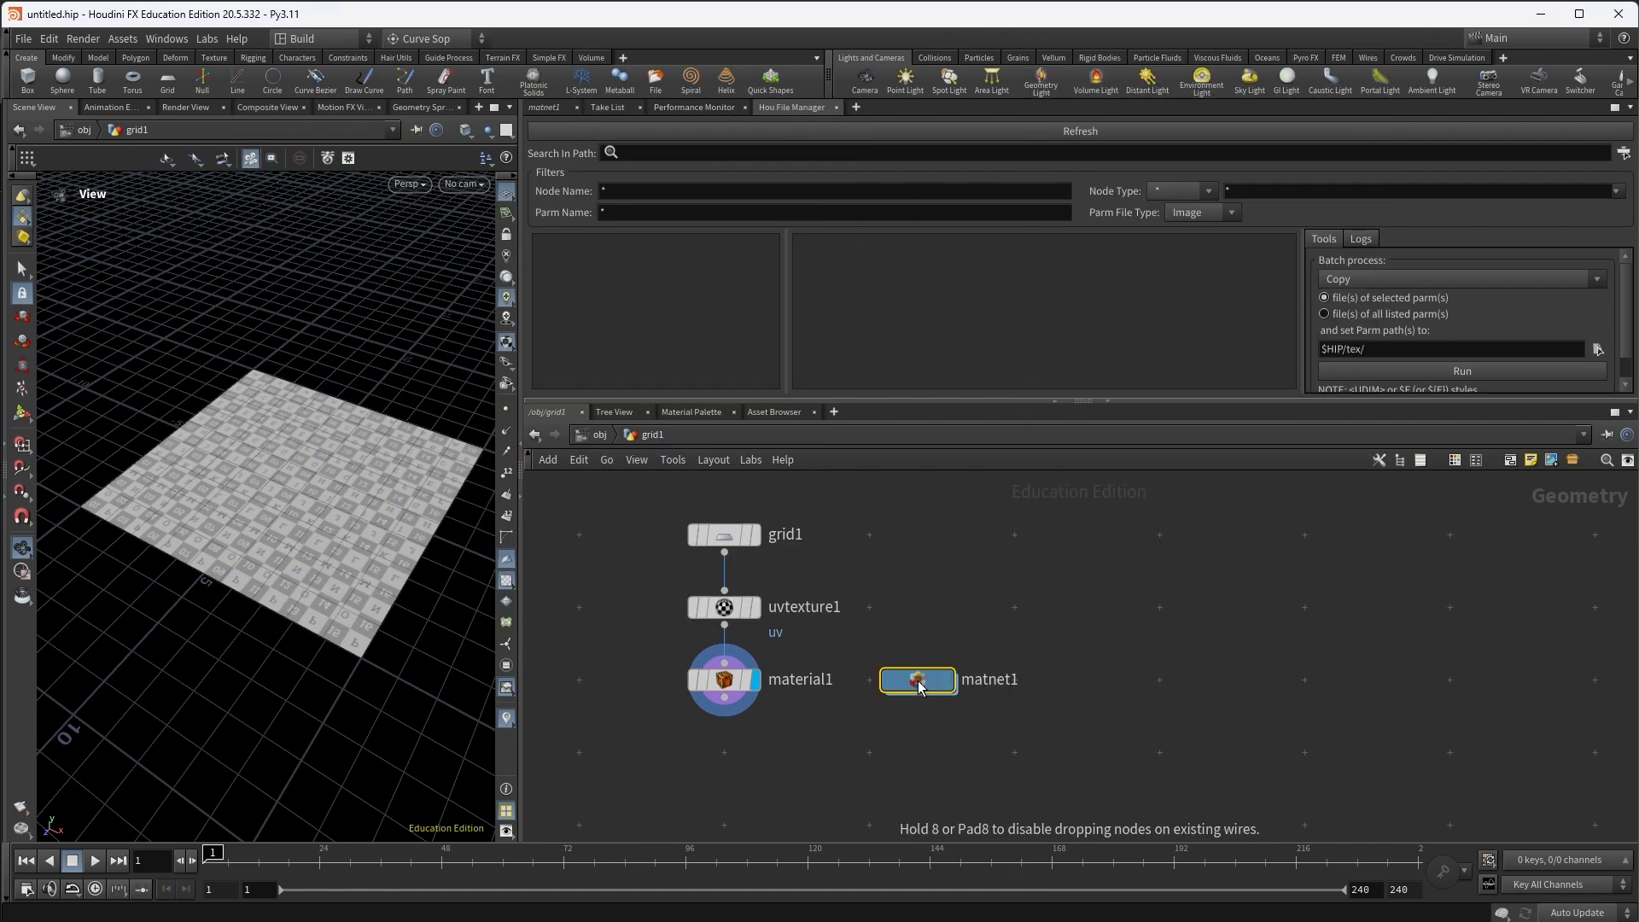
double_click(917, 679)
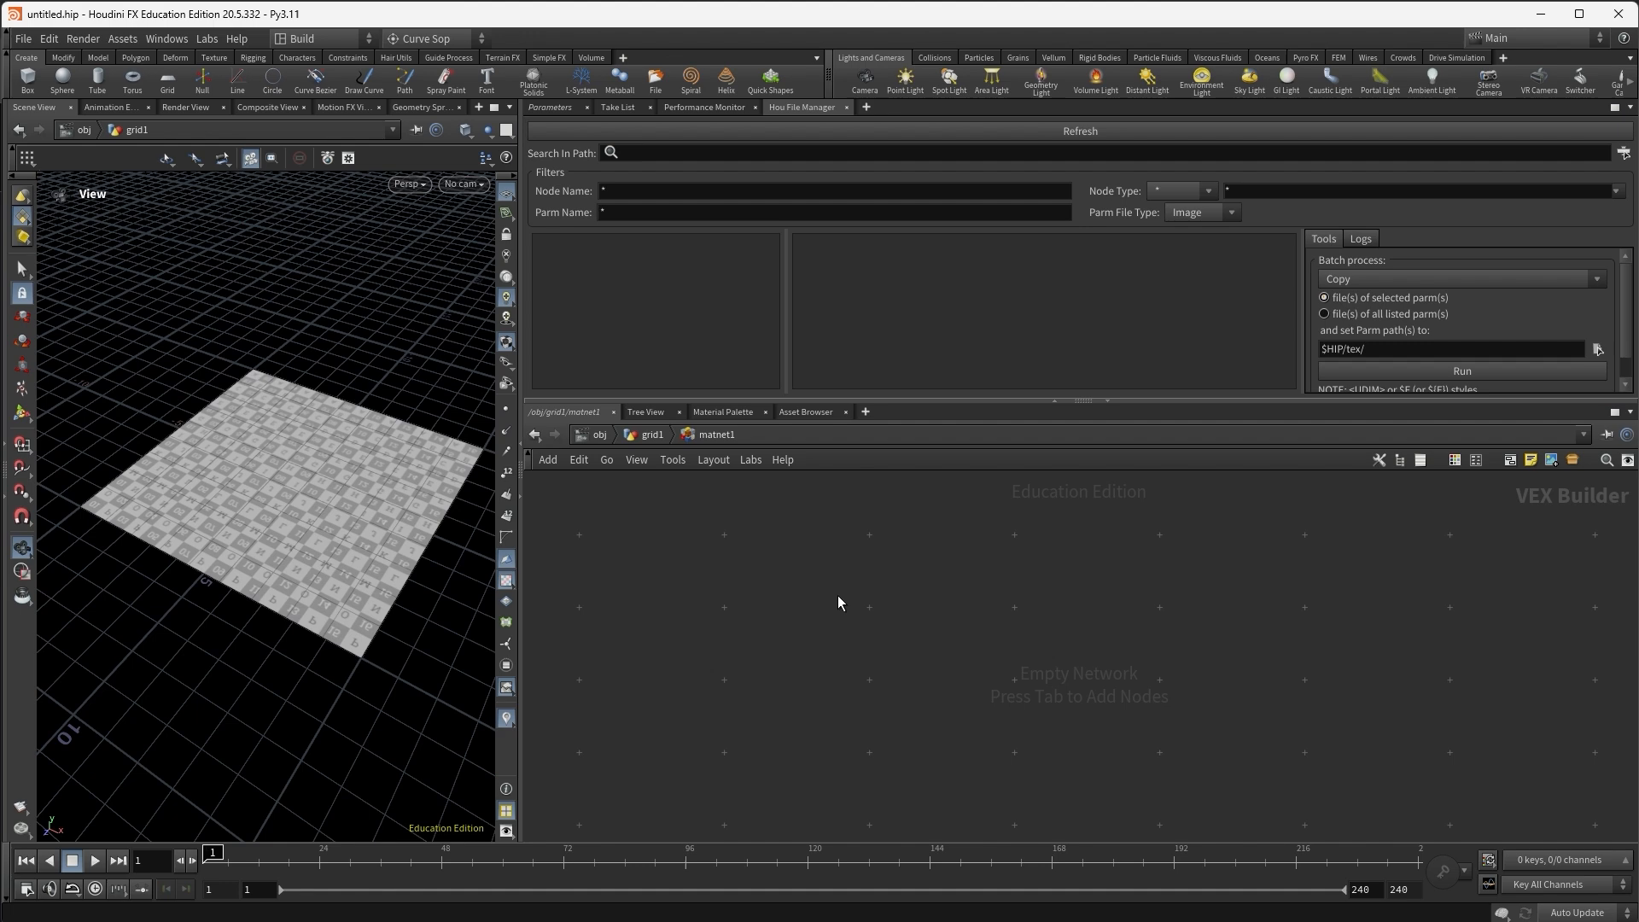
Add a Principled Shader in matnet1 with the Bricks preset and rename it principledshader_bricks
key(Tab)
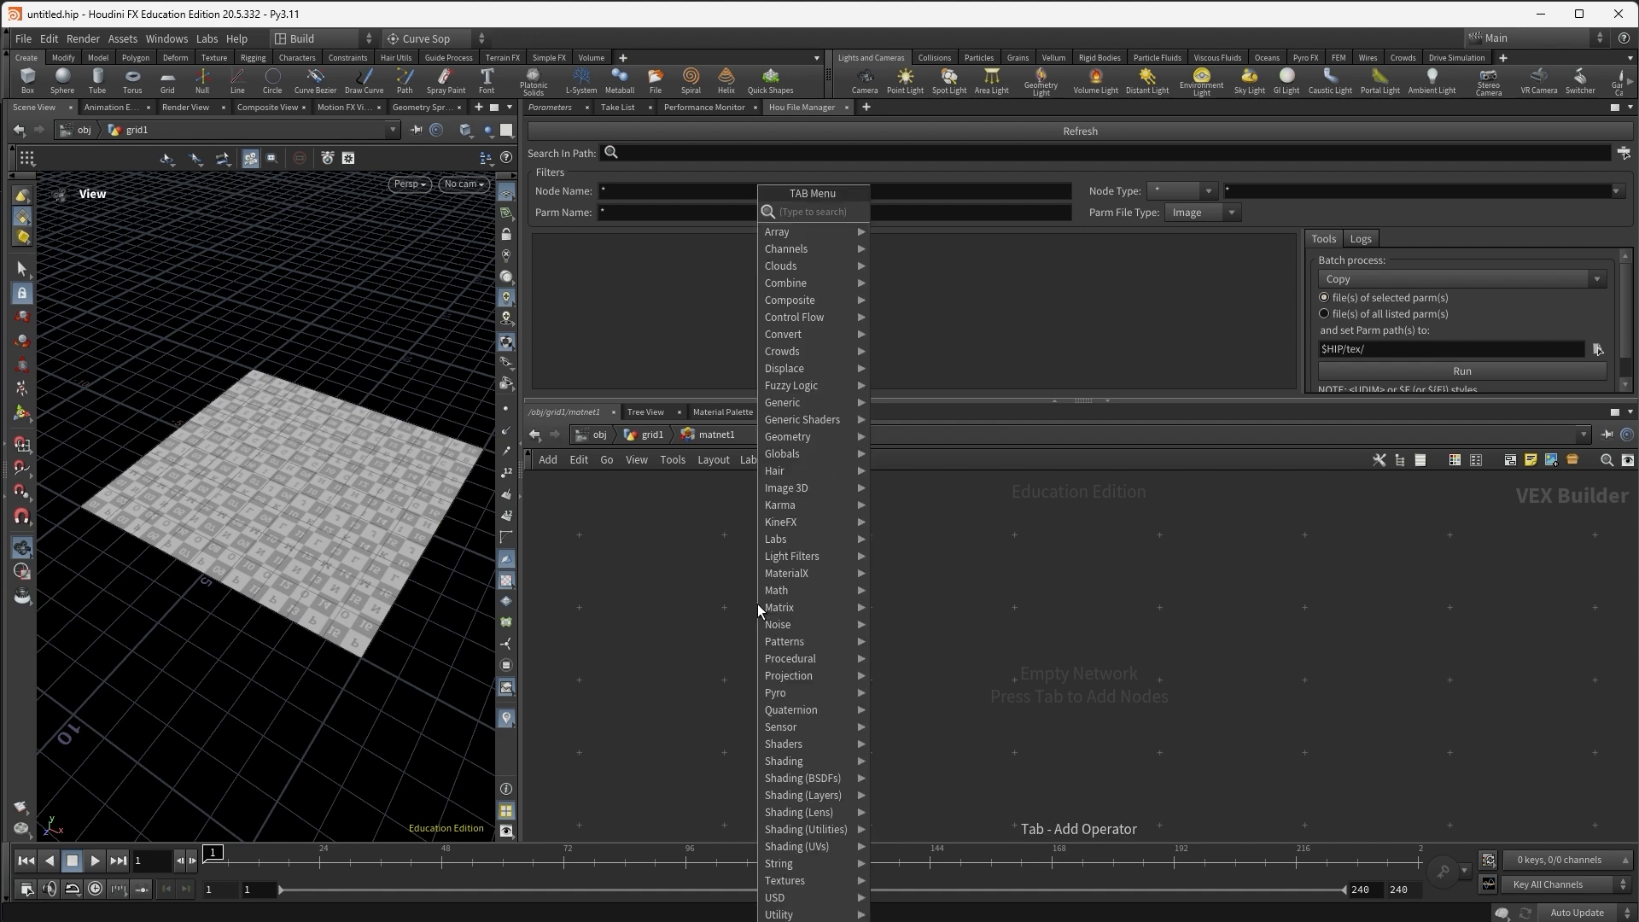
text(prin)
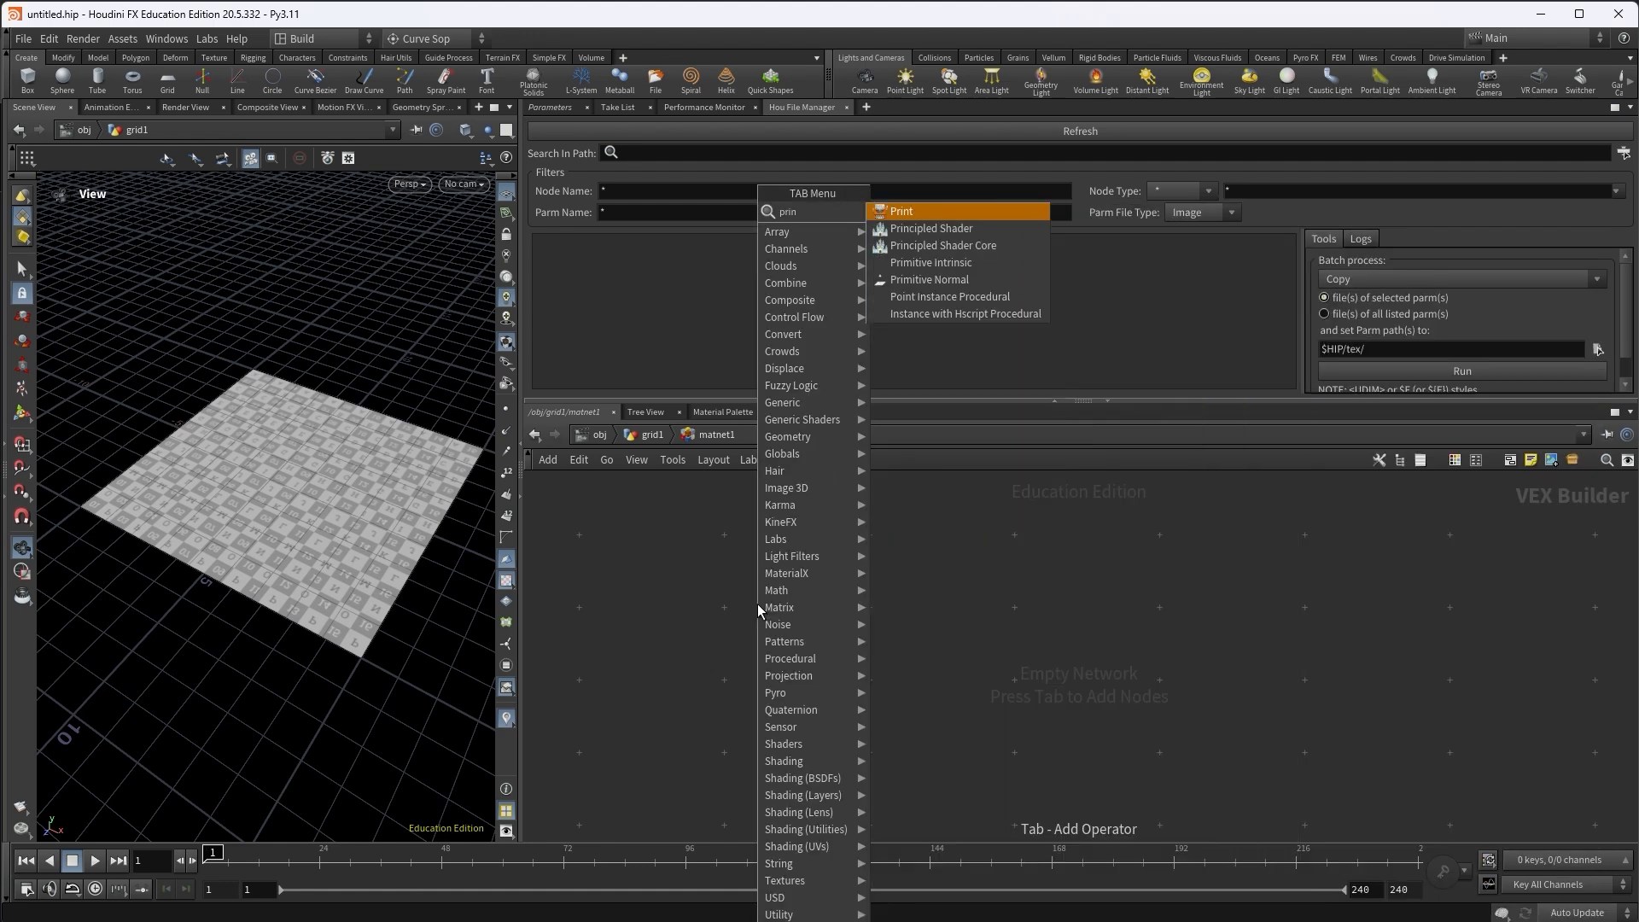
click(928, 227)
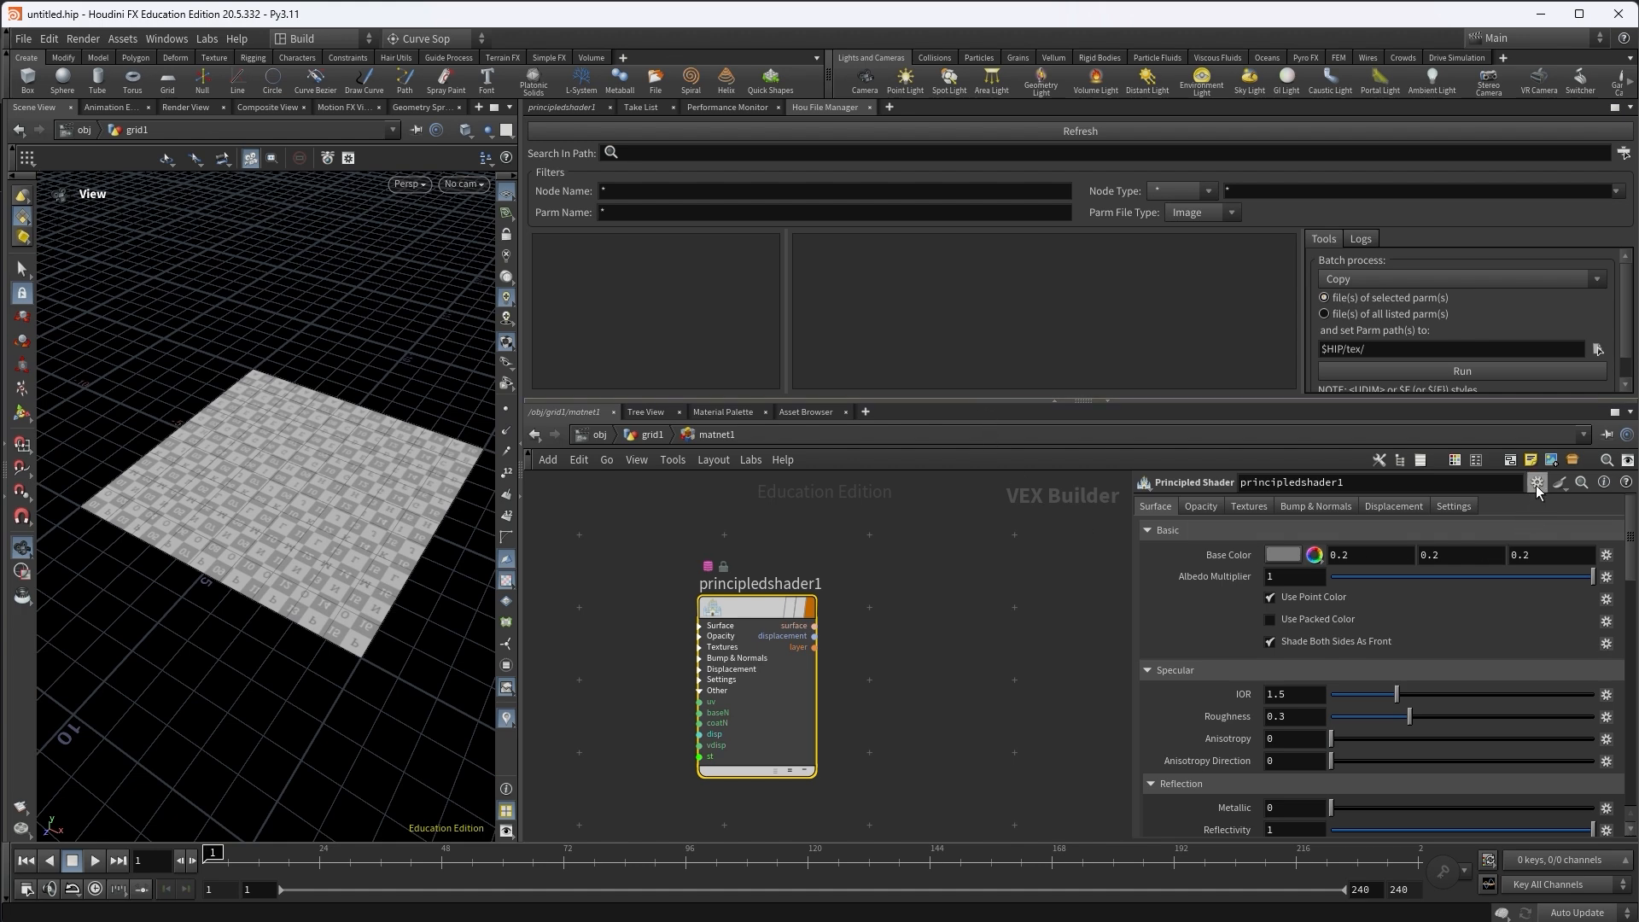
click(1535, 482)
text(_)
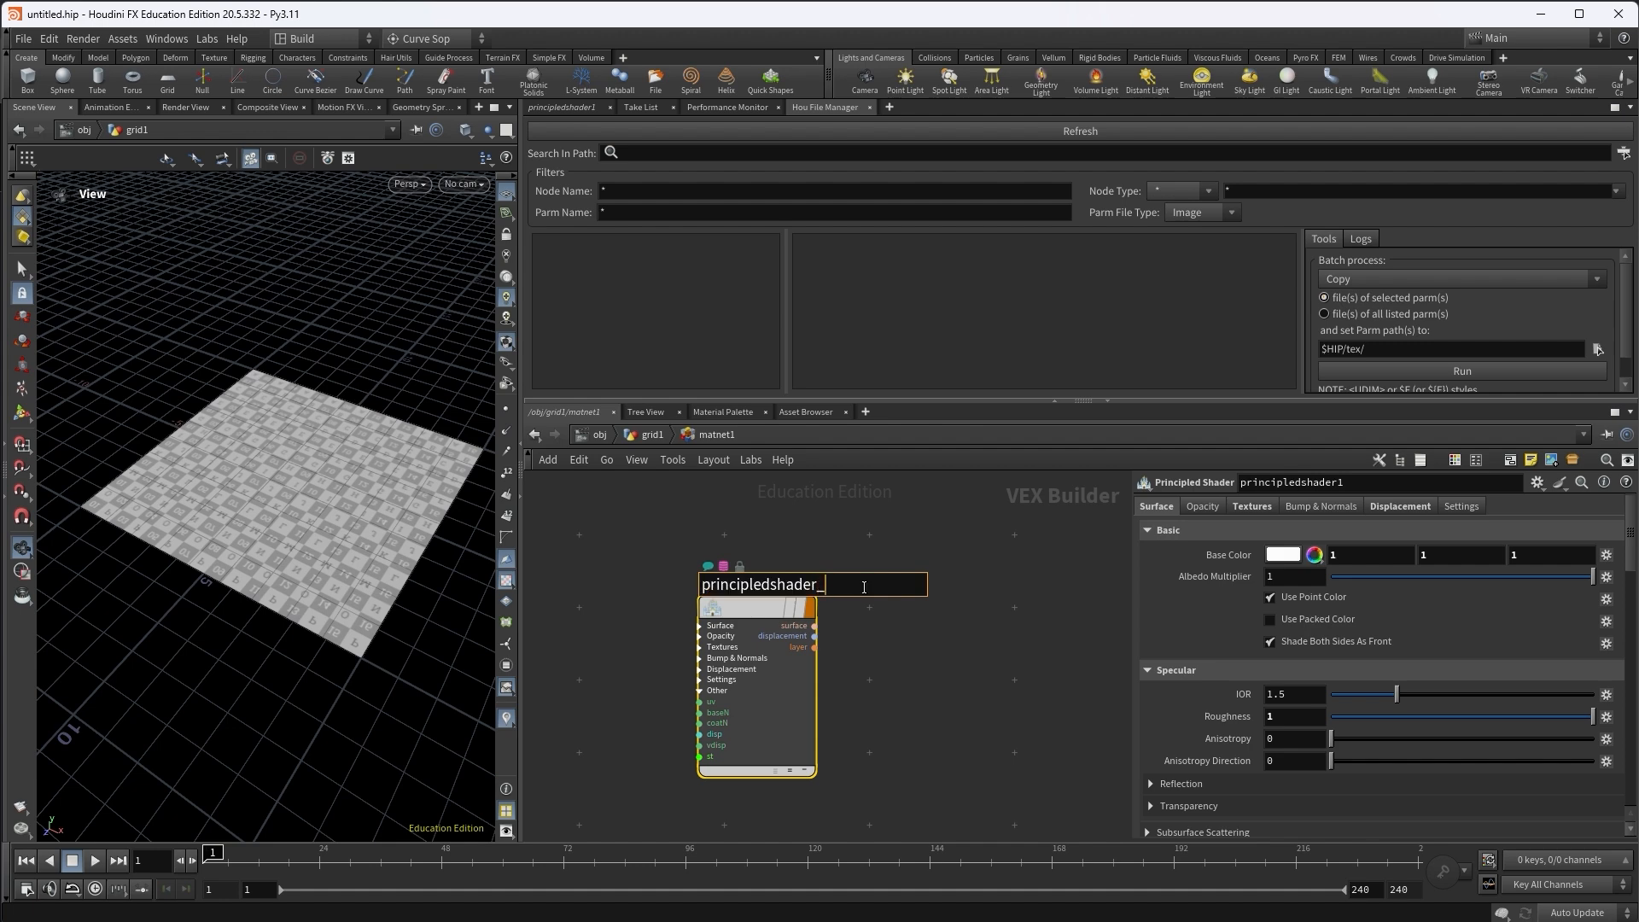
text(bricks)
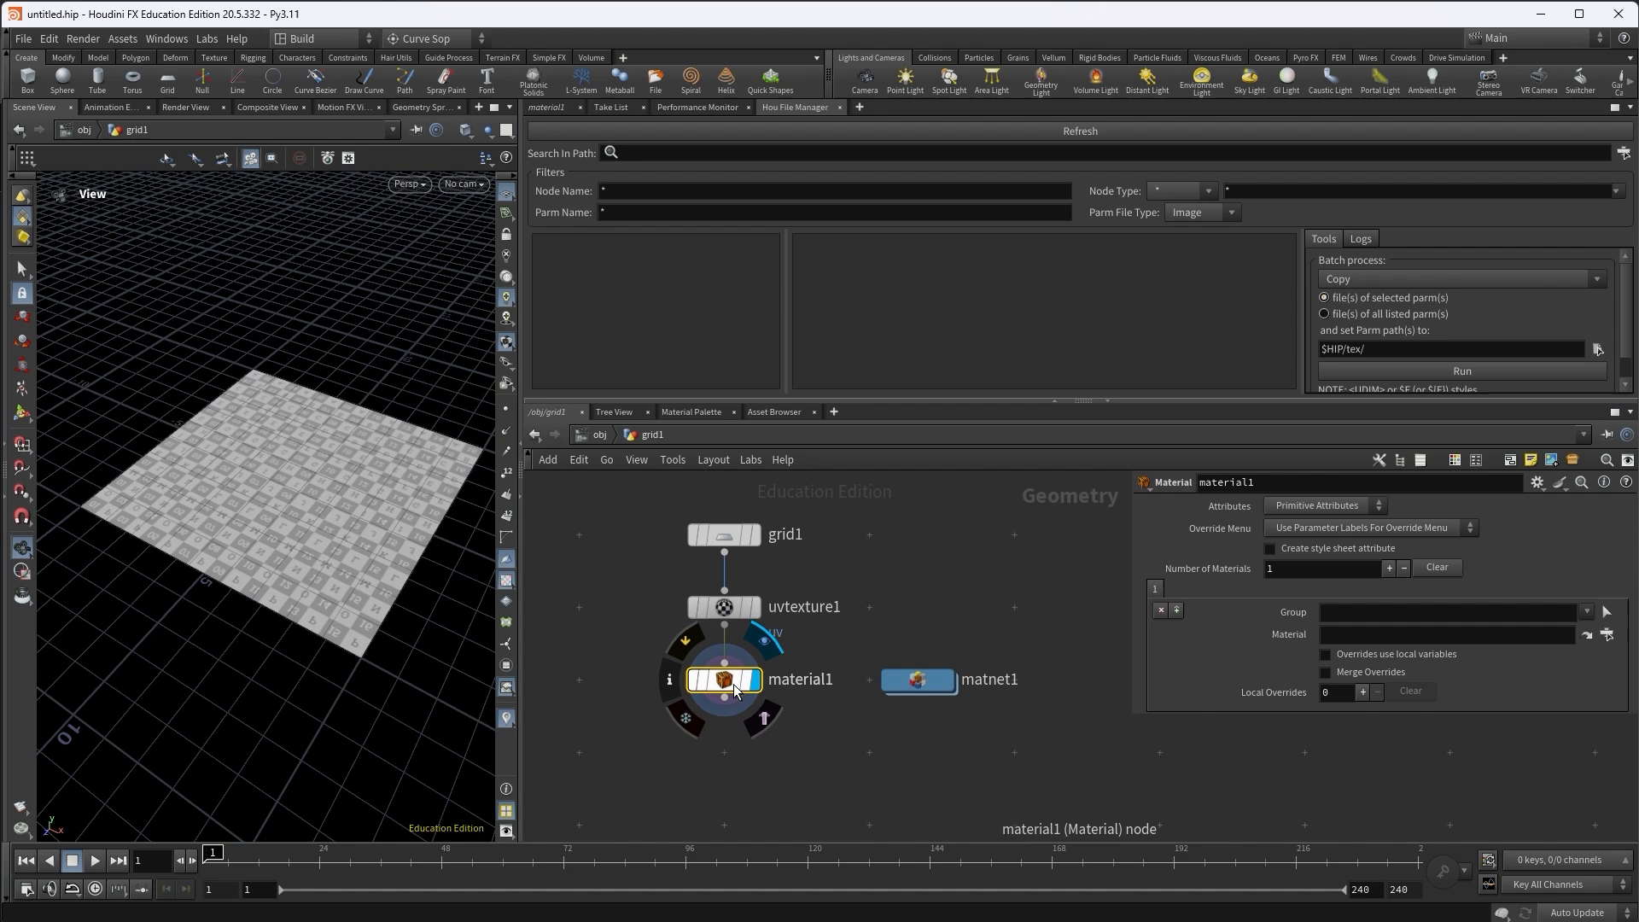
Assign ../matnet1/principledshader_bricks to material1 so the grid shows bricks
click(1607, 635)
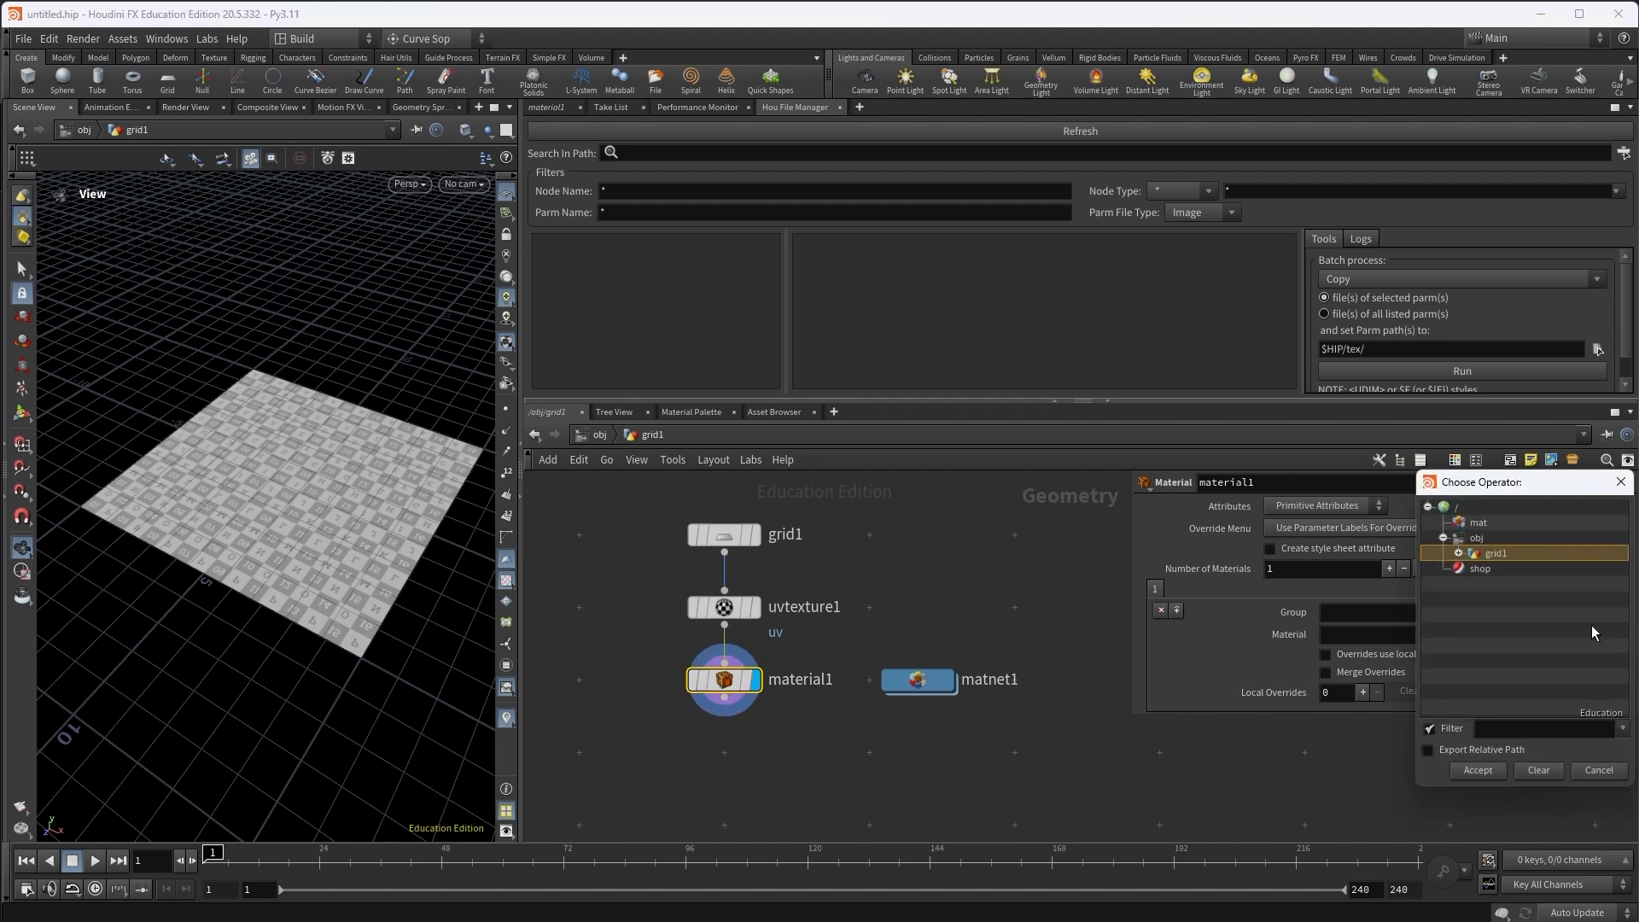
click(1461, 567)
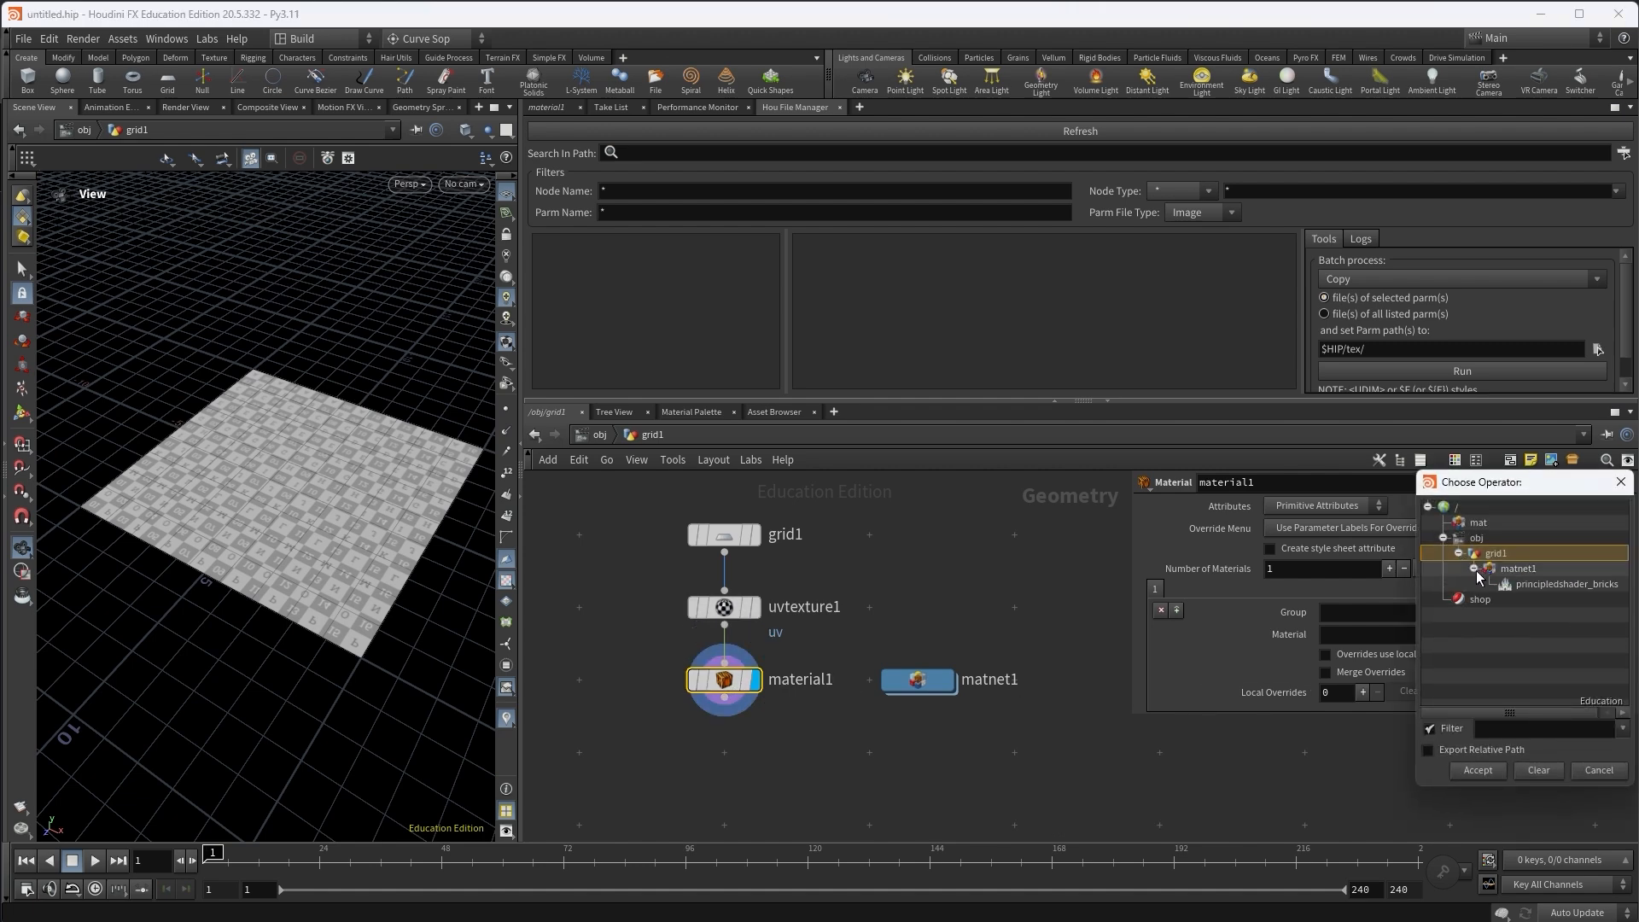
click(1566, 584)
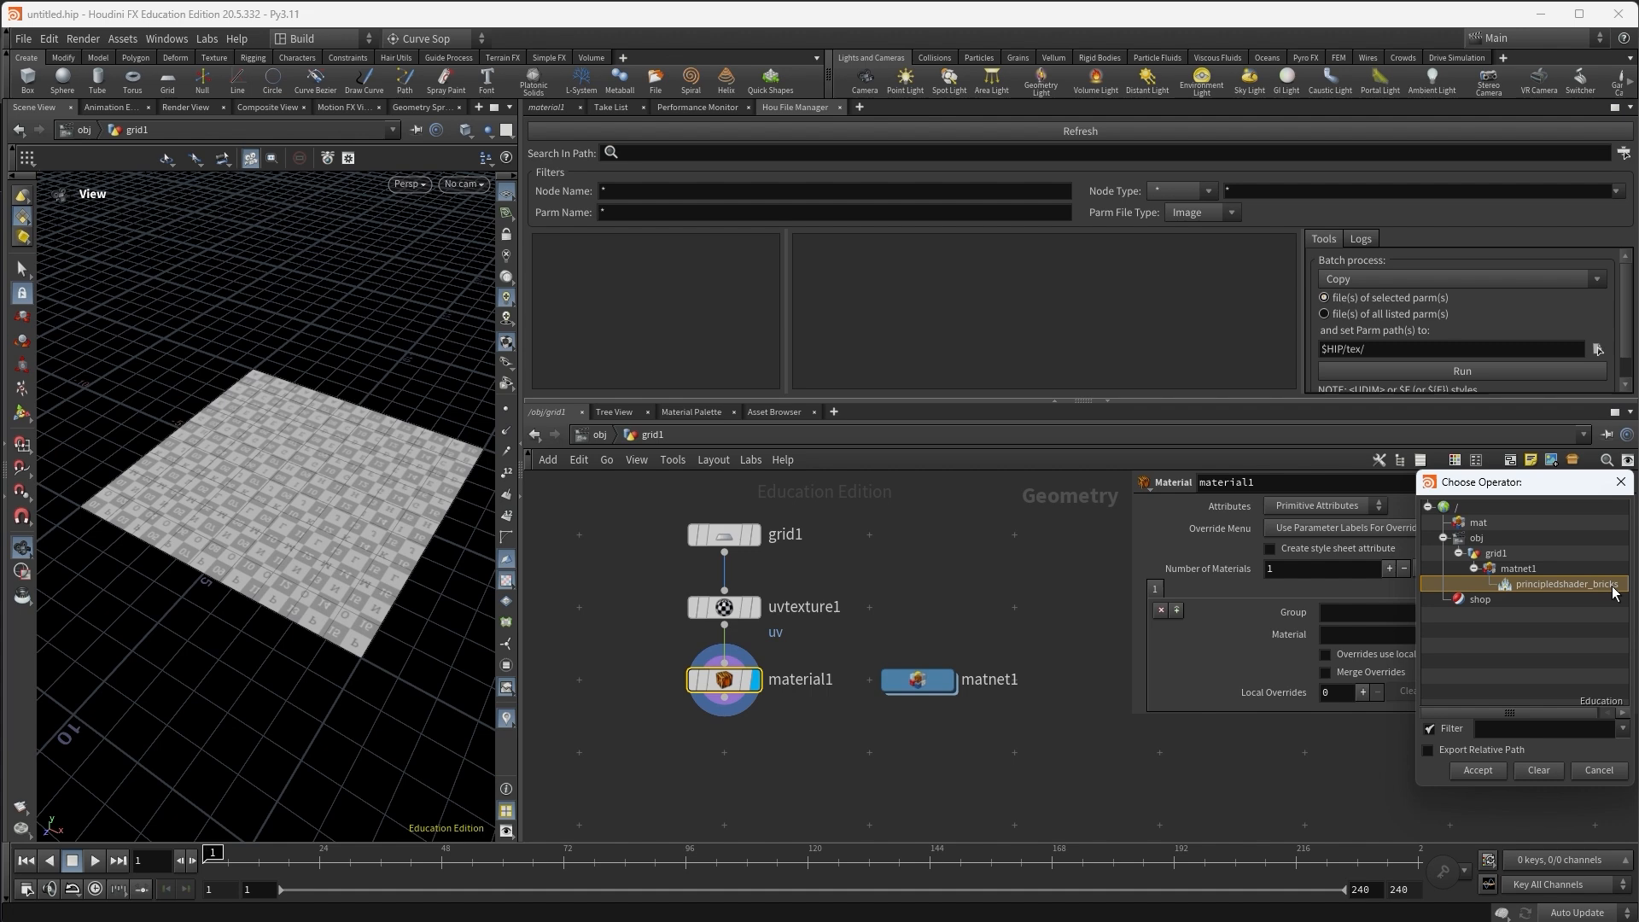
click(1475, 770)
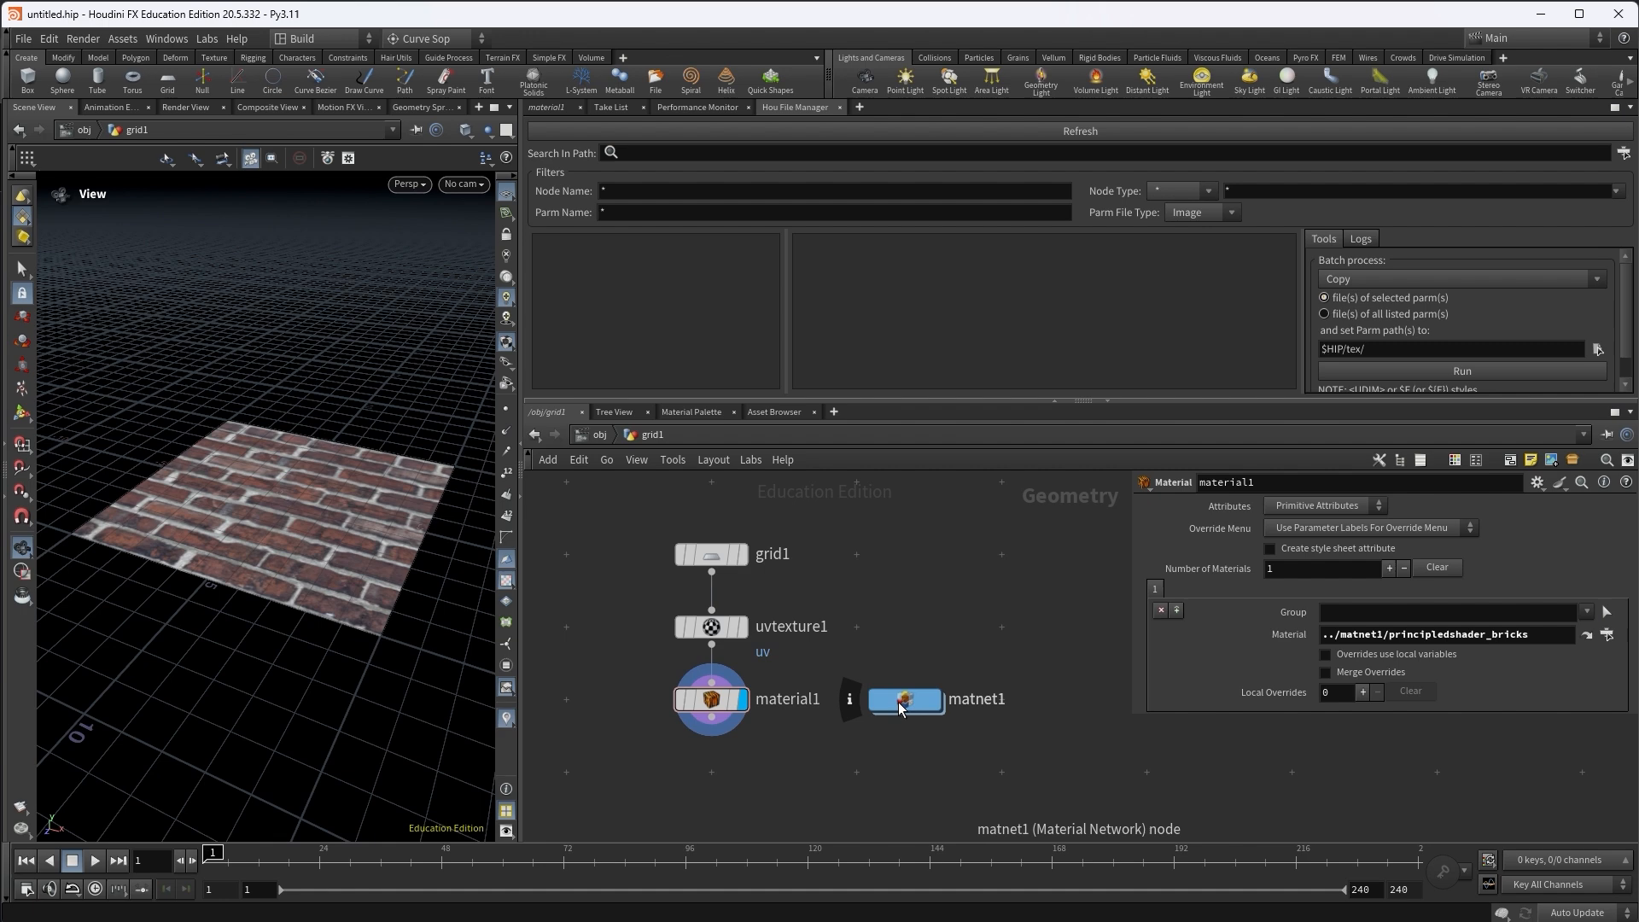
Inspect the brick shader's Textures settings showing bricks001 basecolor and roughness maps under $HFS
double_click(905, 698)
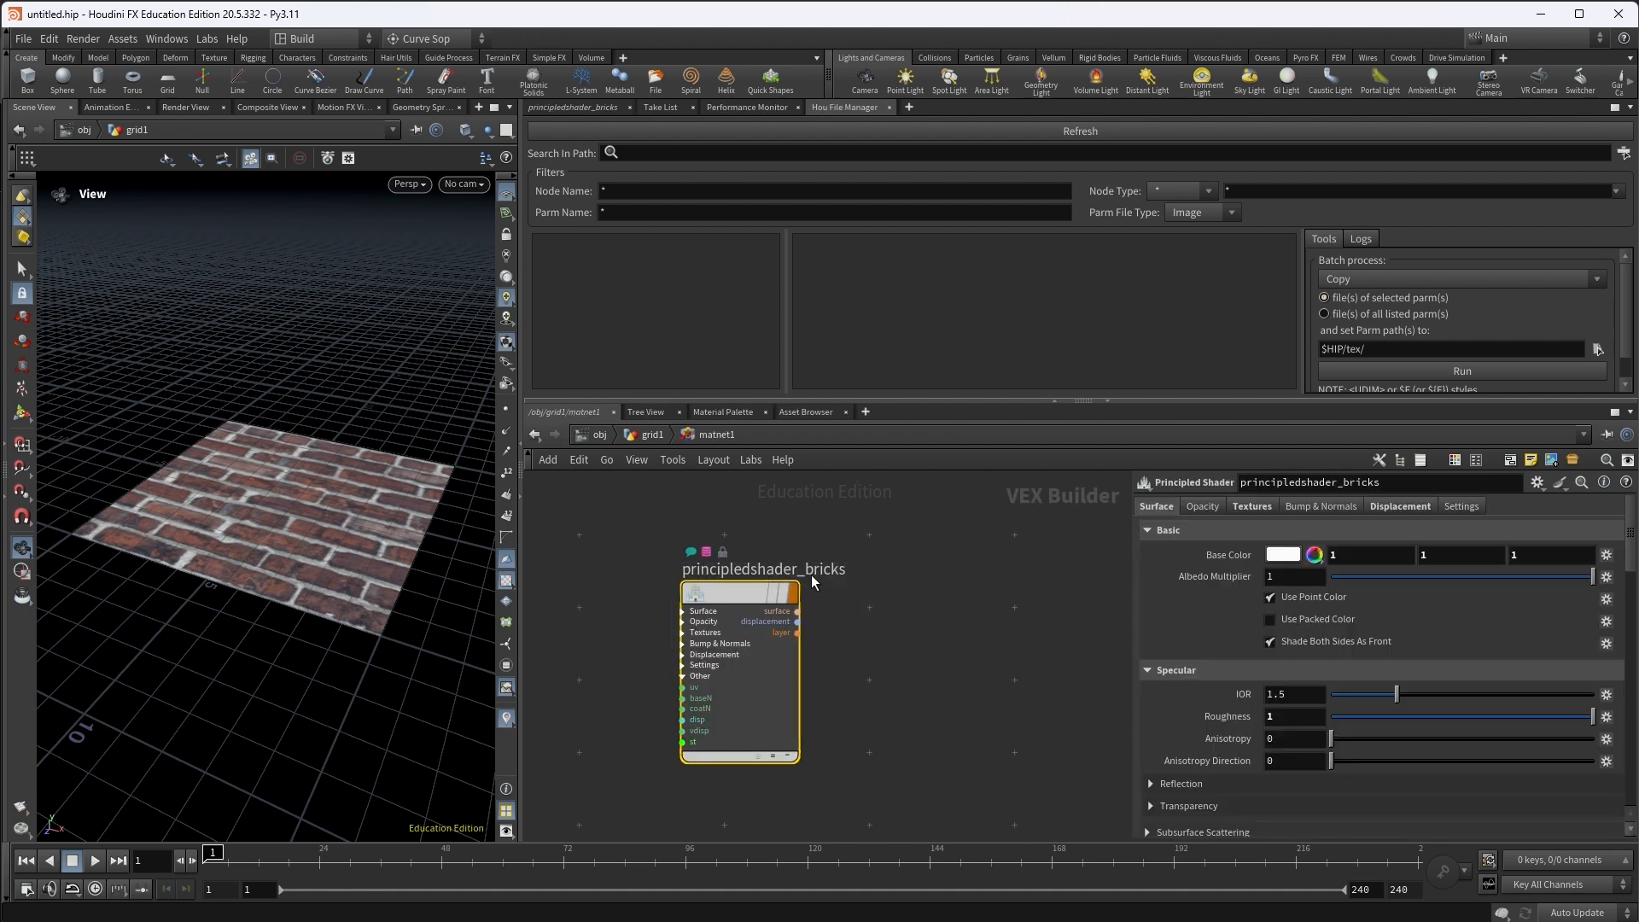
click(1252, 506)
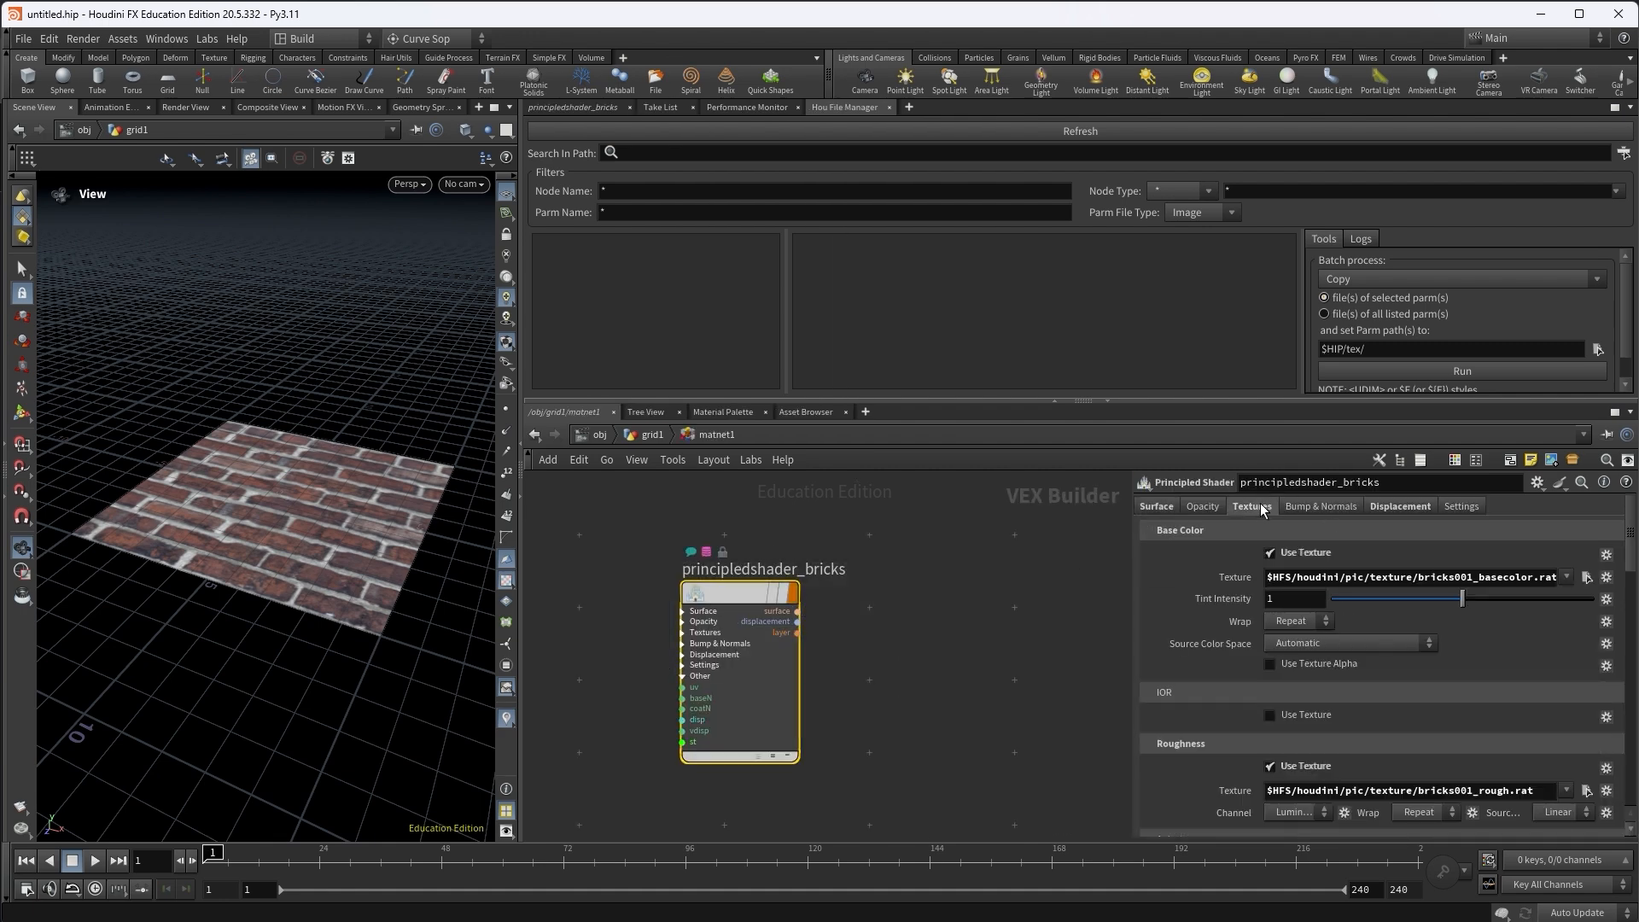
mouse_move(1488, 702)
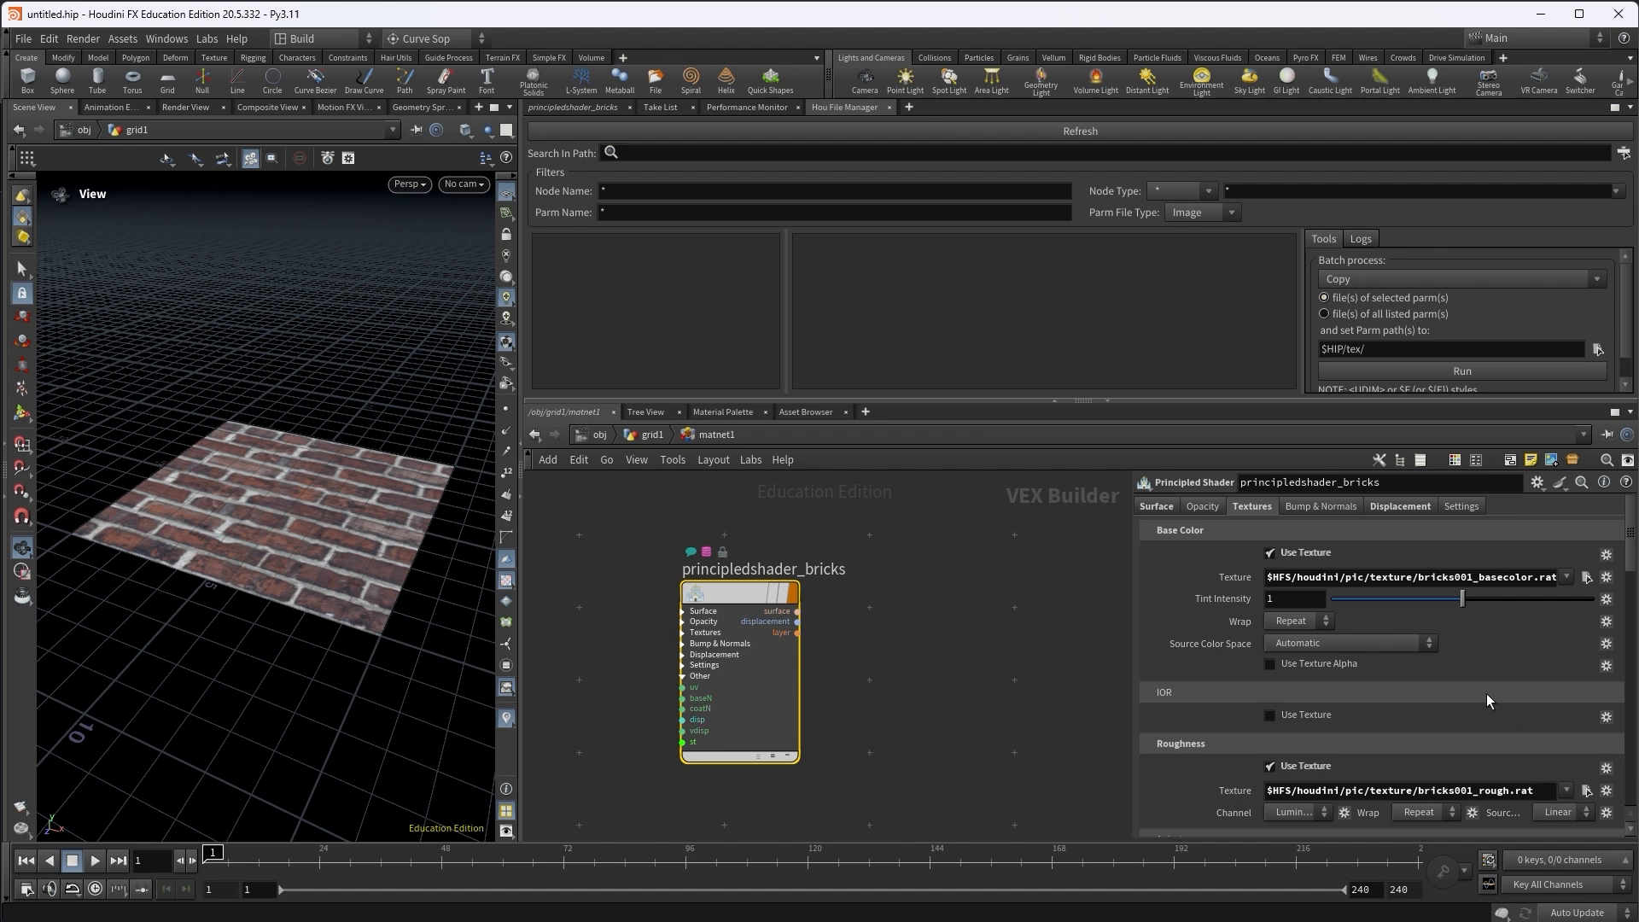
scroll(down, 3)
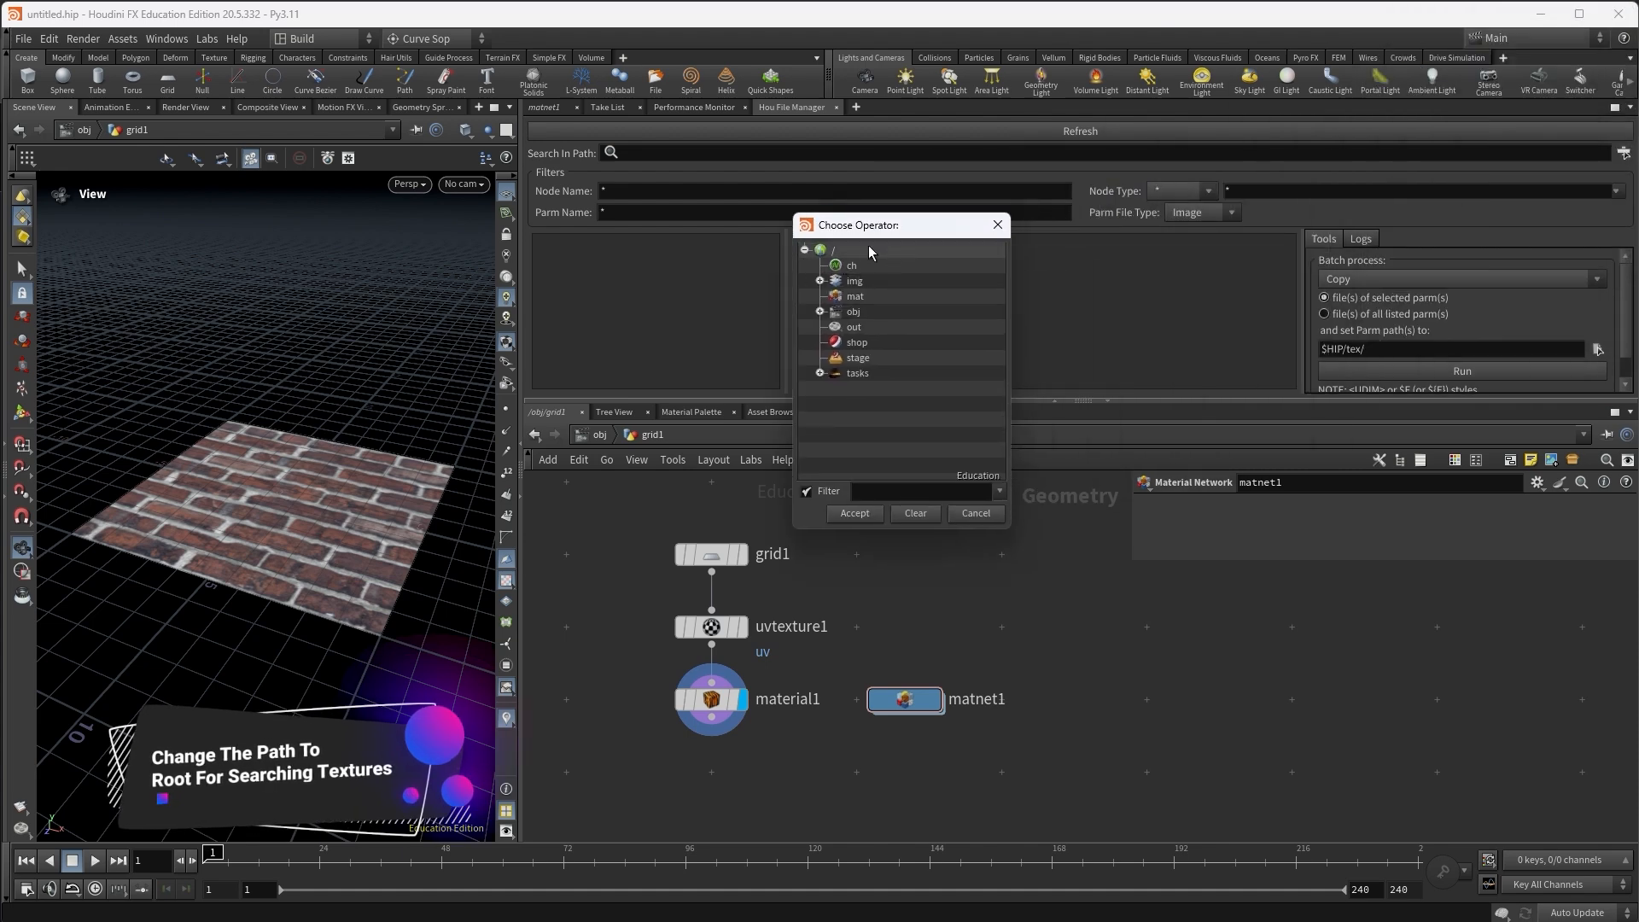
mouse_move(859, 258)
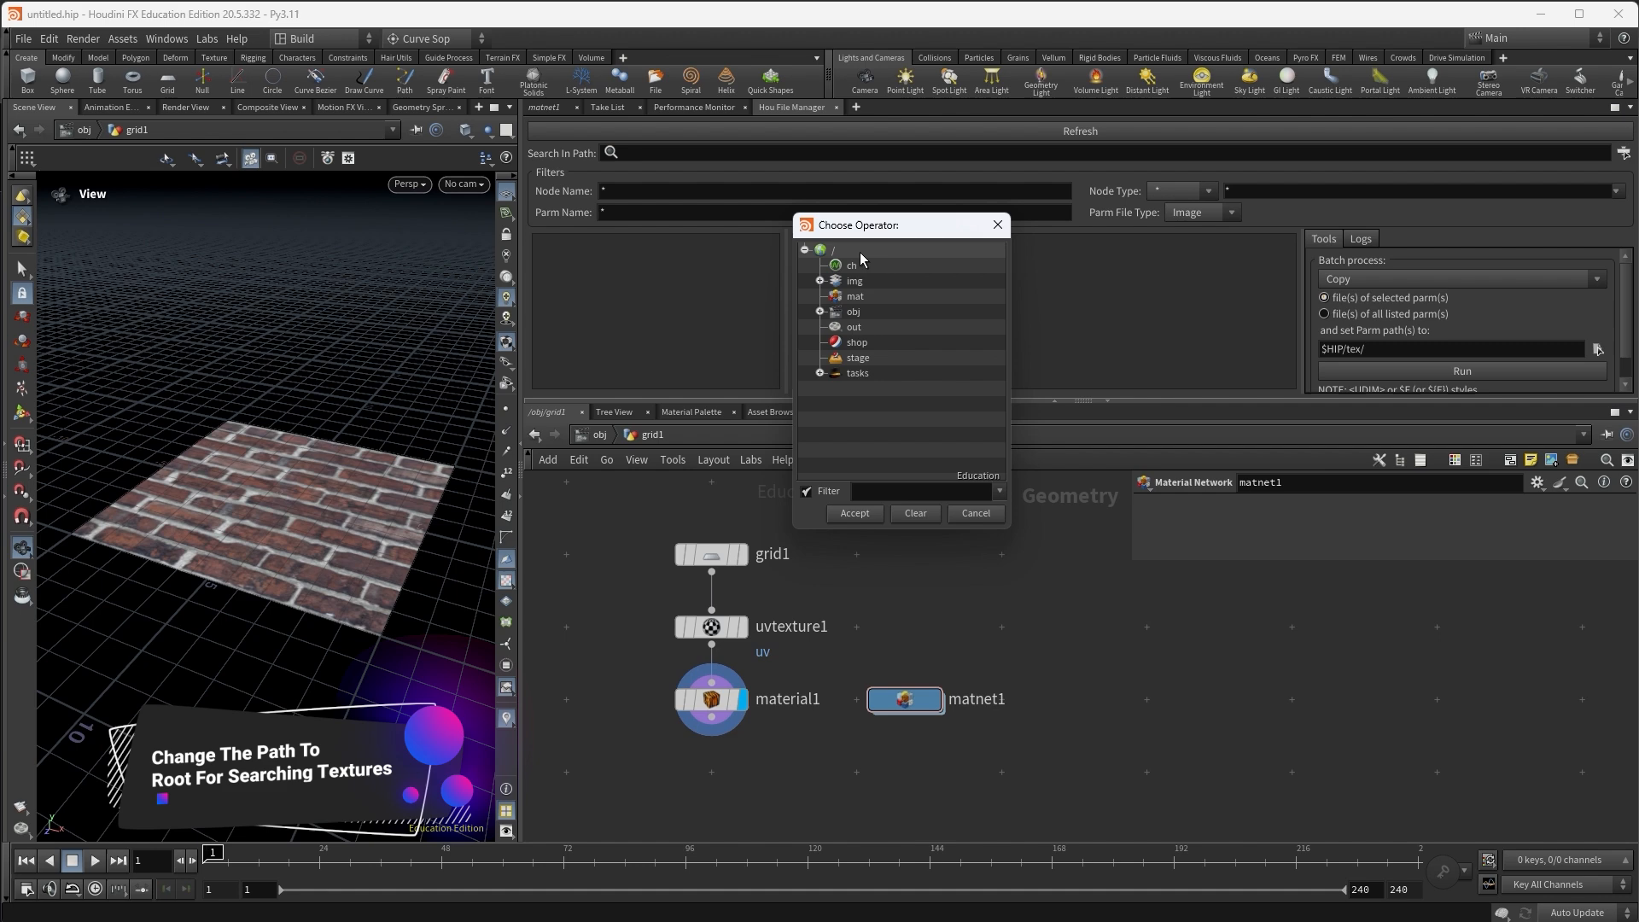
Set Hou File Manager to search from the root path /, listing obj, grid1, matnet1 and principledshader_bricks
click(847, 249)
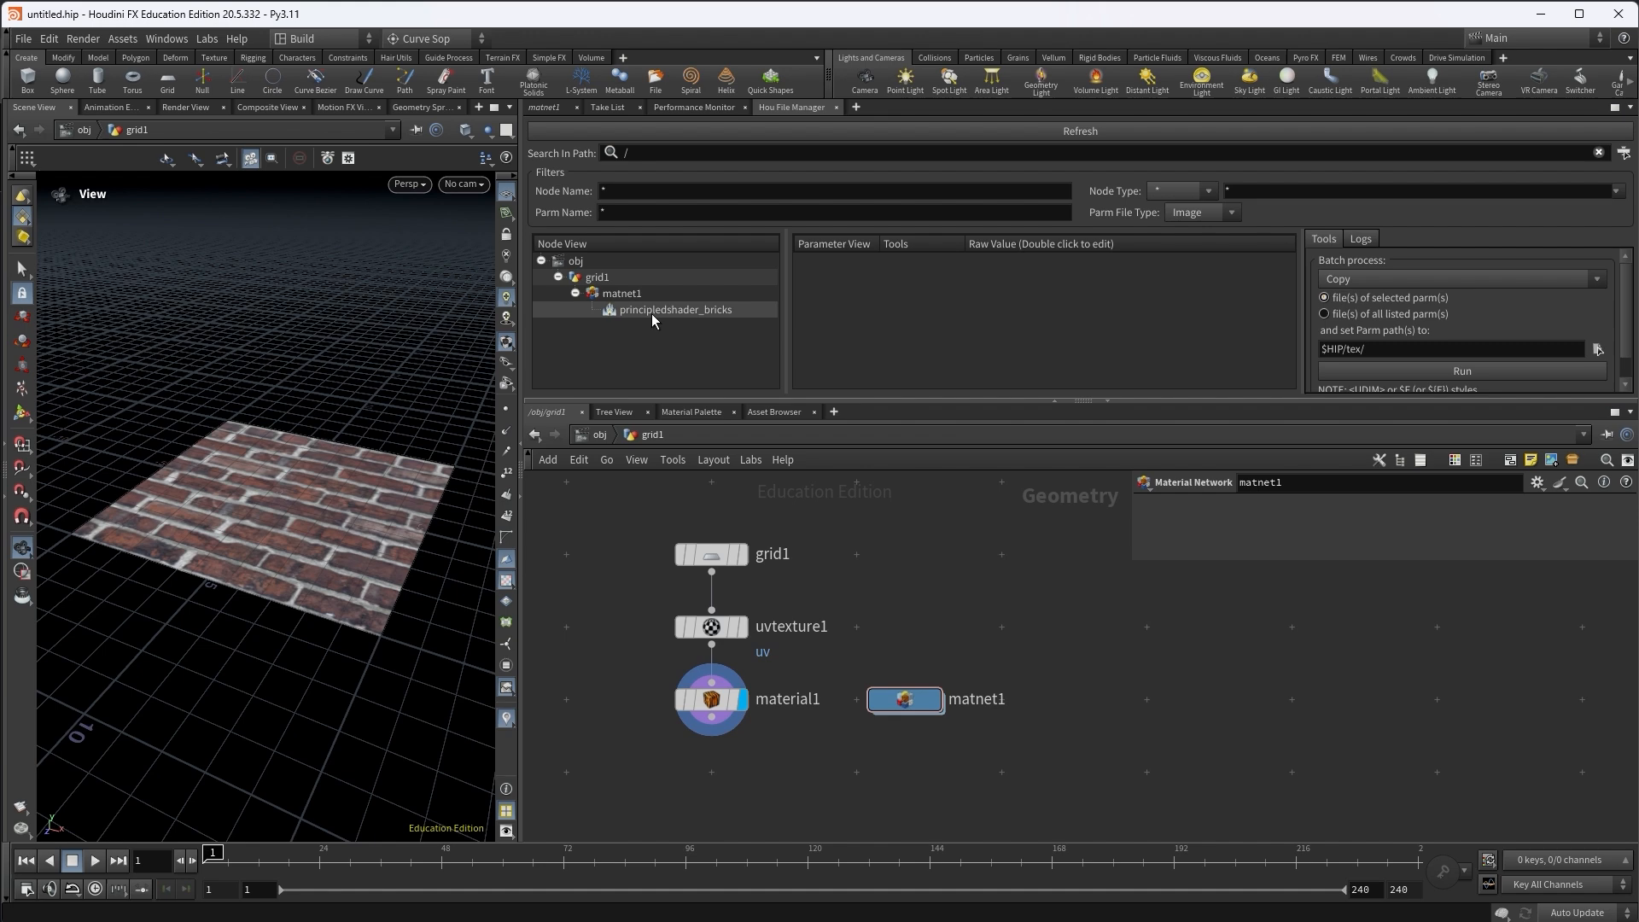
List principledshader_bricks' texture parameters and preview the roughness map in MPlay, then close it
click(677, 309)
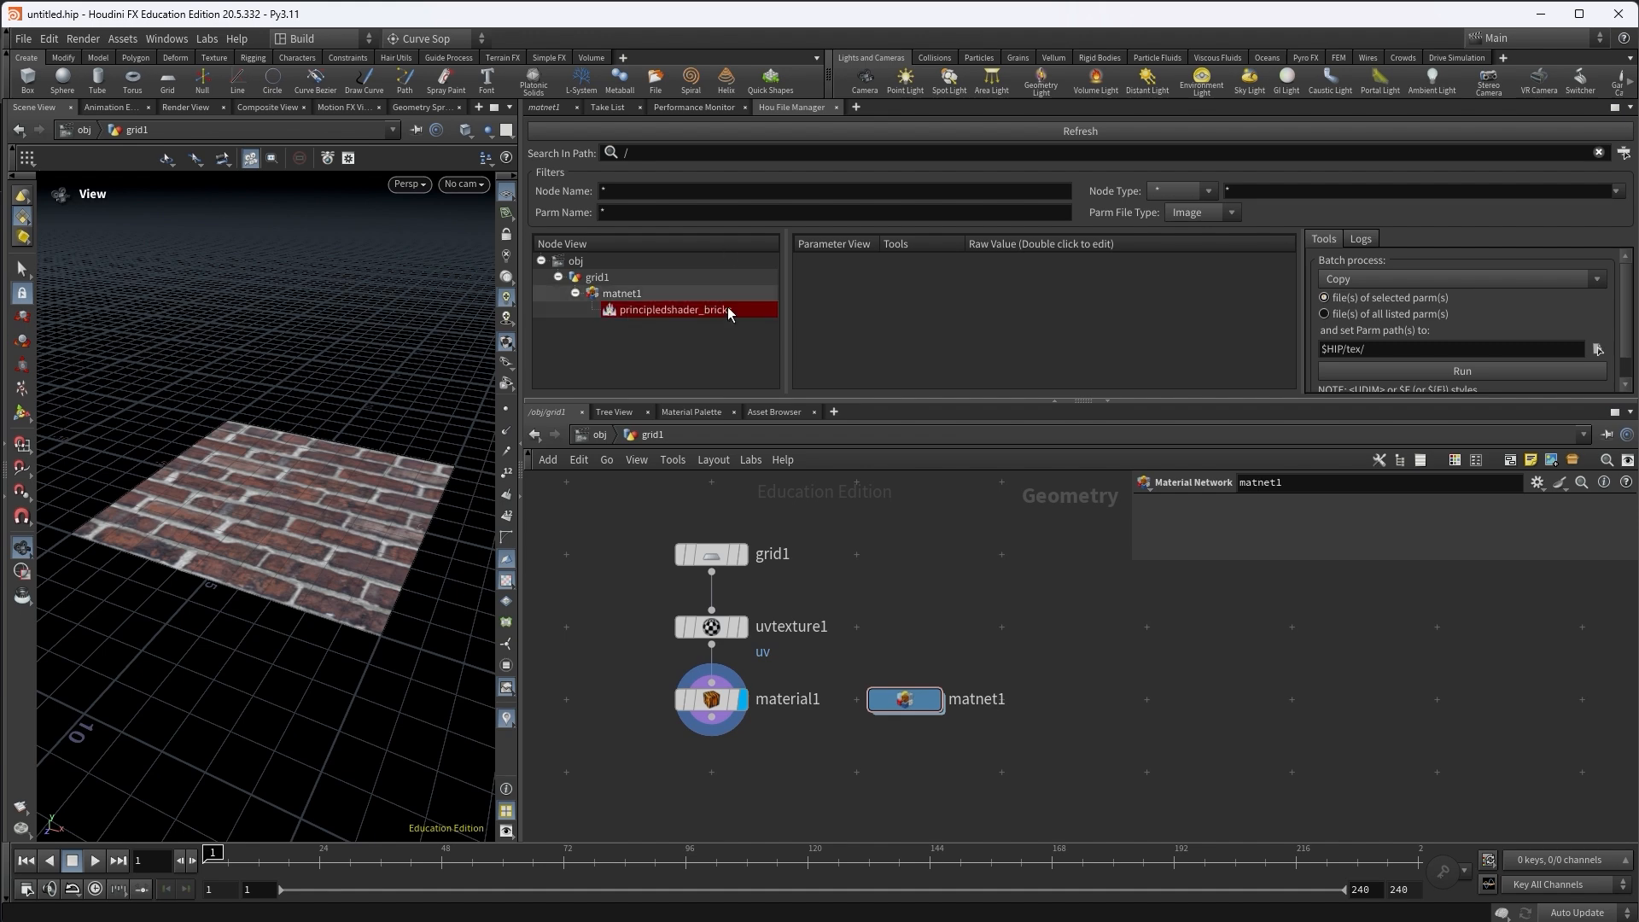
click(677, 309)
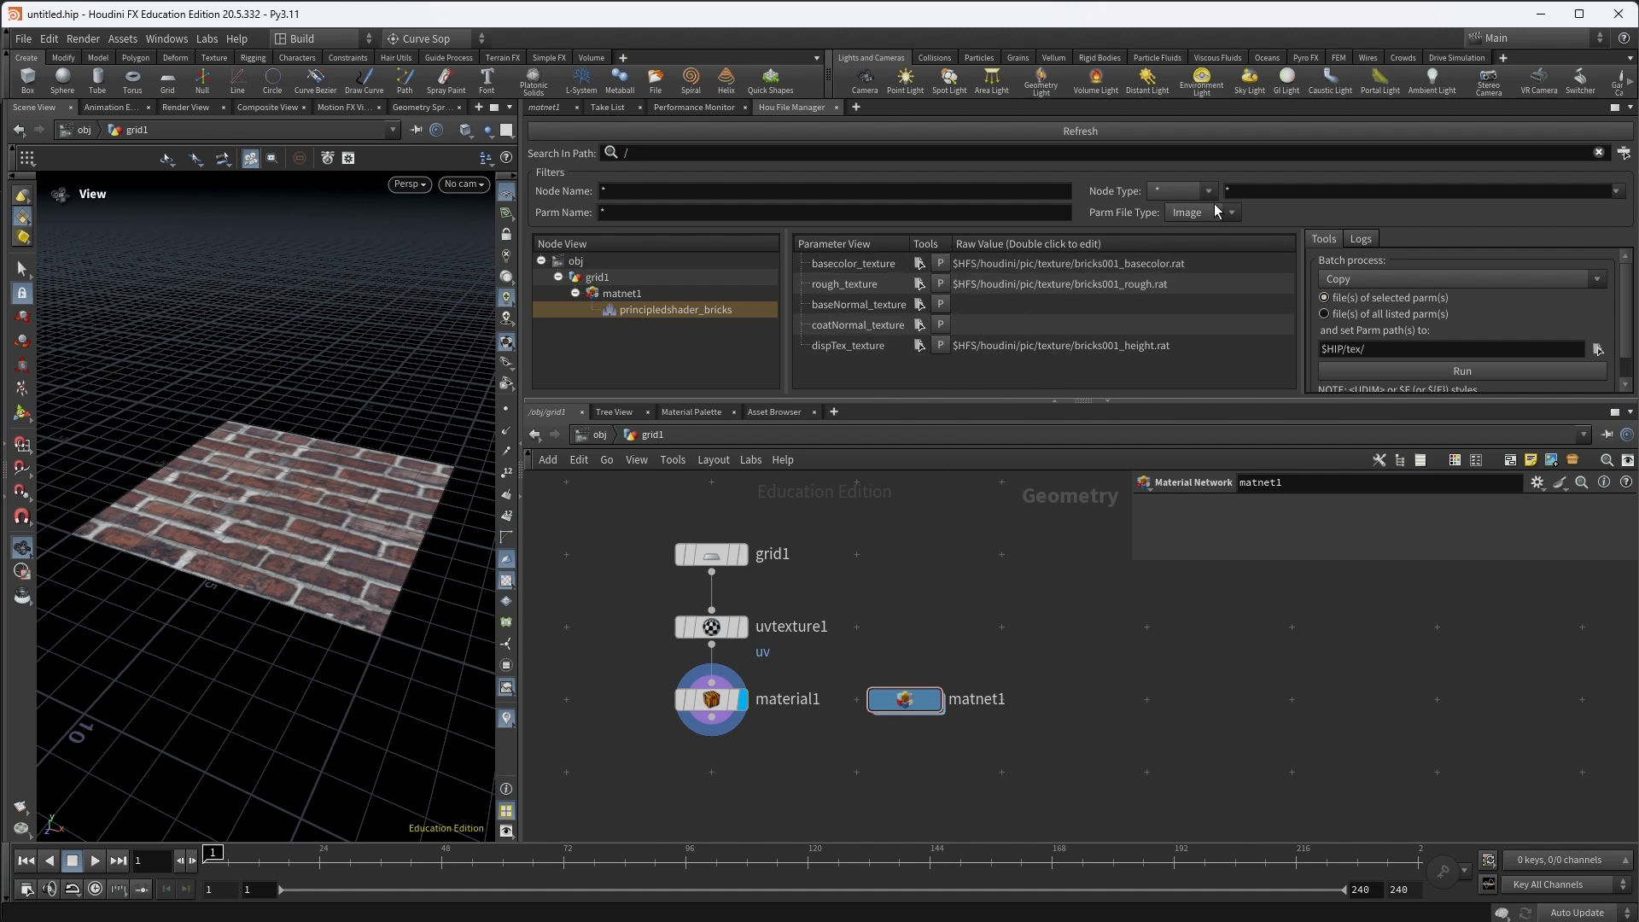
mouse_move(1207, 220)
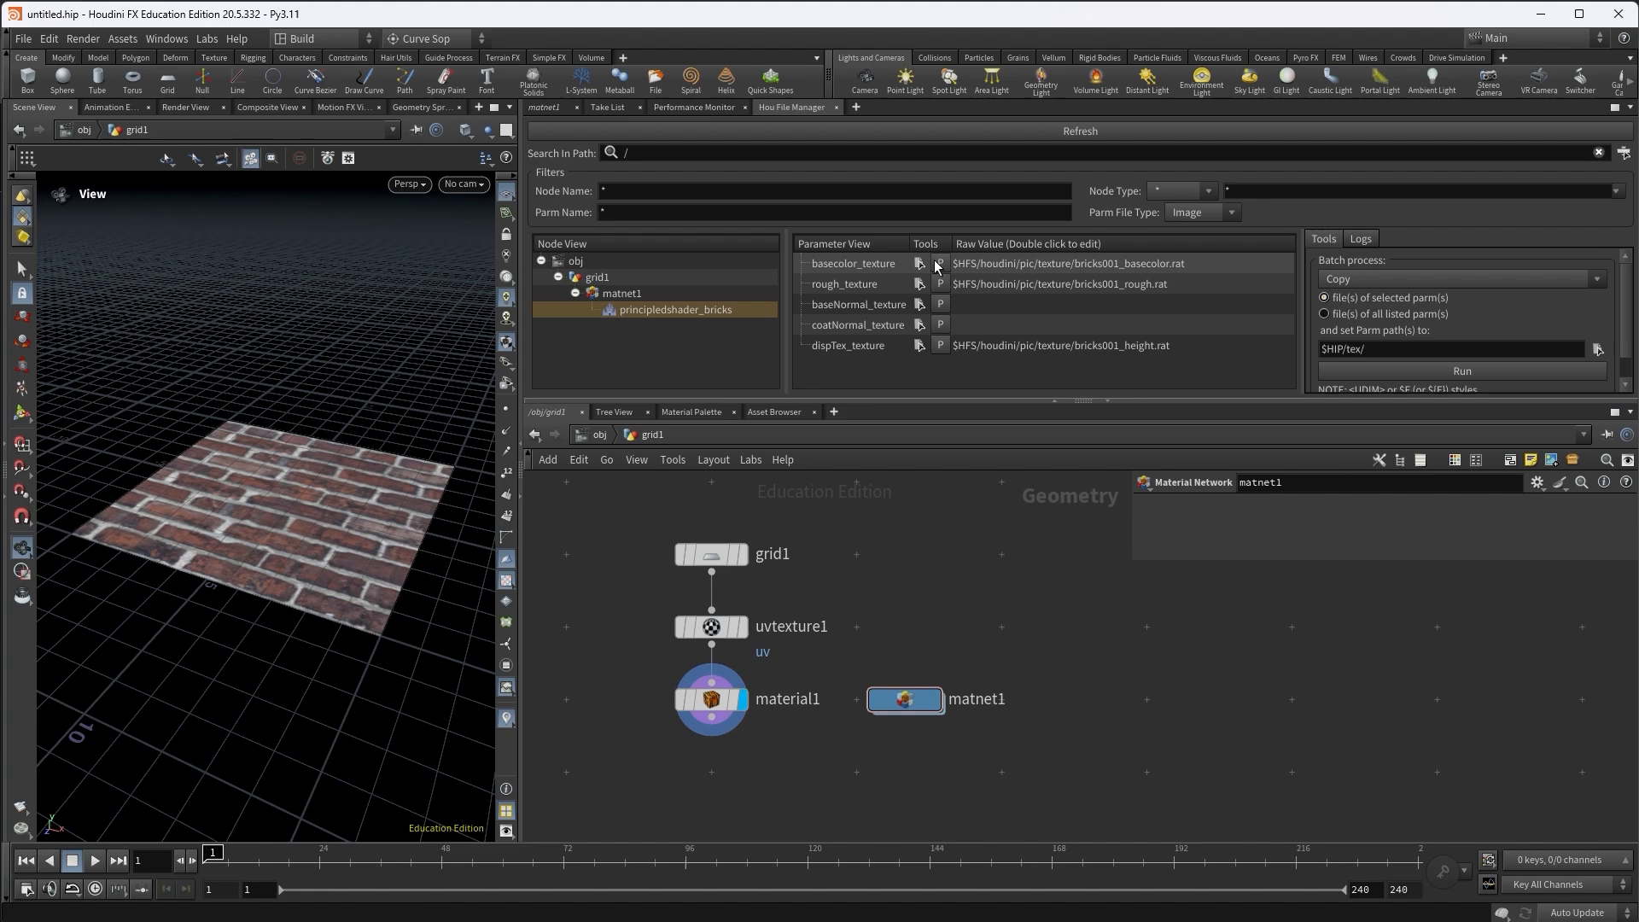
click(939, 263)
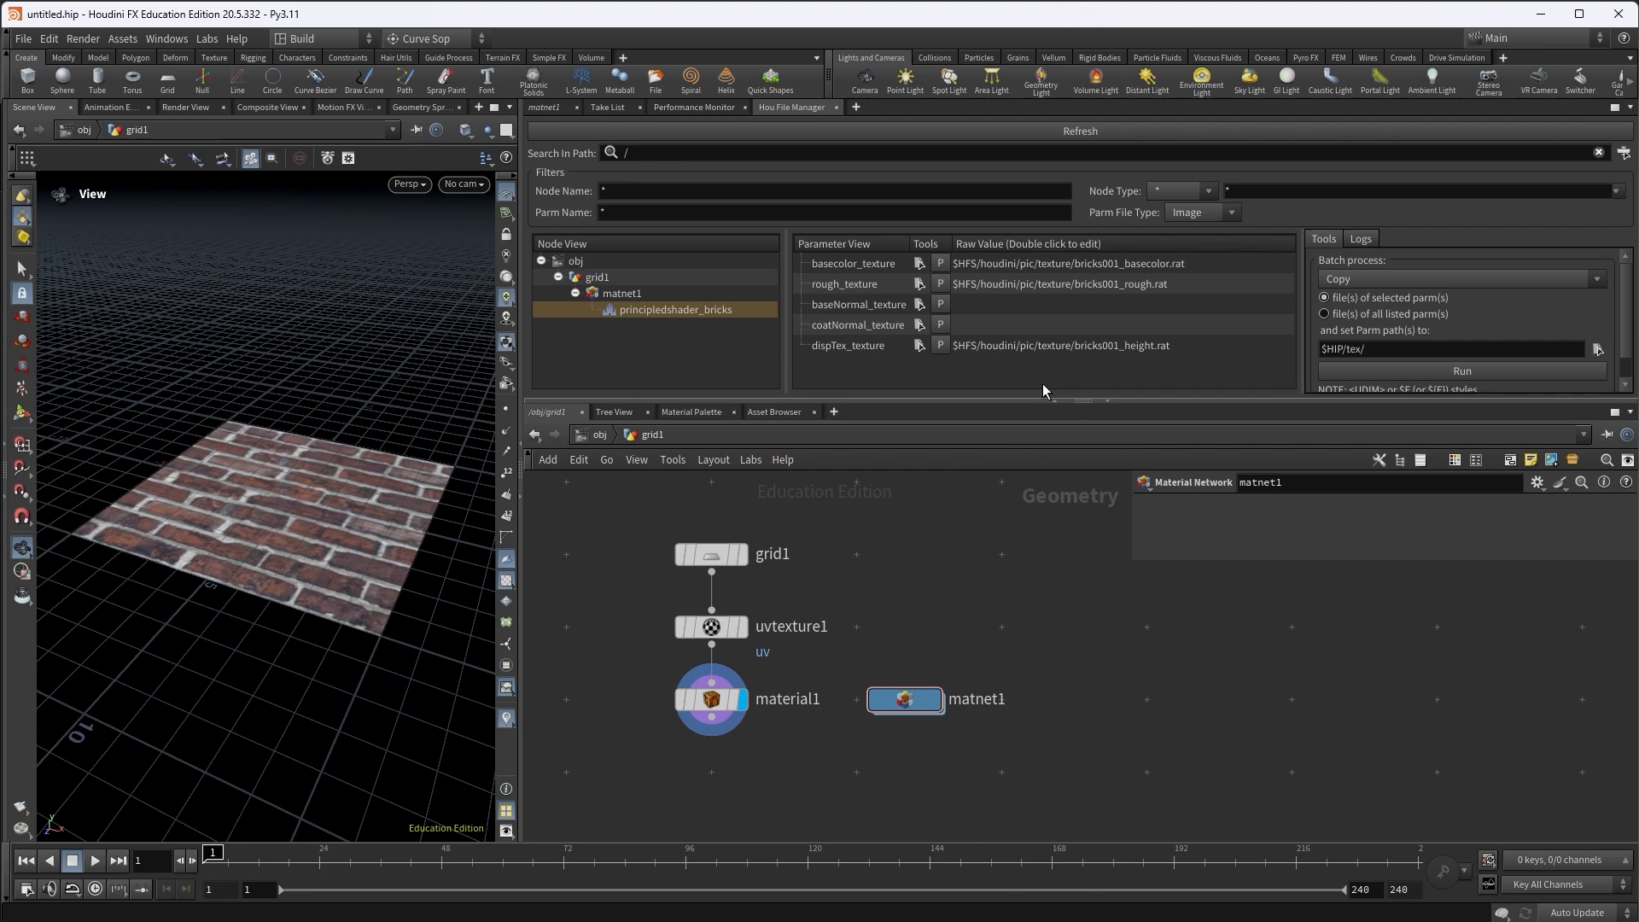
mouse_move(186, 548)
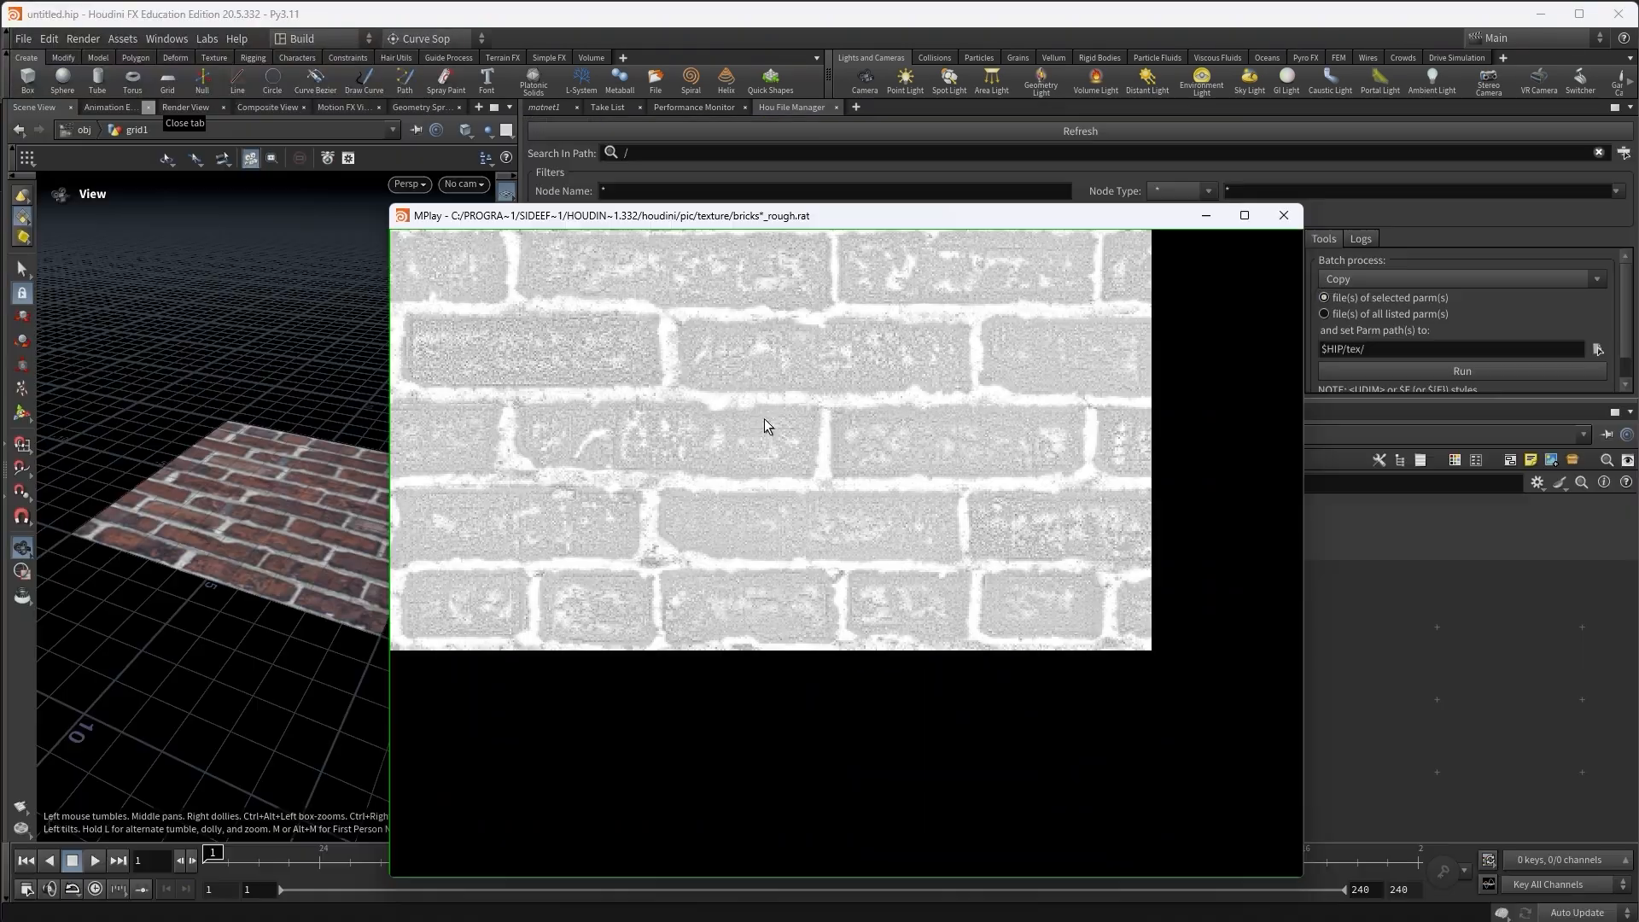
click(1284, 215)
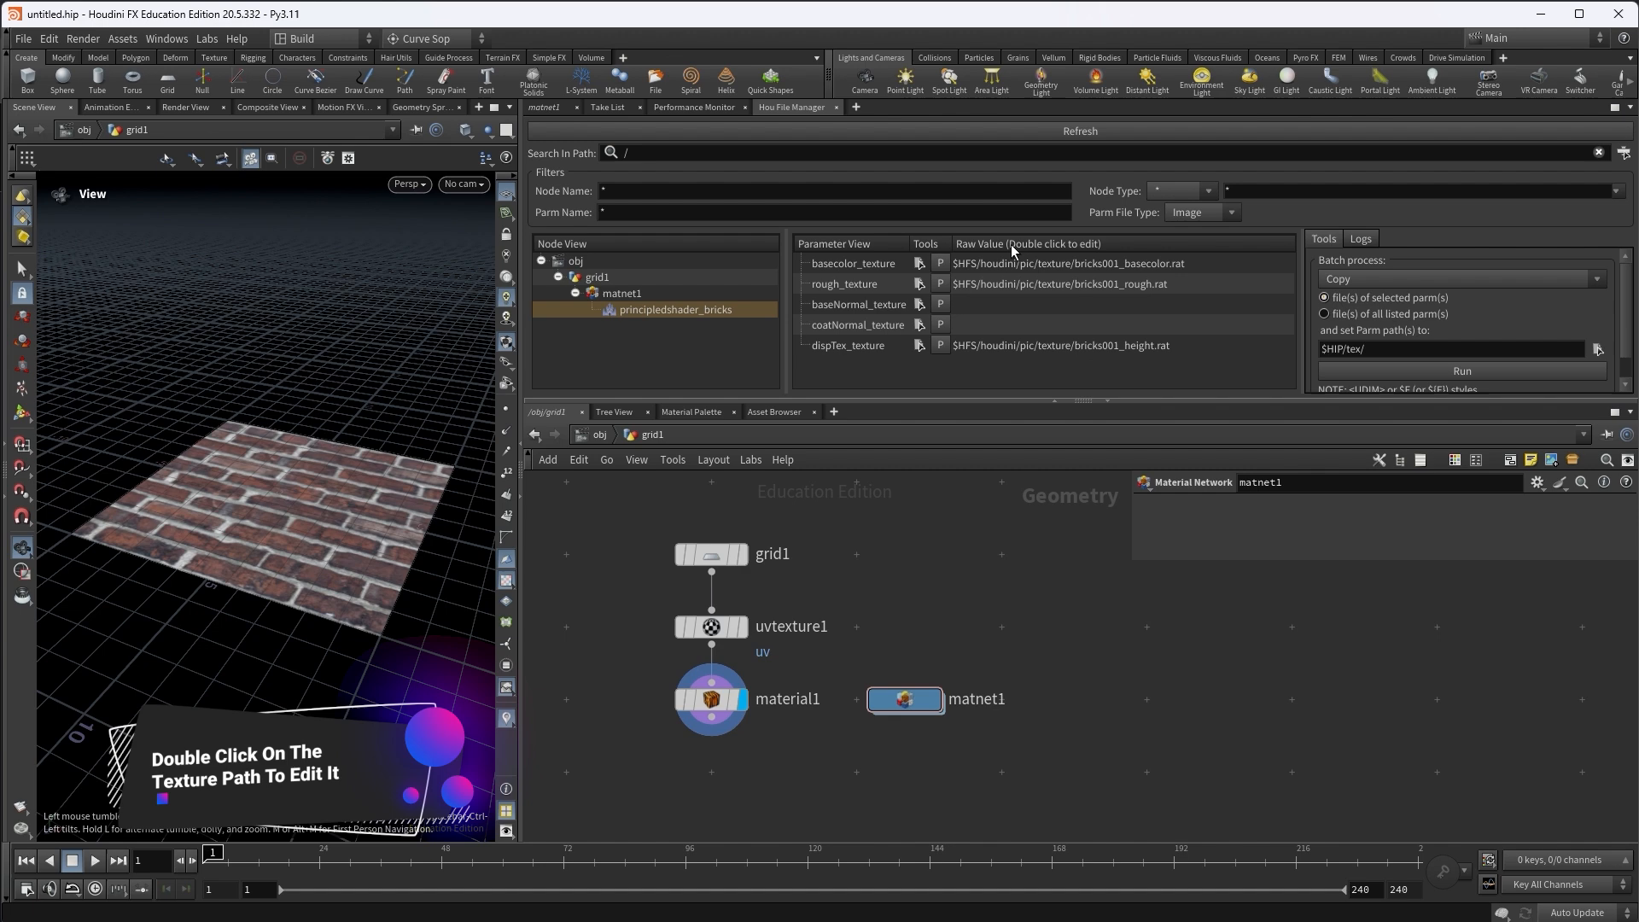
Edit the basecolor_texture path to newtest_basecolor.rat in Hou File Manager and in the shader itself
double_click(1066, 263)
text(test)
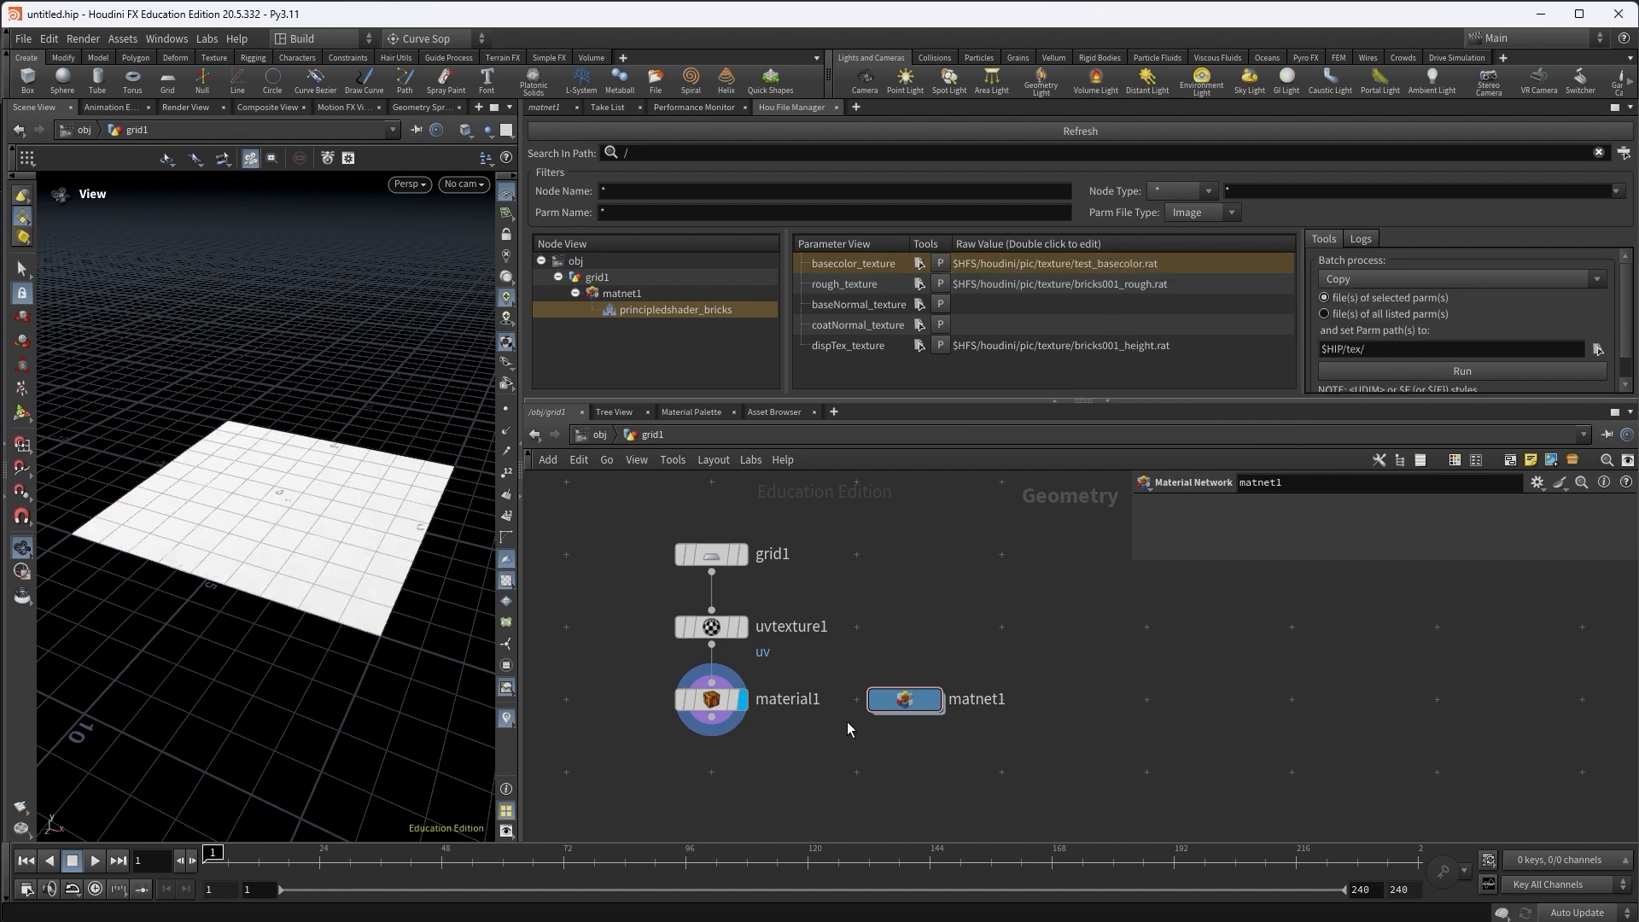
double_click(901, 698)
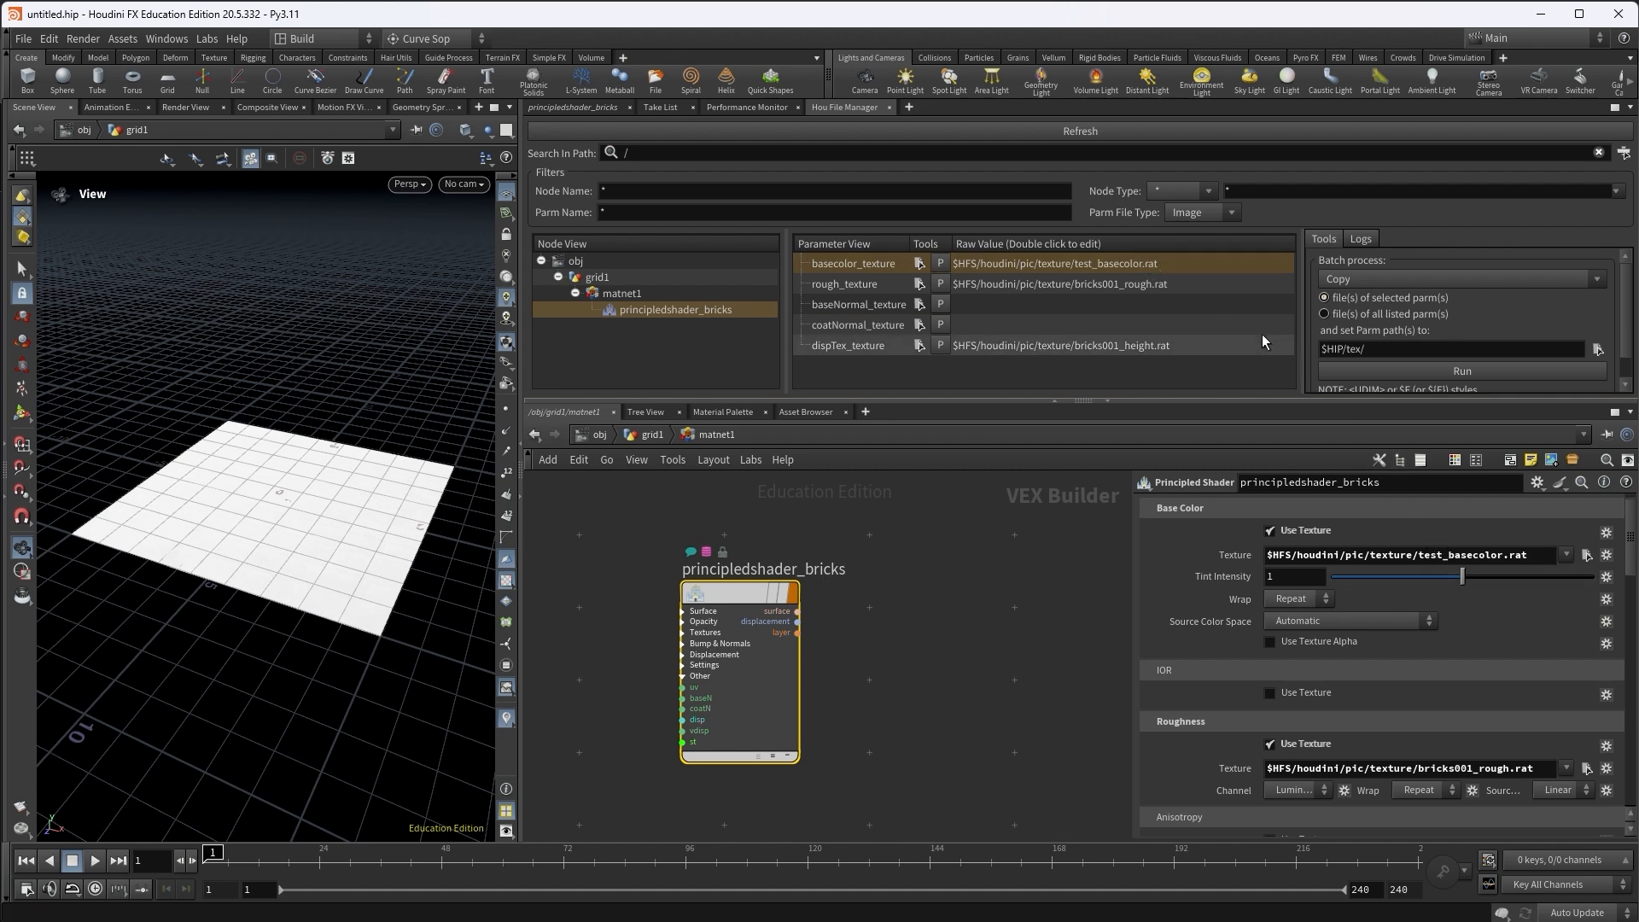
double_click(1433, 554)
text(new)
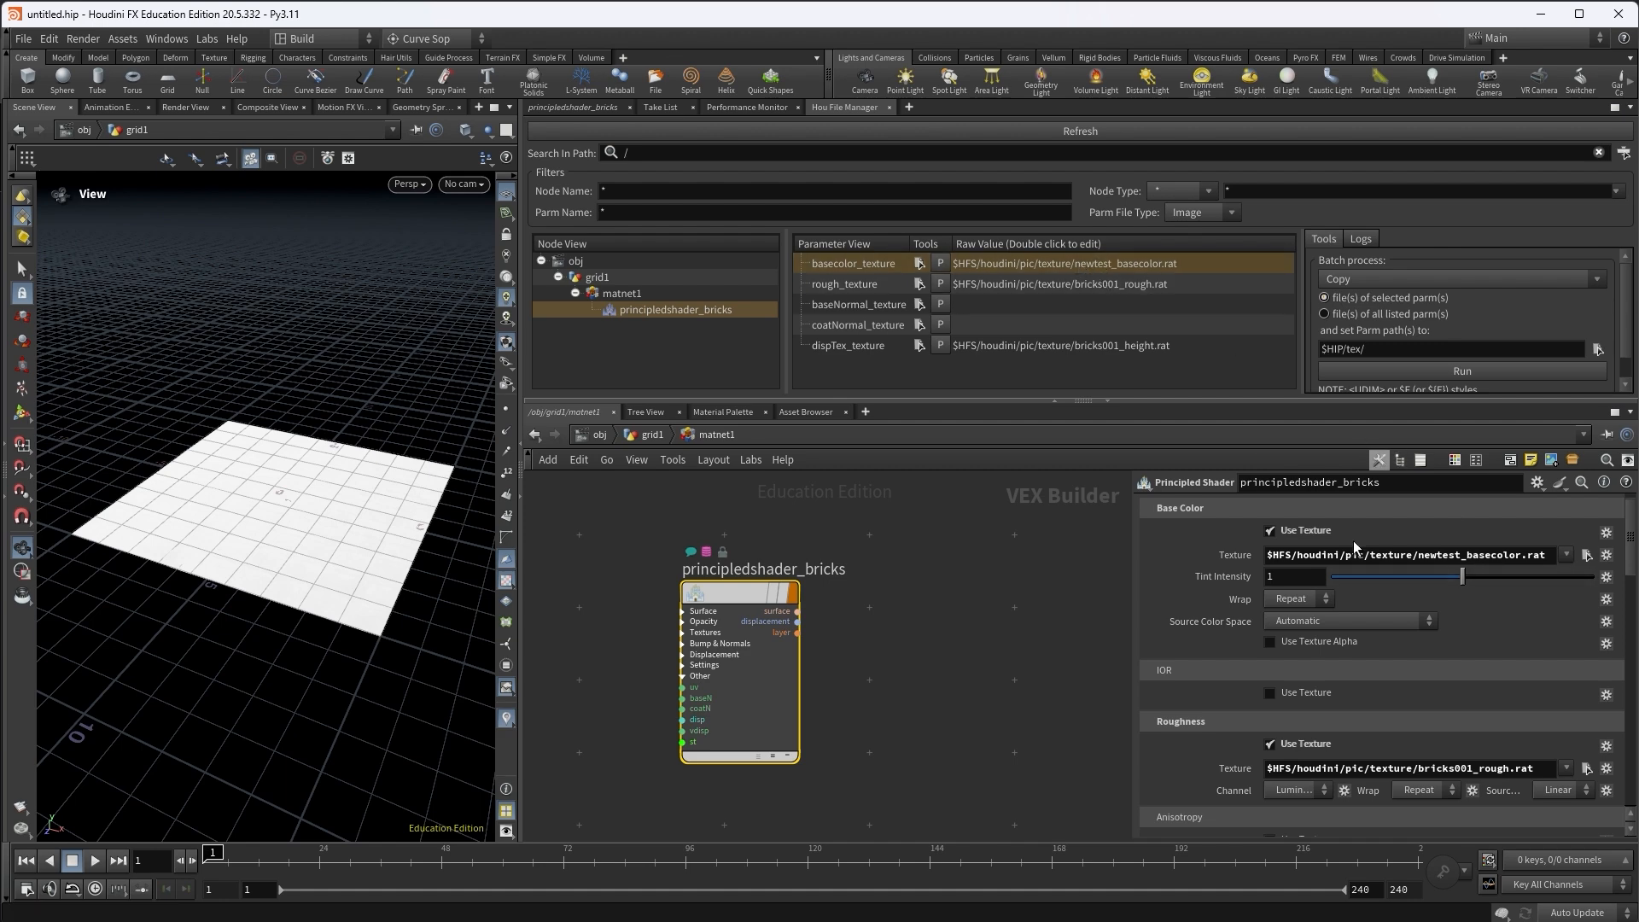
mouse_move(373, 531)
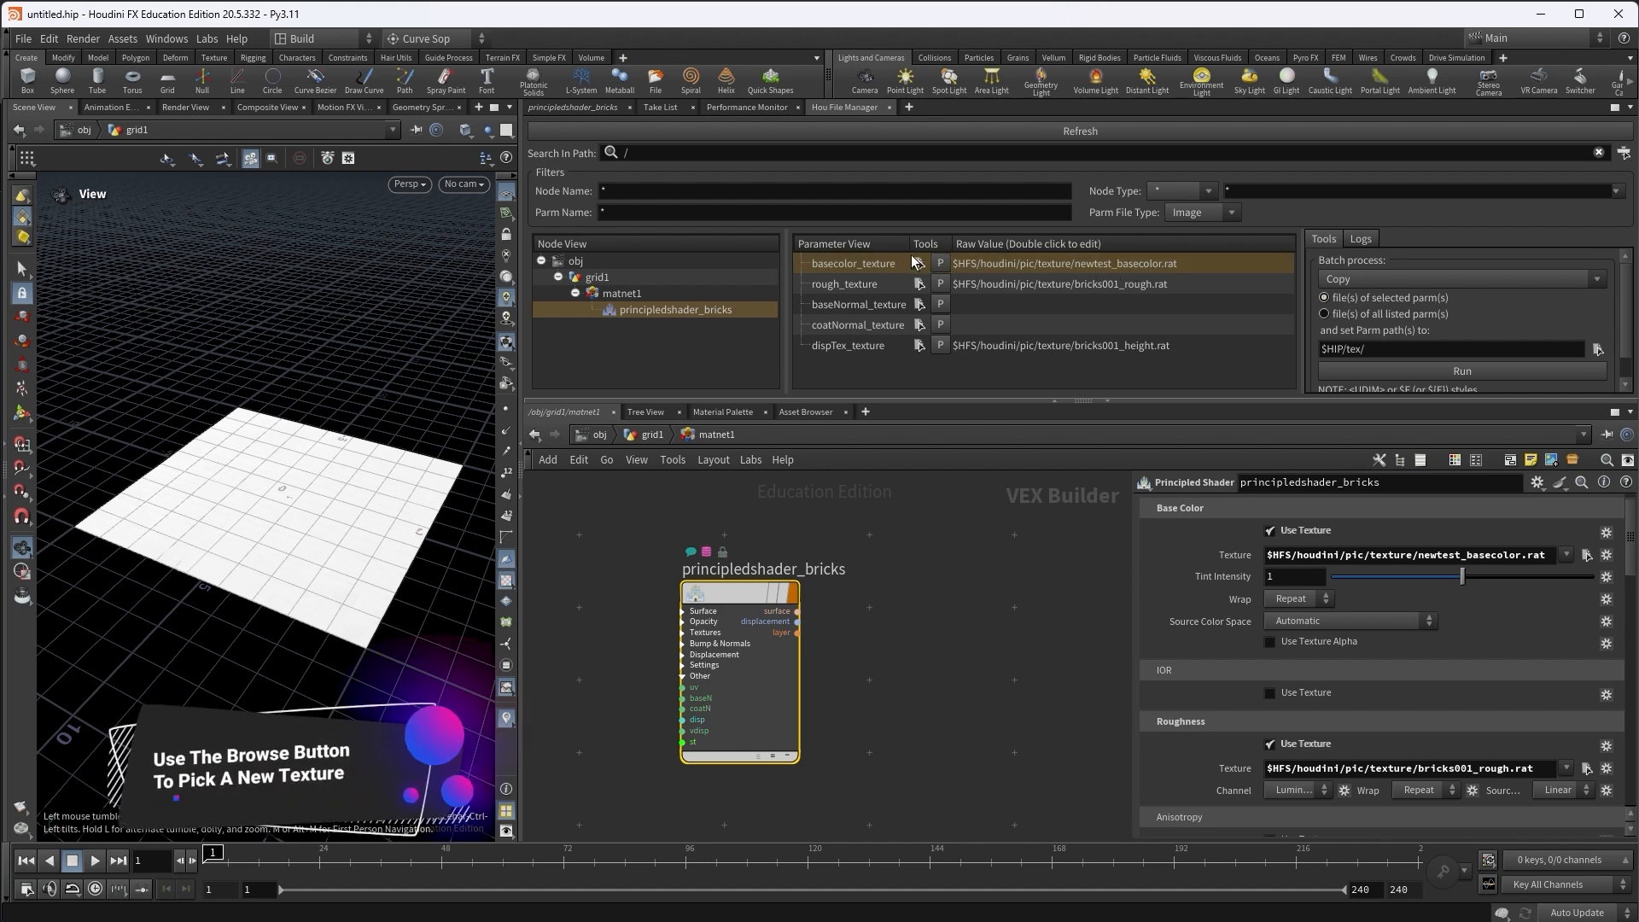
Point basecolor_texture back to bricks001_basecolor.rat via the file chooser, restoring the brick render
click(1586, 553)
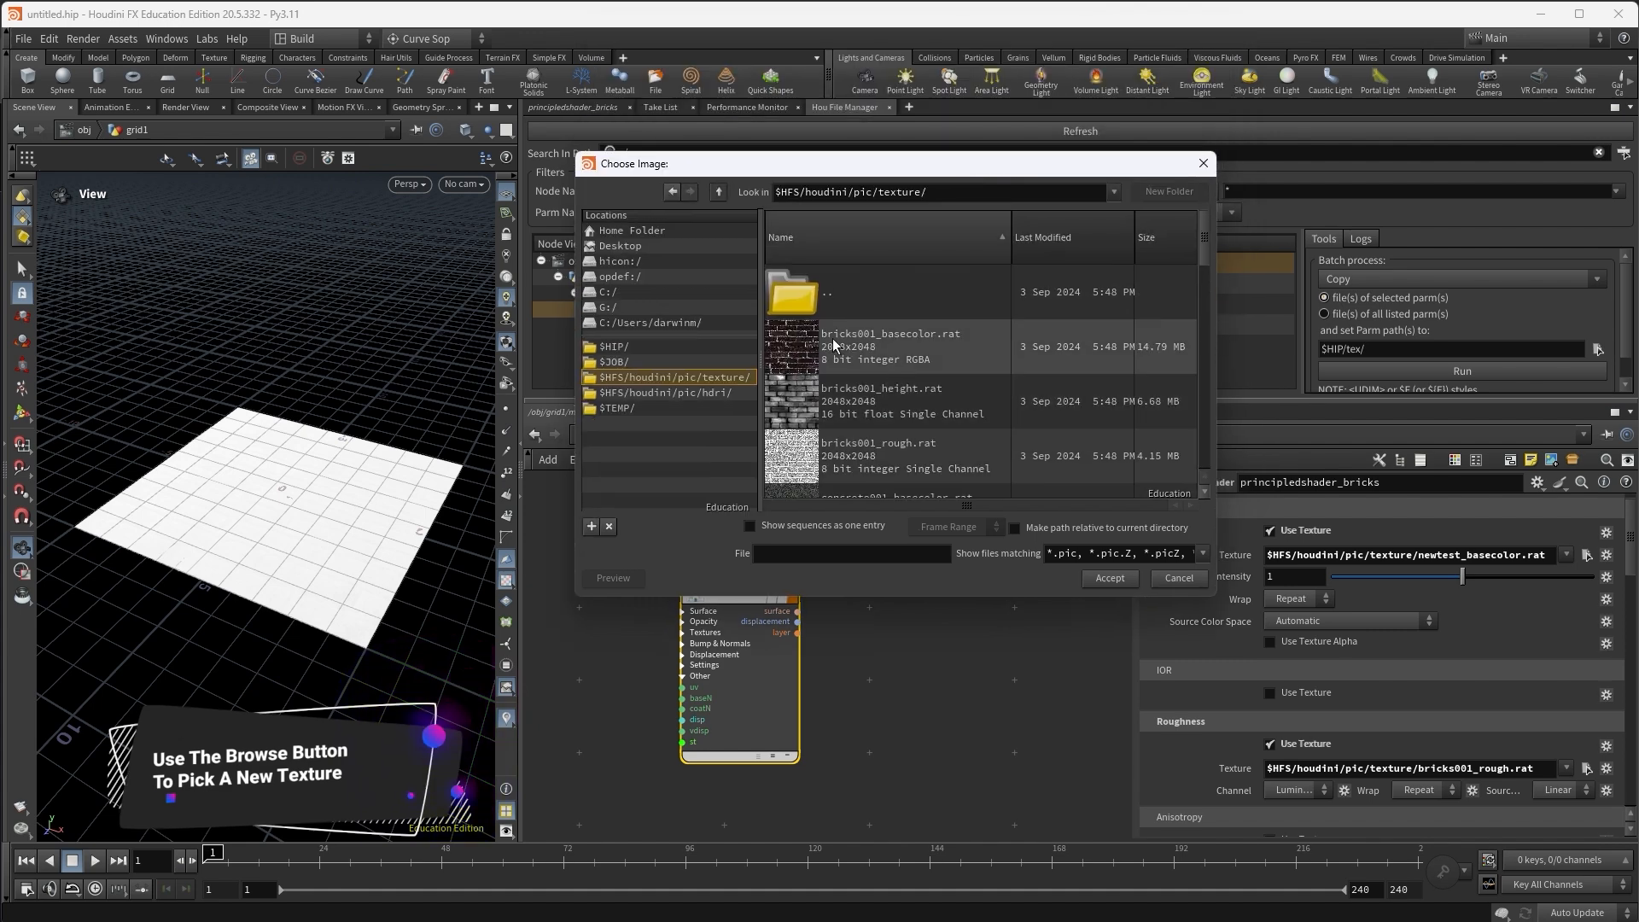
click(888, 347)
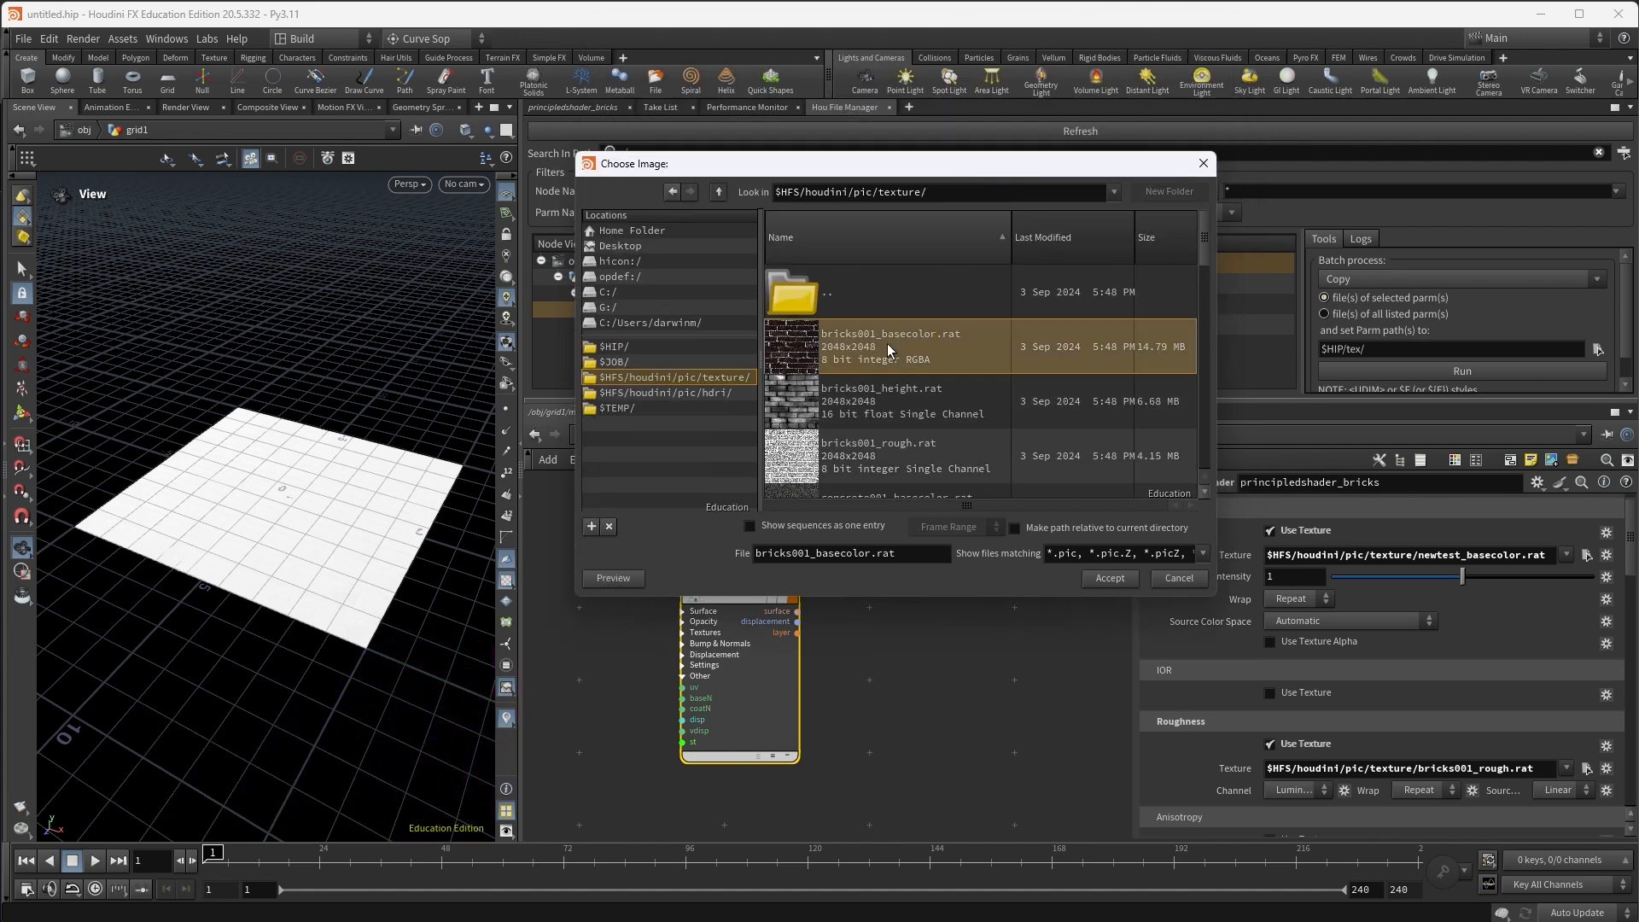
click(1108, 577)
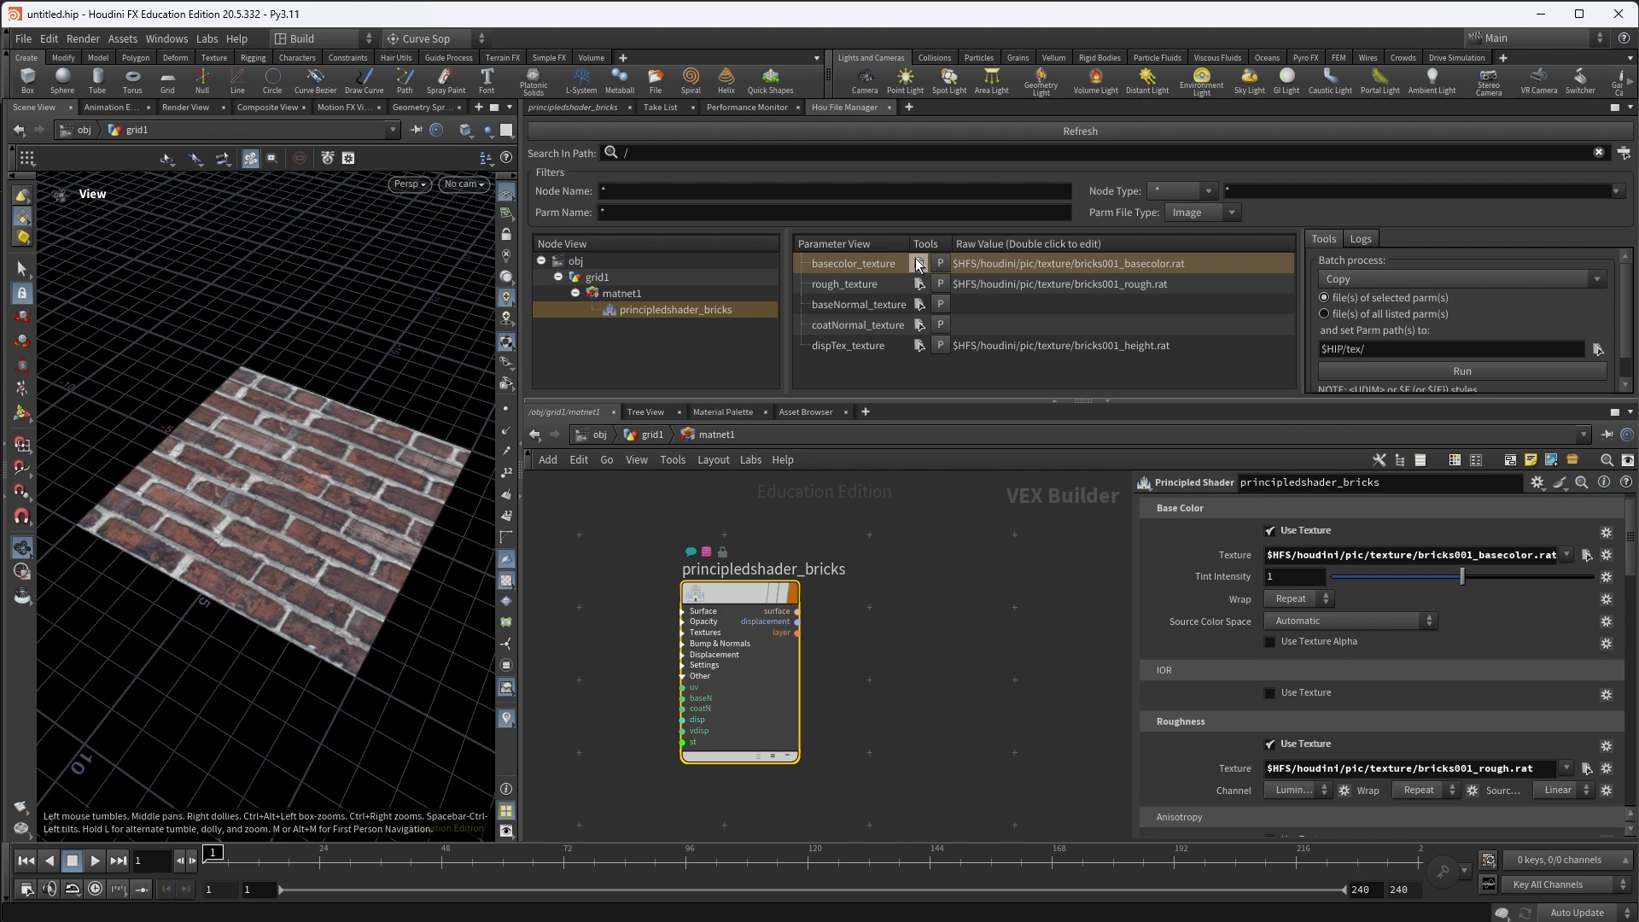
click(918, 263)
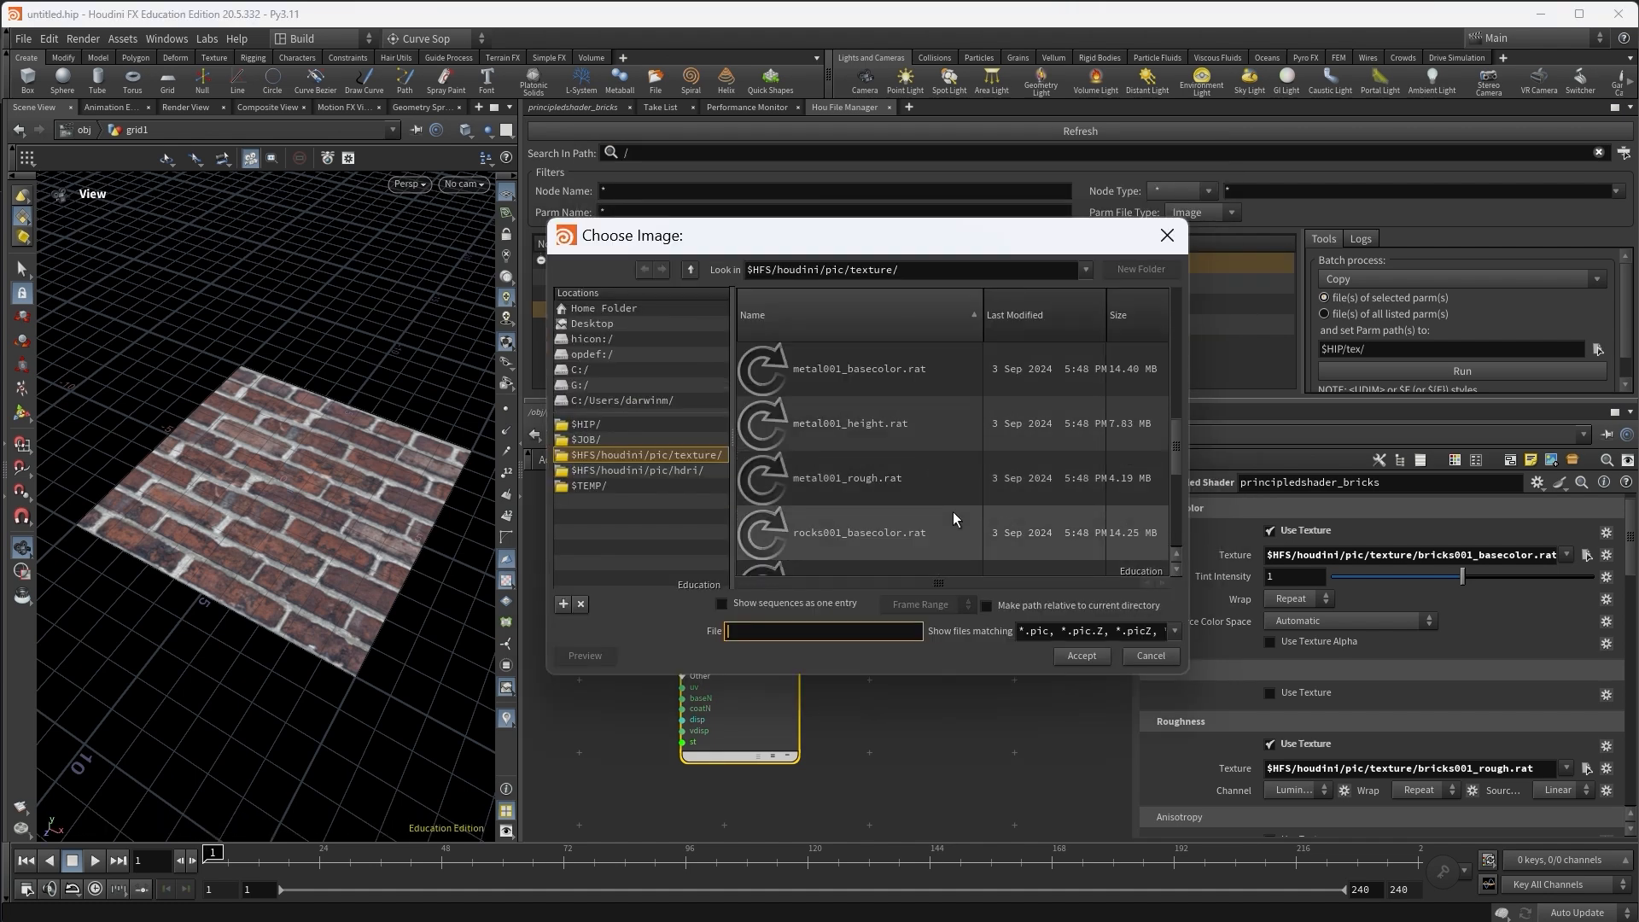
click(1149, 656)
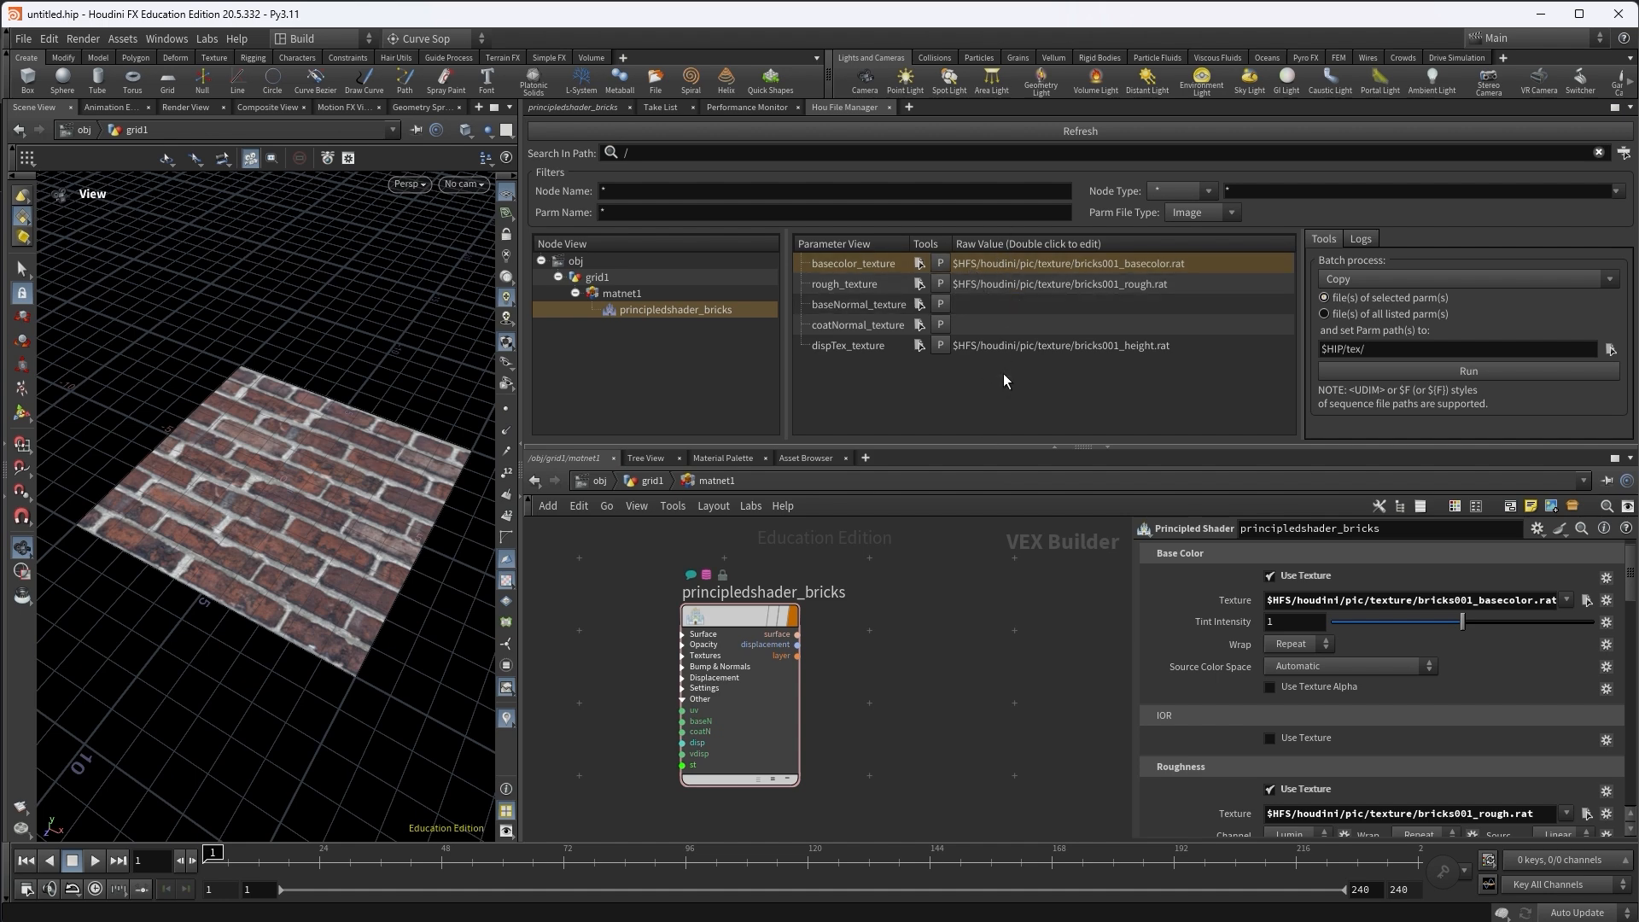
mouse_move(880, 625)
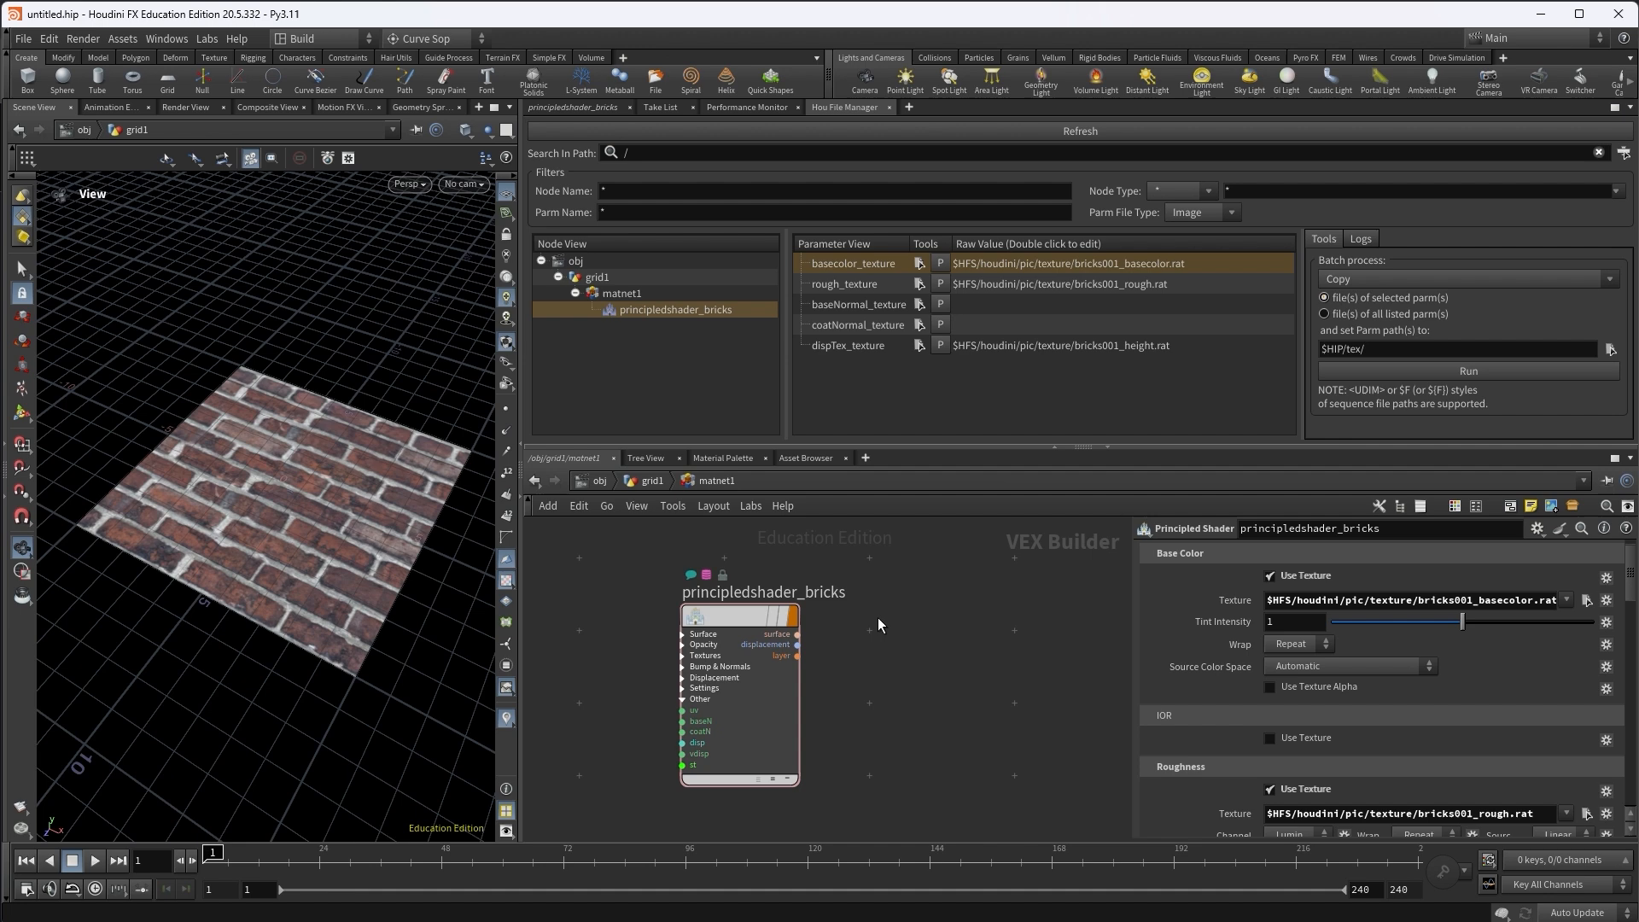
mouse_move(325, 227)
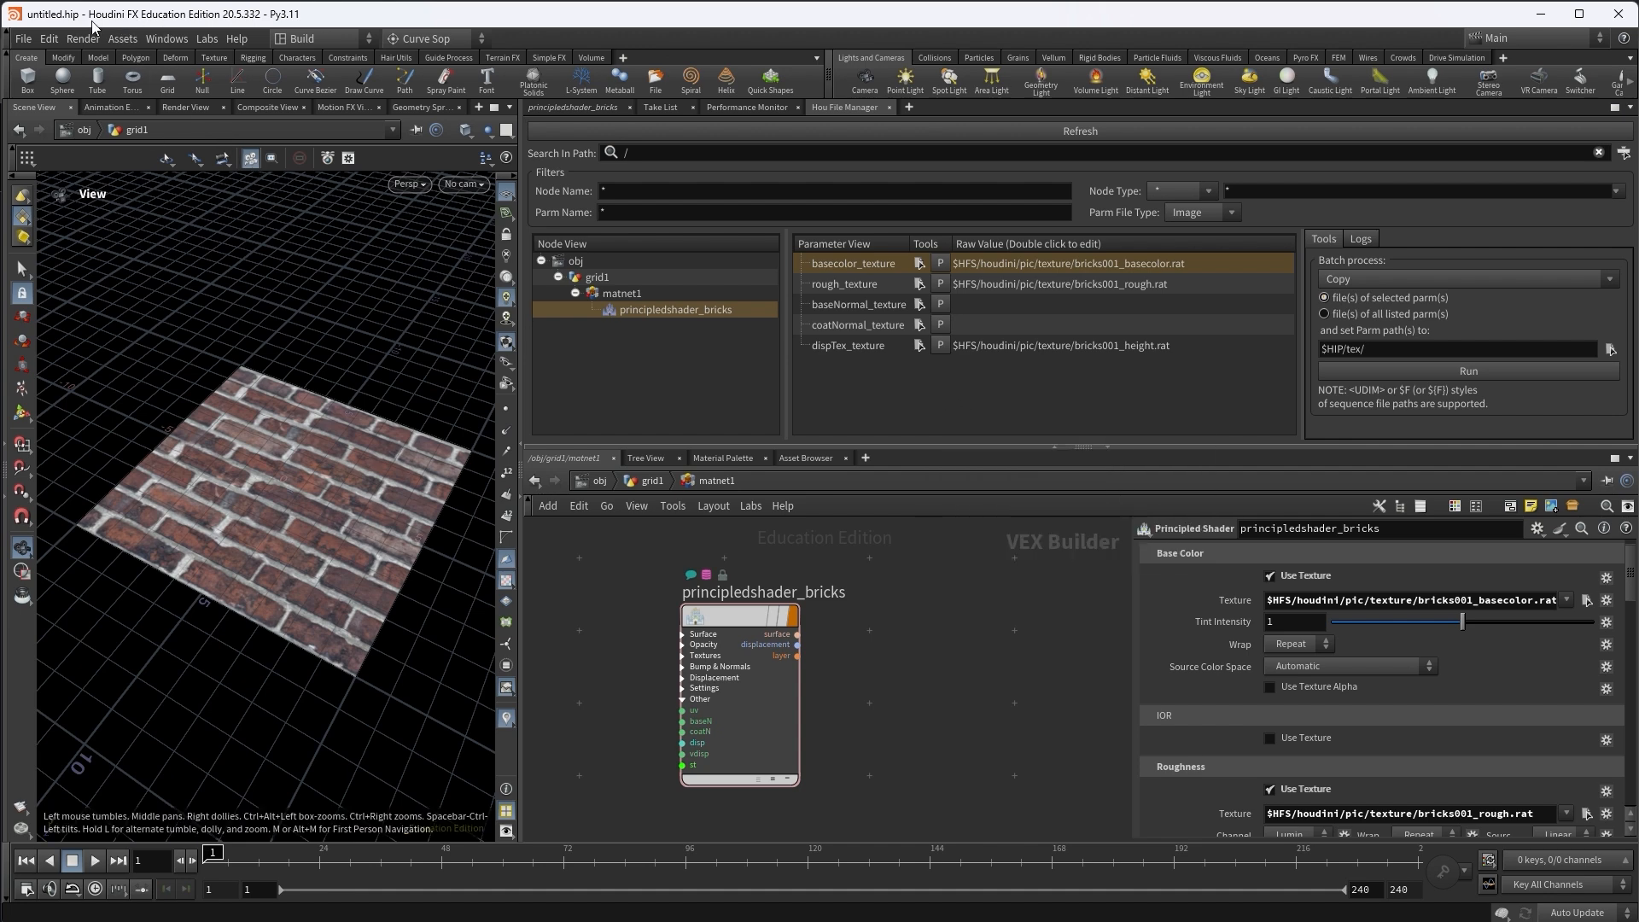
mouse_move(929, 617)
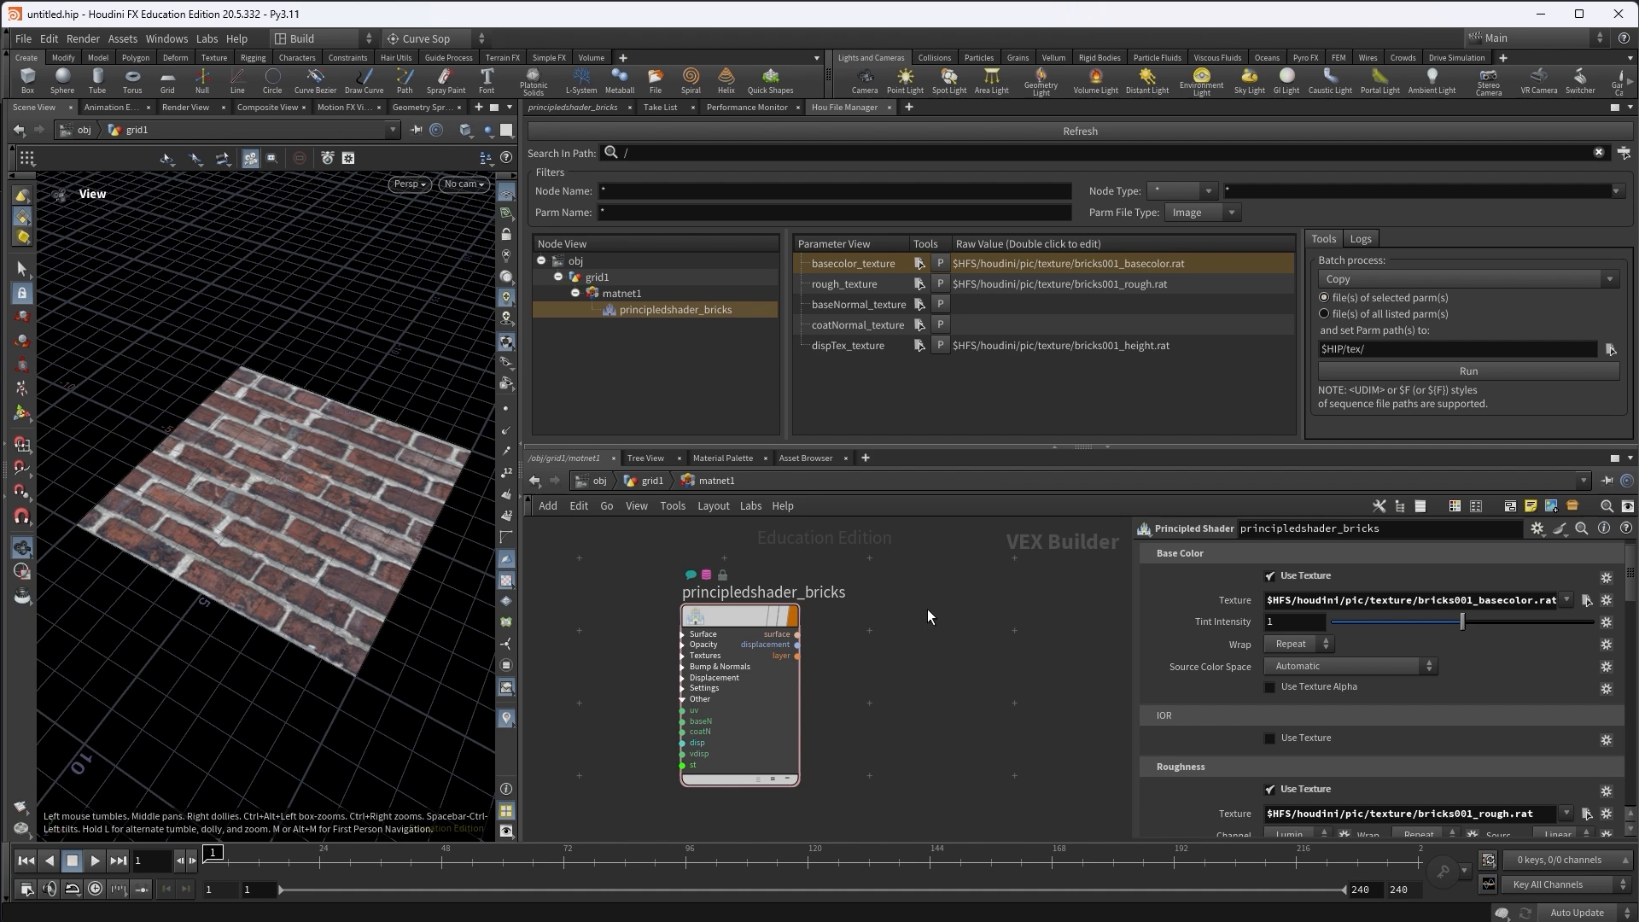
Save the scene as tool_demo.hipnc inside a new hou_file_manager_demo_proj folder on the Desktop
click(20, 39)
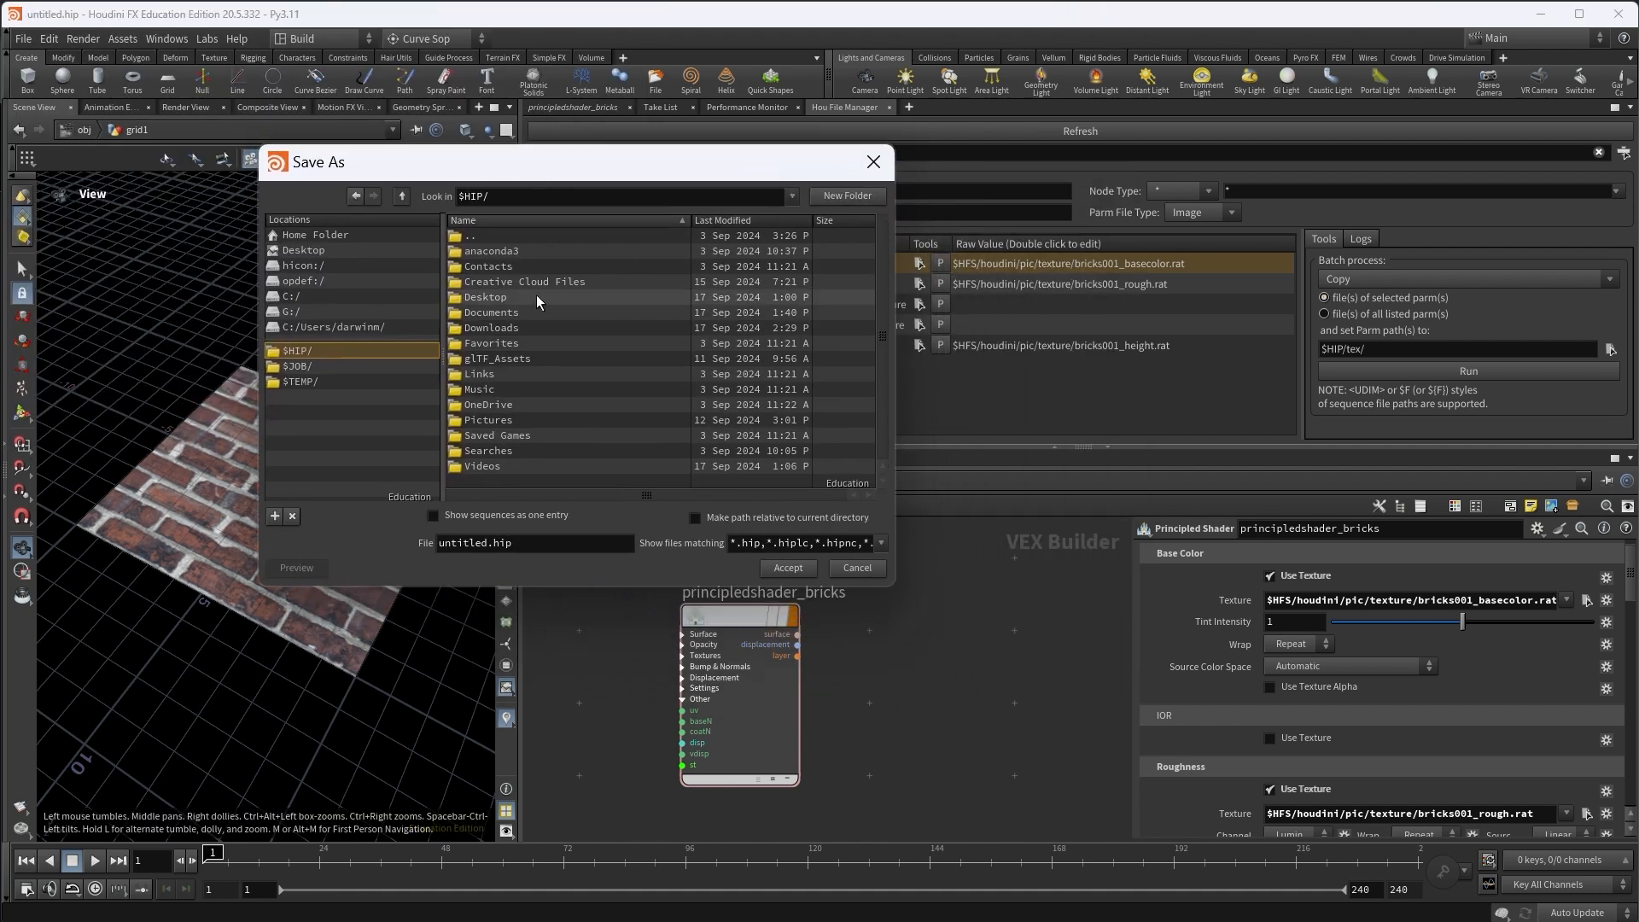
double_click(485, 296)
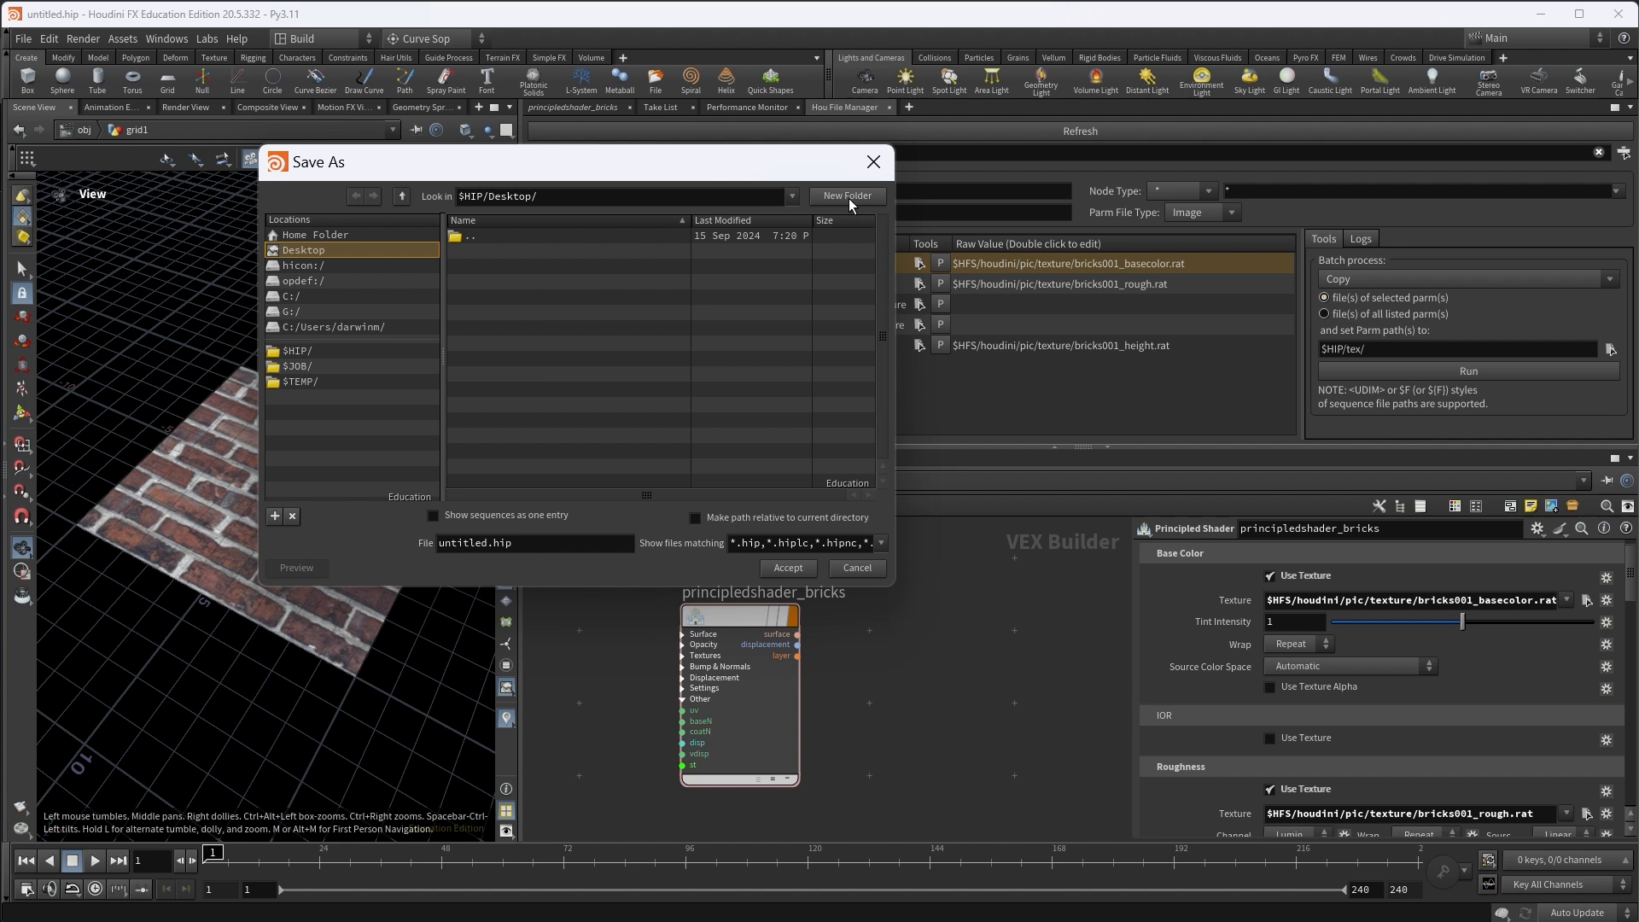
click(845, 195)
text(hou_file_manager_demo_)
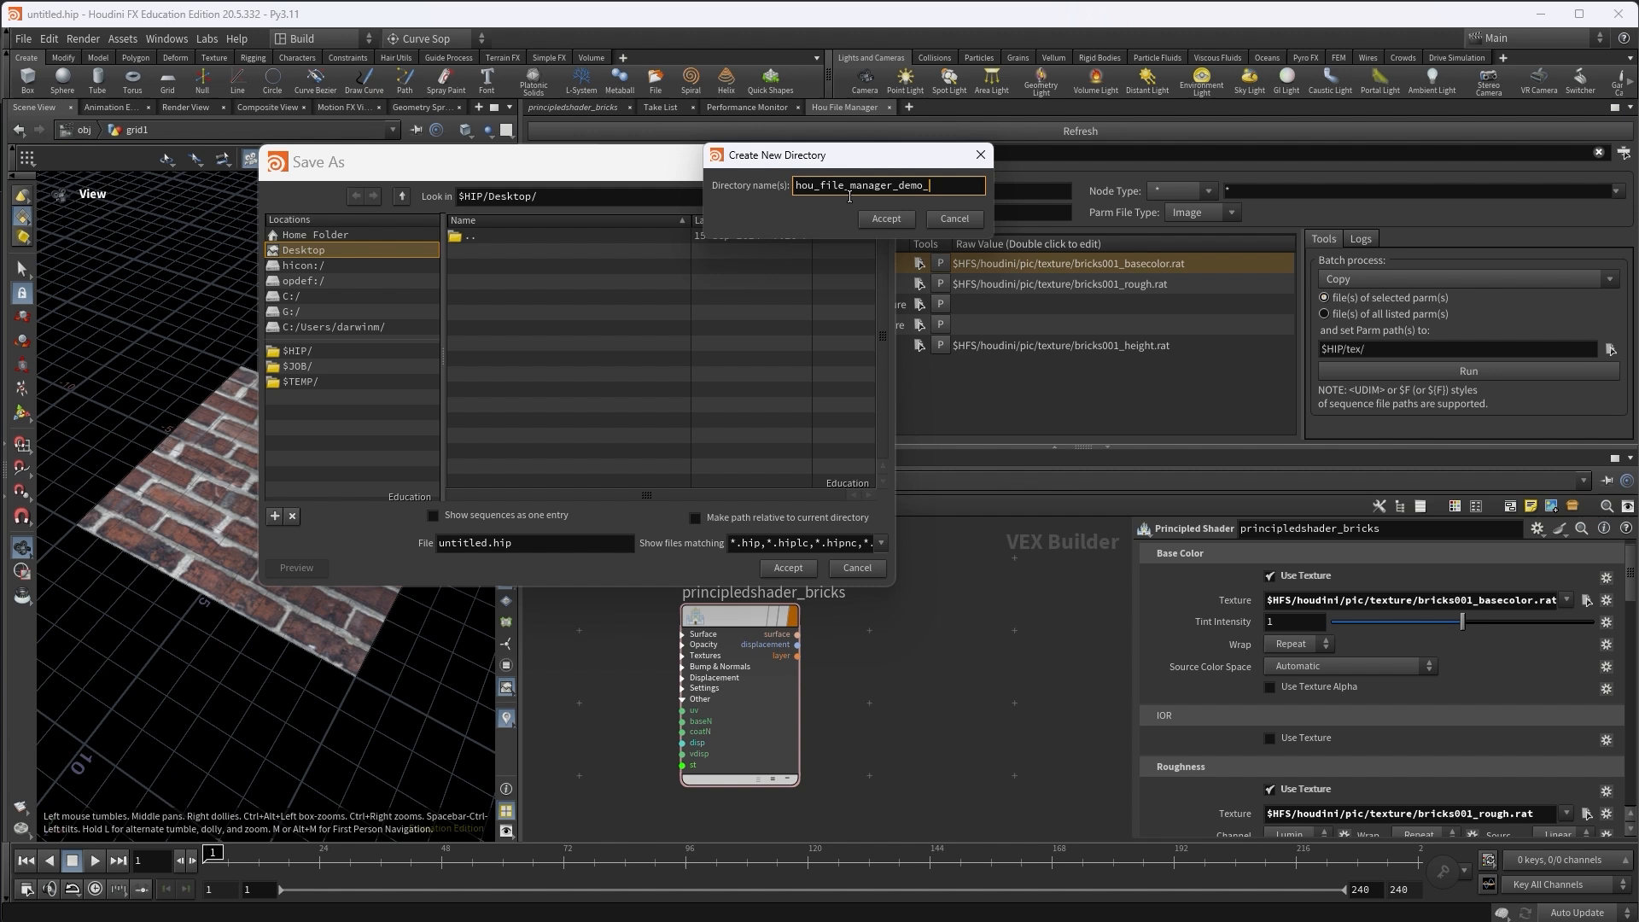
text(proj)
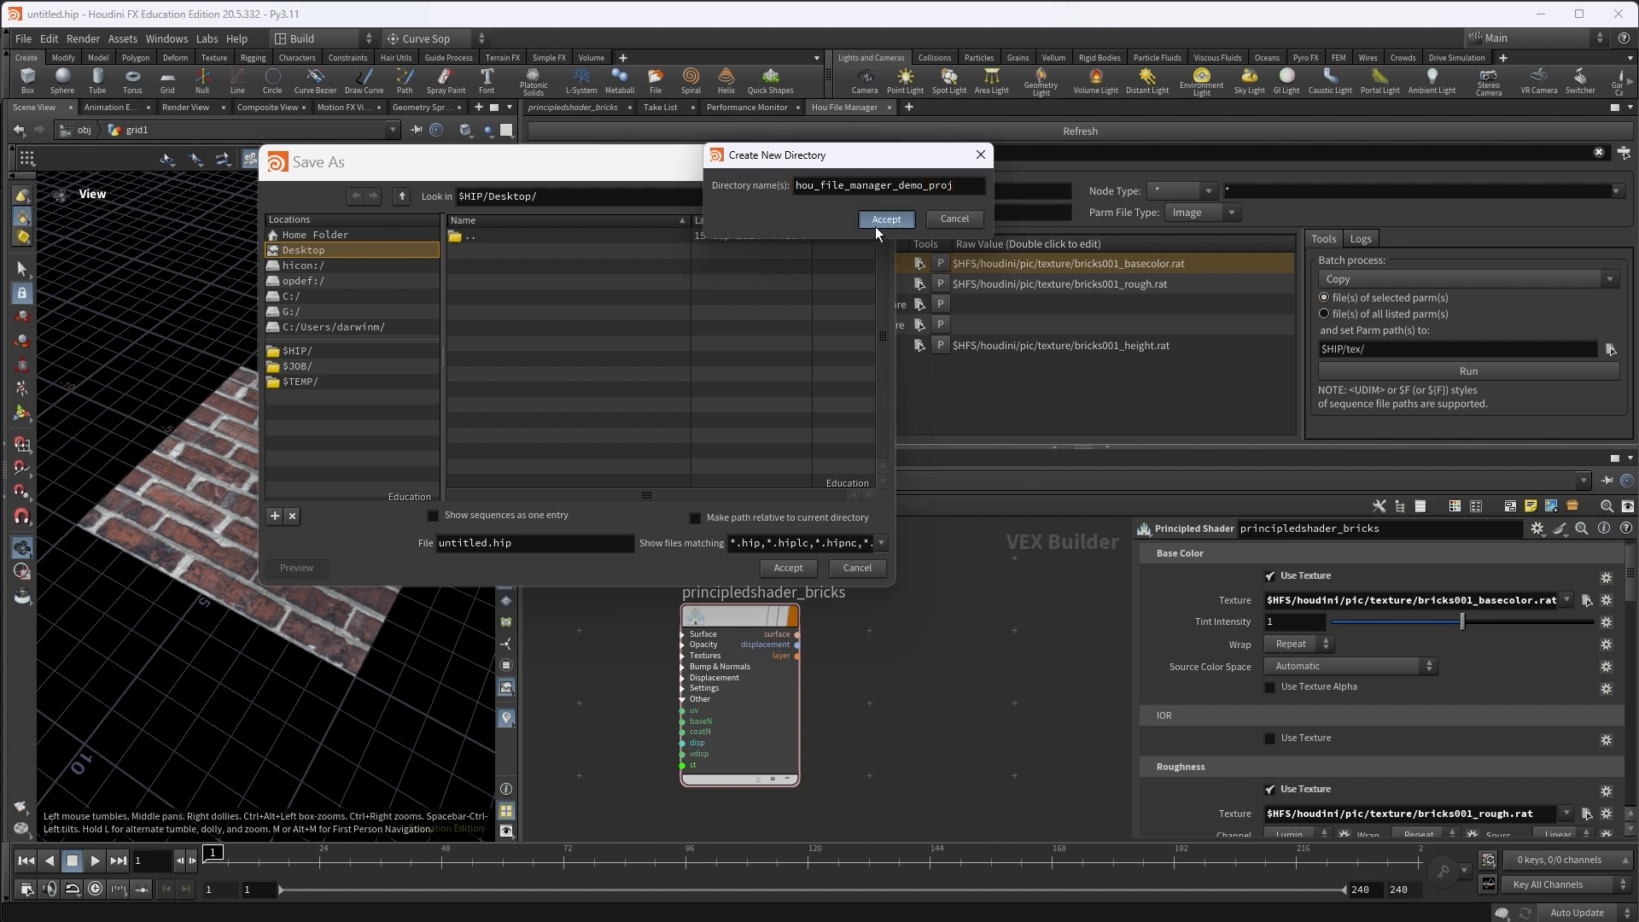
click(885, 219)
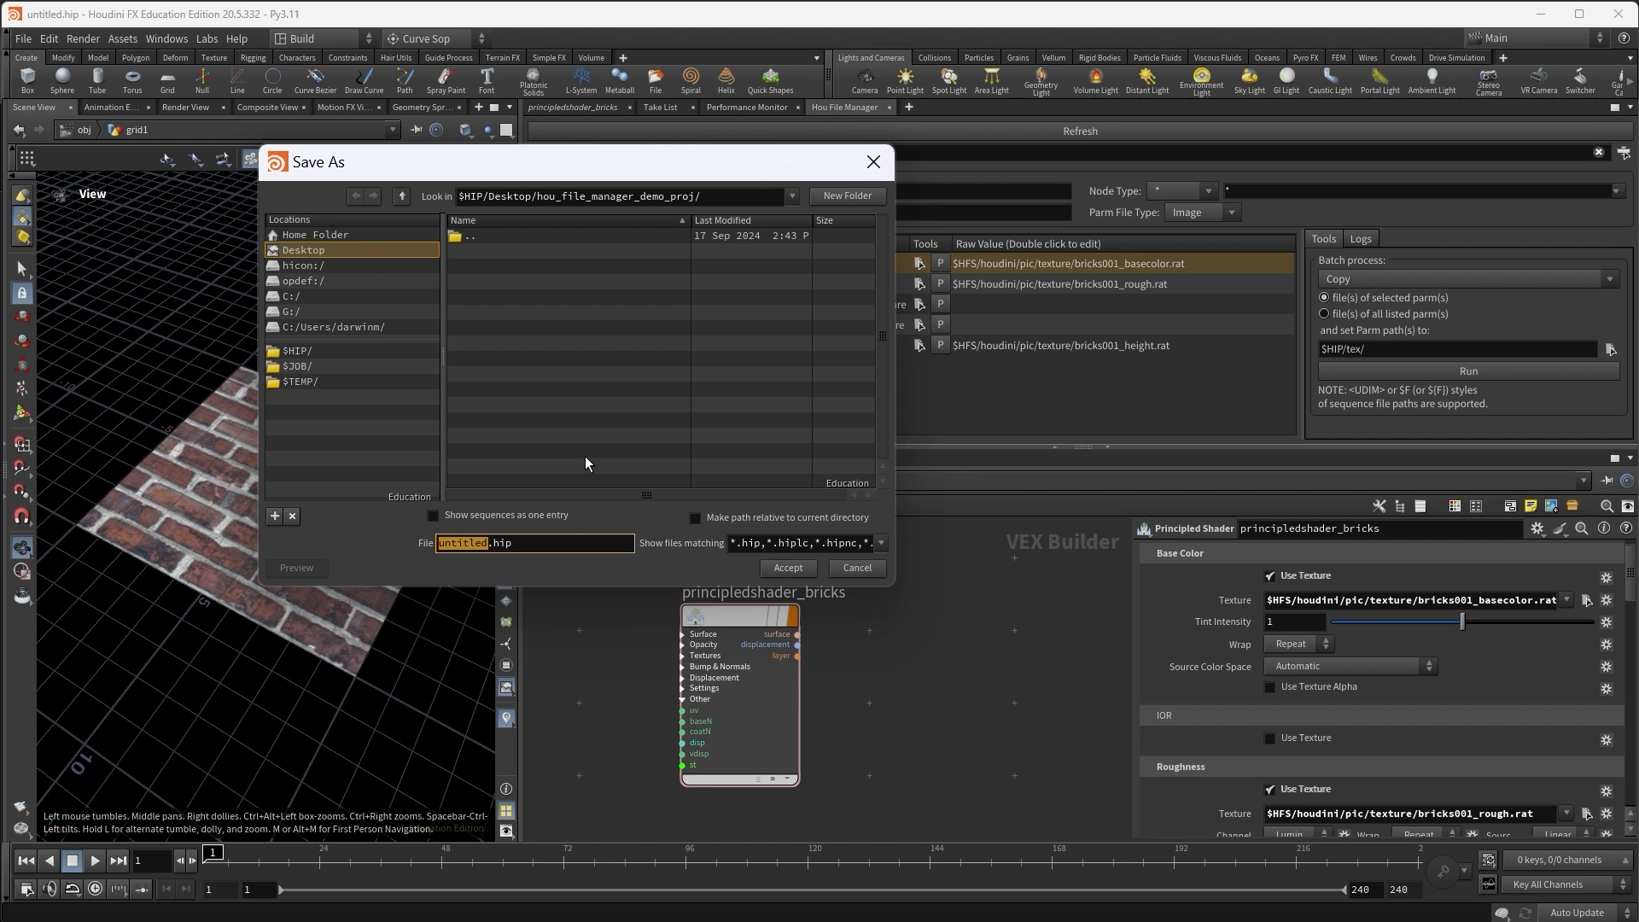
text(tool_demo)
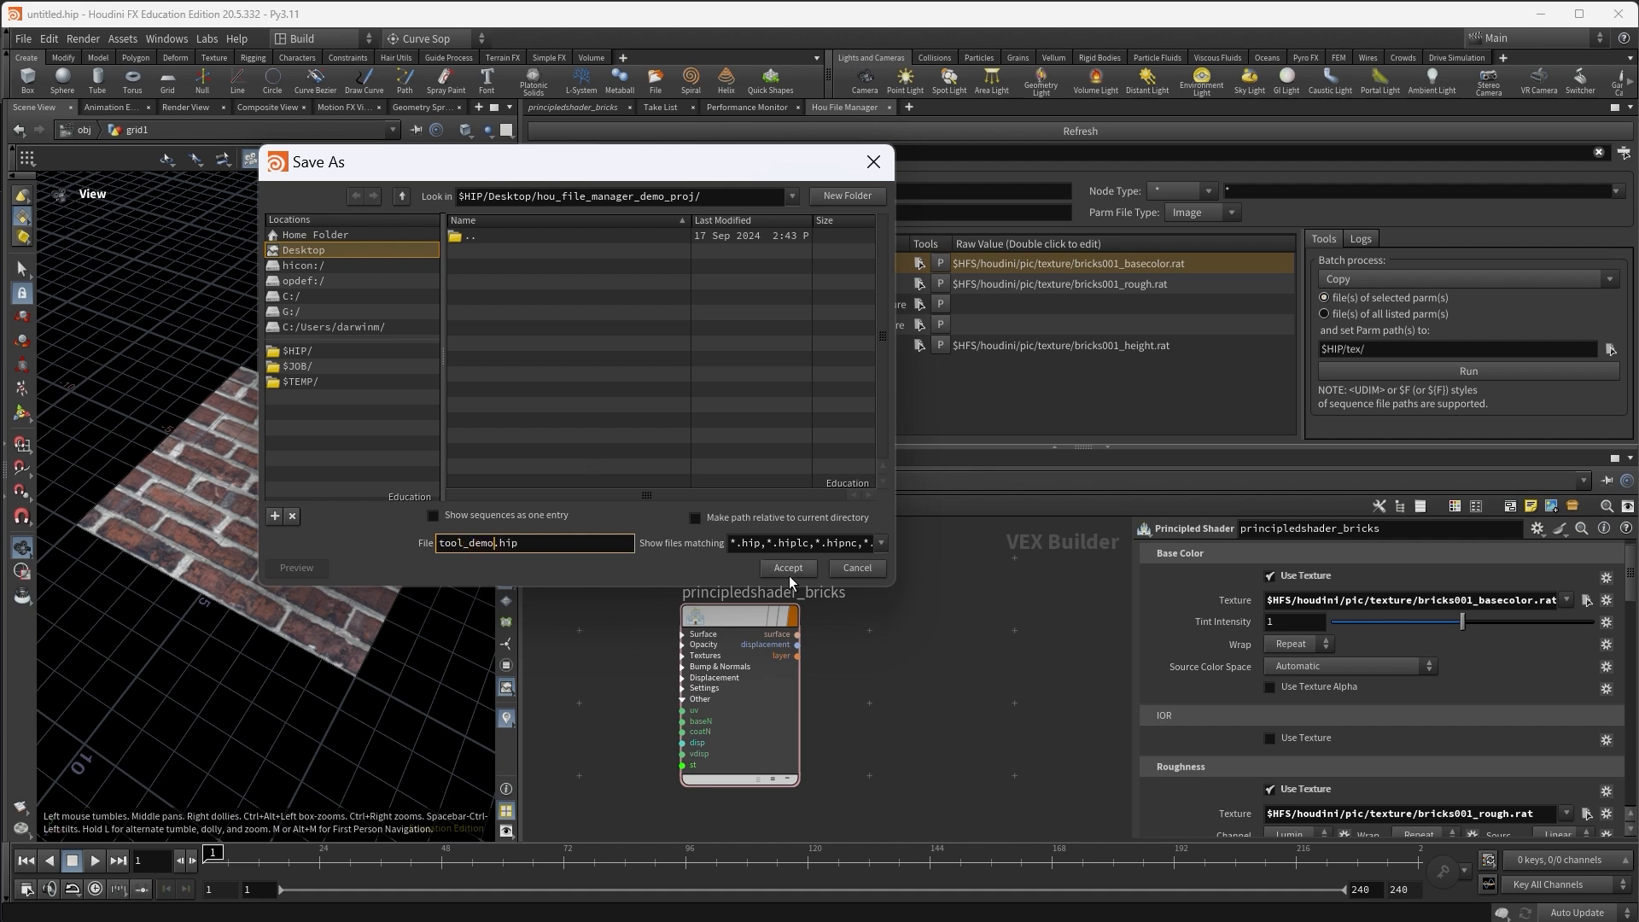
click(788, 567)
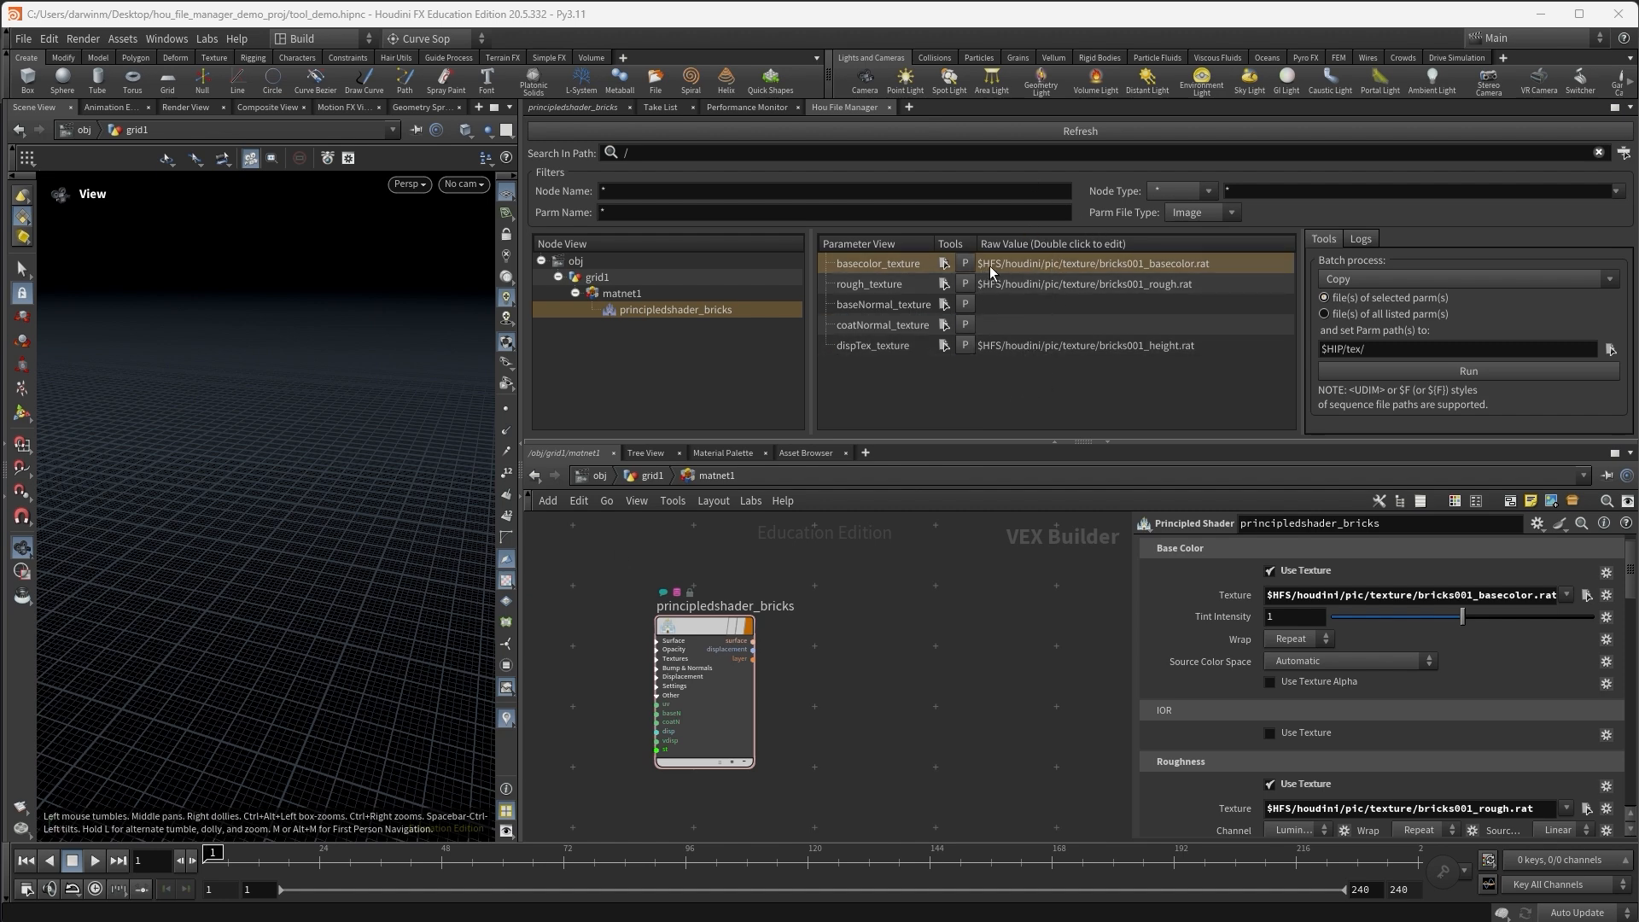
mouse_move(999, 271)
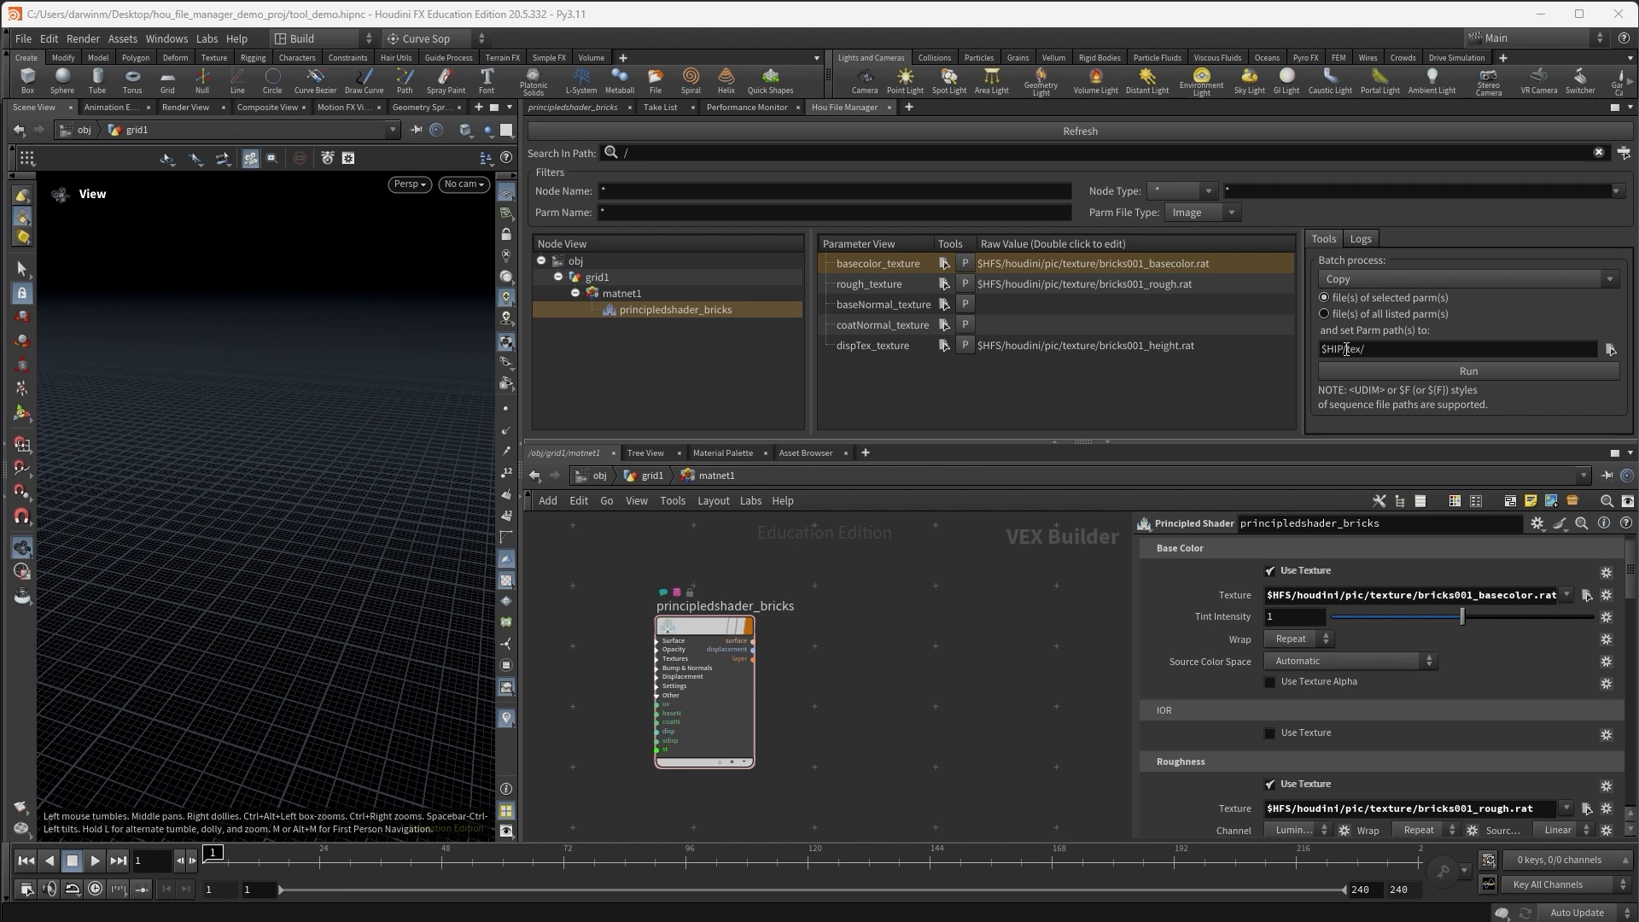
Create a tex folder under $HIP and set $HIP/tex/ as the batch copy destination
click(1611, 348)
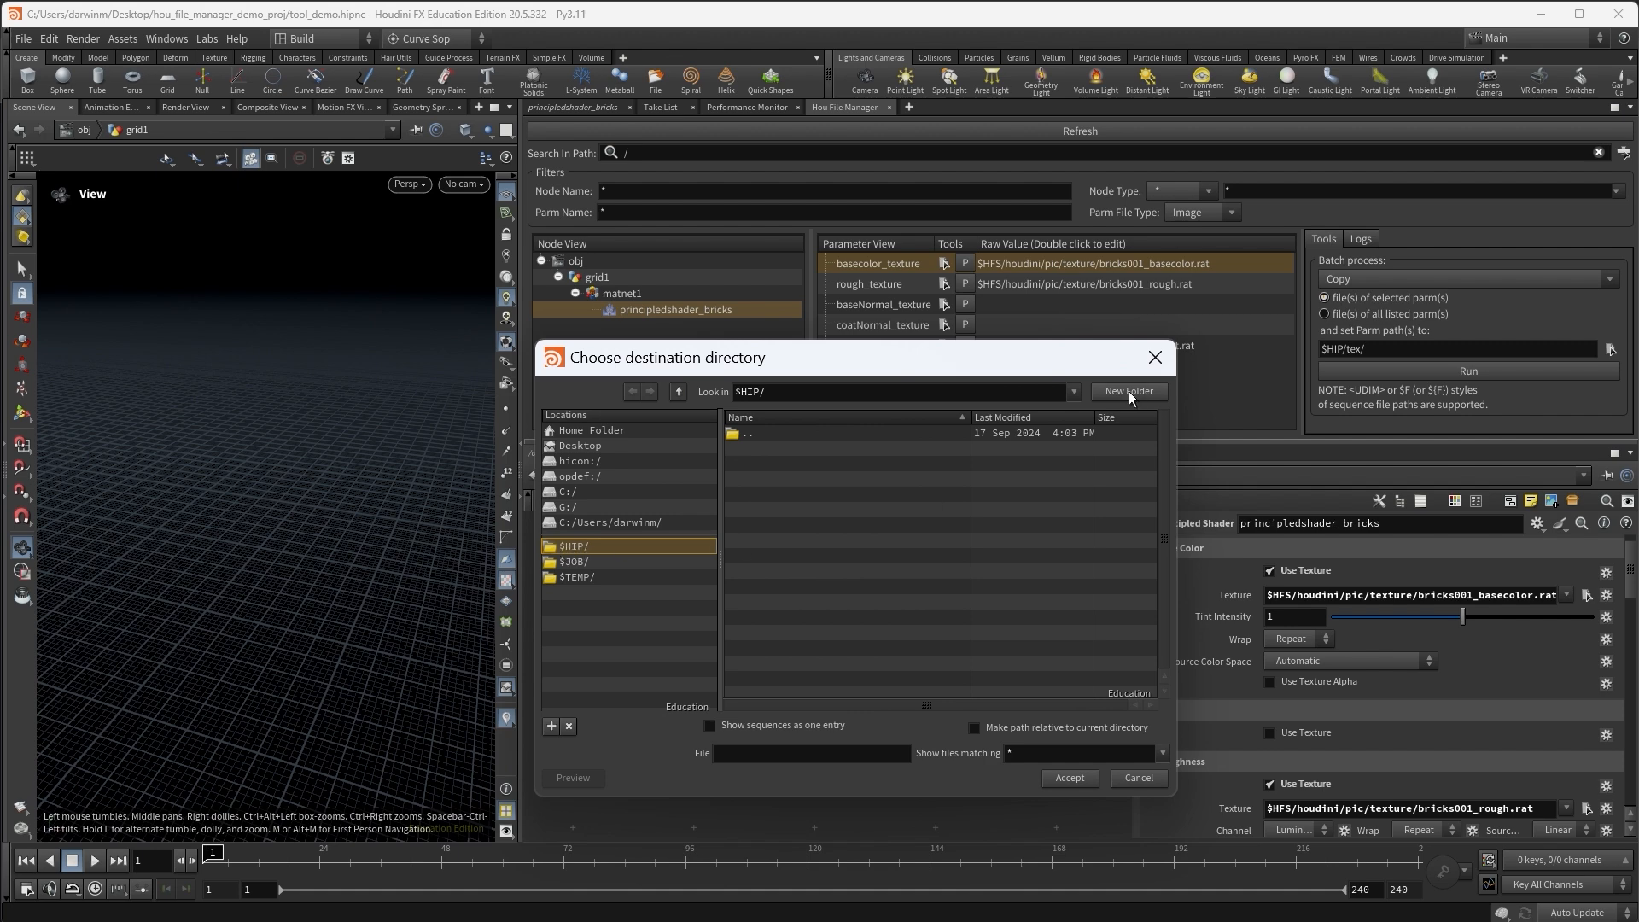
click(1128, 391)
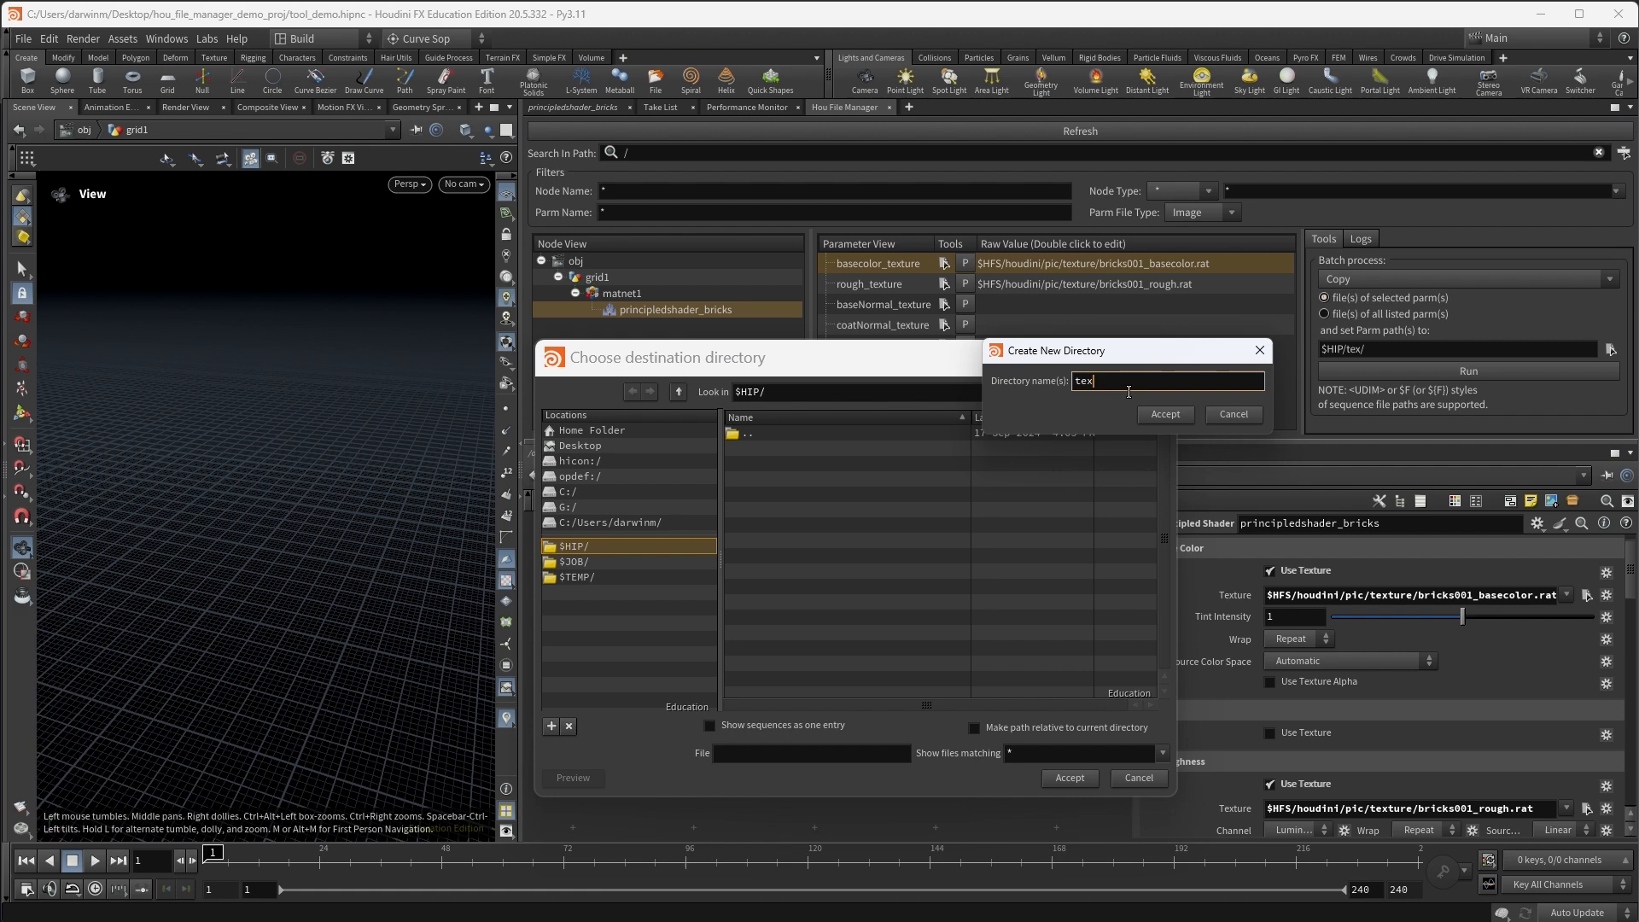
click(1164, 413)
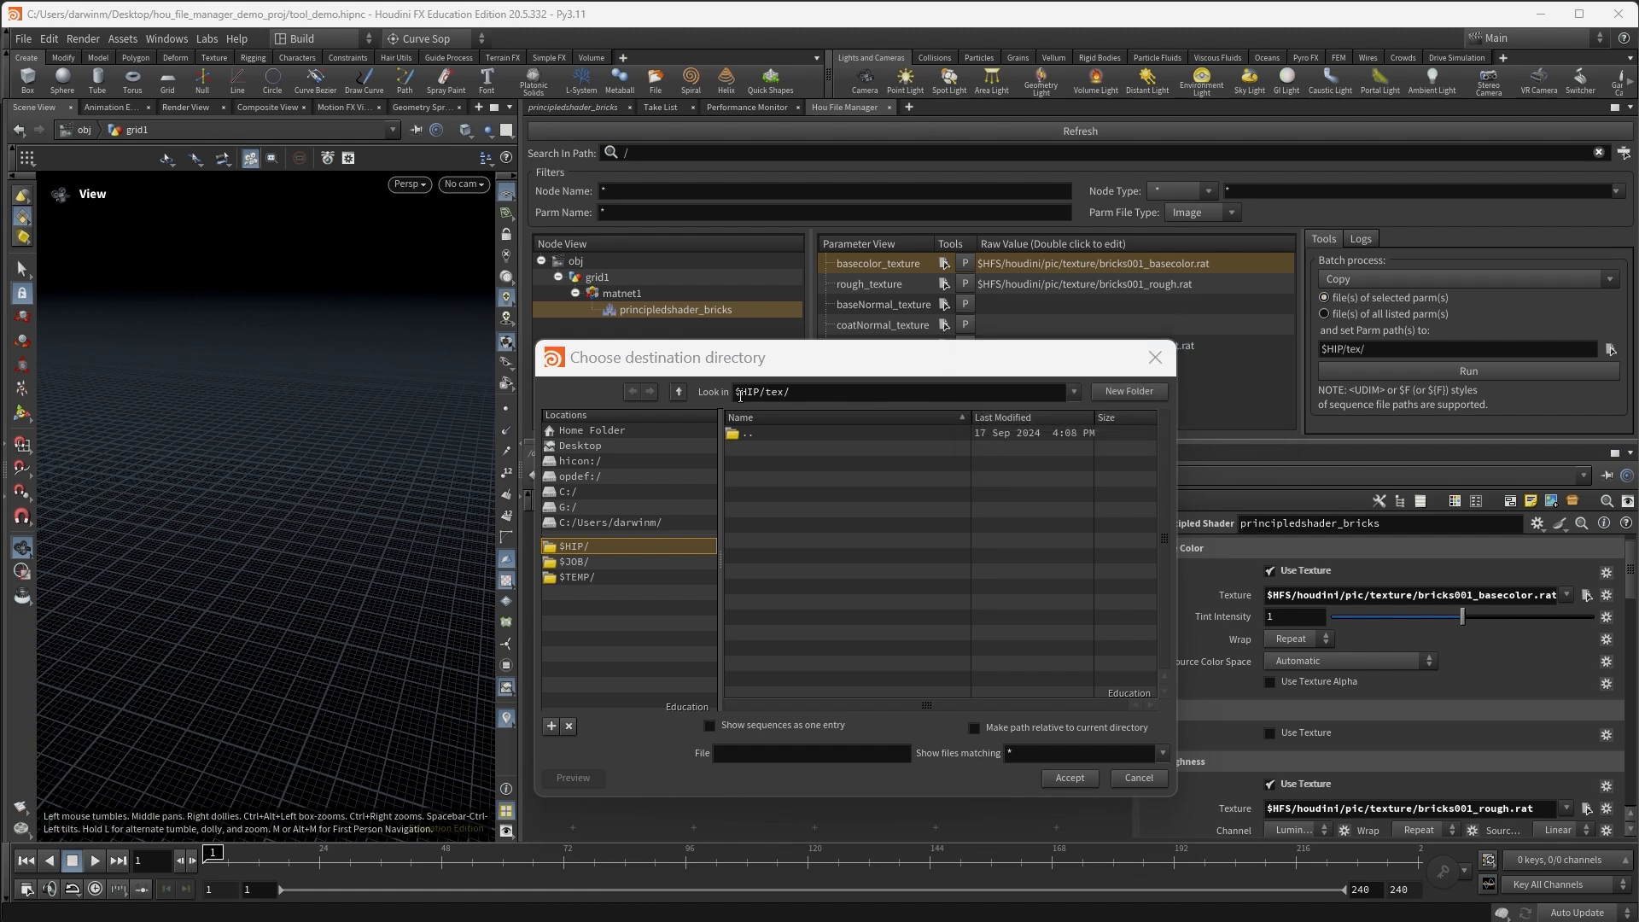
click(789, 391)
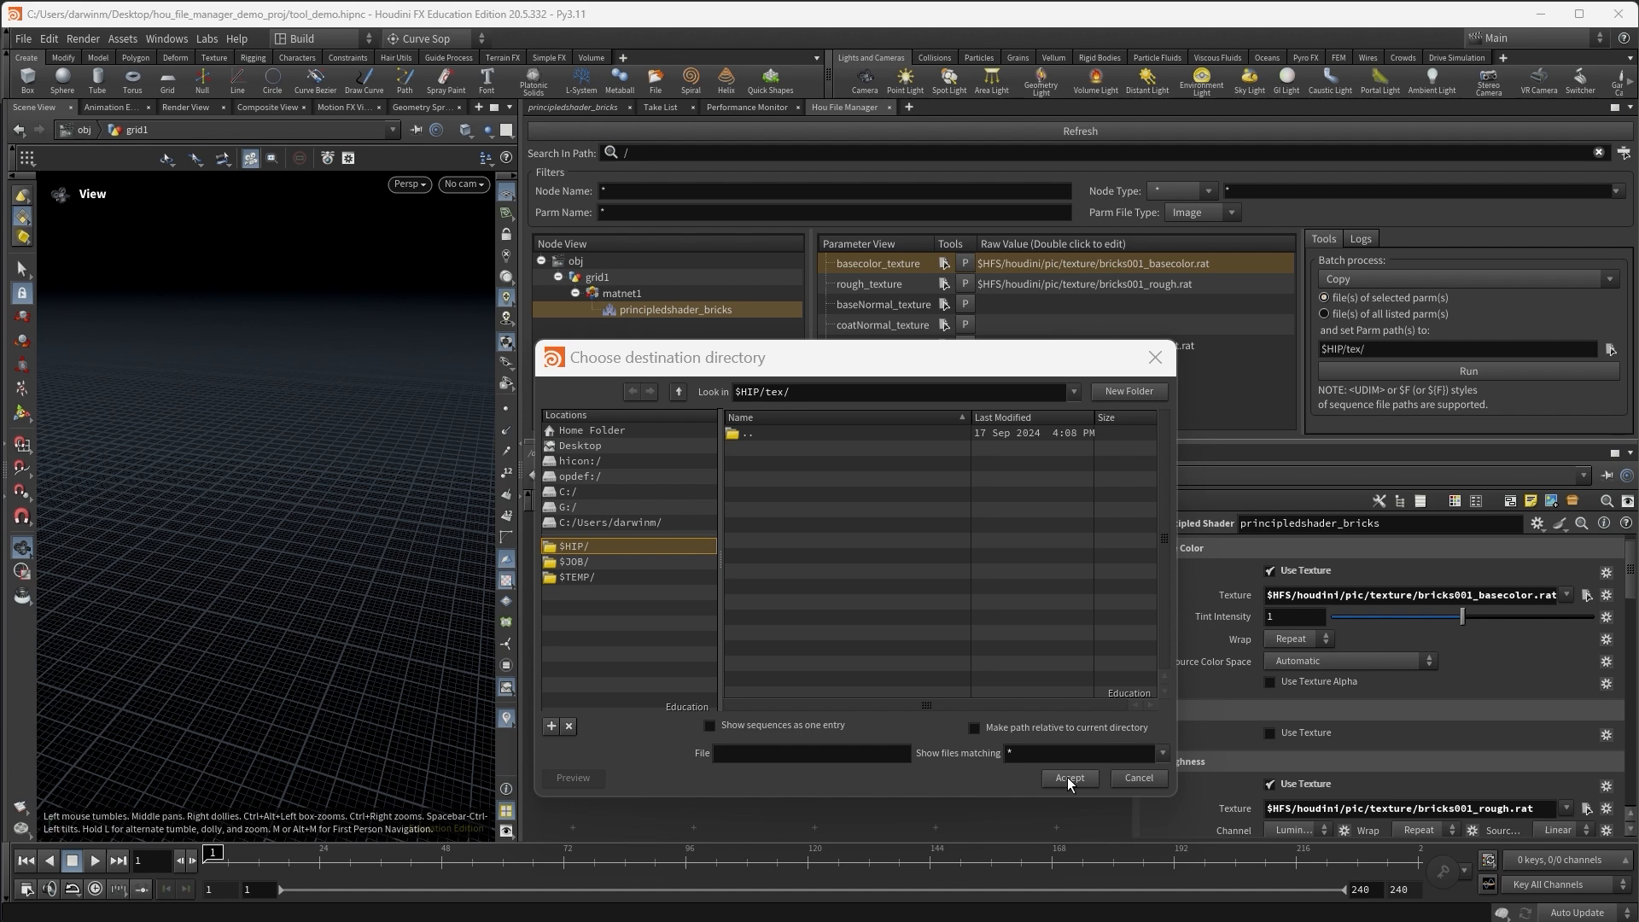
click(1067, 778)
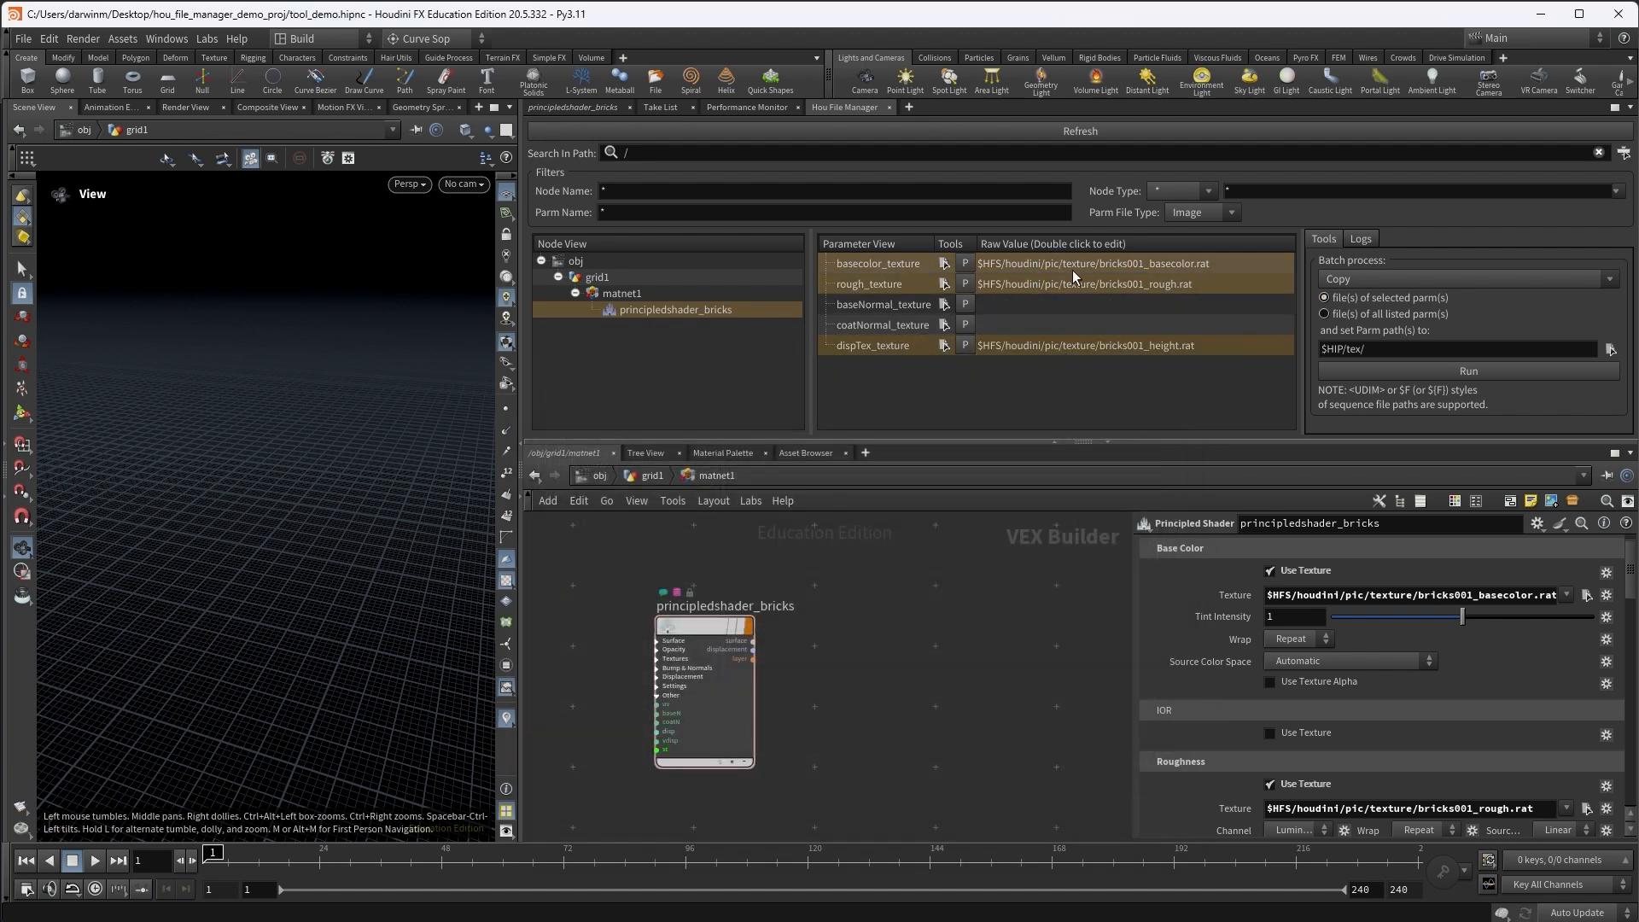
Run a Copy batch on the selected parameters' files and verify the three bricks001 textures in the tex folder
click(1463, 278)
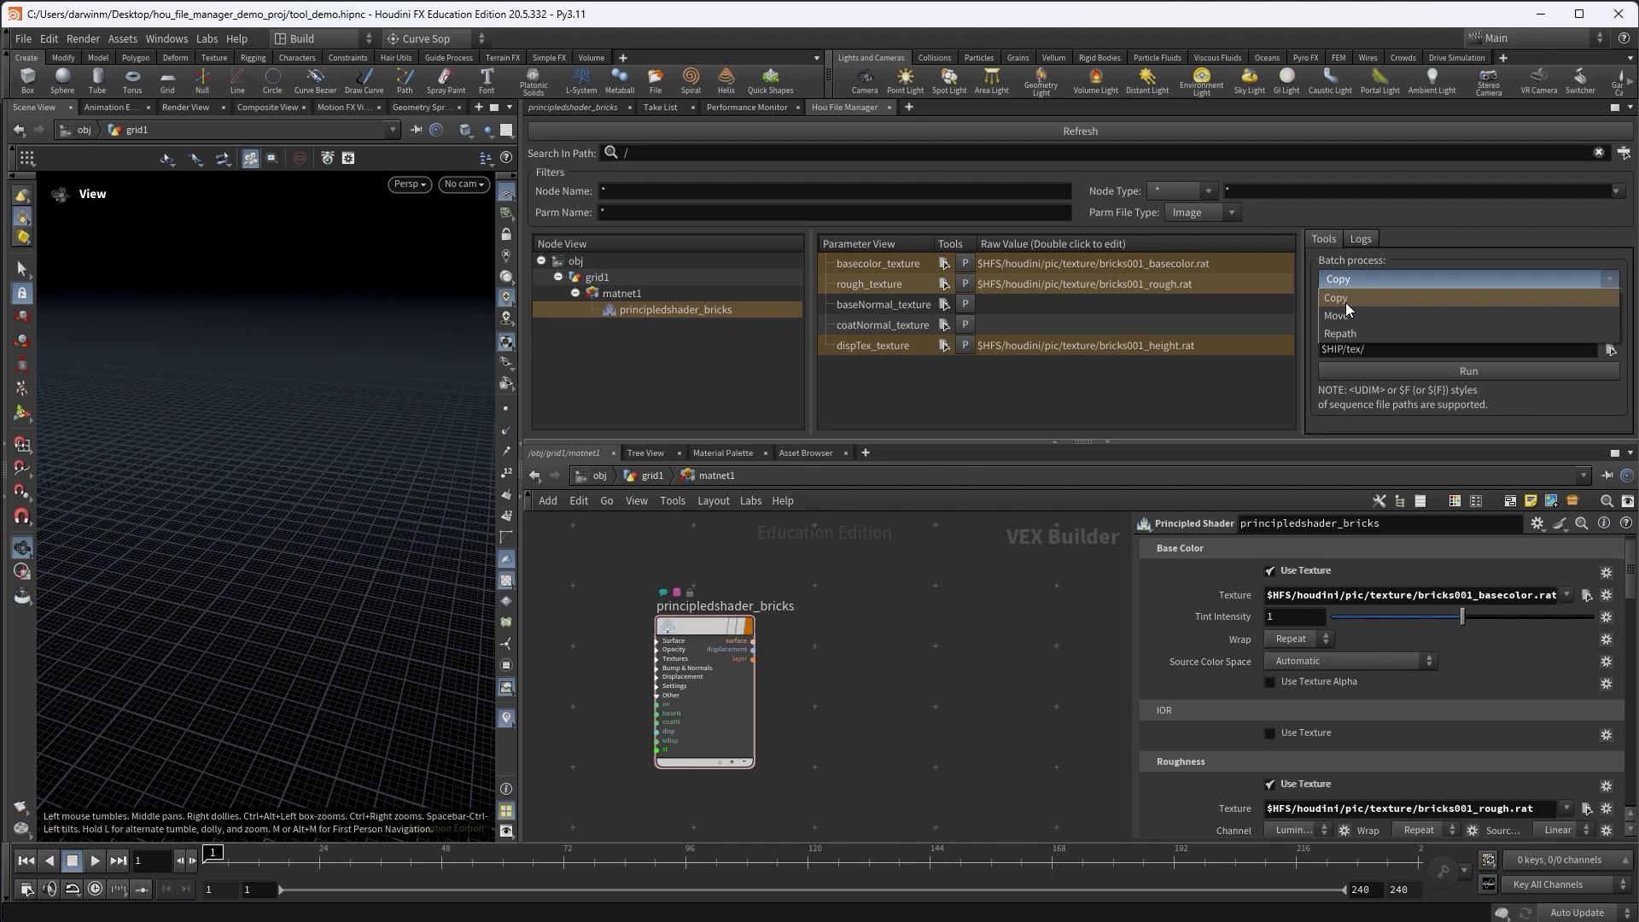
click(1338, 278)
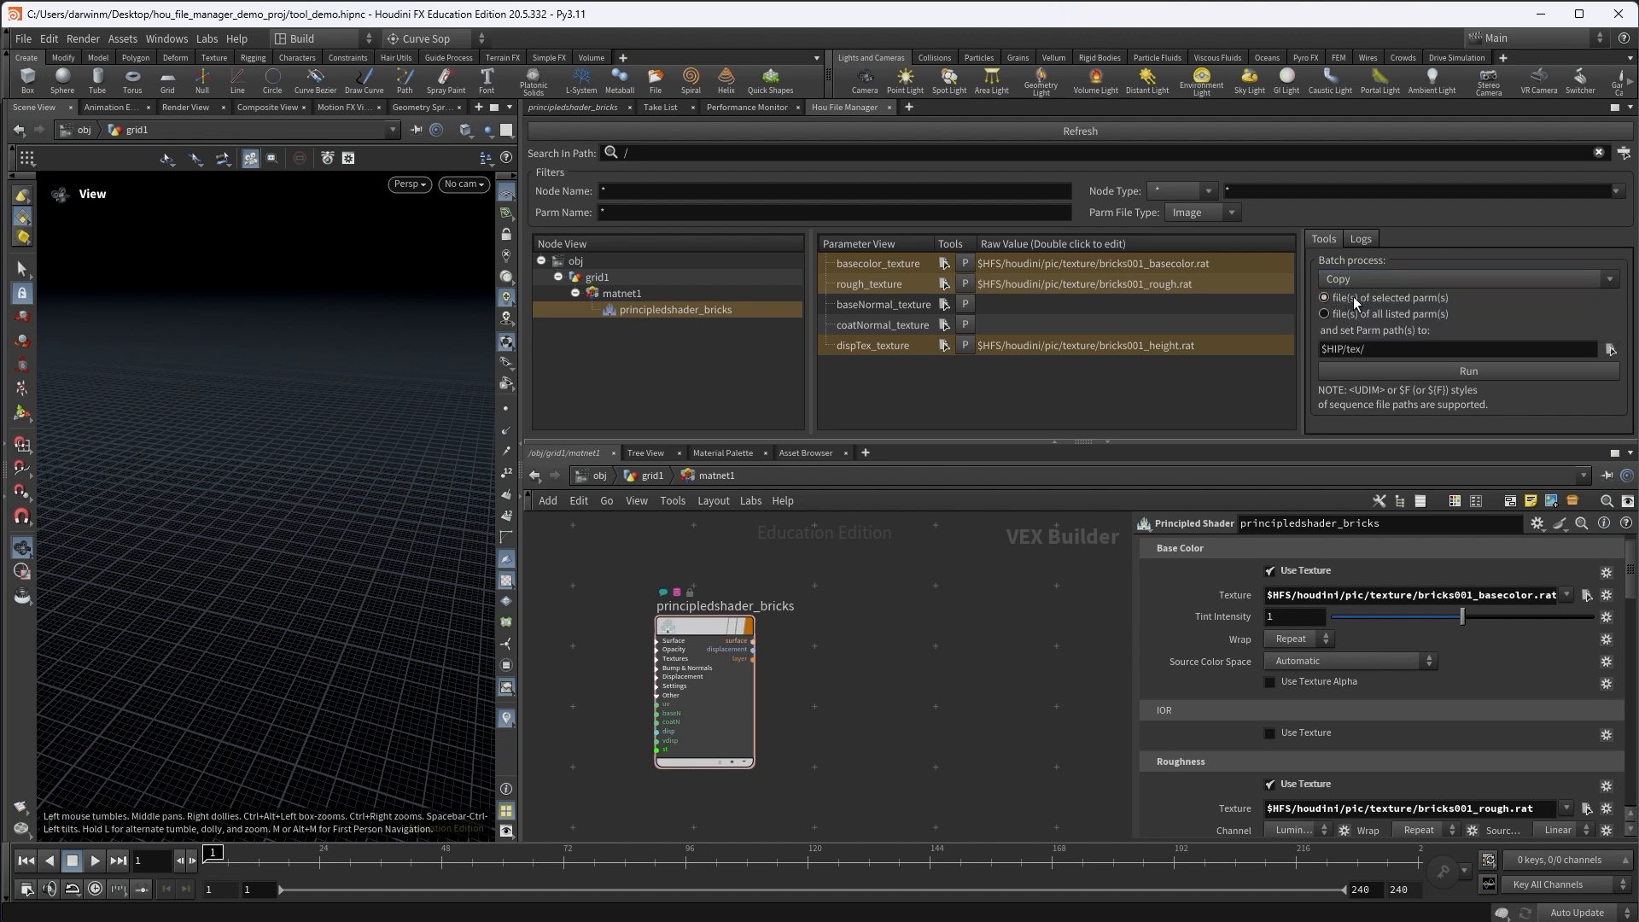
click(1093, 263)
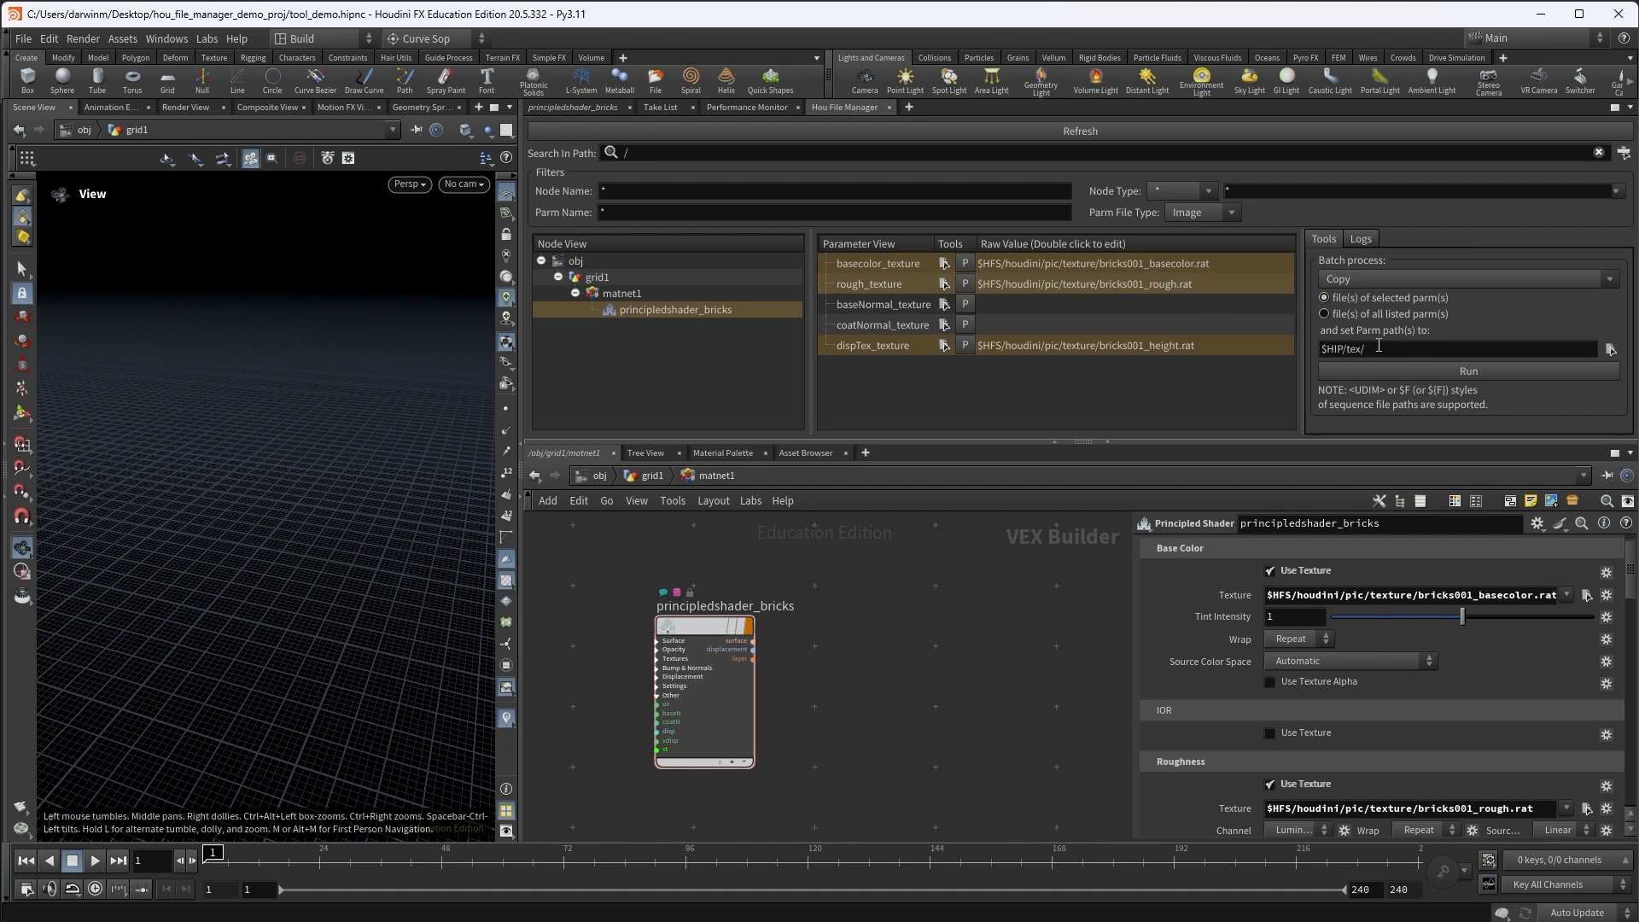
click(1468, 370)
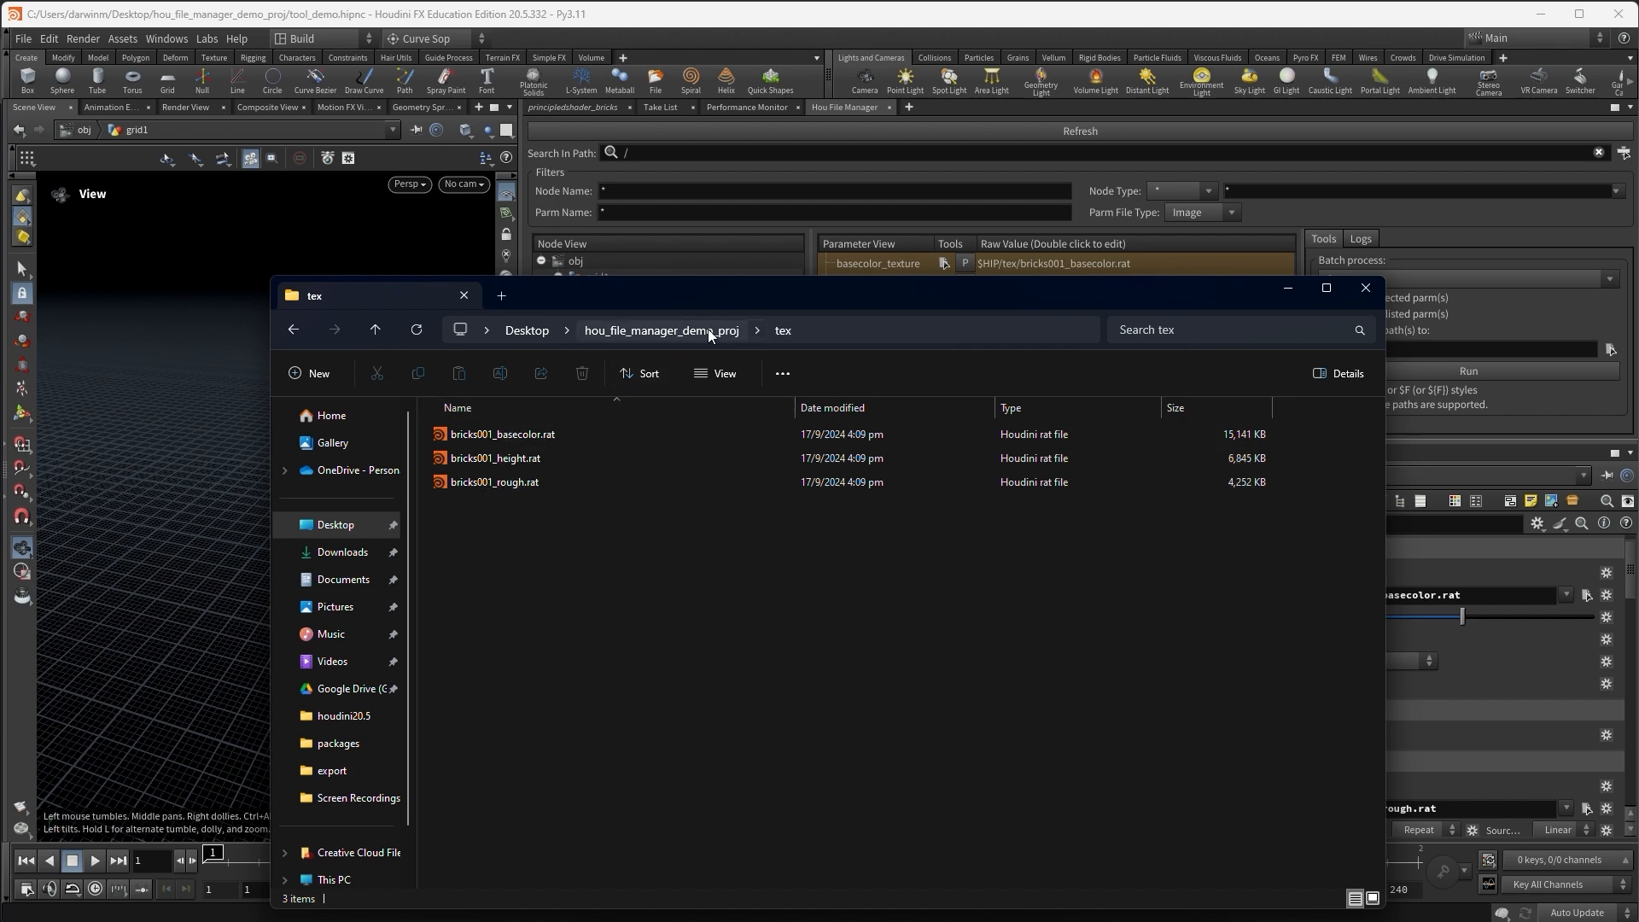
click(1365, 287)
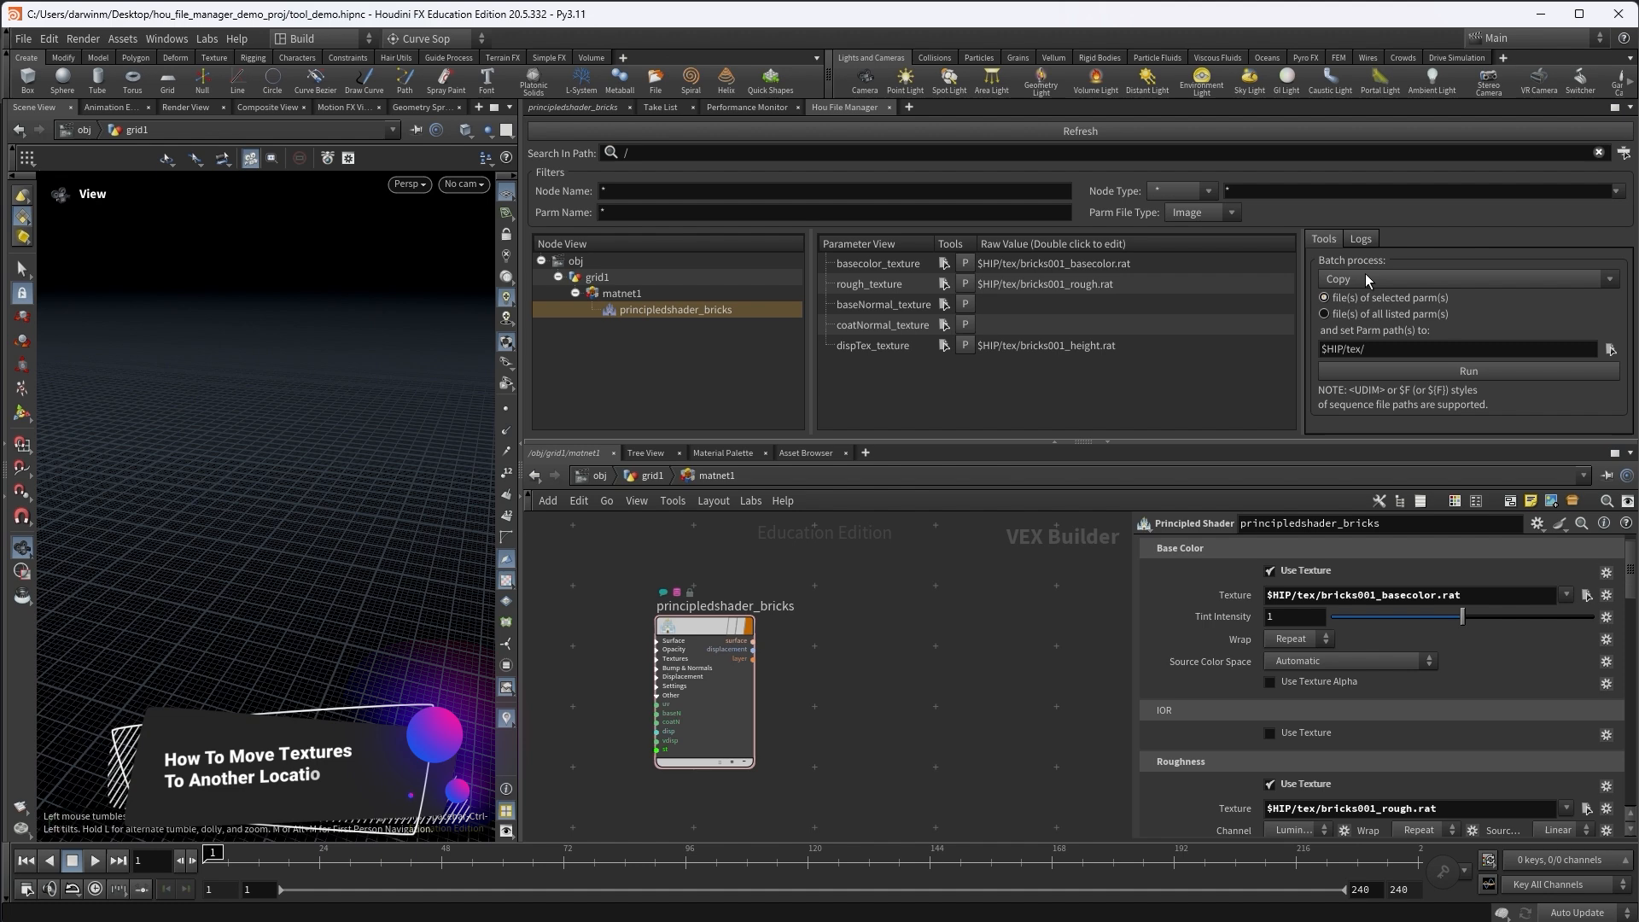
Set the batch process to Move with a newly created $HIP/final_tex folder as destination
click(1463, 278)
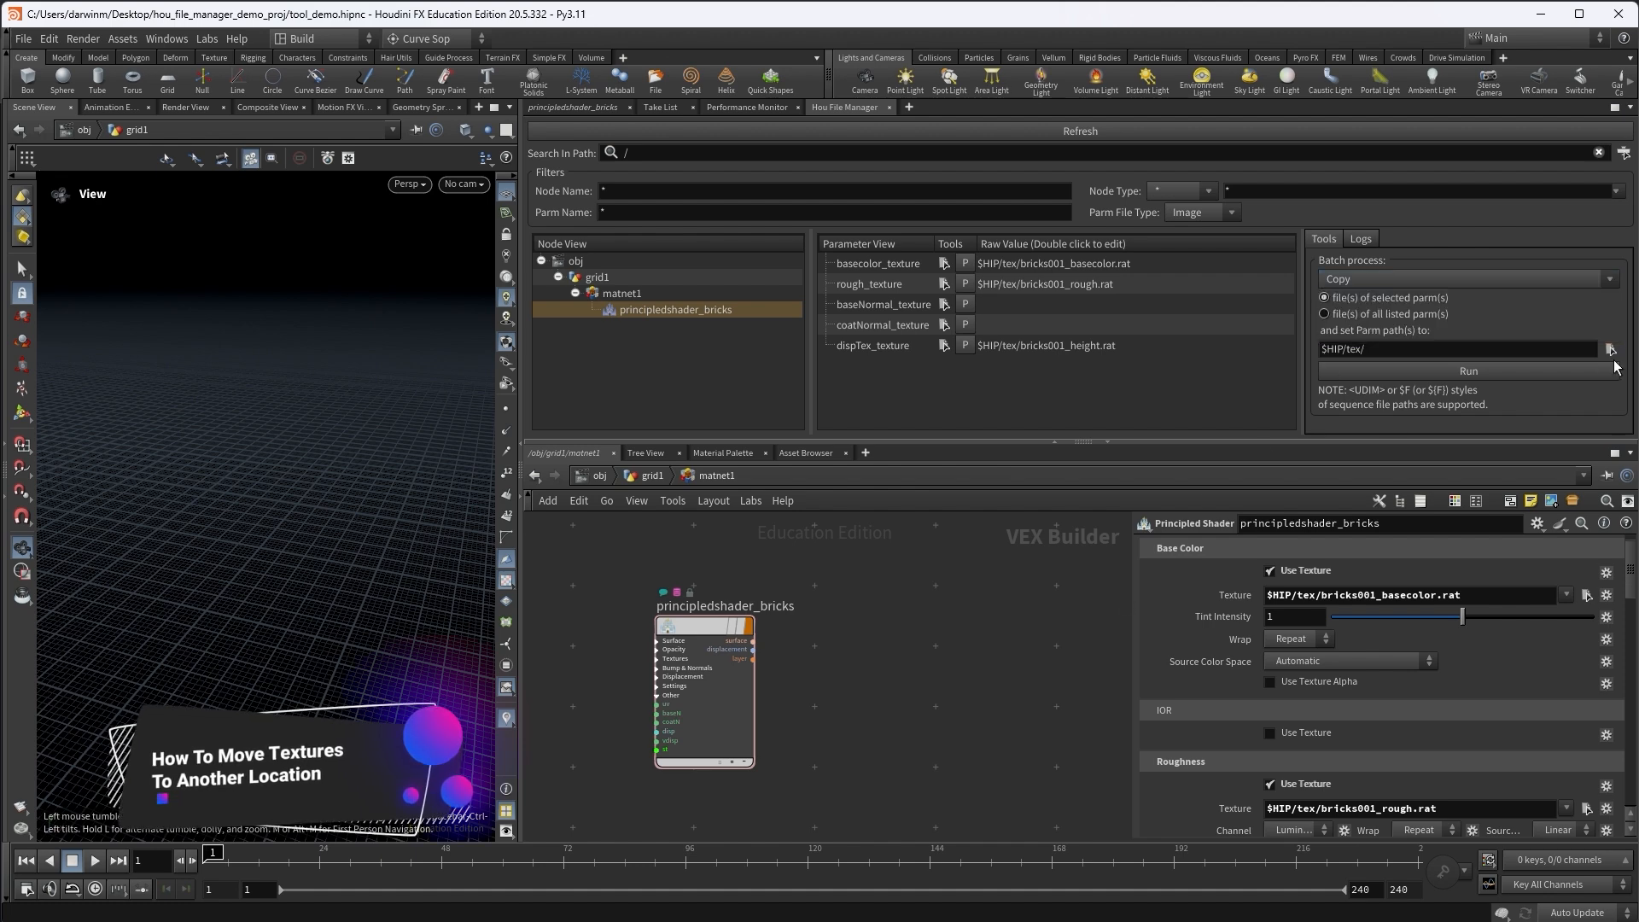
click(1609, 348)
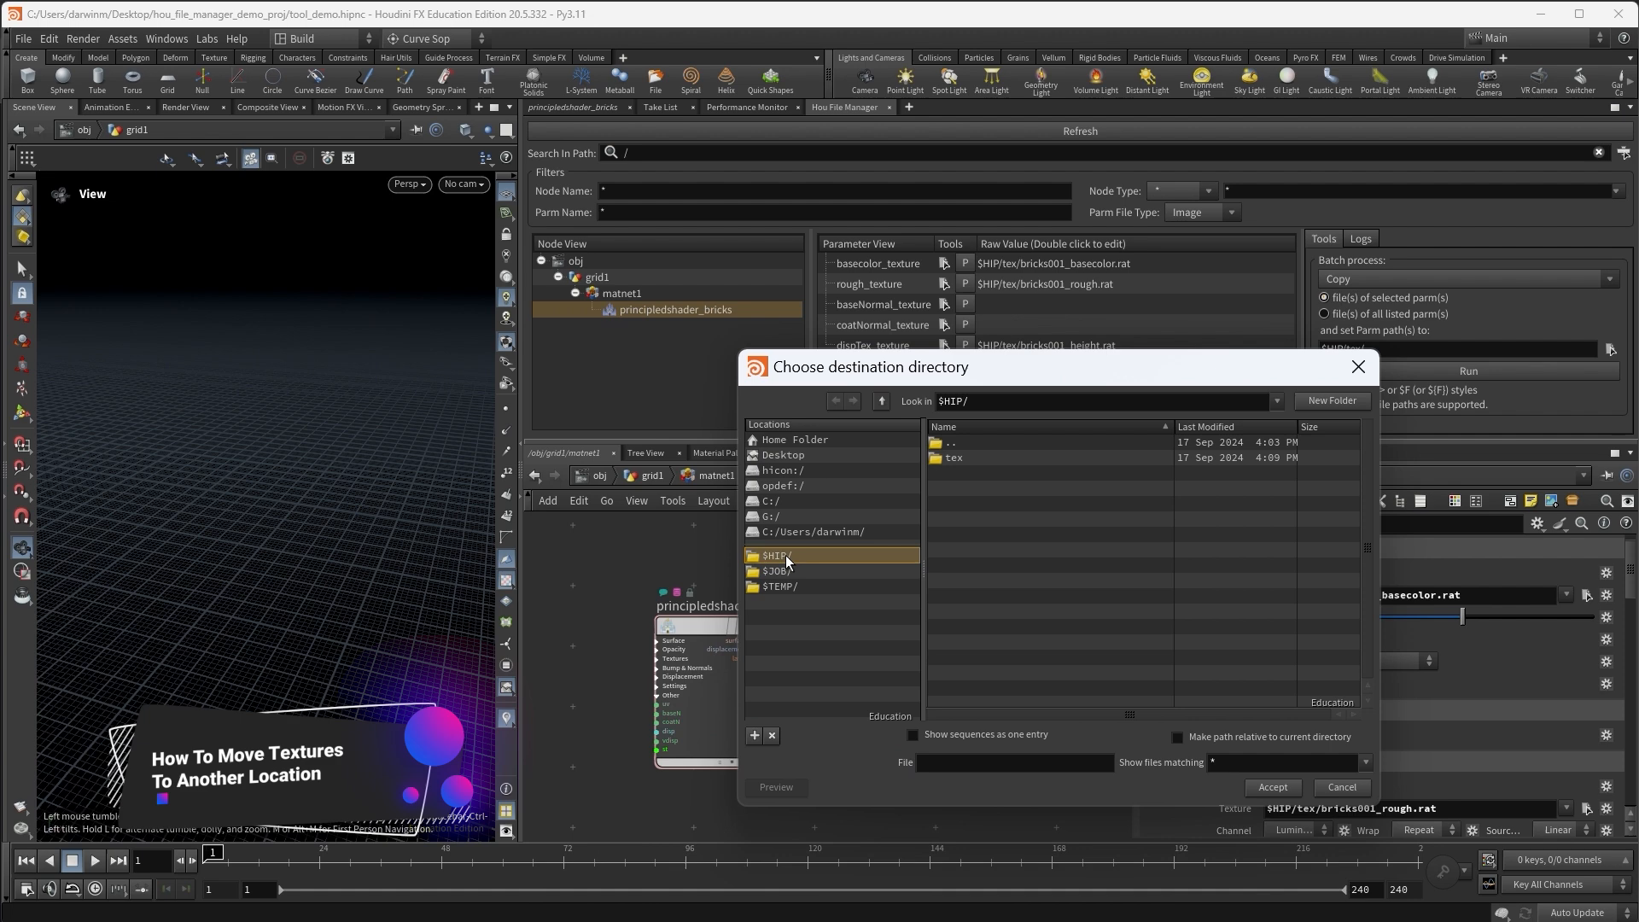
click(1330, 399)
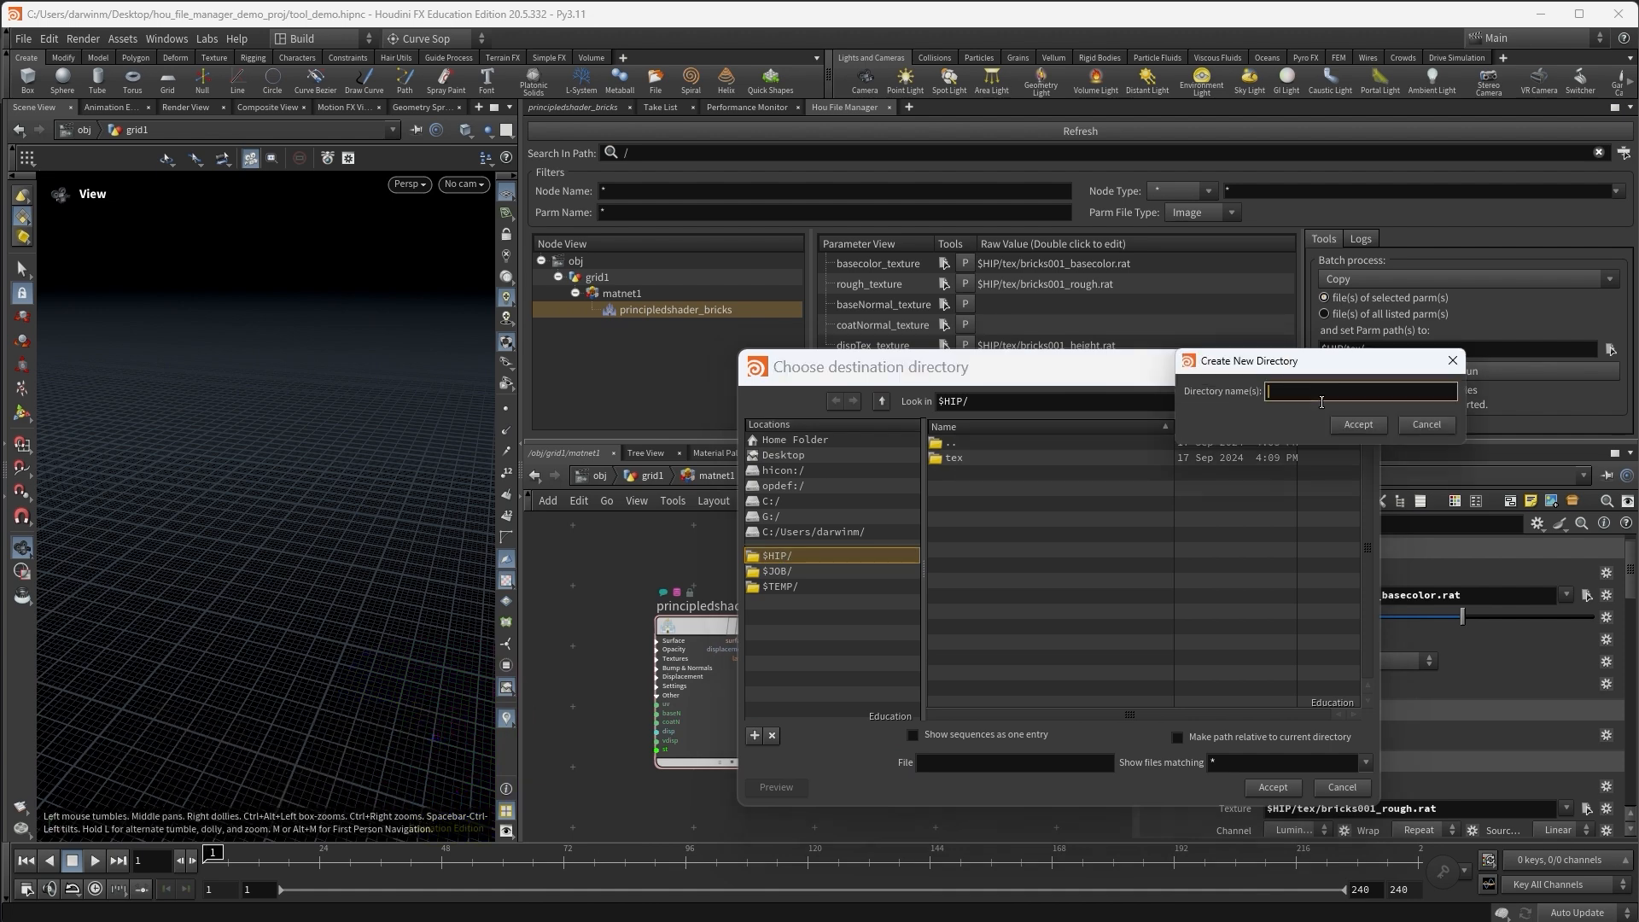
text(final_tex)
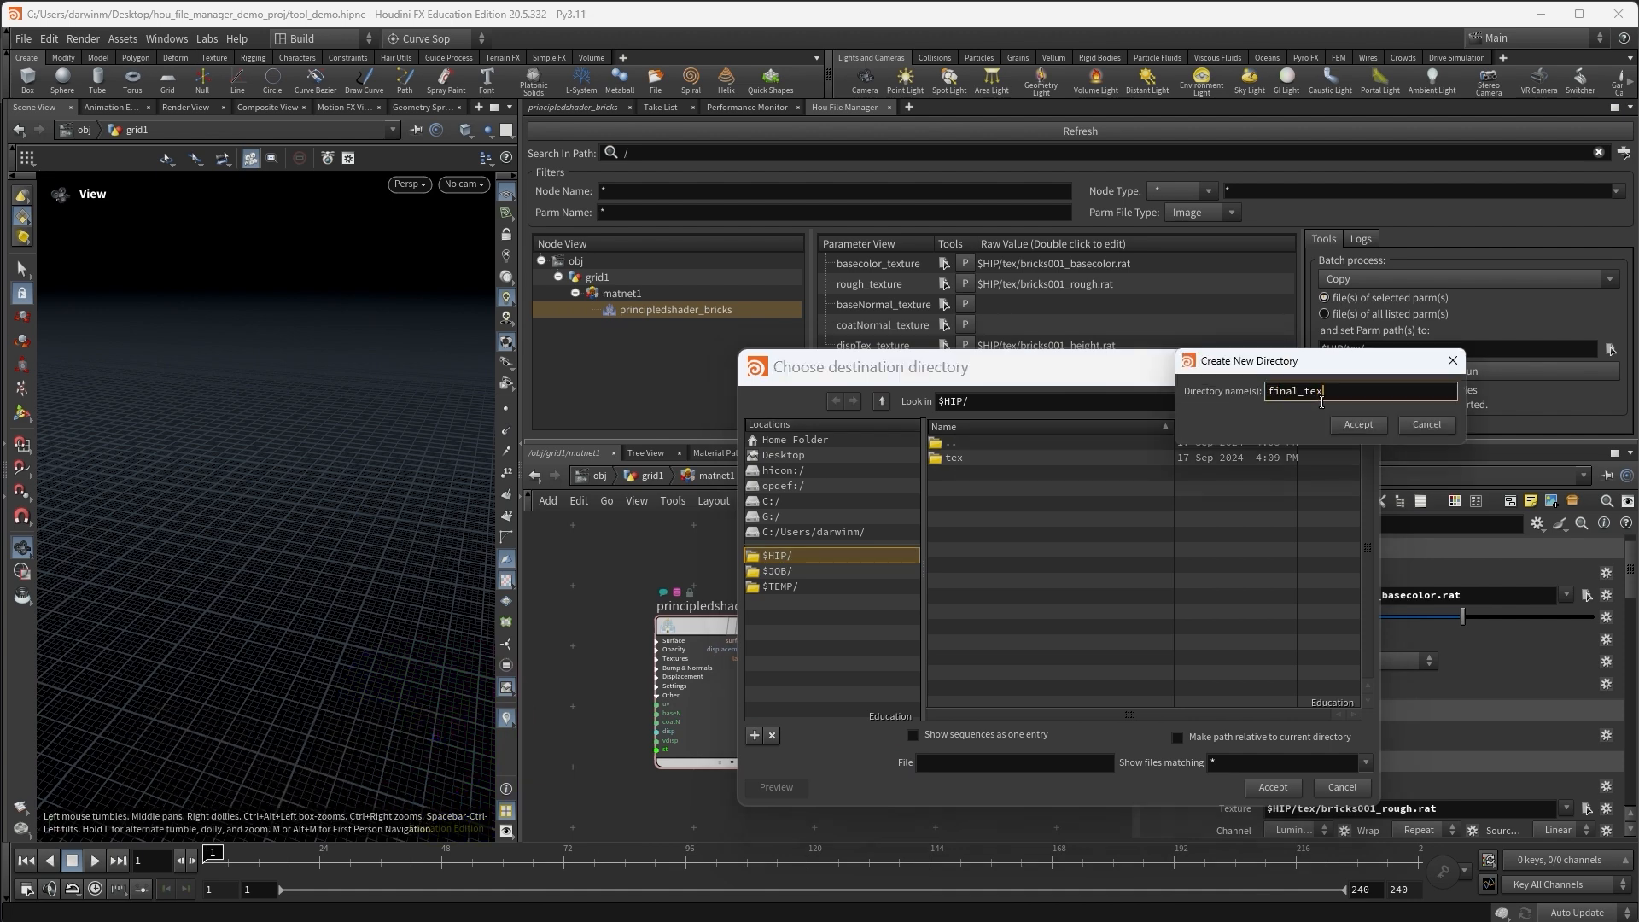
mouse_move(1315, 411)
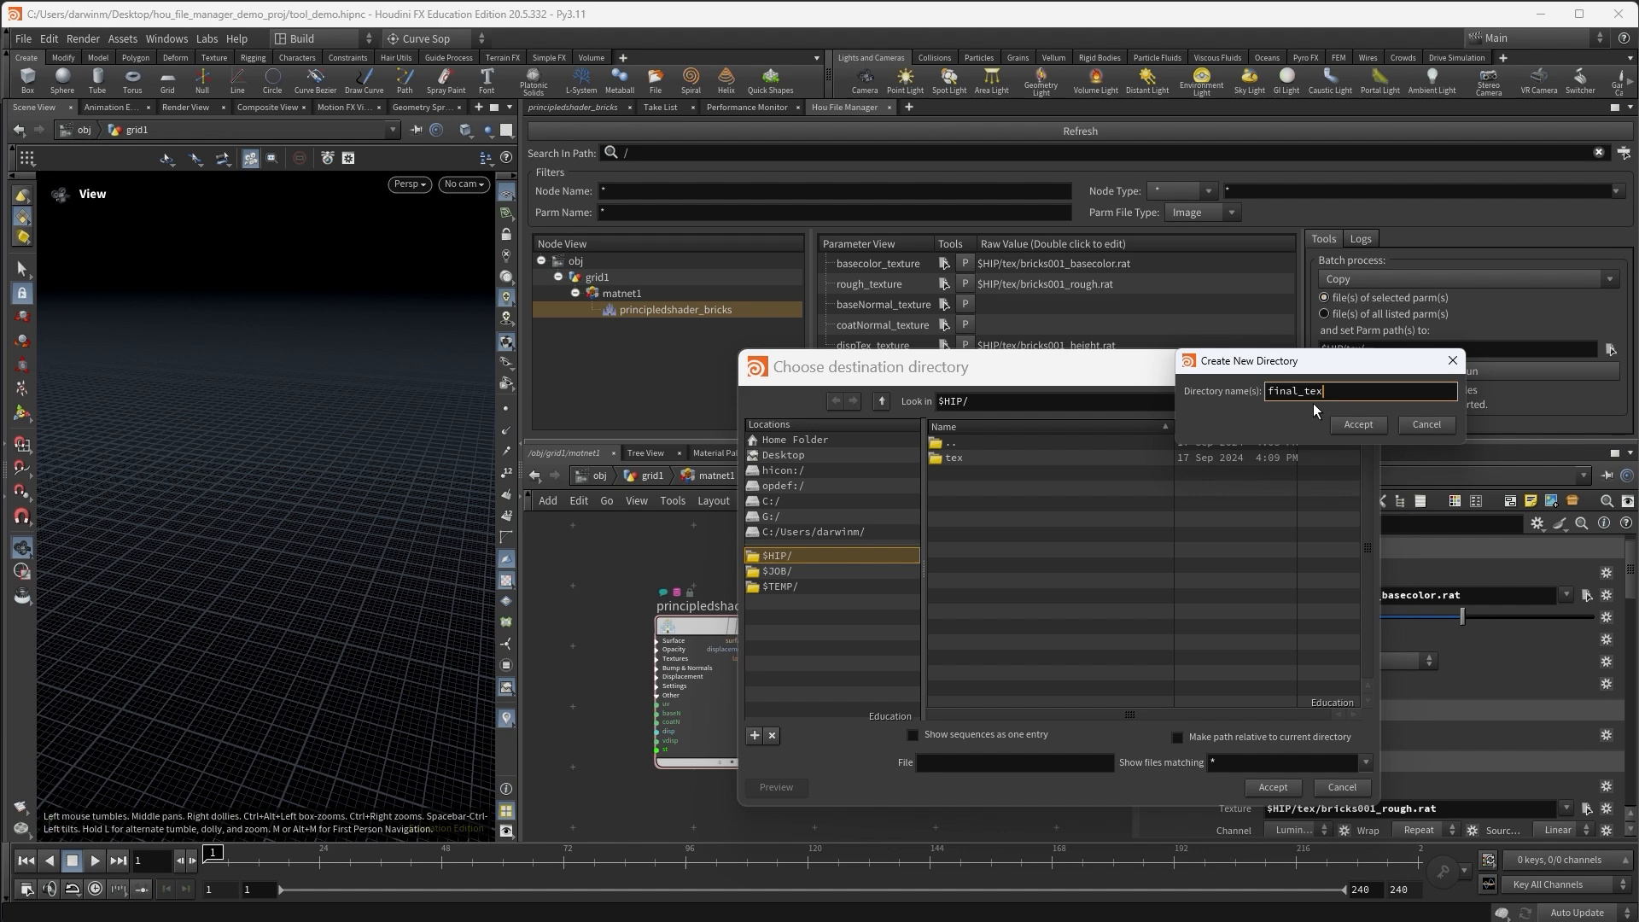
click(1358, 423)
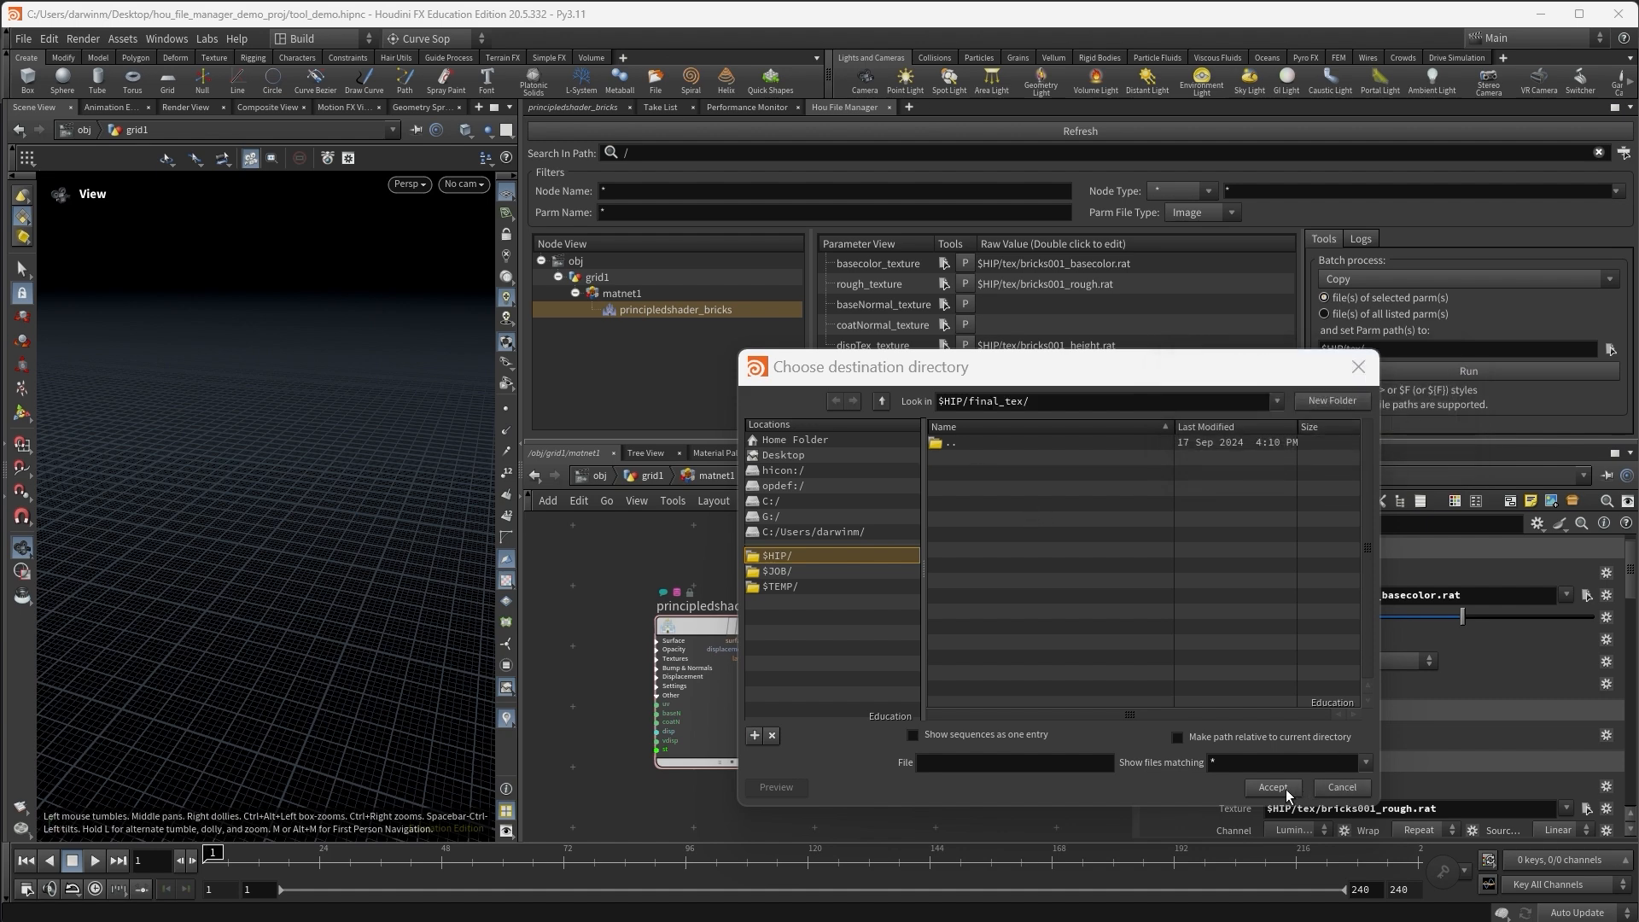
click(1271, 786)
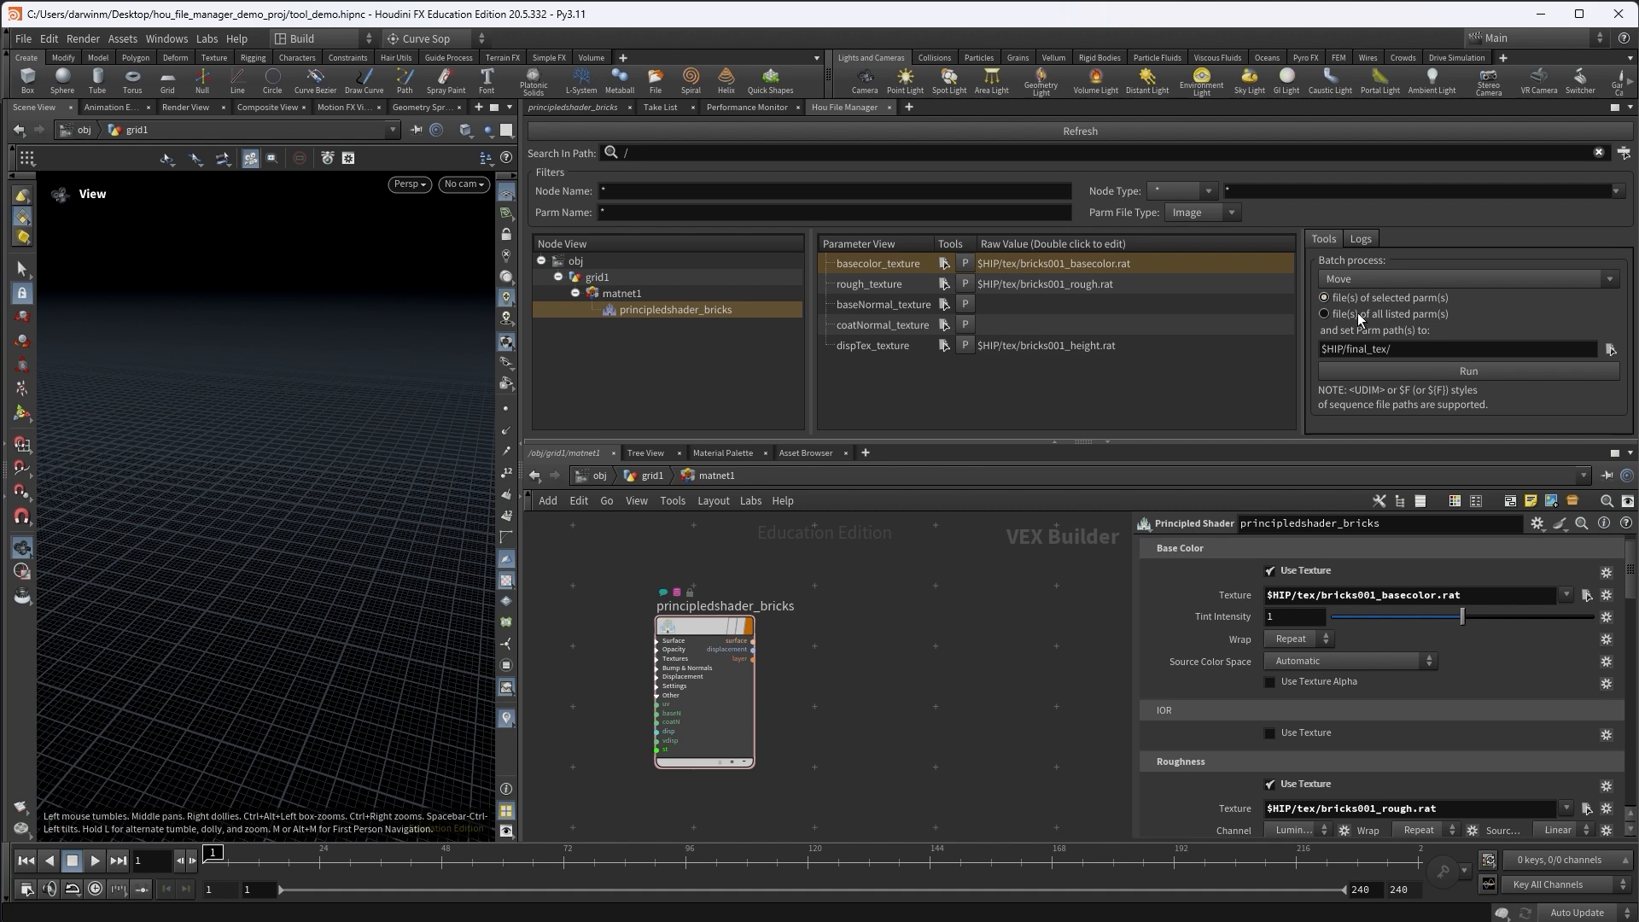
mouse_move(1390, 305)
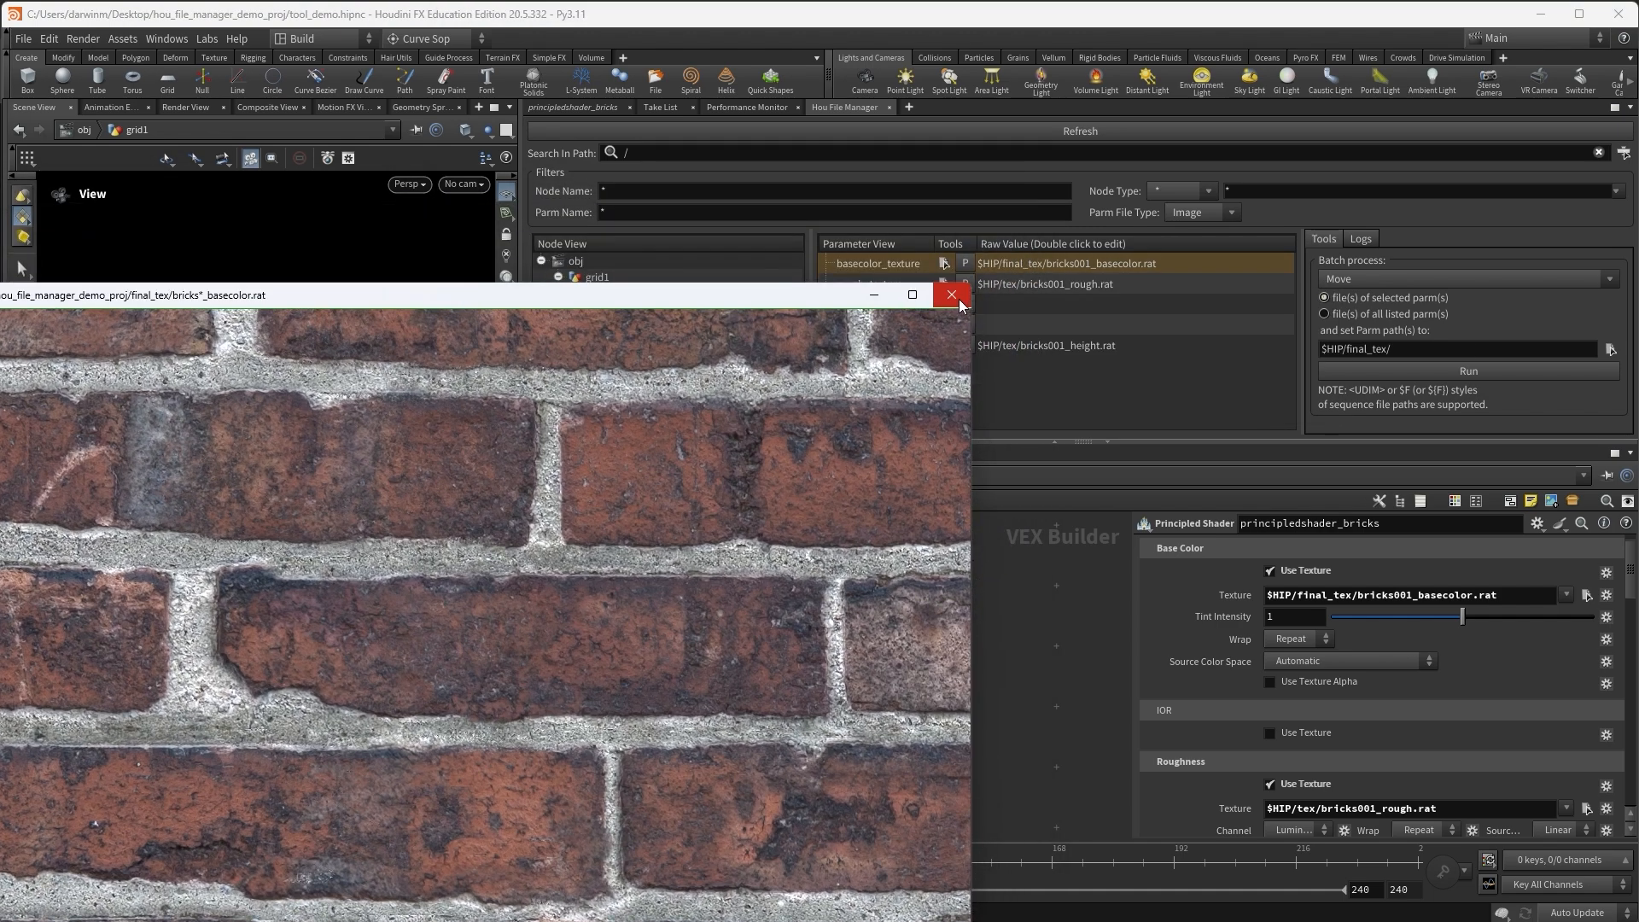
Check the moved basecolor texture in final_tex, then switch the batch process to Repath
click(948, 295)
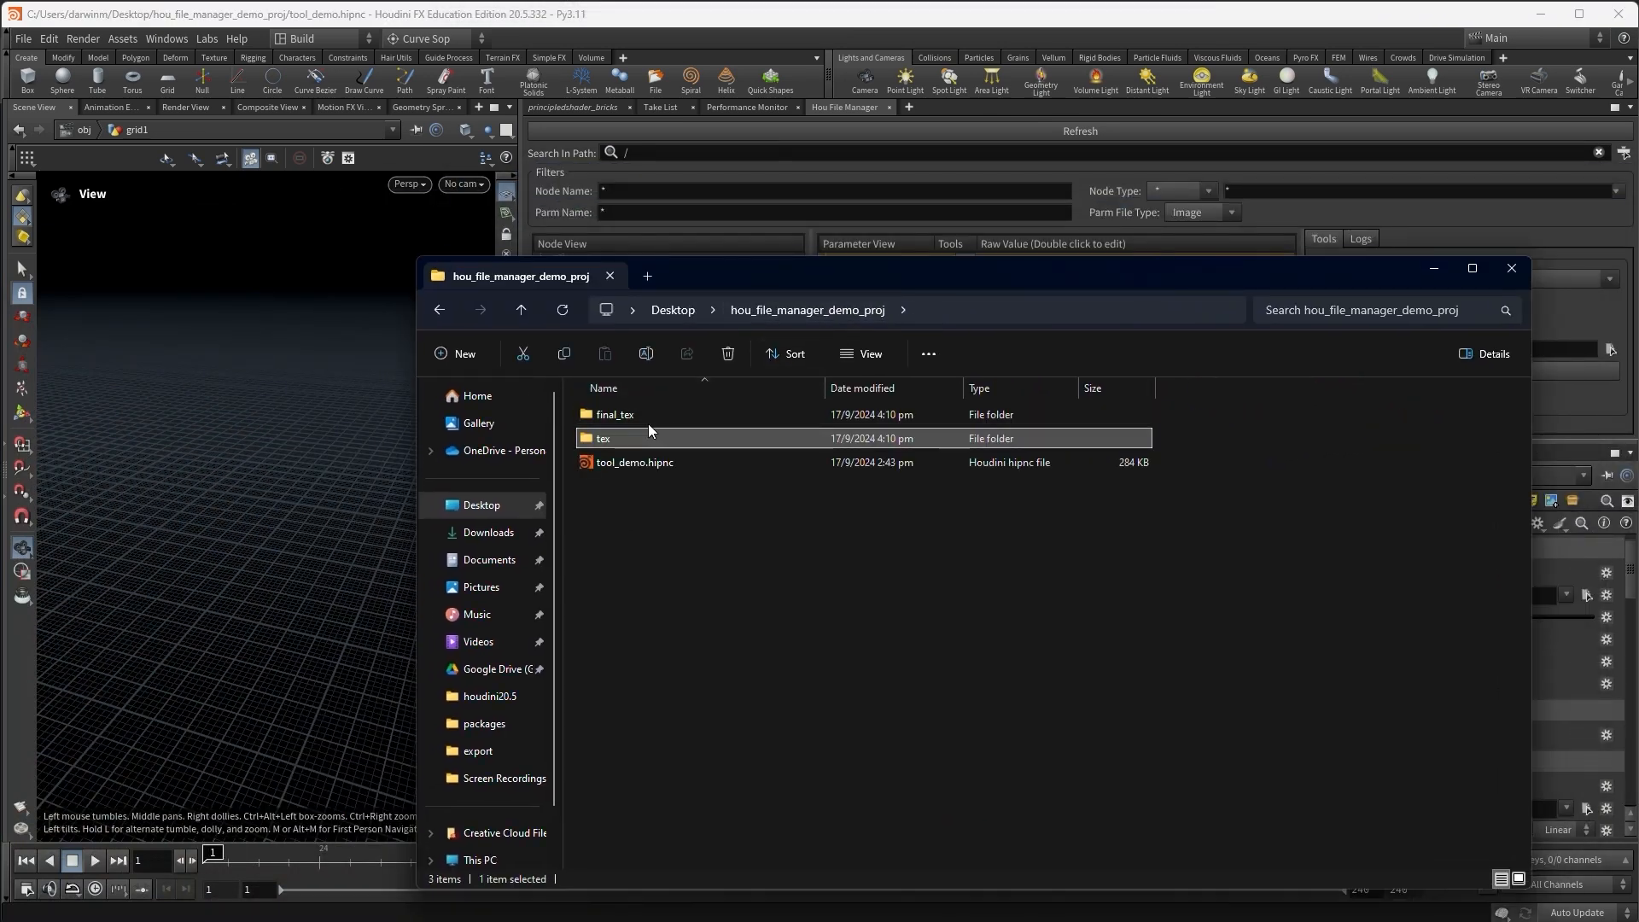
double_click(615, 413)
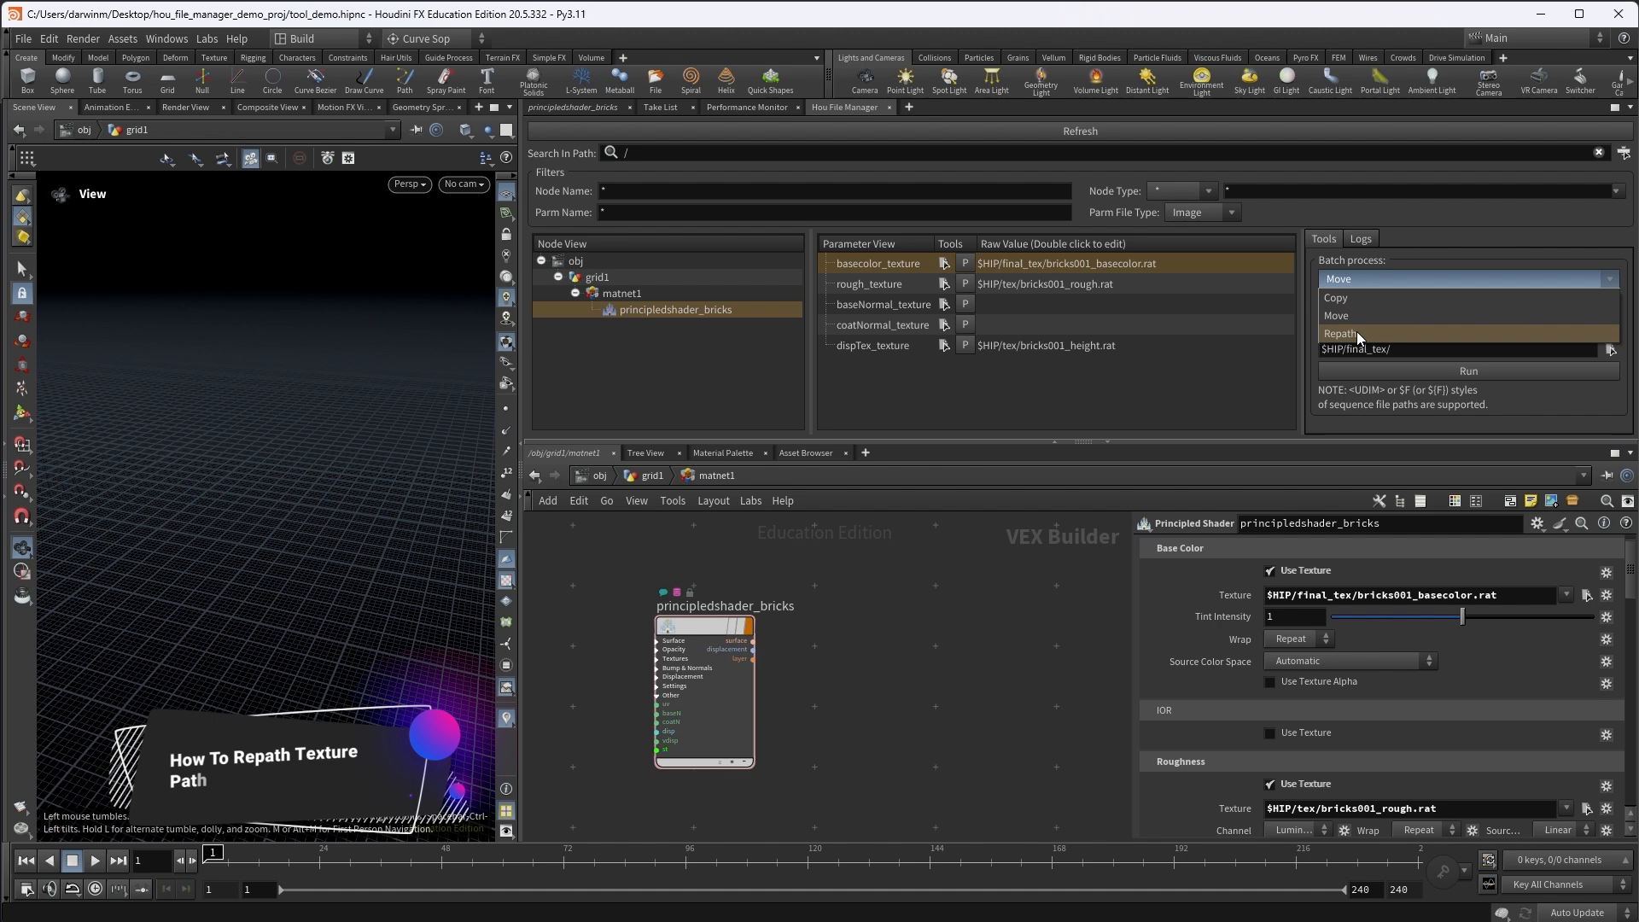
click(1342, 333)
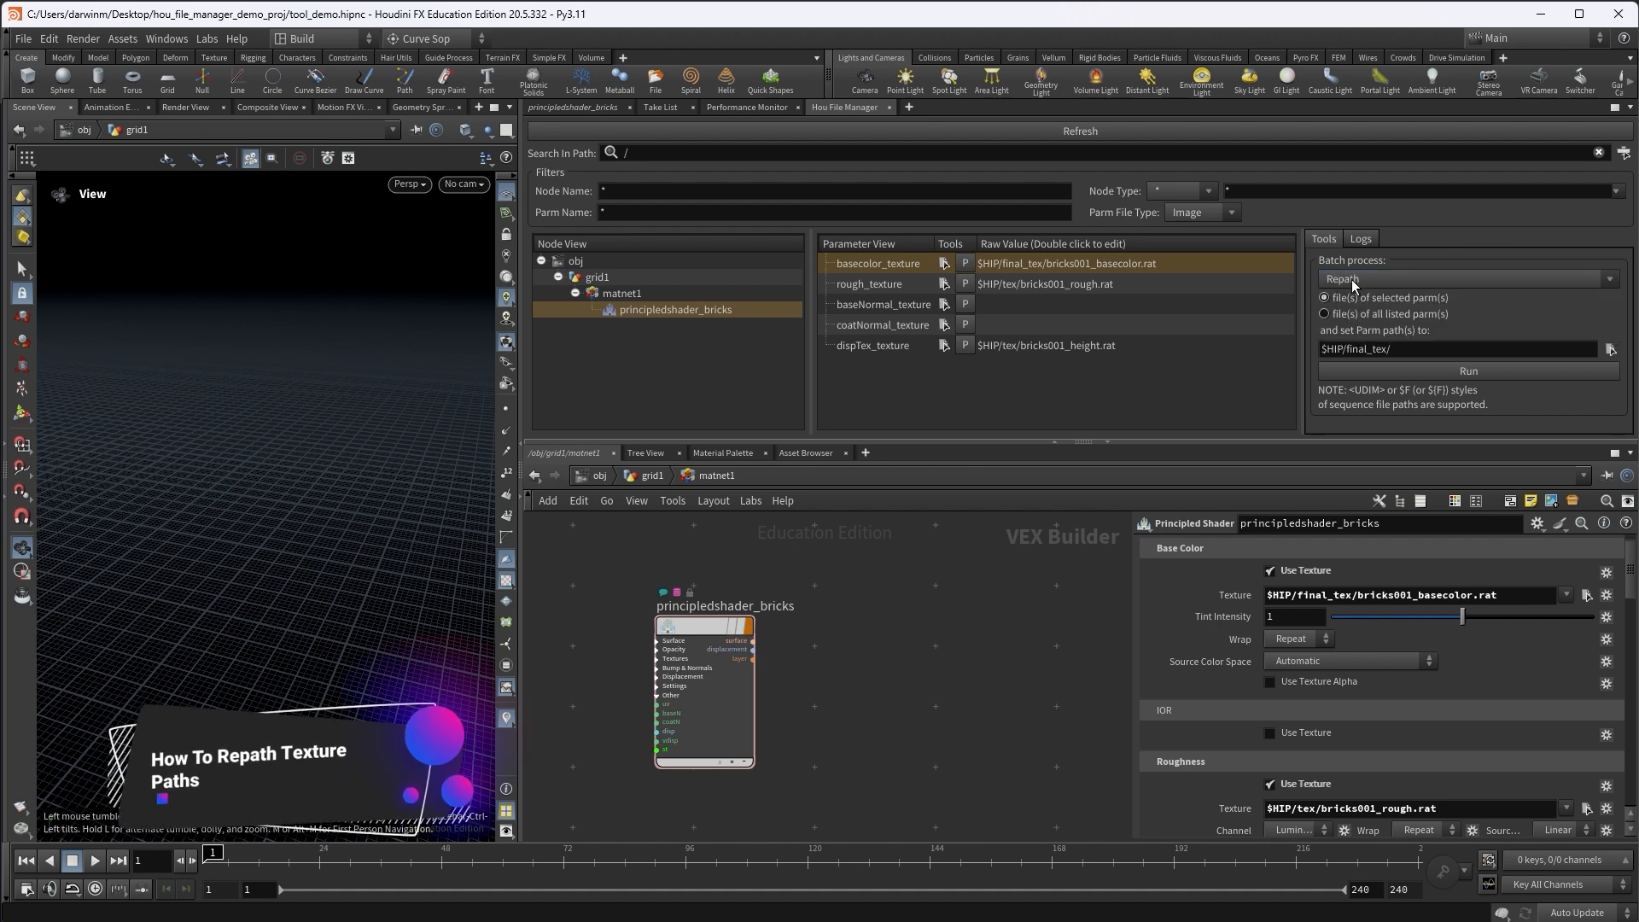
mouse_move(1025, 399)
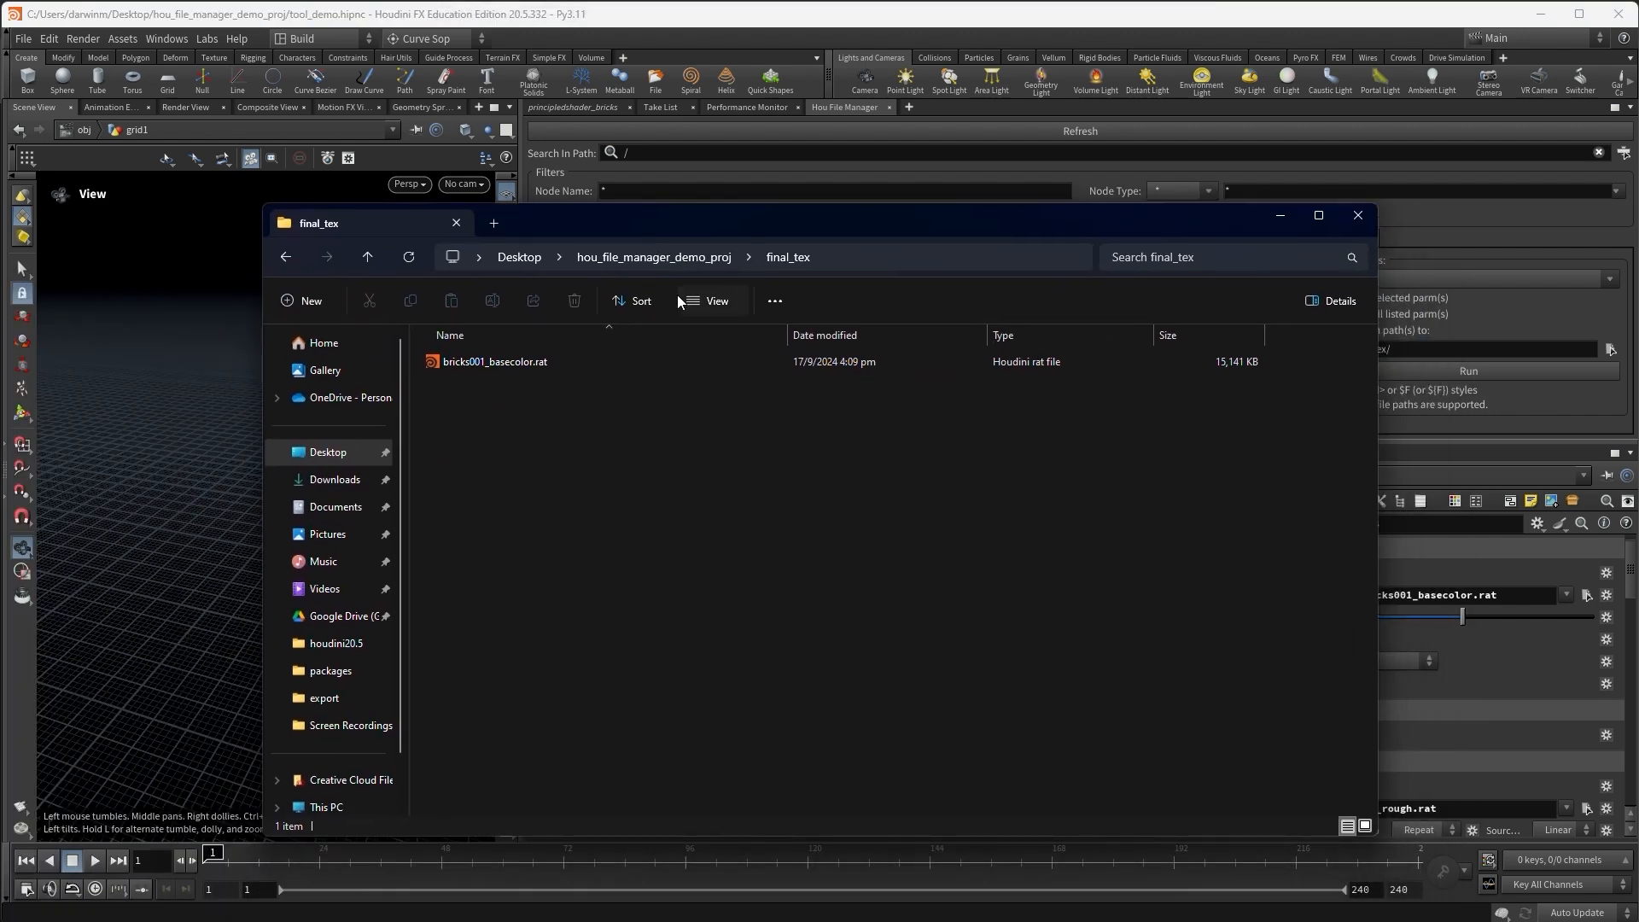
Inspect the original tex folder in Explorer, still holding the height and roughness .rat textures
click(367, 258)
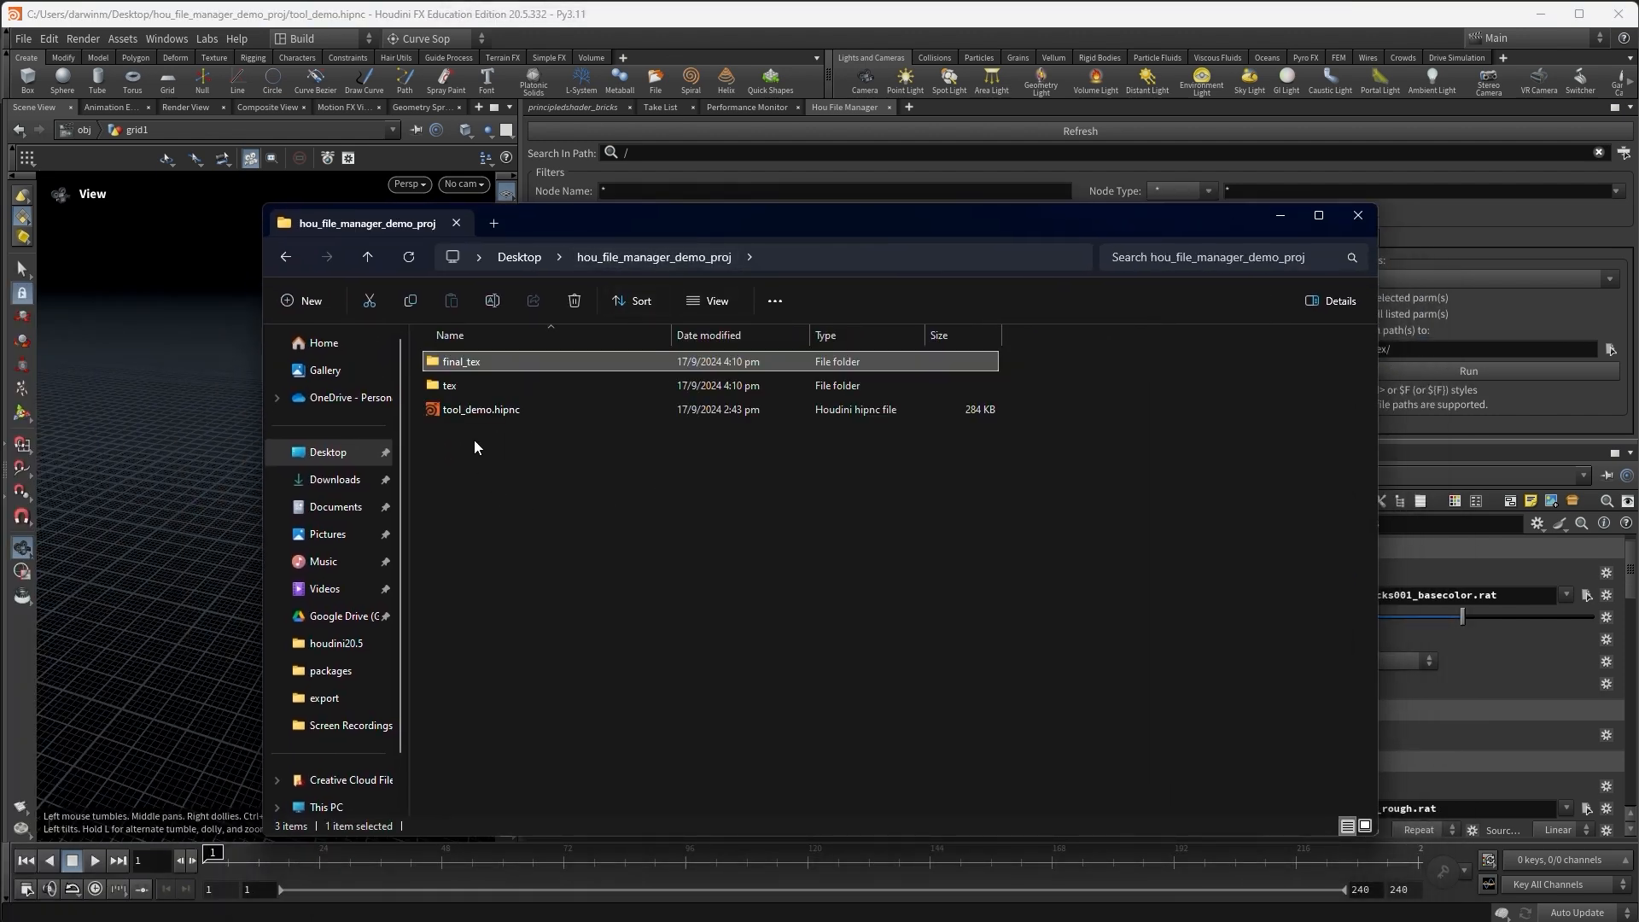
double_click(449, 384)
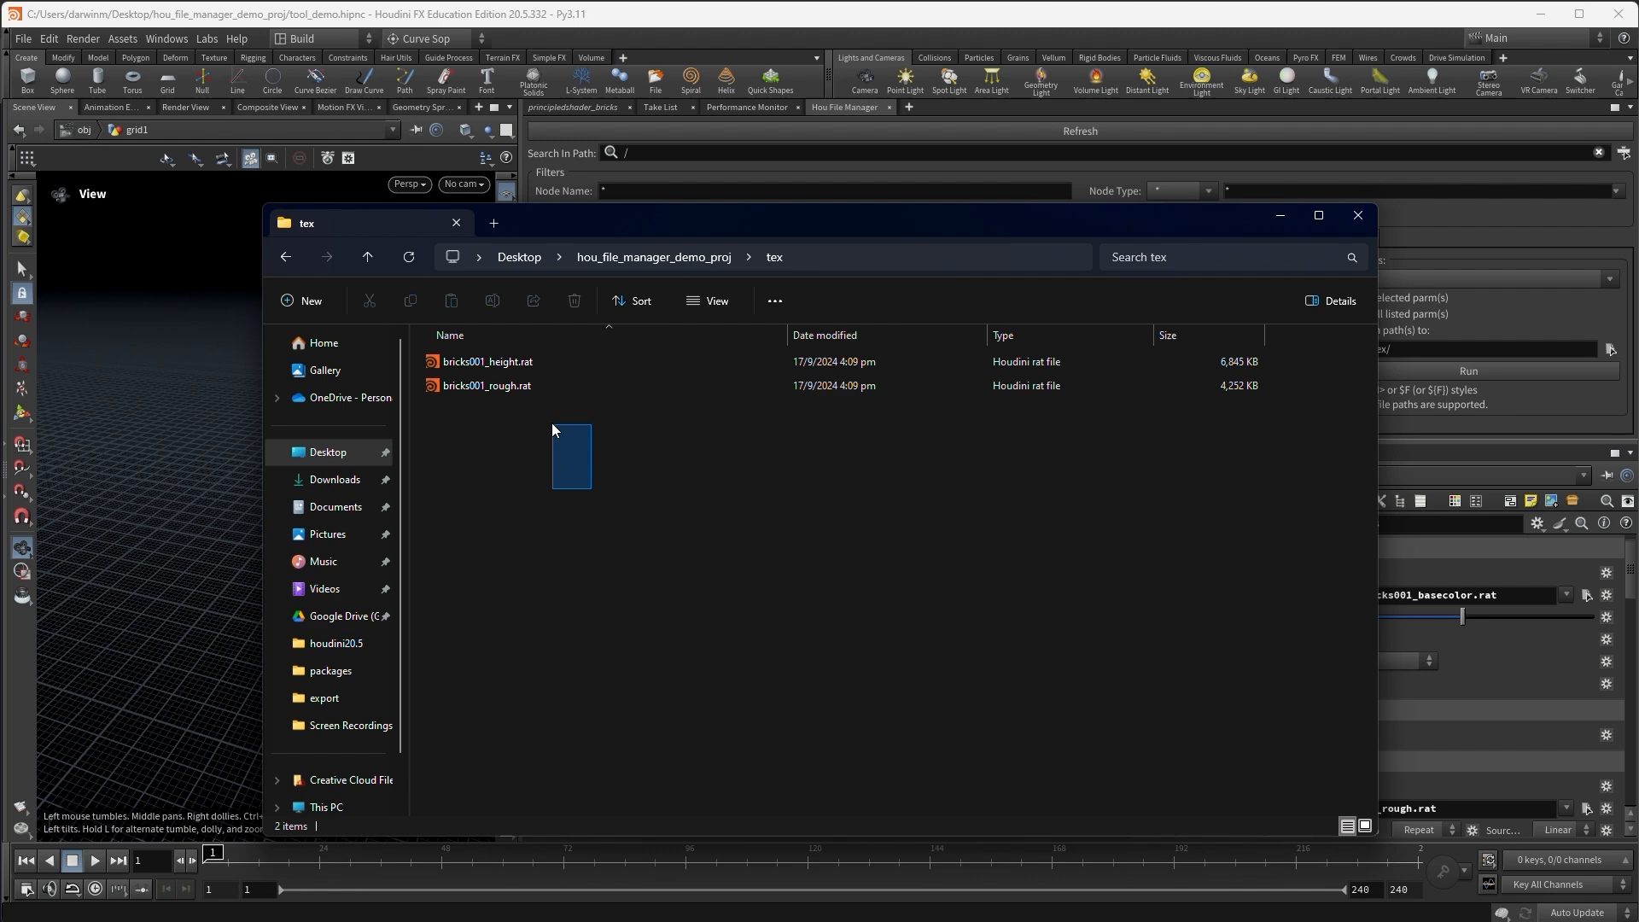
right_click(487, 384)
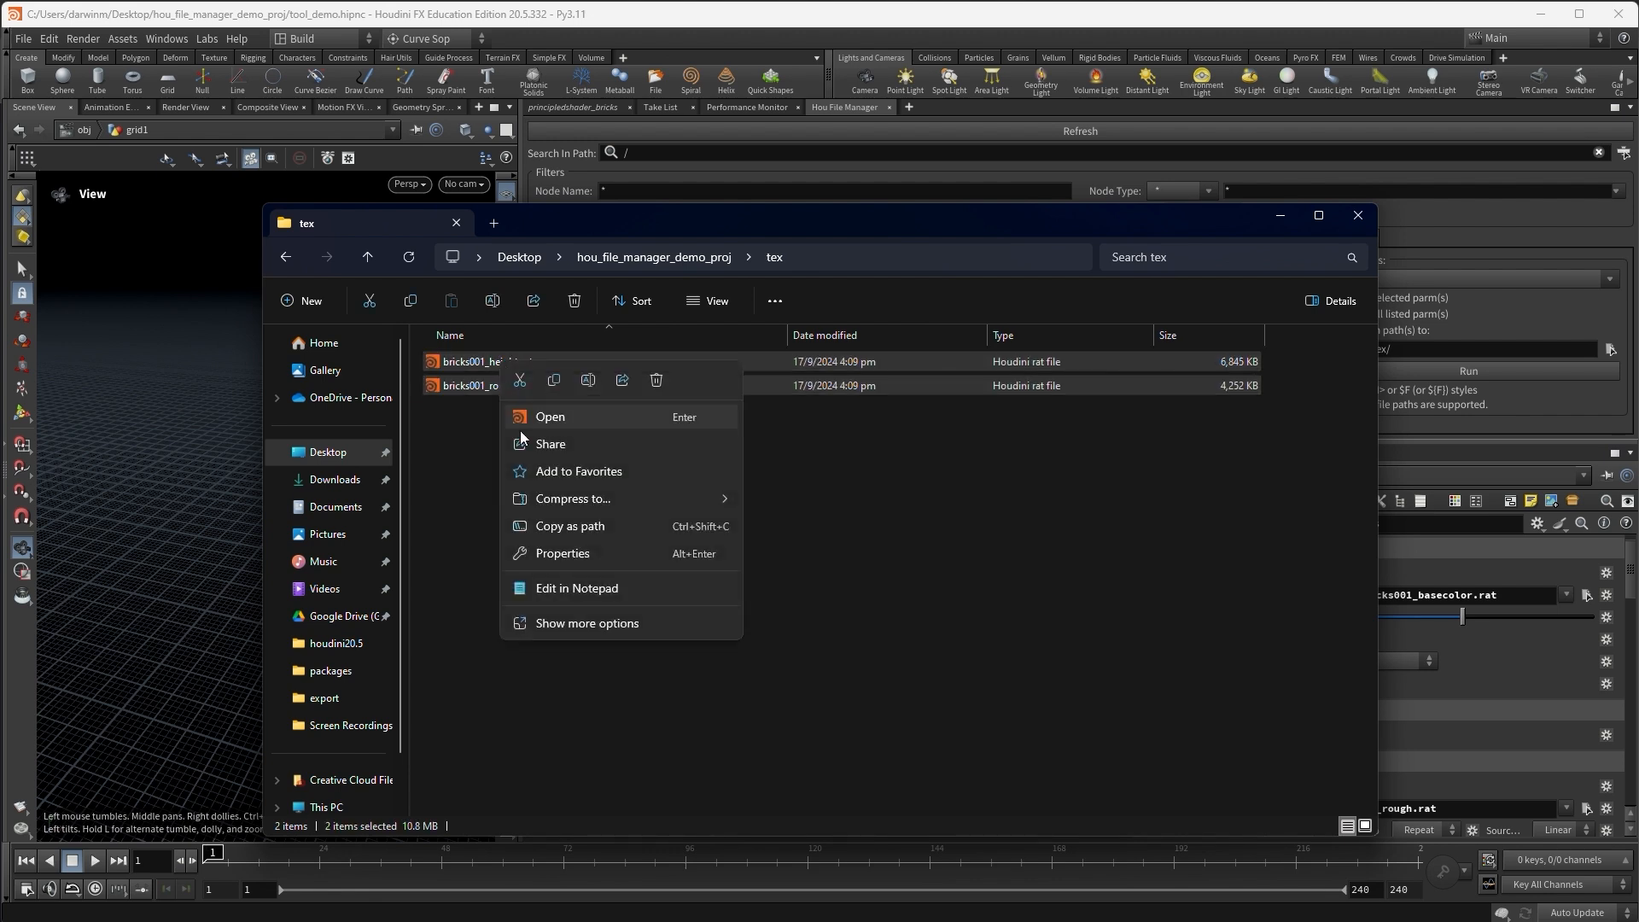
click(487, 385)
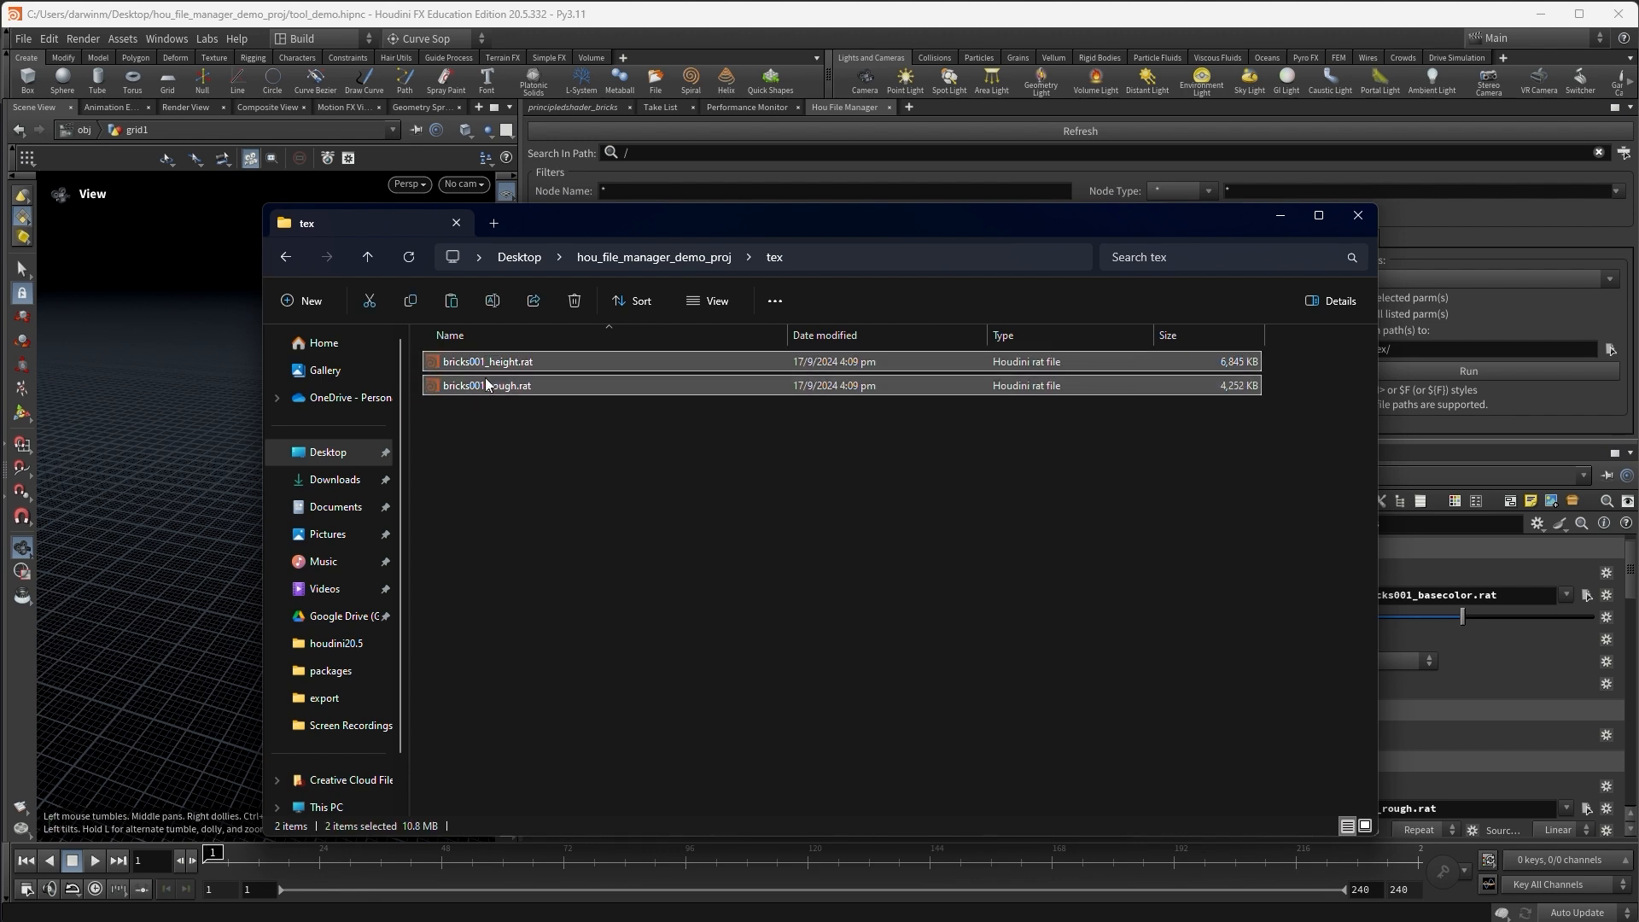
click(367, 256)
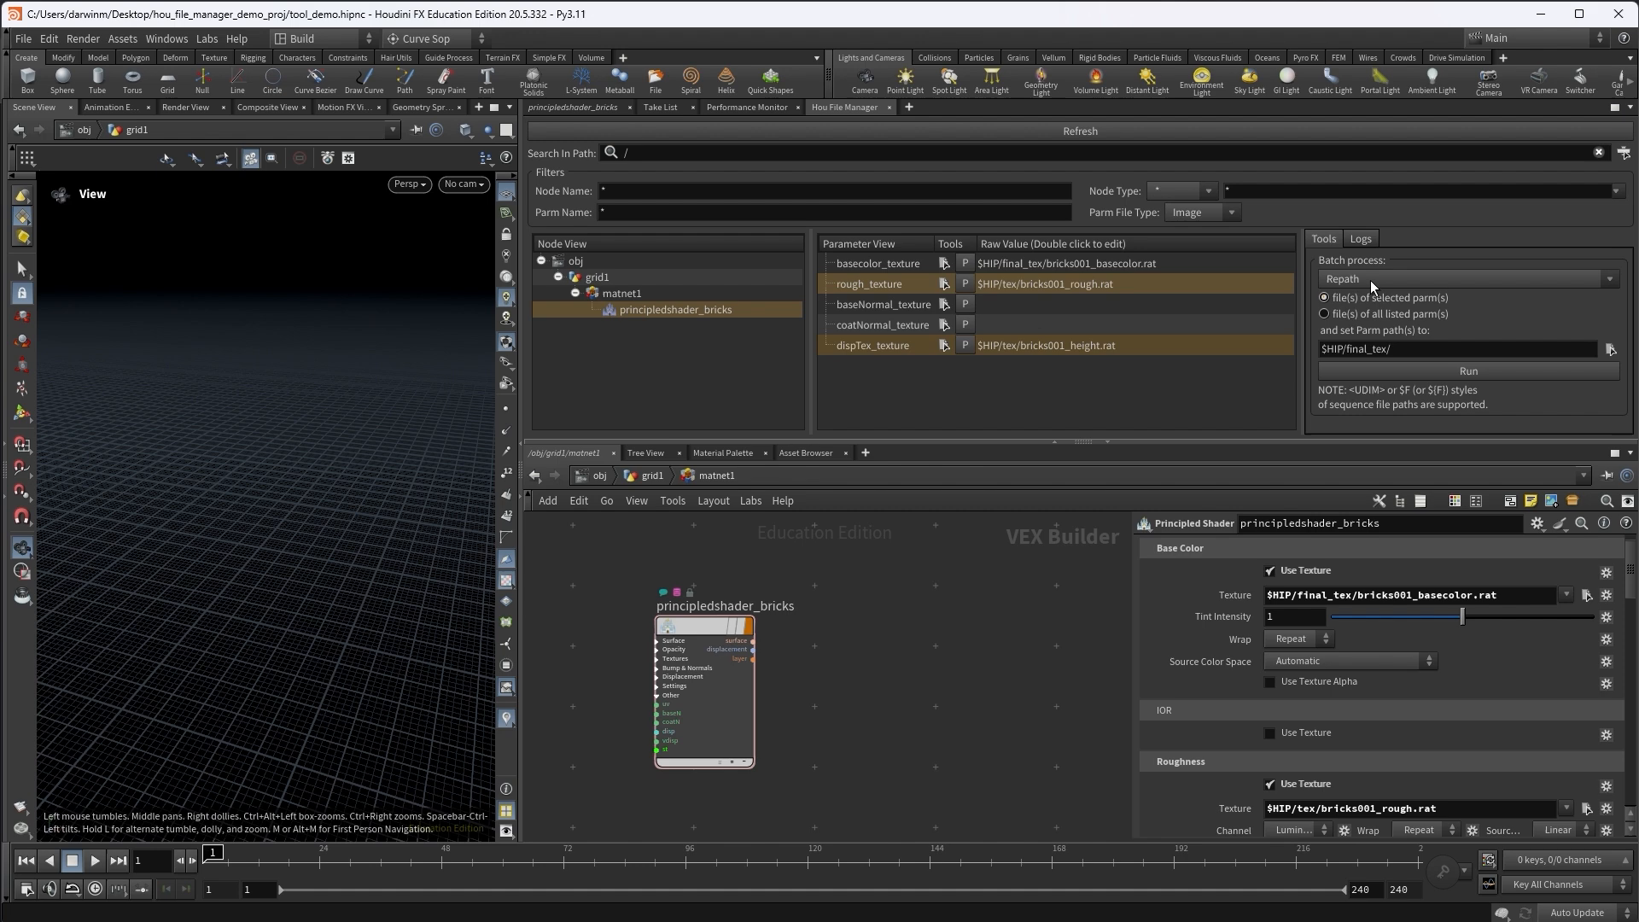
mouse_move(1366, 303)
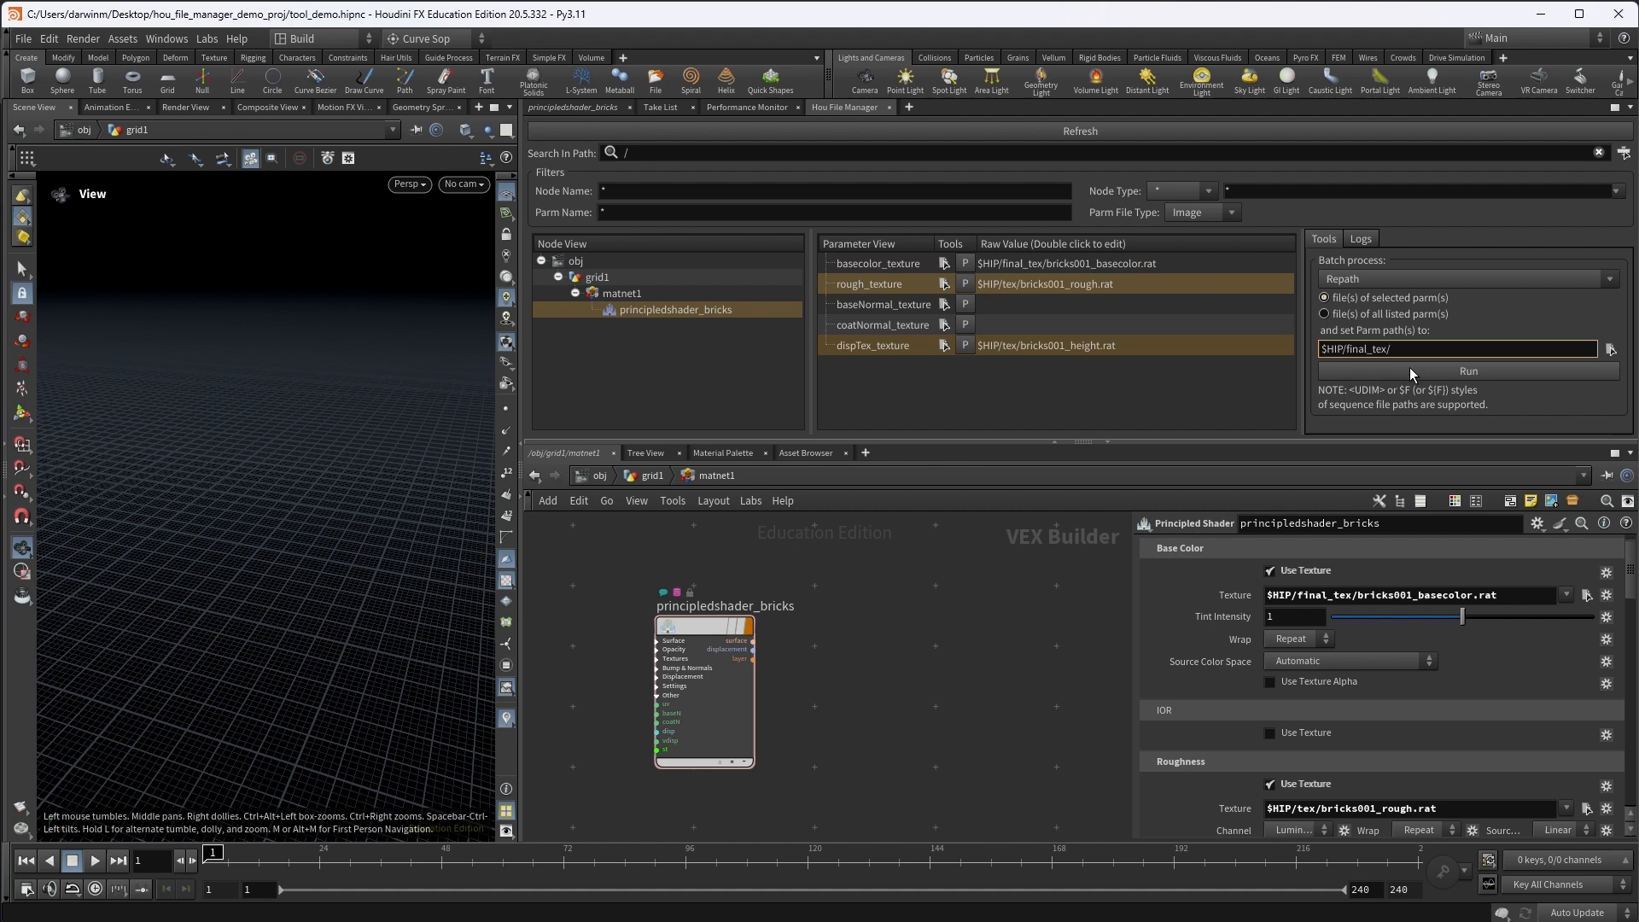
Run Repath so the roughness and height textures point to $HIP/final_tex, previewing the roughness map
click(1466, 371)
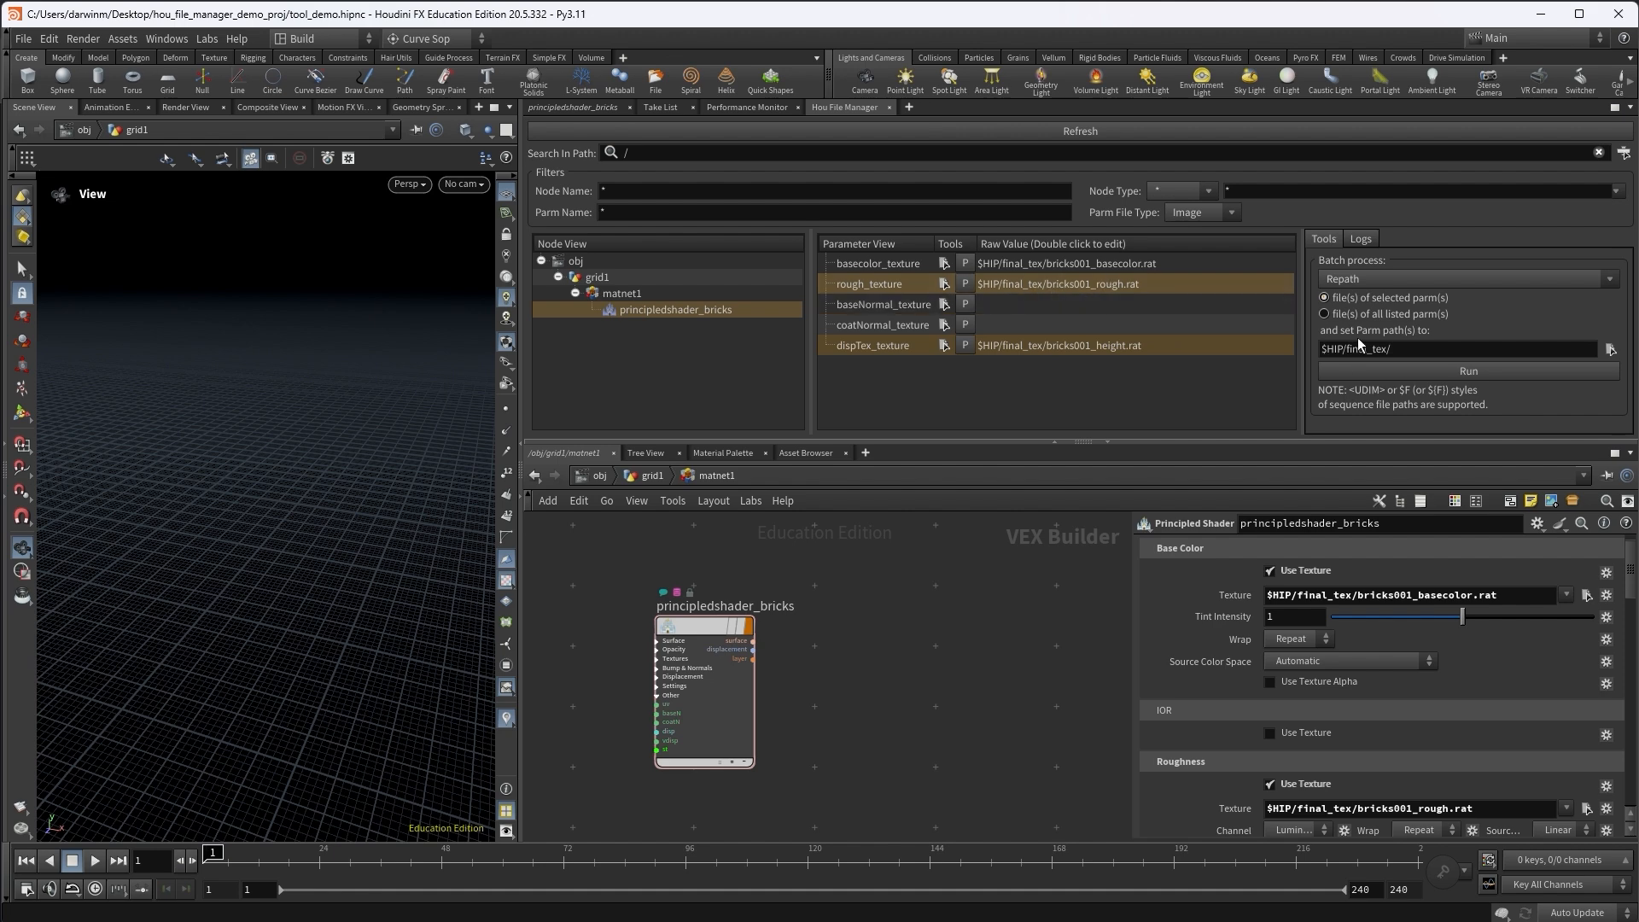
mouse_move(1121, 389)
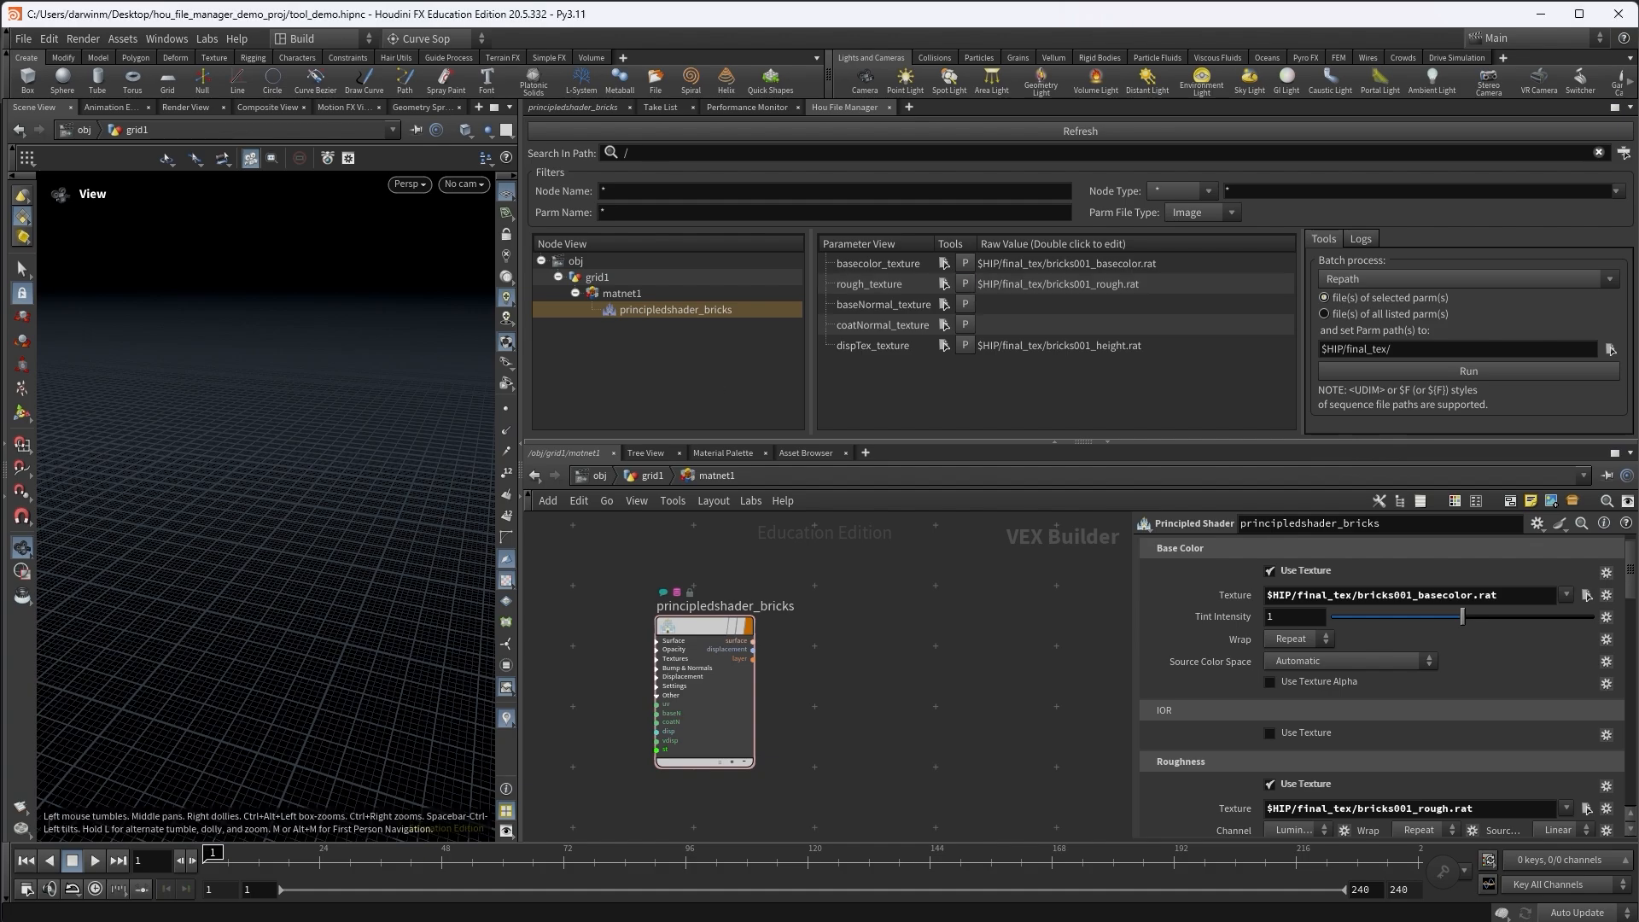
click(942, 284)
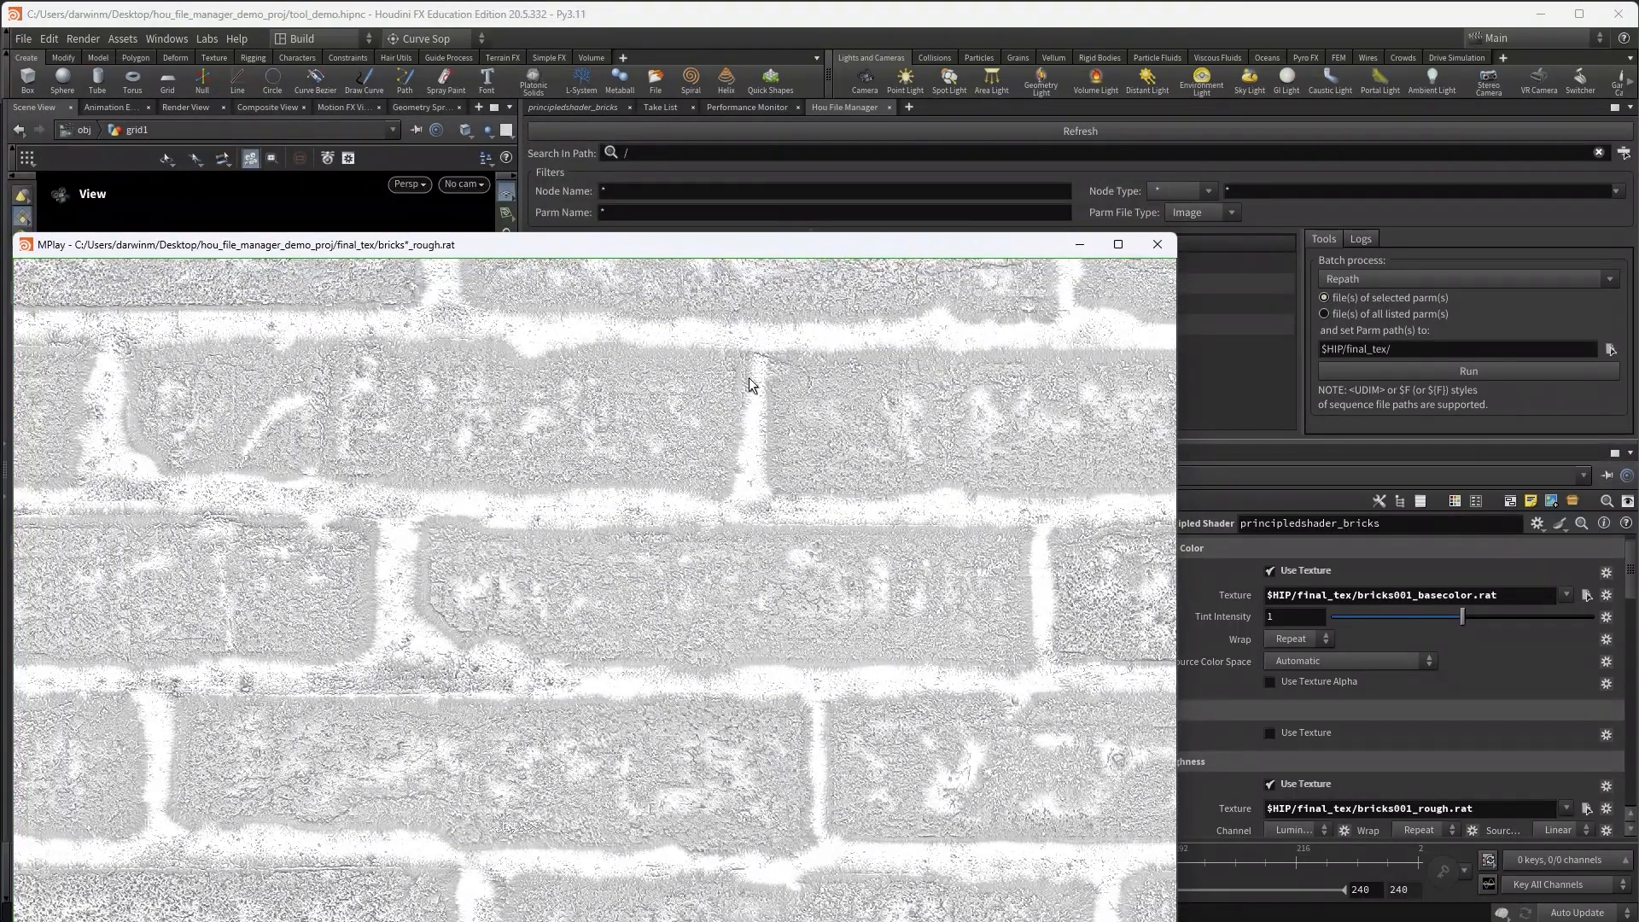
click(1156, 244)
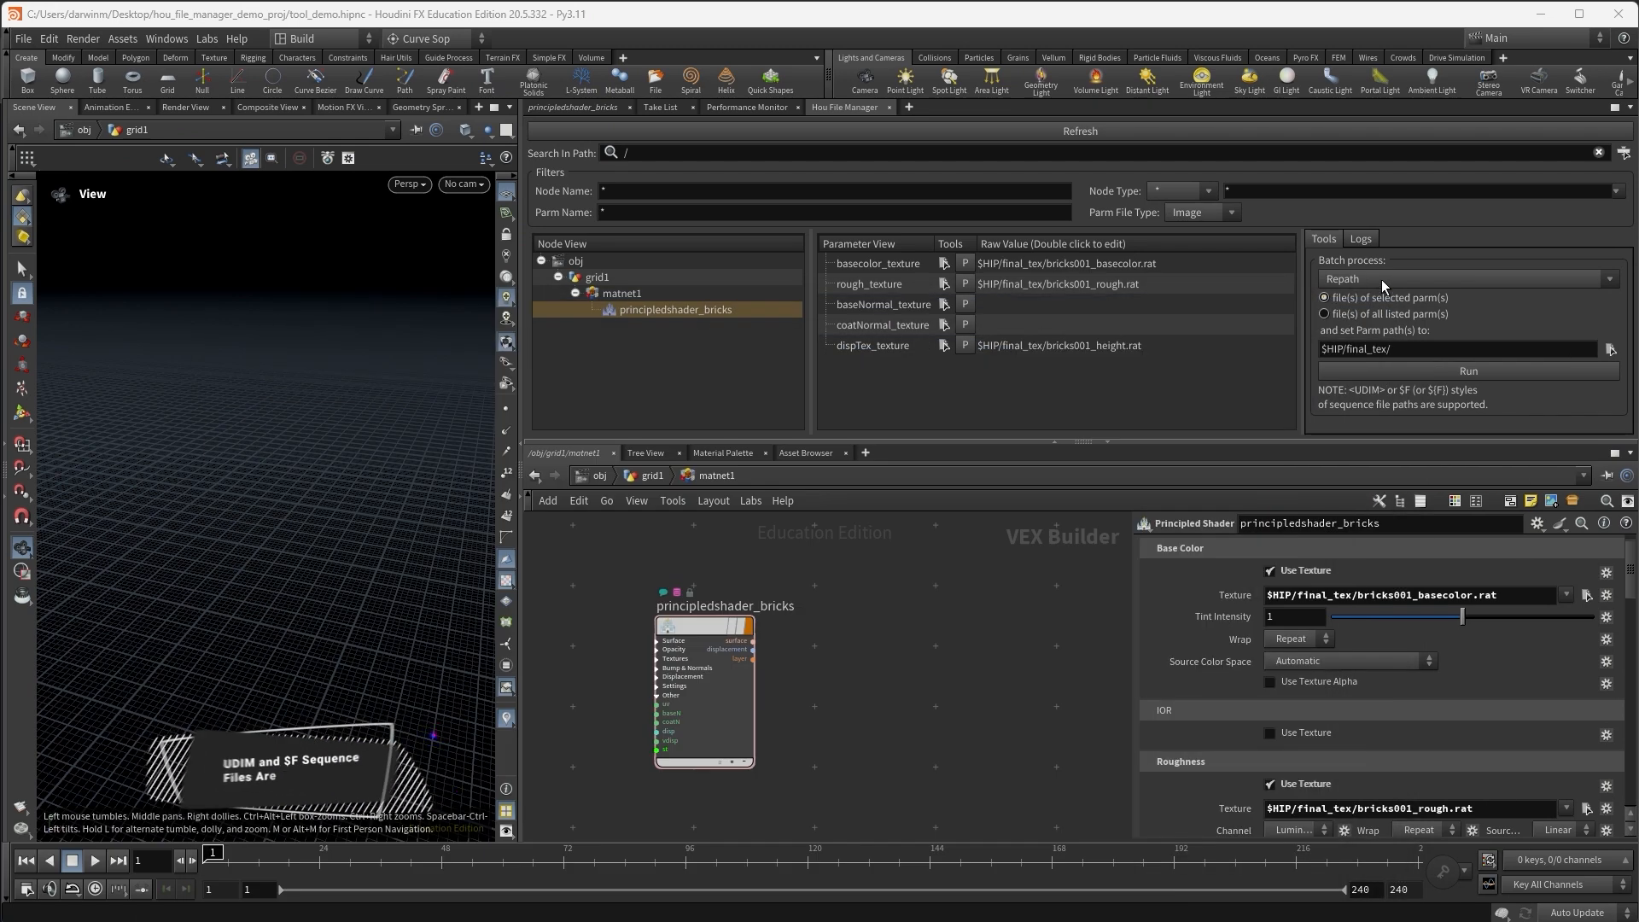
click(1463, 278)
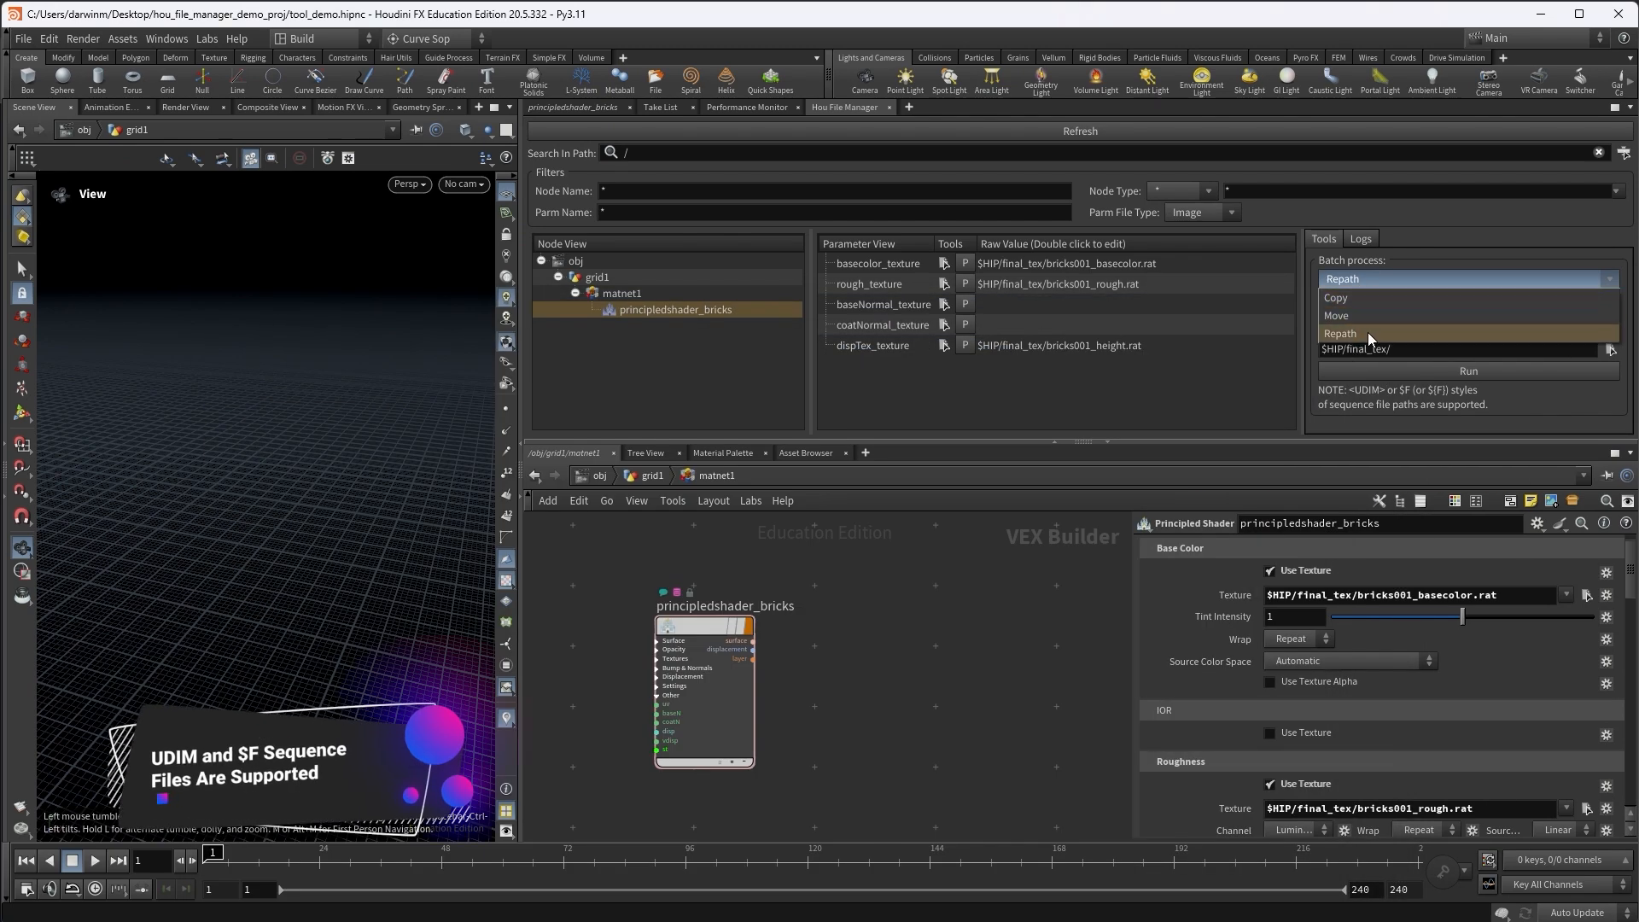
click(1342, 333)
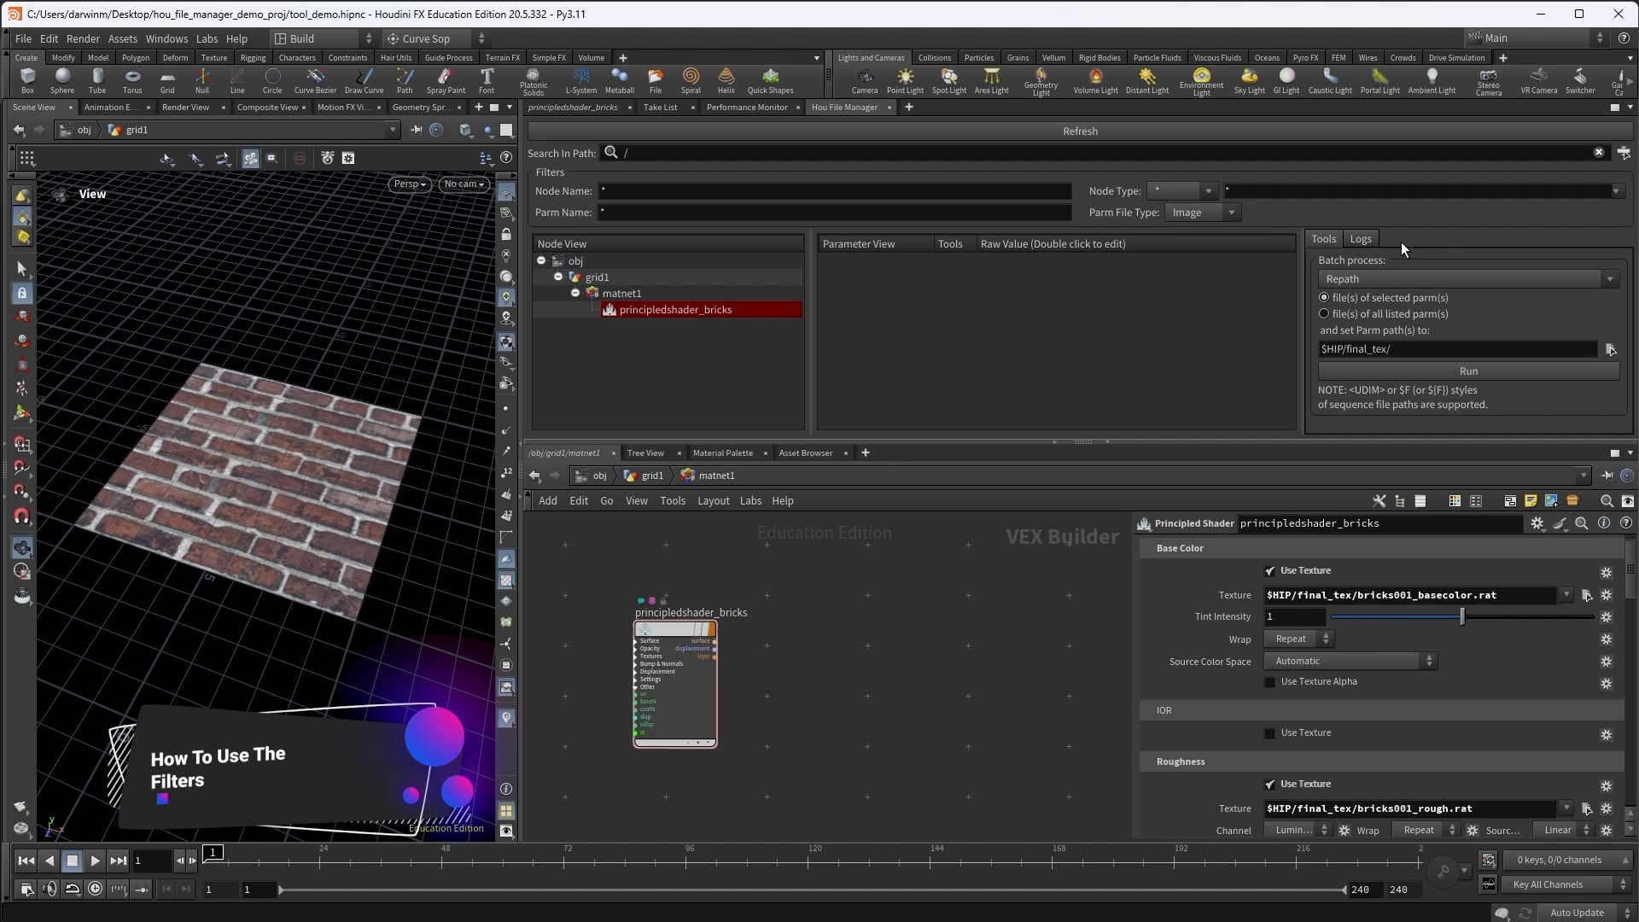
Add Principled Shaders named water_mat and base_shader in matnet1 beside the bricks shader
key(Tab)
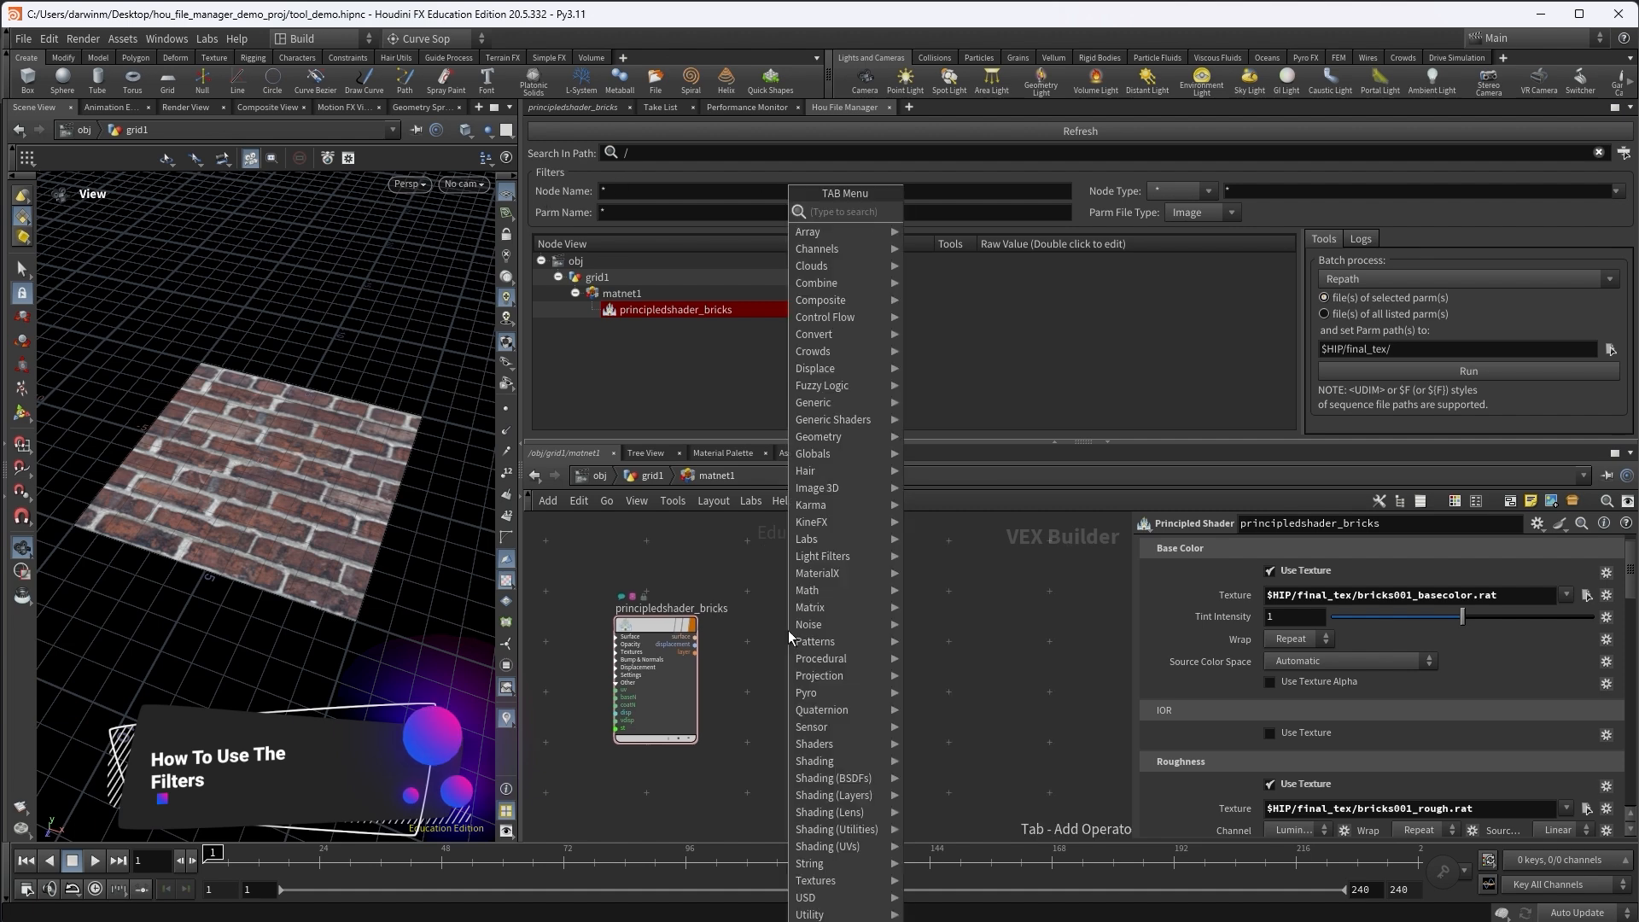
text(prin)
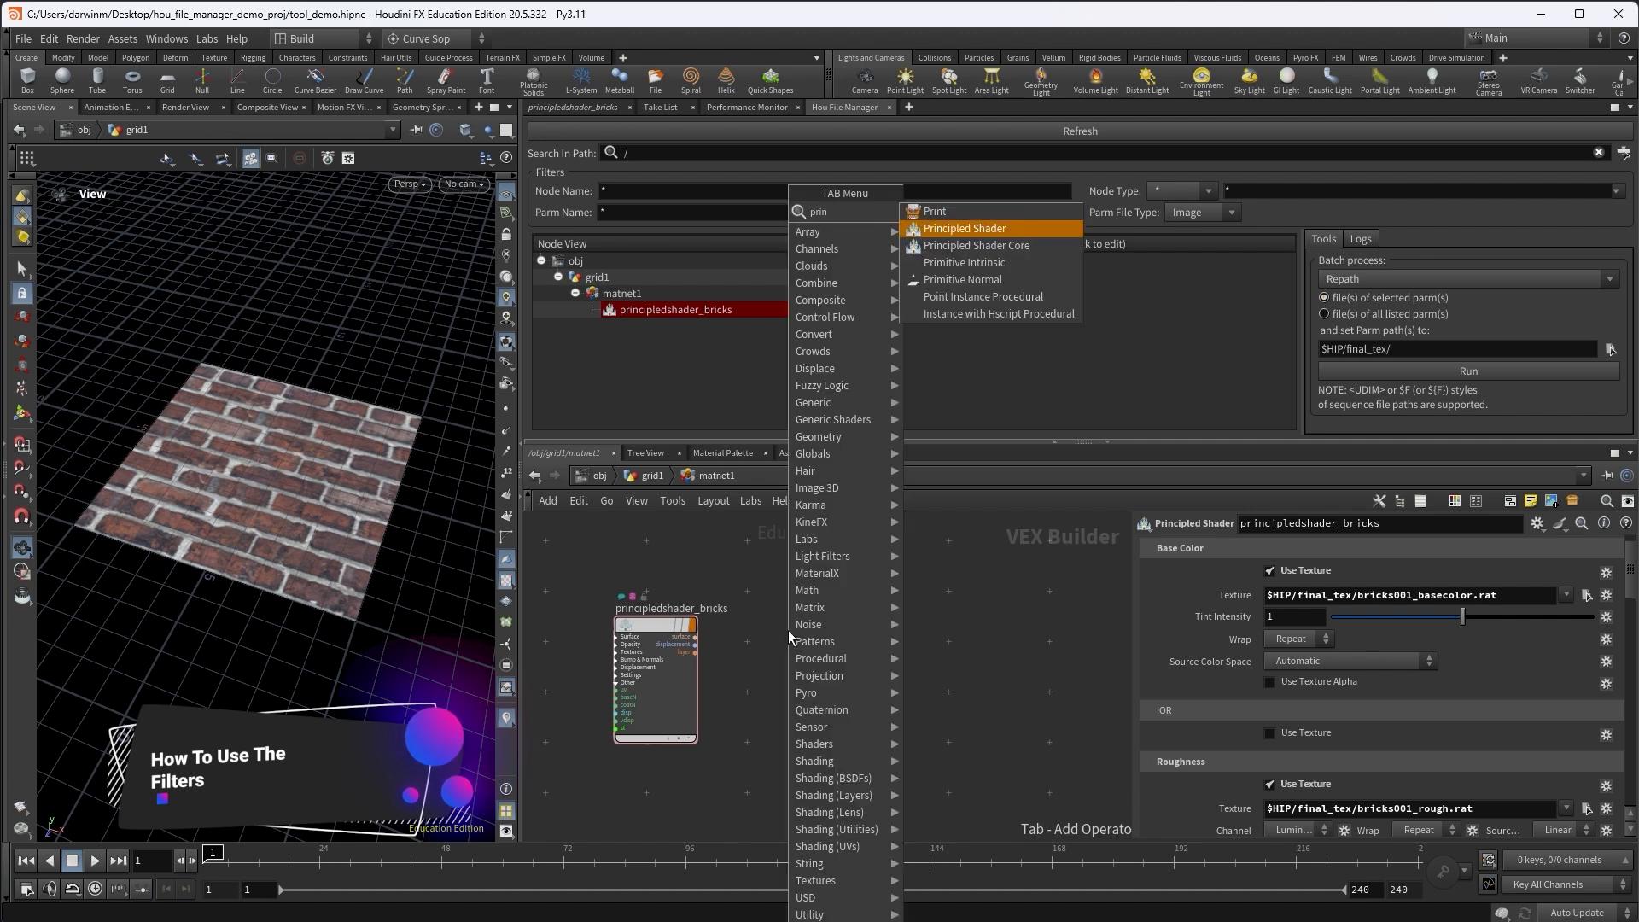
click(963, 227)
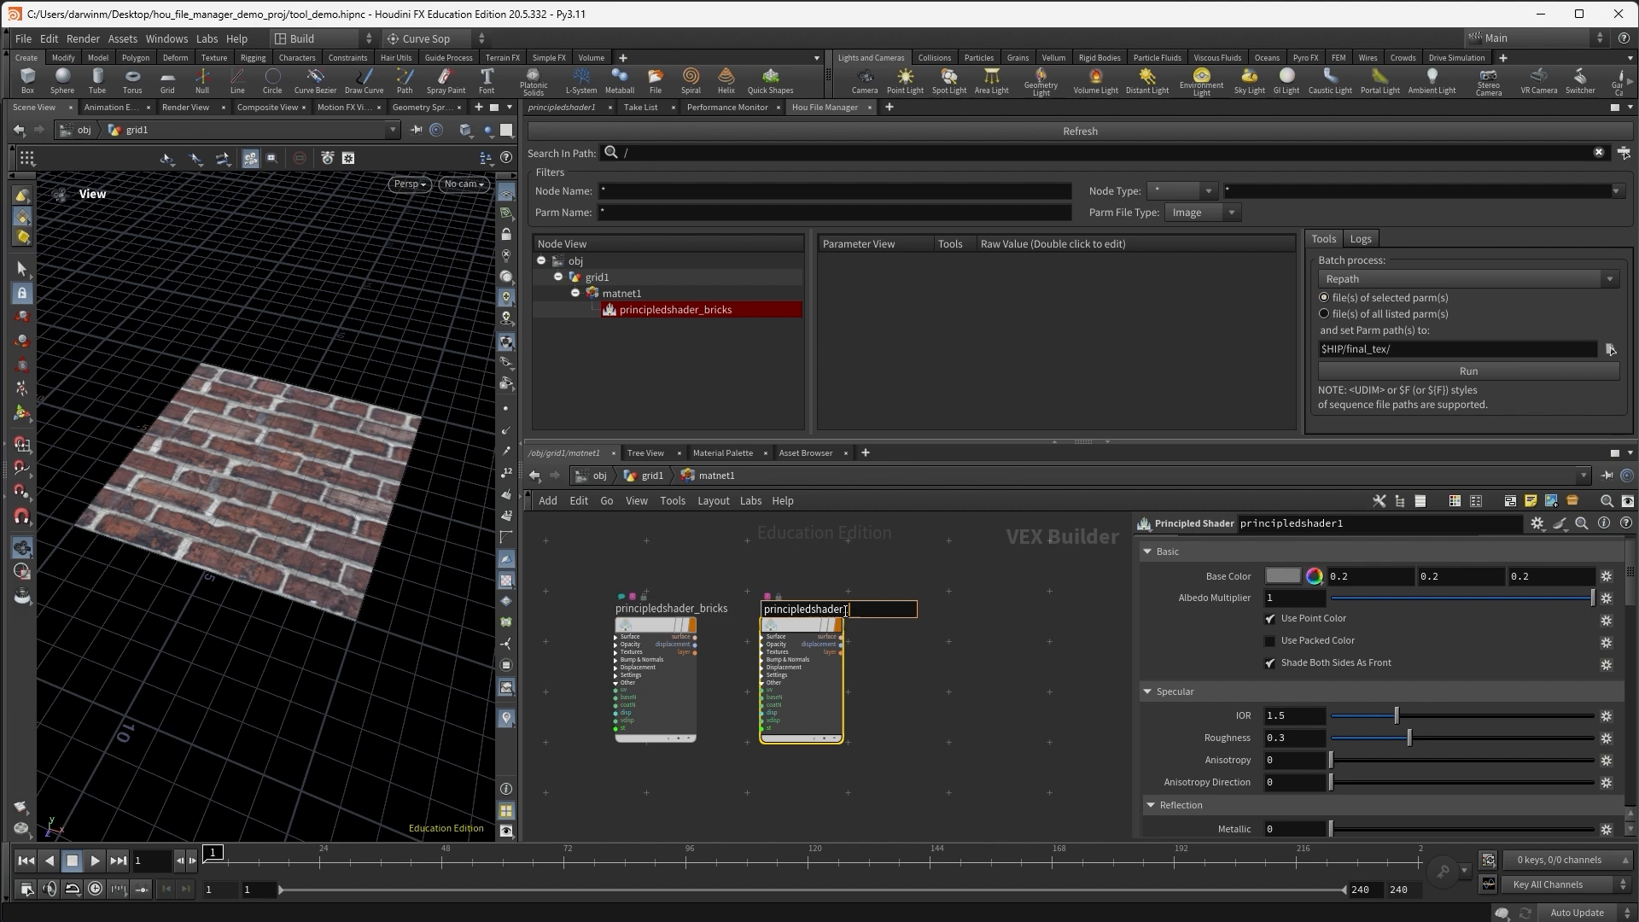
text(water_mat)
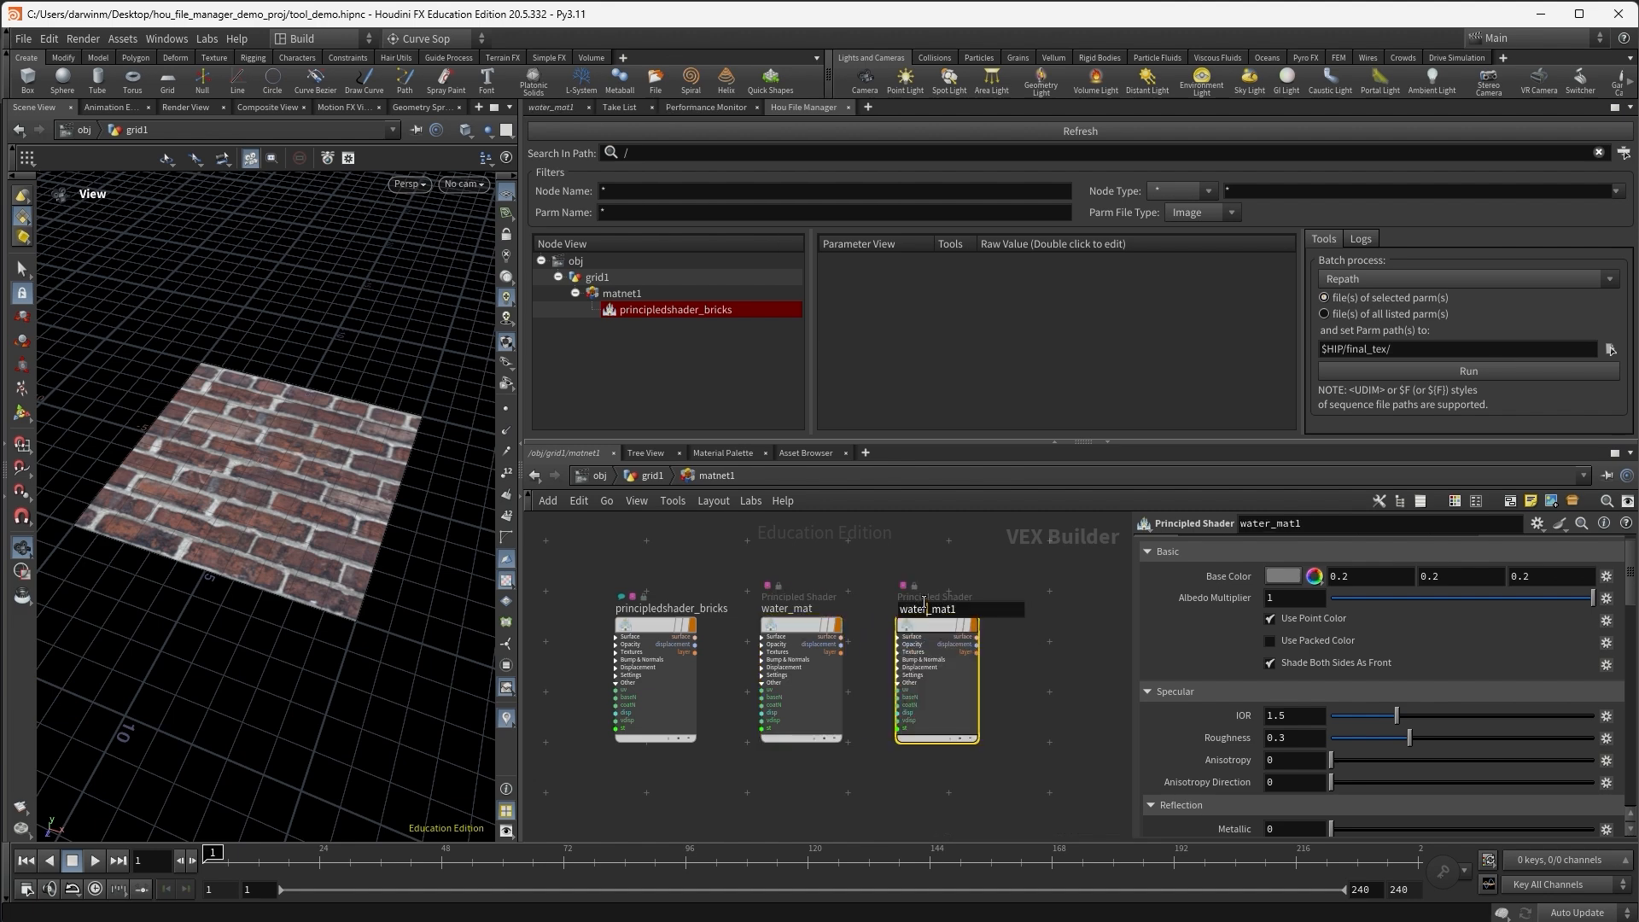
text(base_shader)
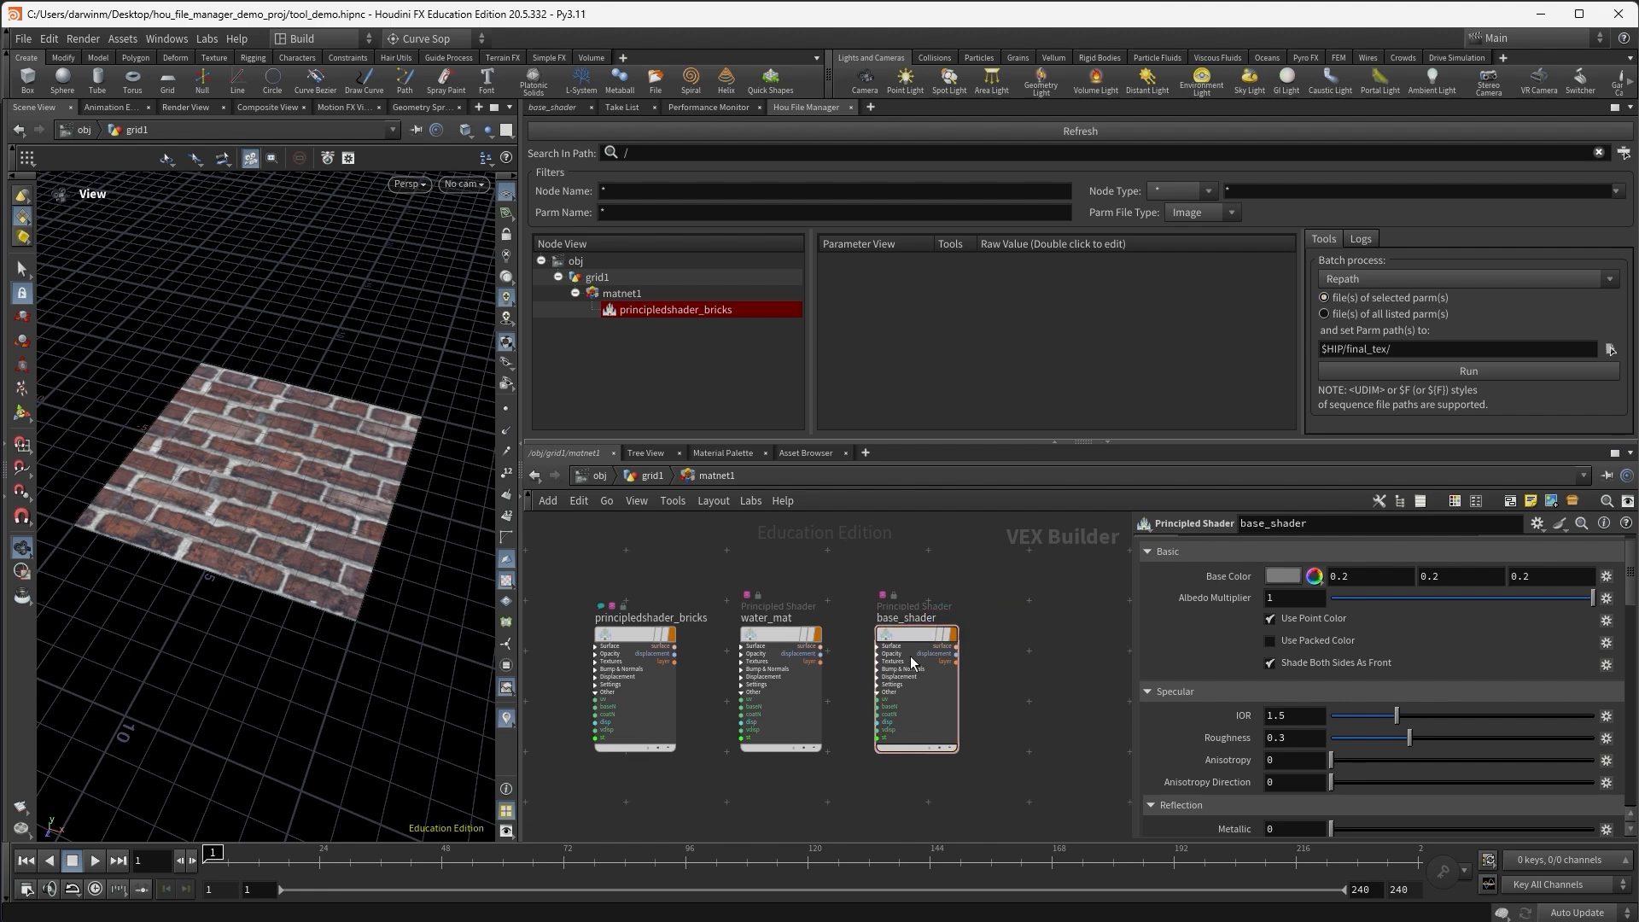
mouse_move(996, 250)
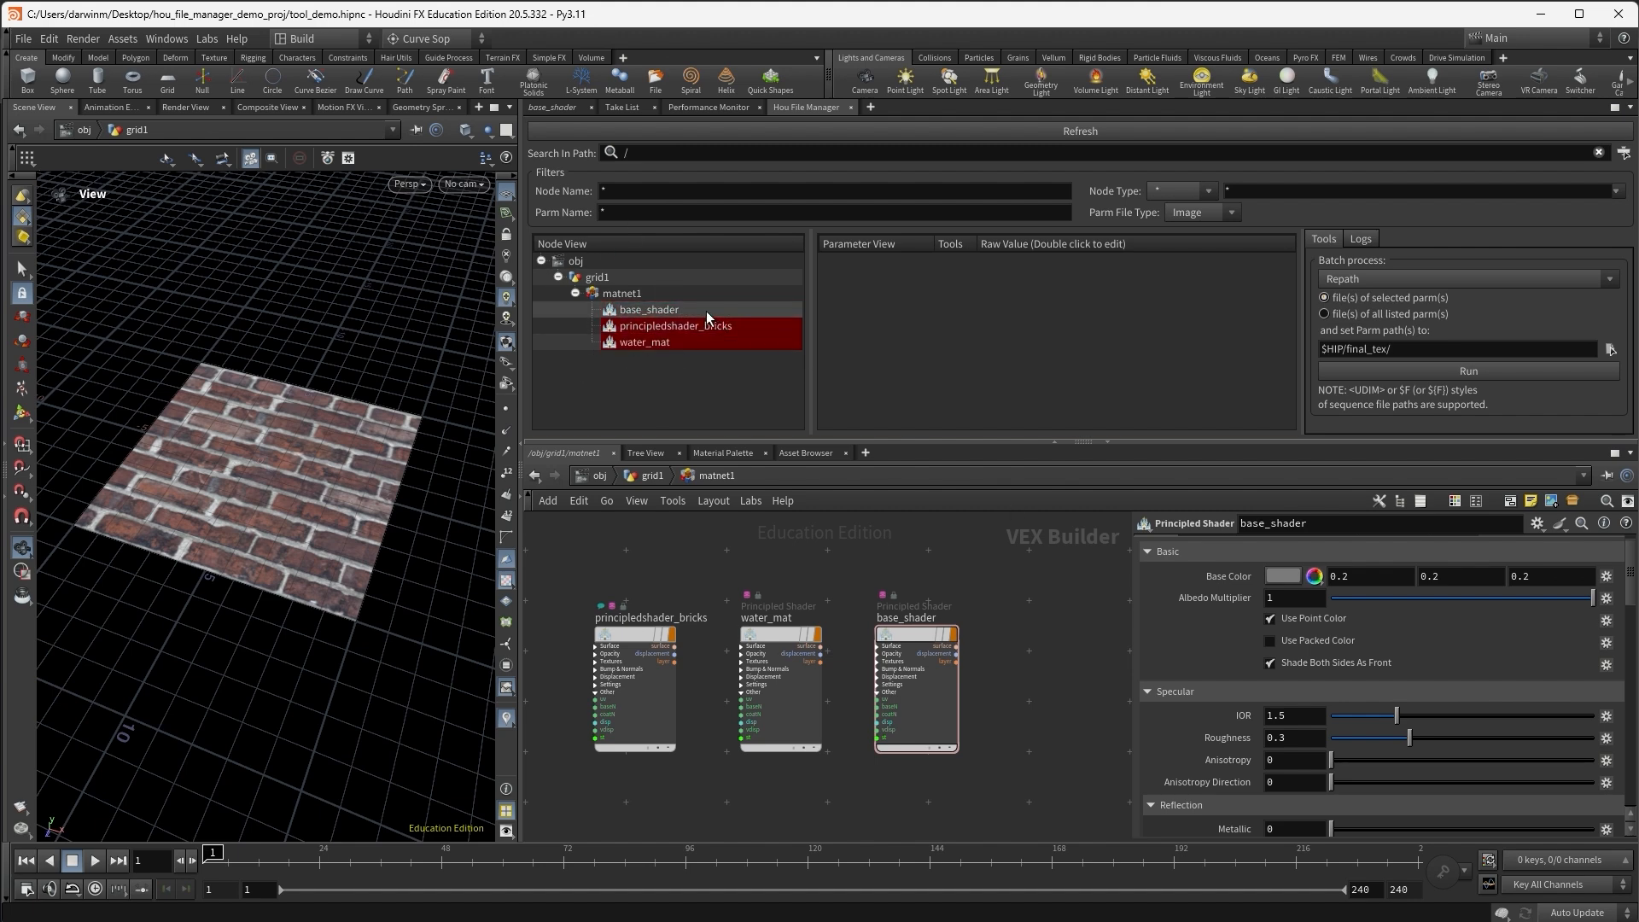
click(676, 325)
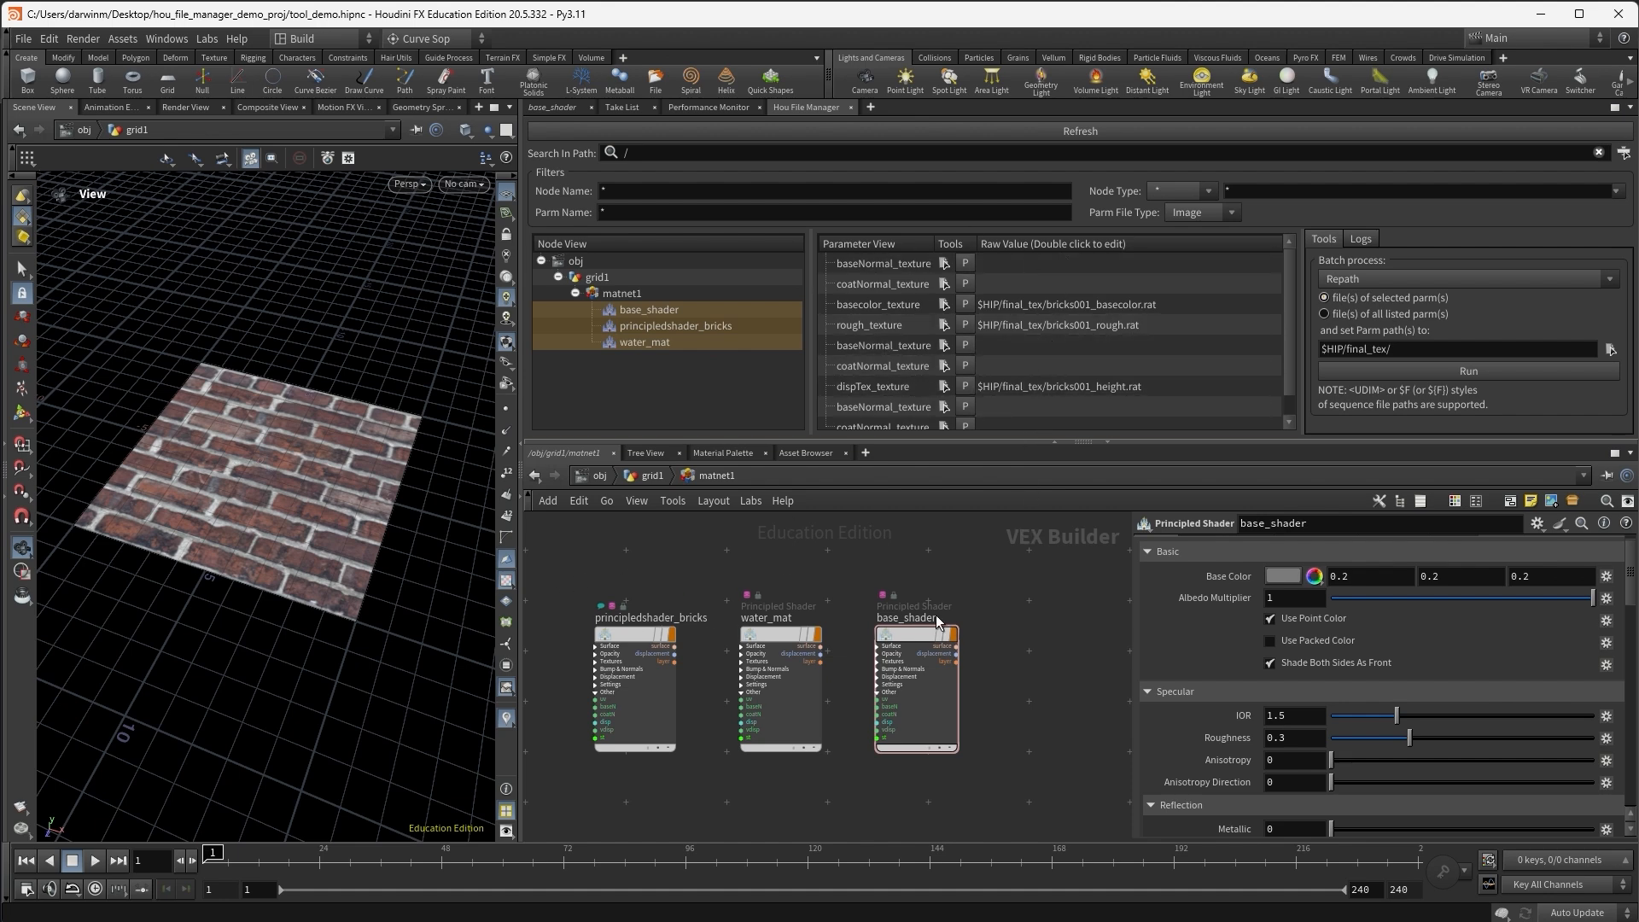
mouse_move(627, 604)
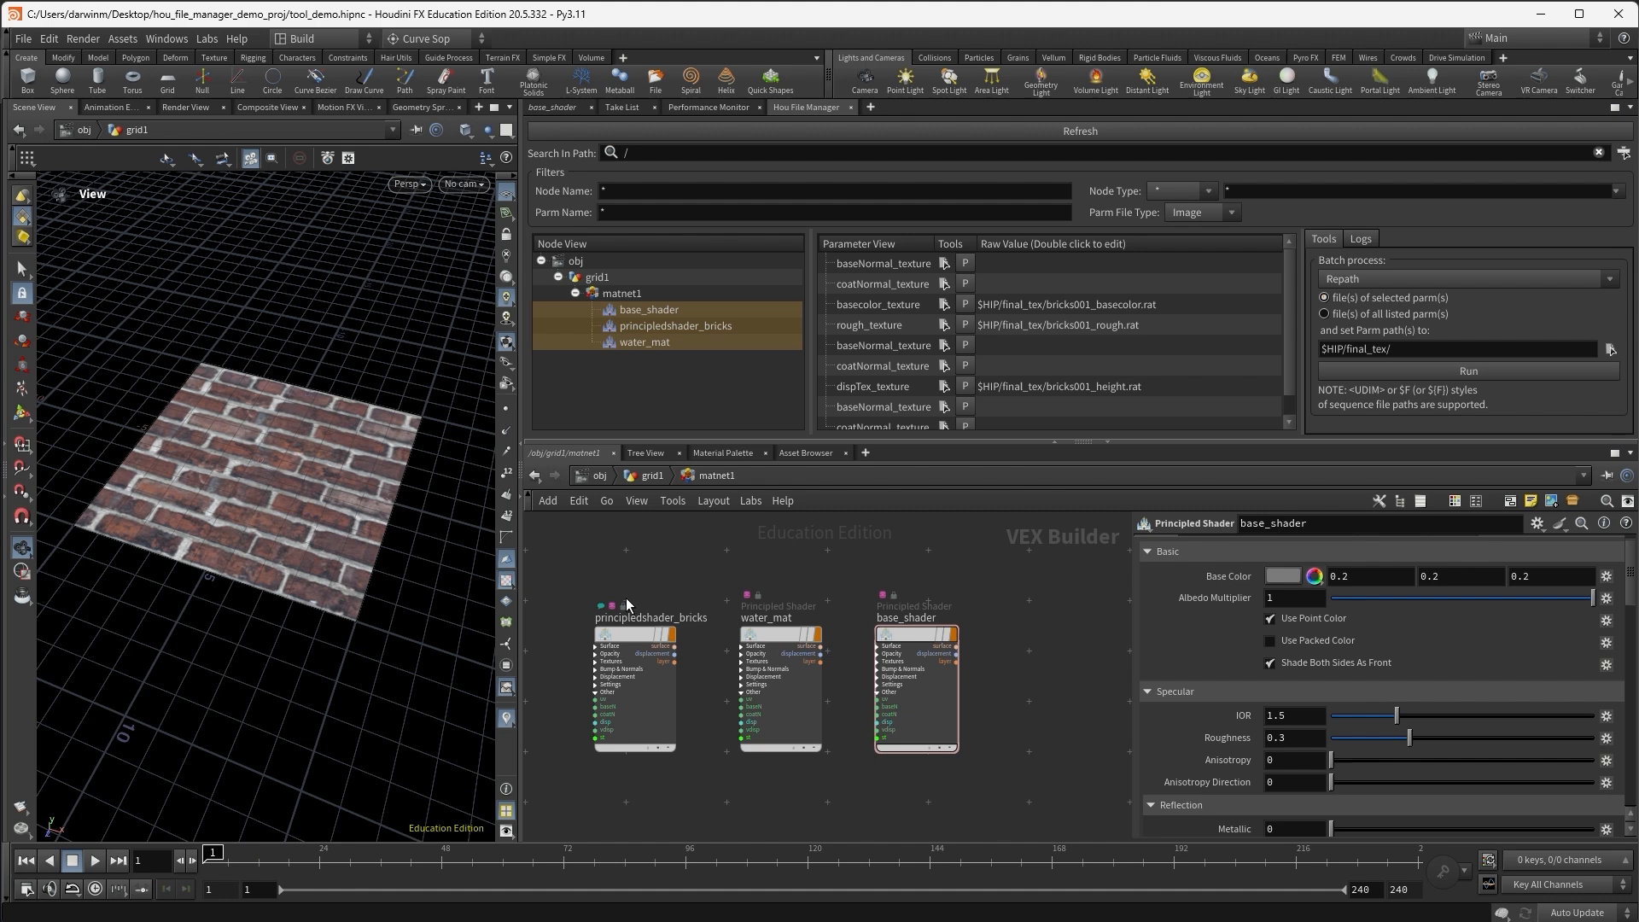
click(832, 189)
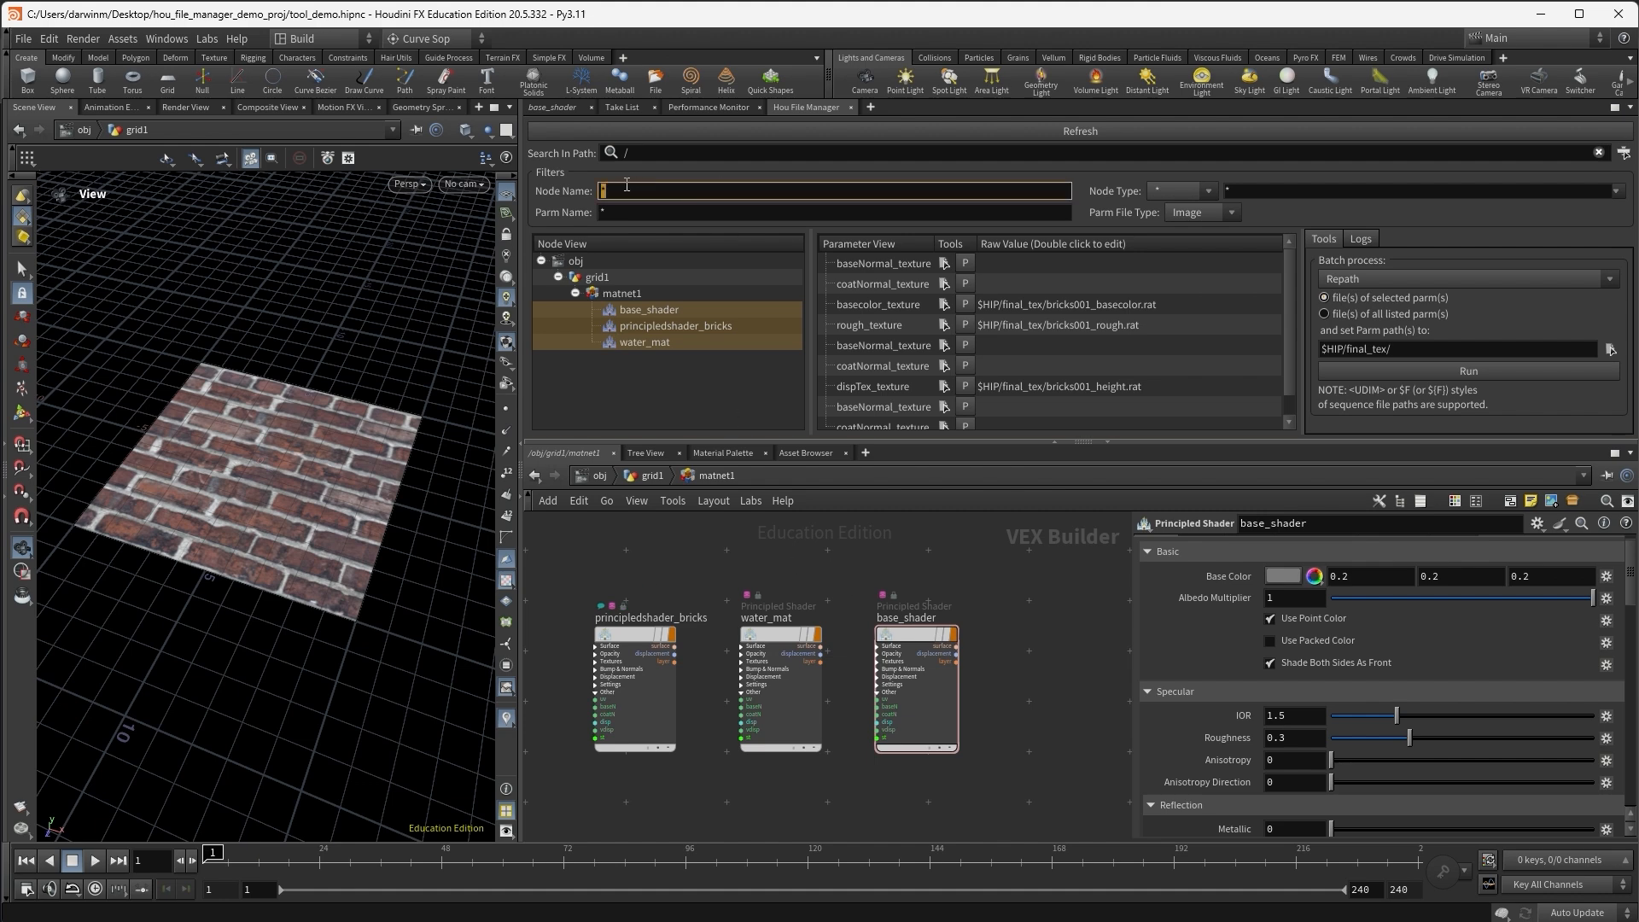
Filter the file manager's Node Name first to water*, then to bricks
text(water*)
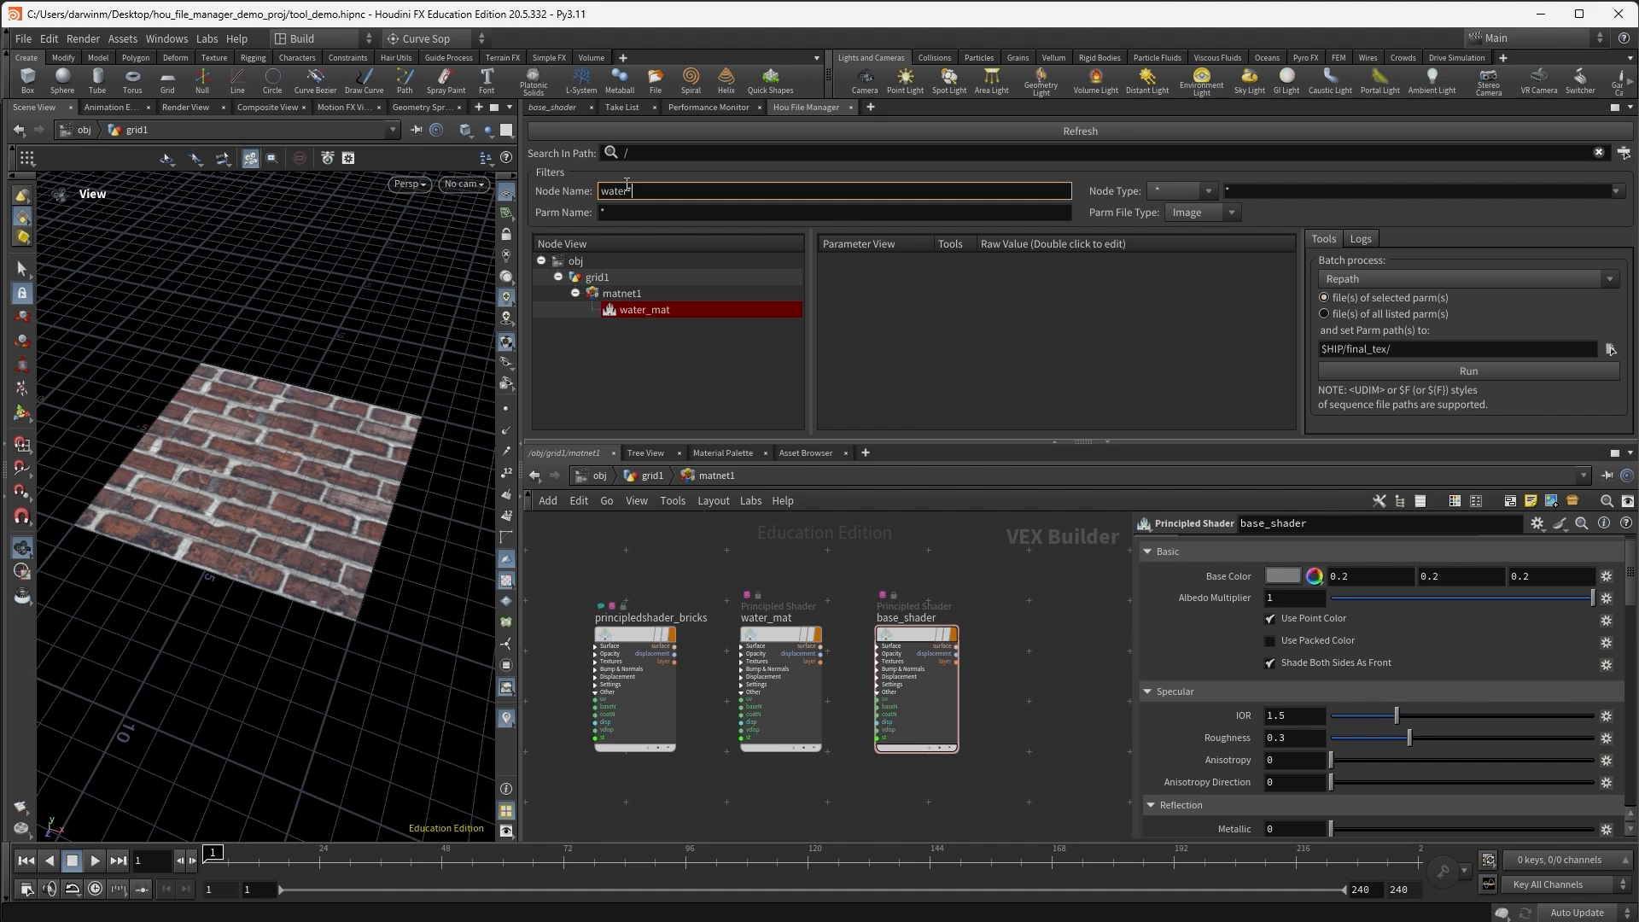
click(644, 309)
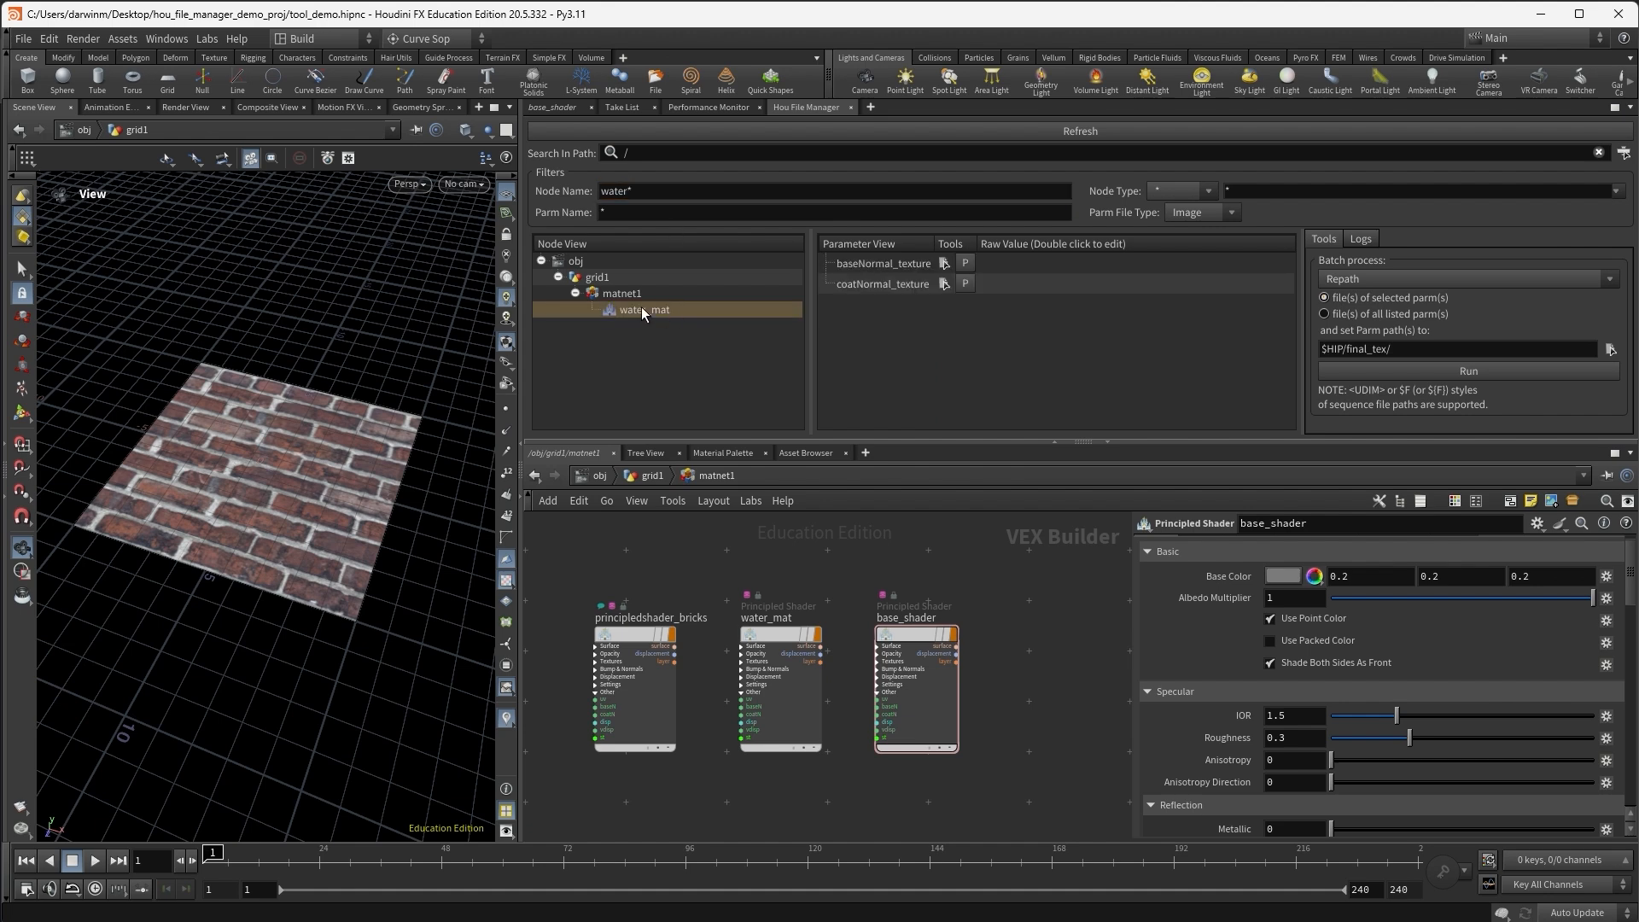
mouse_move(675, 314)
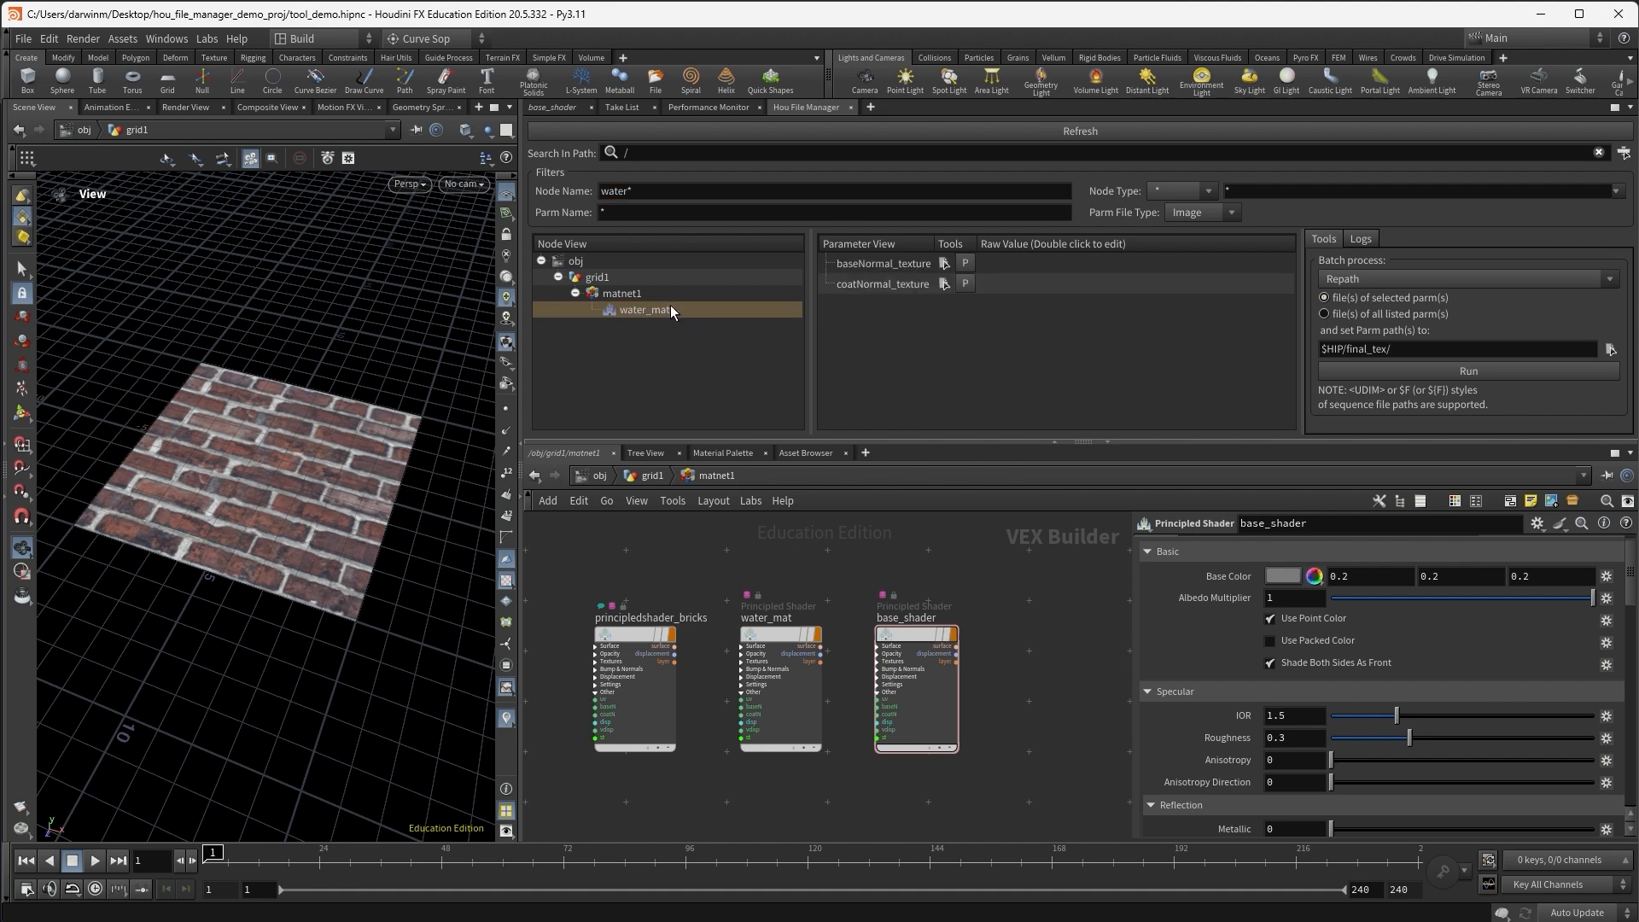
click(833, 190)
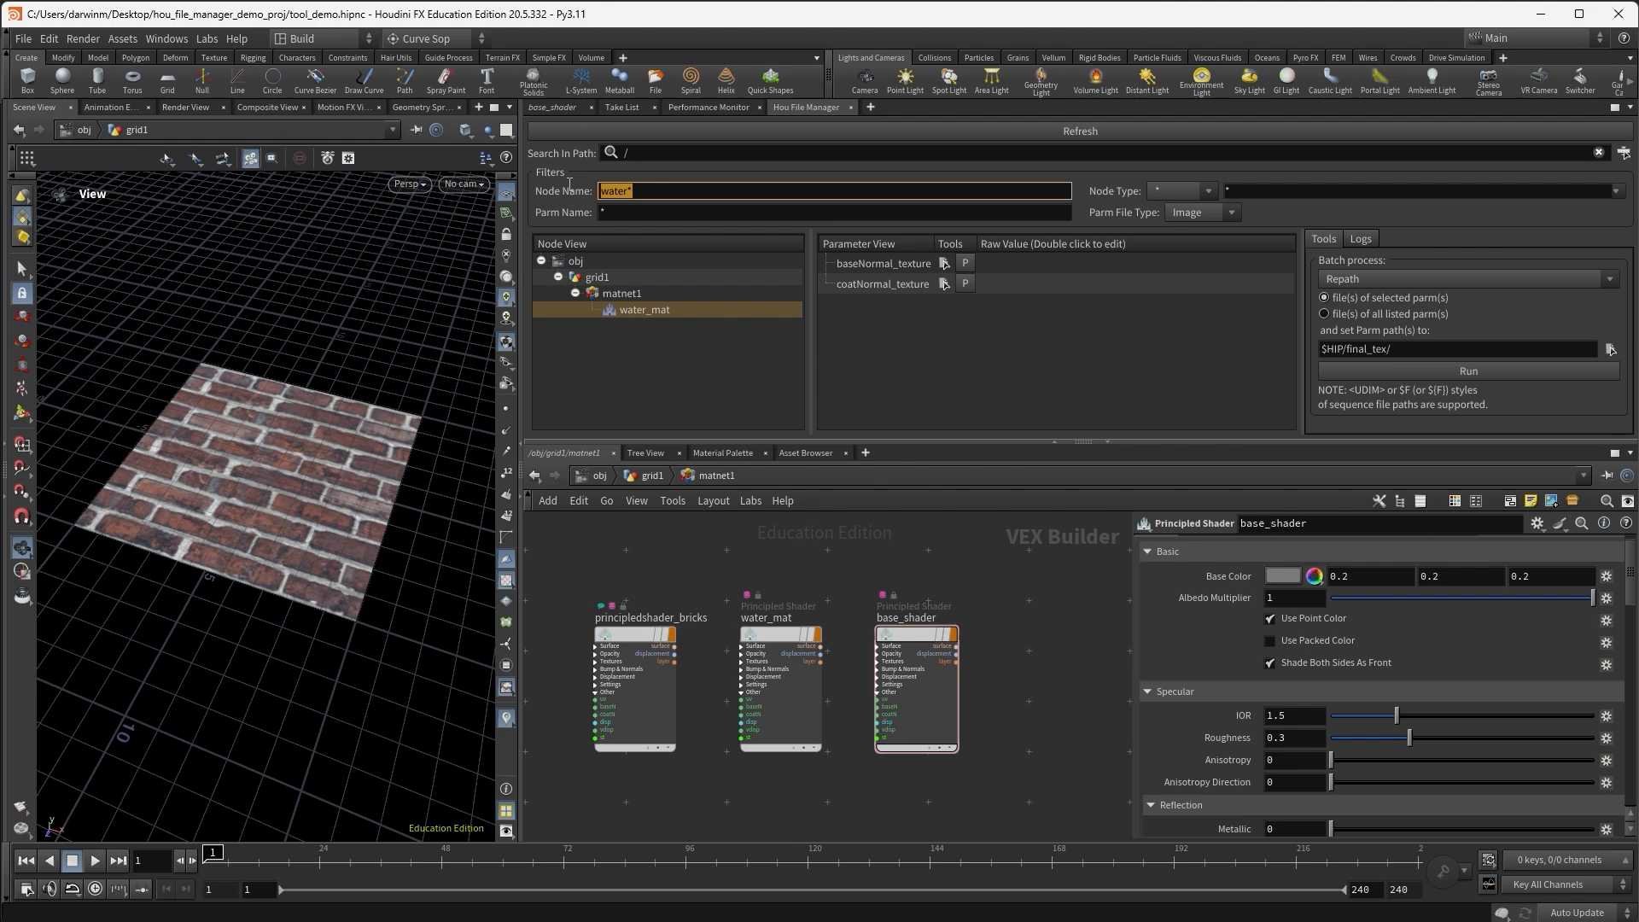
text(*)
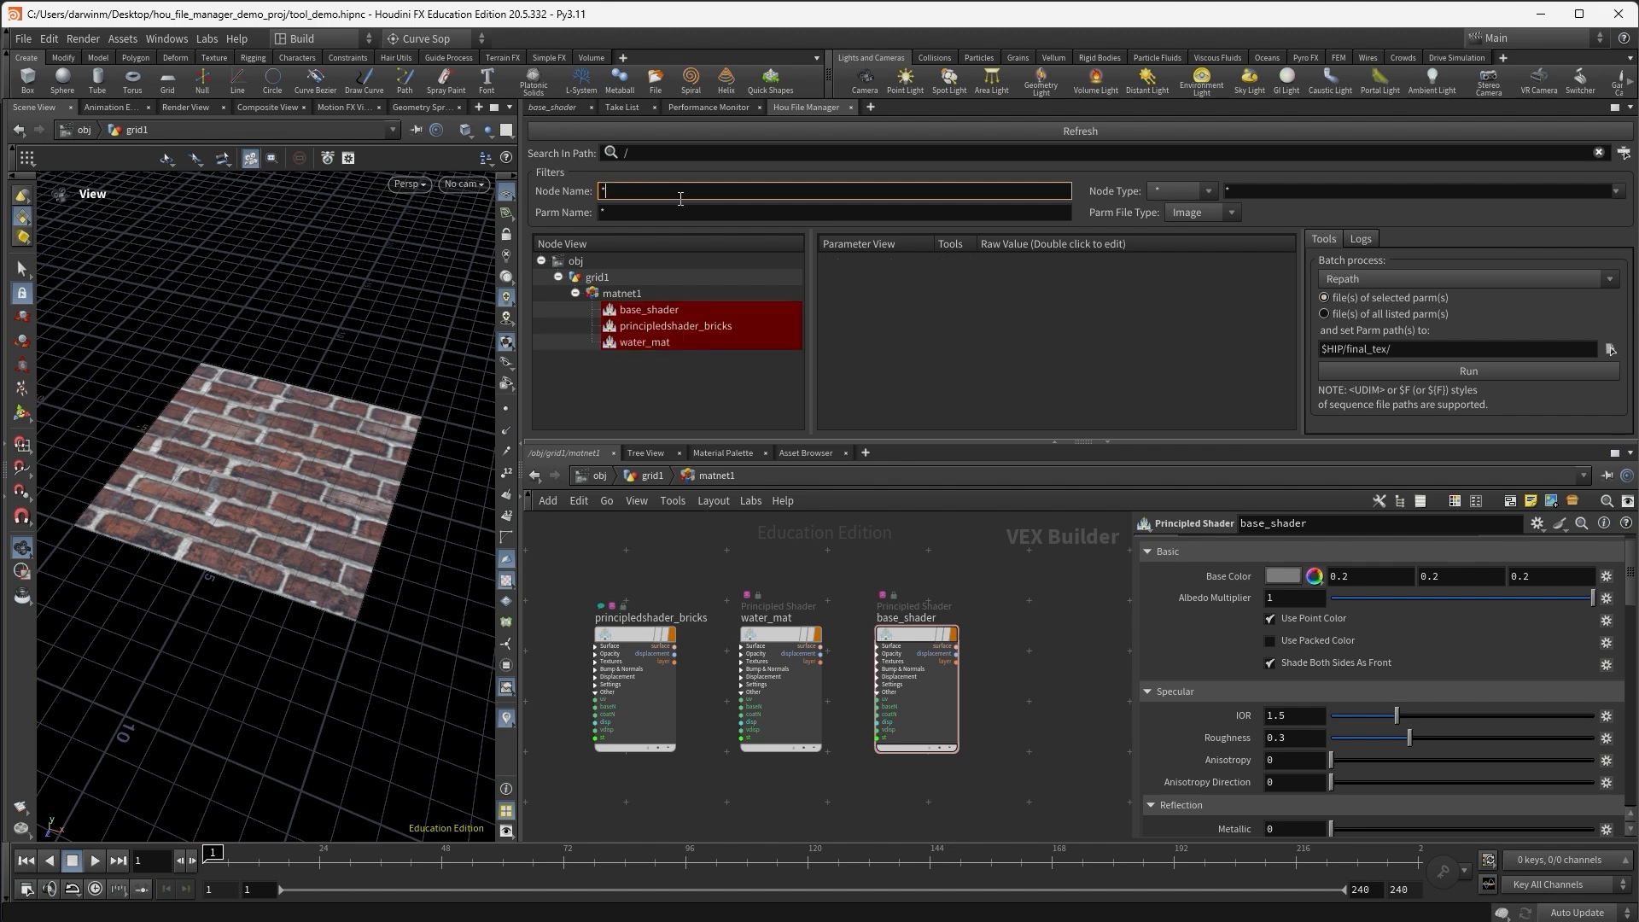
text(bricks water*)
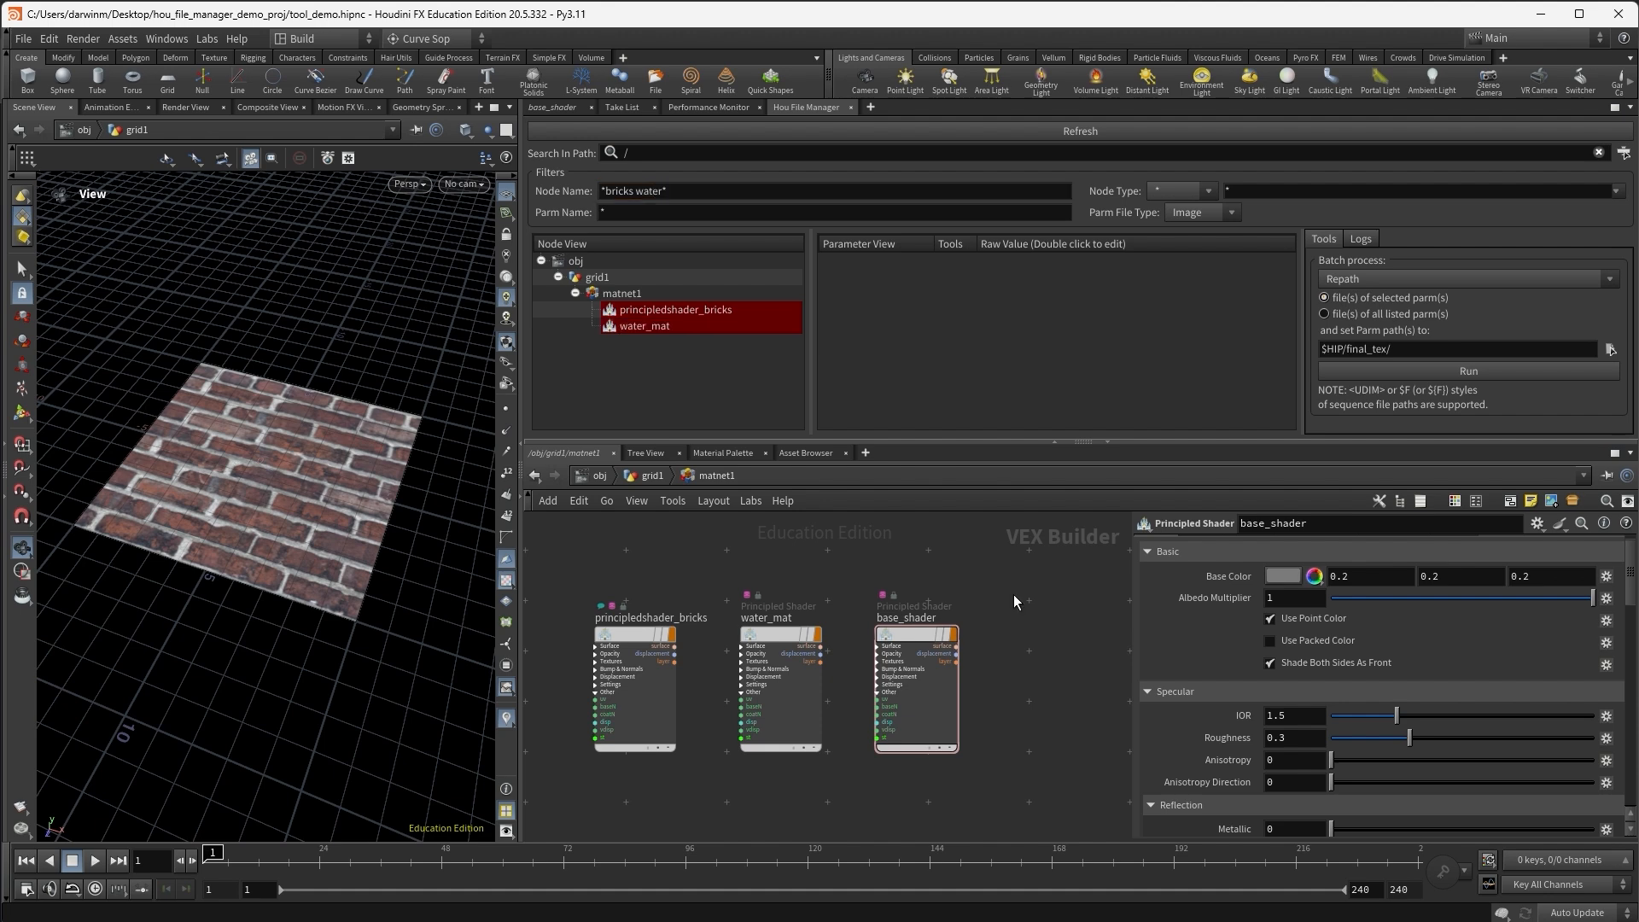
Restrict Node Type to principledshader, select principledshader_bricks' basecolor, and view water_mat's Textures
click(1209, 189)
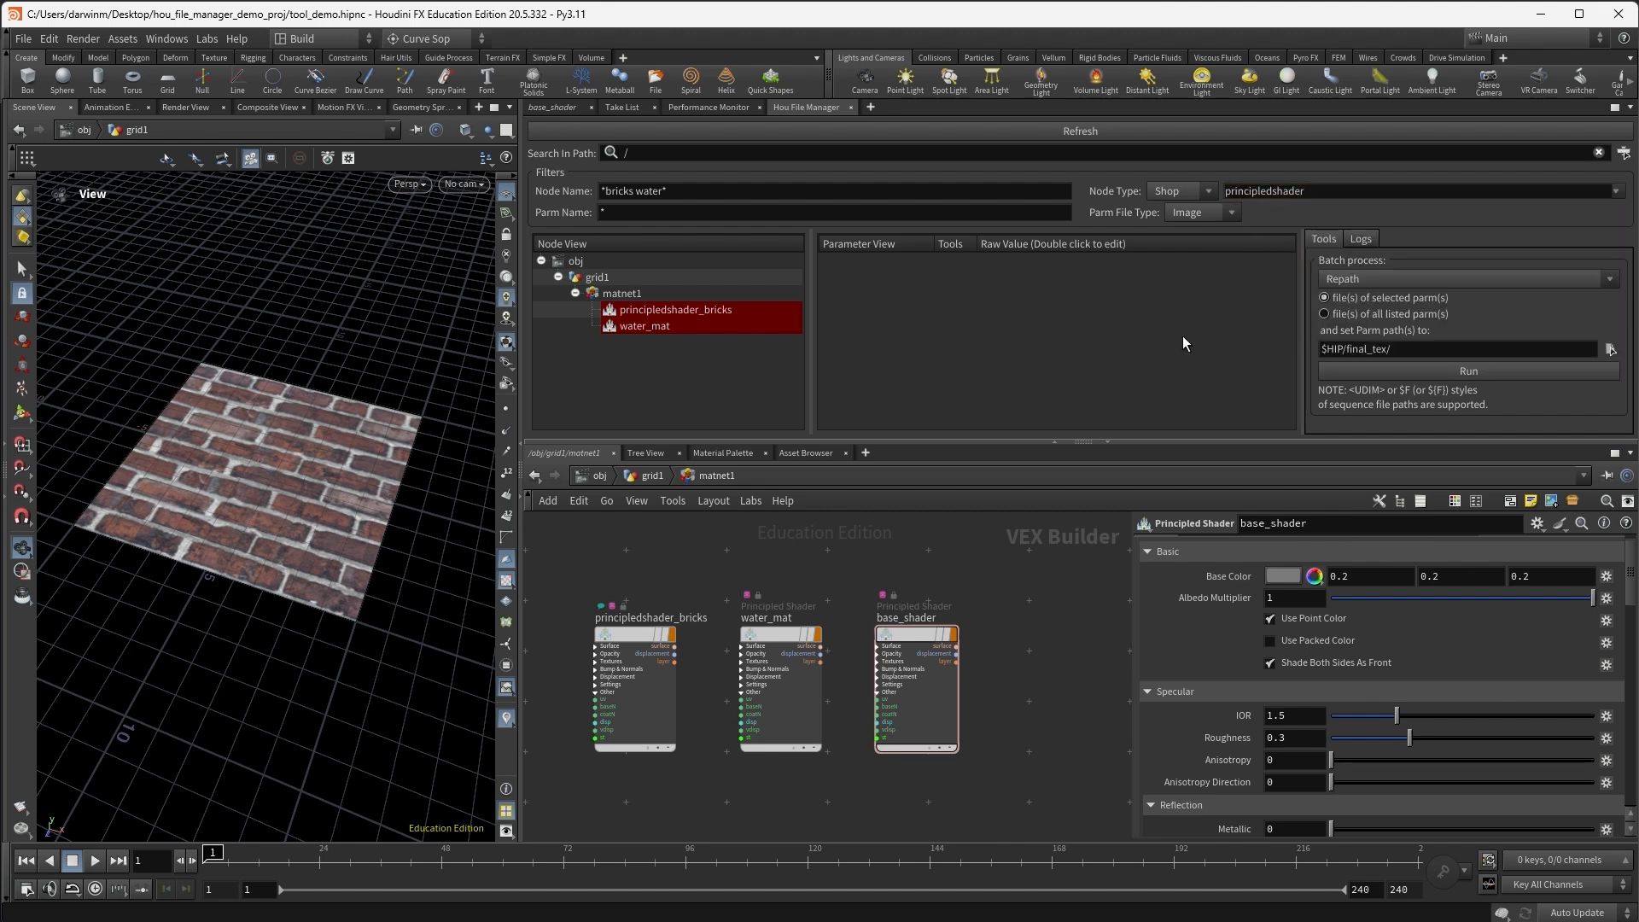
click(676, 309)
text(basecolor)
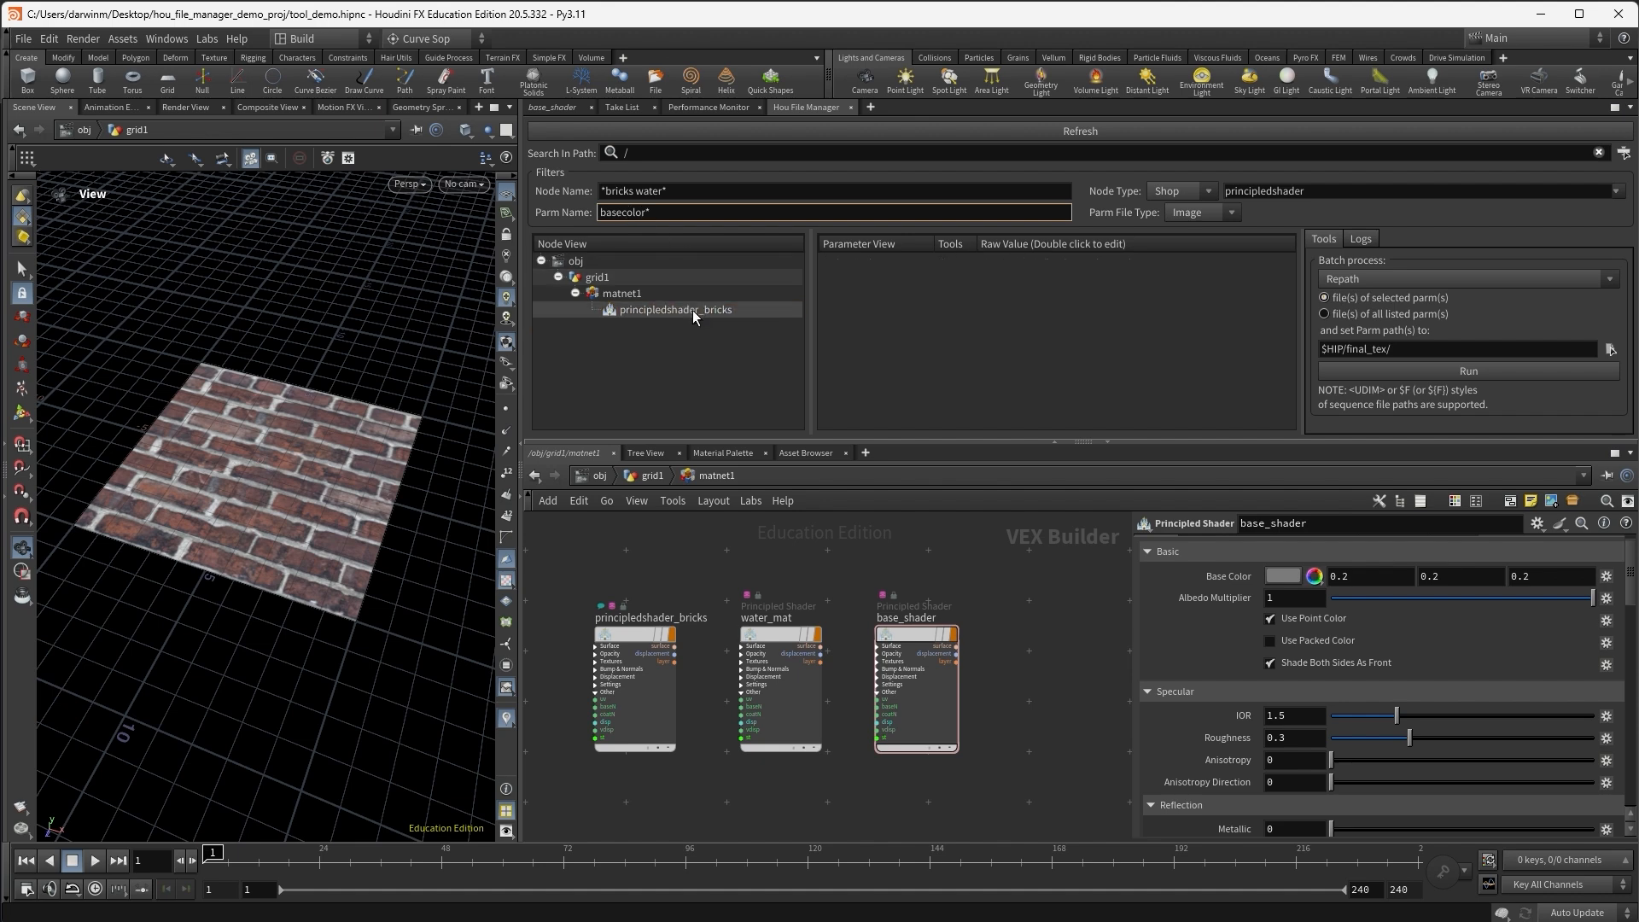
click(676, 309)
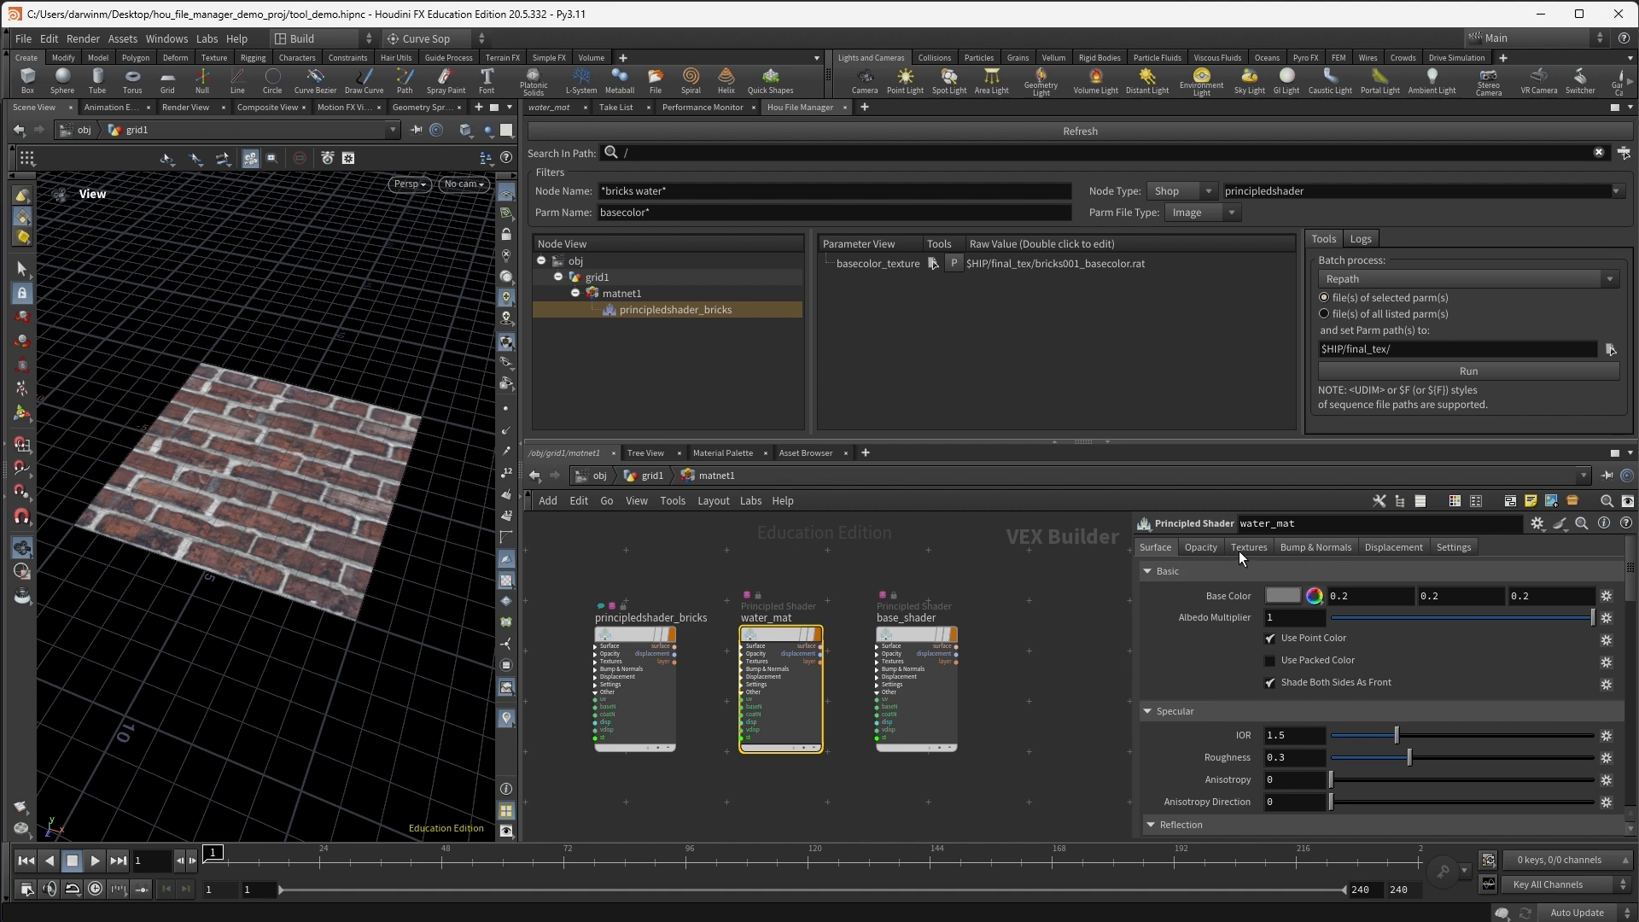
click(1248, 547)
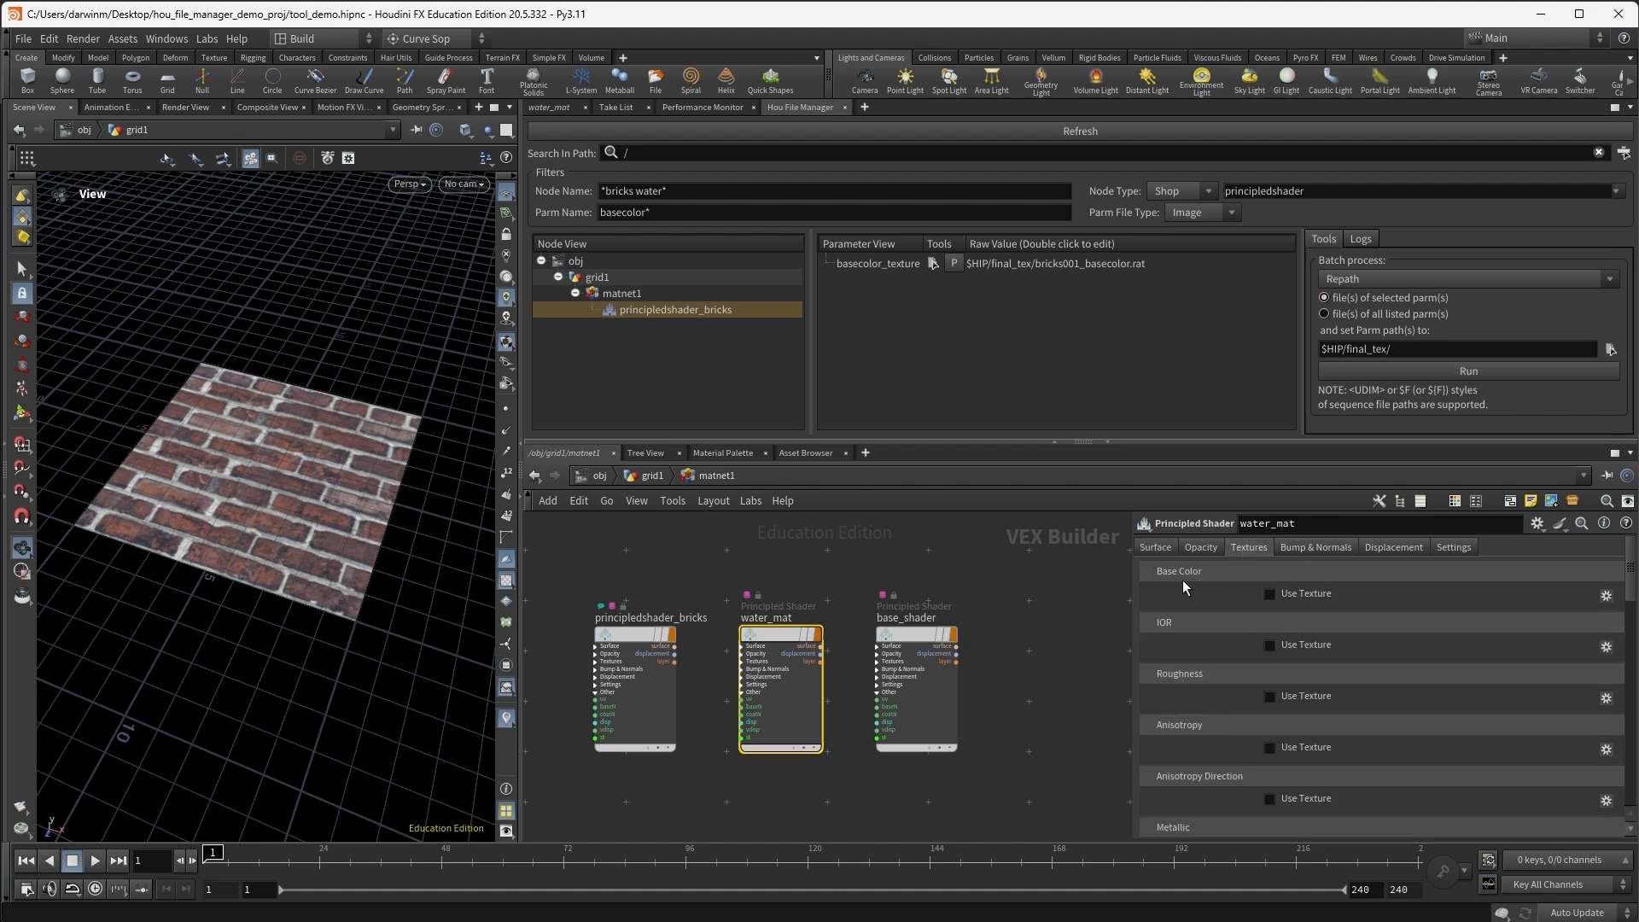
click(1269, 593)
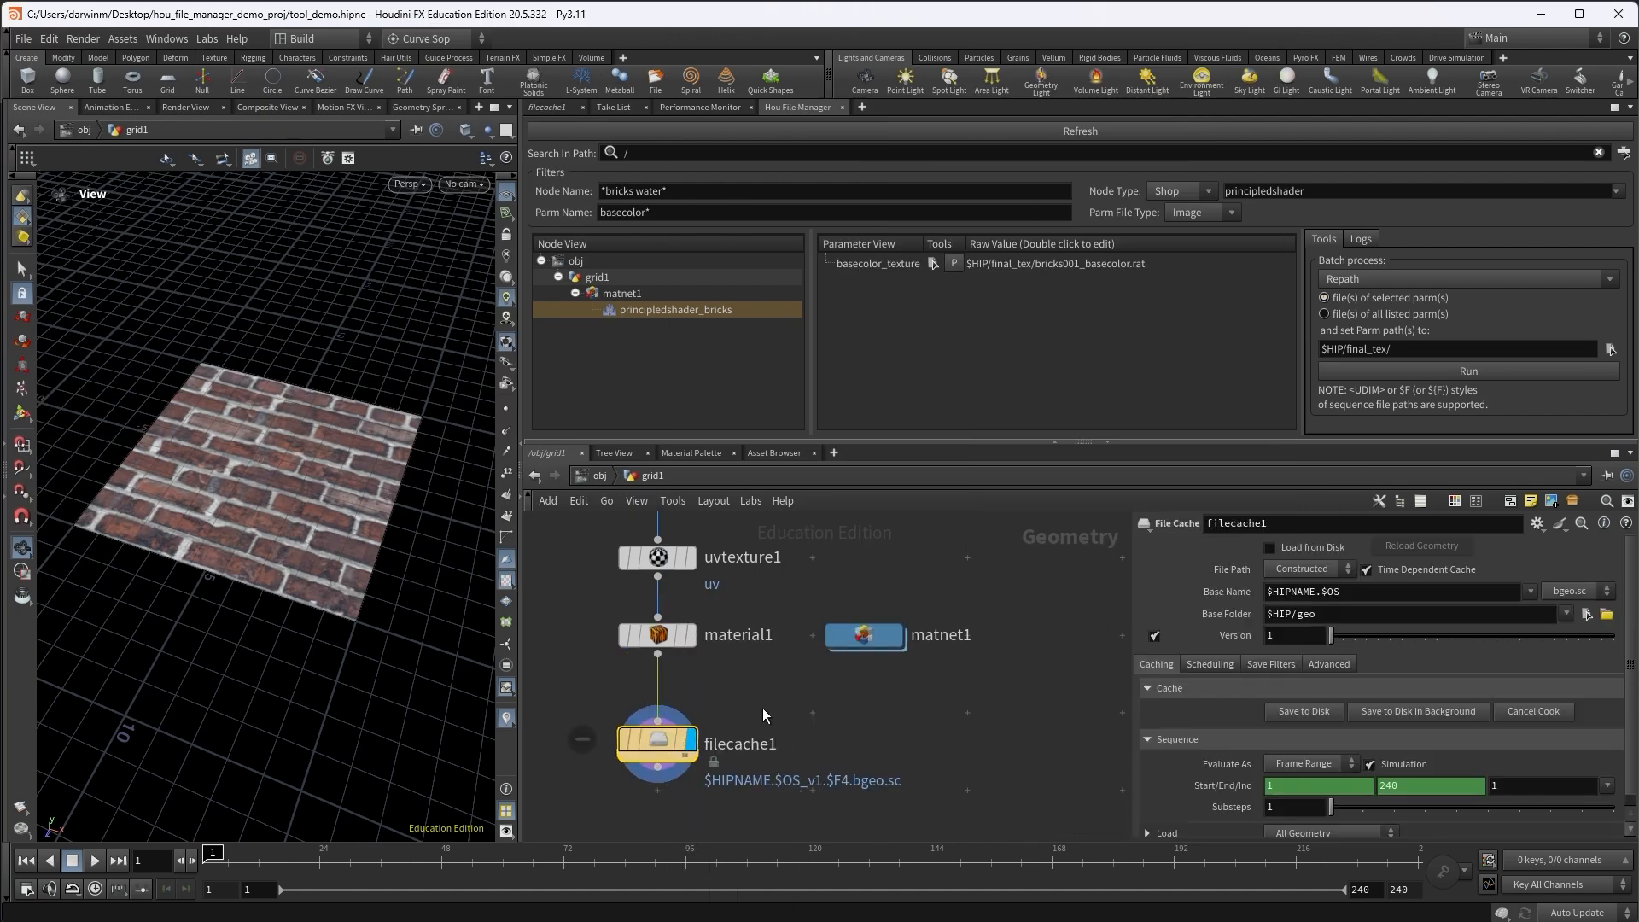
Switch filecache1's File Path to Explicit and reset the file manager filters to *
click(1308, 569)
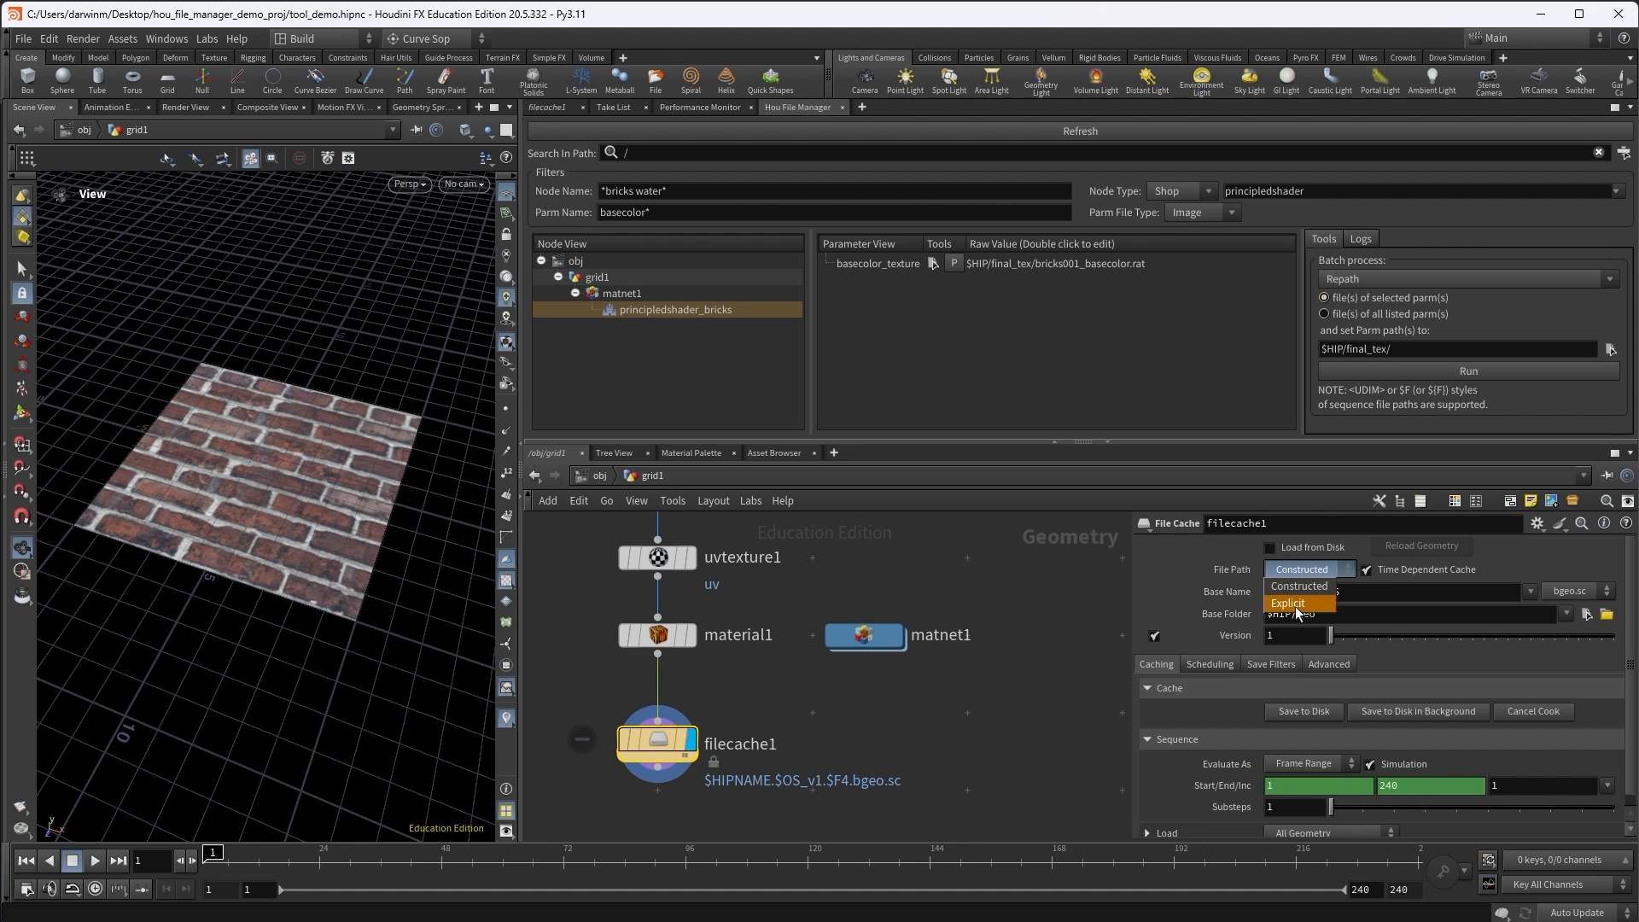
click(1288, 603)
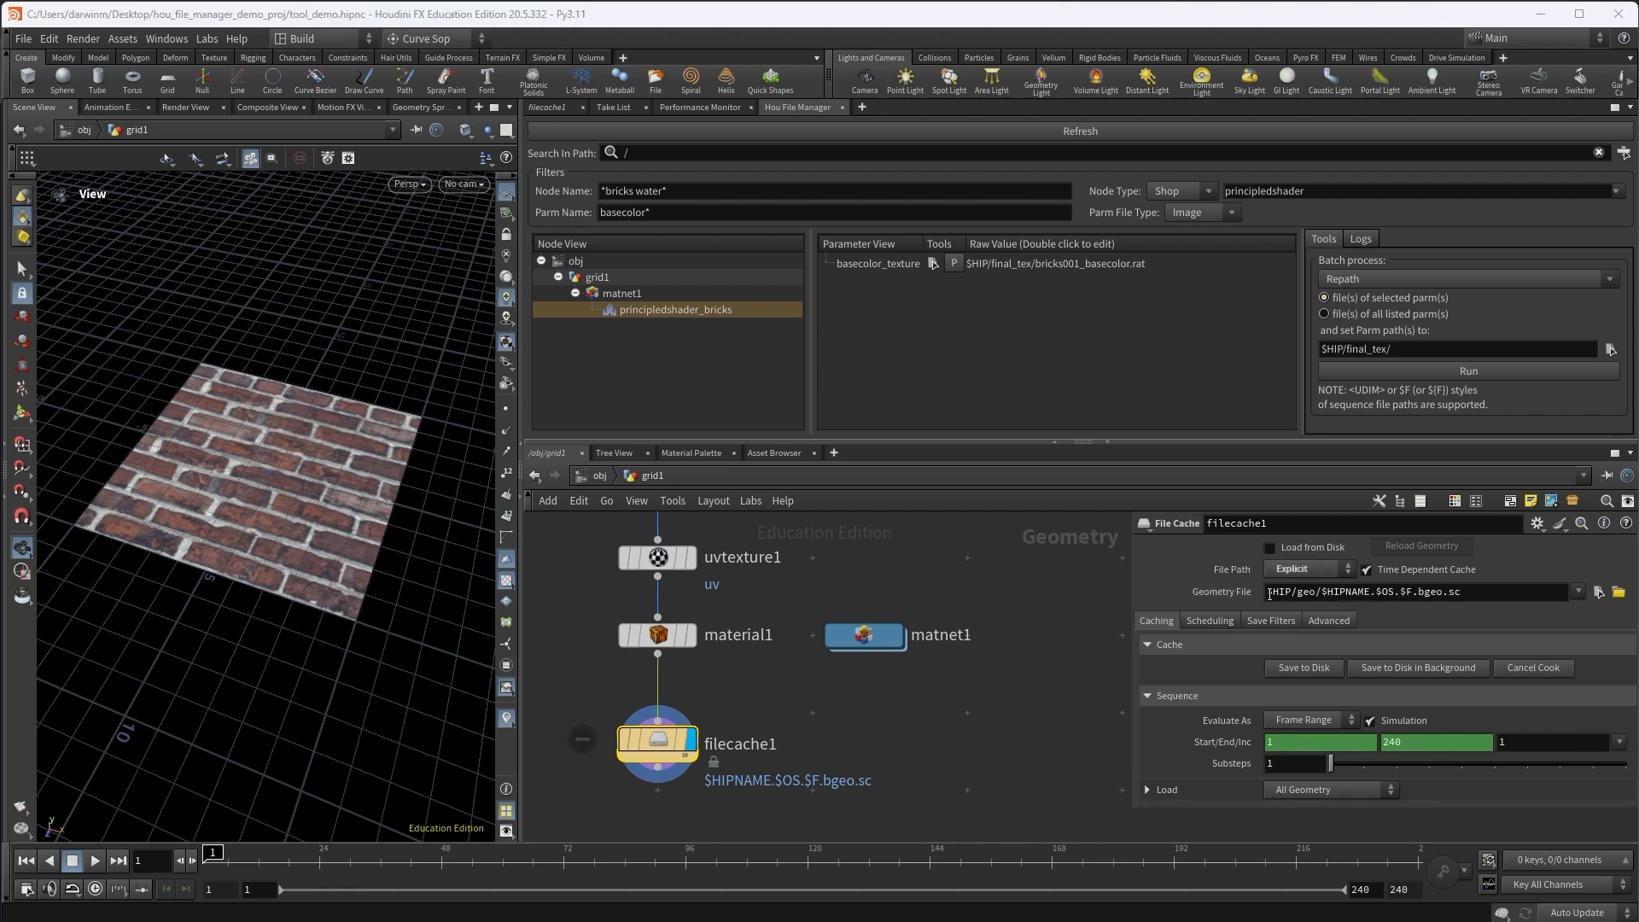
click(676, 309)
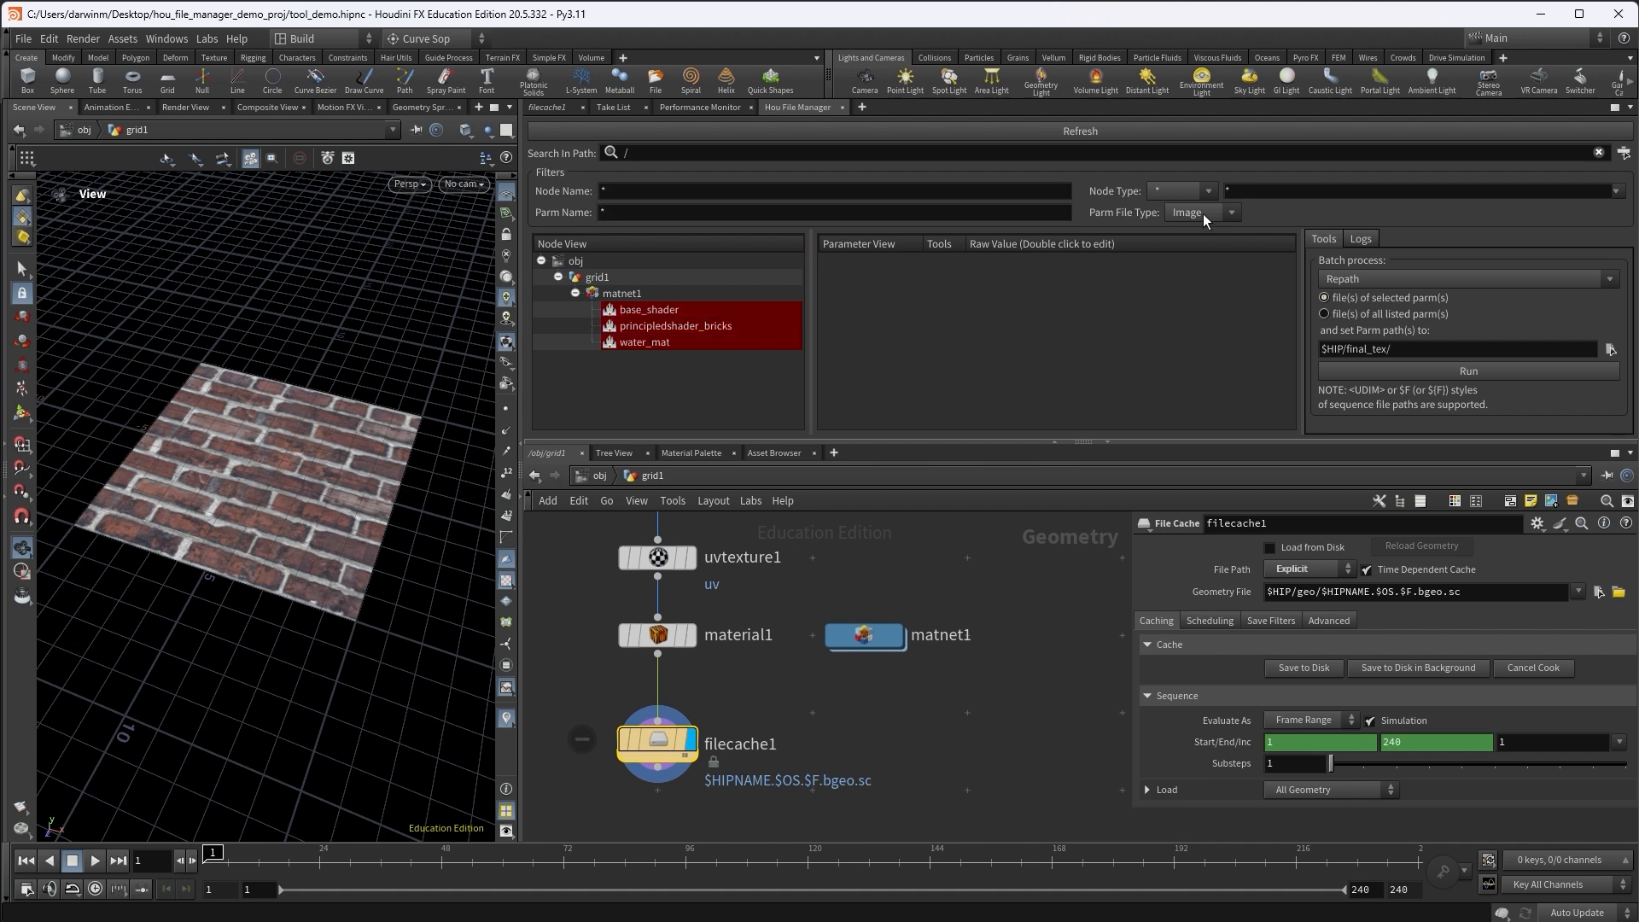
Filter Parm File Type to Geometry, select filecache1's file parameter and browse for a new path
click(1202, 212)
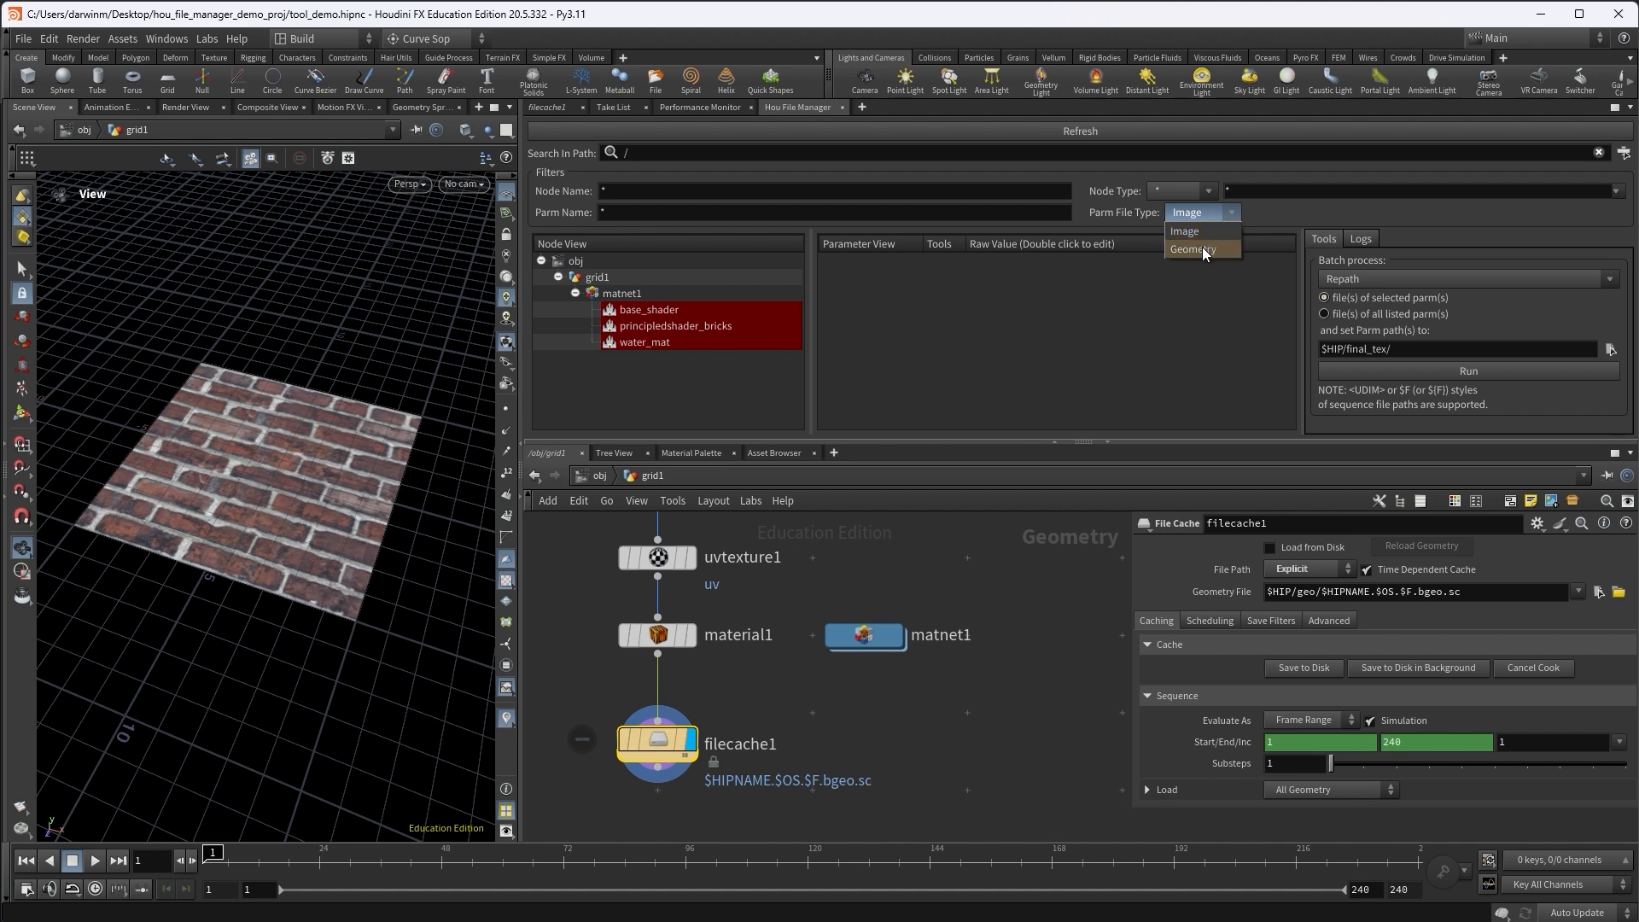
click(1191, 250)
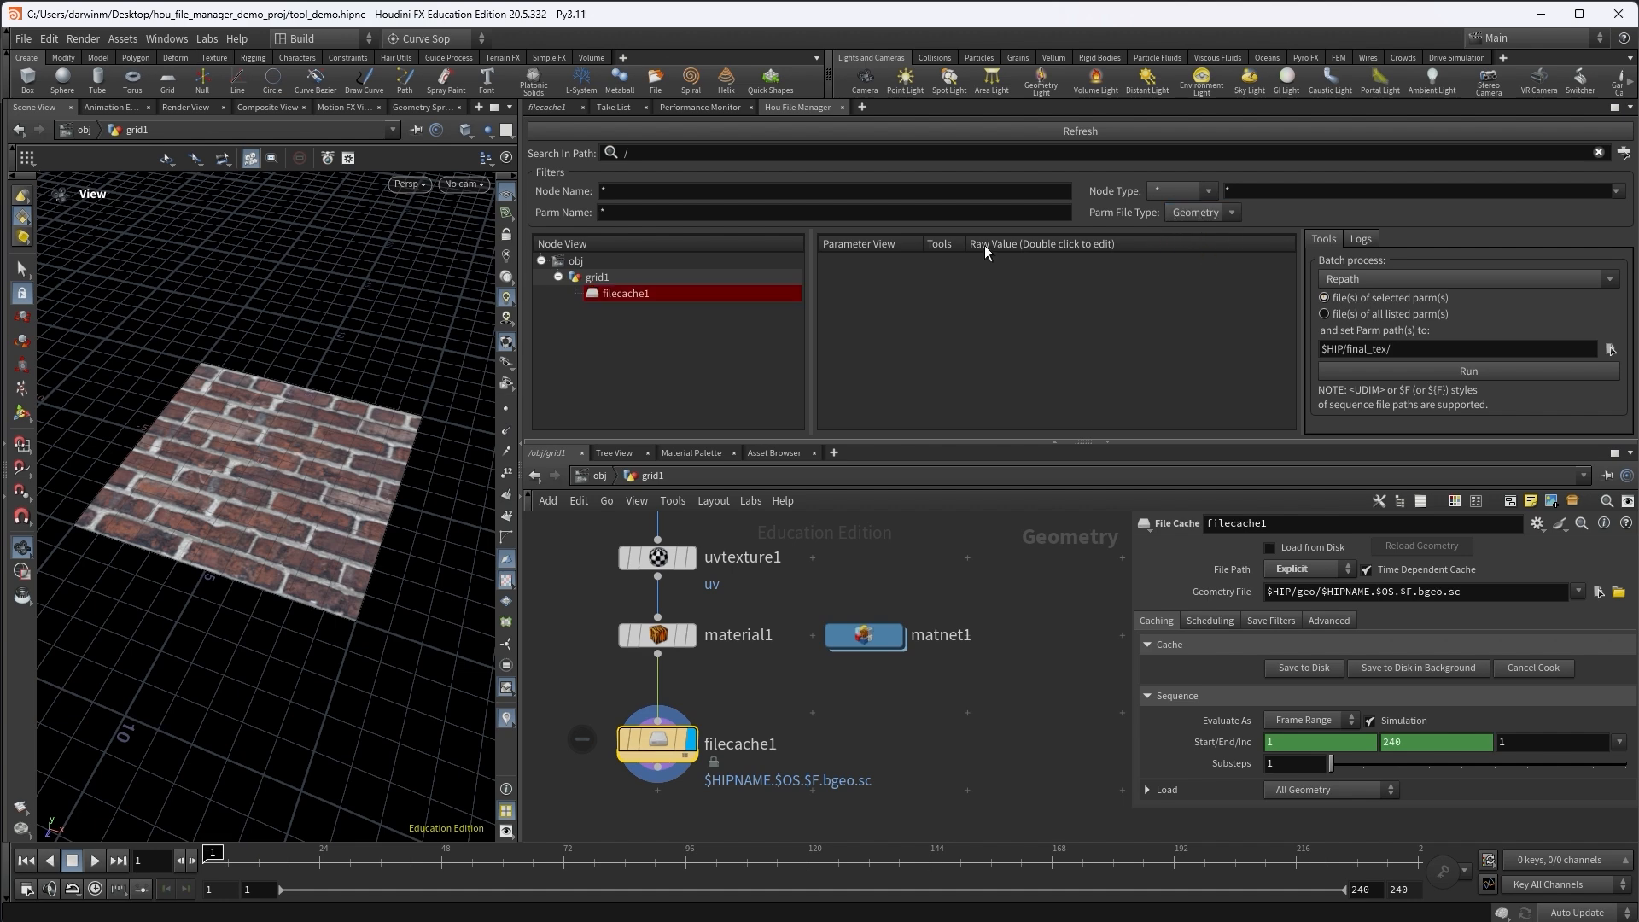
click(623, 292)
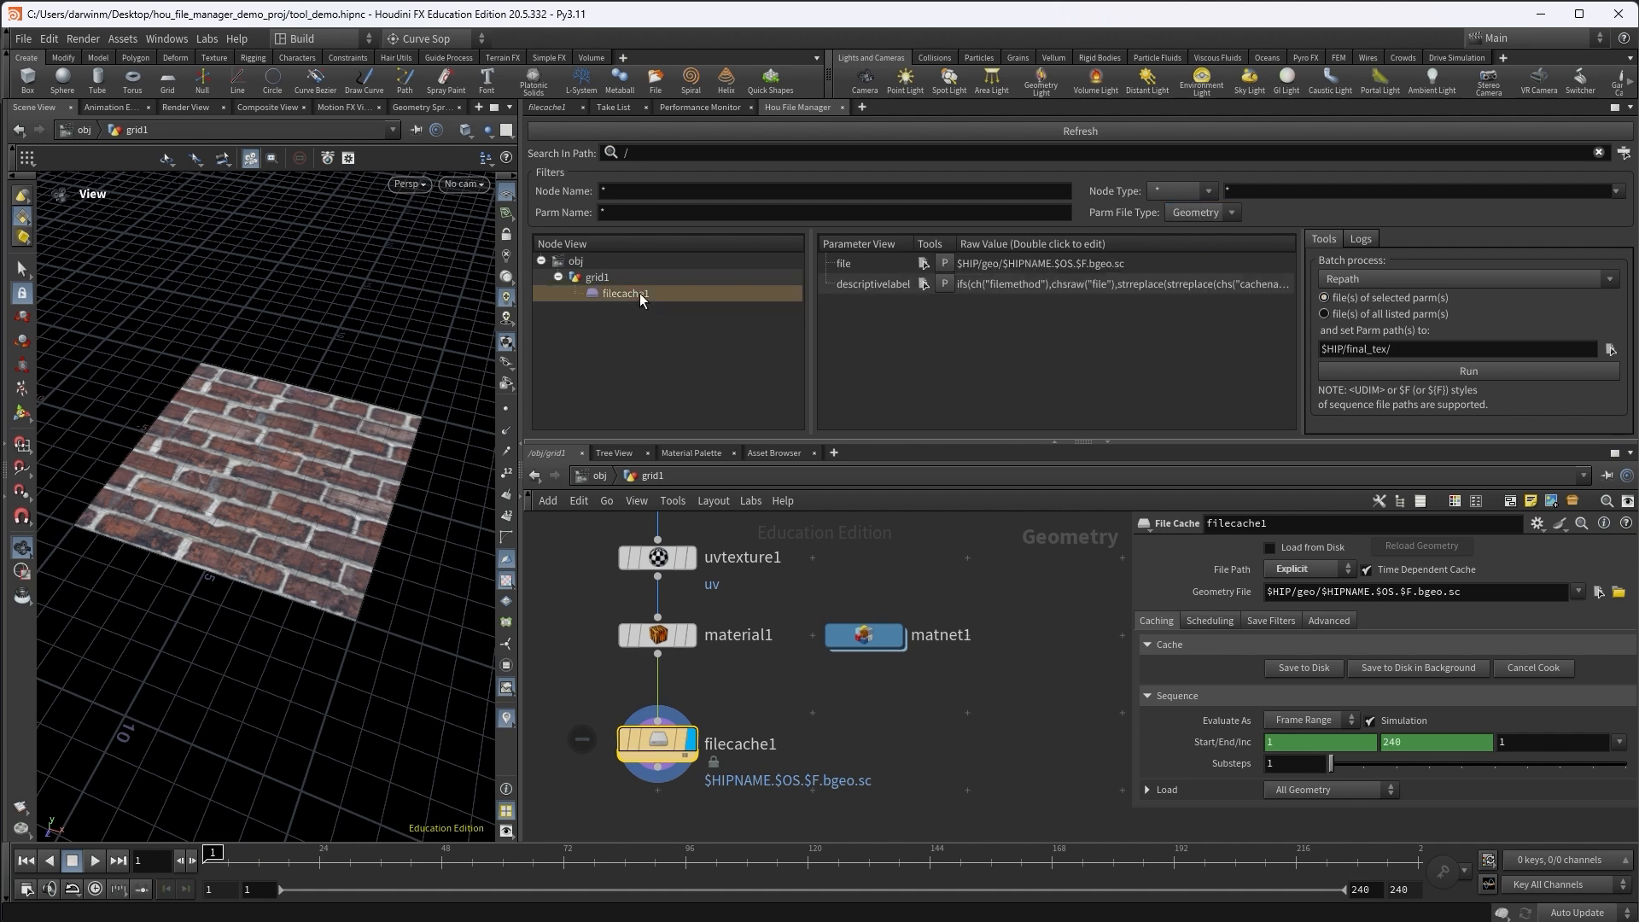
click(841, 263)
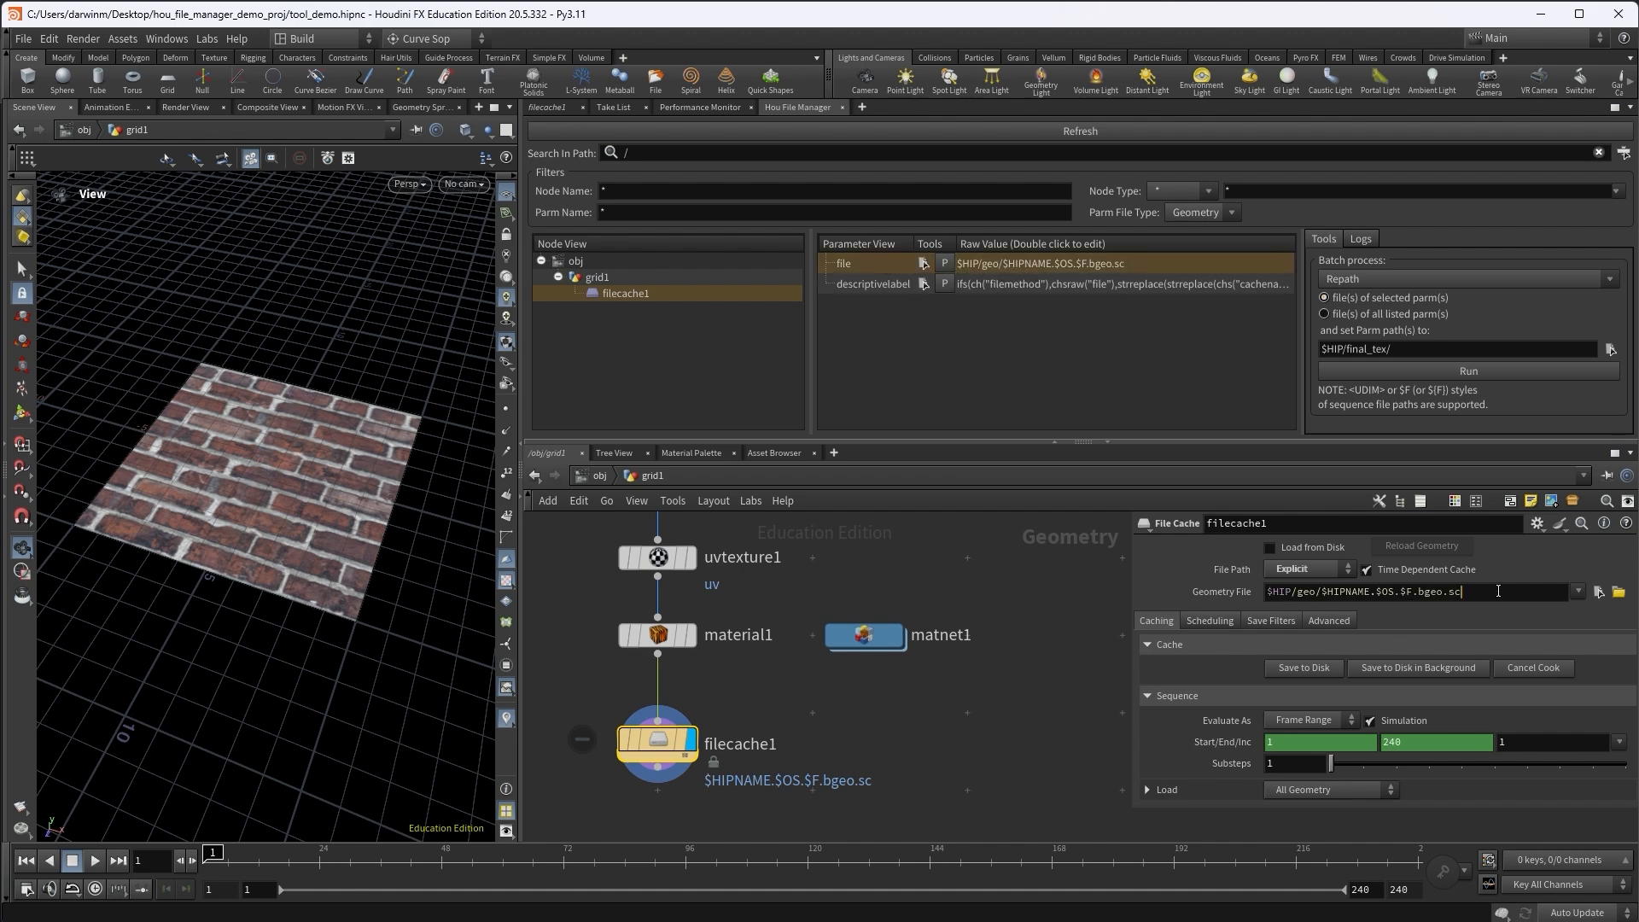
click(1619, 592)
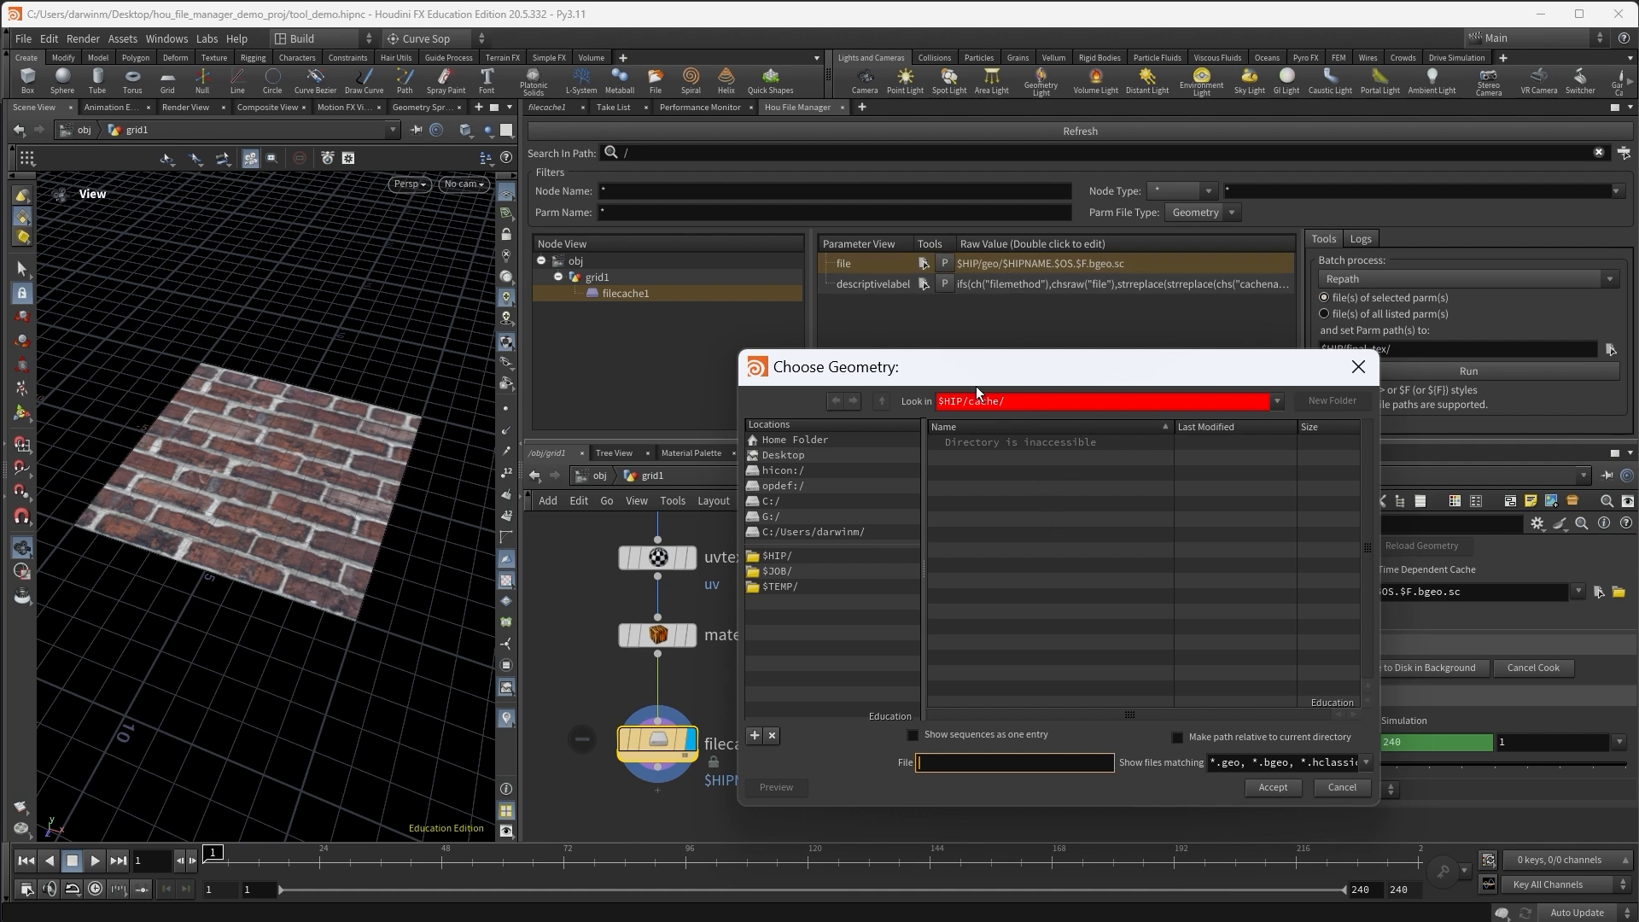
Create a cache folder under $HIP and set the geometry file to $HIP/cache/my_grid.$F.bgeo.sc
click(777, 555)
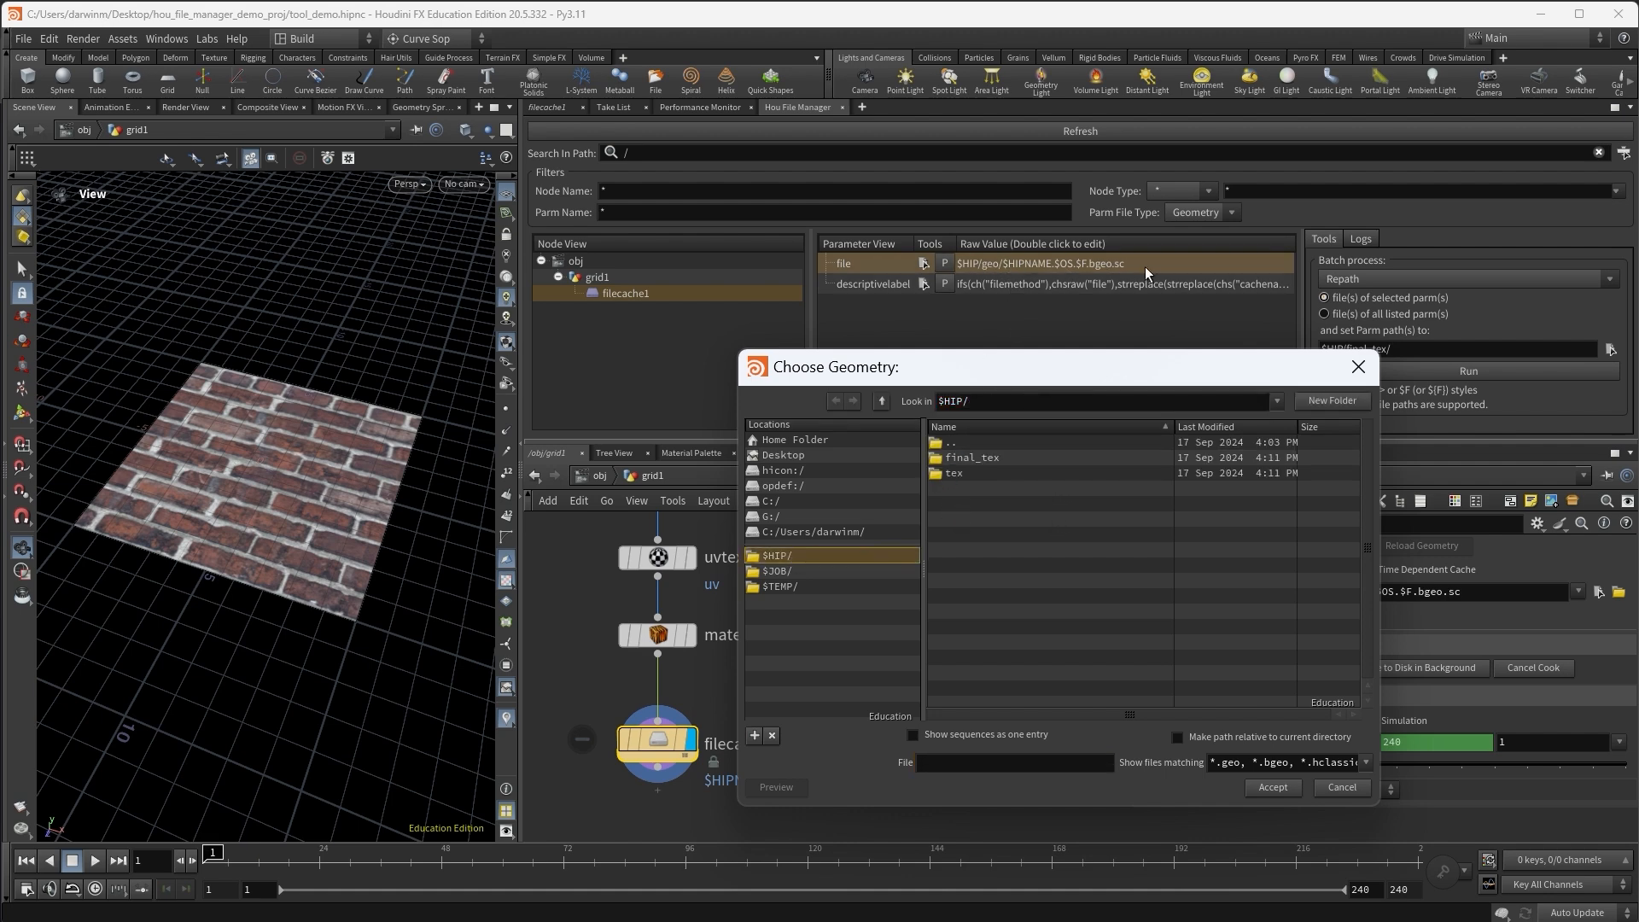
click(1330, 400)
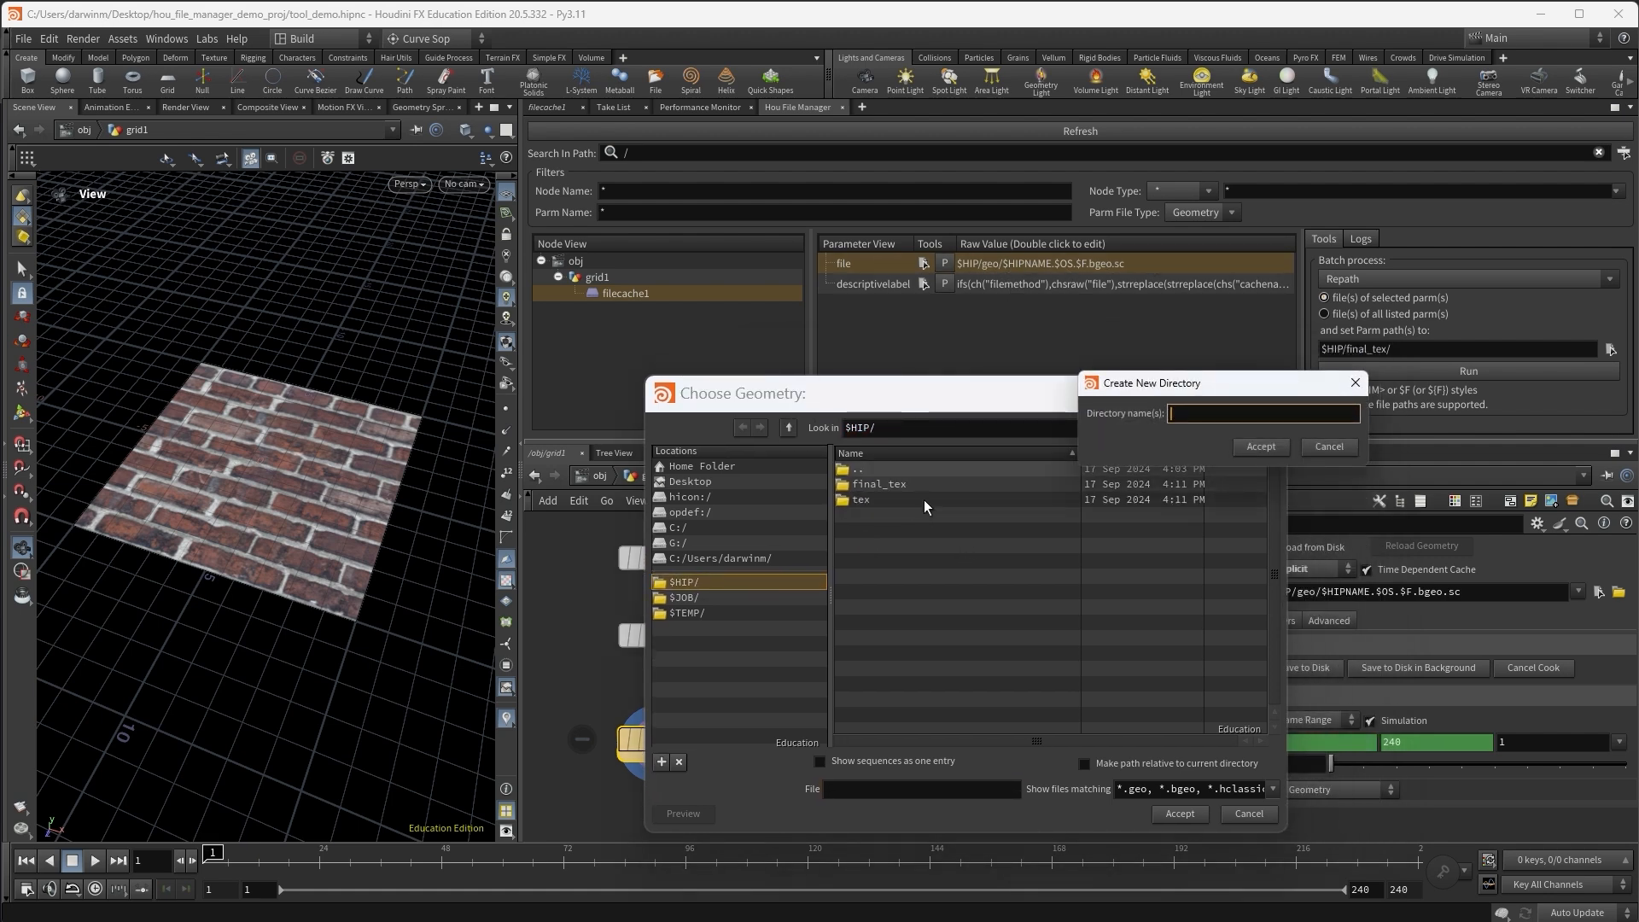
text(cache)
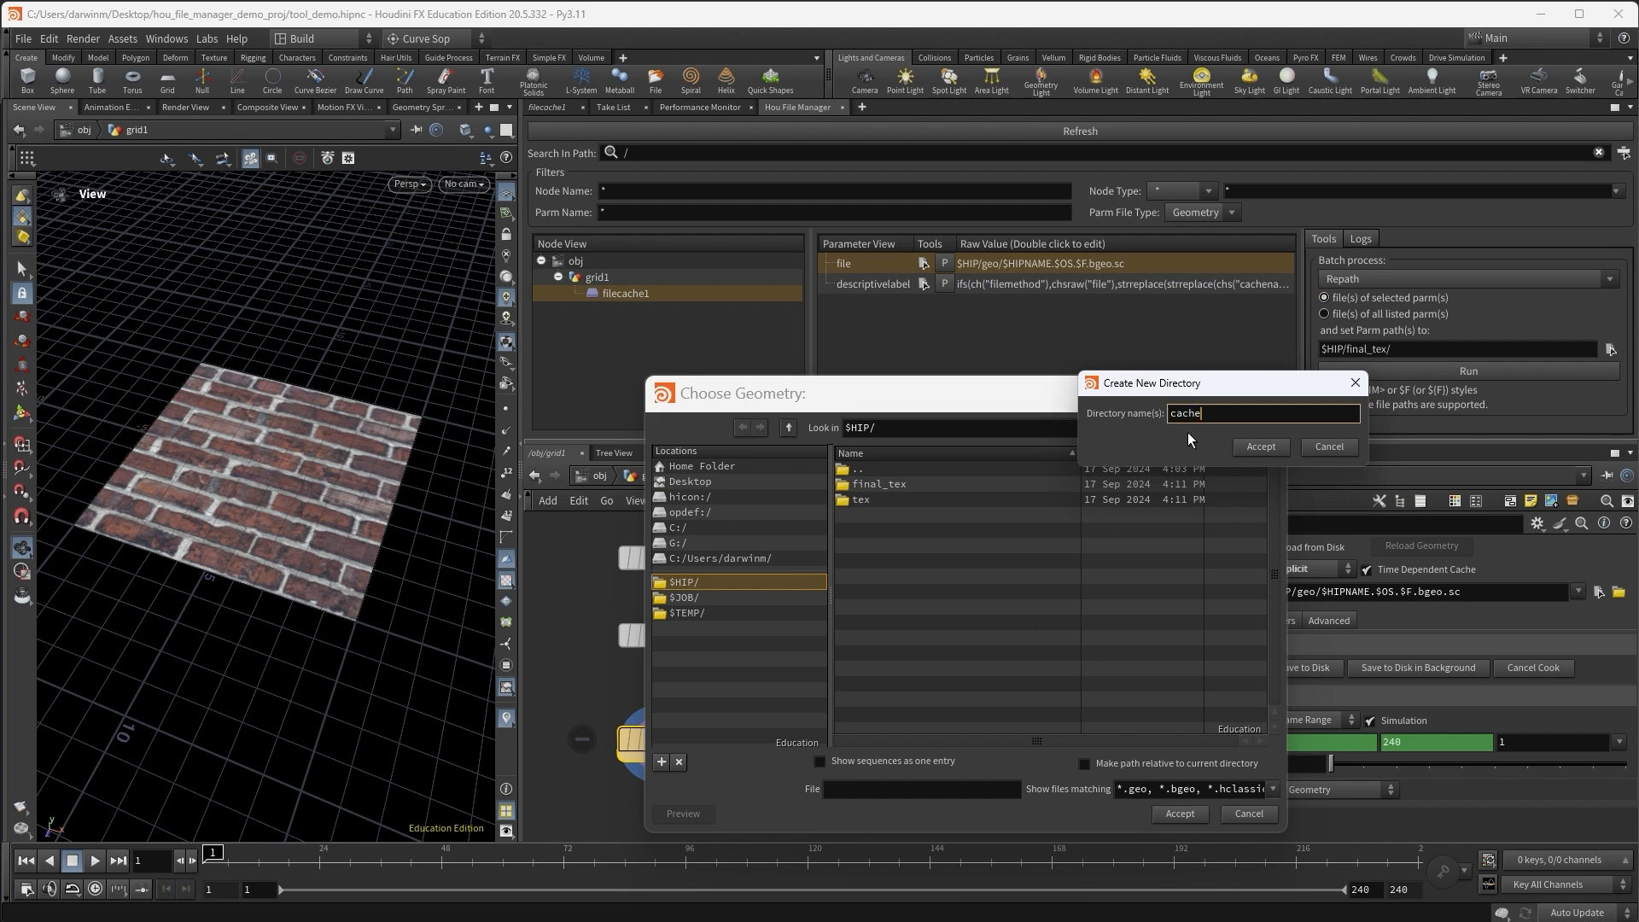
click(1260, 446)
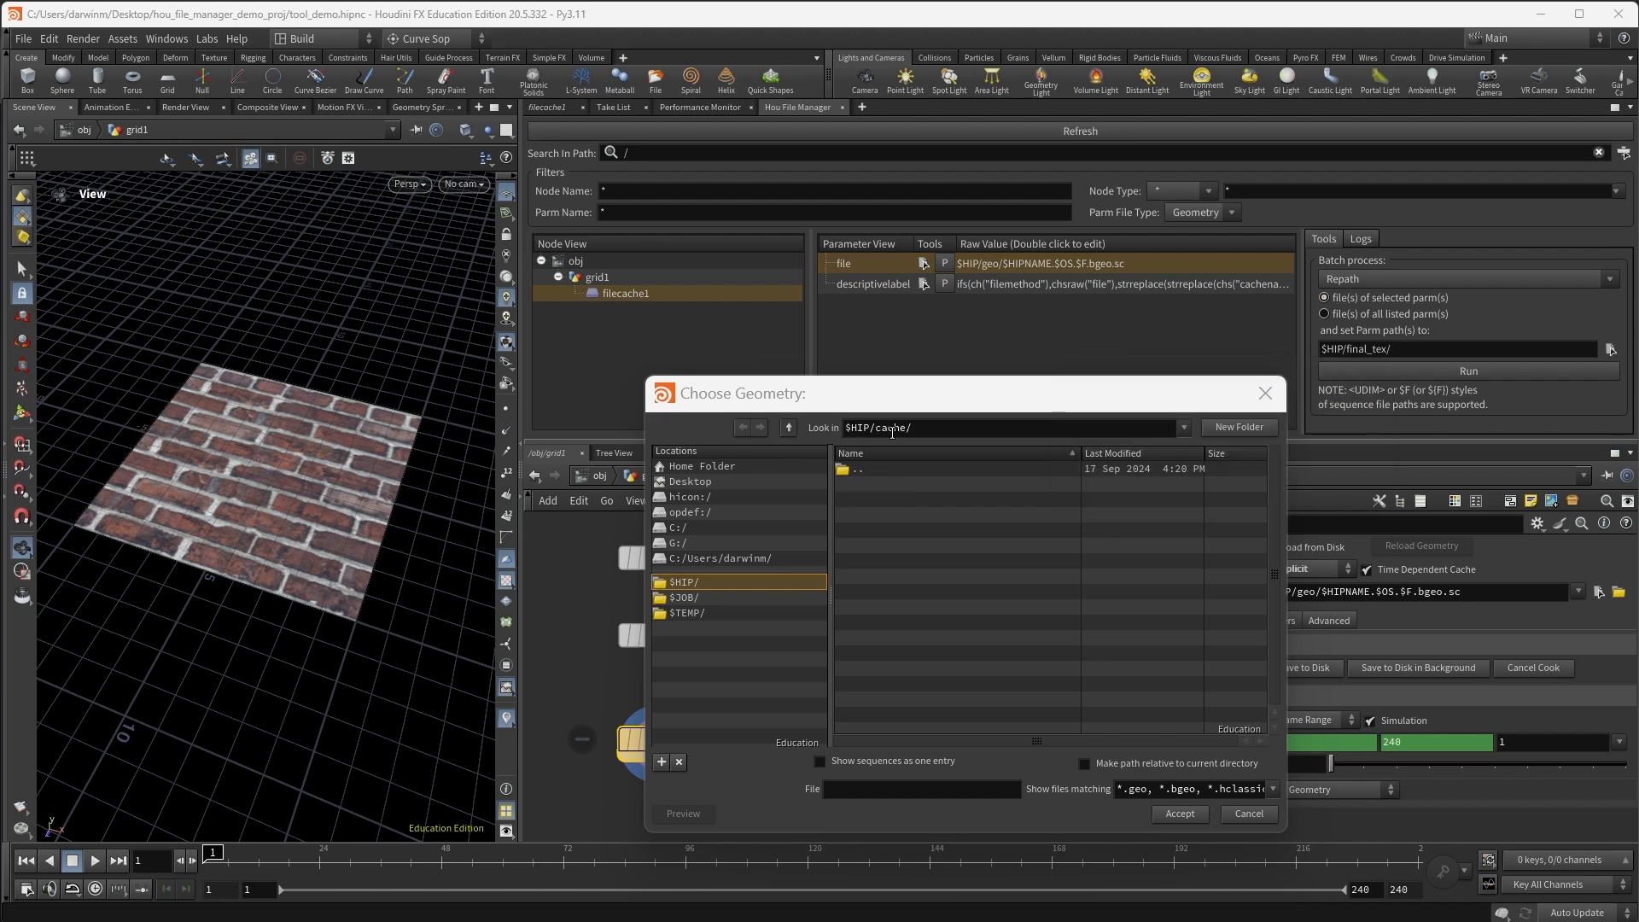
click(921, 789)
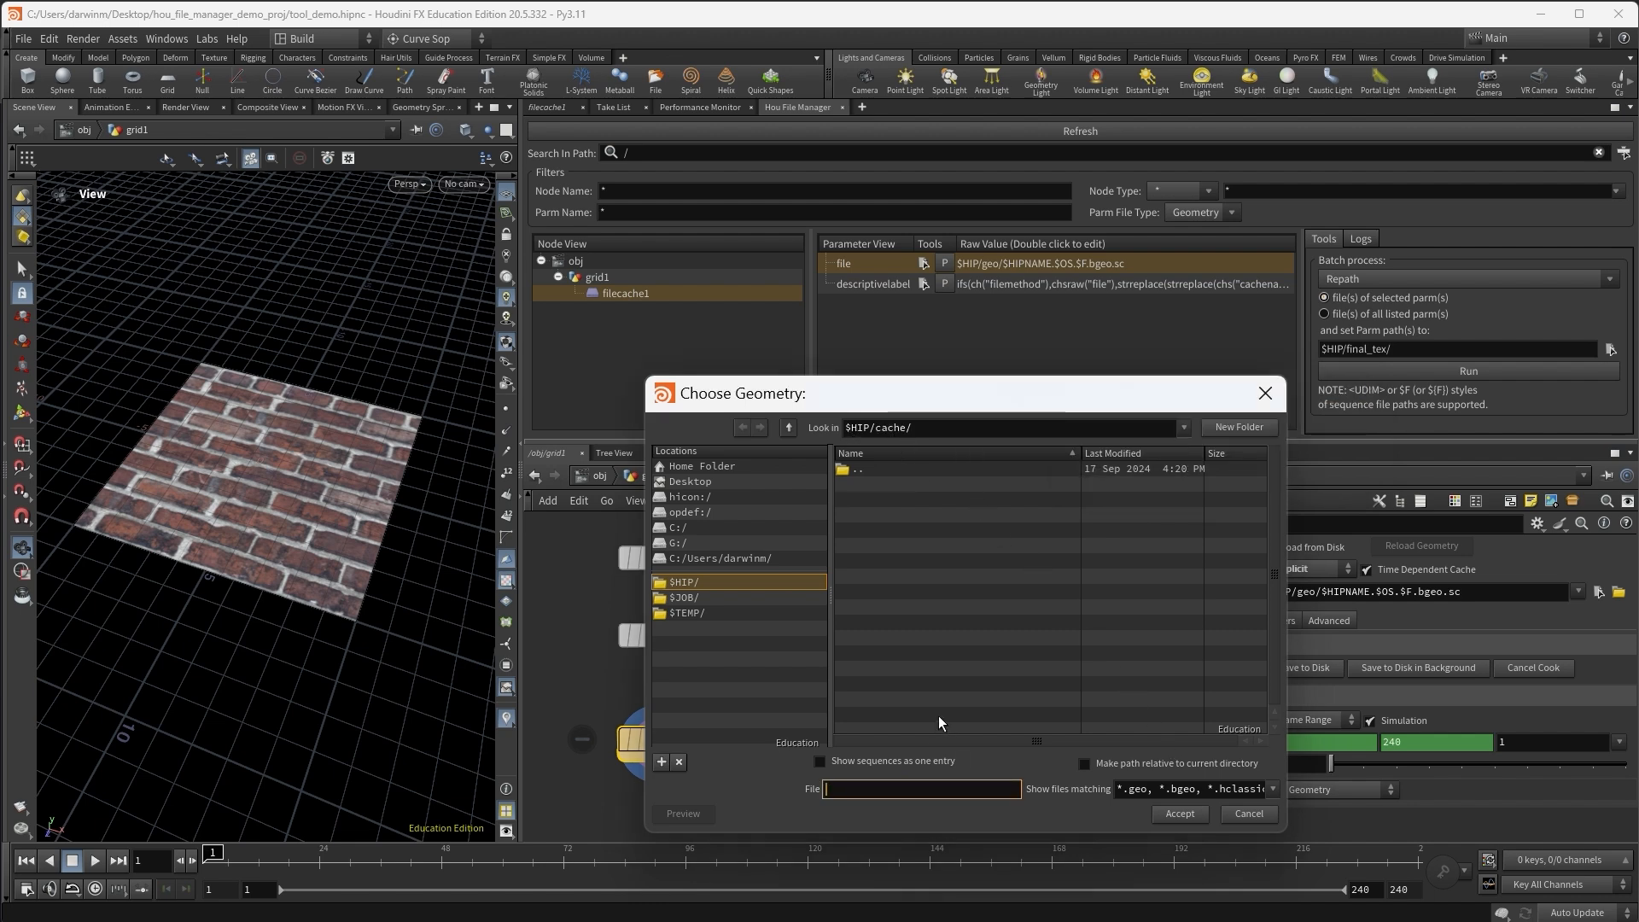
text(my_grid.$F.bgeo.sc)
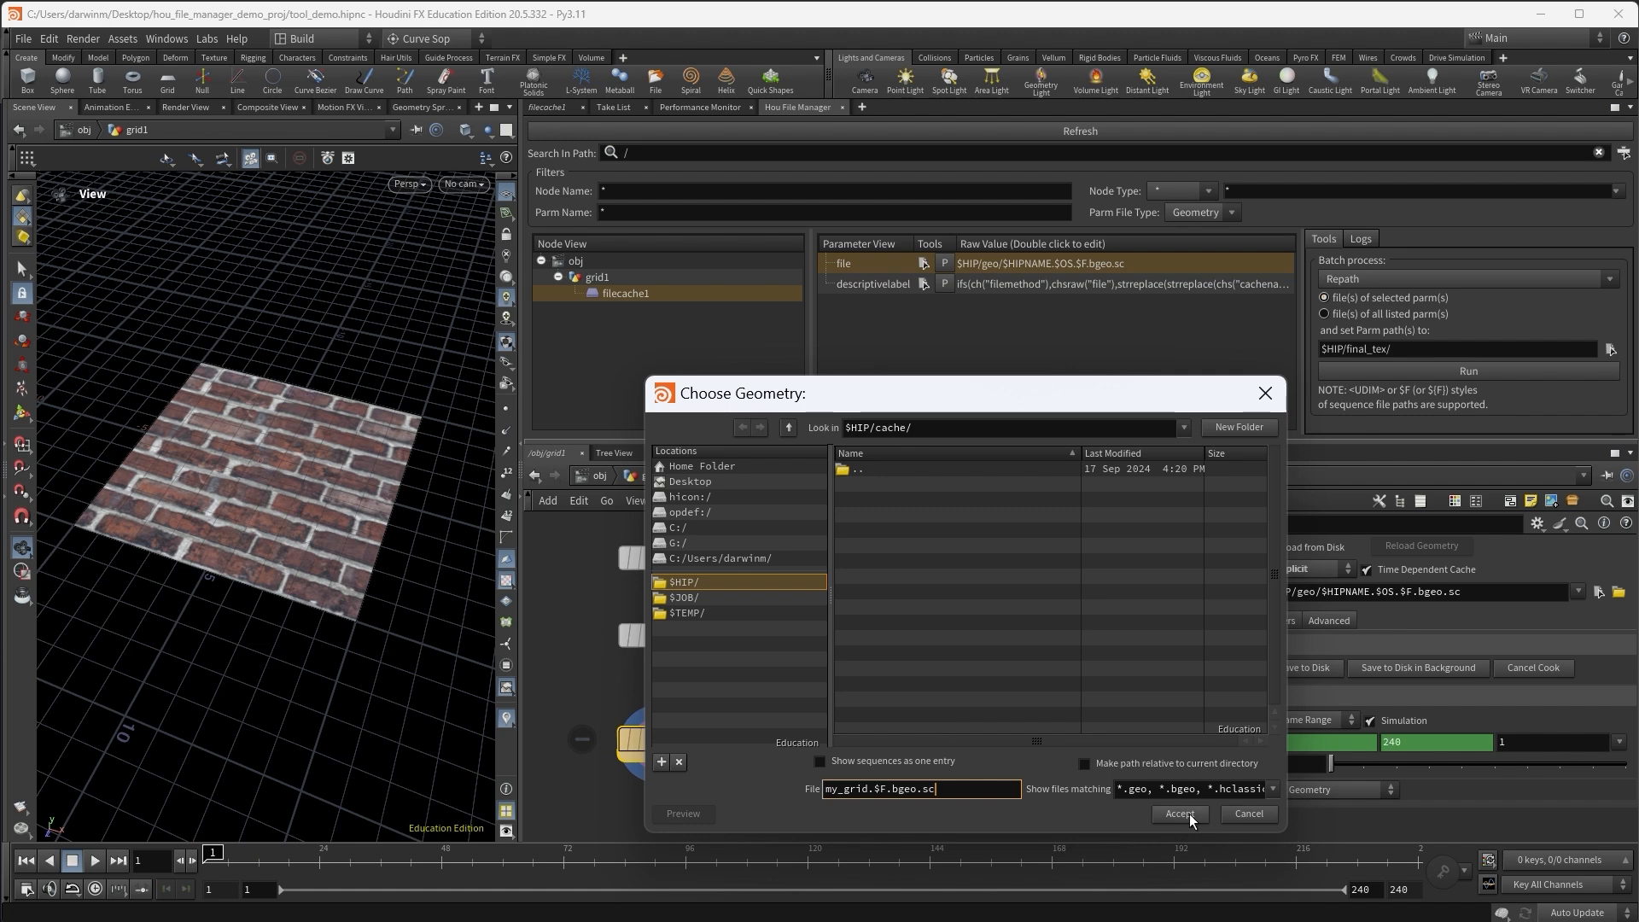
click(1178, 813)
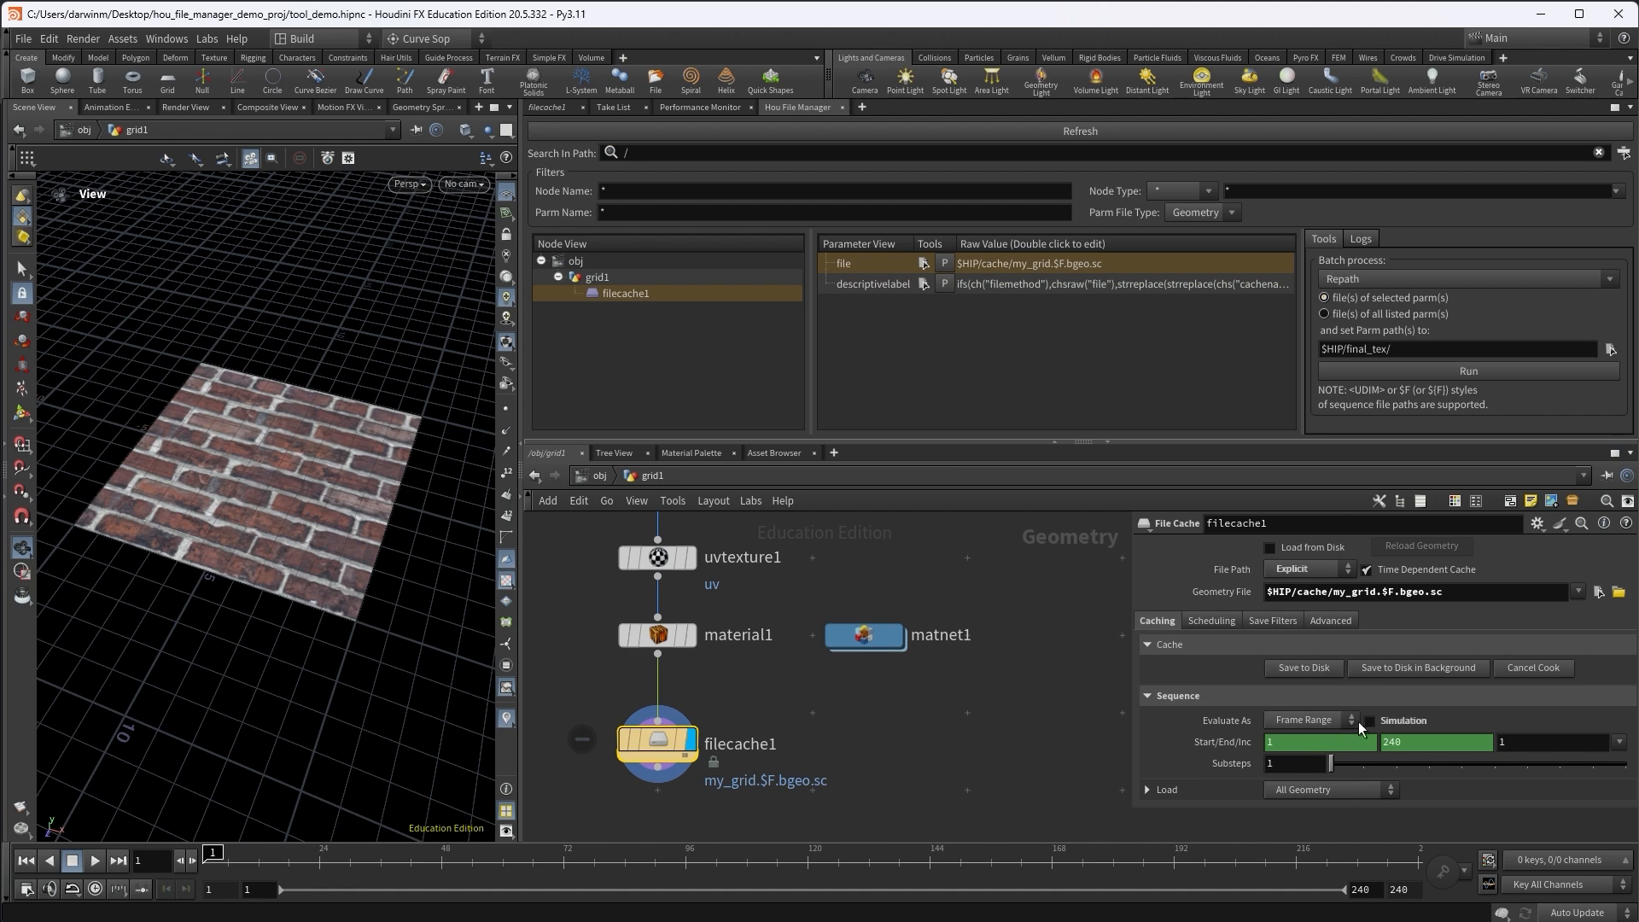
Cache filecache1 over frames 1–4 to disk and verify the four my_grid bgeo.sc files in Explorer
click(1311, 721)
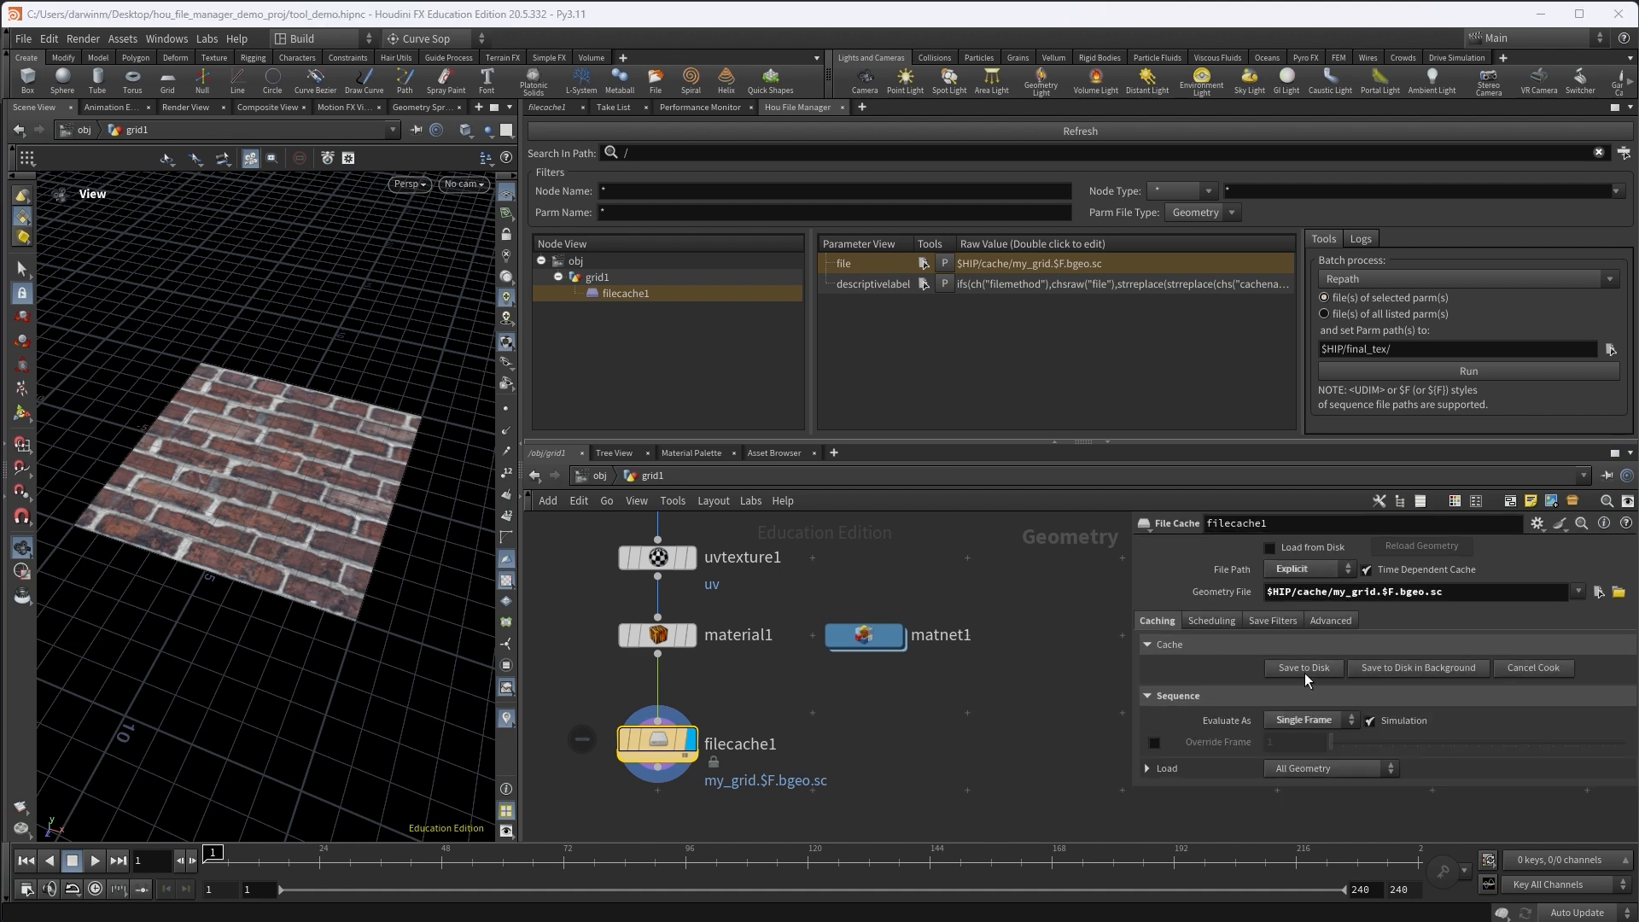
click(1271, 547)
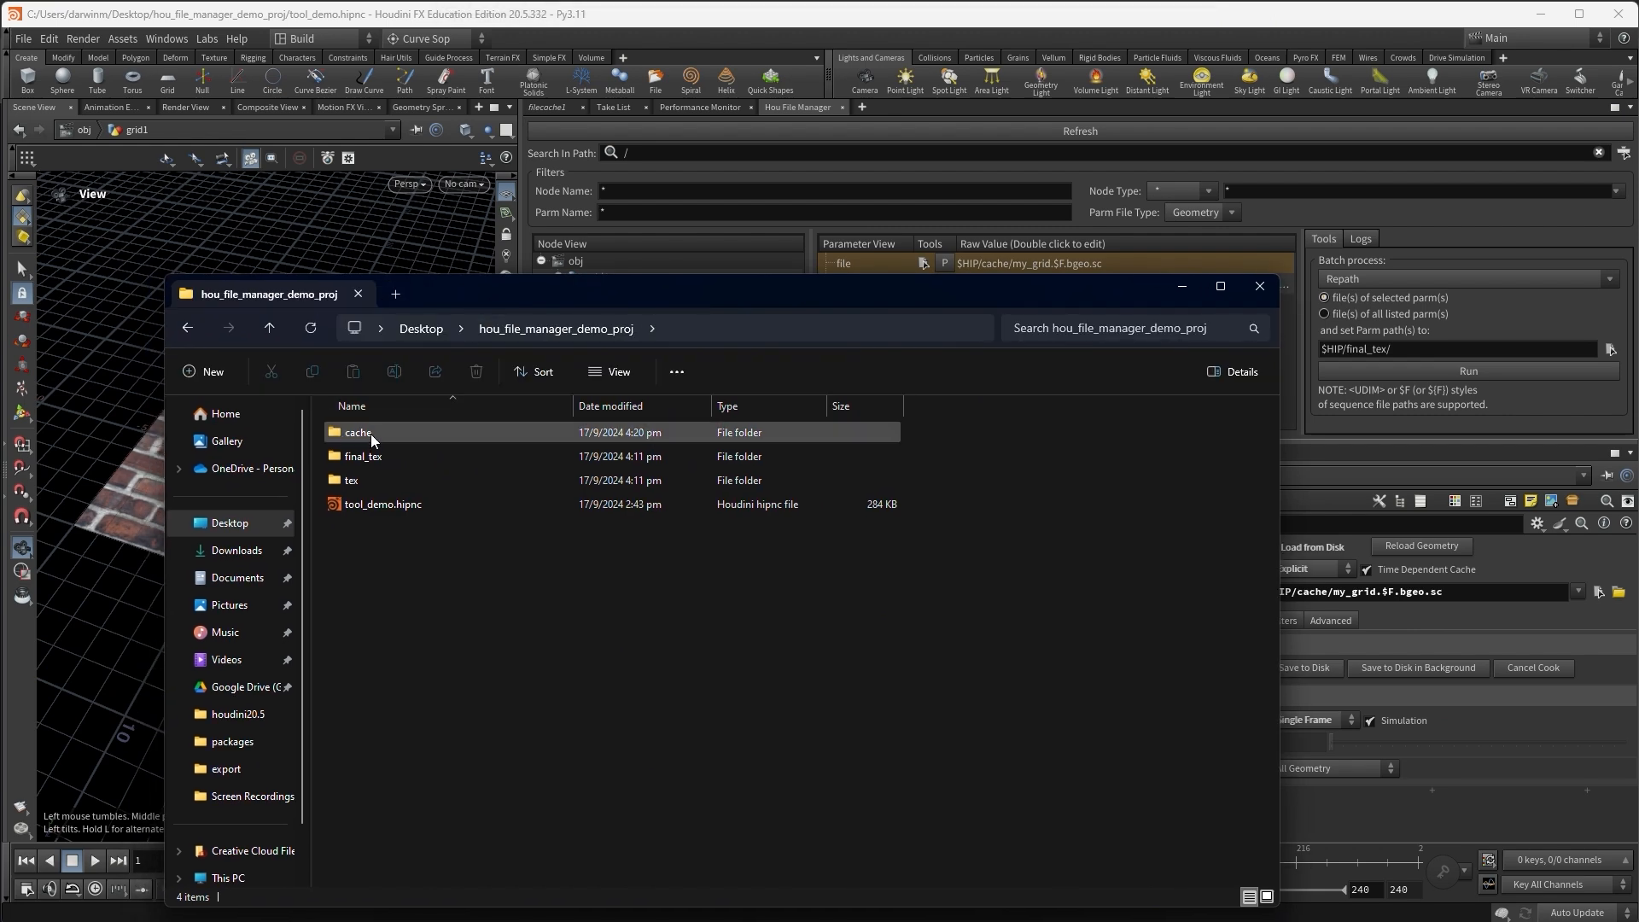
double_click(357, 432)
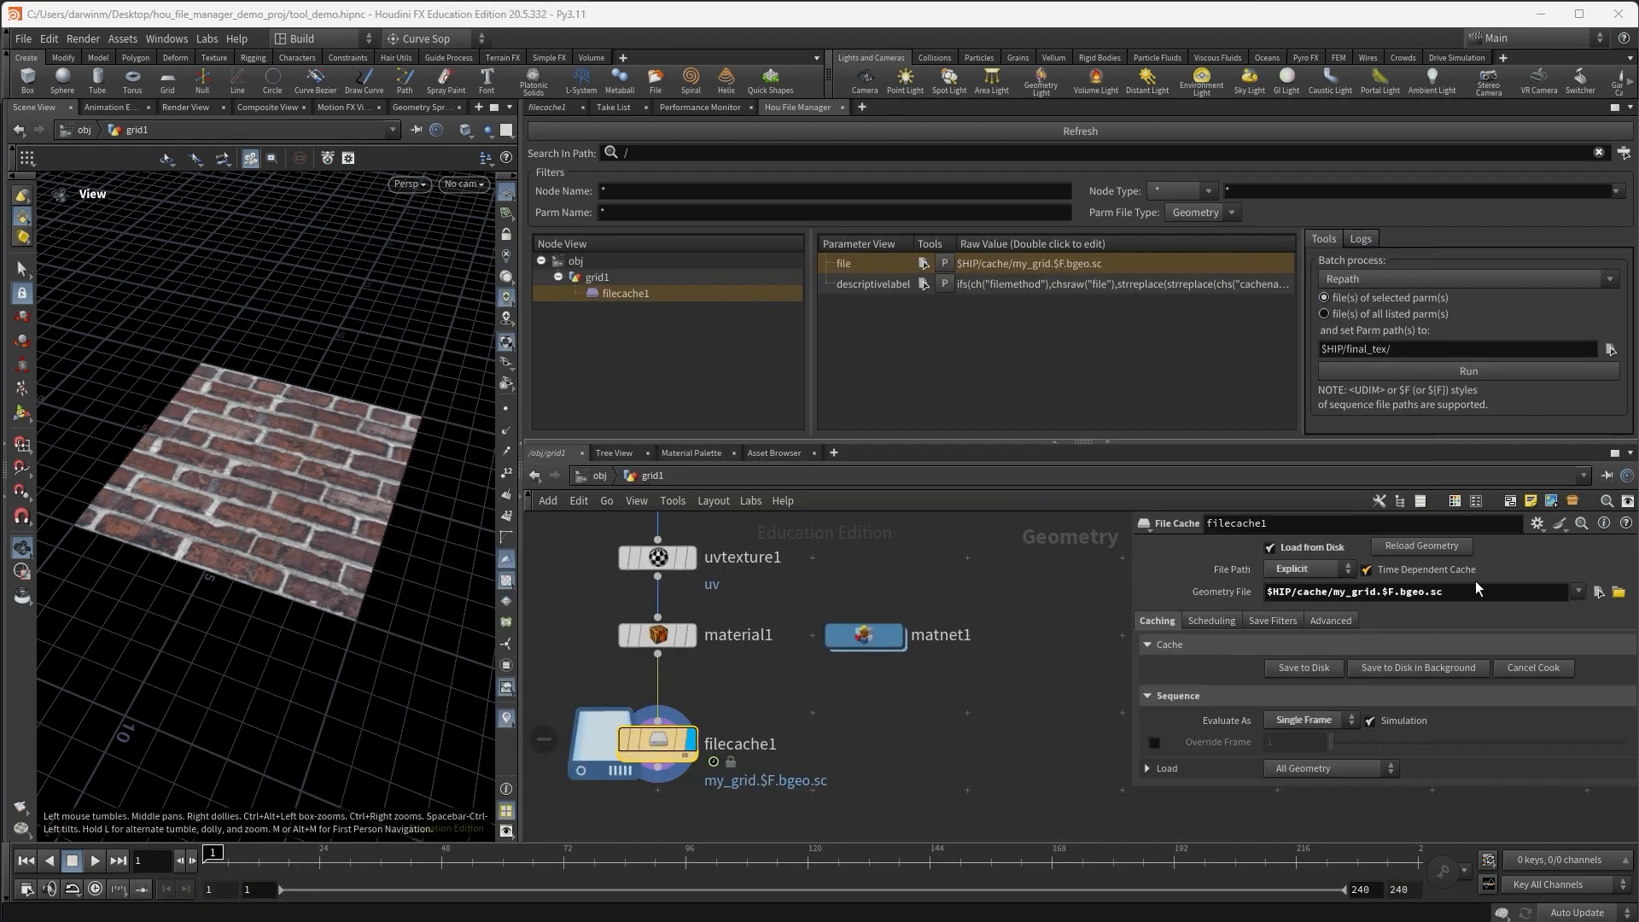
click(1310, 718)
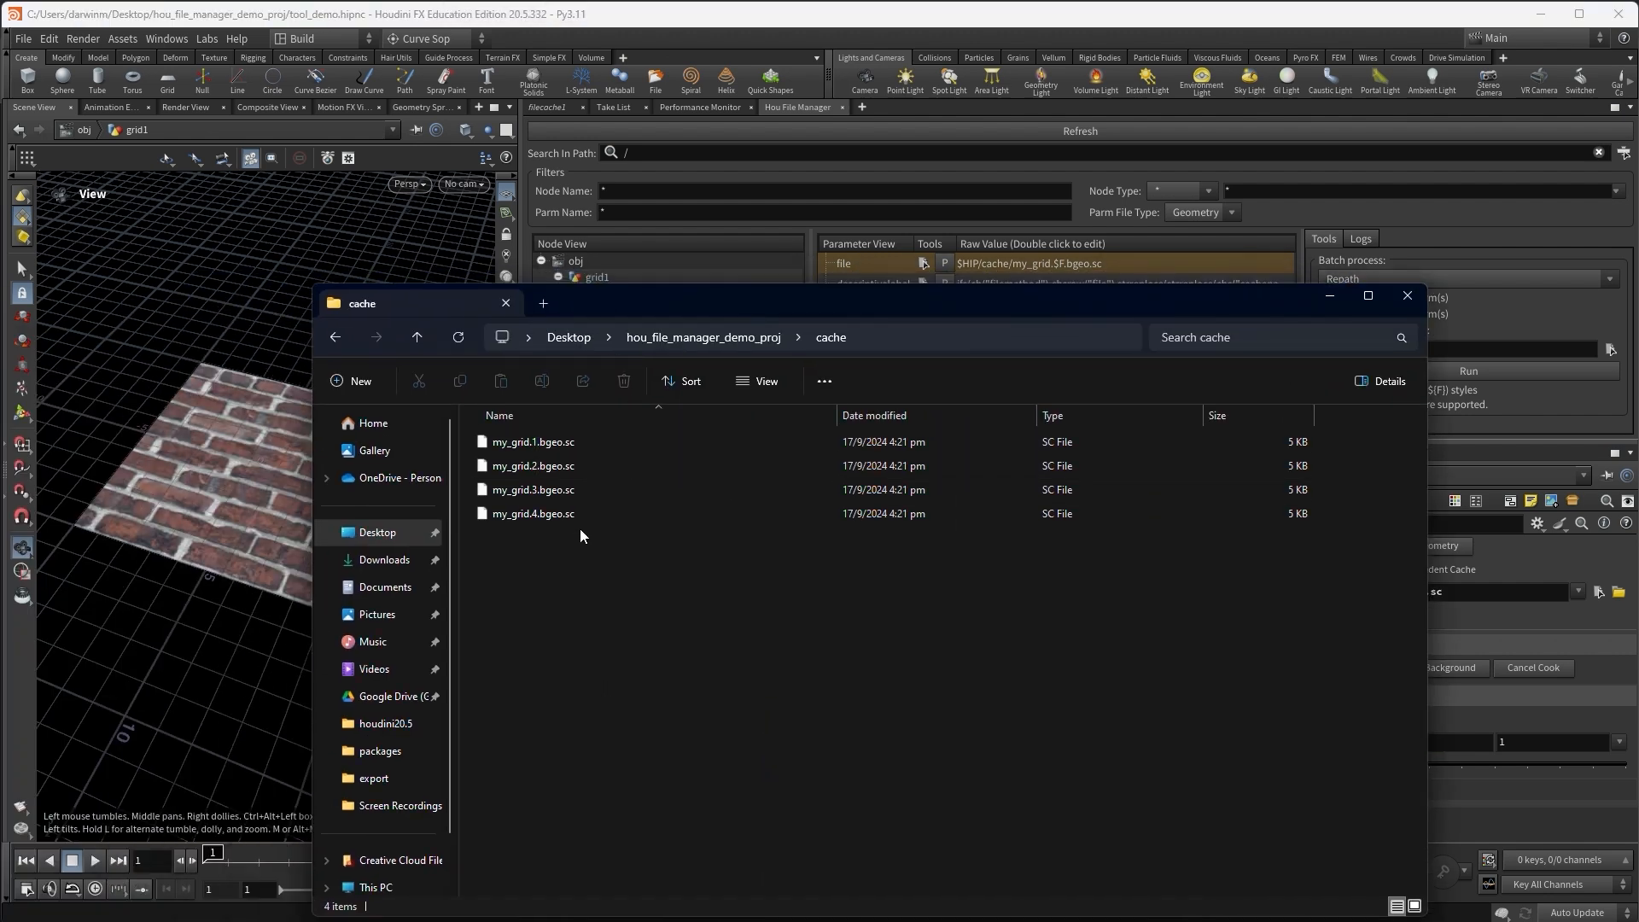
click(1405, 296)
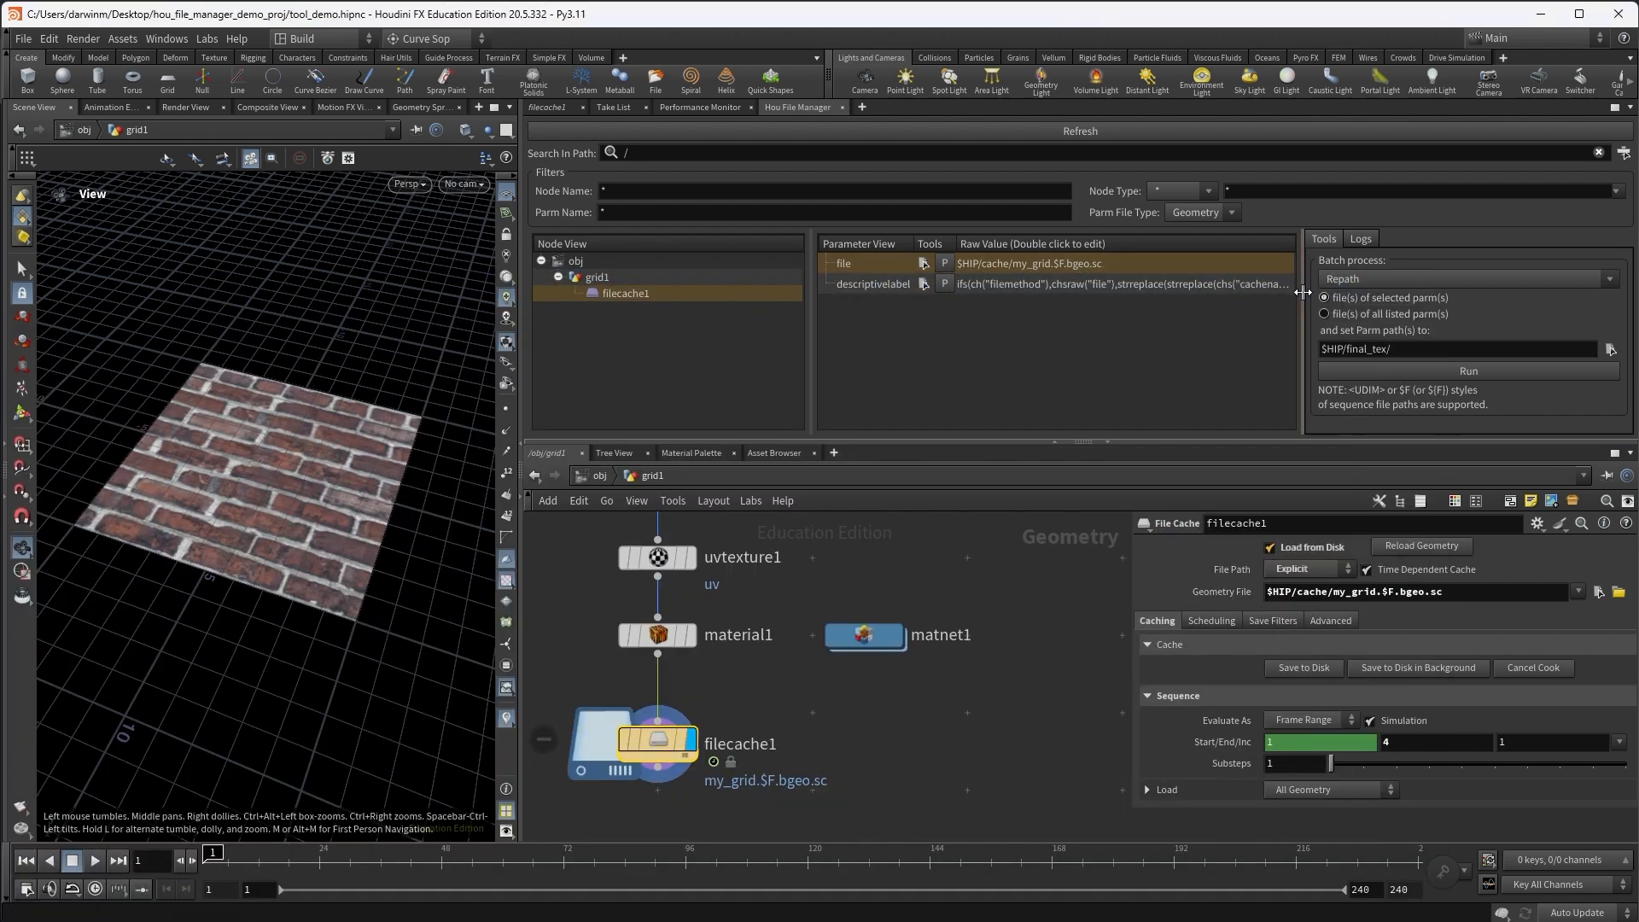
Set the batch process to Move into a new $HIP/final_cache folder and run it on the cache files
click(1463, 278)
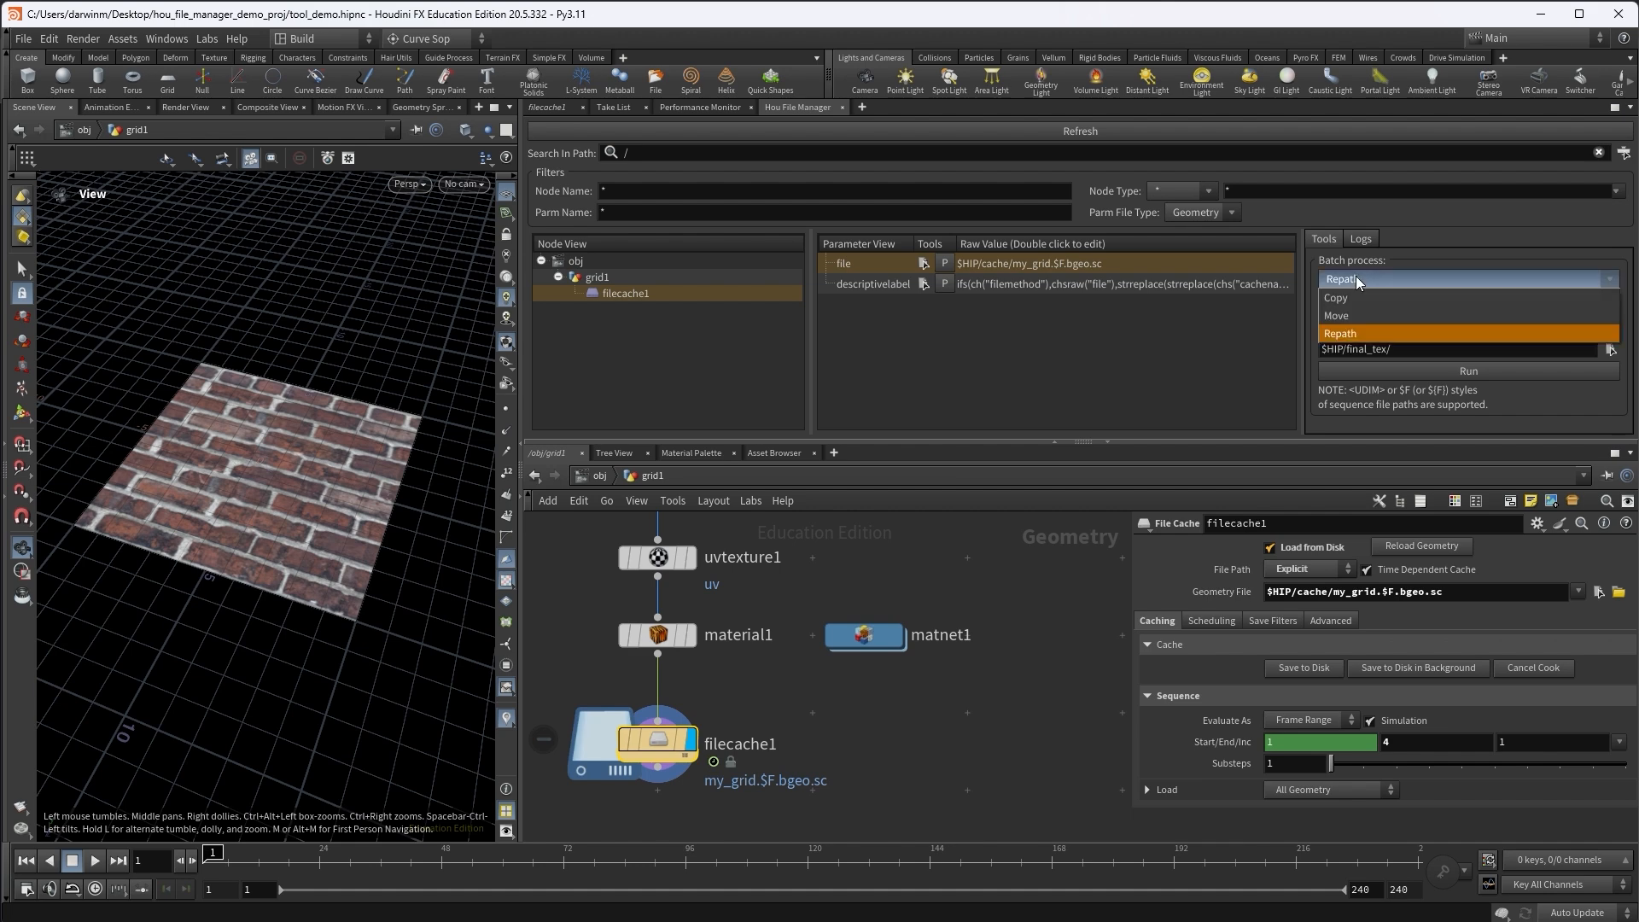
click(1335, 314)
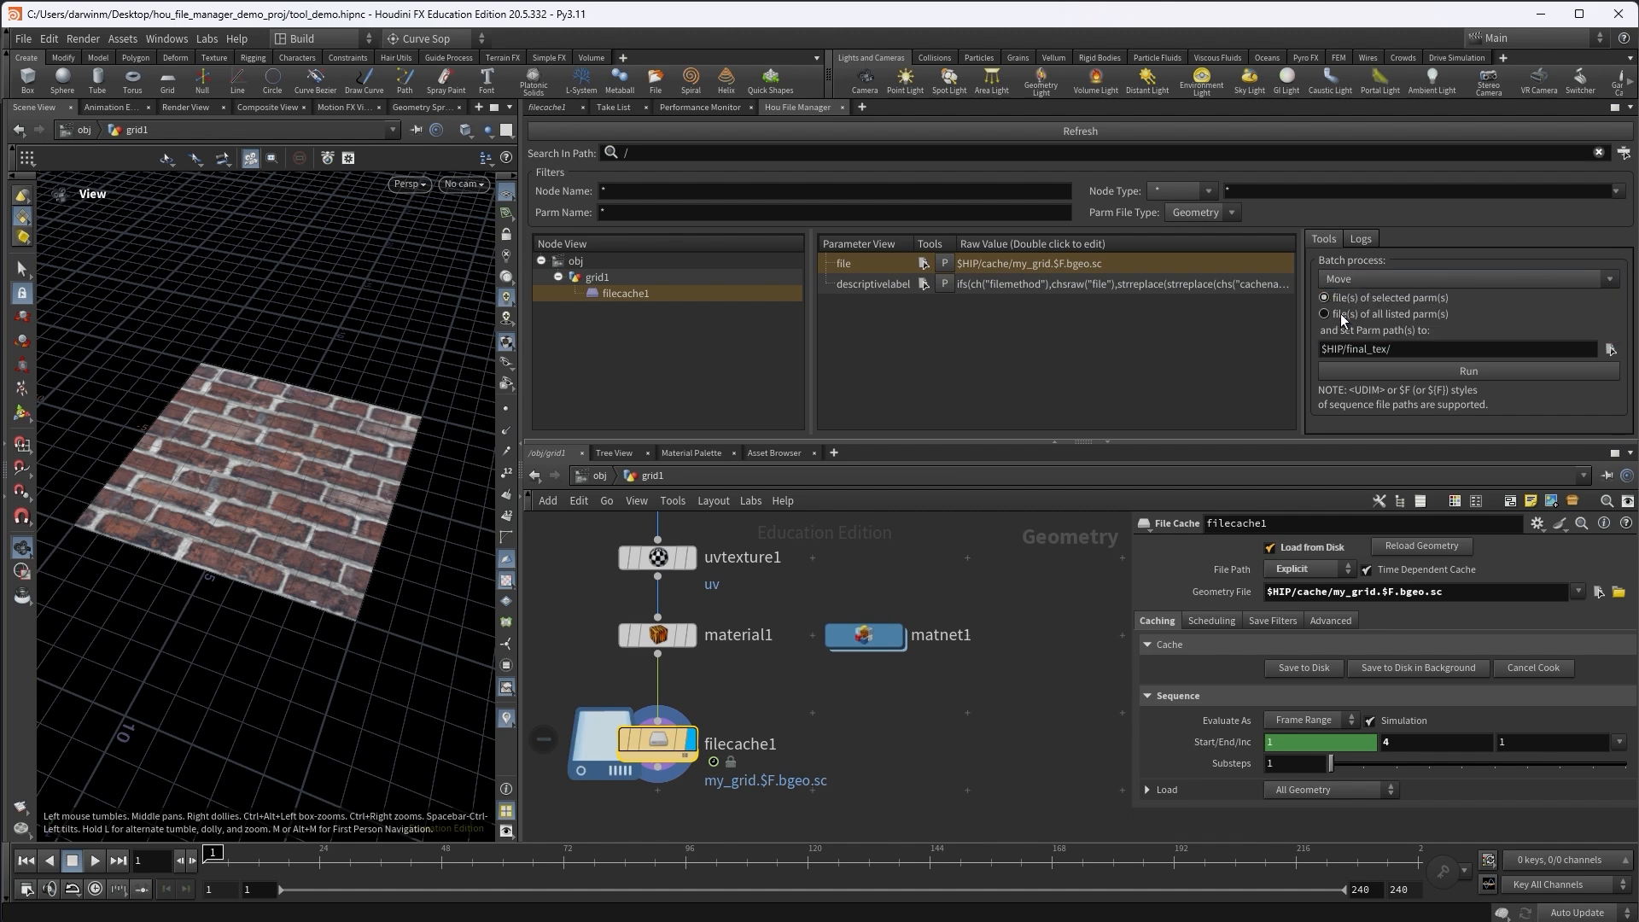
click(1608, 349)
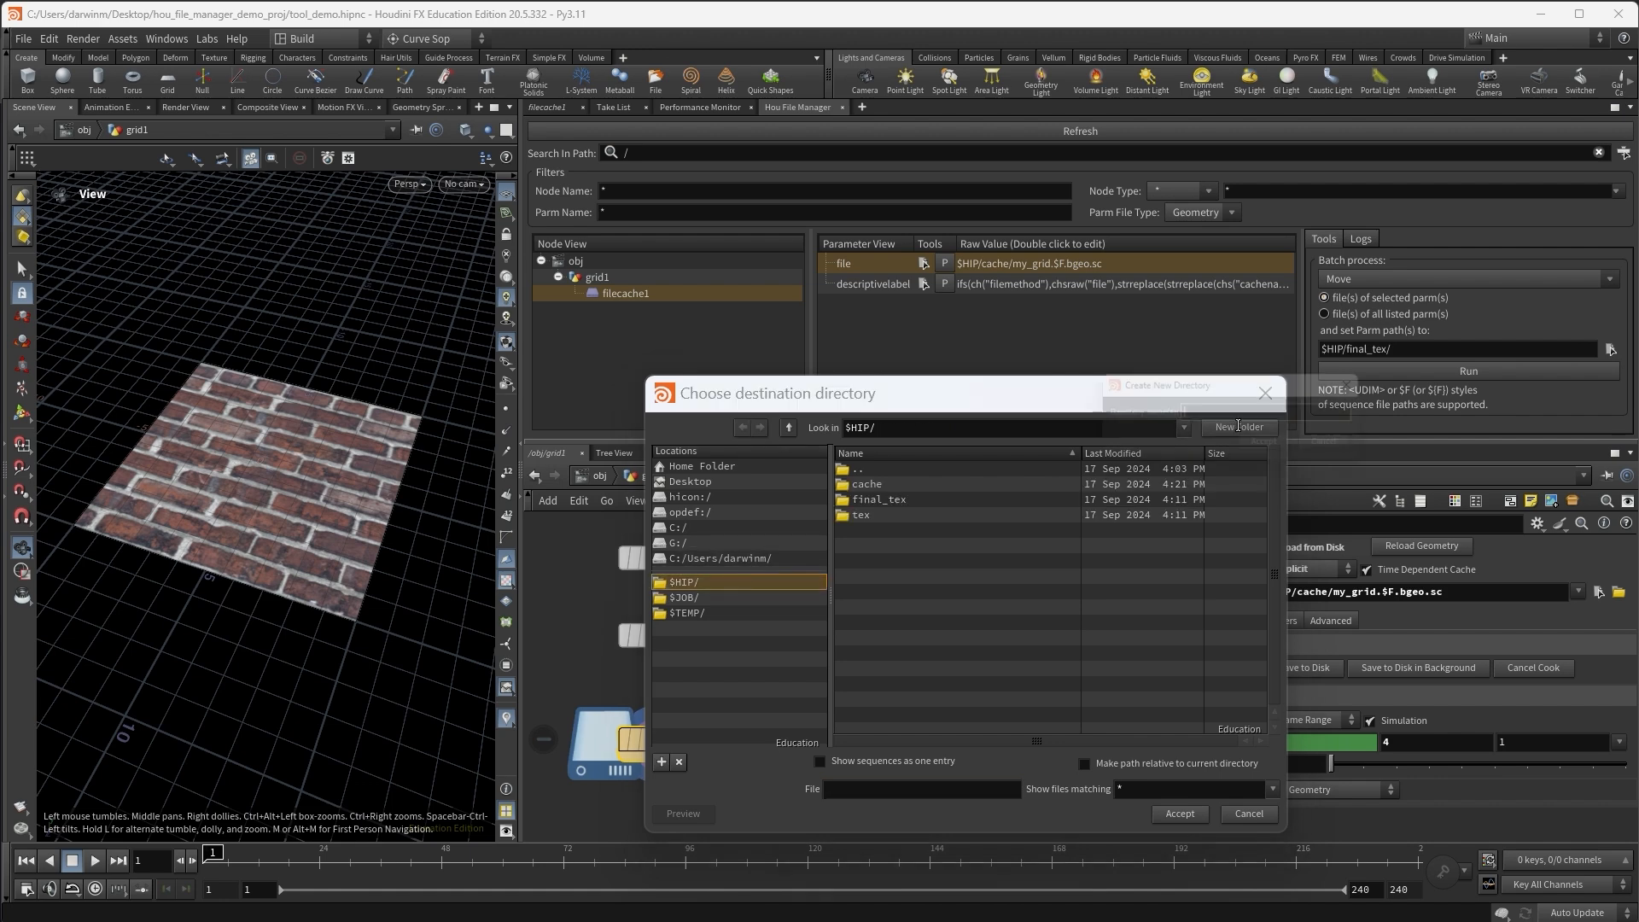
text(final_cach)
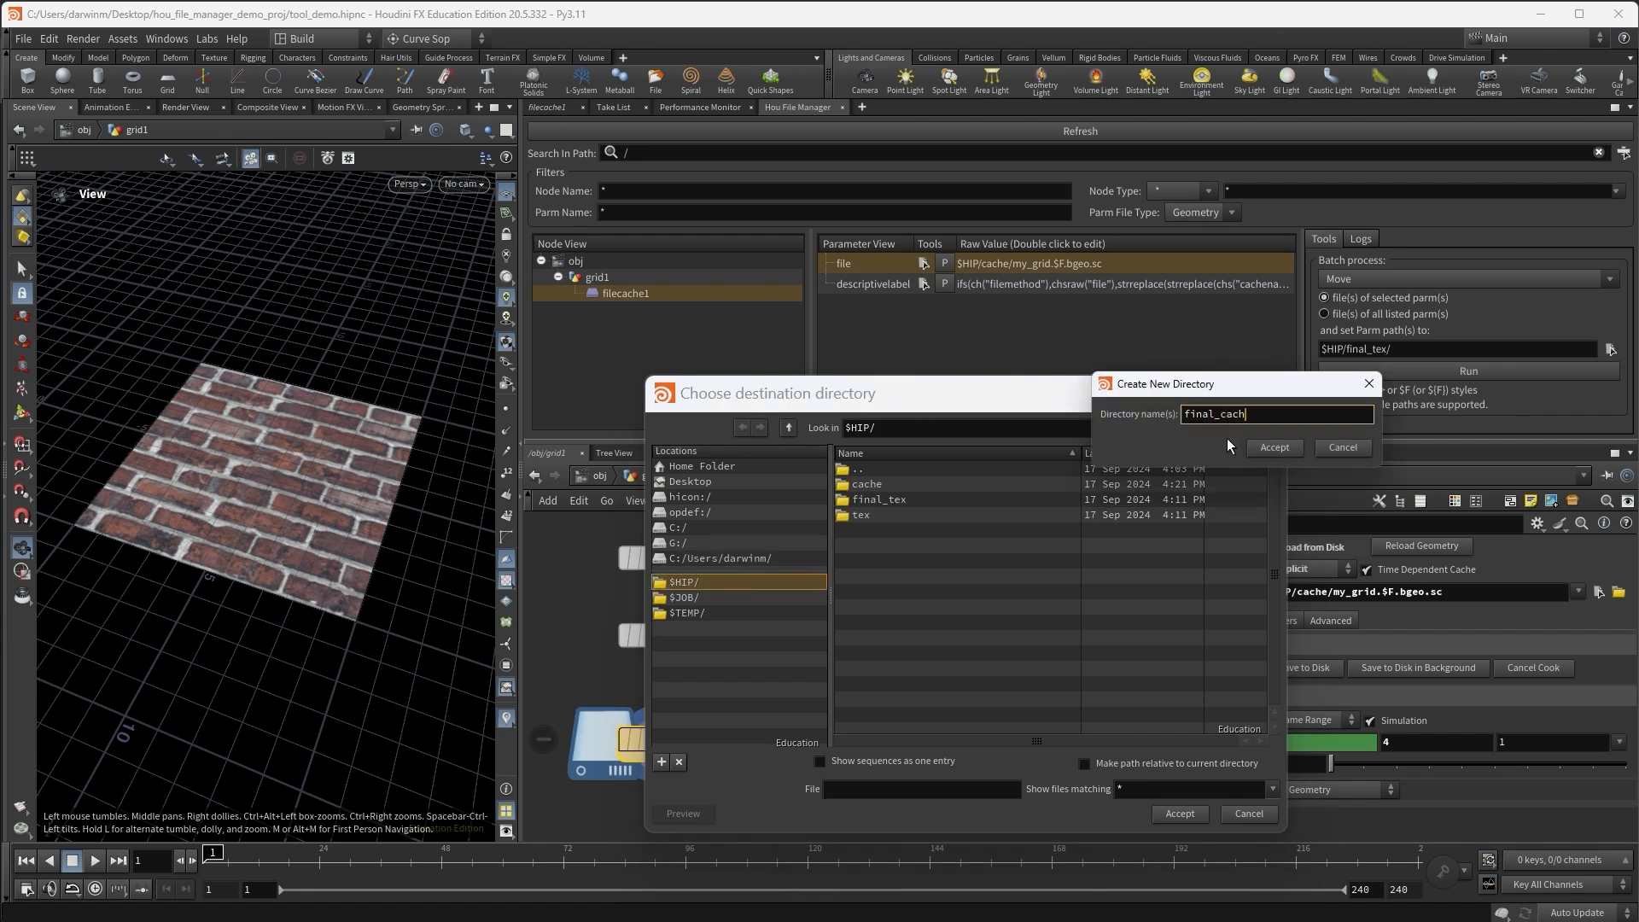
click(1274, 447)
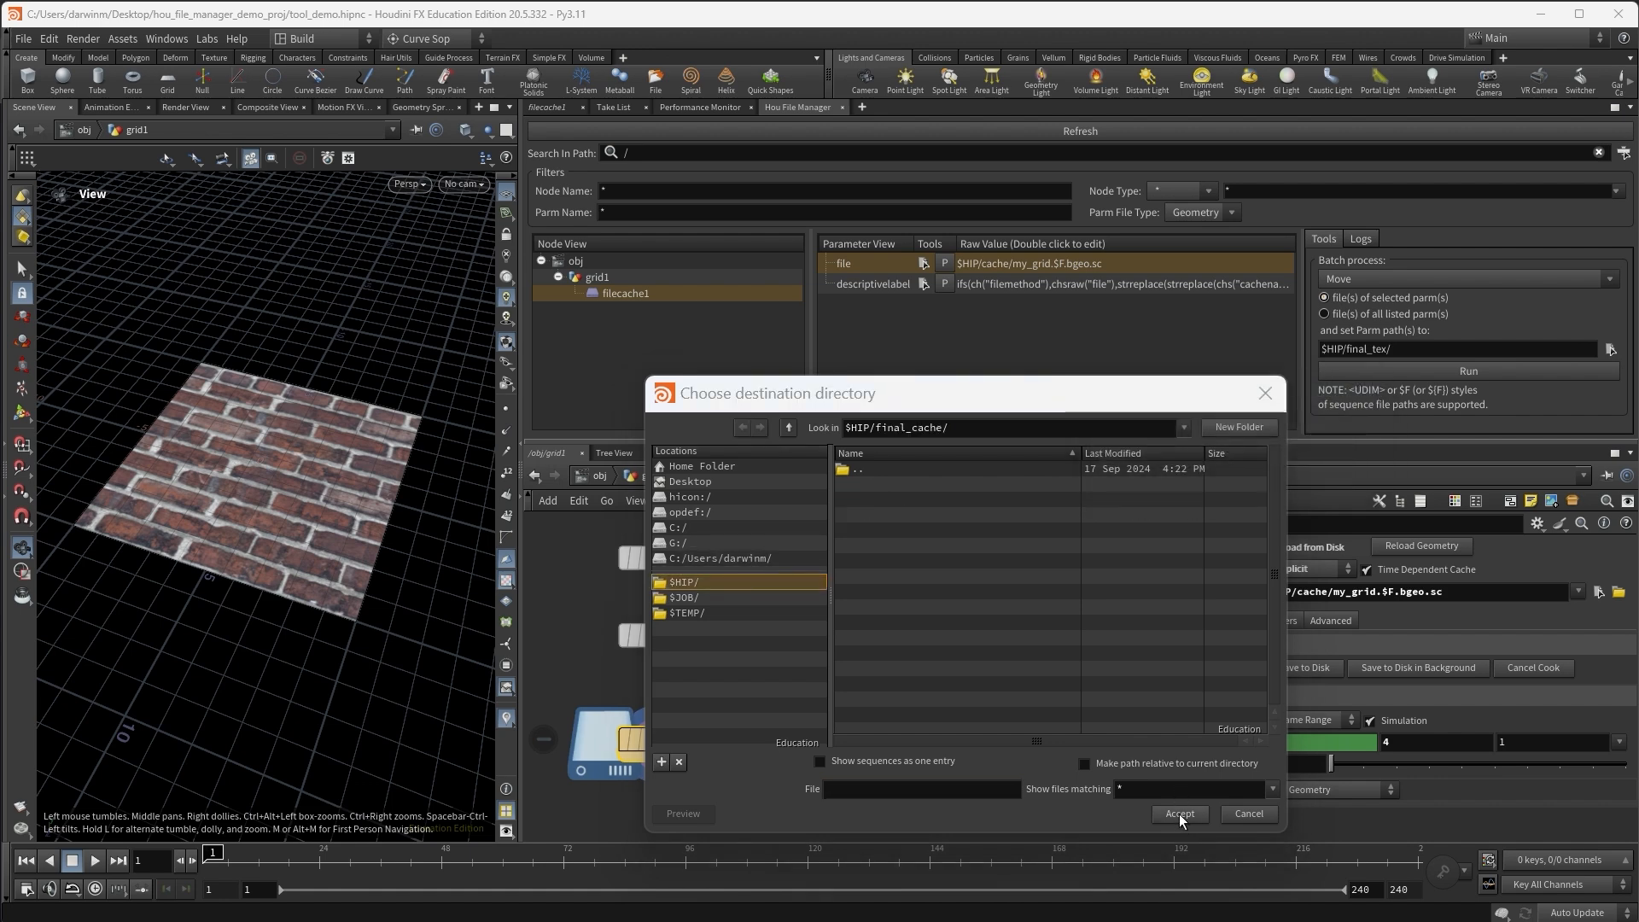
click(1178, 813)
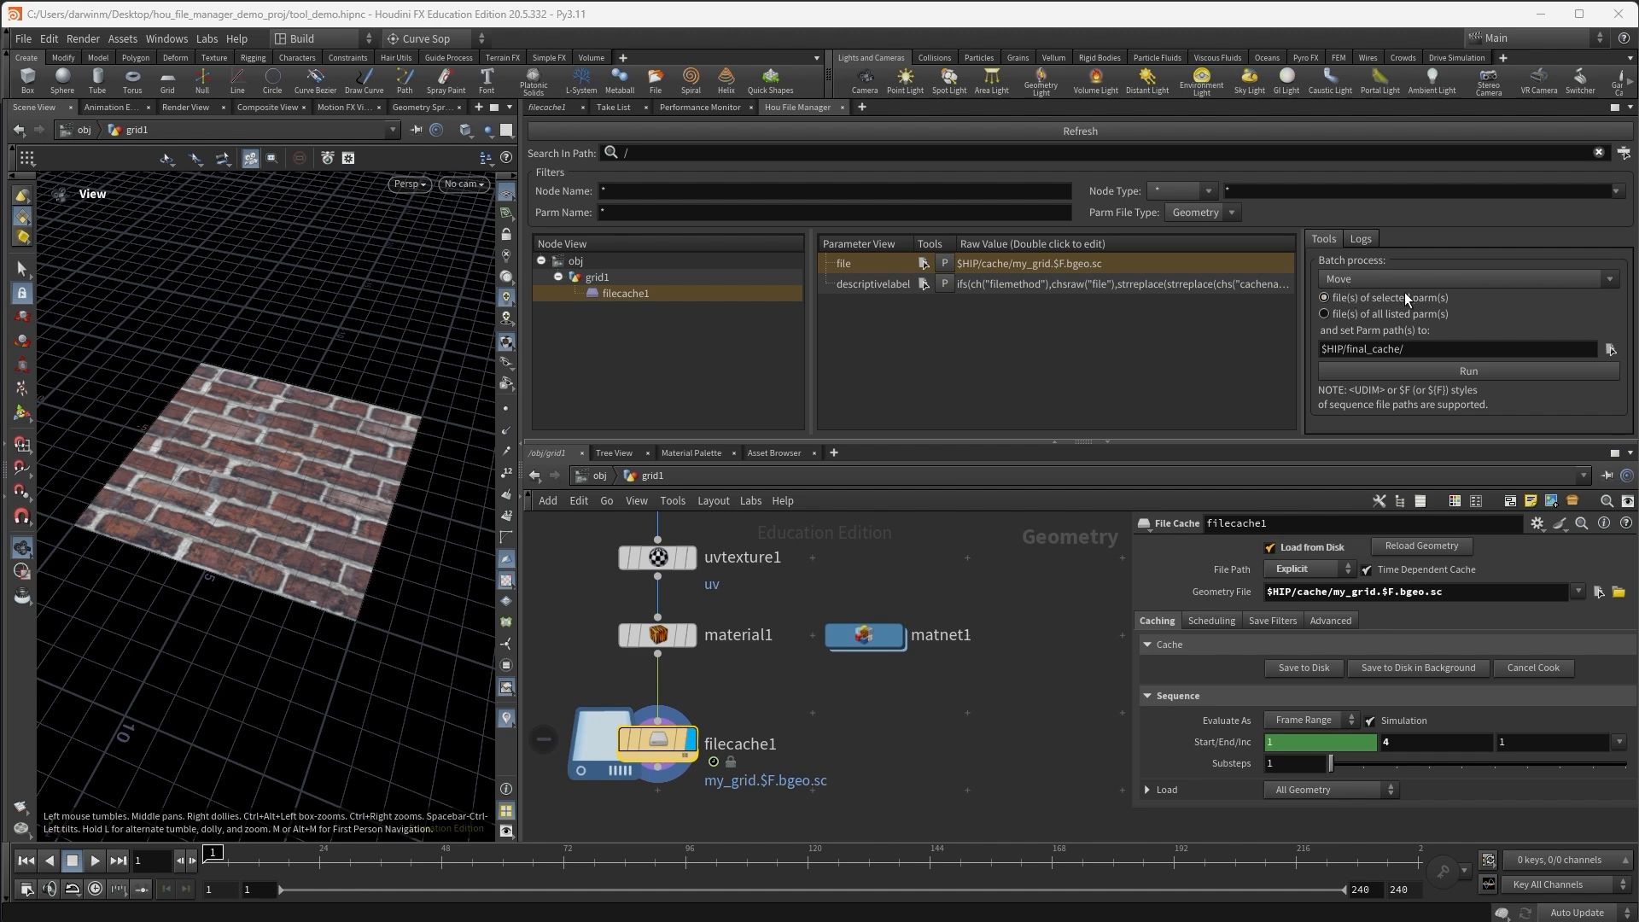
mouse_move(1407, 374)
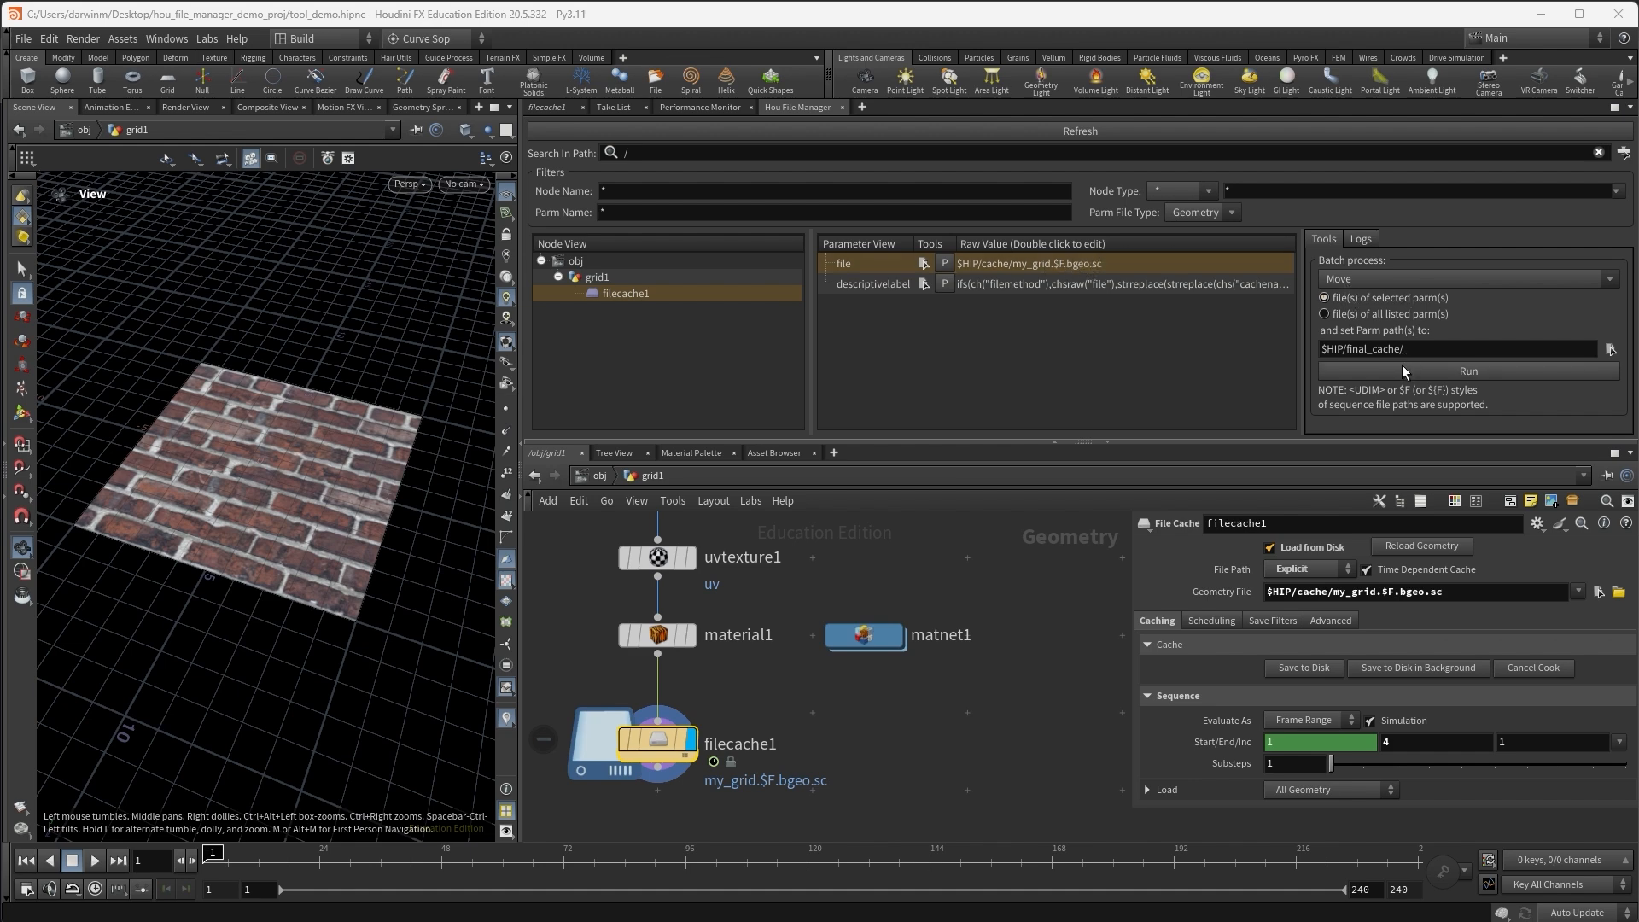
click(1385, 348)
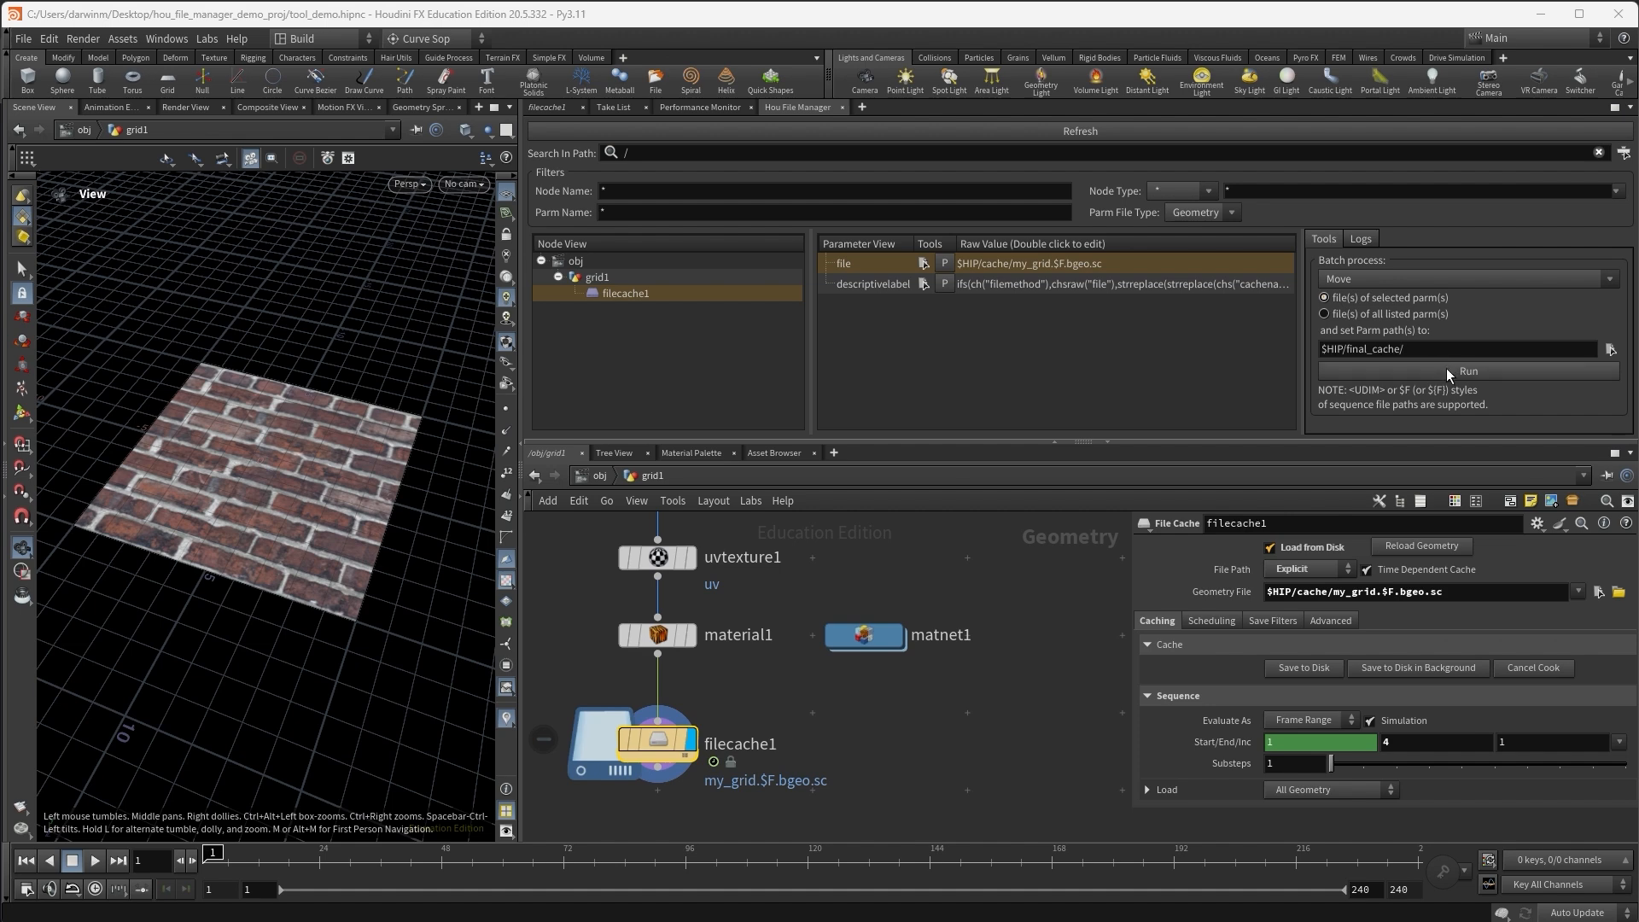
click(1469, 371)
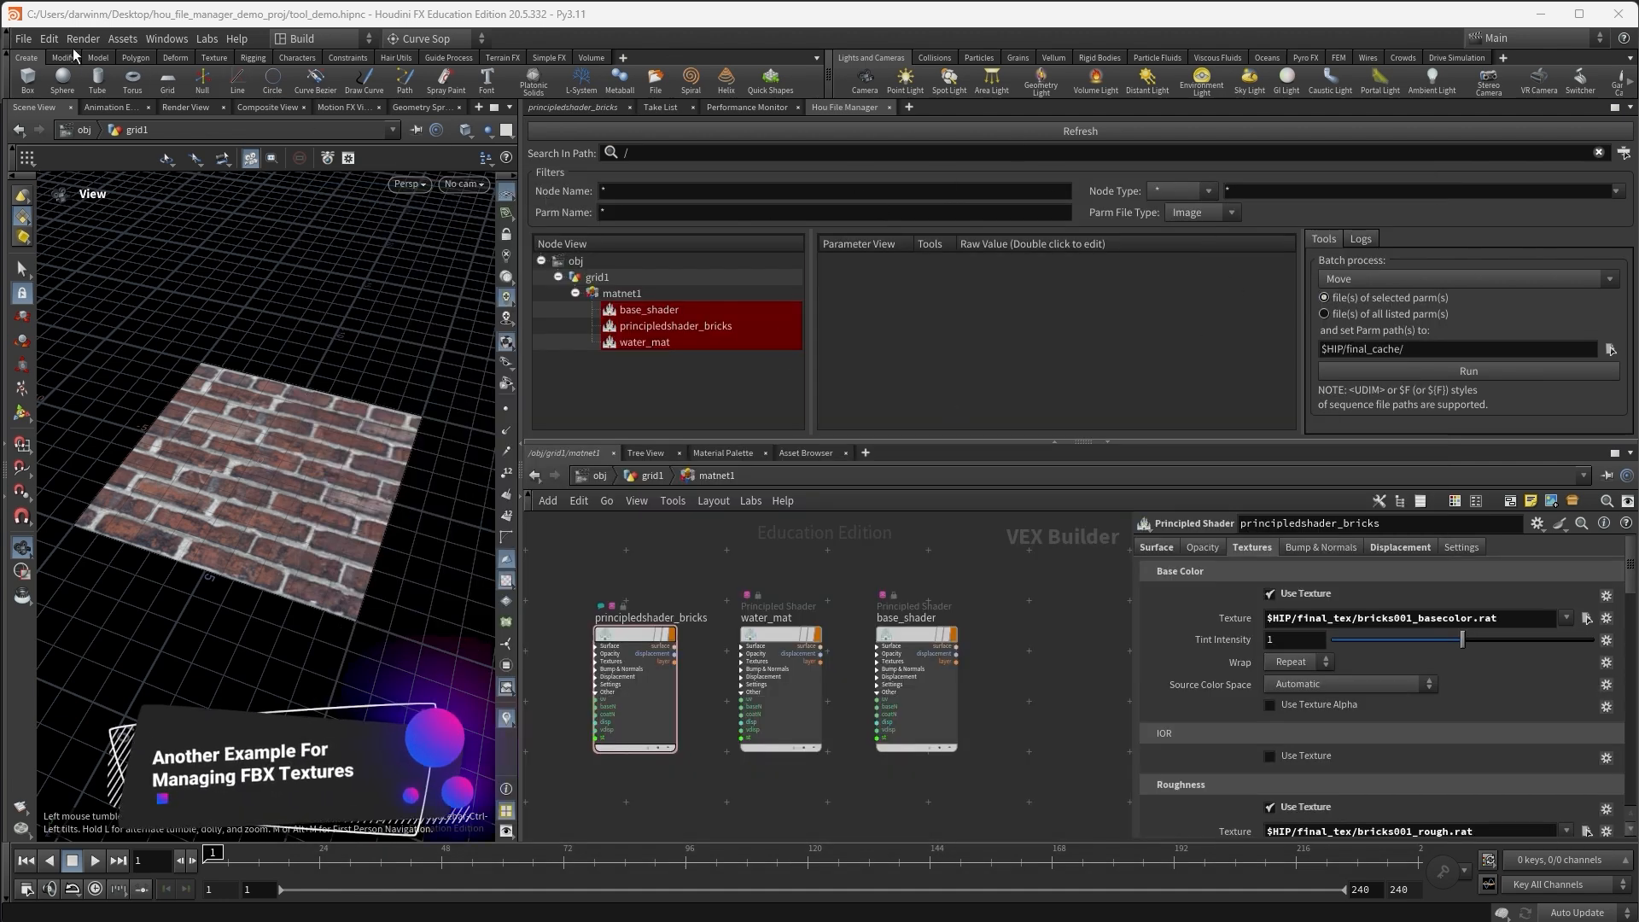
Import modular_urban_apartments_facade_2k.fbx via File > Import > Filmbox FBX with default options
click(21, 39)
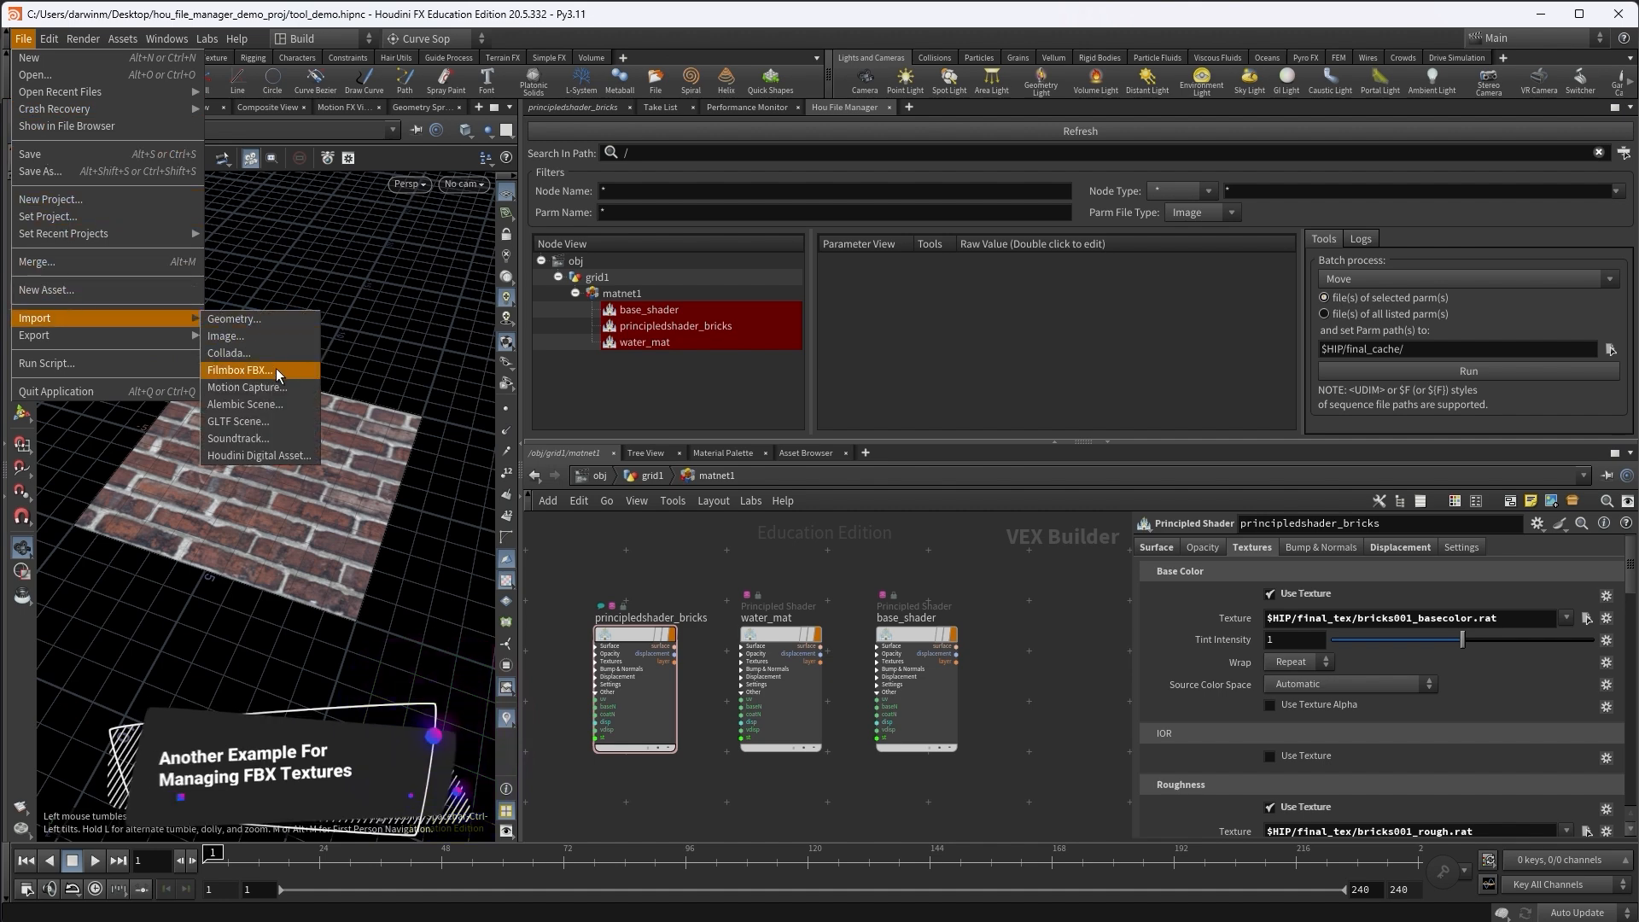
click(239, 369)
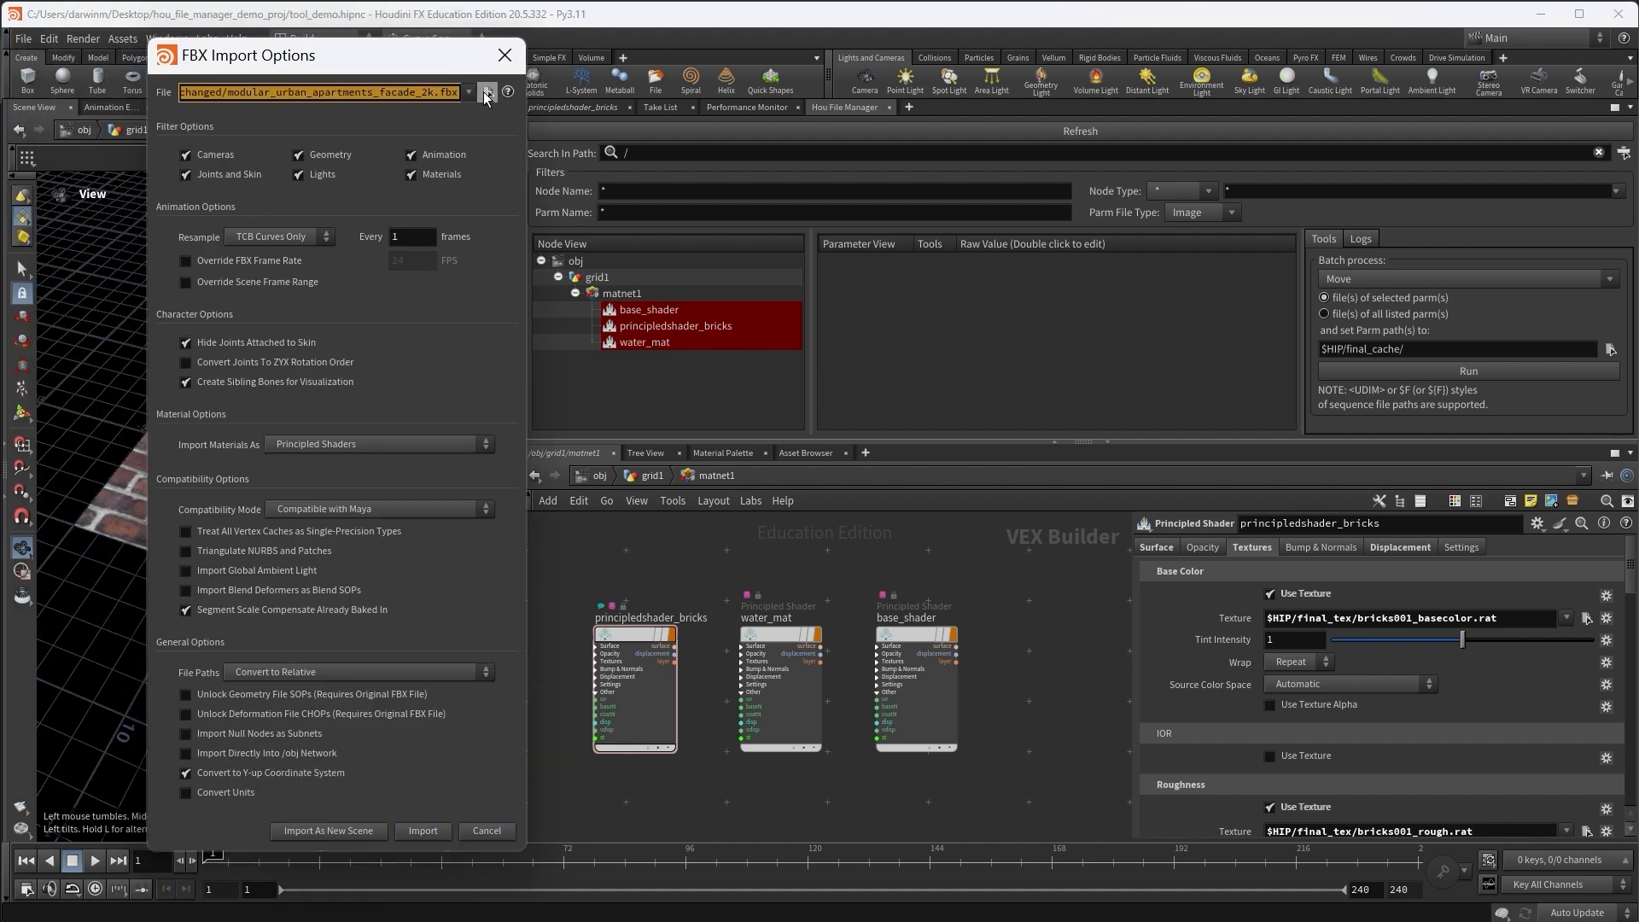
click(486, 92)
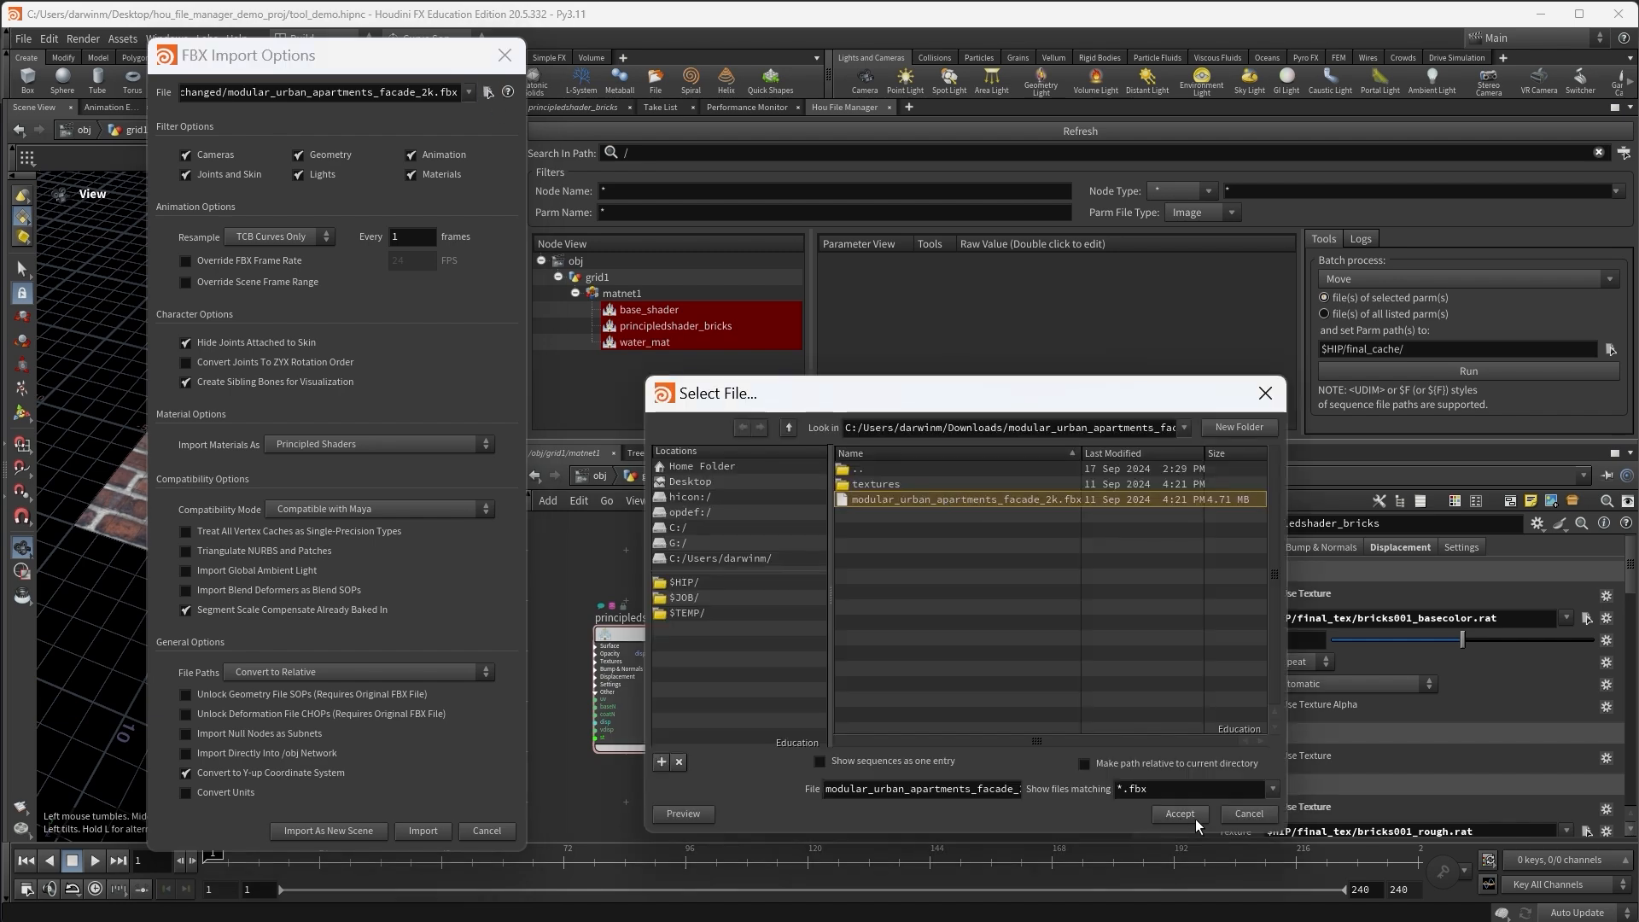
click(1178, 812)
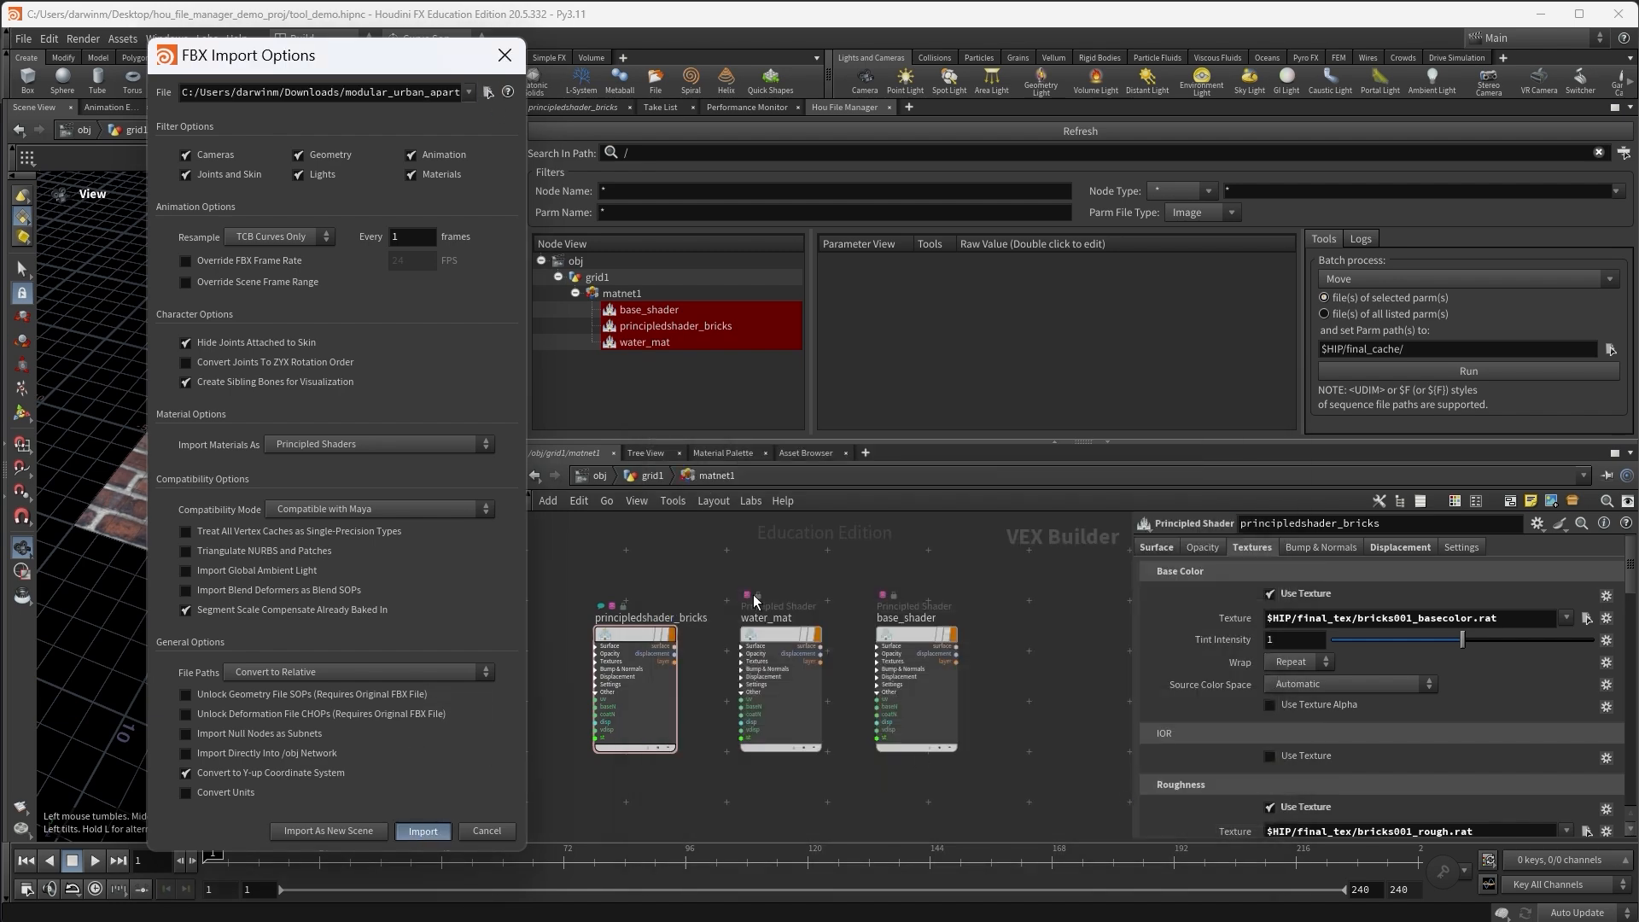
click(422, 830)
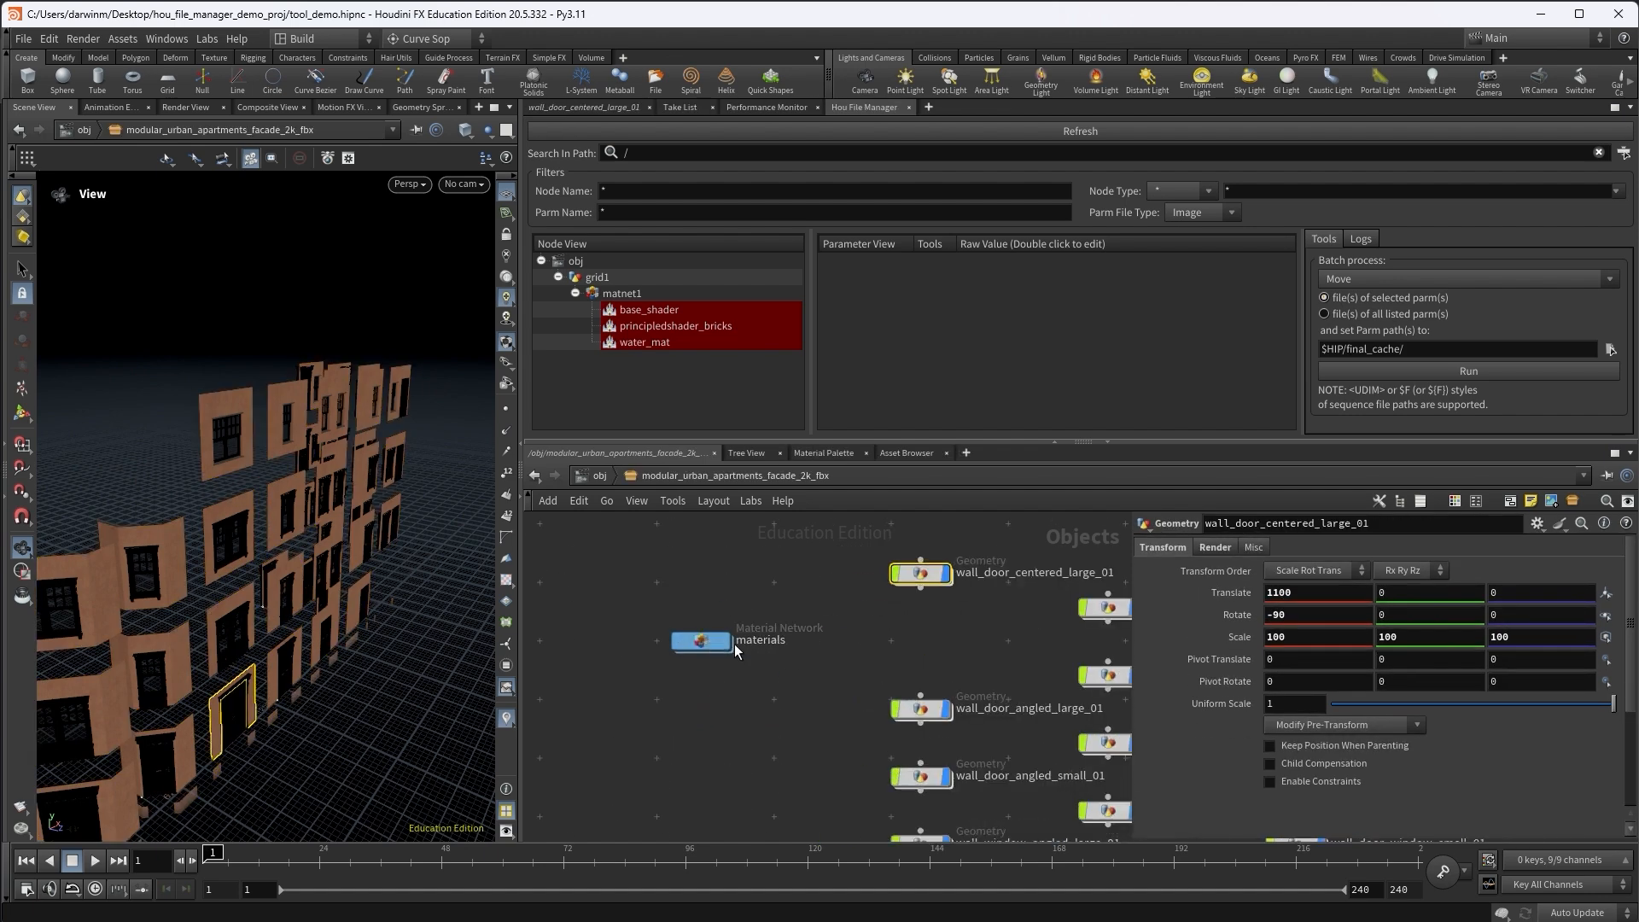
Dive into the imported FBX's materials network to list its facade shaders
double_click(700, 641)
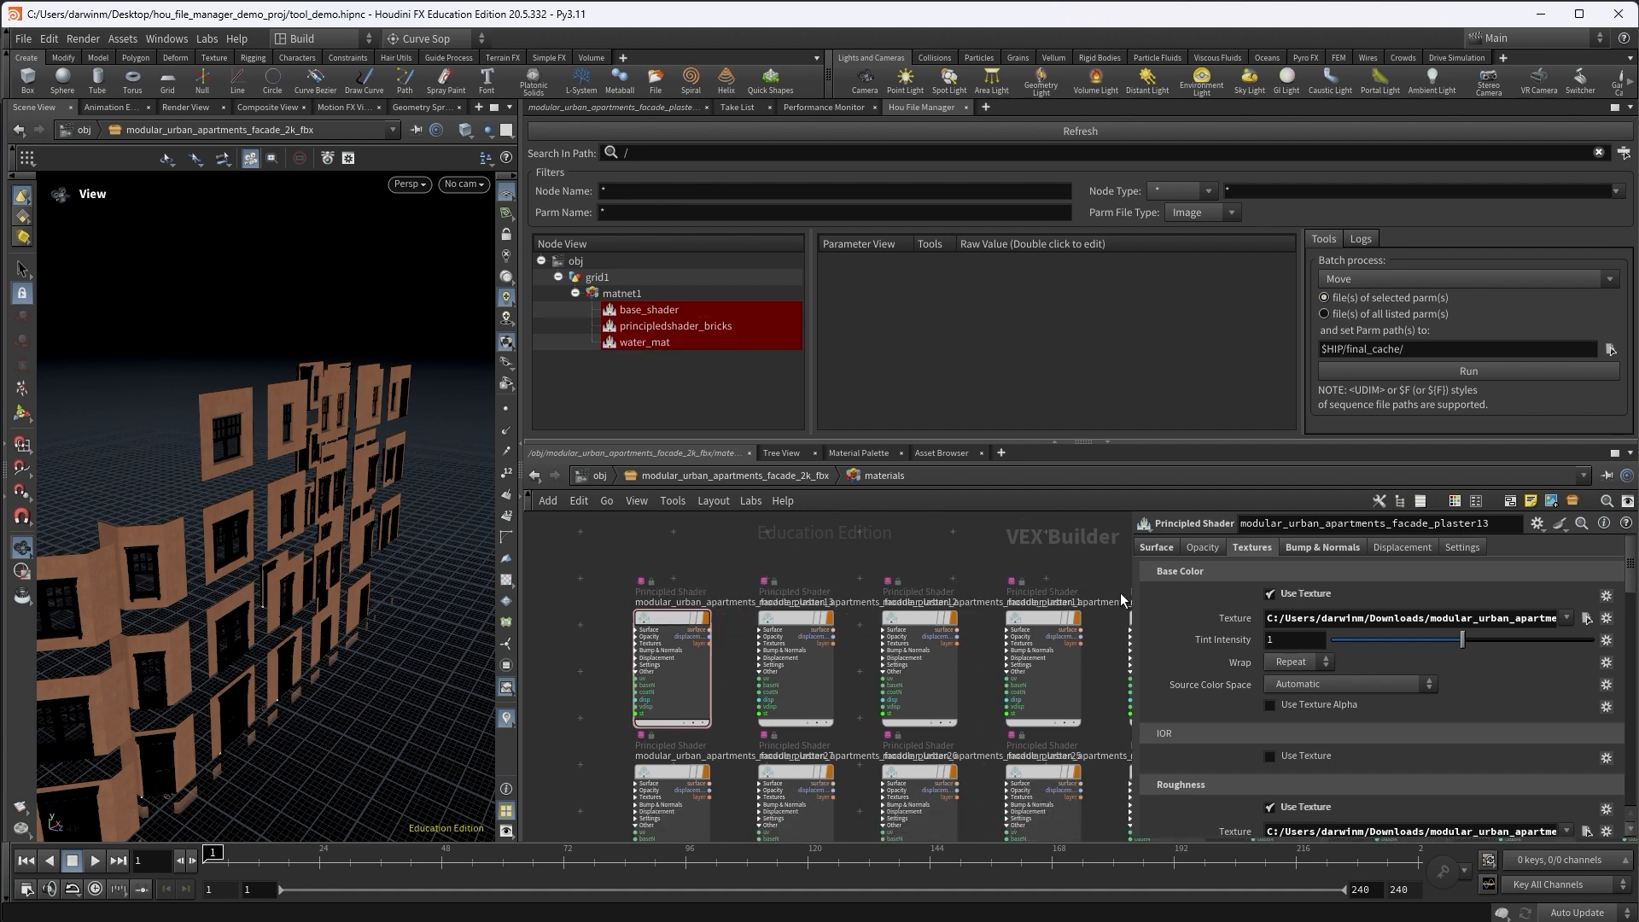
mouse_move(1055, 133)
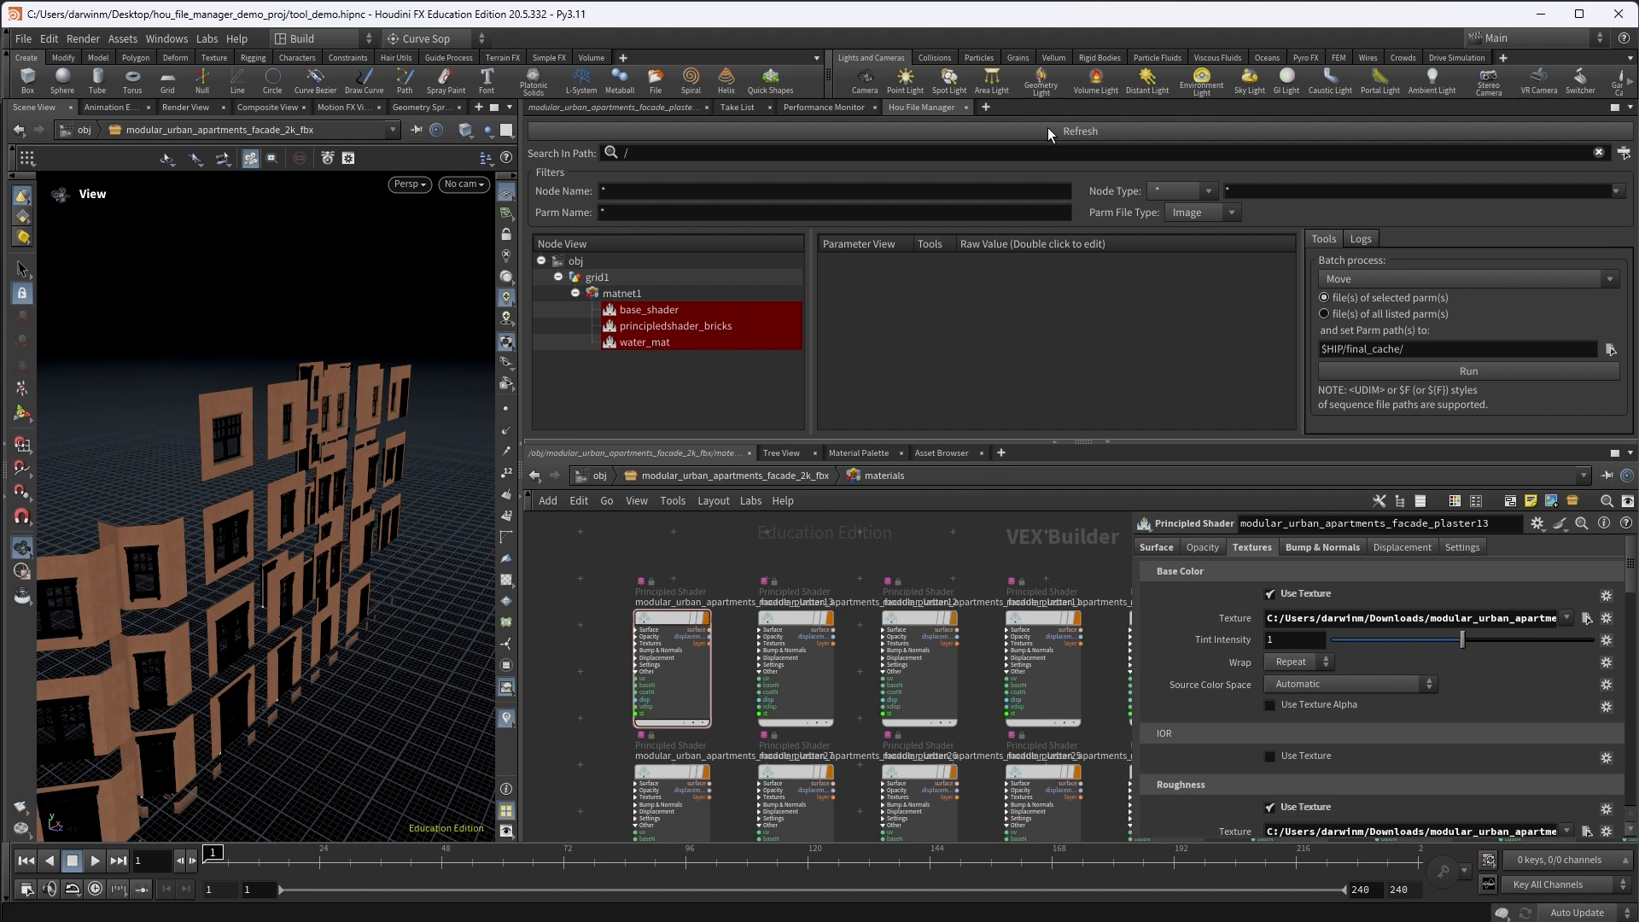
mouse_move(920, 610)
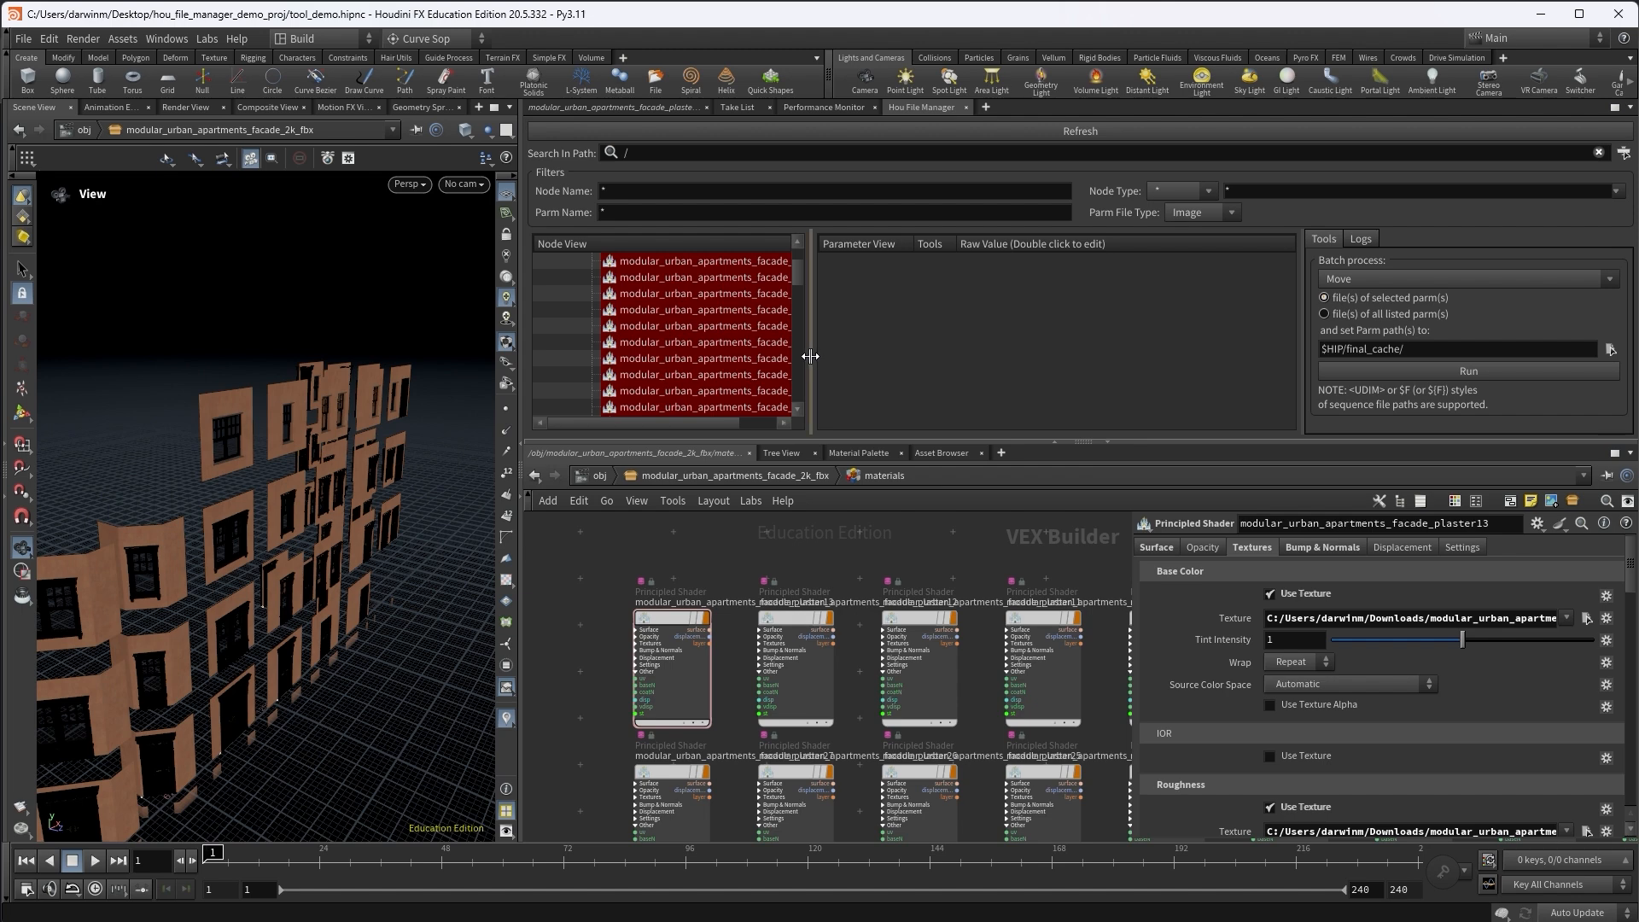
Batch Copy all listed facade shader textures into $HIP/final_tex/ and run it
click(719, 294)
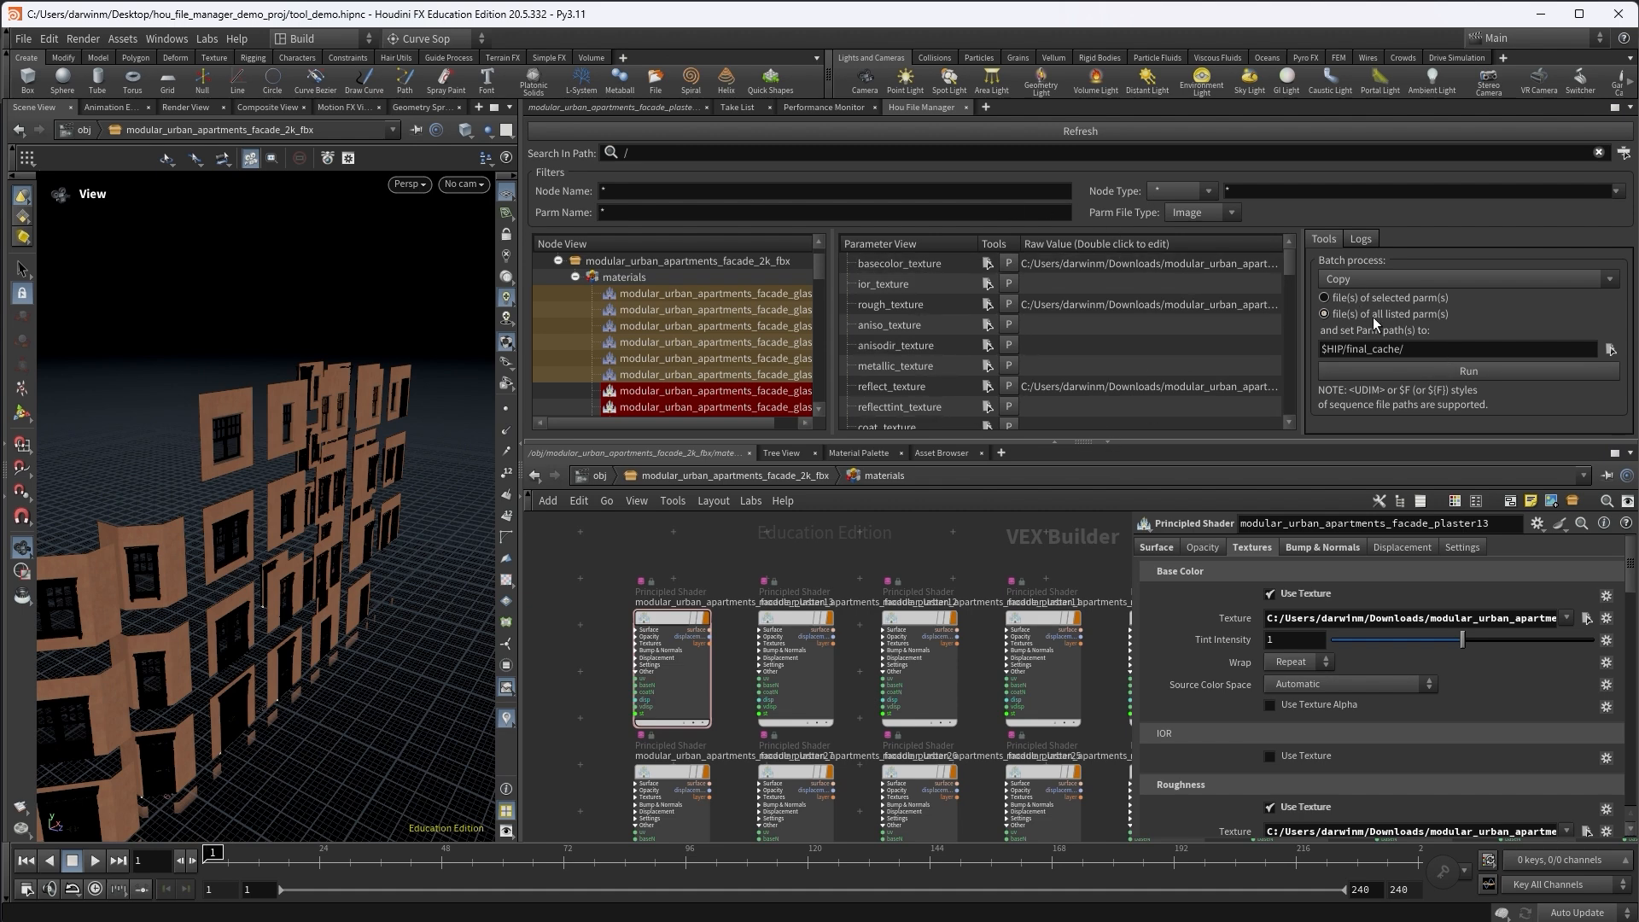
click(1400, 348)
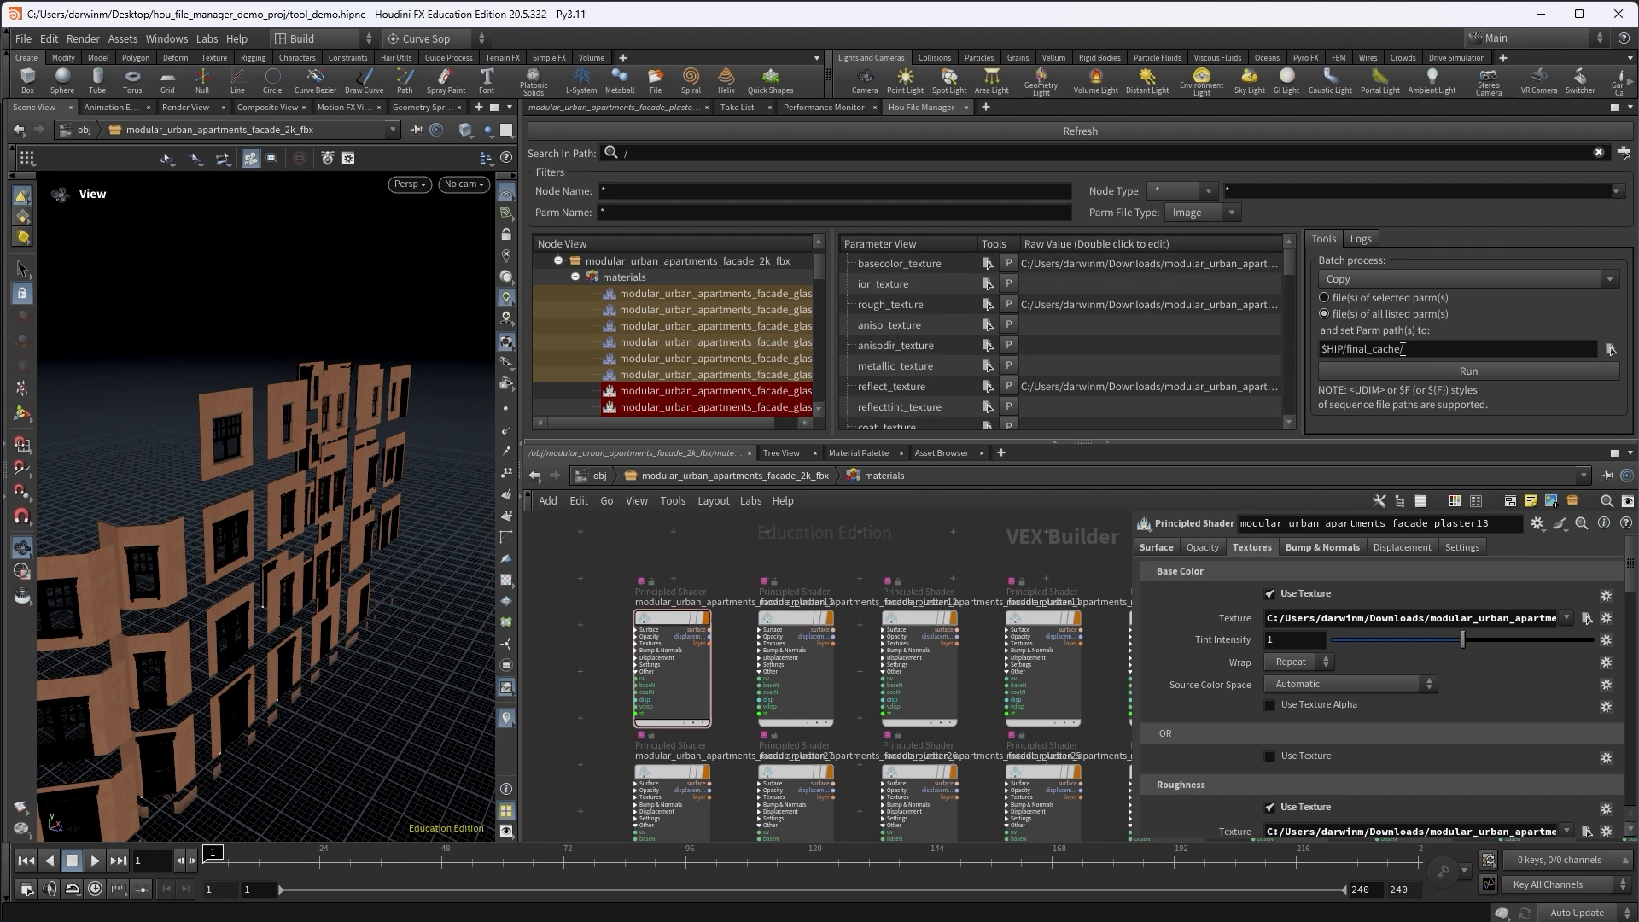
click(1610, 349)
text(tex/)
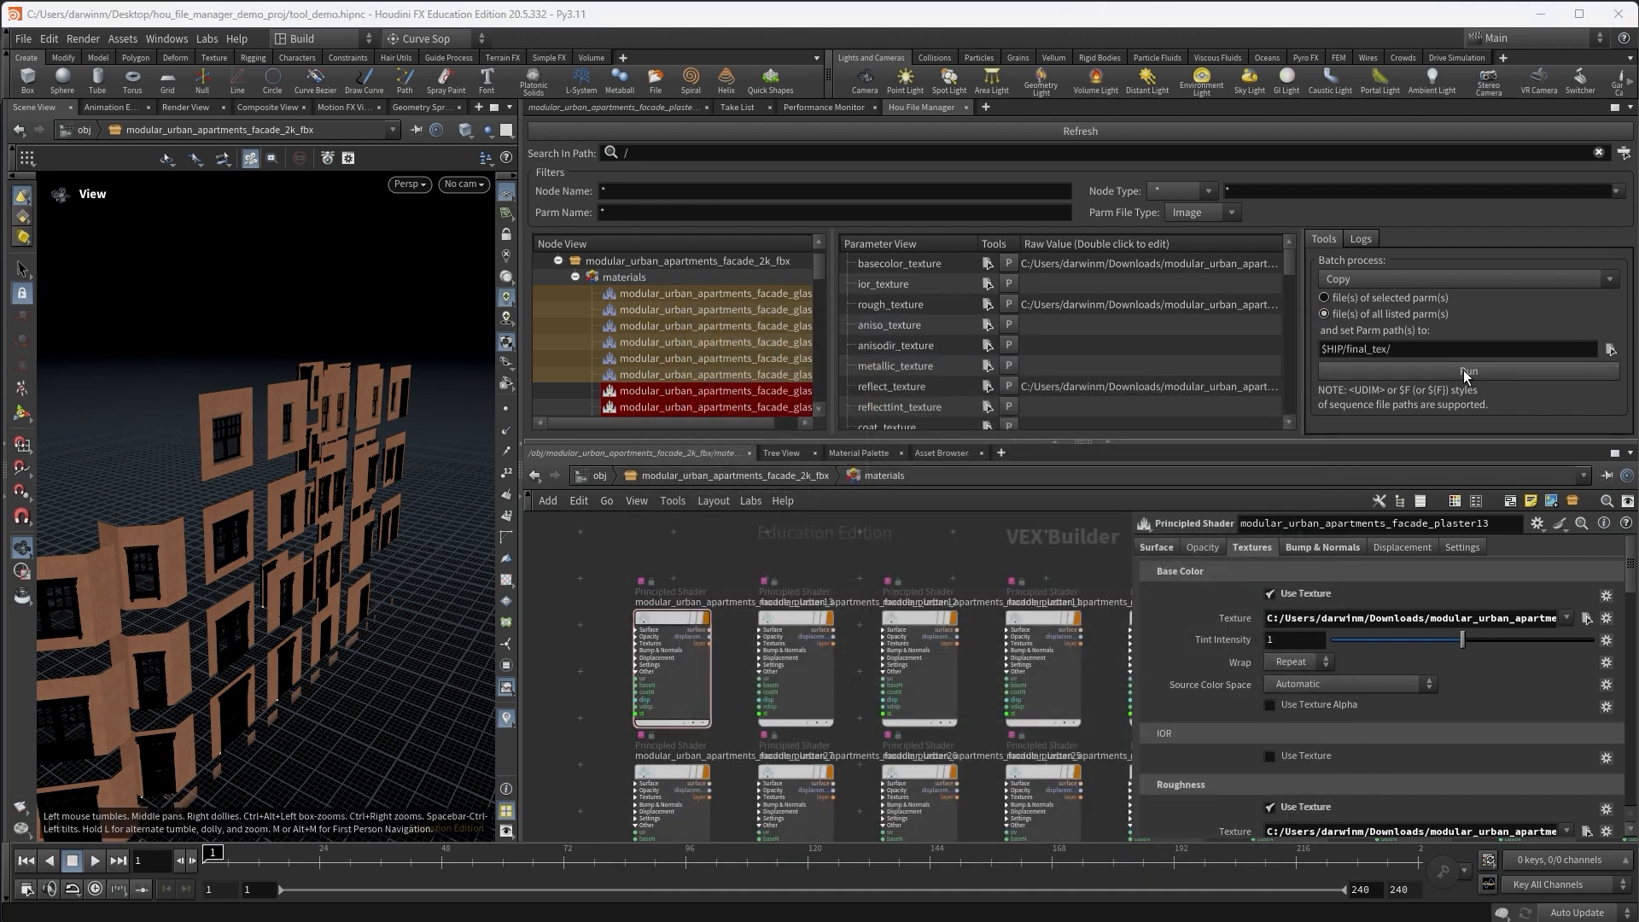
click(1467, 371)
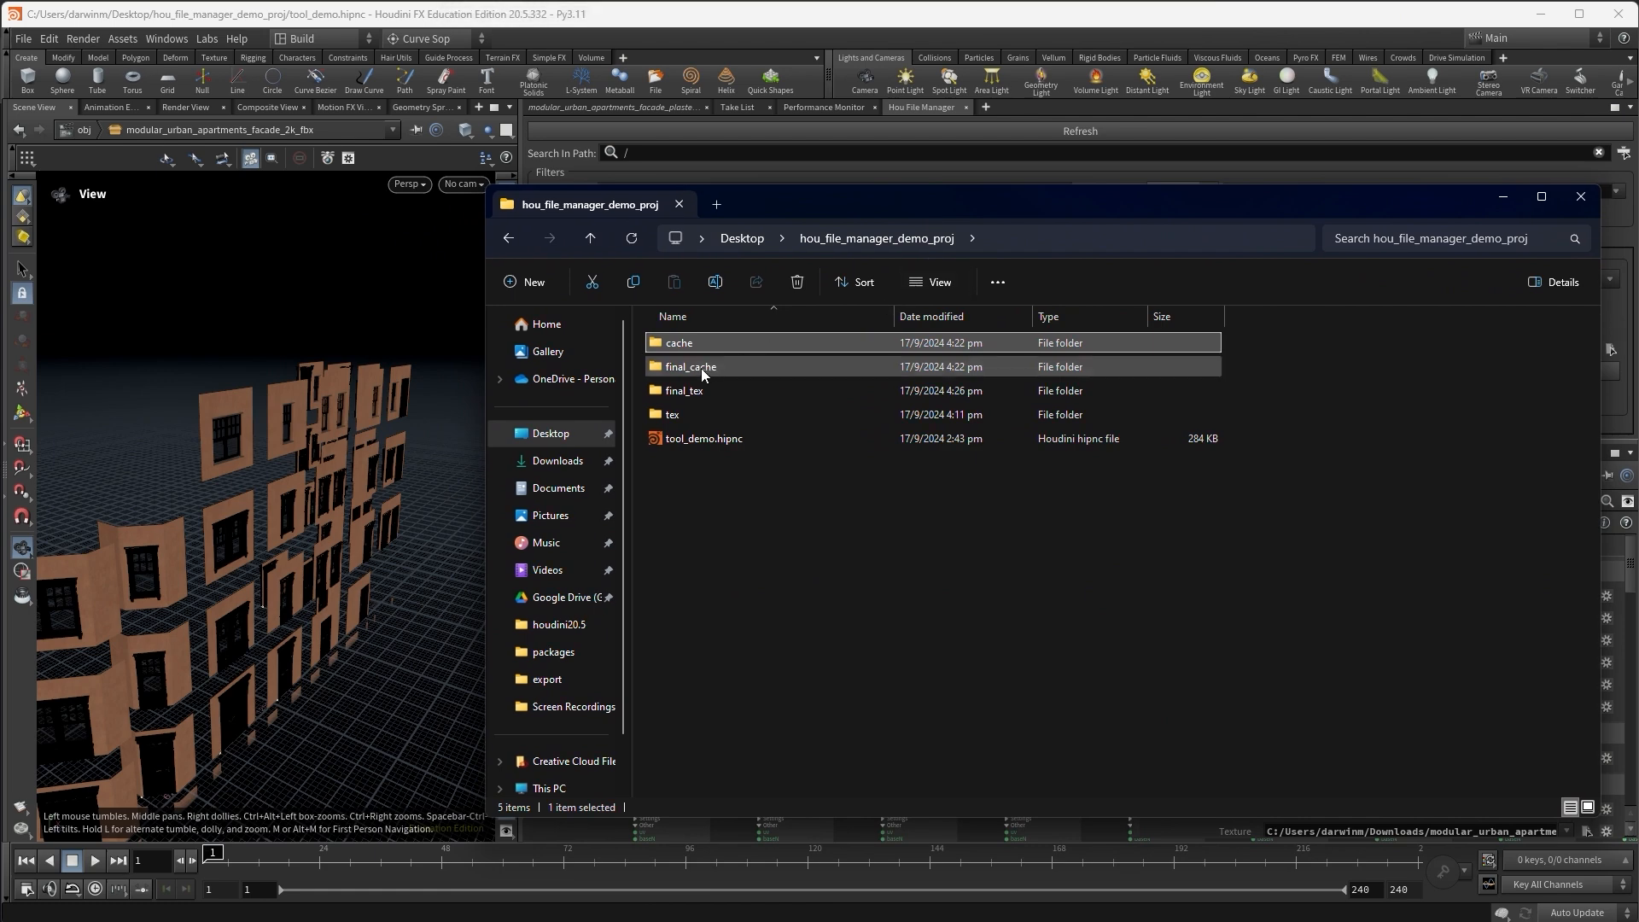
Check the project folder's final_cache and final_tex folders for the copied textures
click(690, 389)
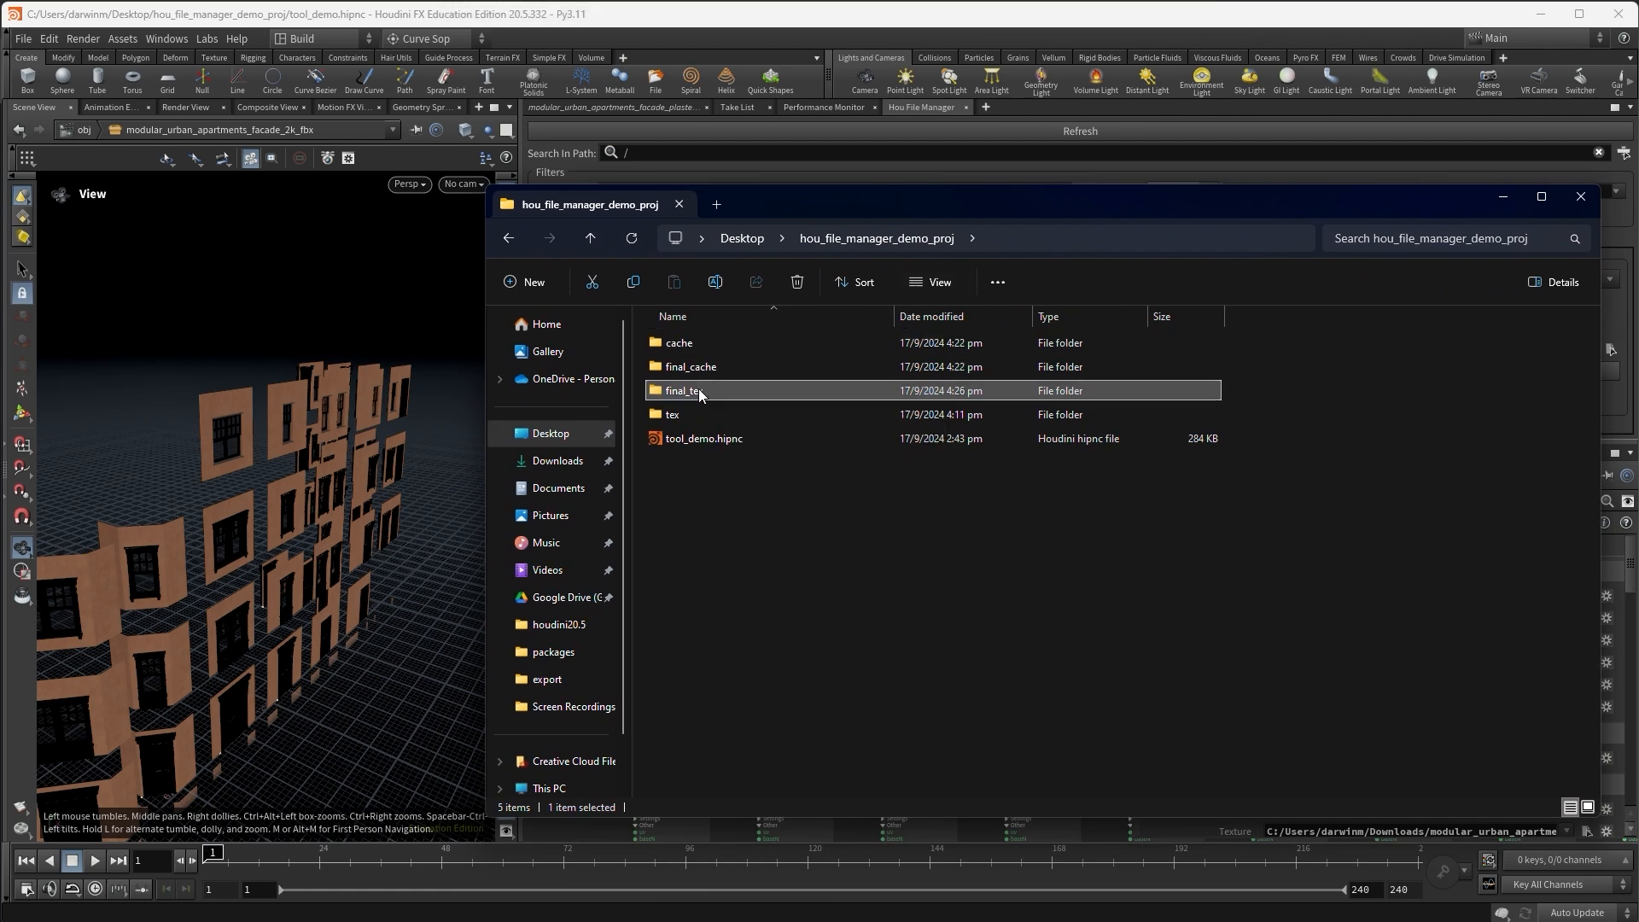
double_click(683, 389)
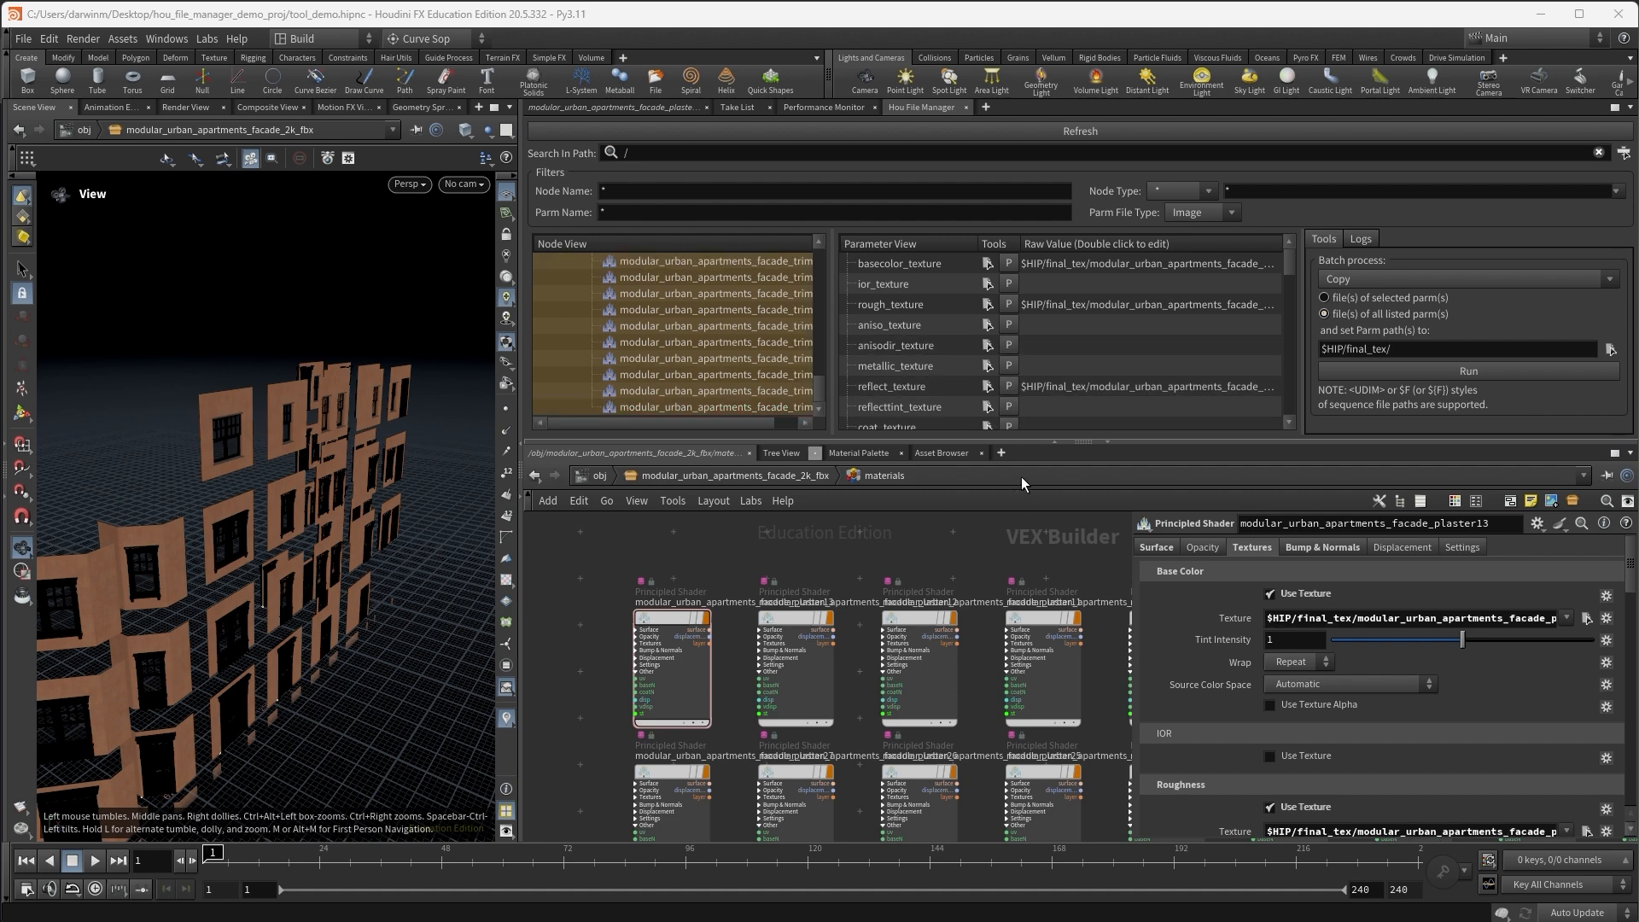
Scroll back to the grid network where filecache1 reads $HIP/final_cache/my_grid.$F.bgeo.sc
scroll(down, 3)
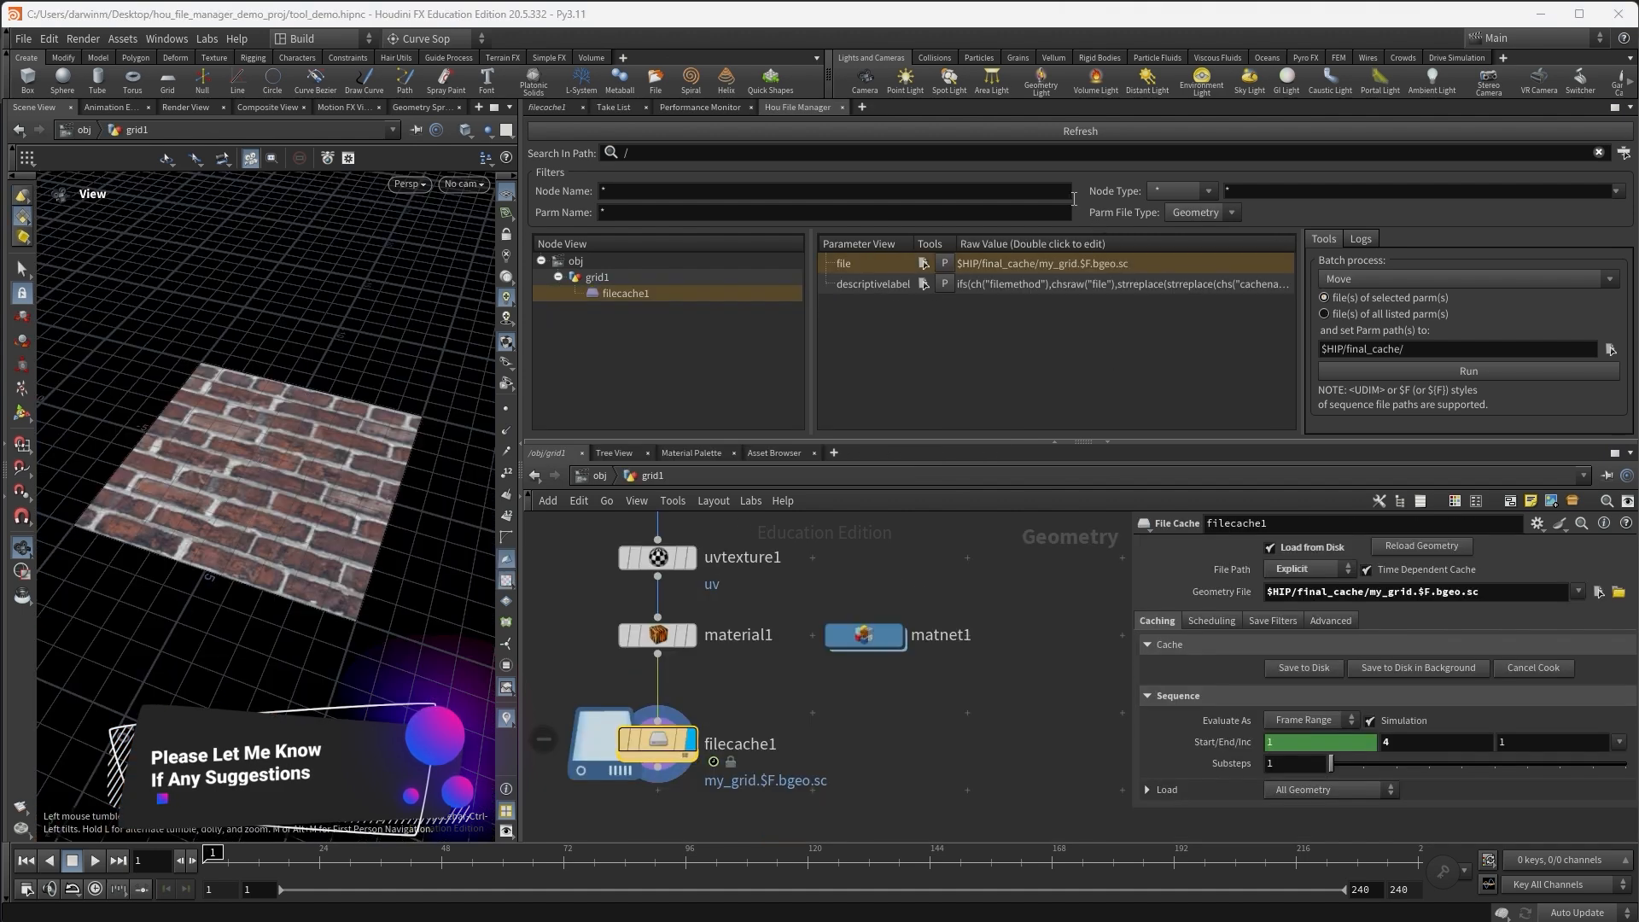
mouse_move(1035, 379)
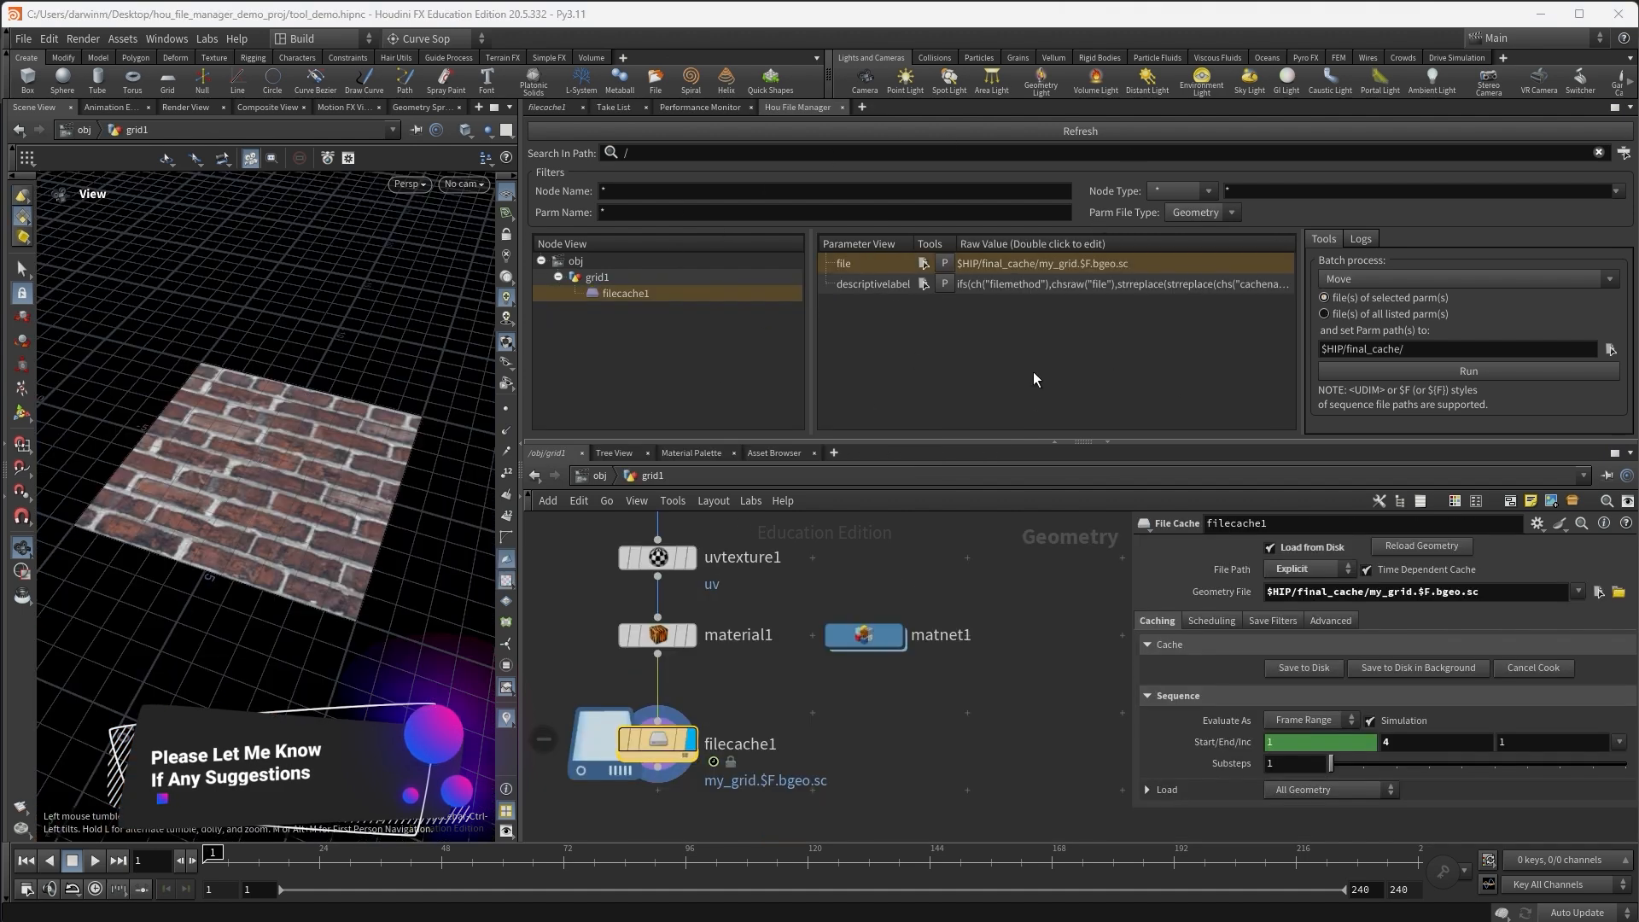